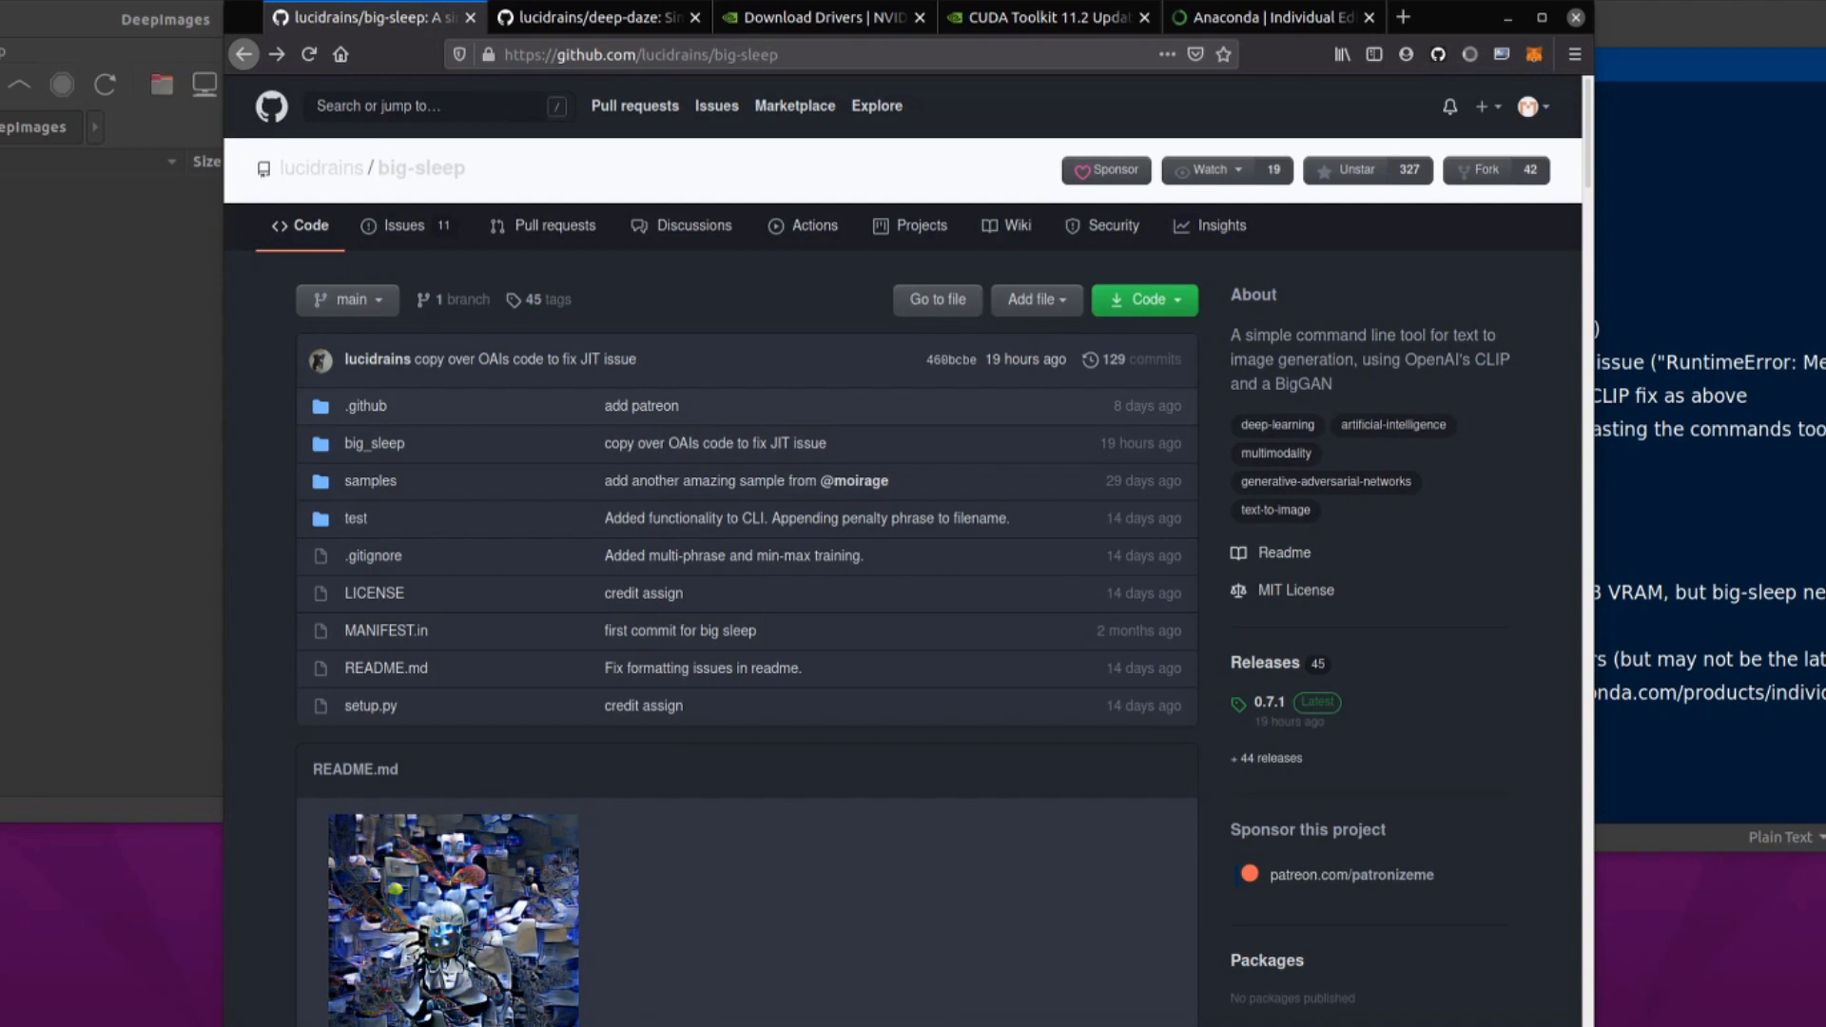
Bring the big-sleep-new.txt notes in gedit in front of the GitHub big-sleep tab
left_click(597, 17)
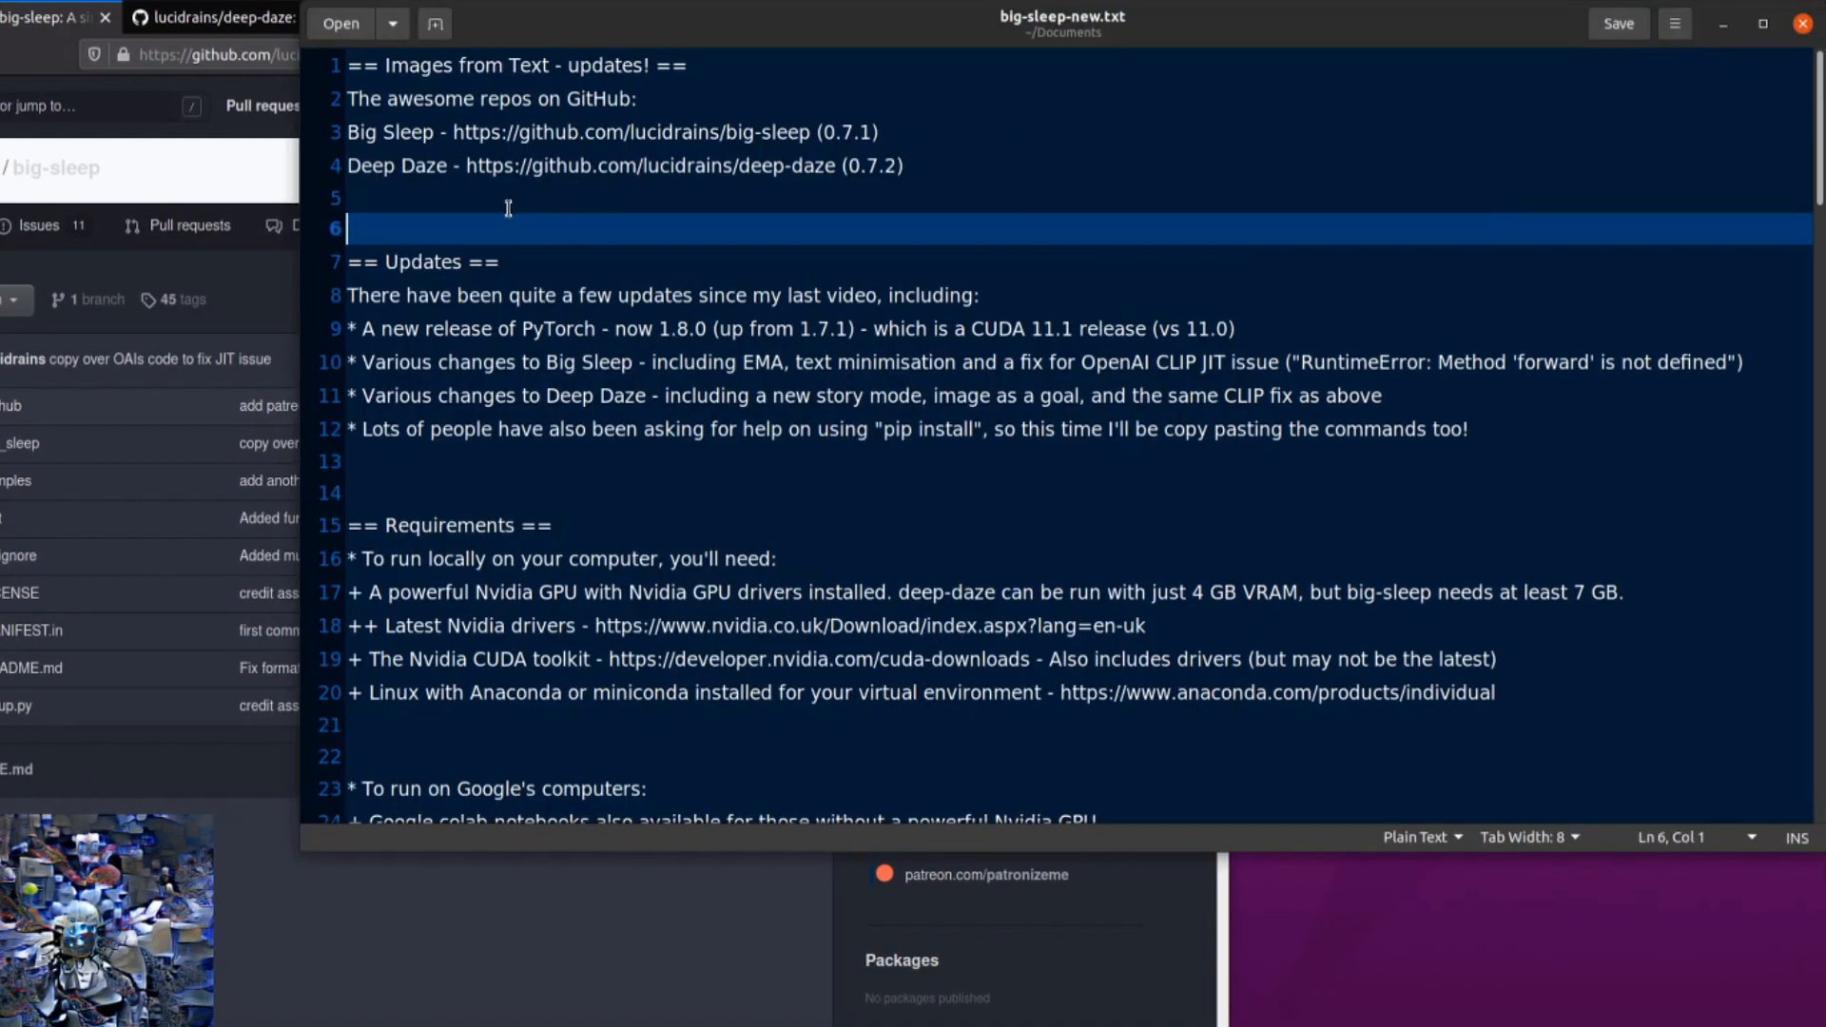
key("Up")
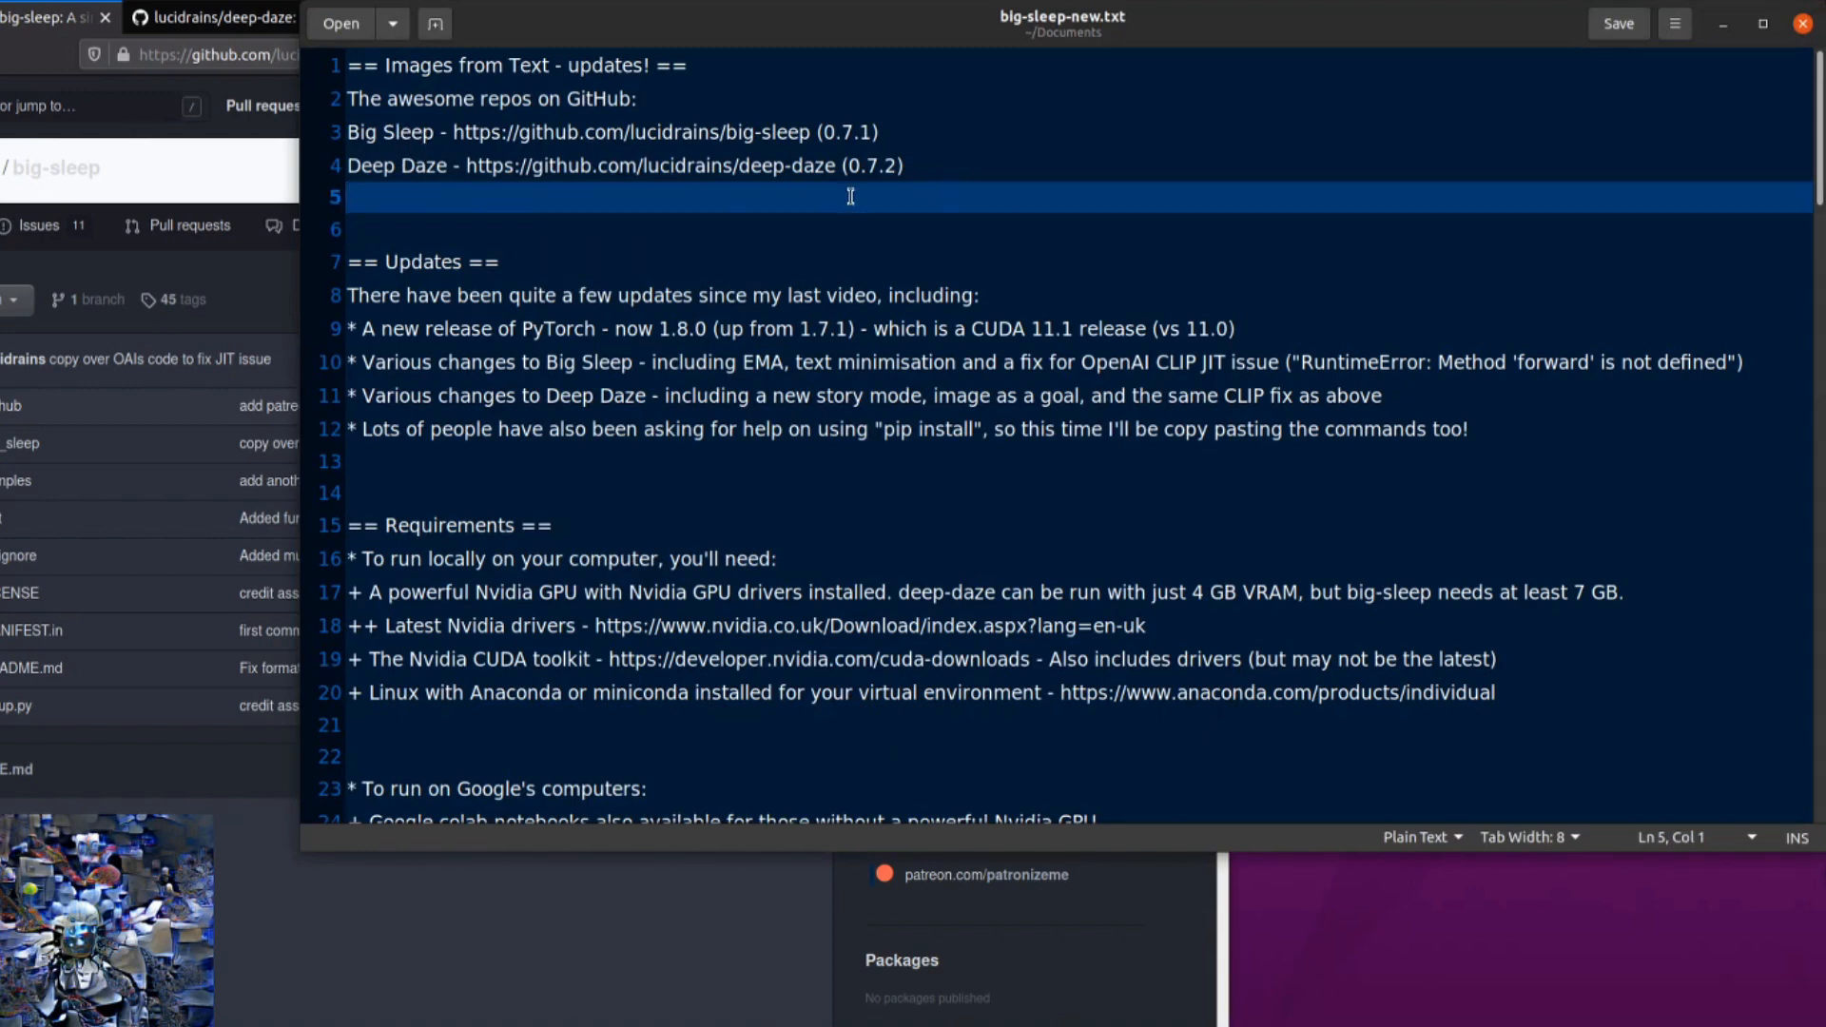
mouse_move(957, 123)
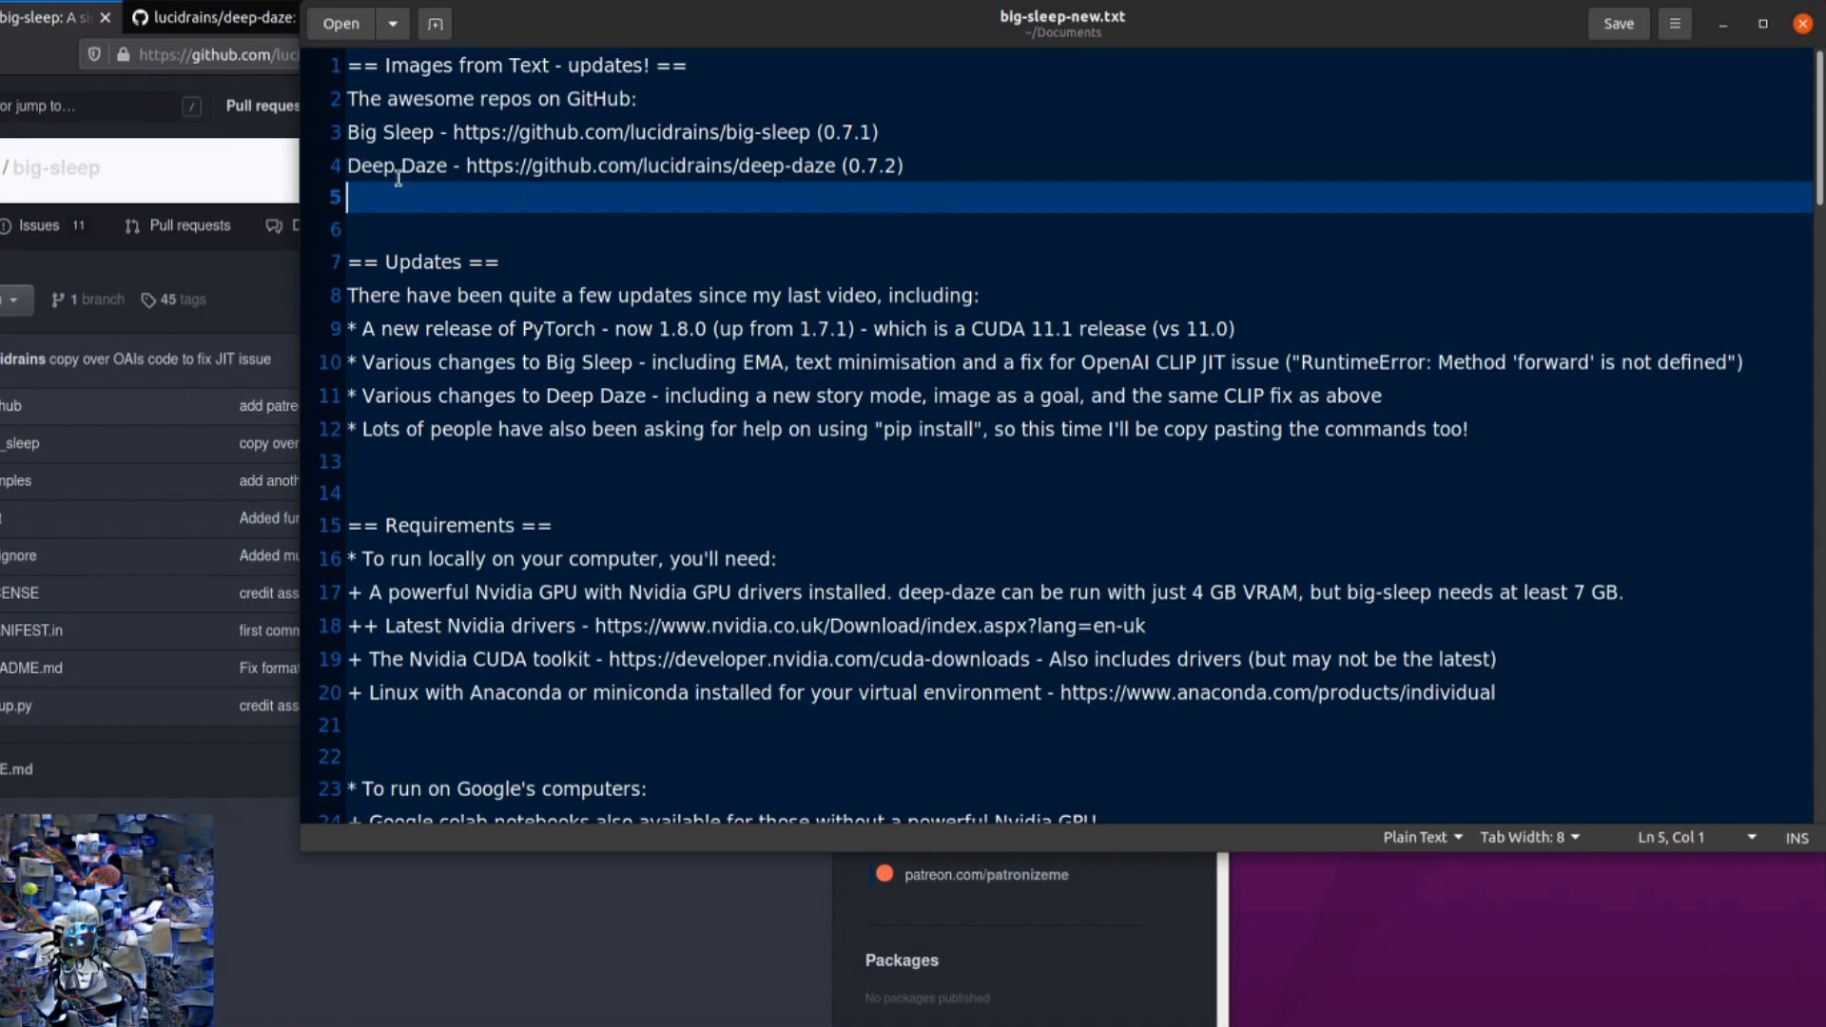
mouse_move(1010, 207)
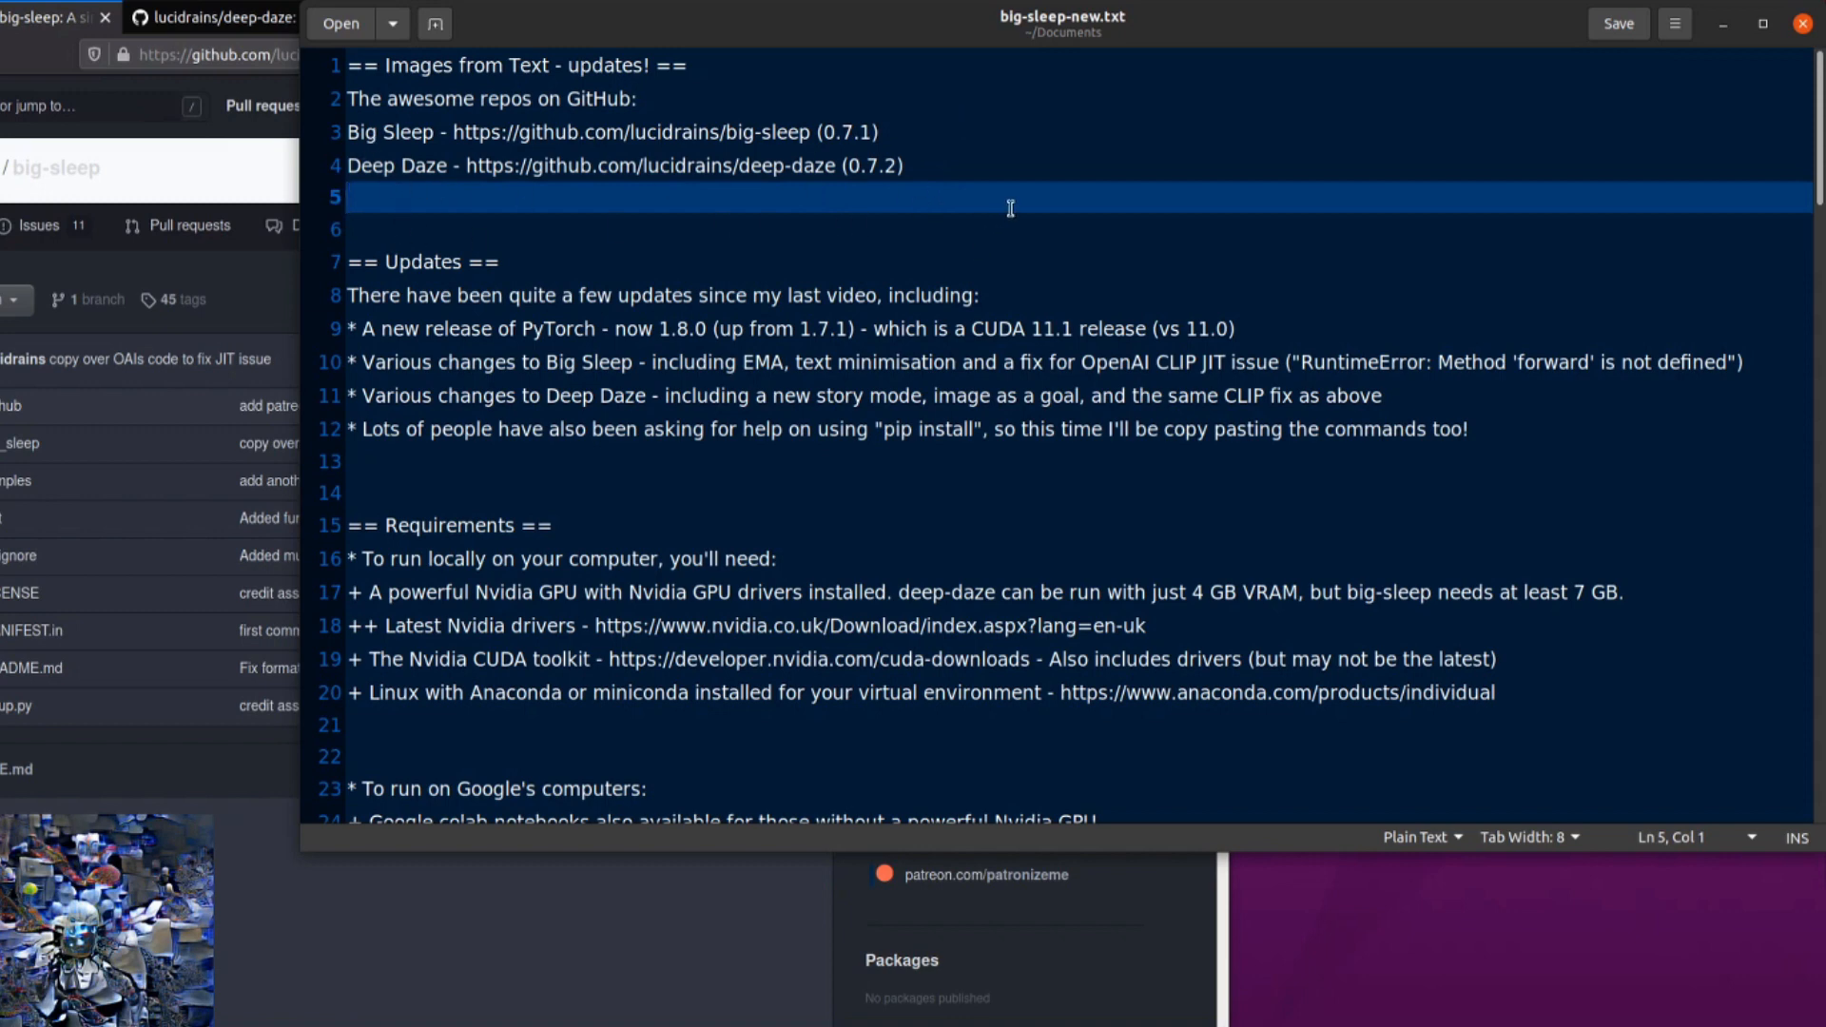
mouse_move(1088, 200)
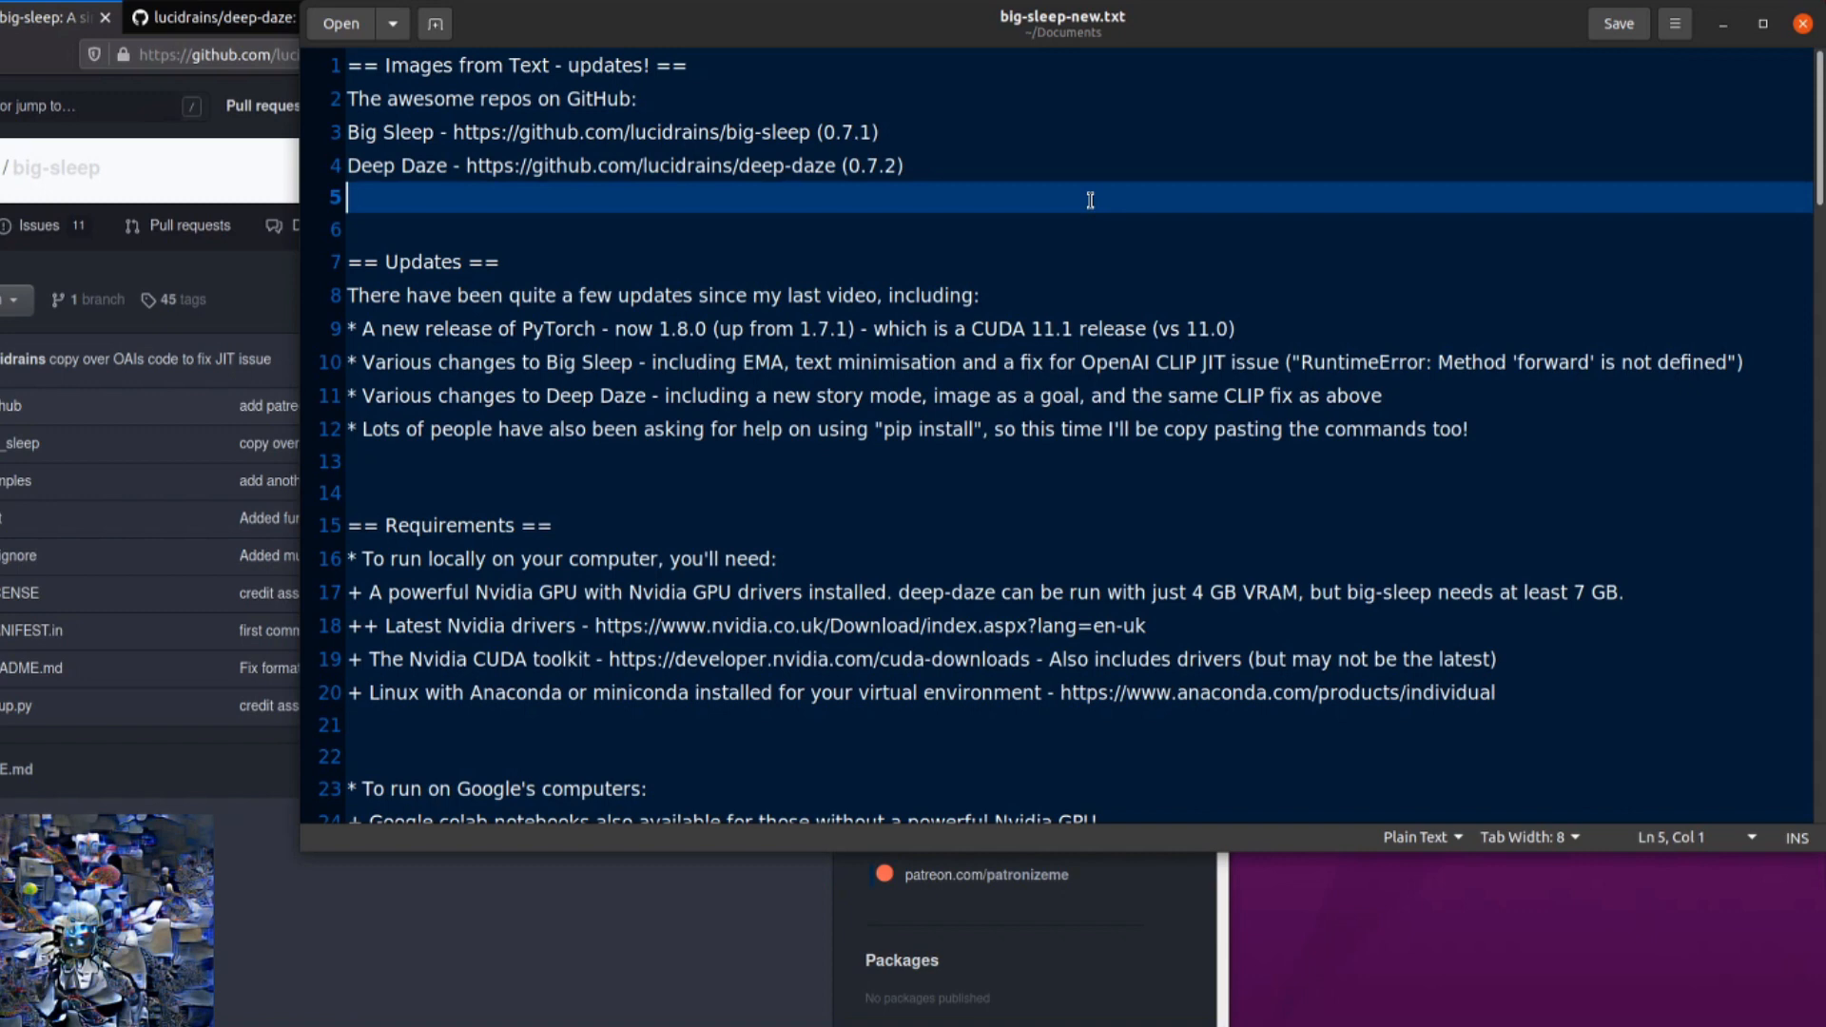
left_click(437, 329)
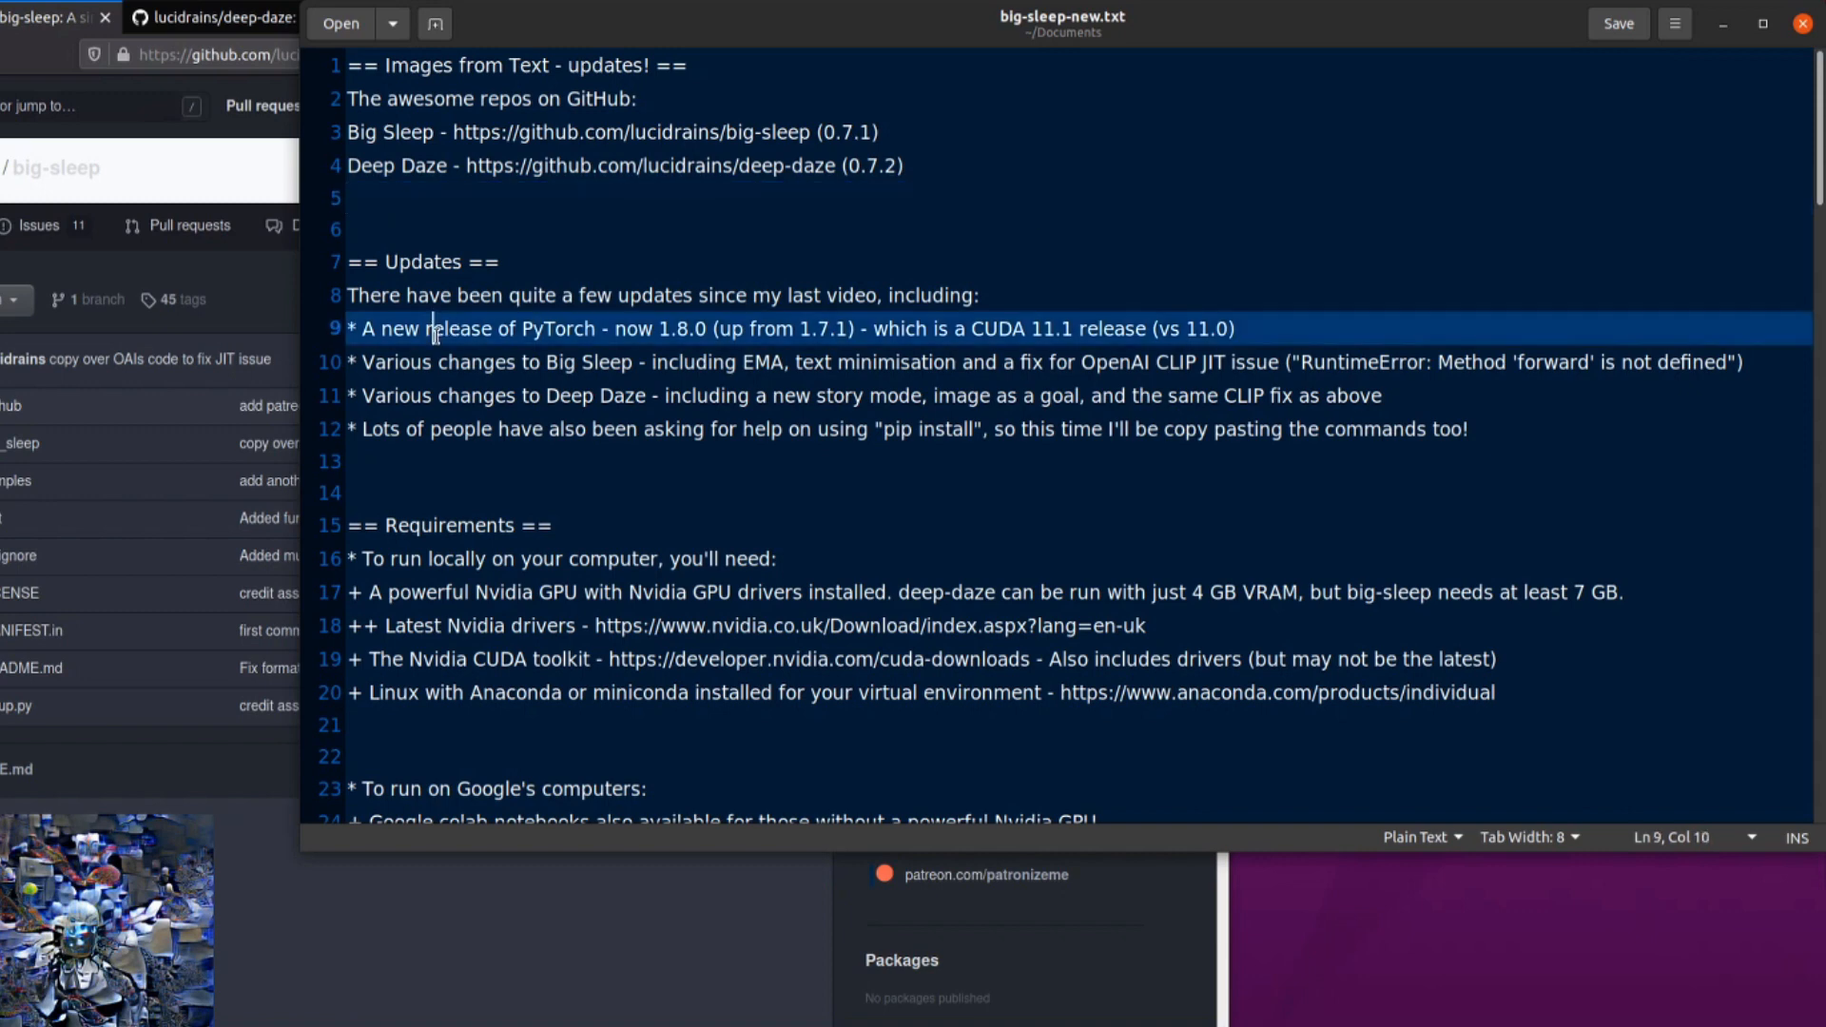
mouse_move(1317, 122)
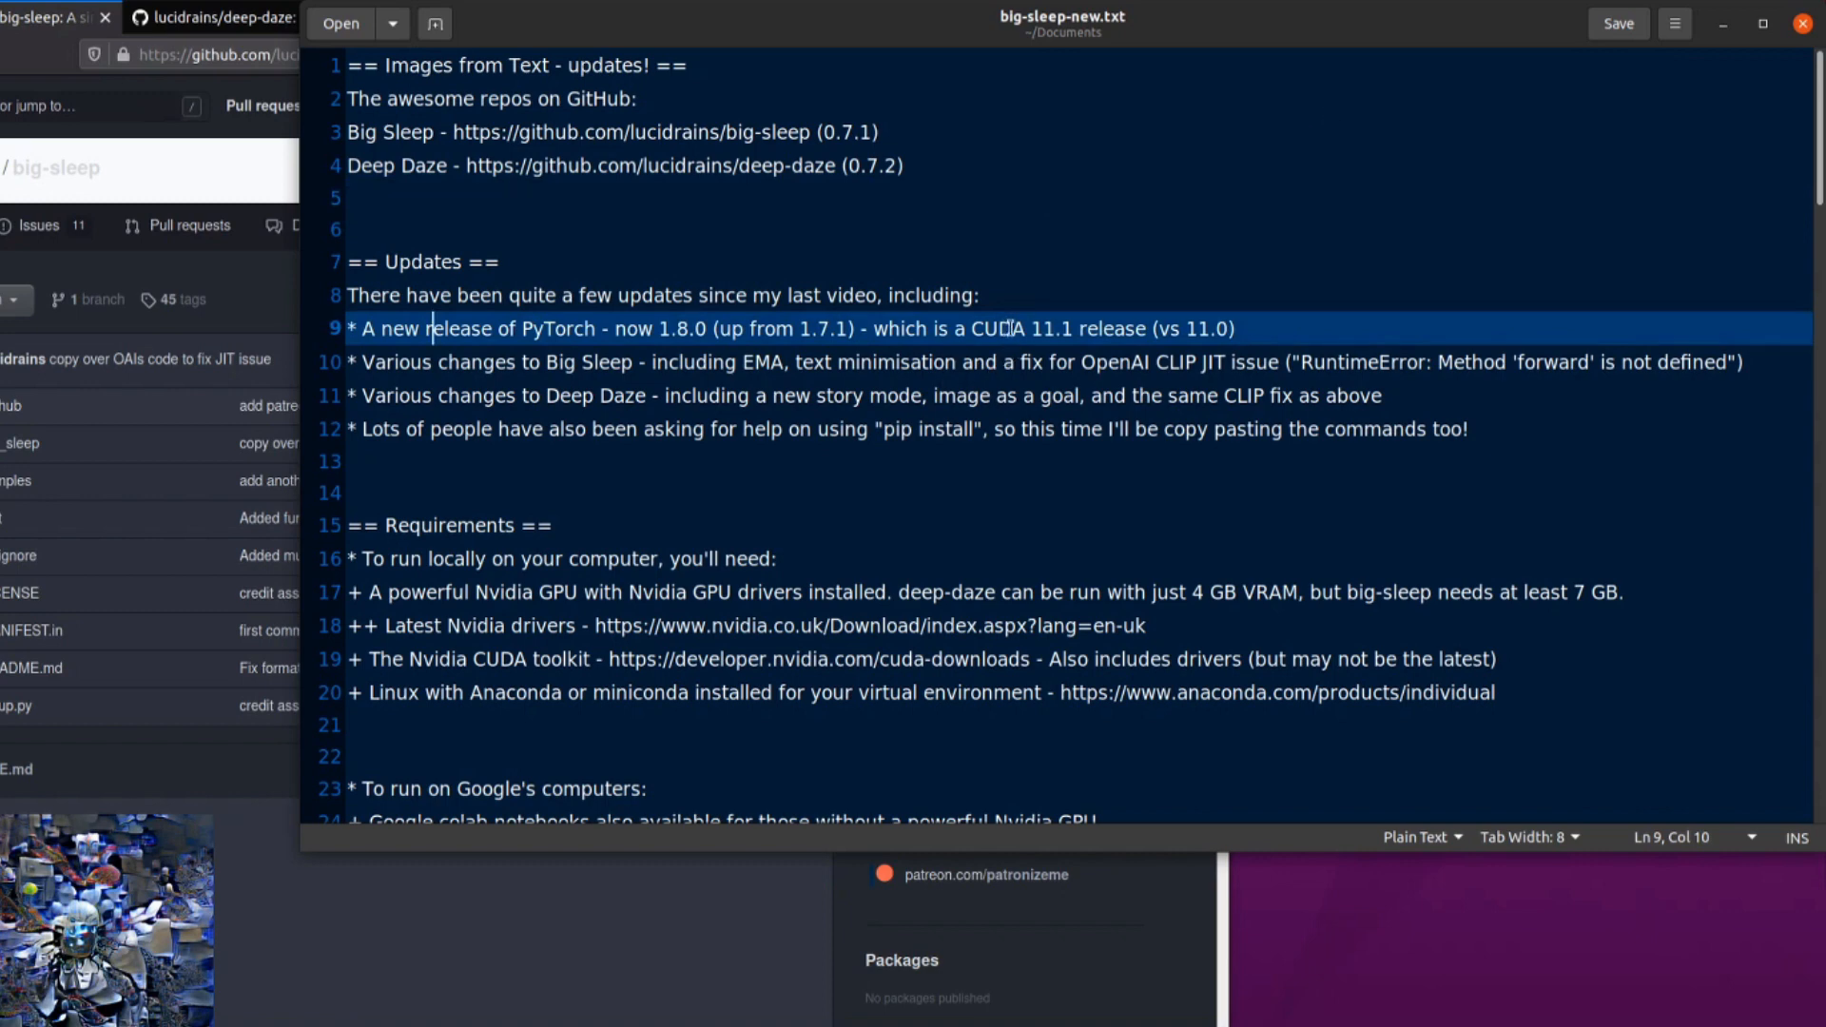
mouse_move(1206, 311)
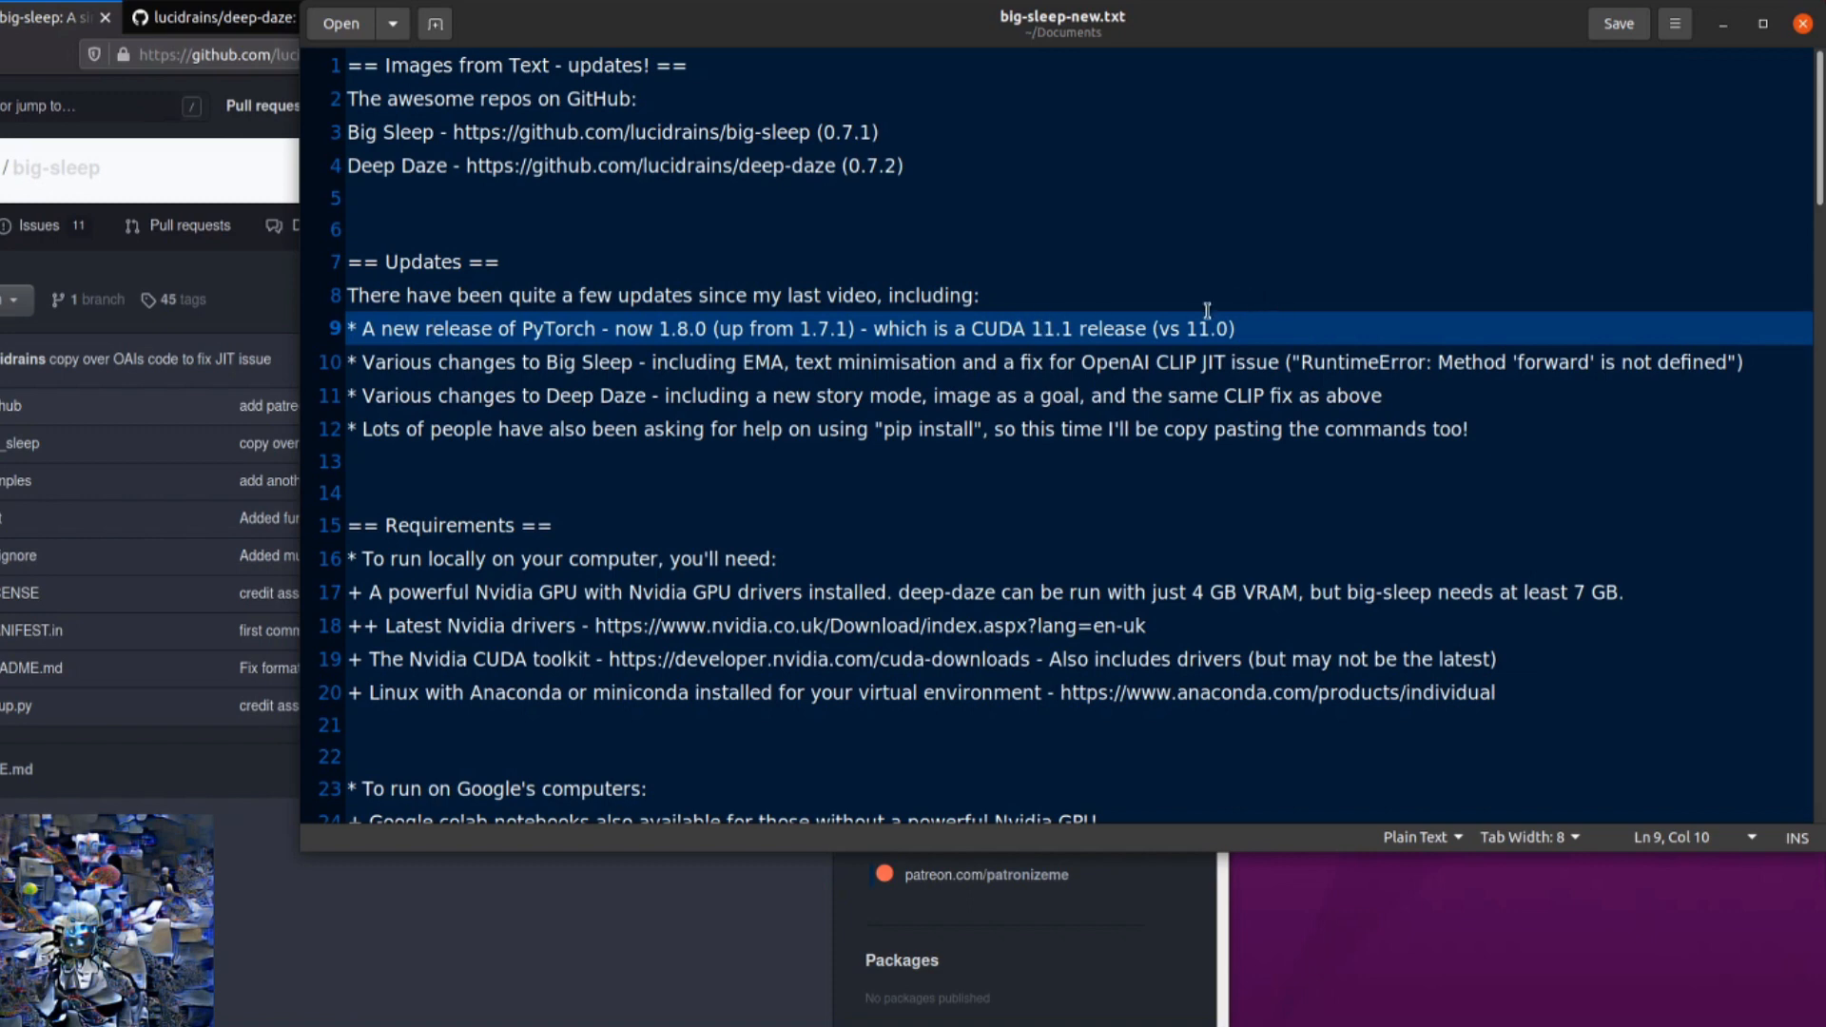
mouse_move(567, 342)
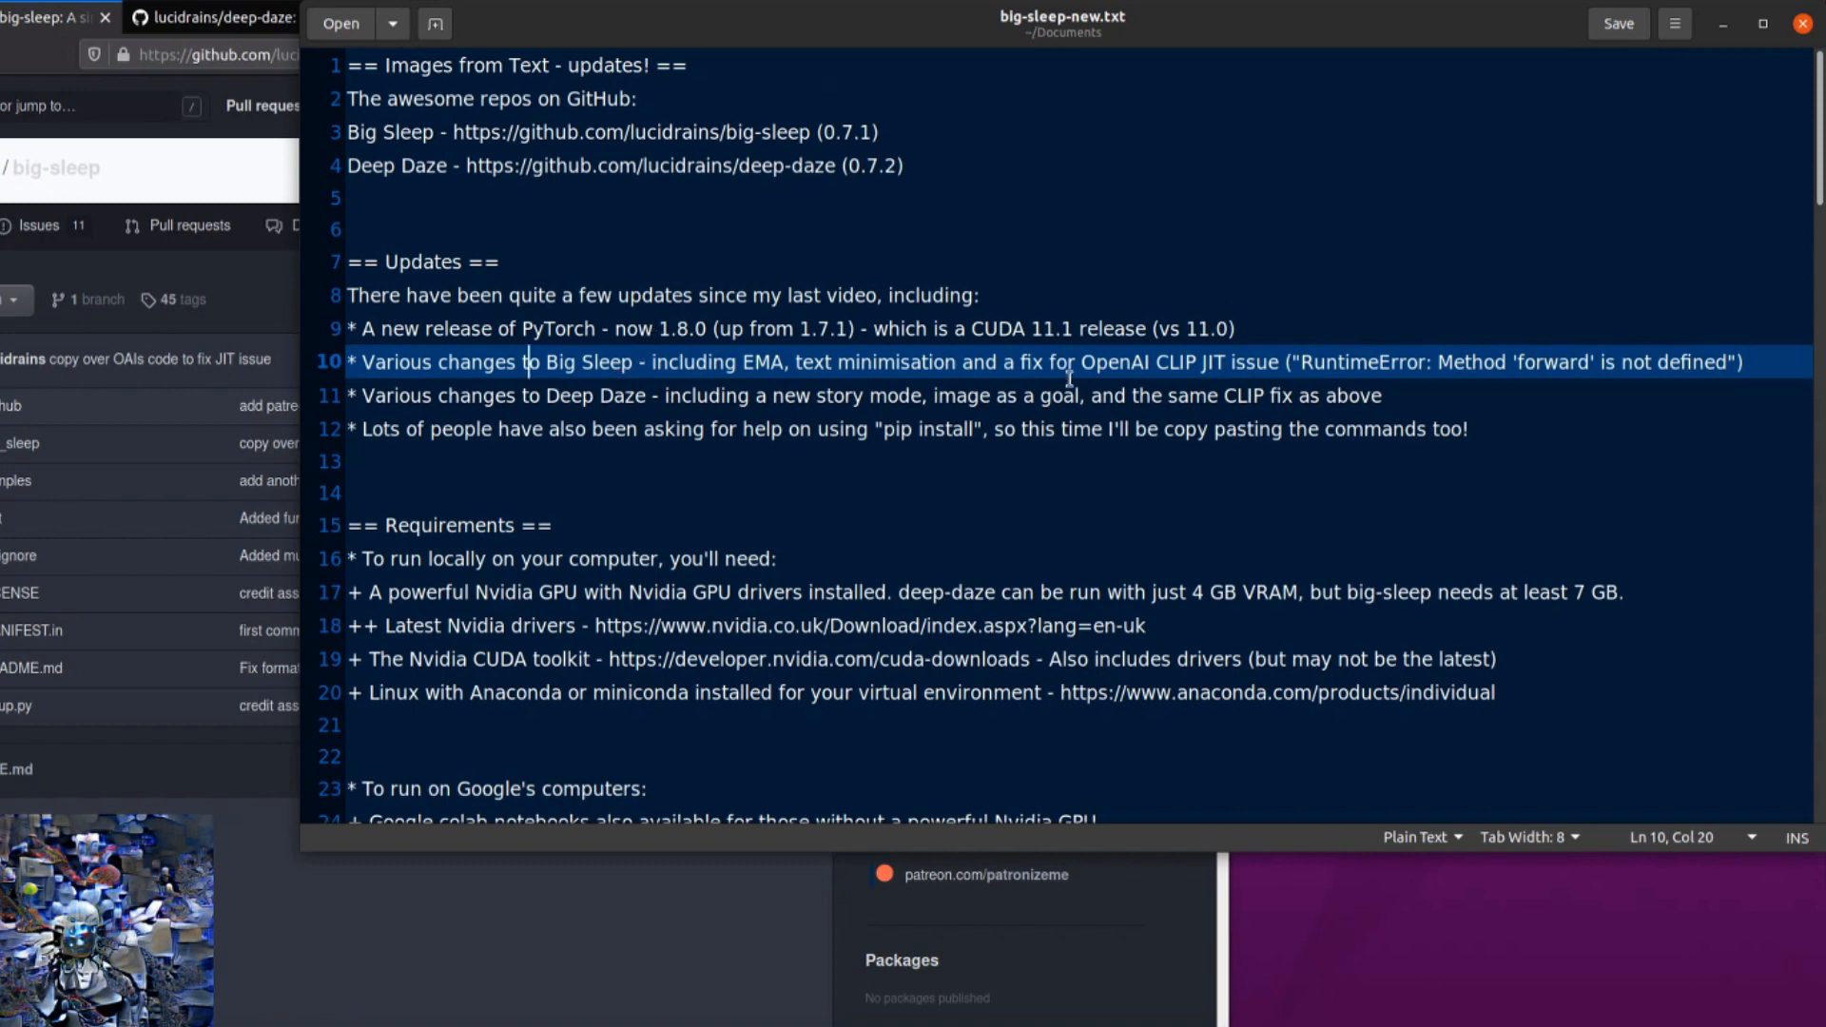
mouse_move(1398, 196)
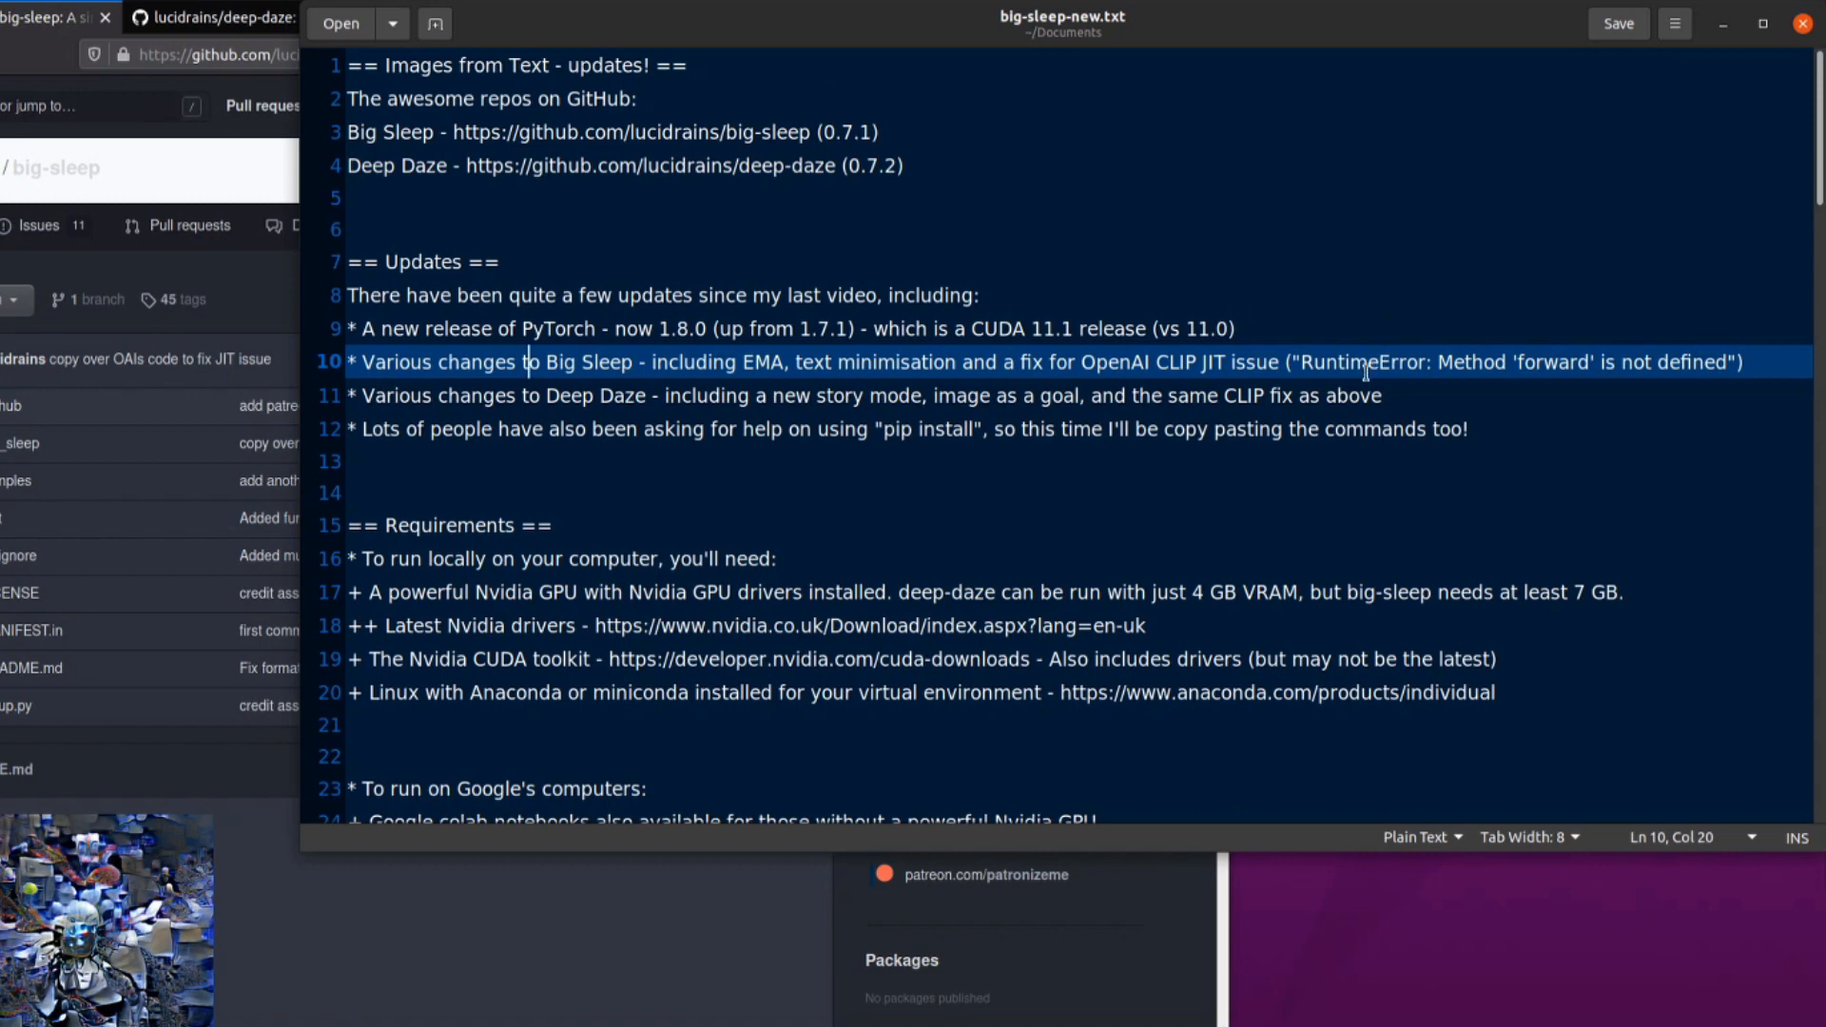
mouse_move(1585, 253)
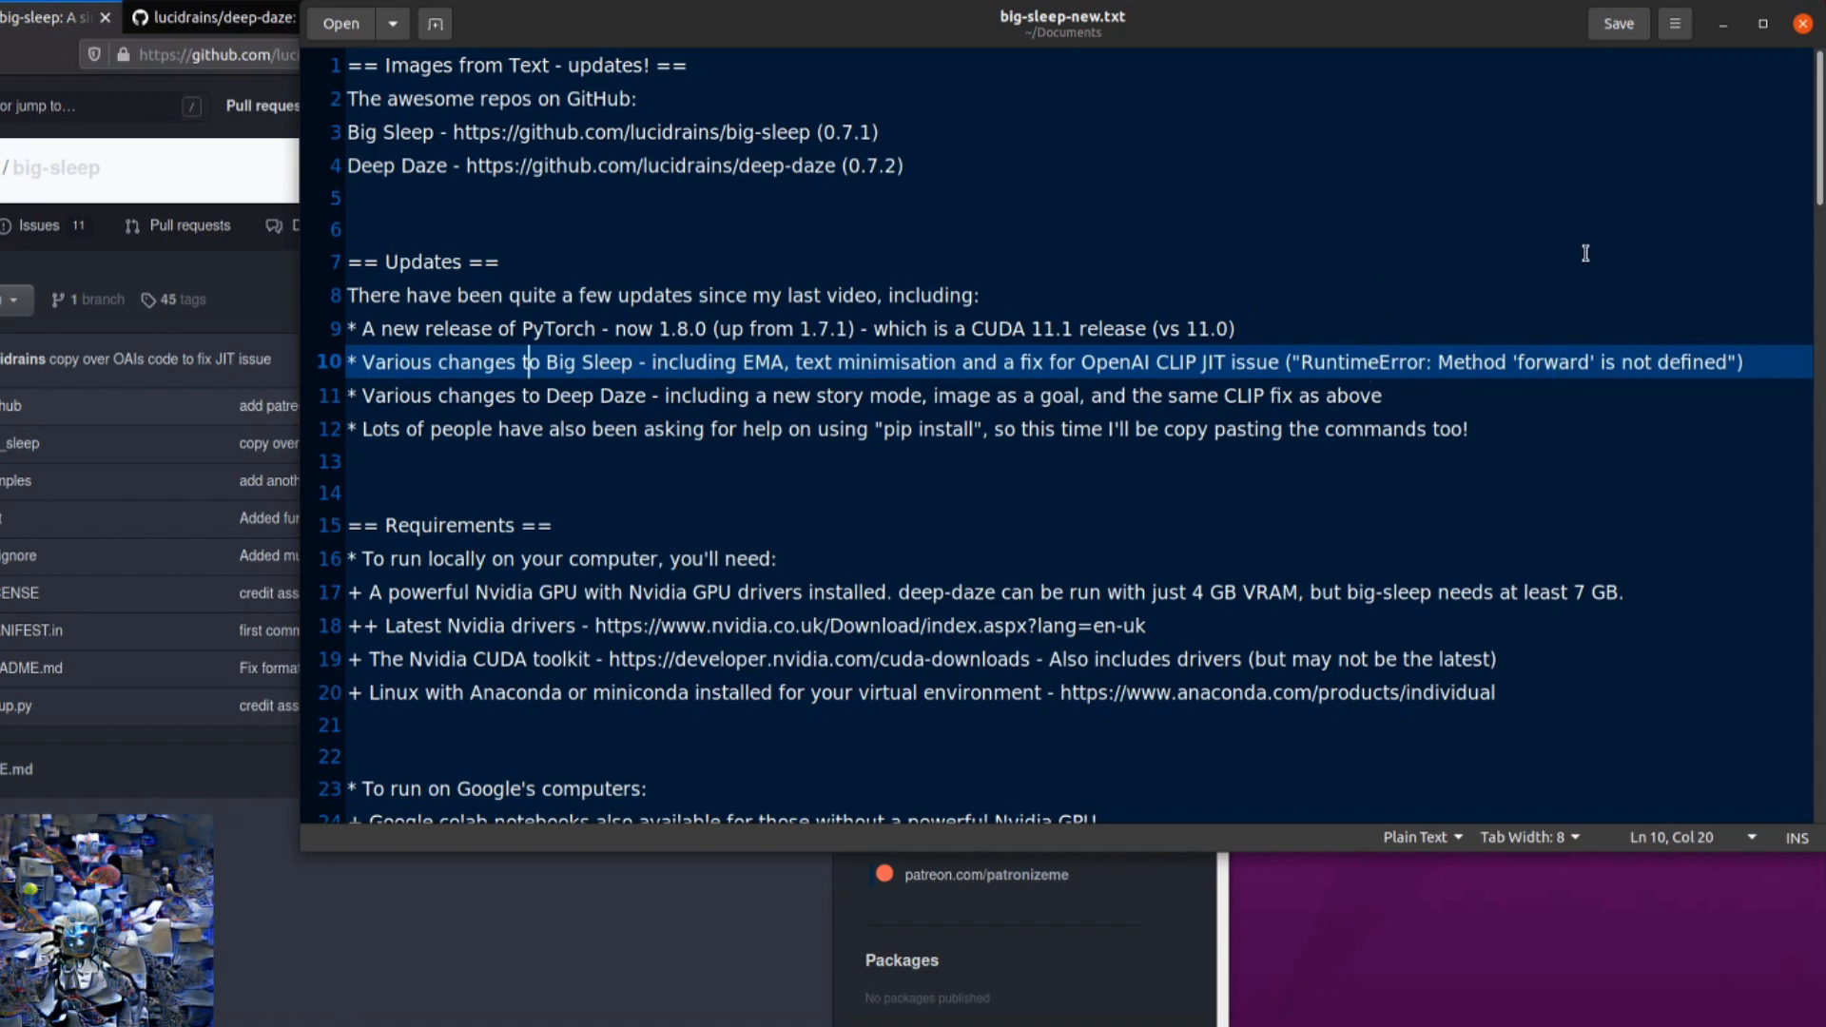
mouse_move(687, 400)
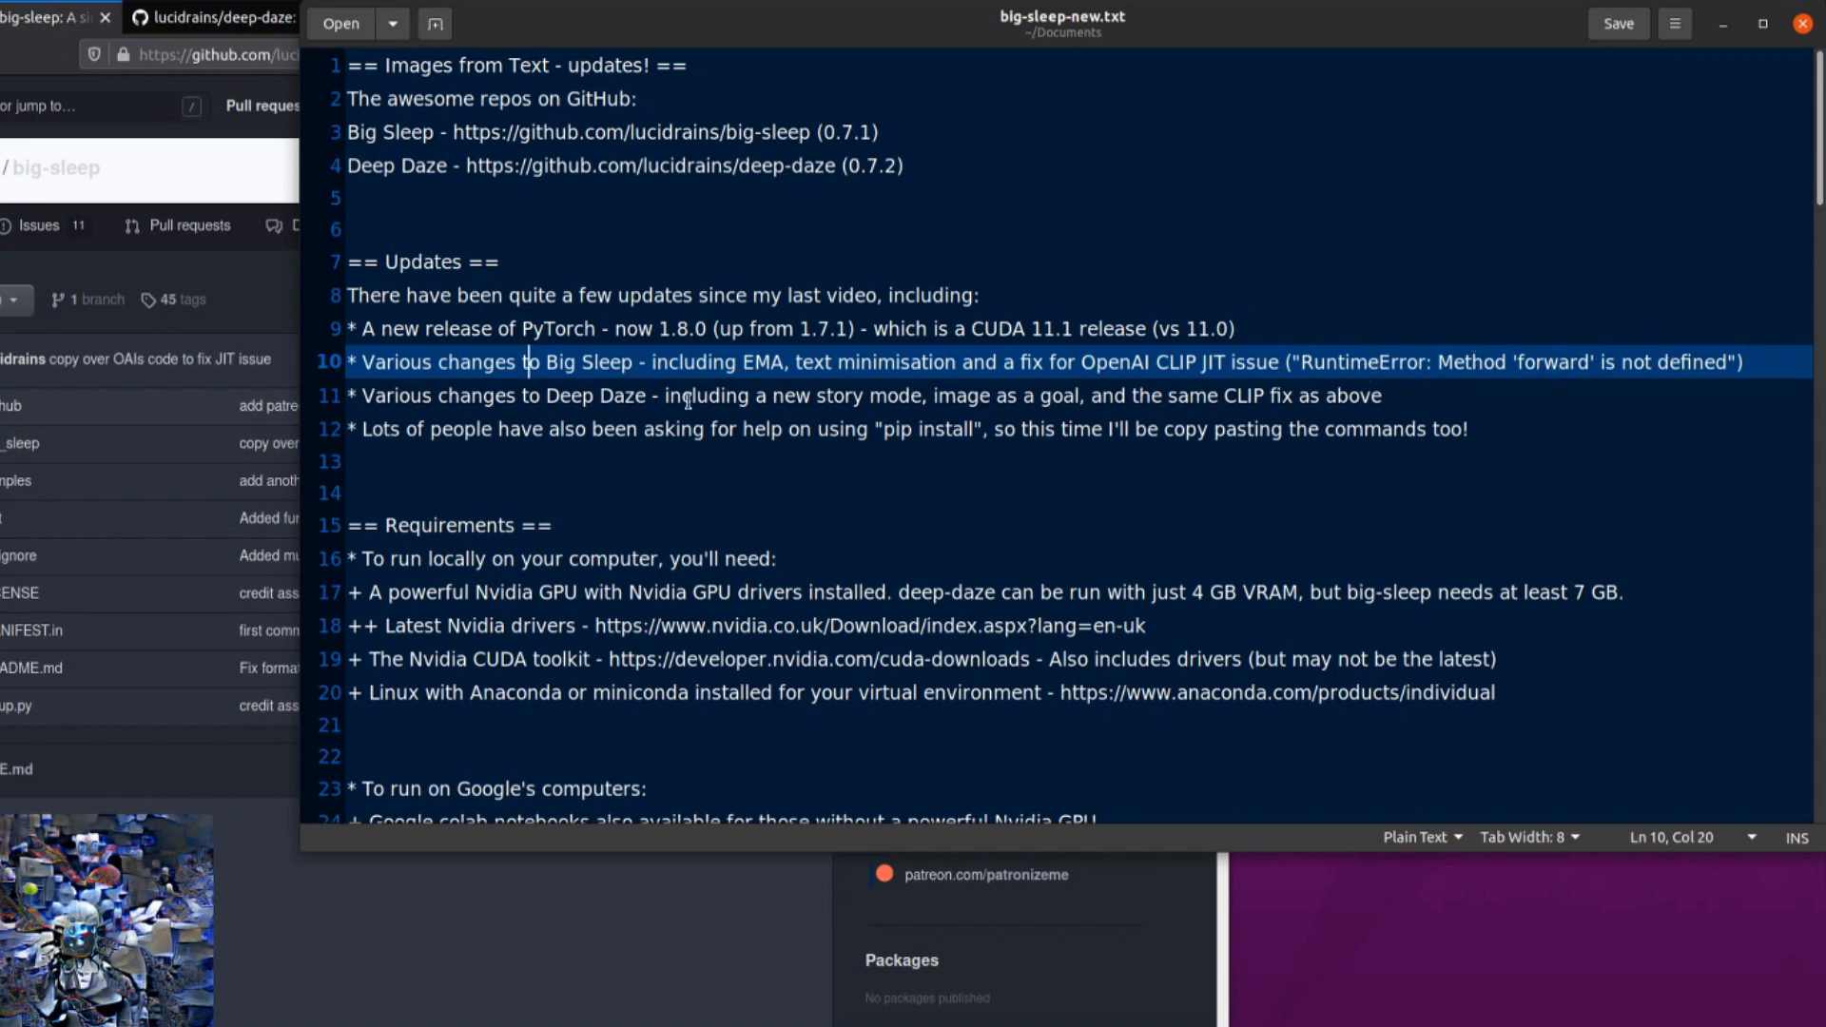
mouse_move(639, 131)
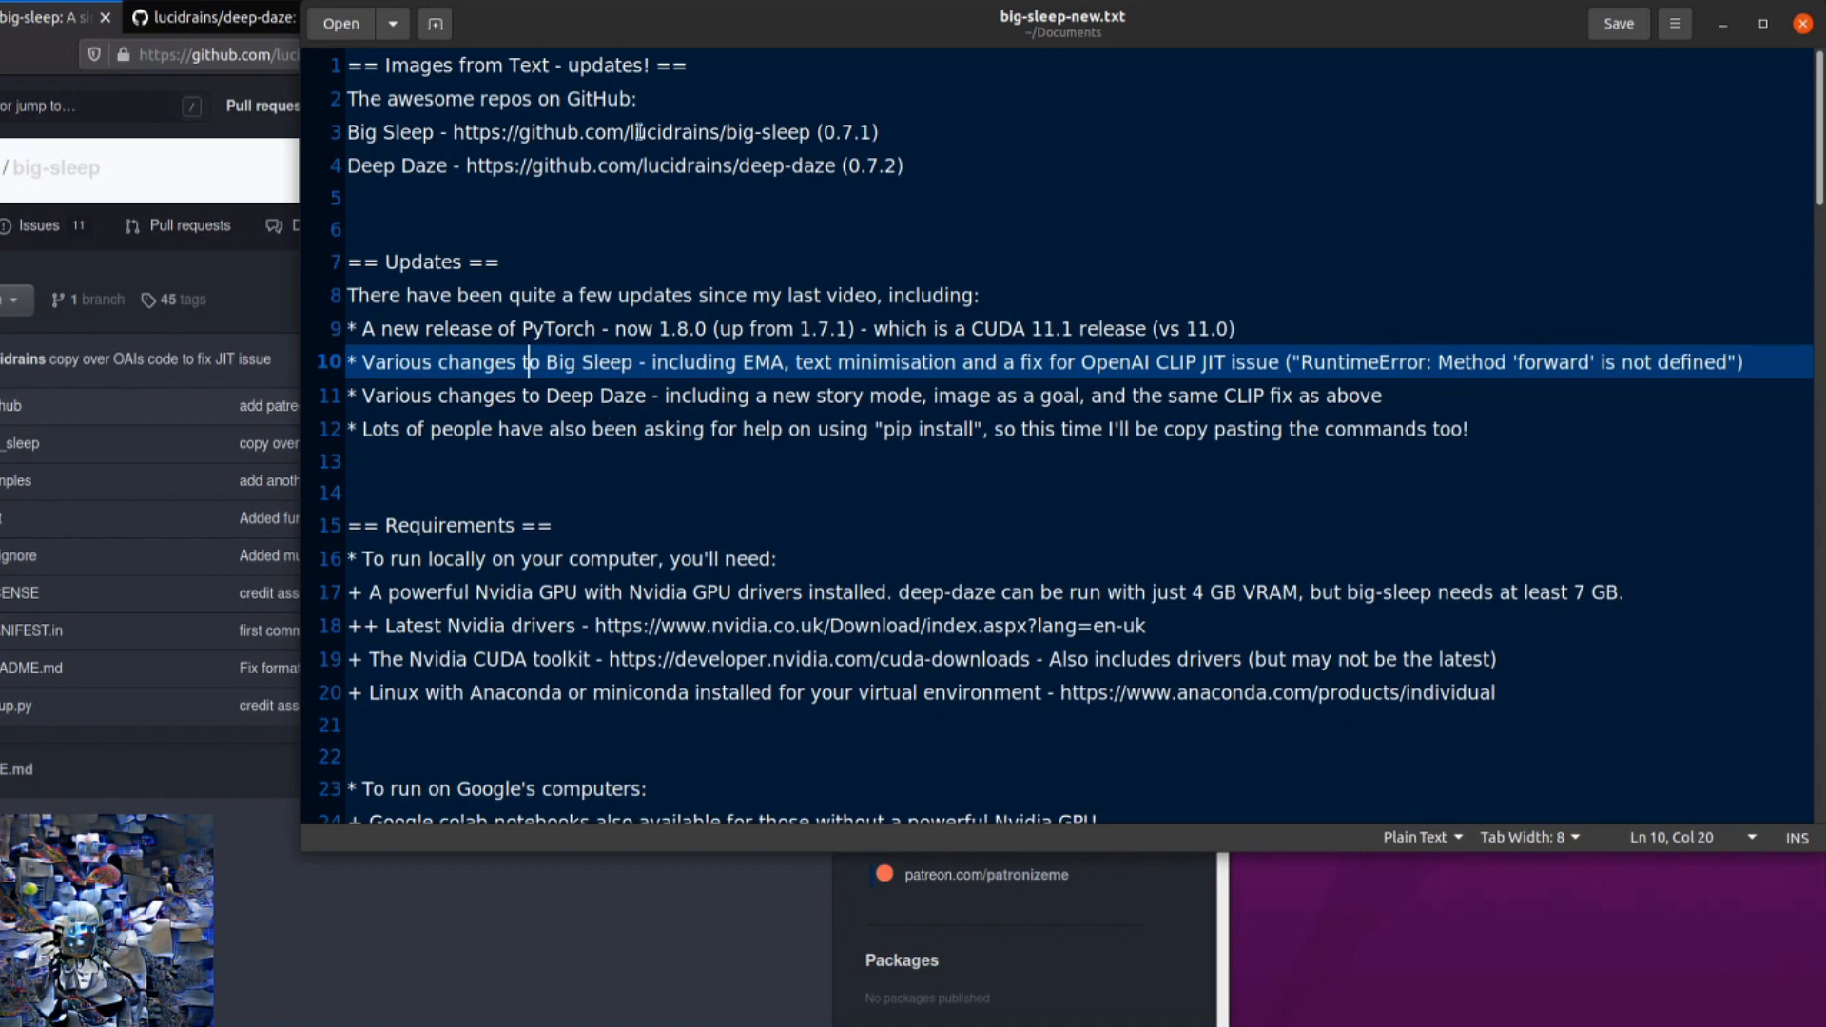
mouse_move(710, 367)
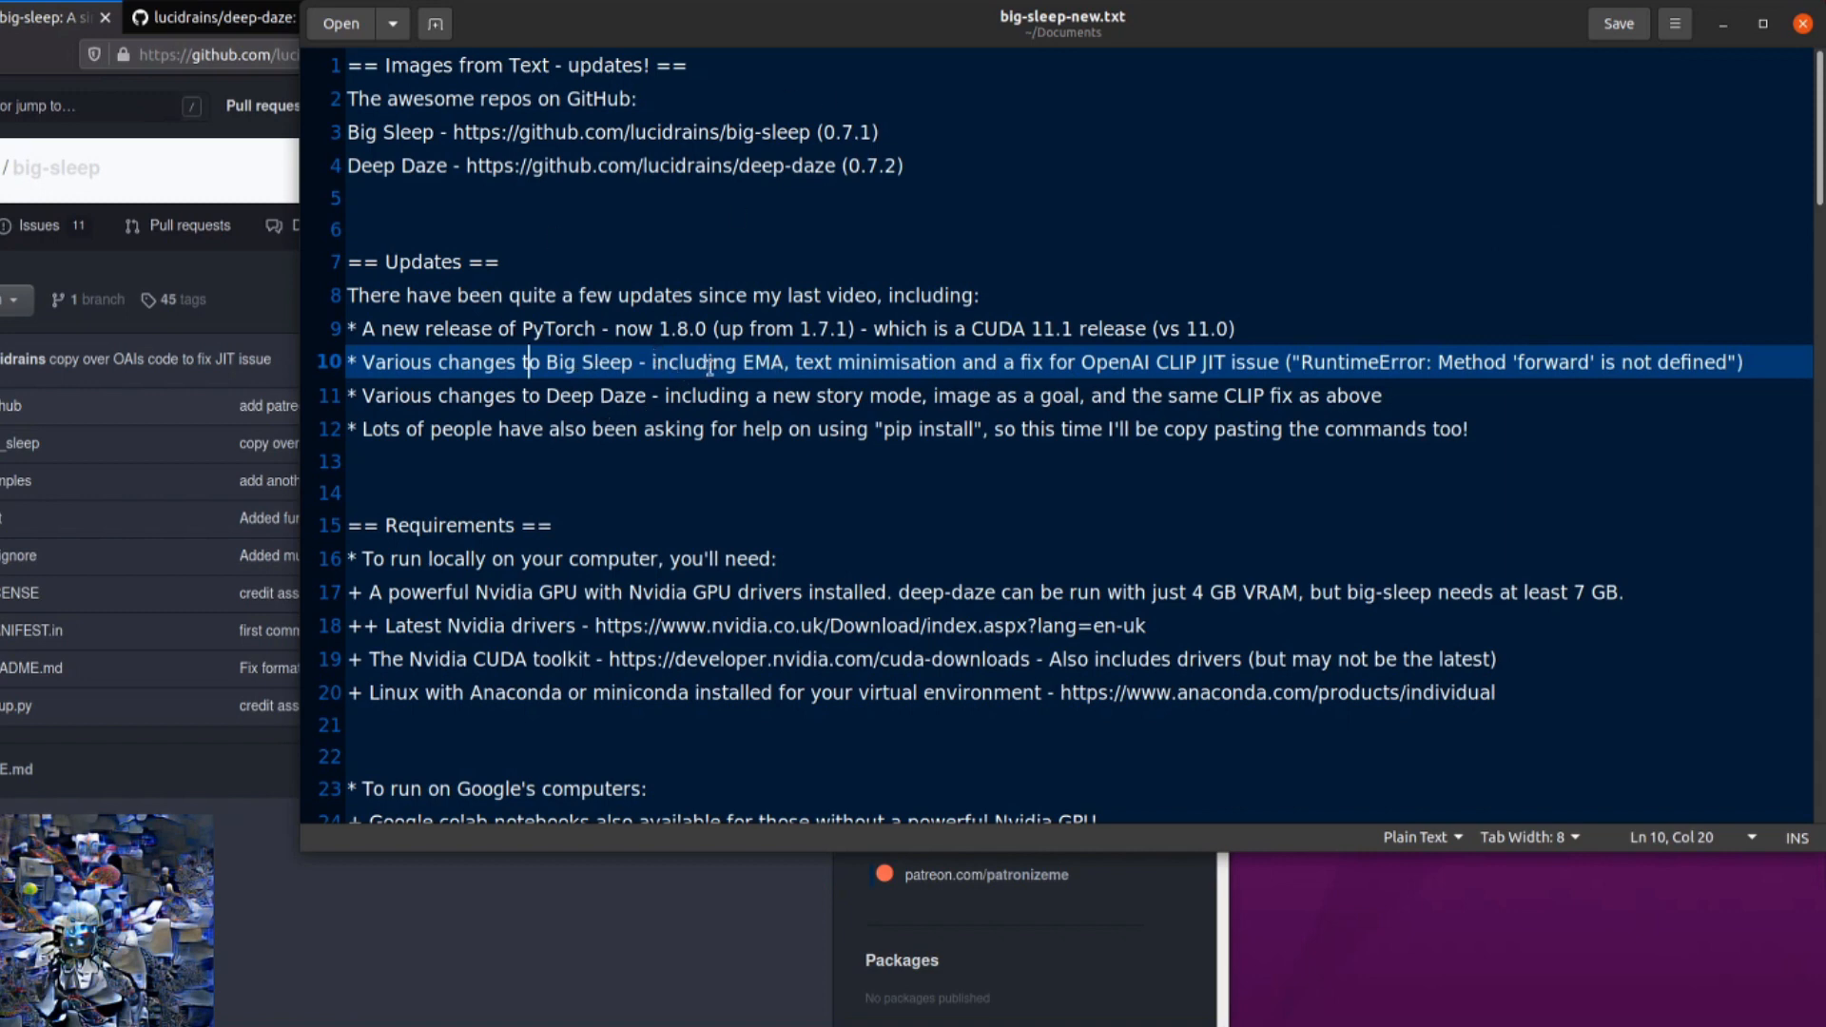
mouse_move(1402, 186)
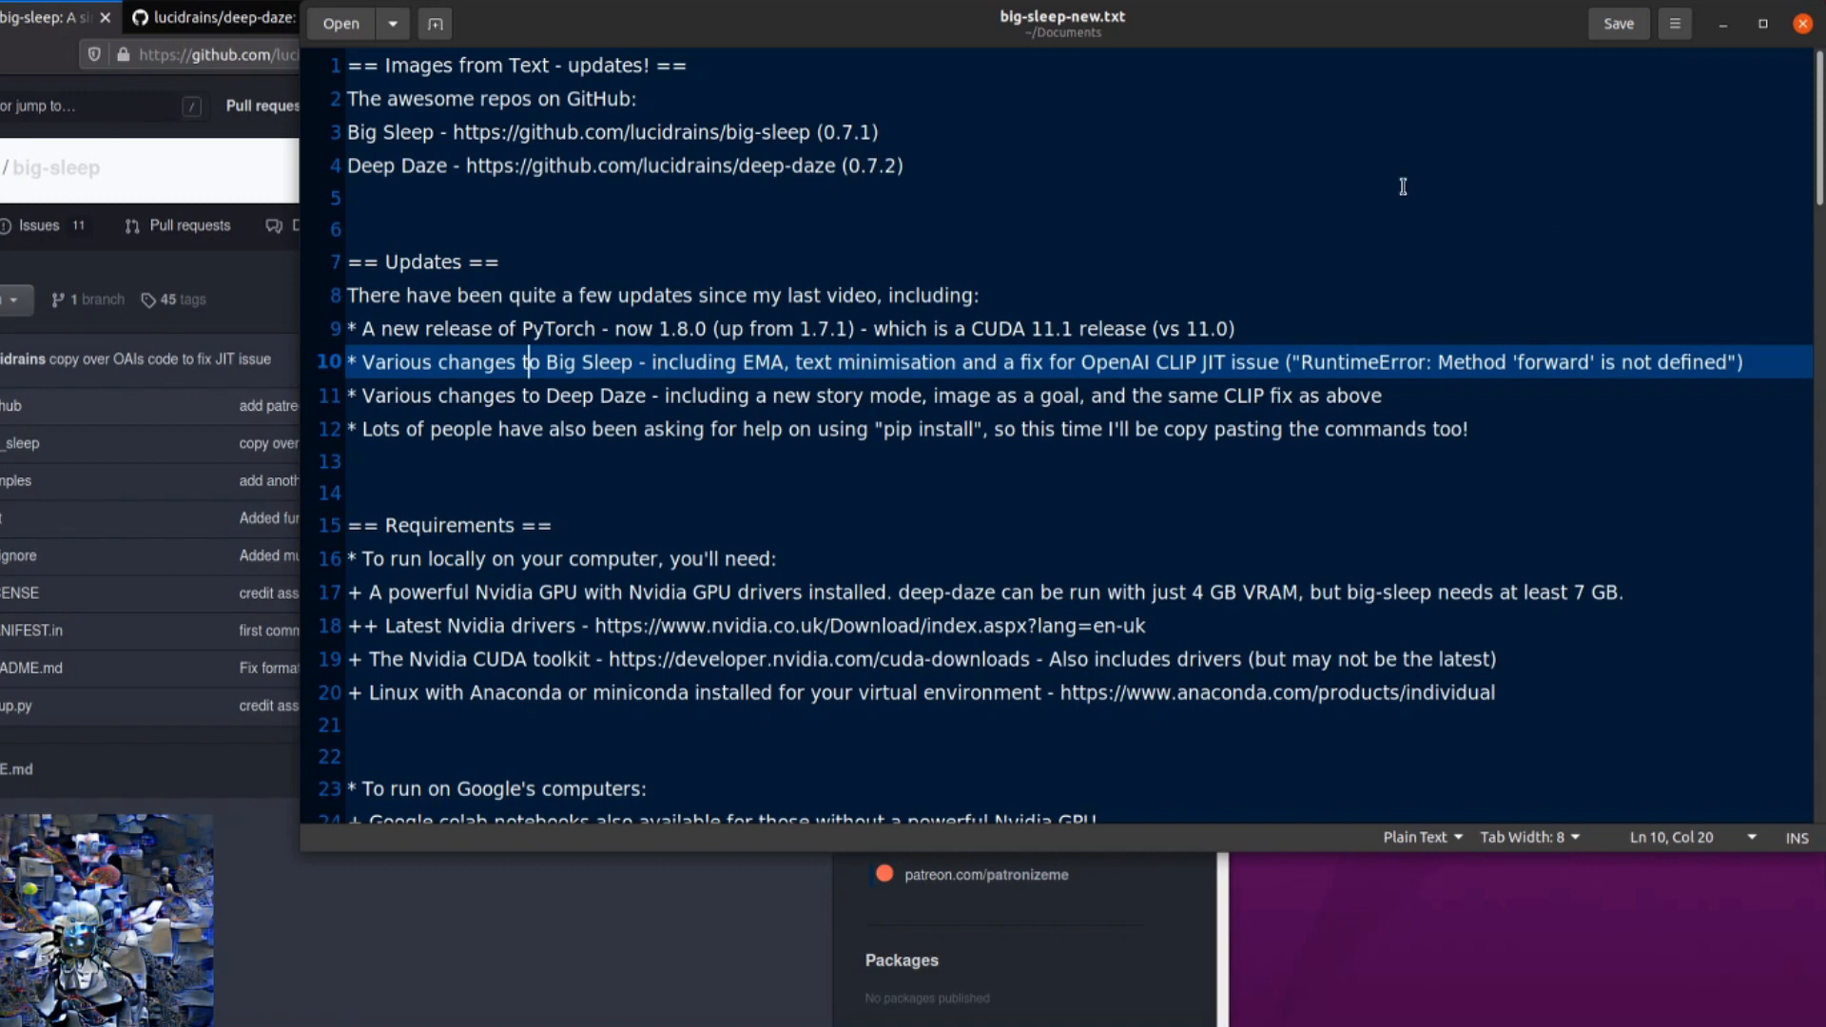
mouse_move(744, 401)
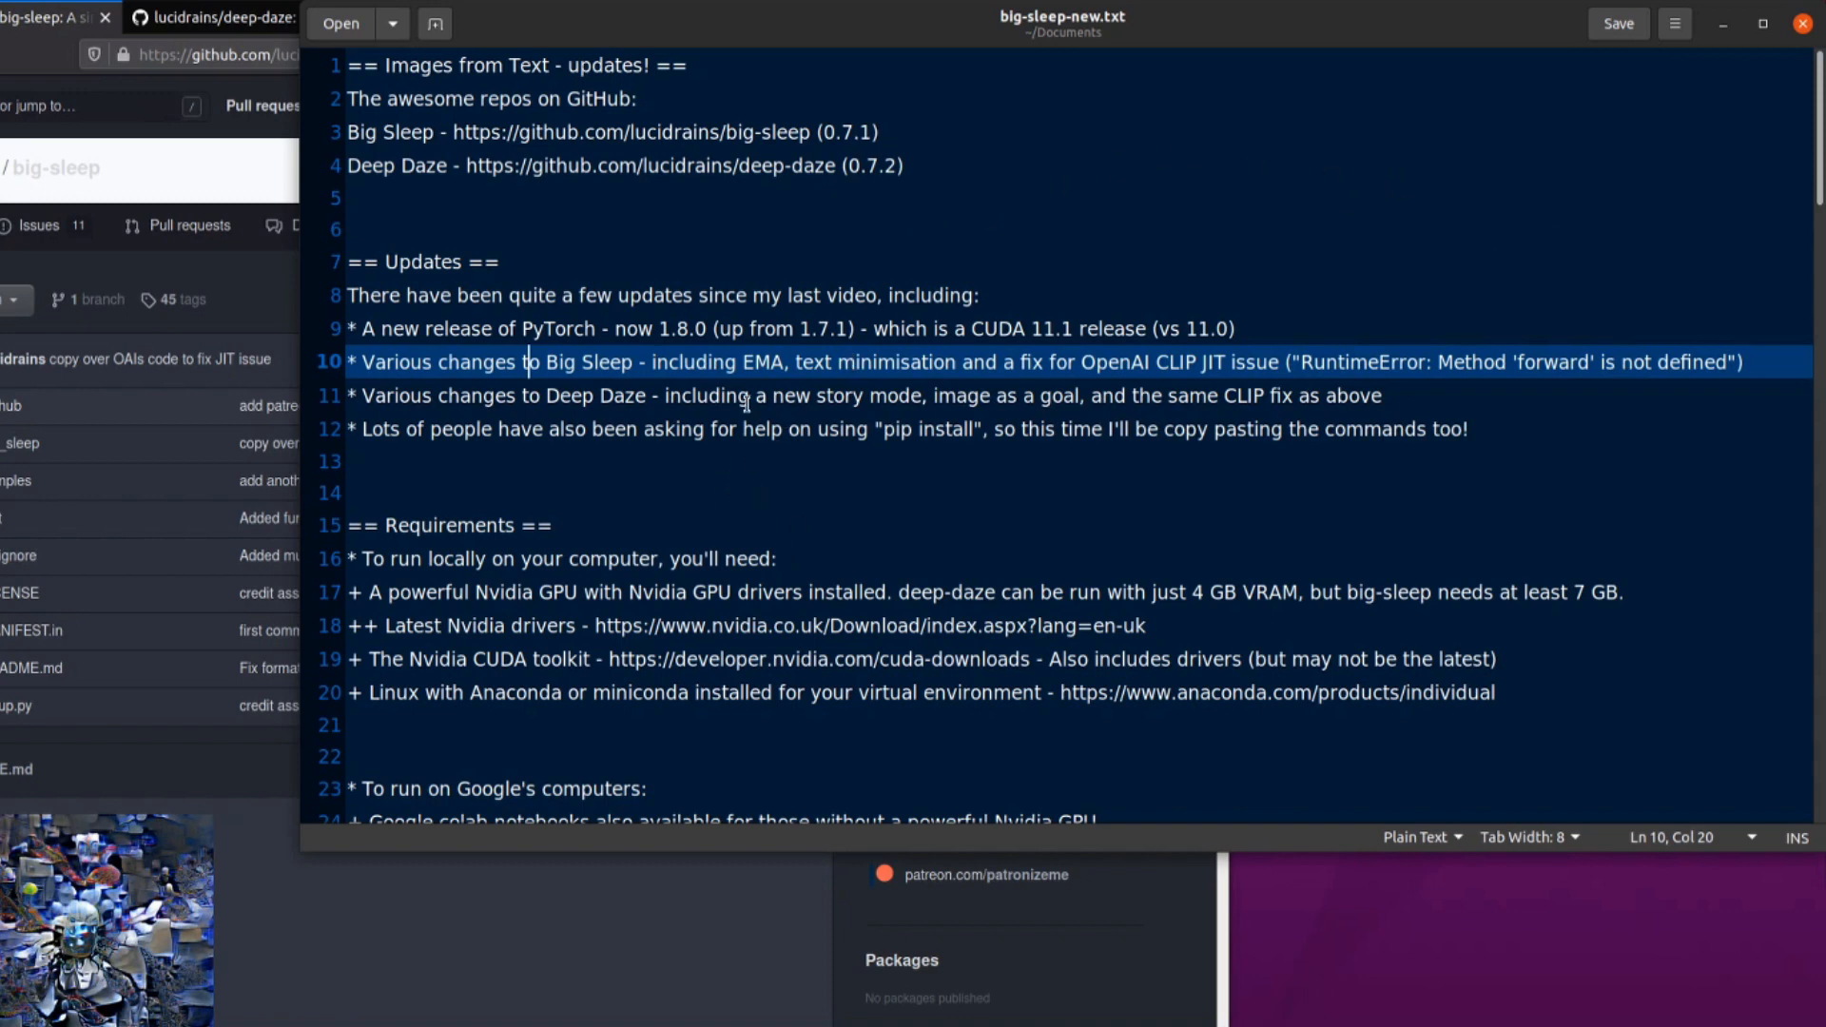
mouse_move(1002, 415)
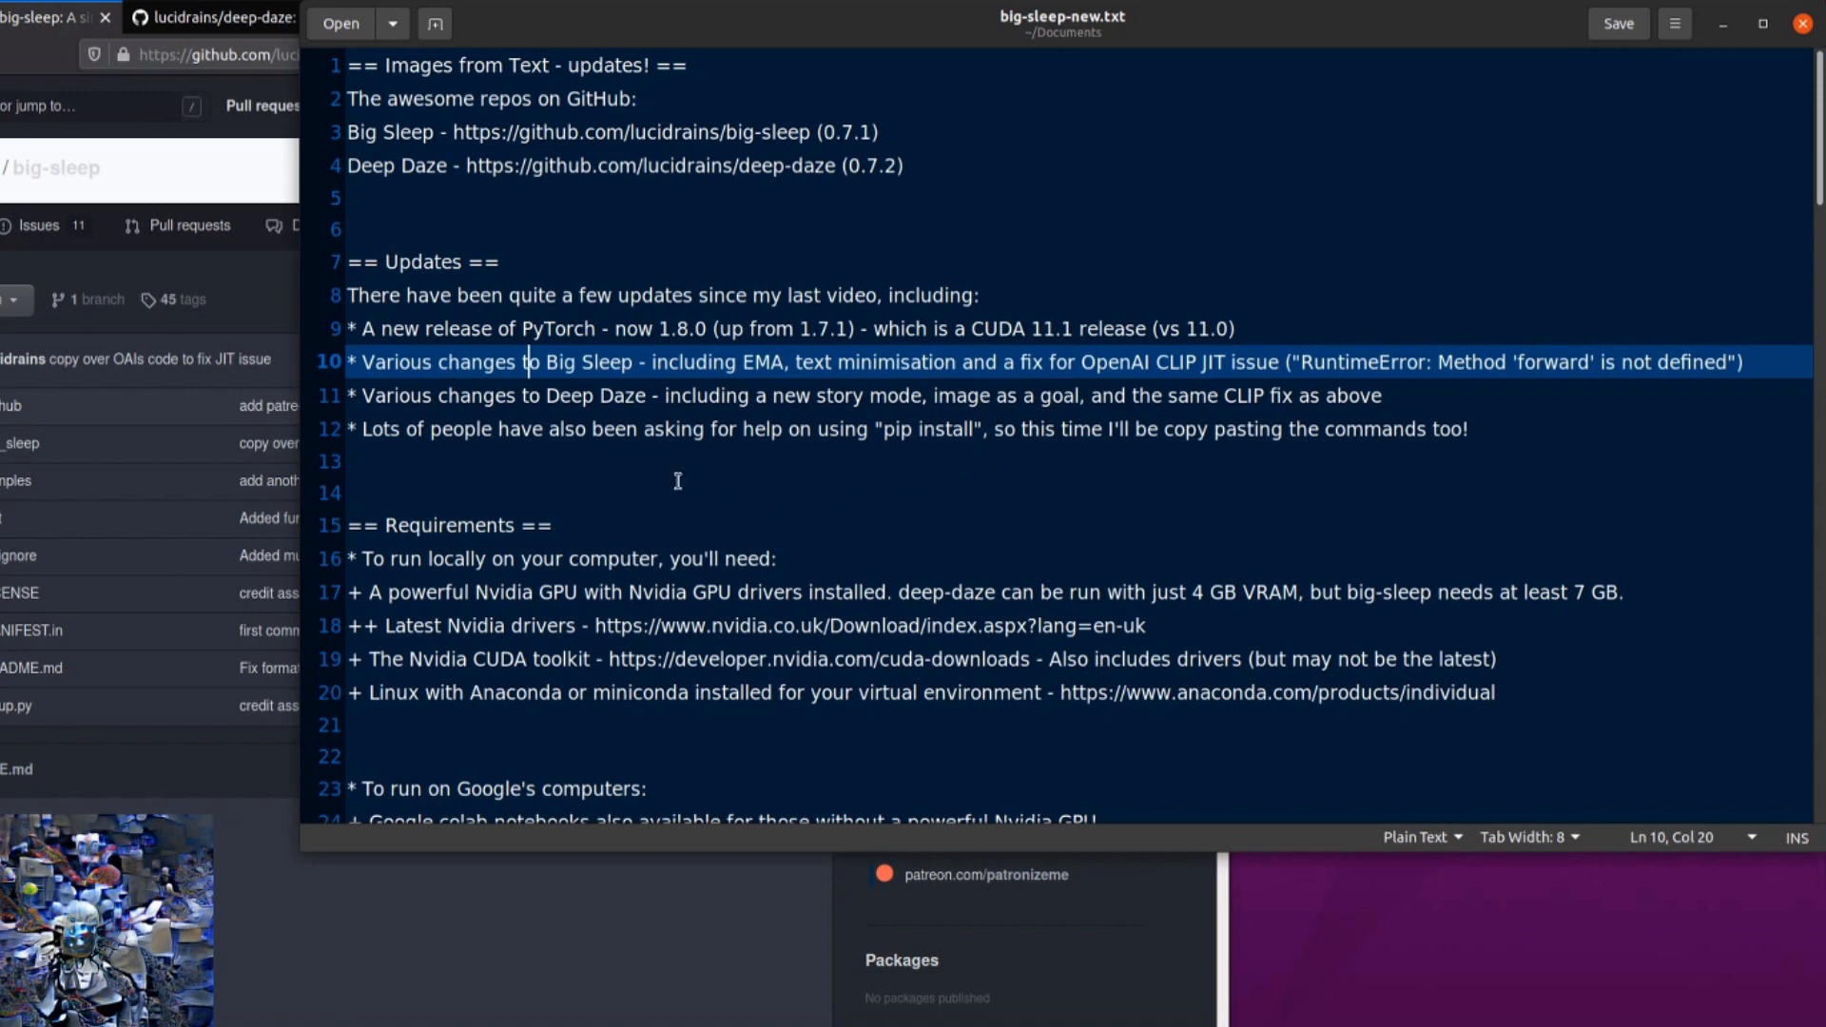
Scroll the notes down to the Requirements and Google Colab lines
scroll("down", 3)
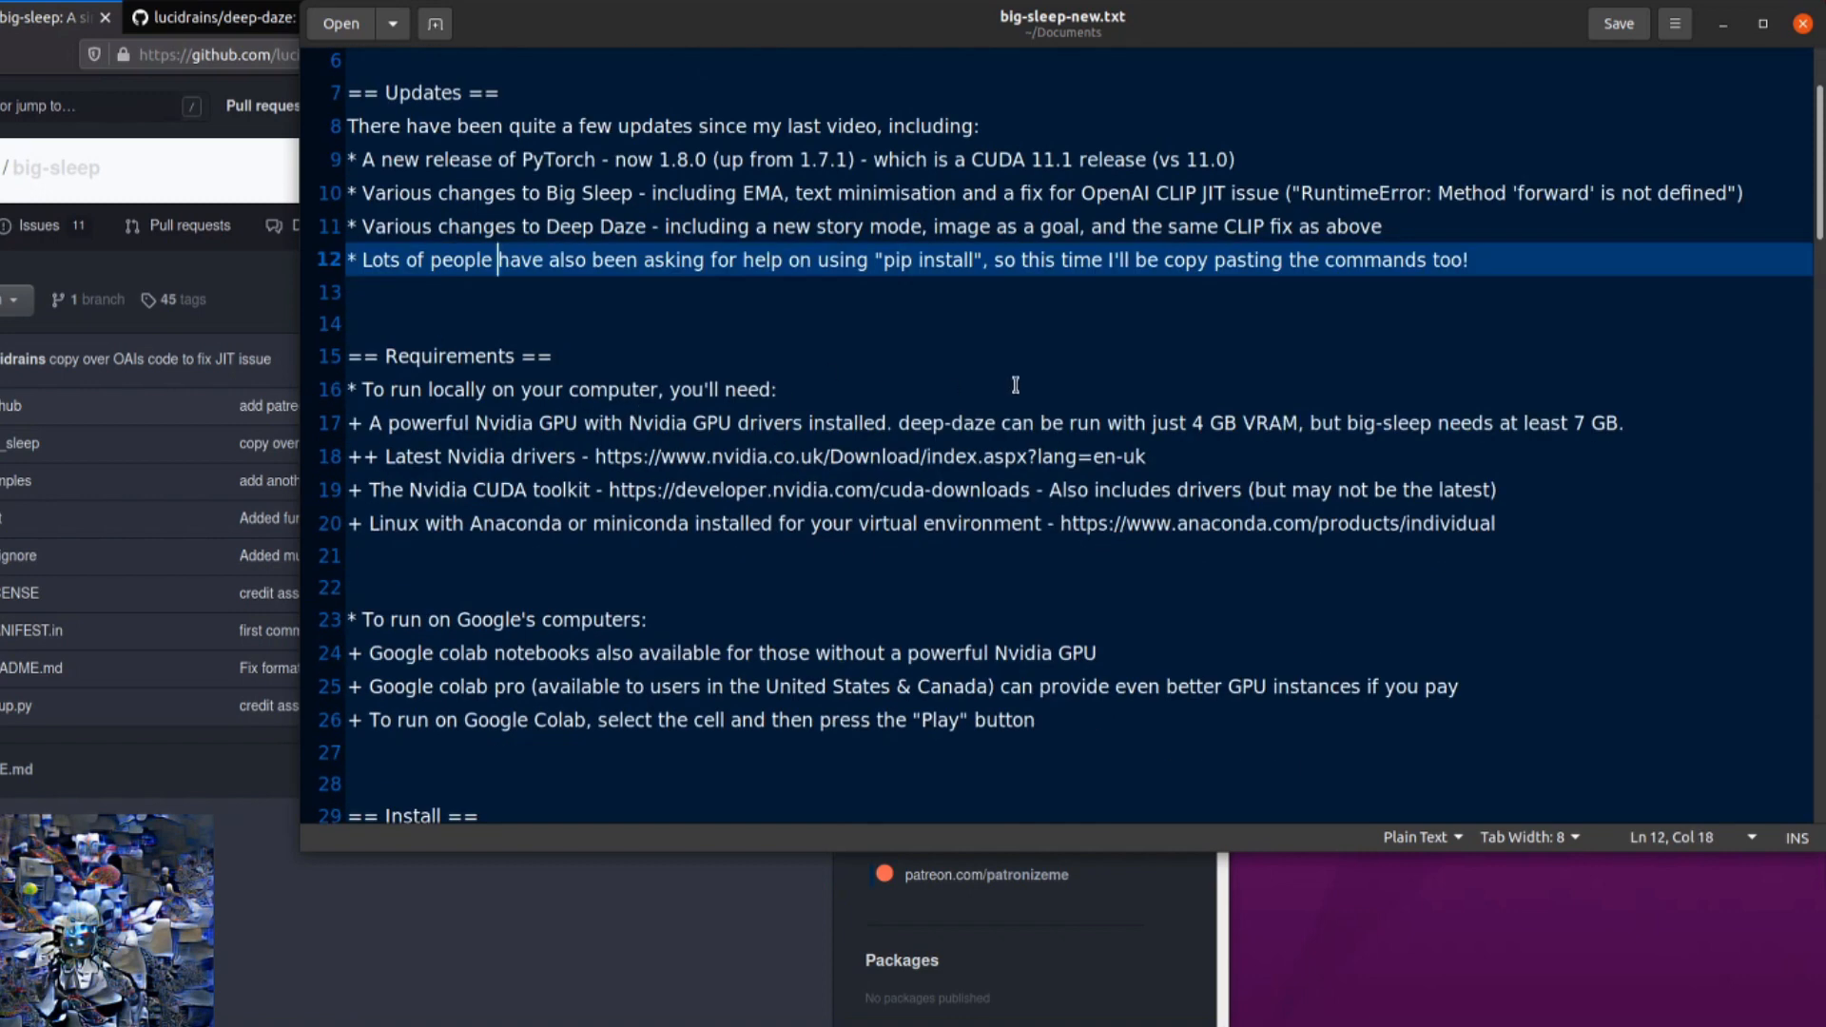
mouse_move(878, 339)
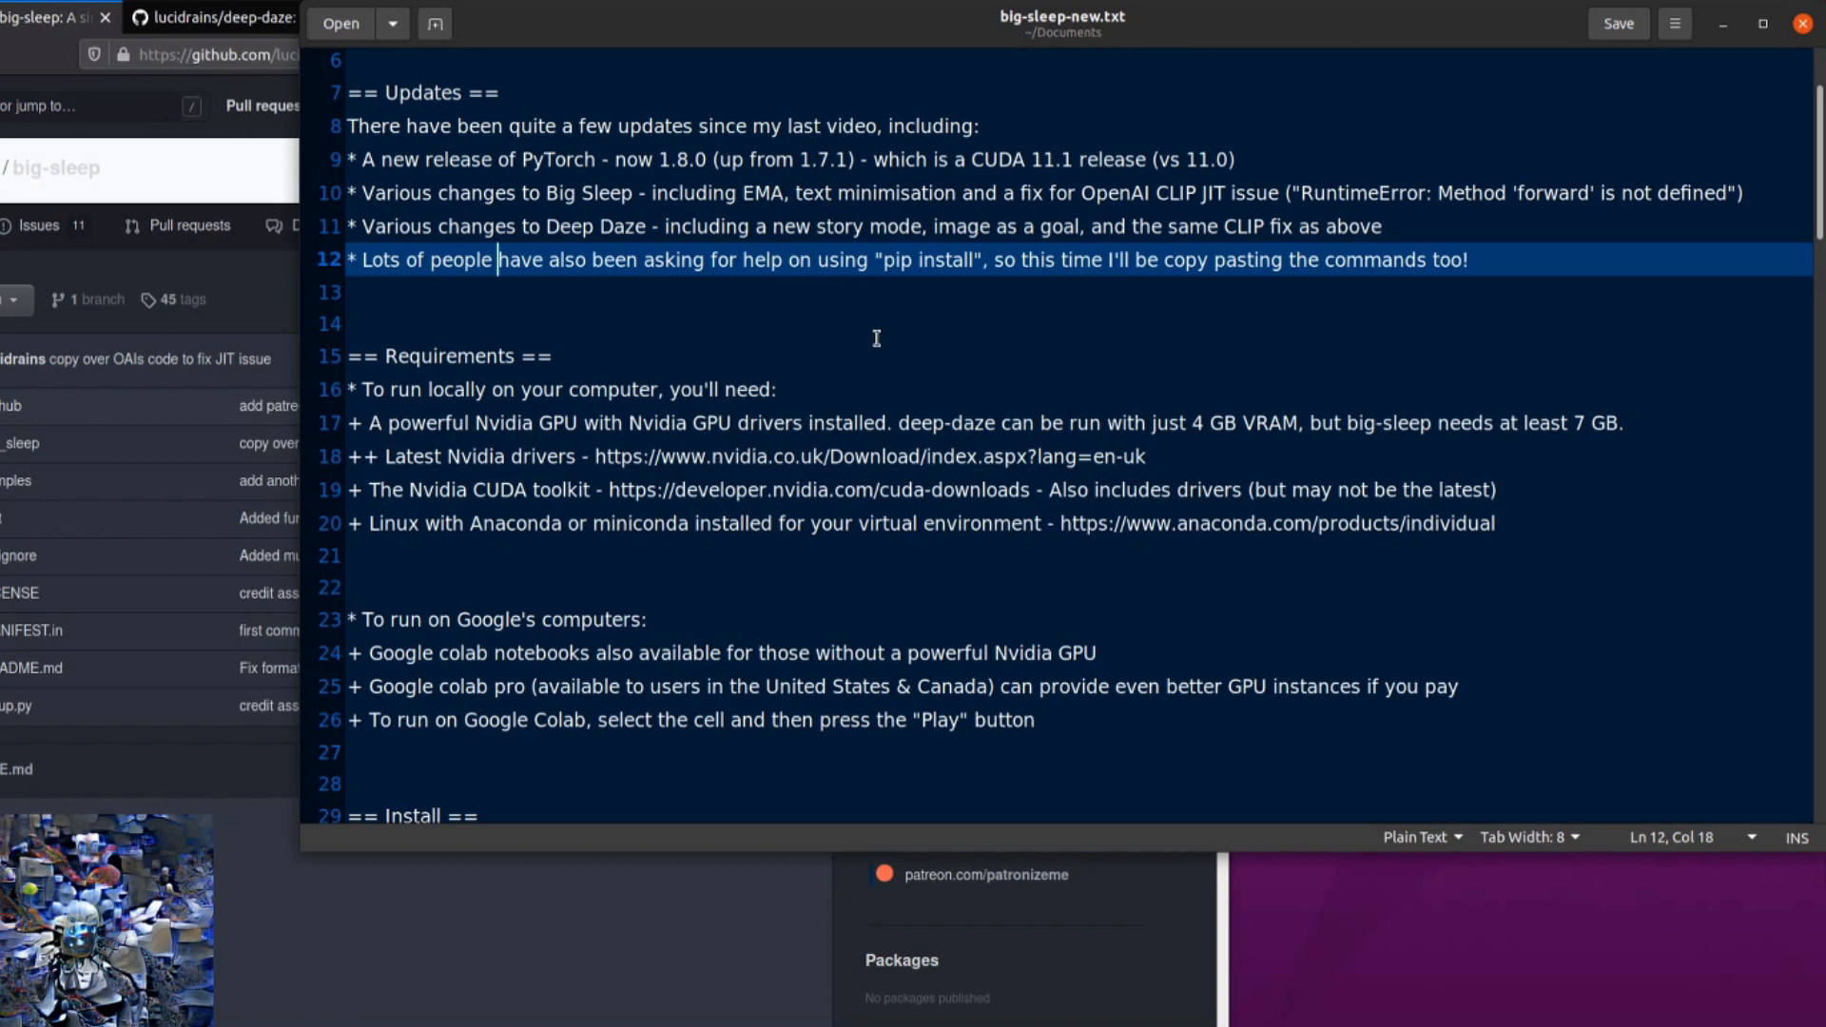
mouse_move(1109, 394)
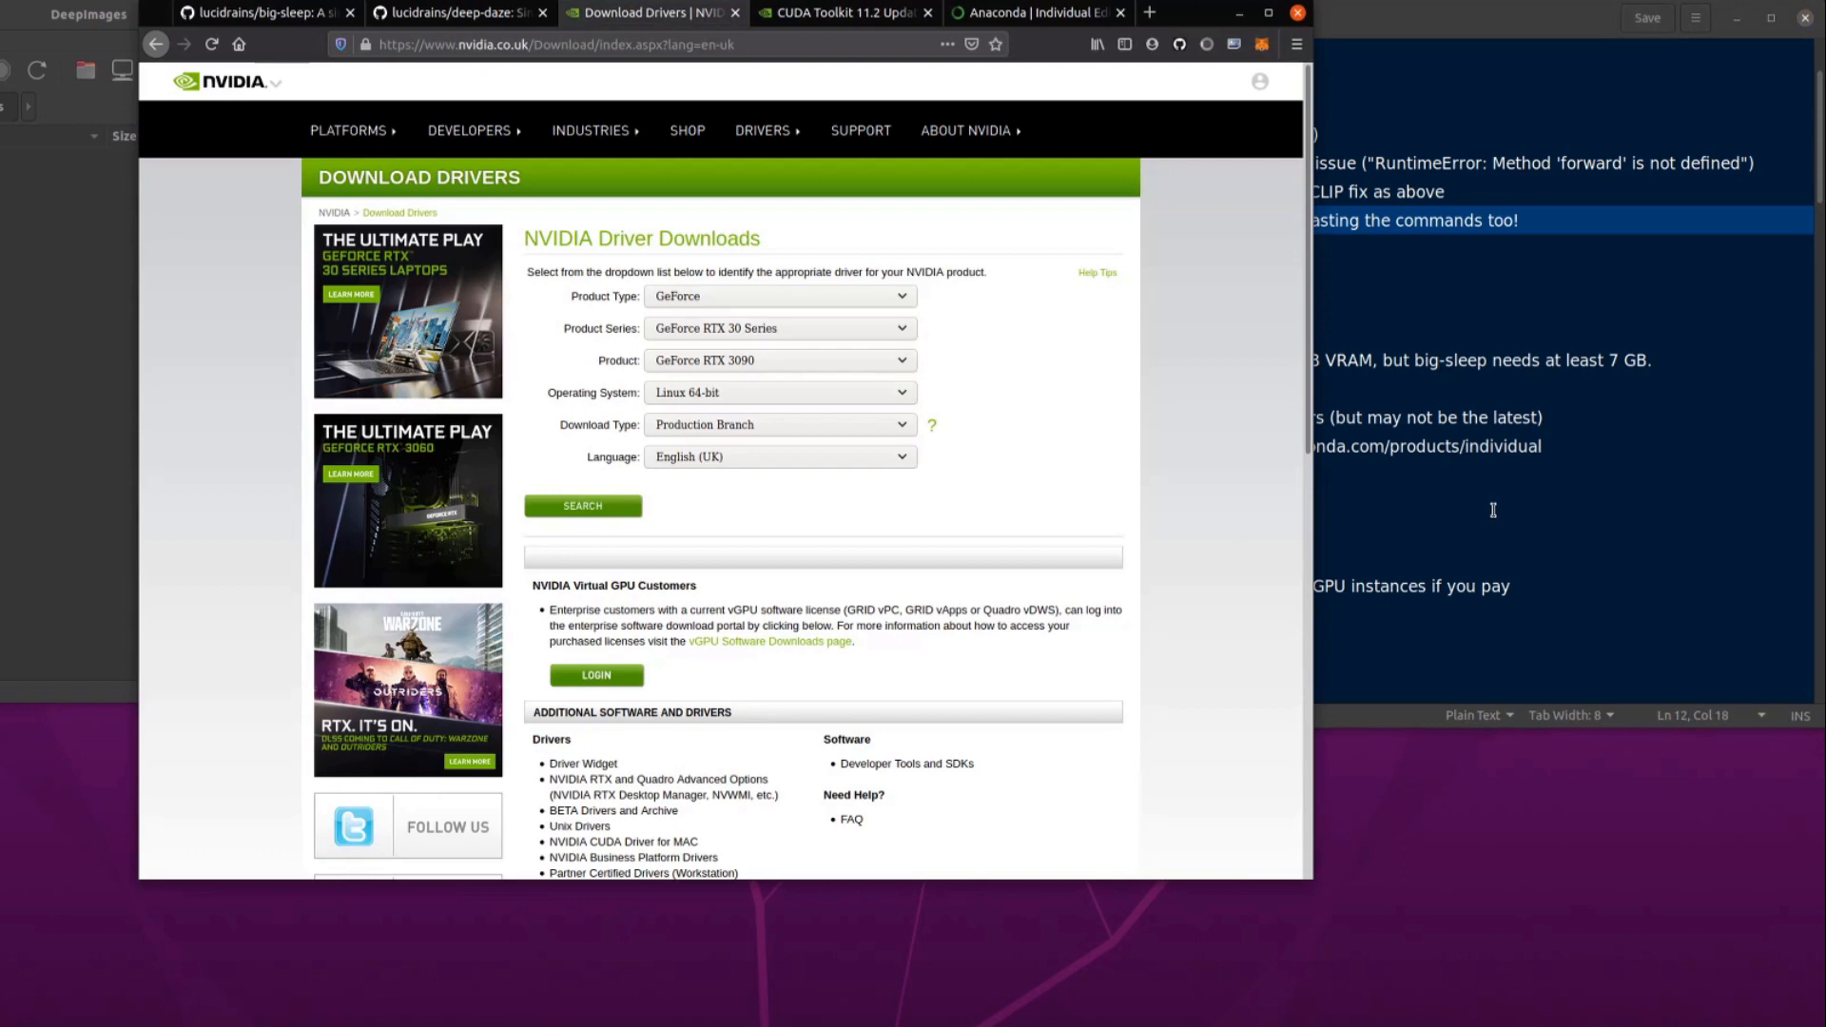
mouse_move(1463, 485)
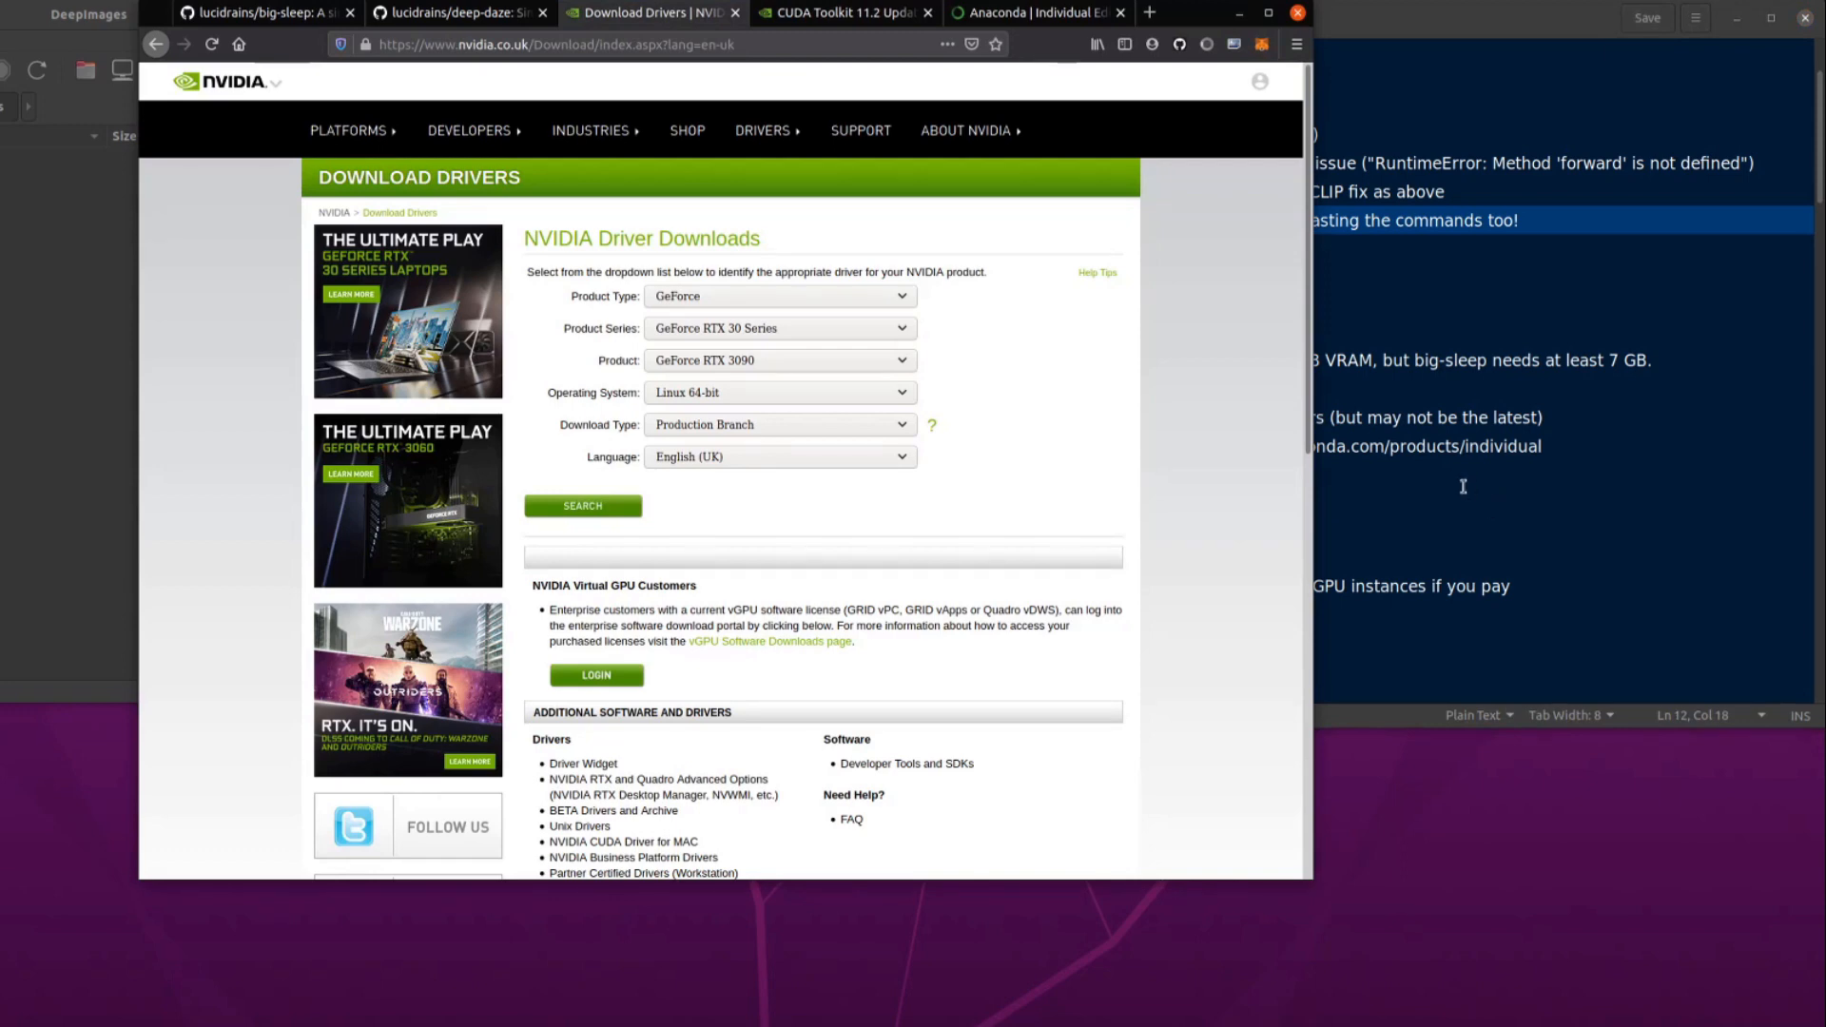
mouse_move(1044, 196)
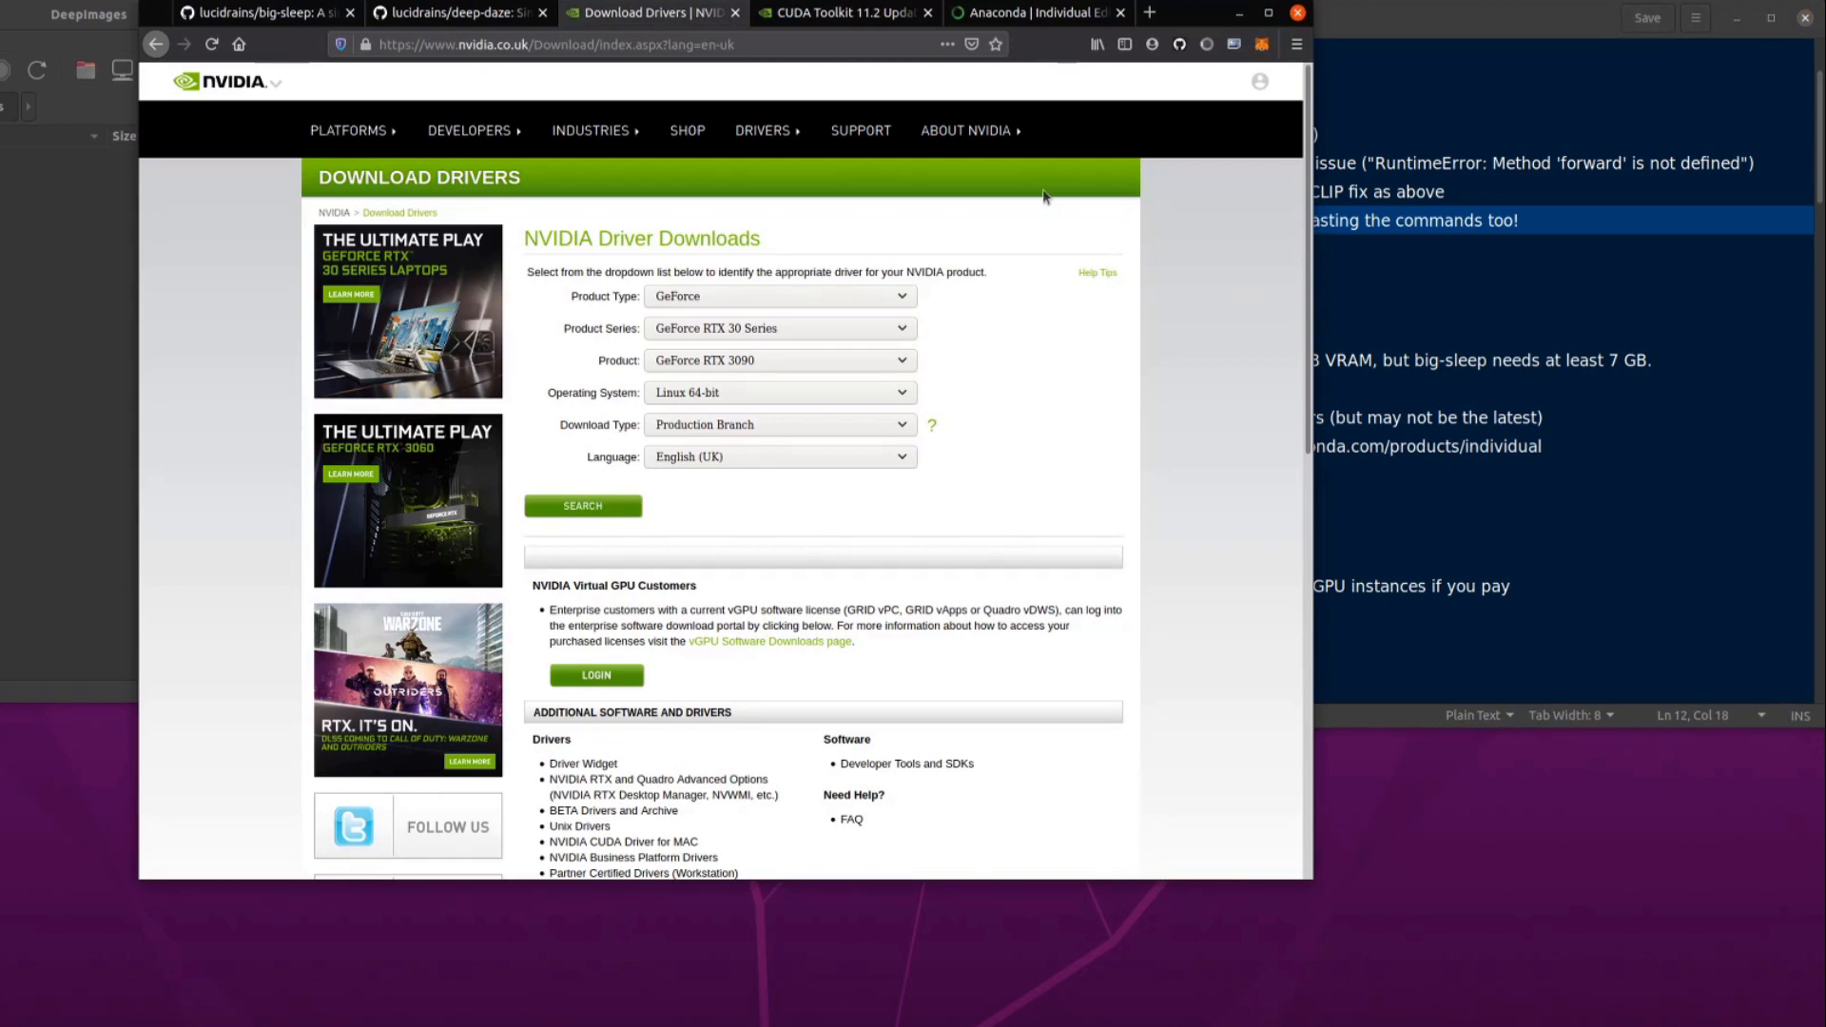
Bring big-sleep-new.txt back in front after viewing the NVIDIA driver form
left_click(348, 129)
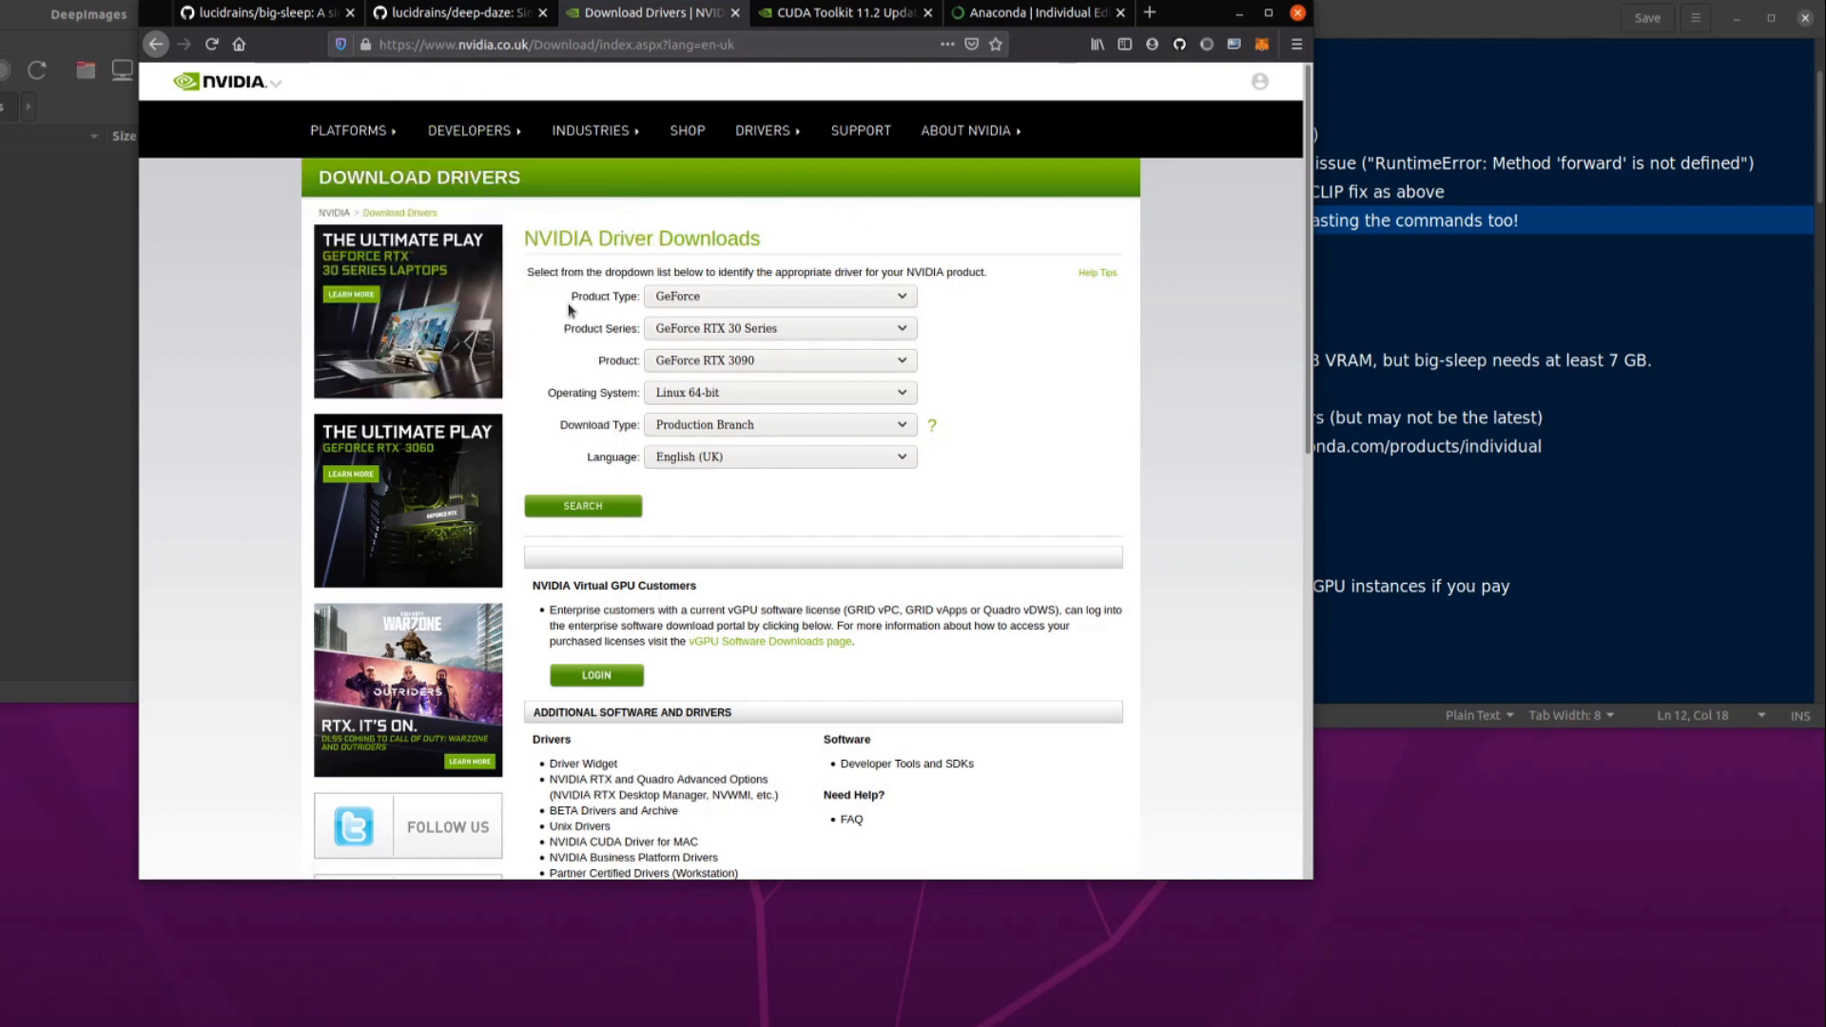
mouse_move(745, 424)
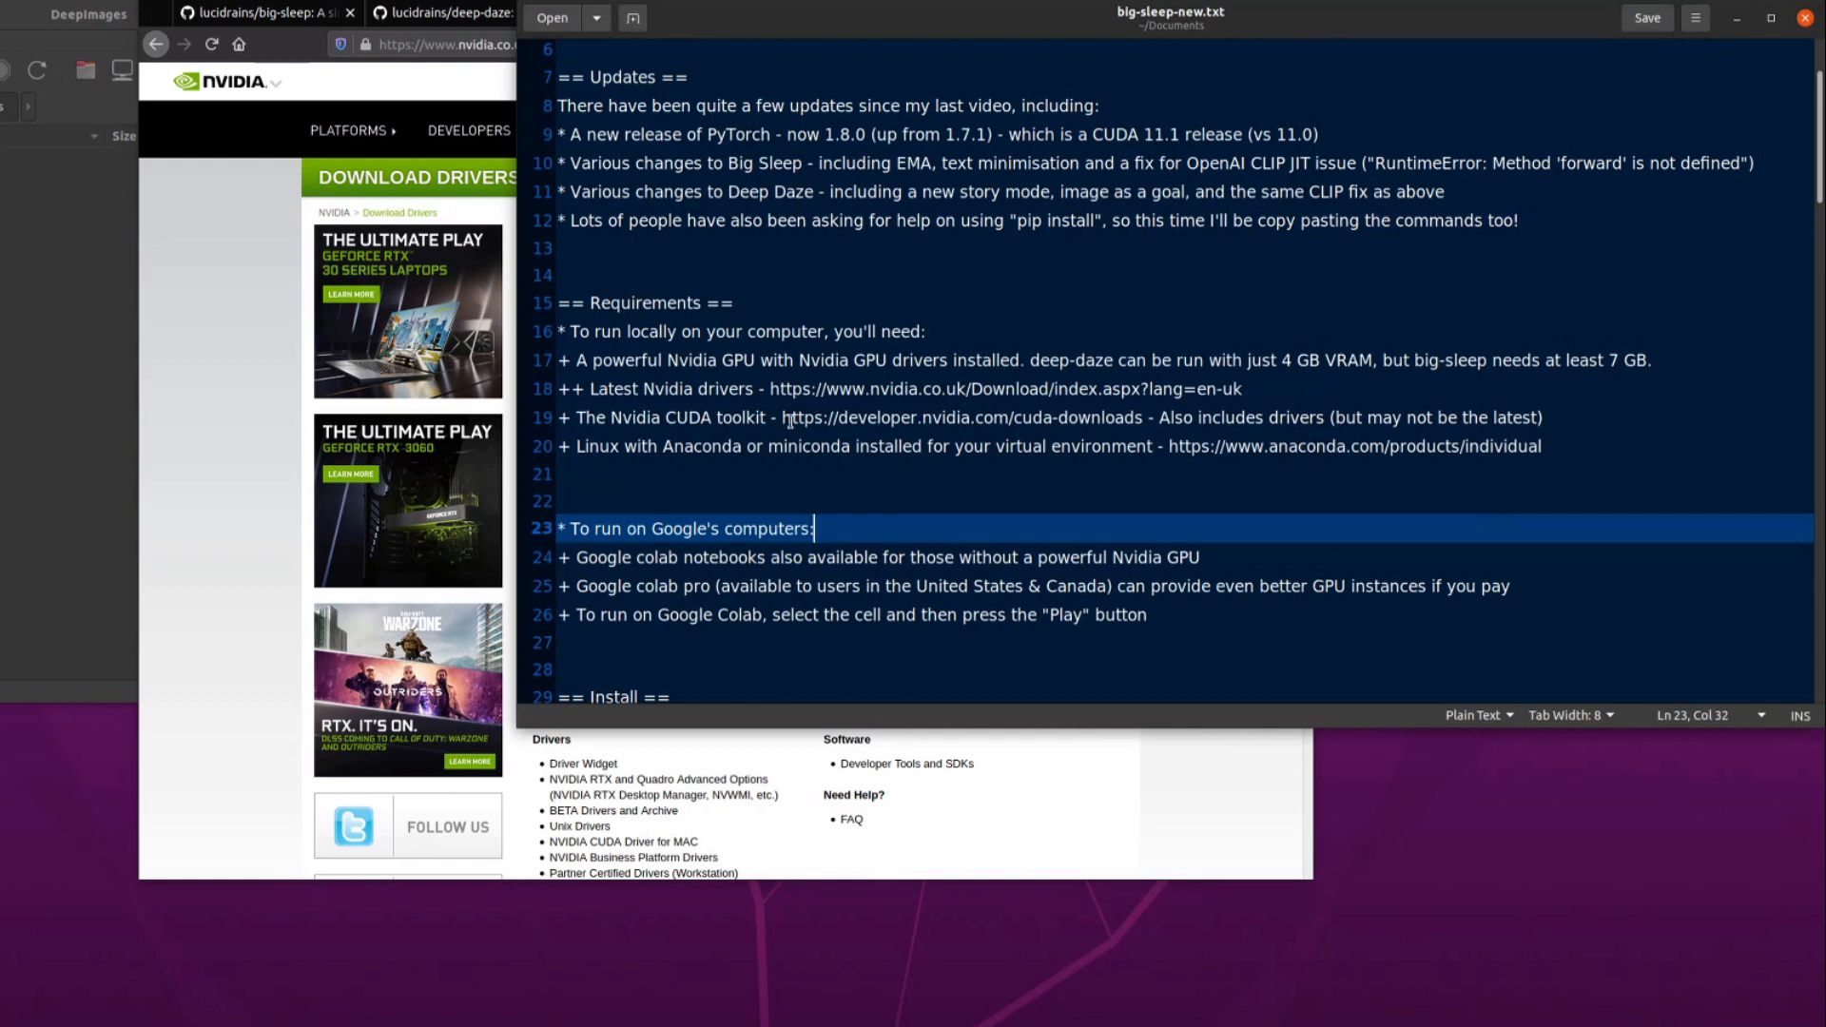
Select Linux, Ubuntu 20.04, runfile (local) on the CUDA 11.2 page, view the wget commands, return to notes
left_click(842, 13)
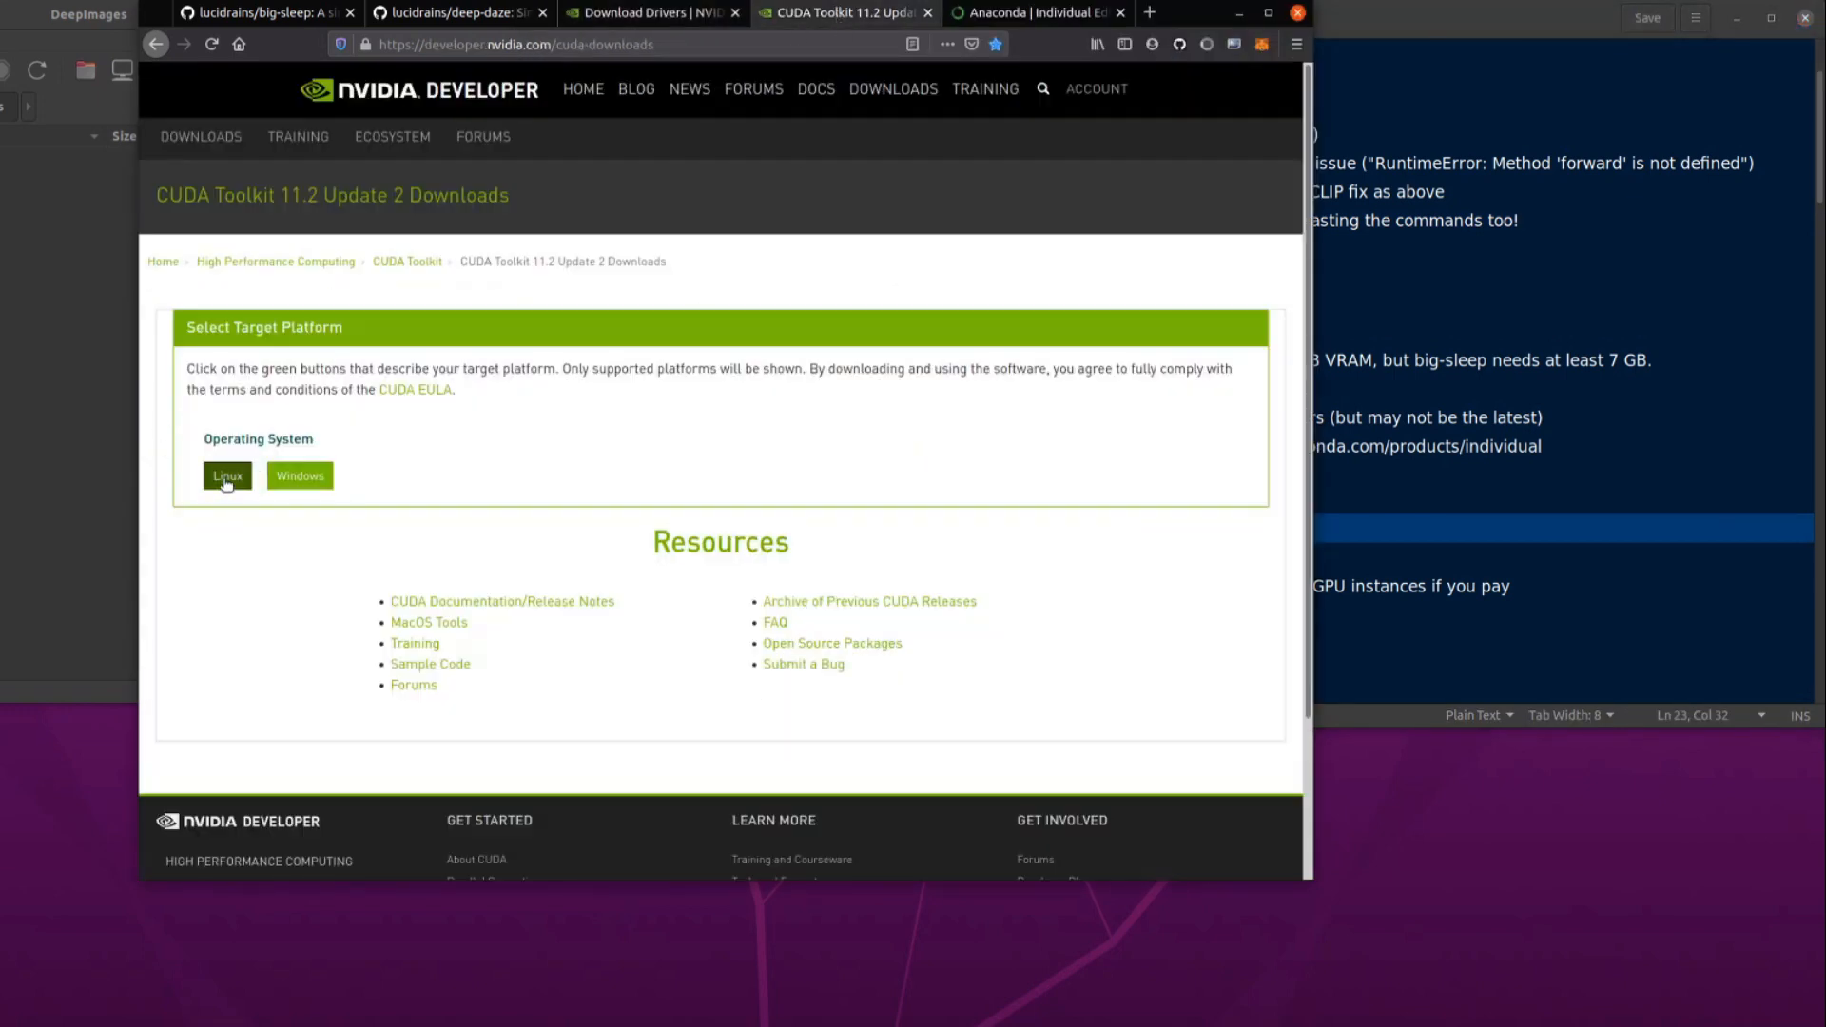
left_click(227, 475)
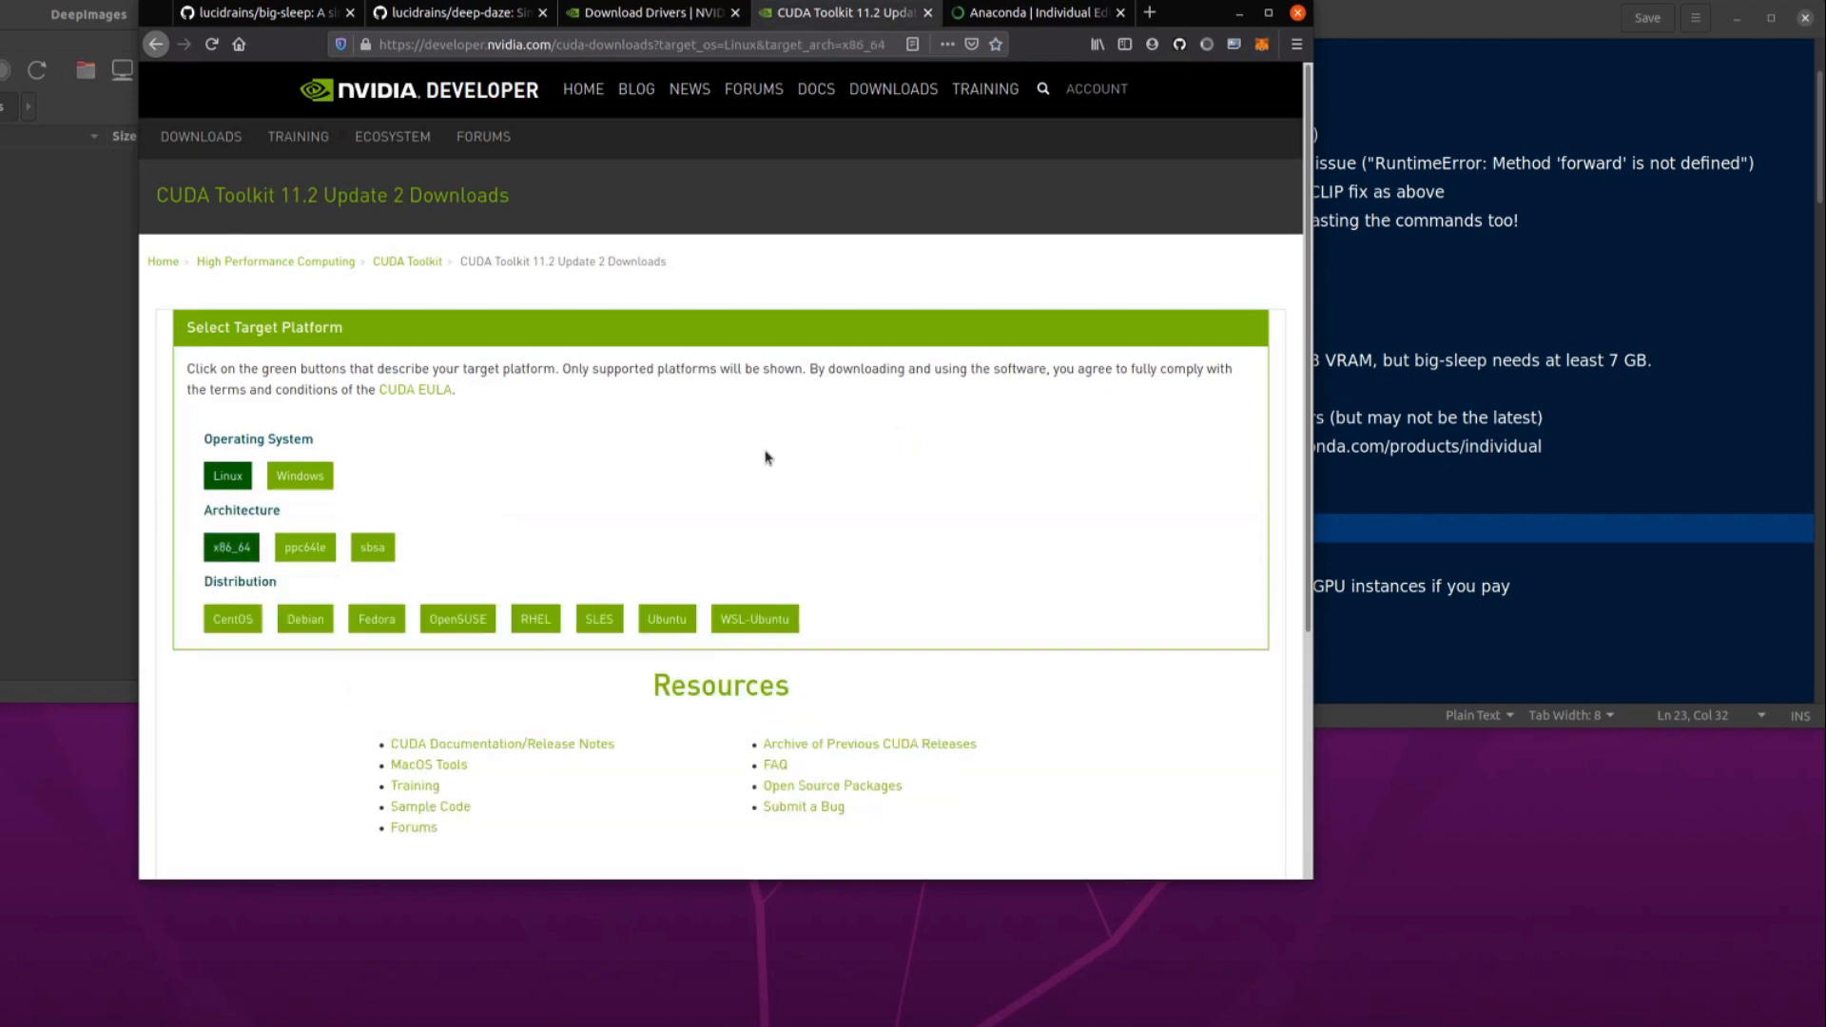
left_click(666, 619)
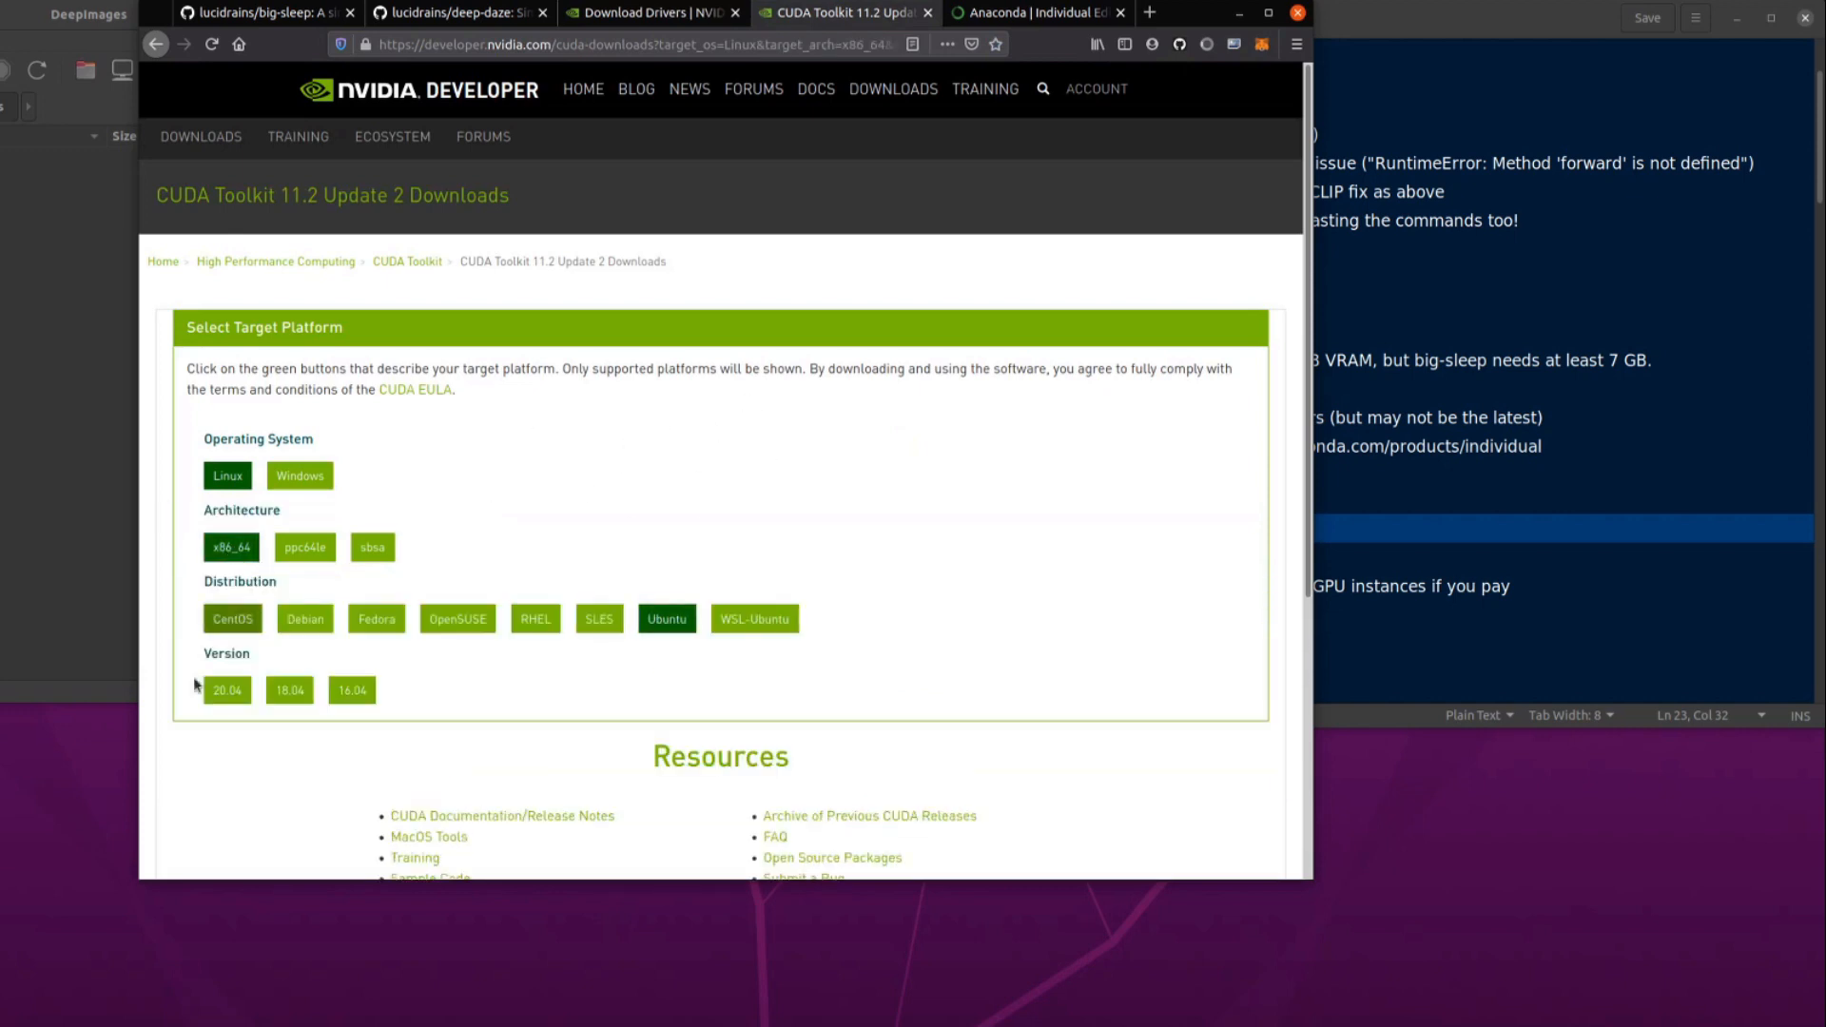
left_click(227, 689)
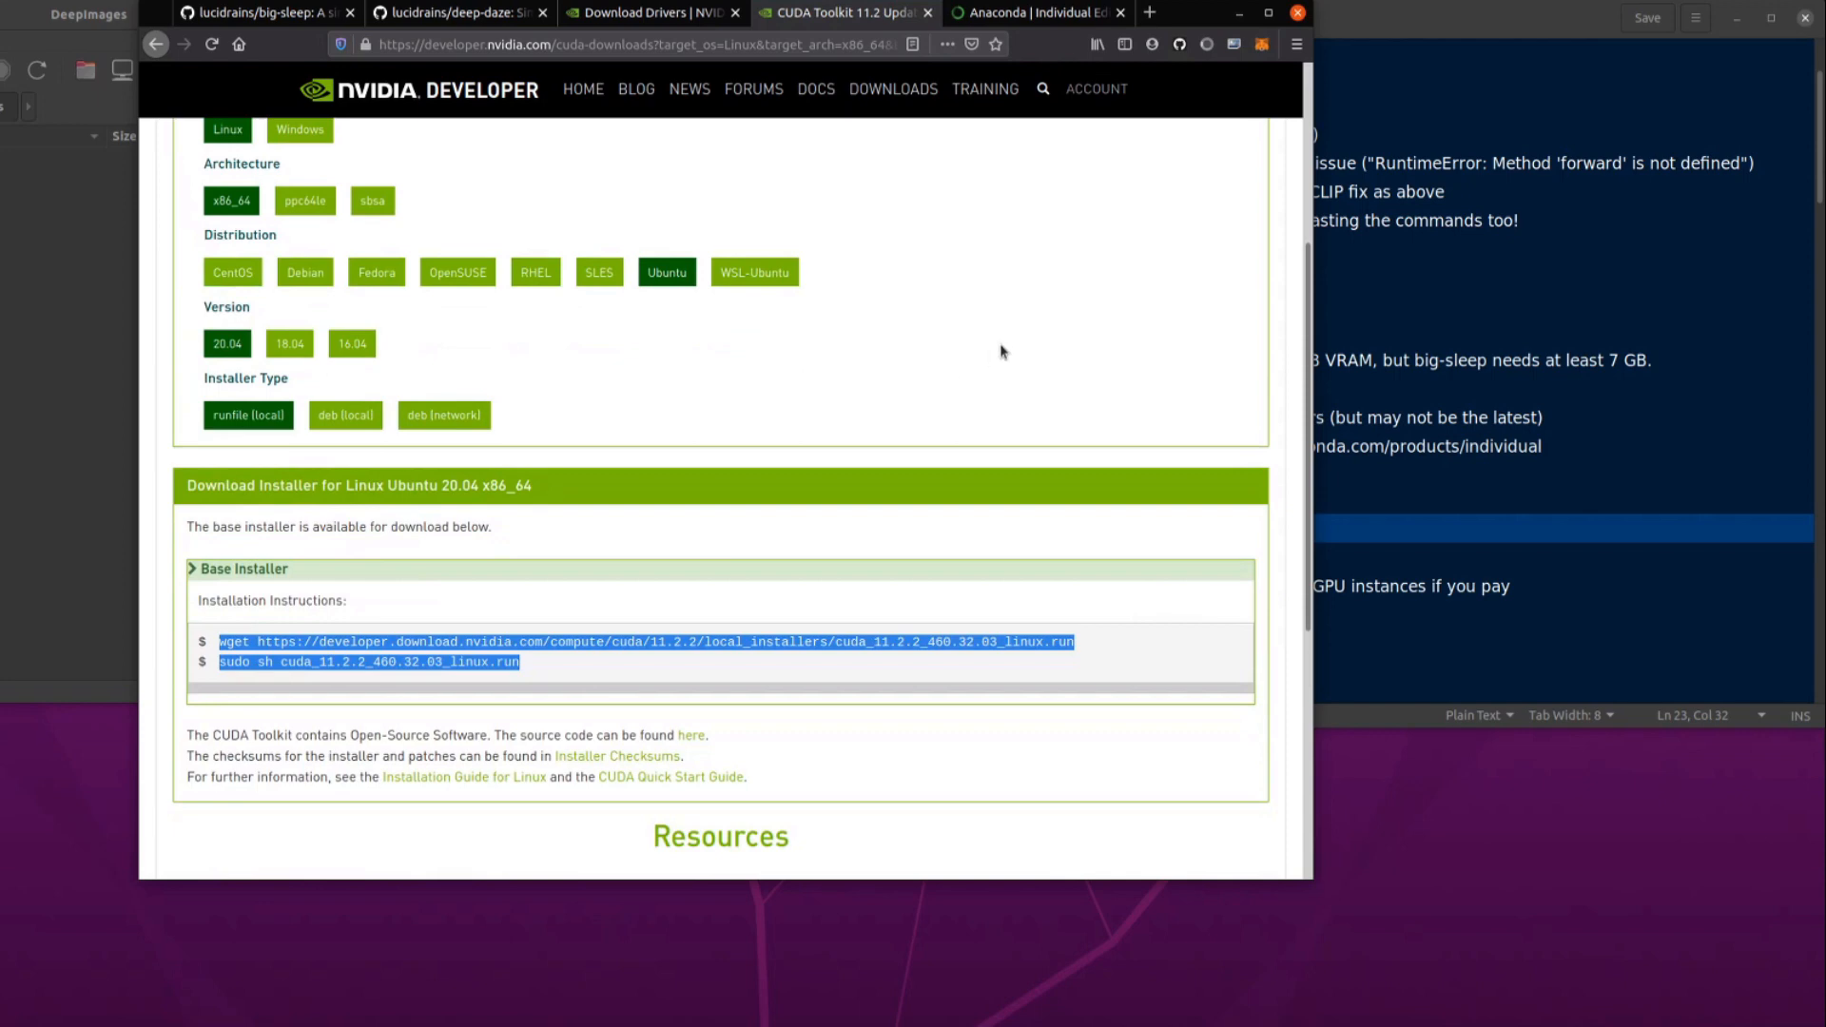
scroll("up", 3)
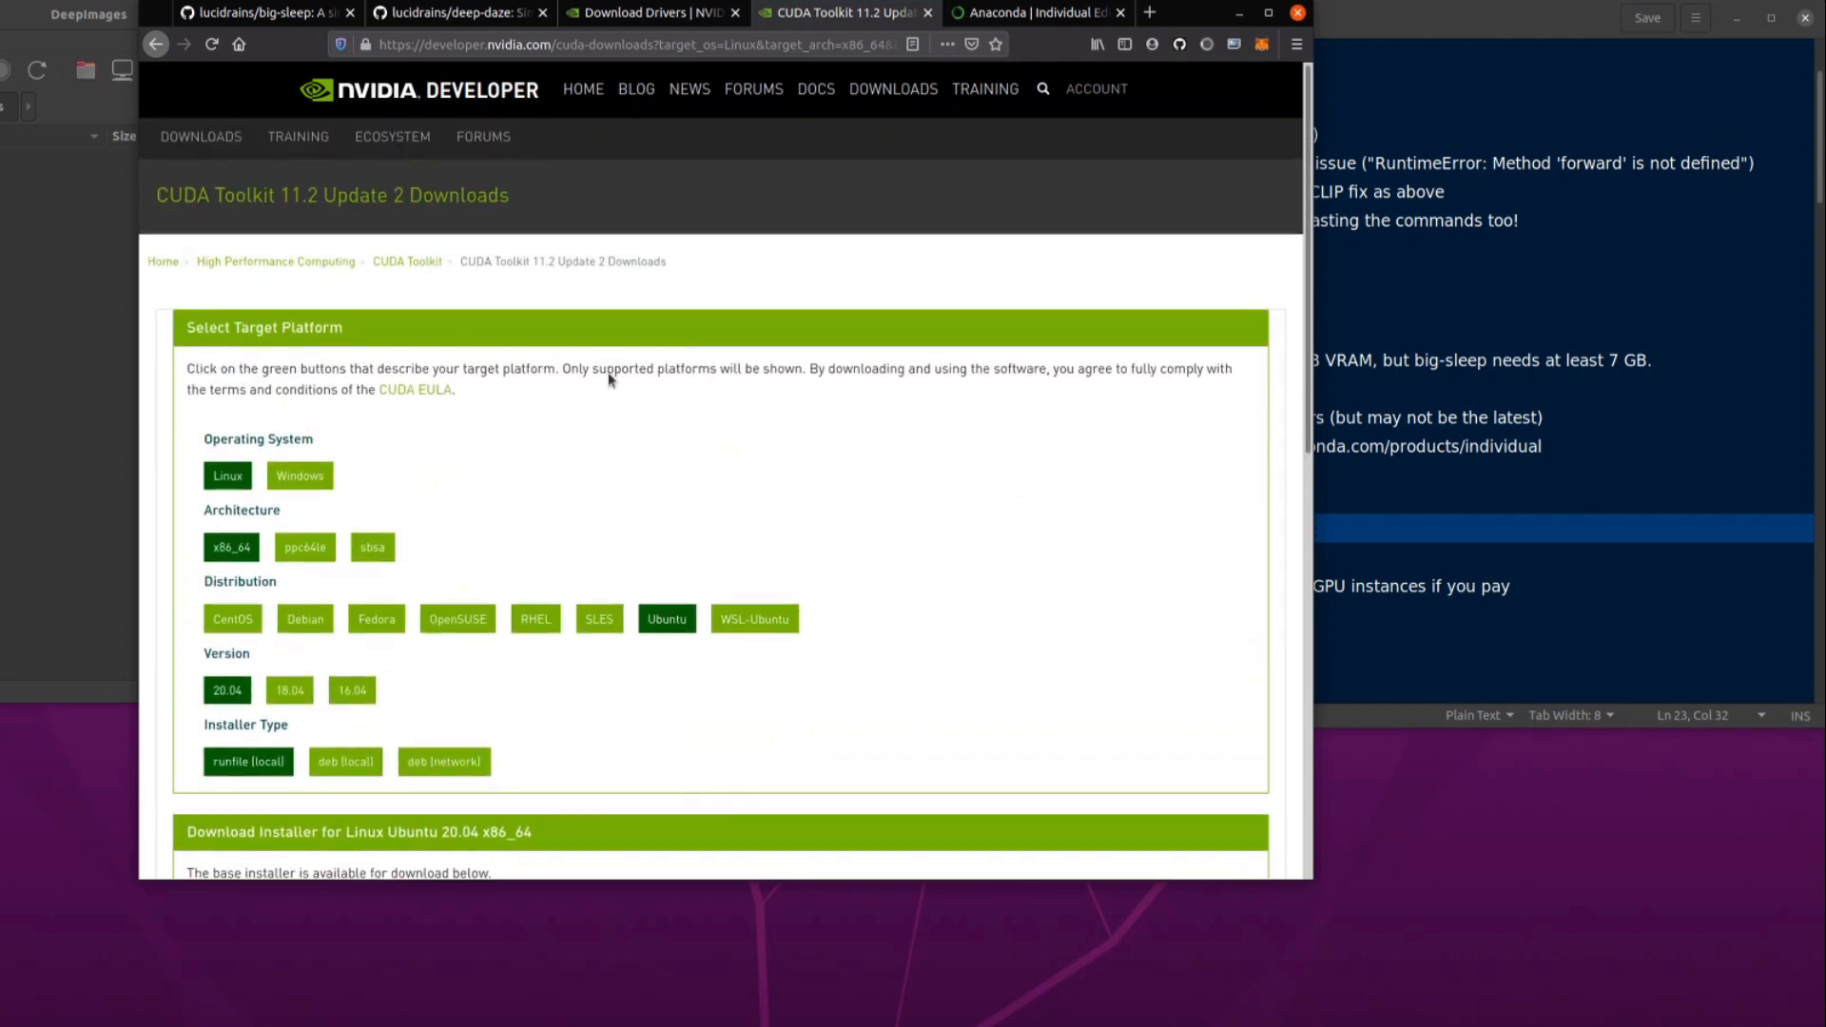
scroll("down", 3)
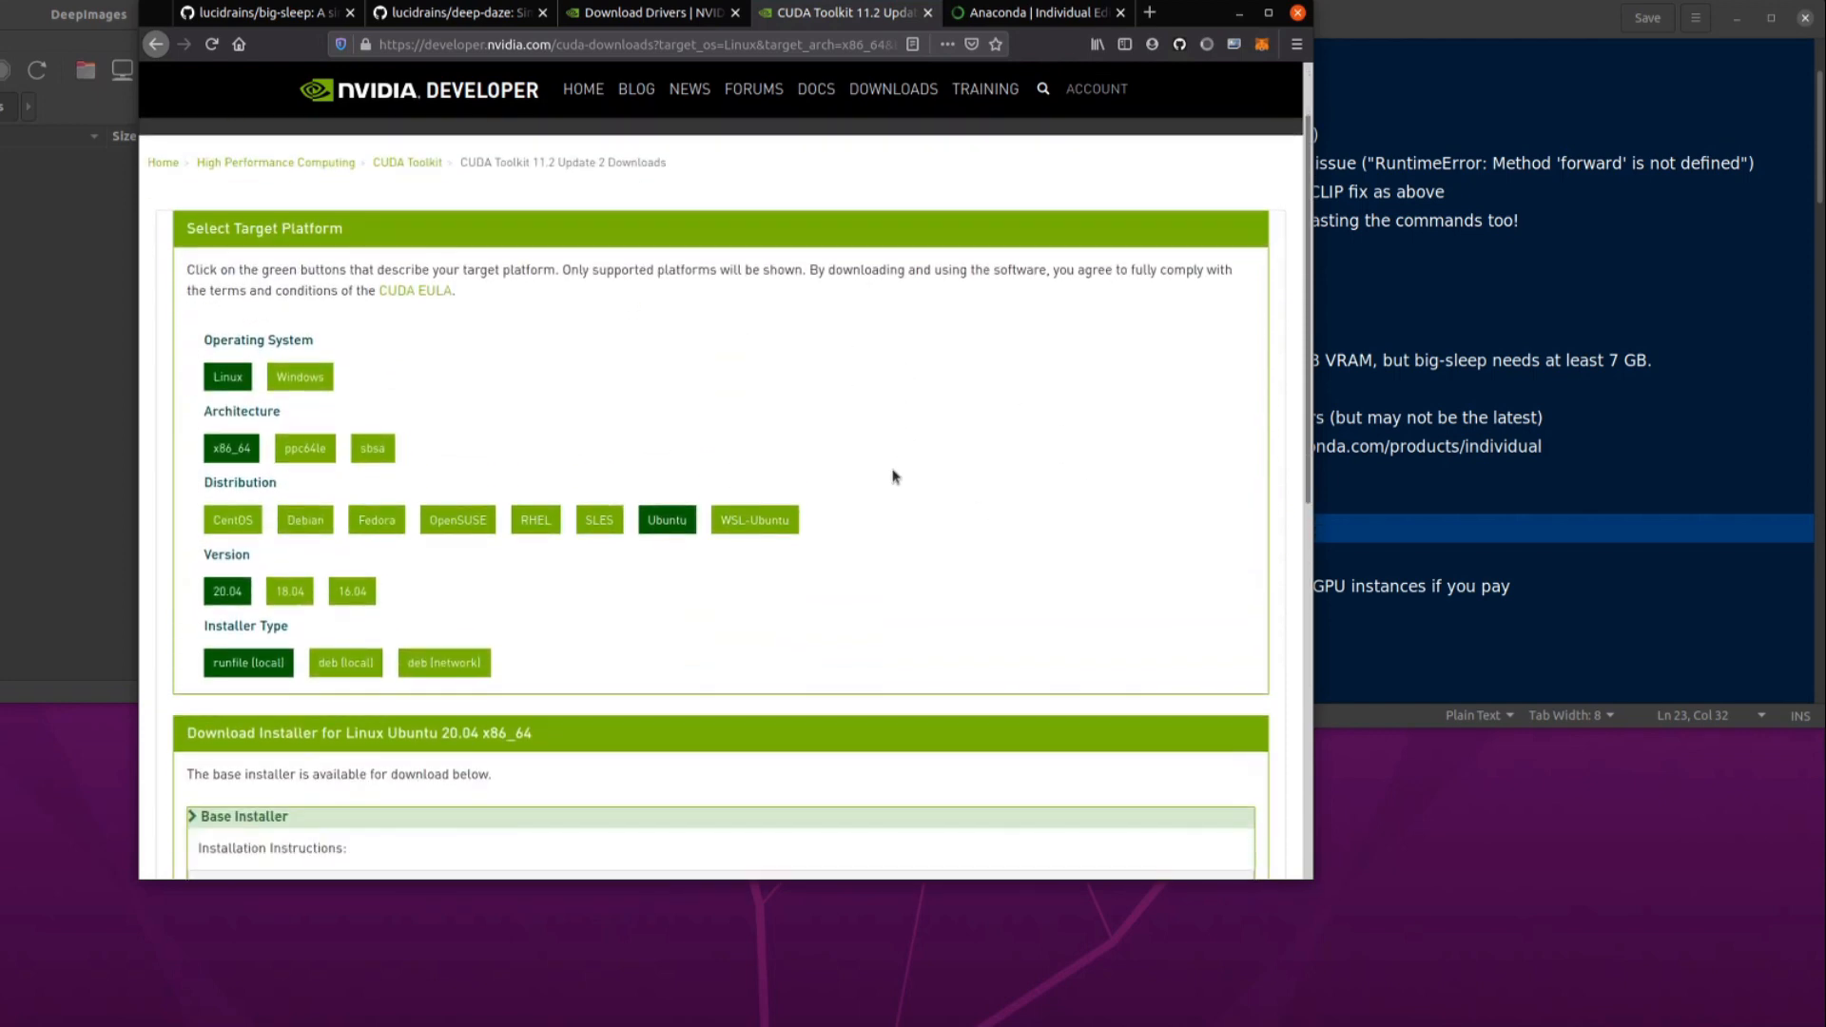
mouse_move(970, 500)
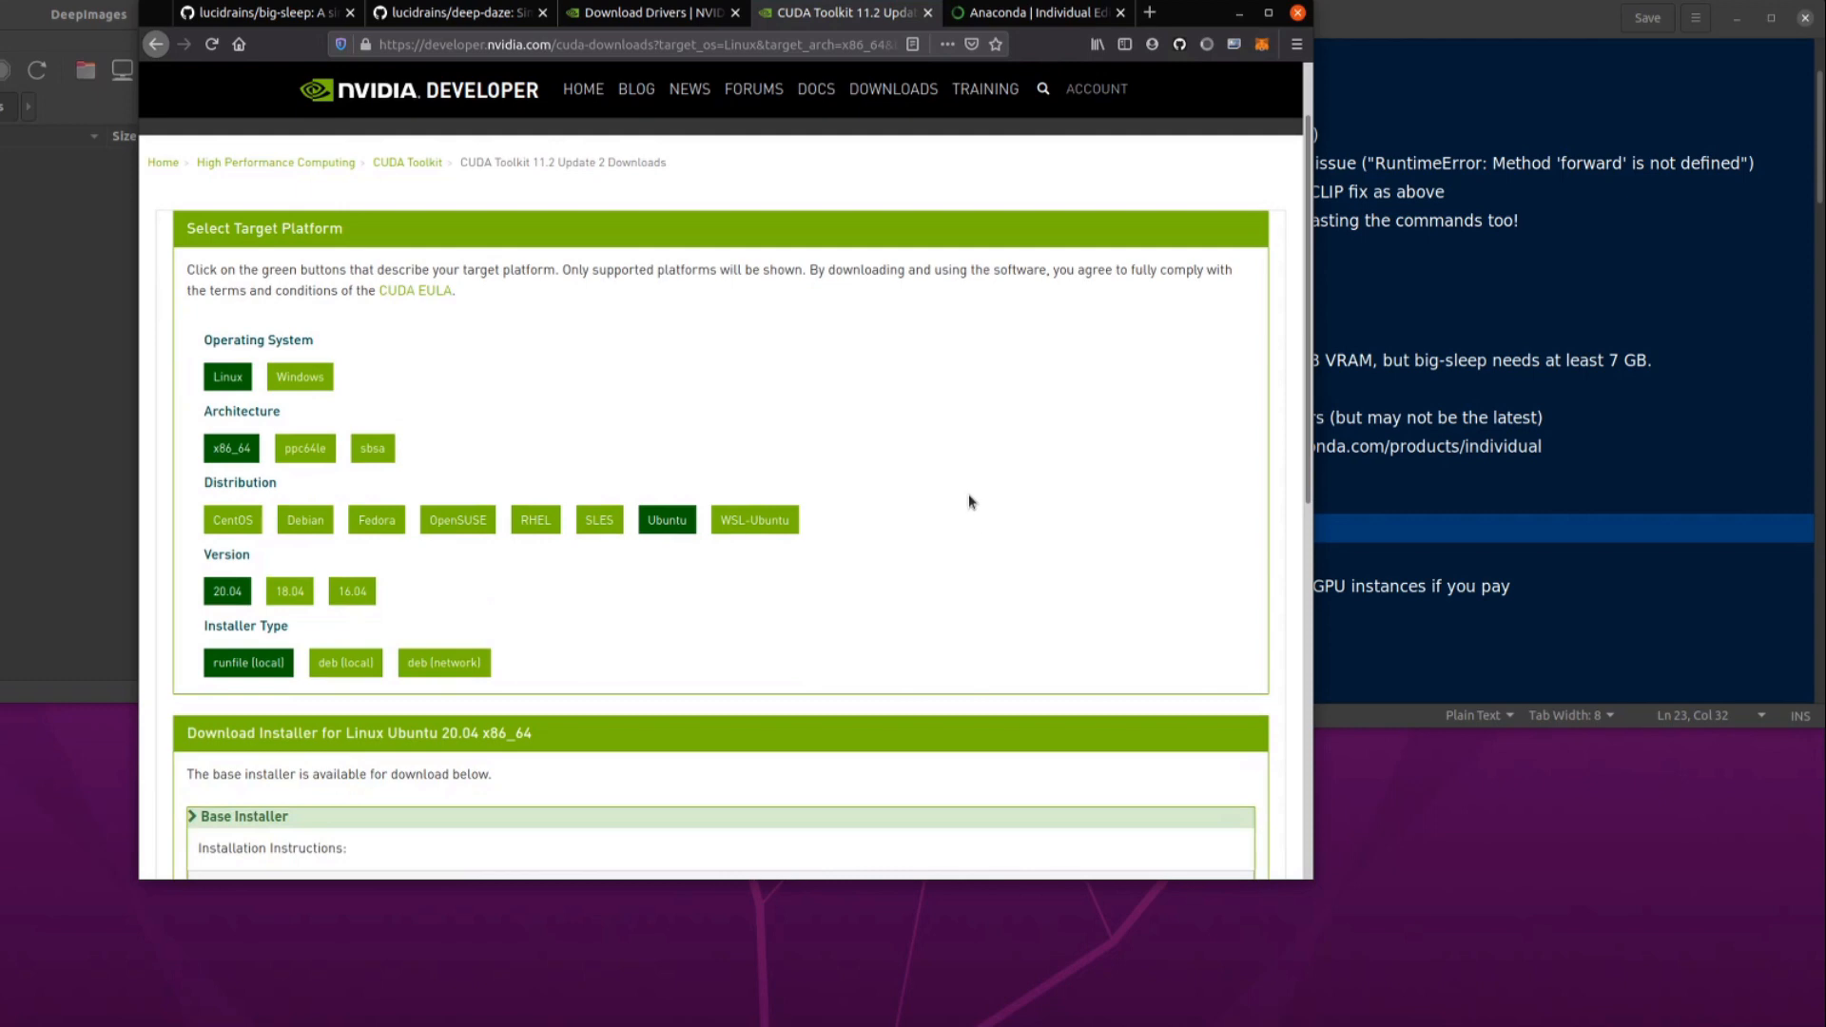
left_click(652, 14)
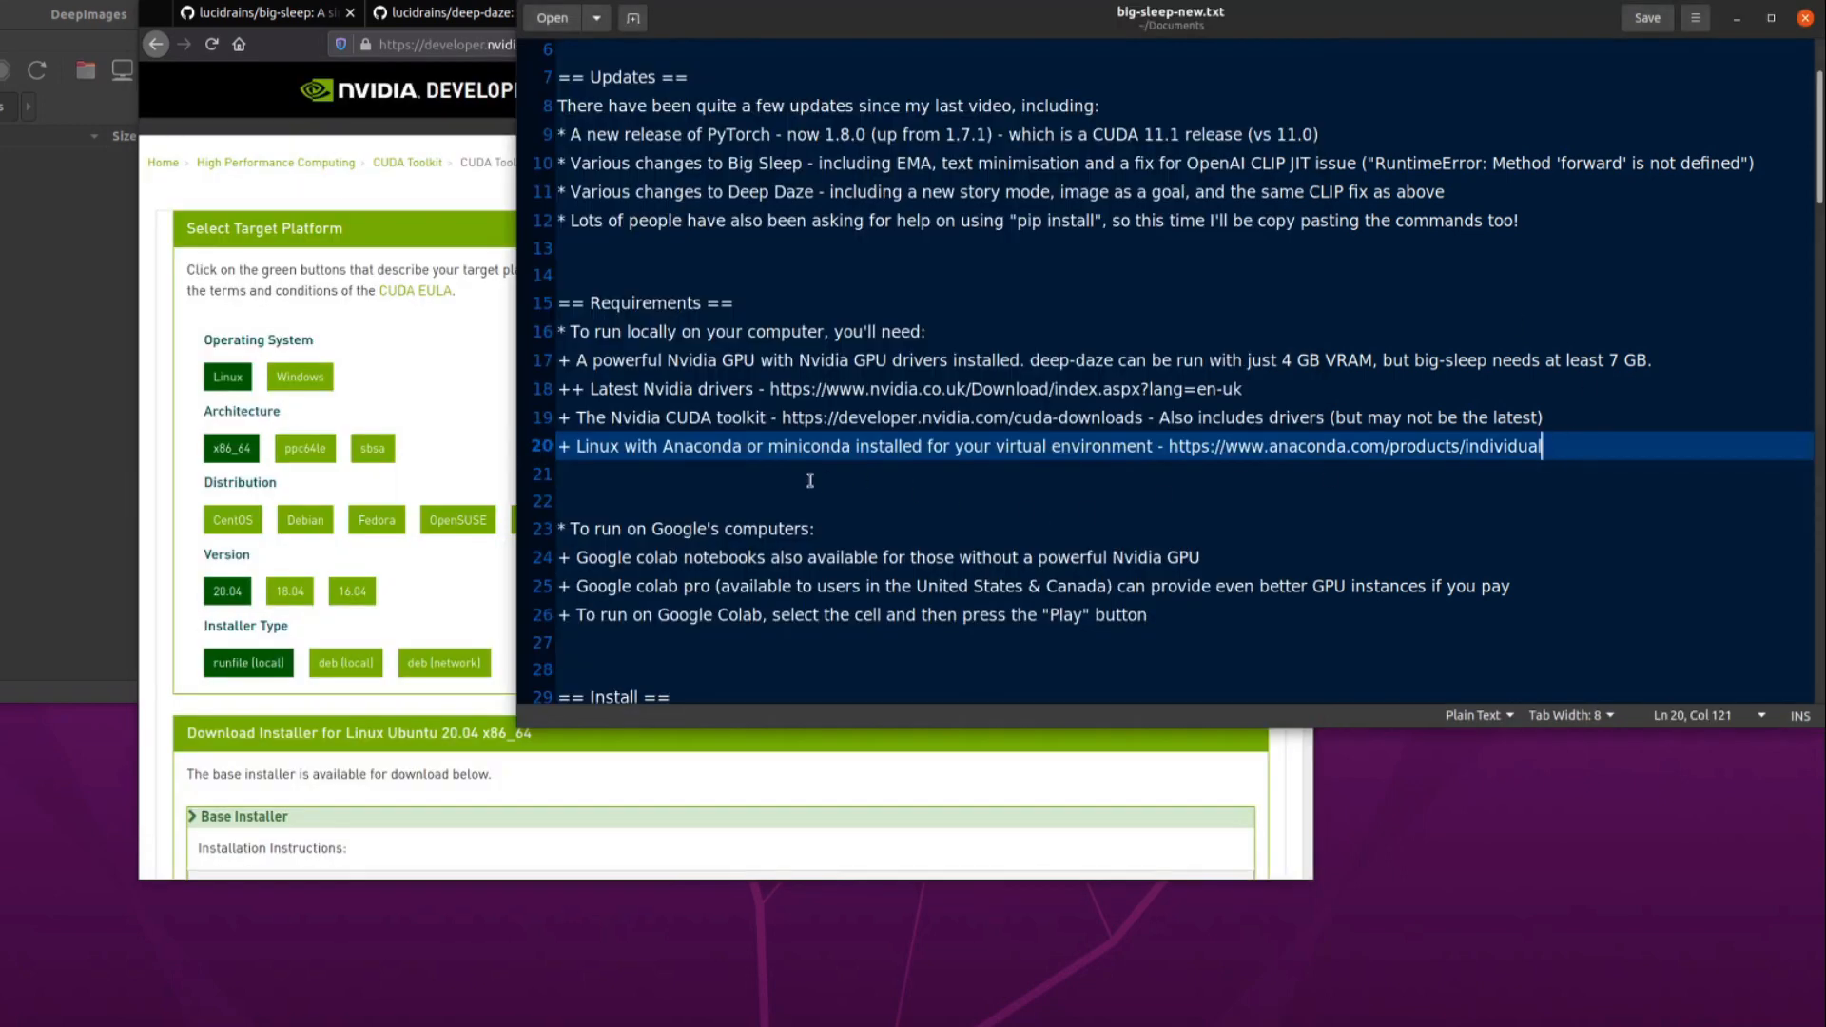
mouse_move(911, 480)
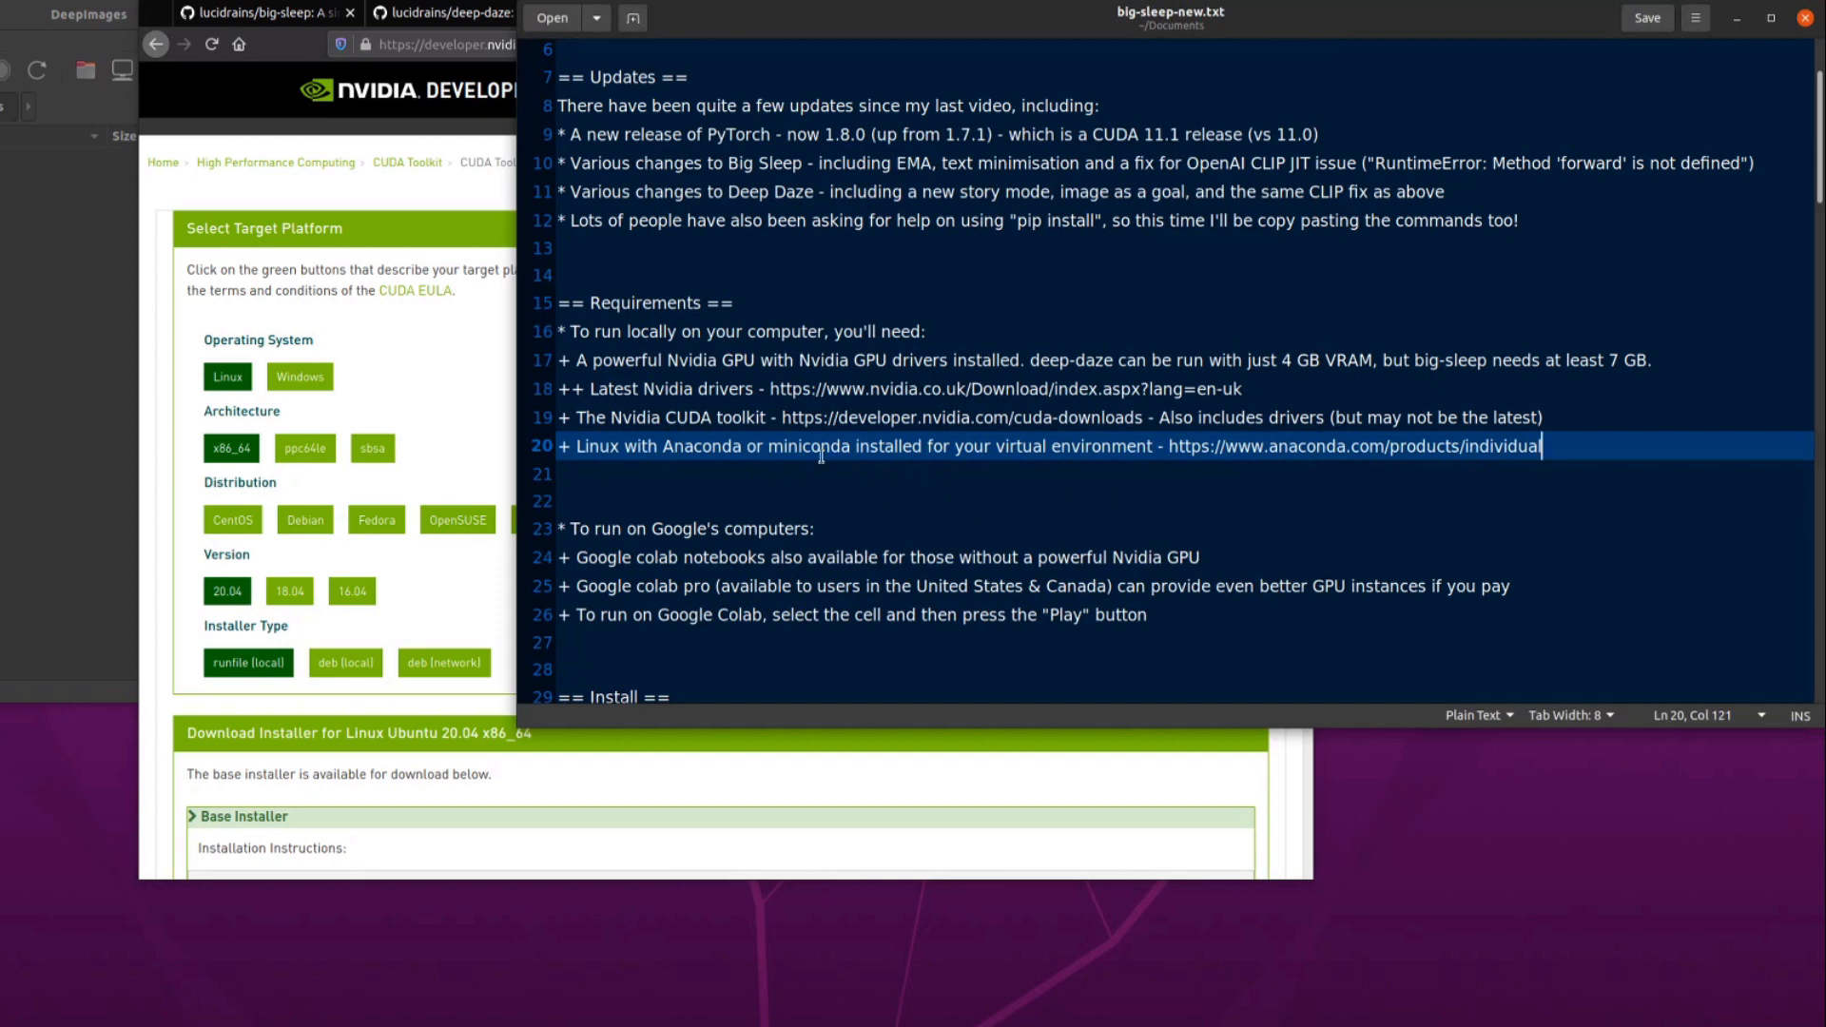
mouse_move(232, 194)
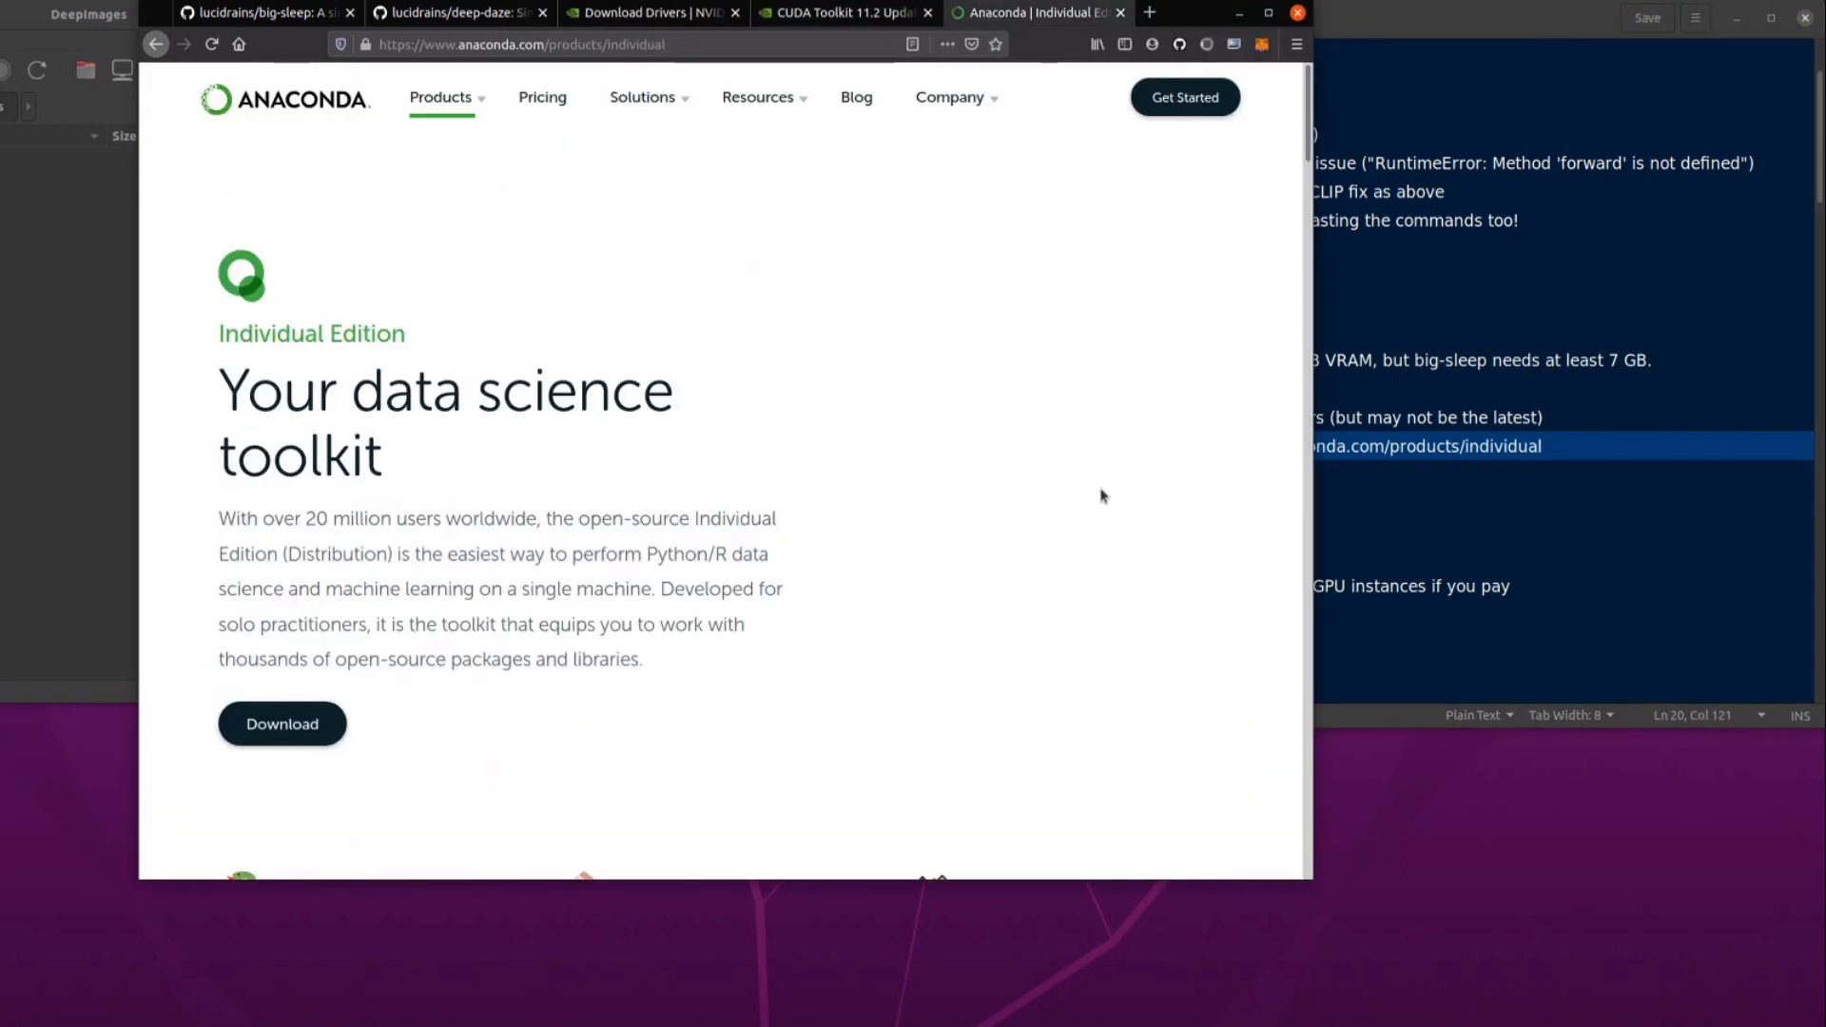
mouse_move(702, 213)
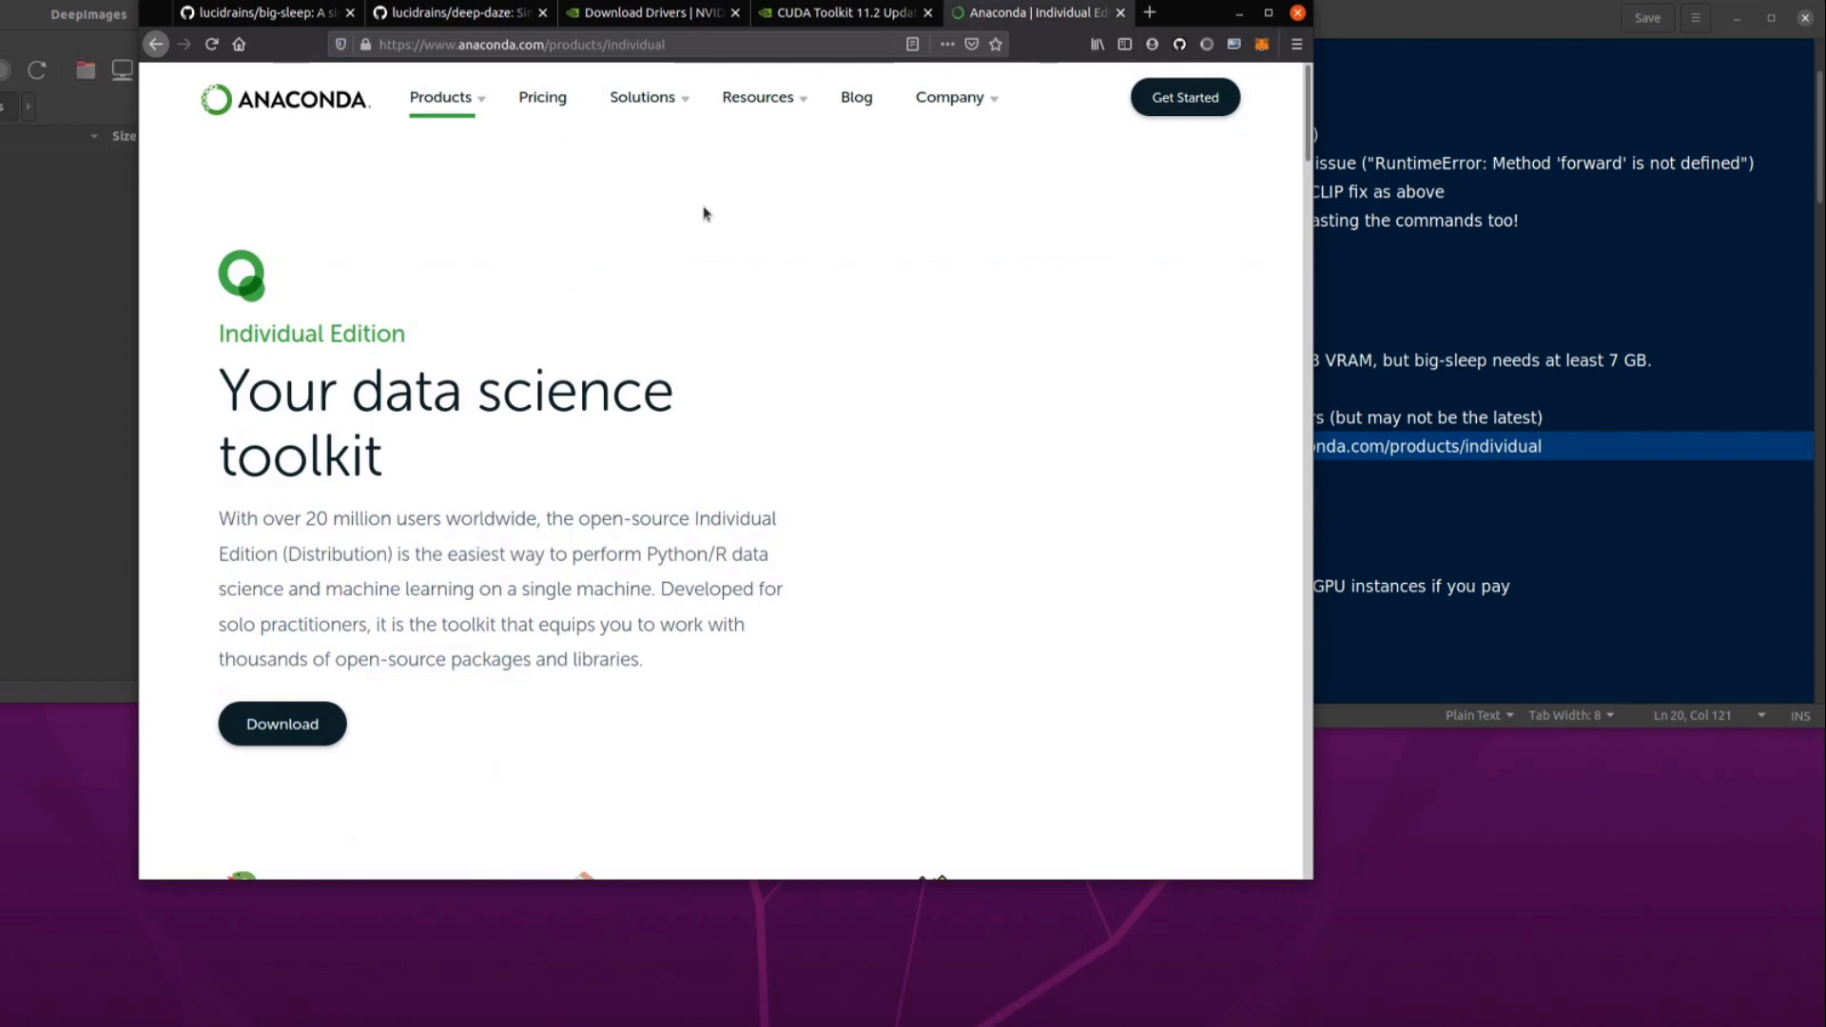
mouse_move(882, 385)
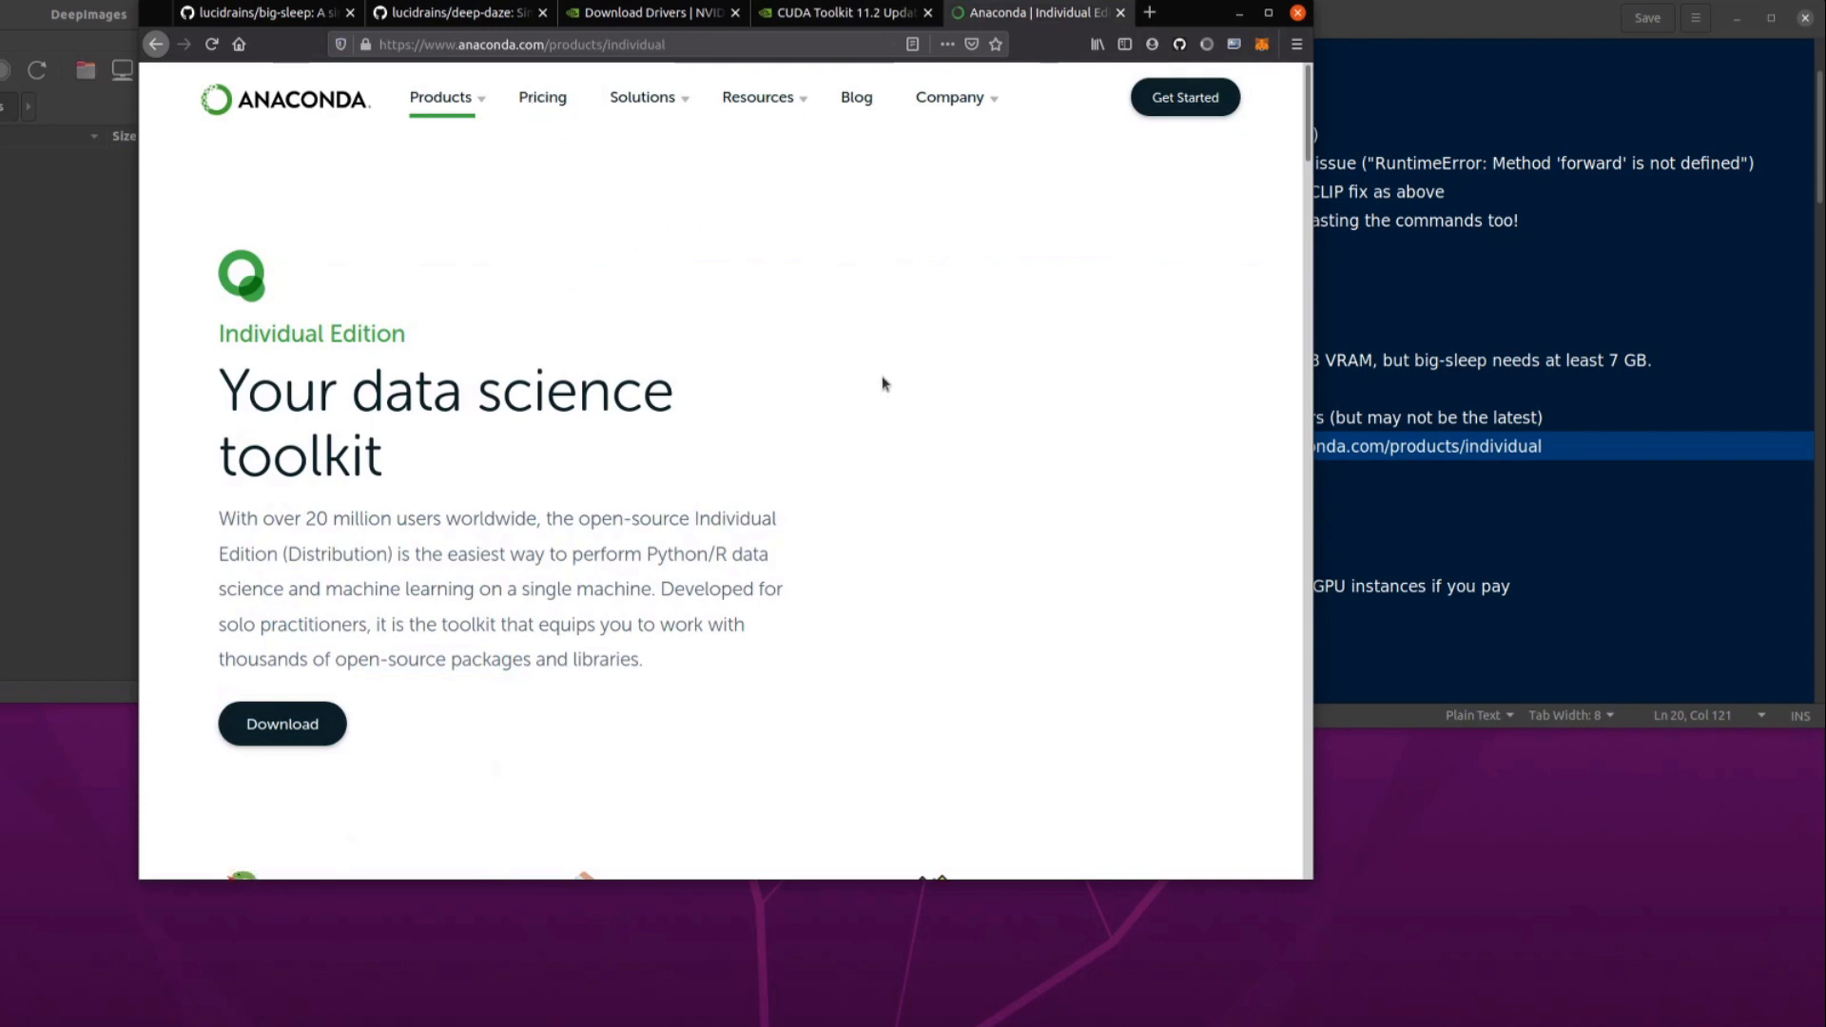
Scroll the Anaconda page to the Linux 64-bit installer link, then return to the notes
scroll("down", 3)
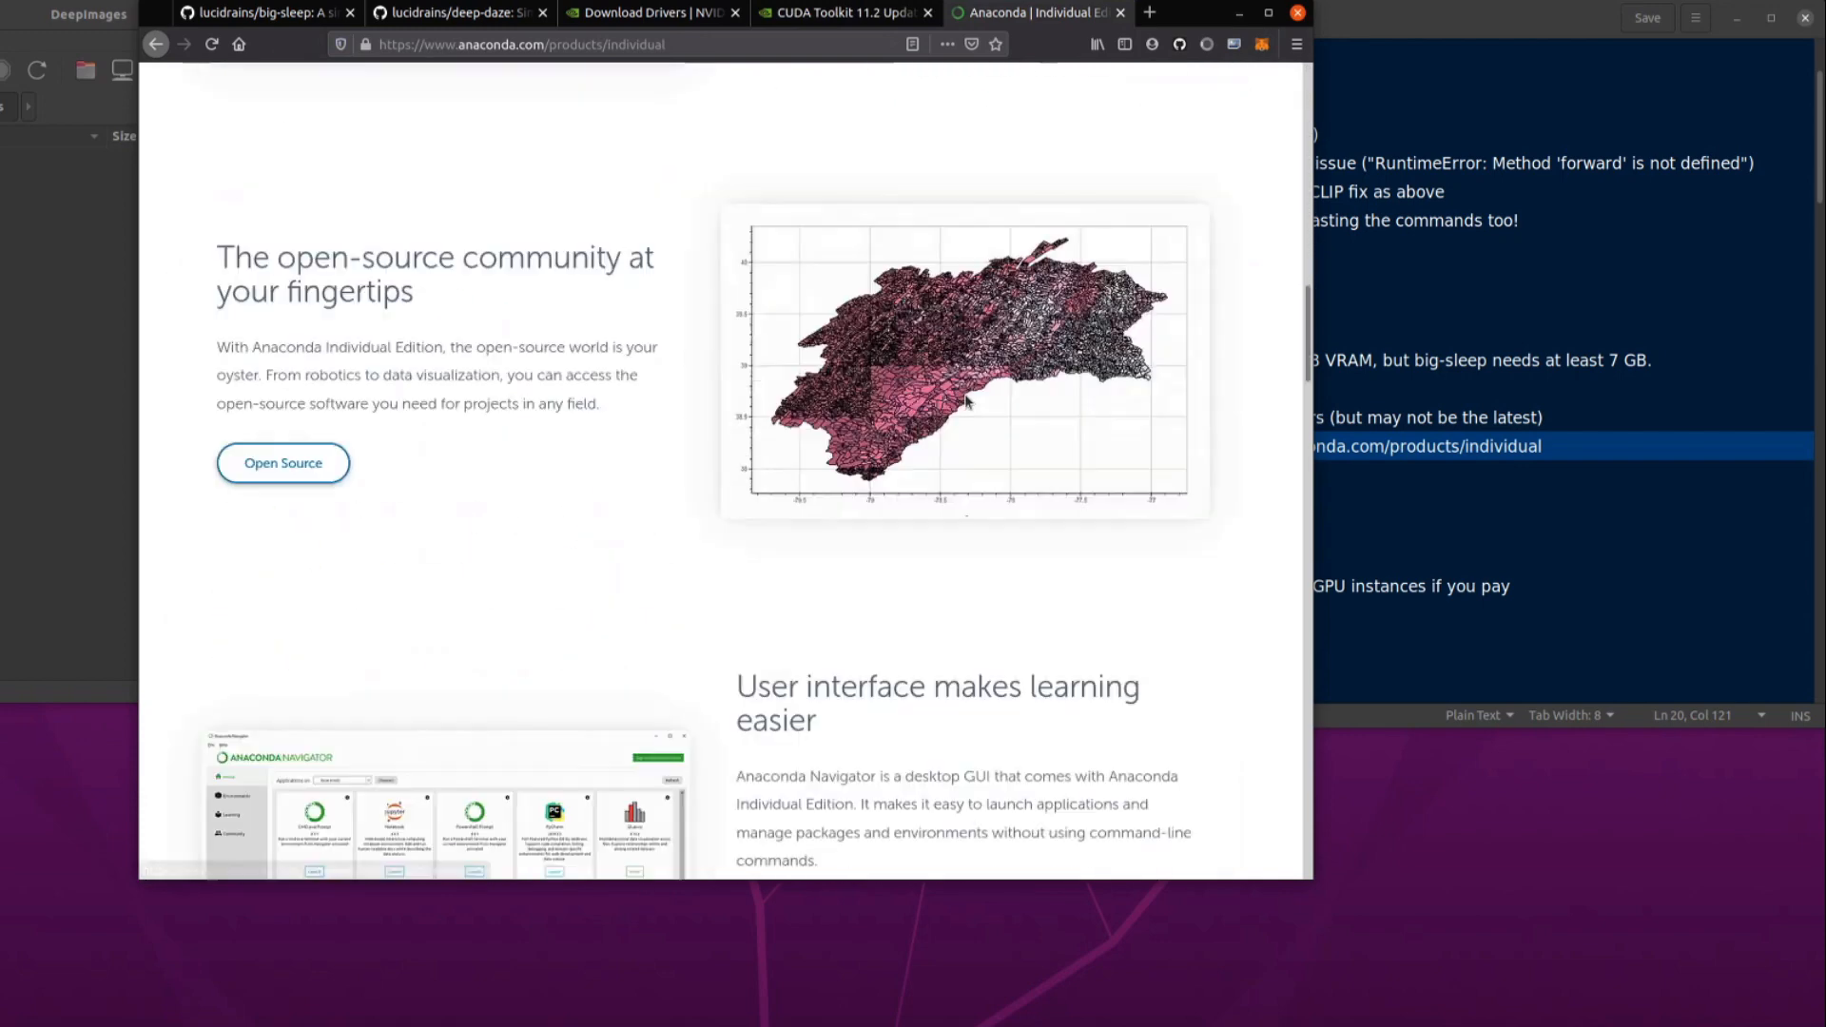
scroll("down", 3)
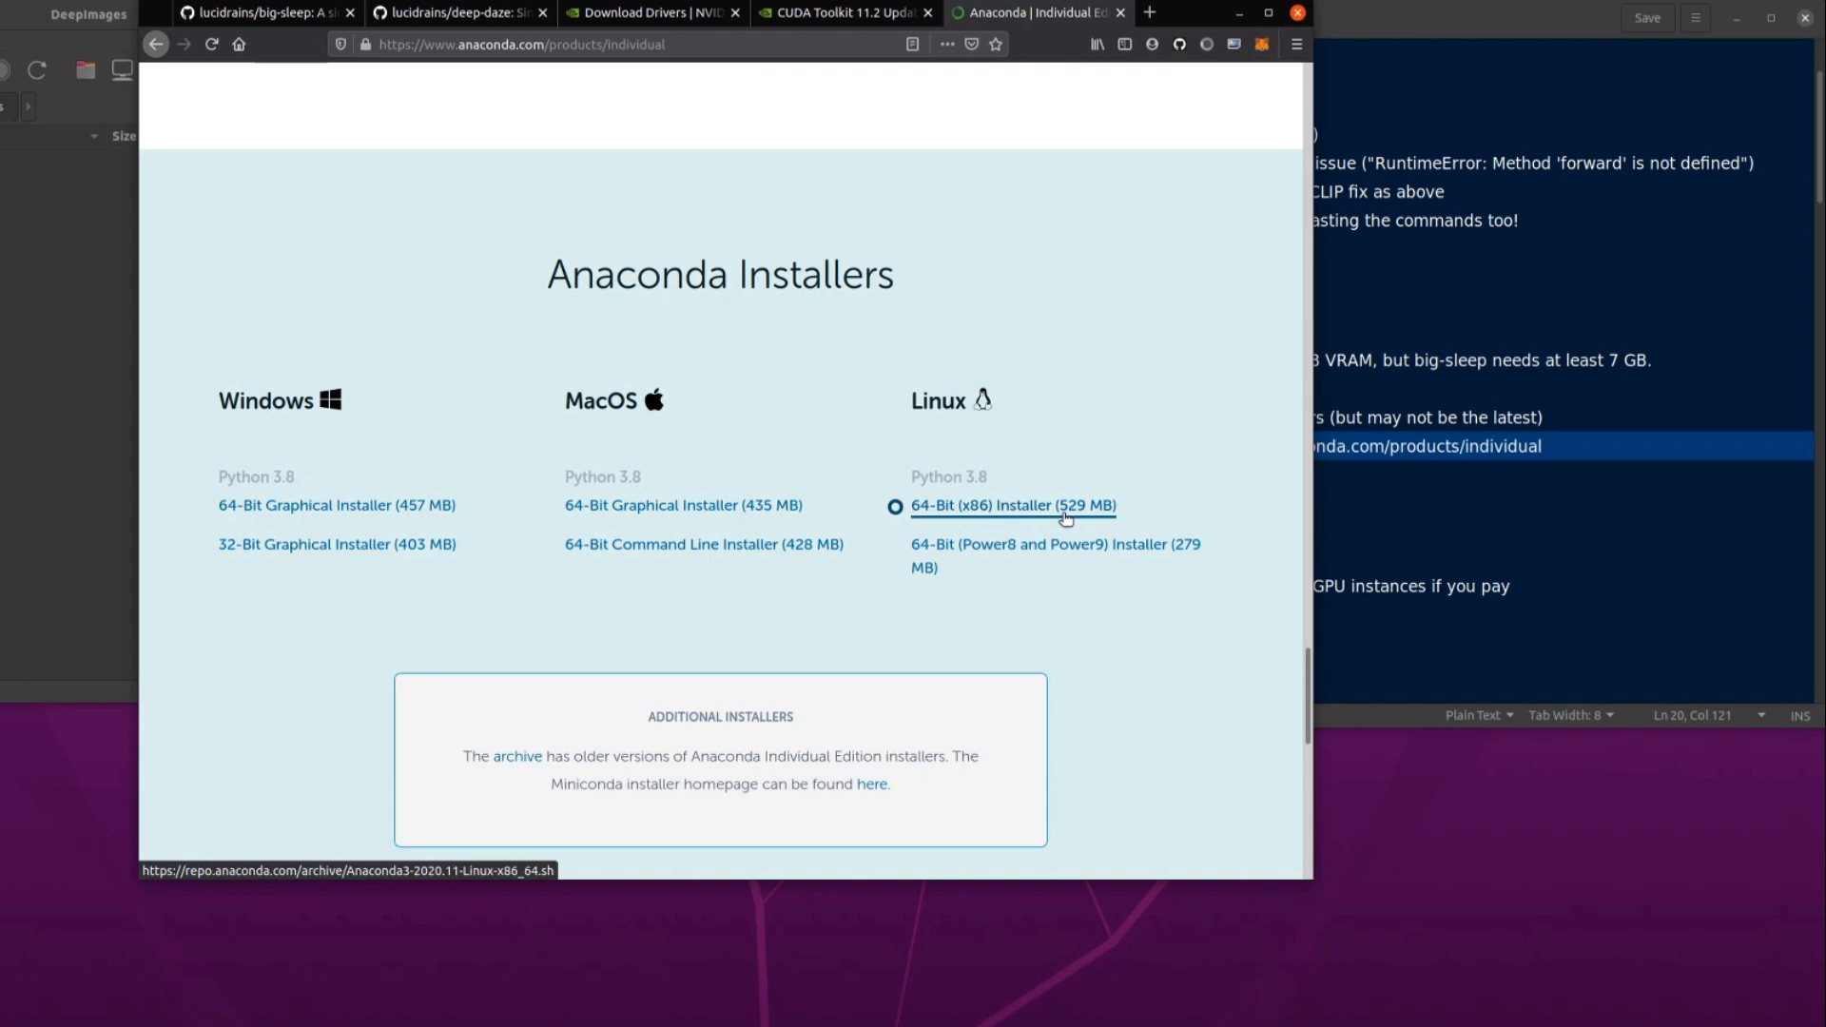
mouse_move(1387, 367)
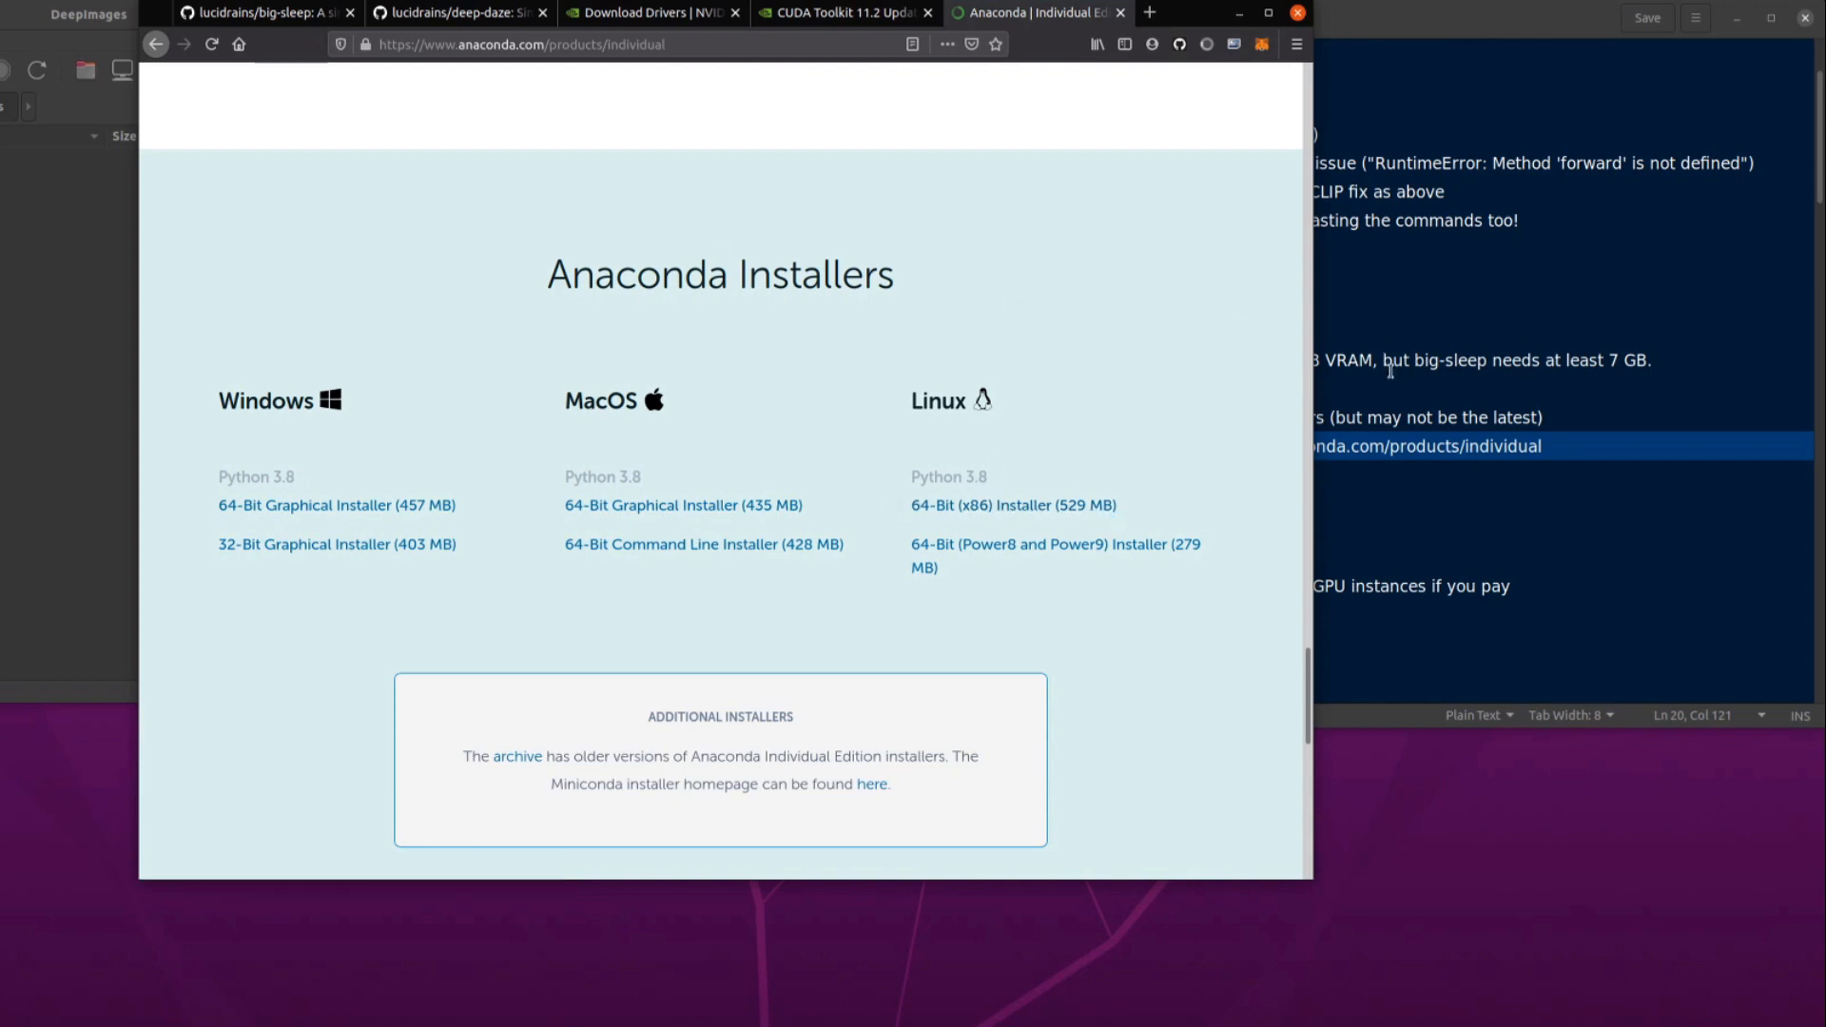
left_click(262, 14)
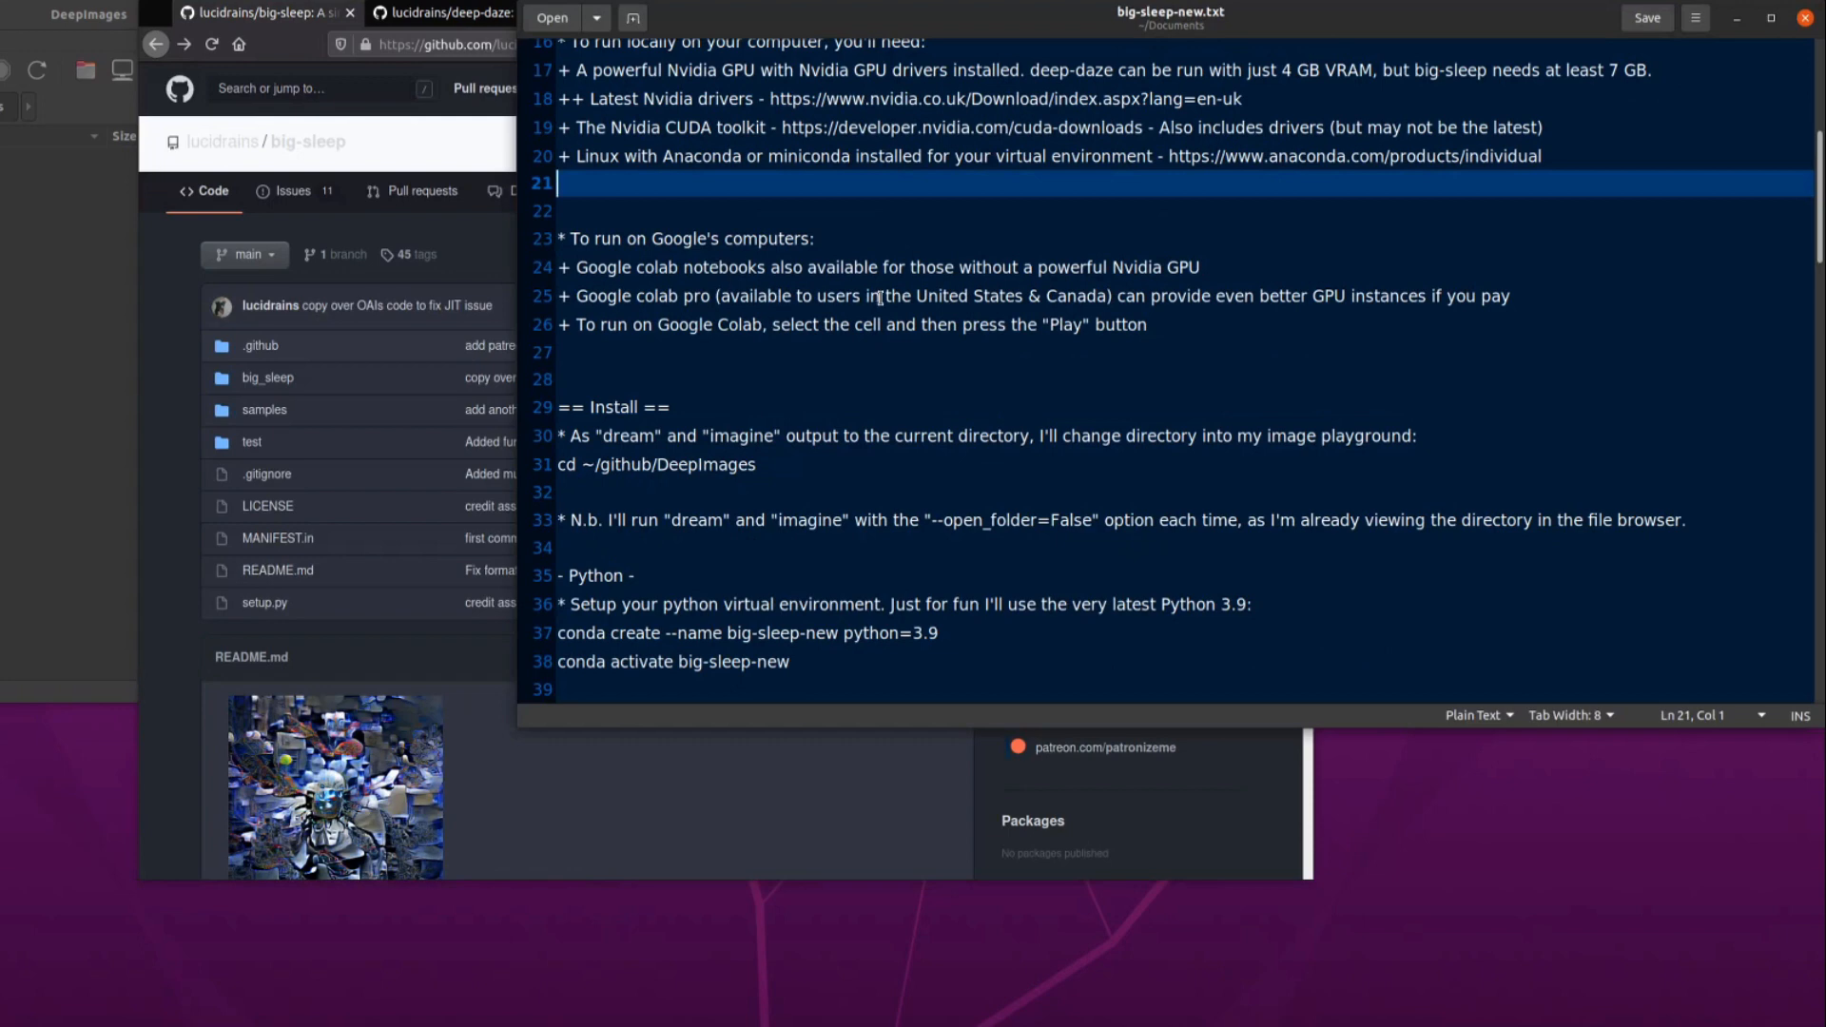
mouse_move(455, 217)
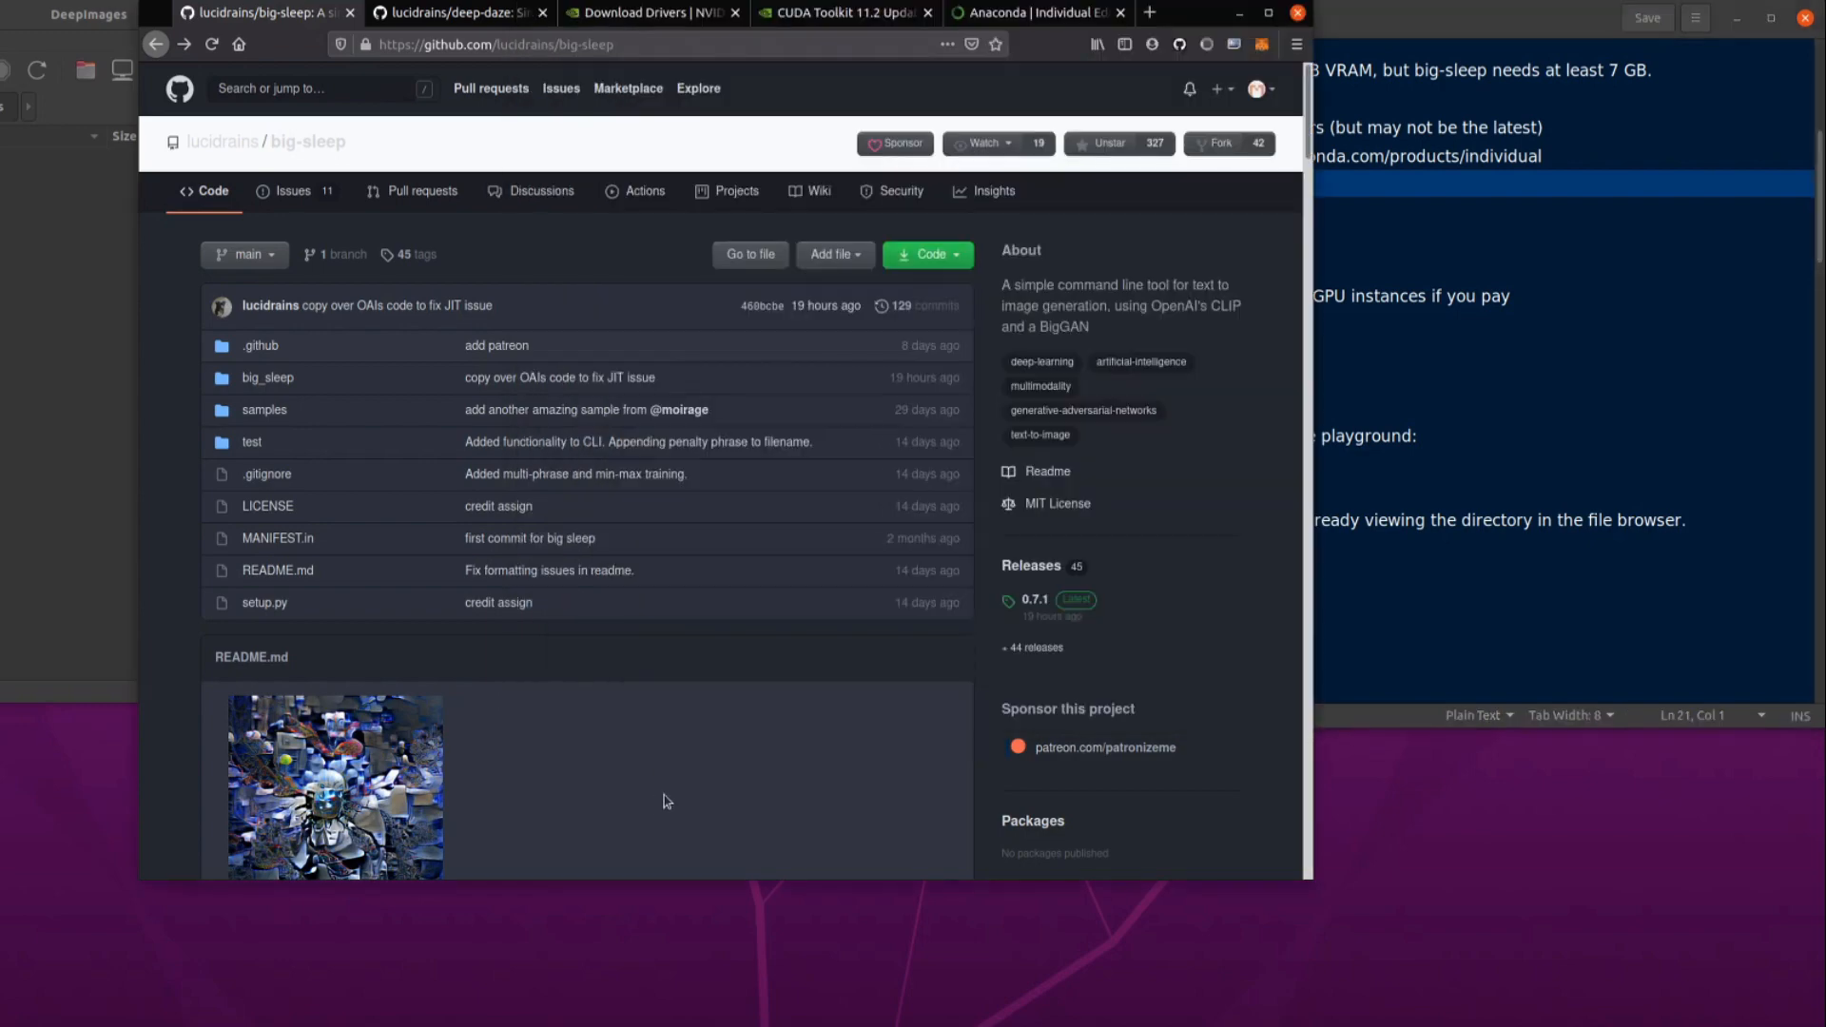
Open the simplified Big Sleep notebook's Colab badge link in a new tab from the README
scroll("down", 3)
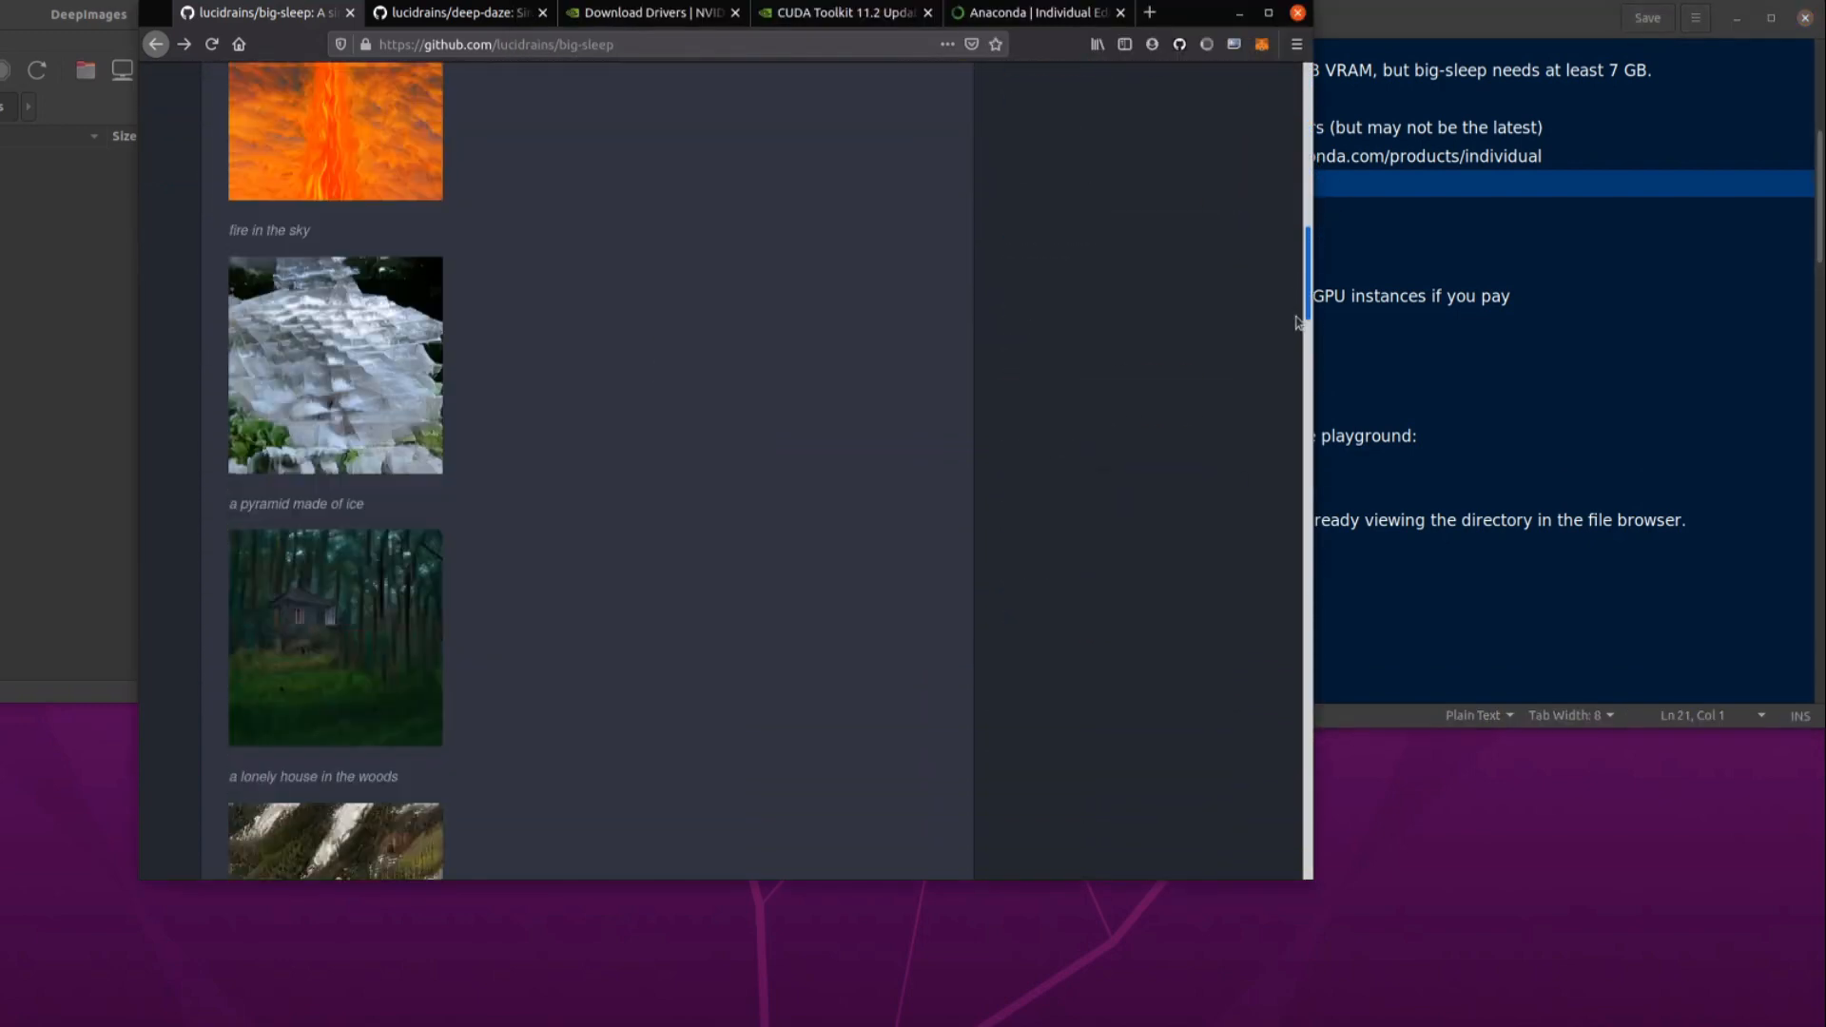
scroll("up", 3)
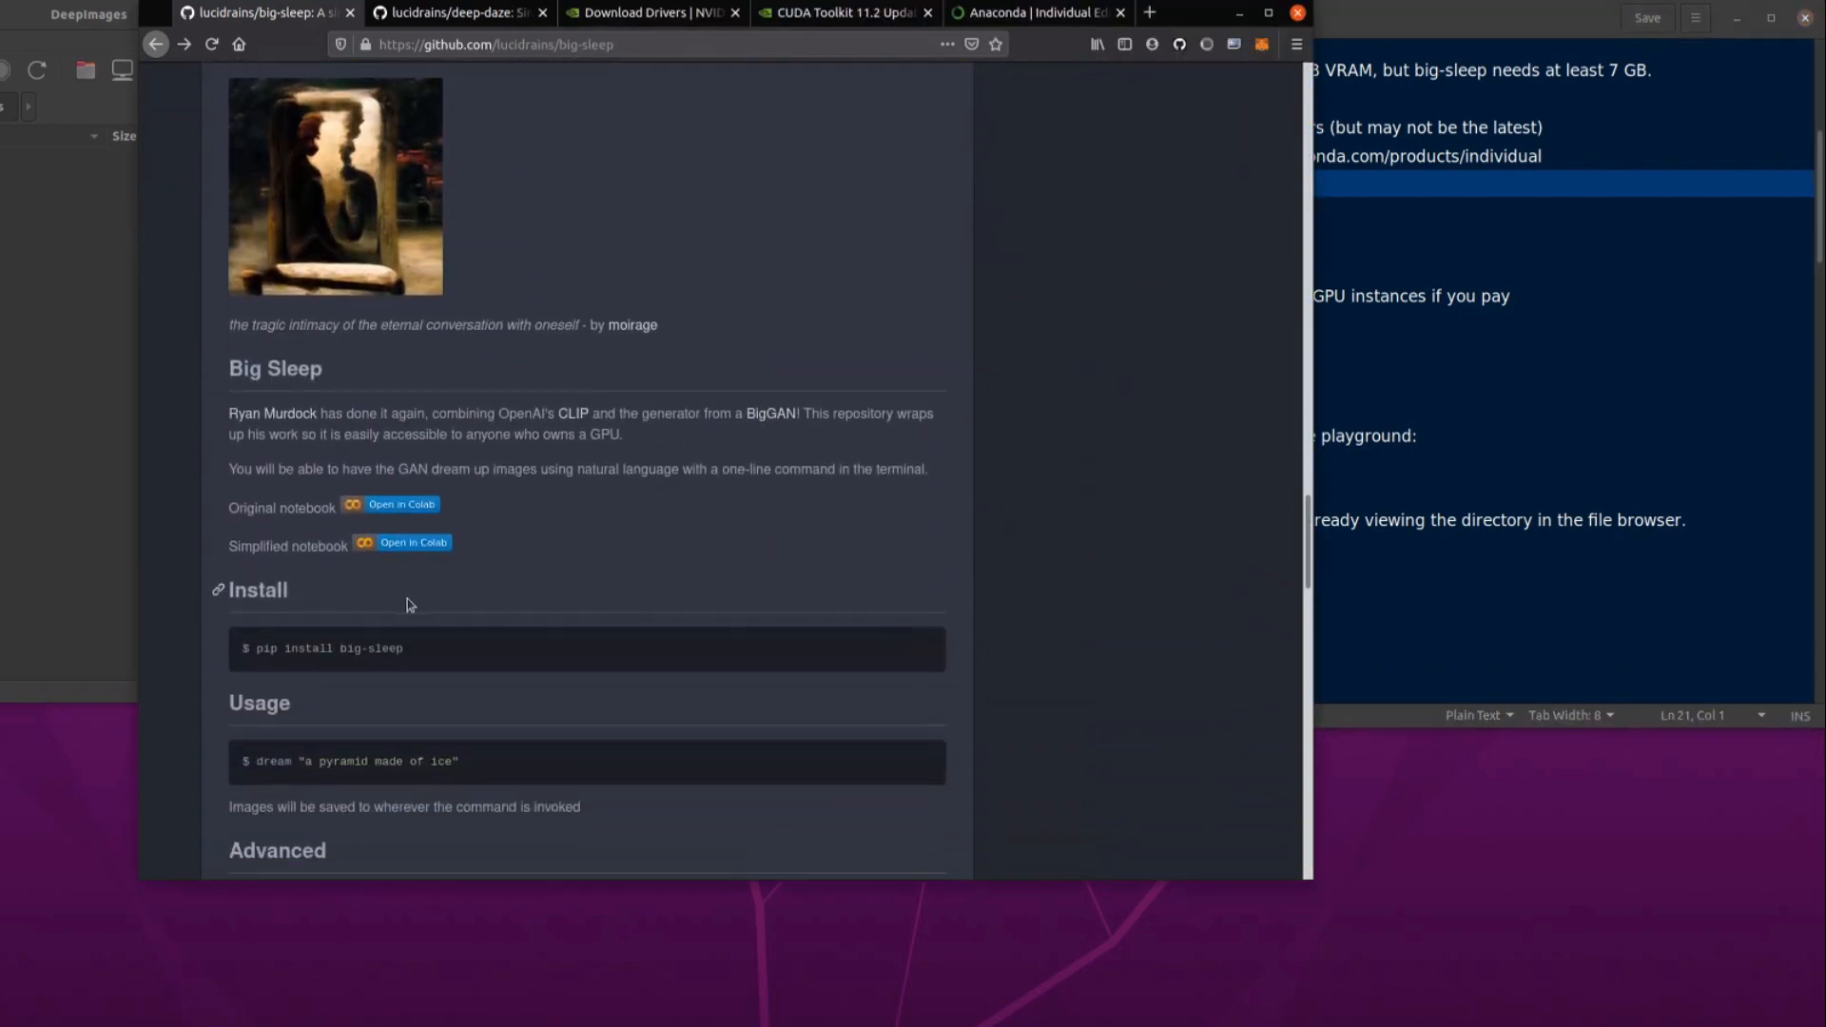
right_click(411, 542)
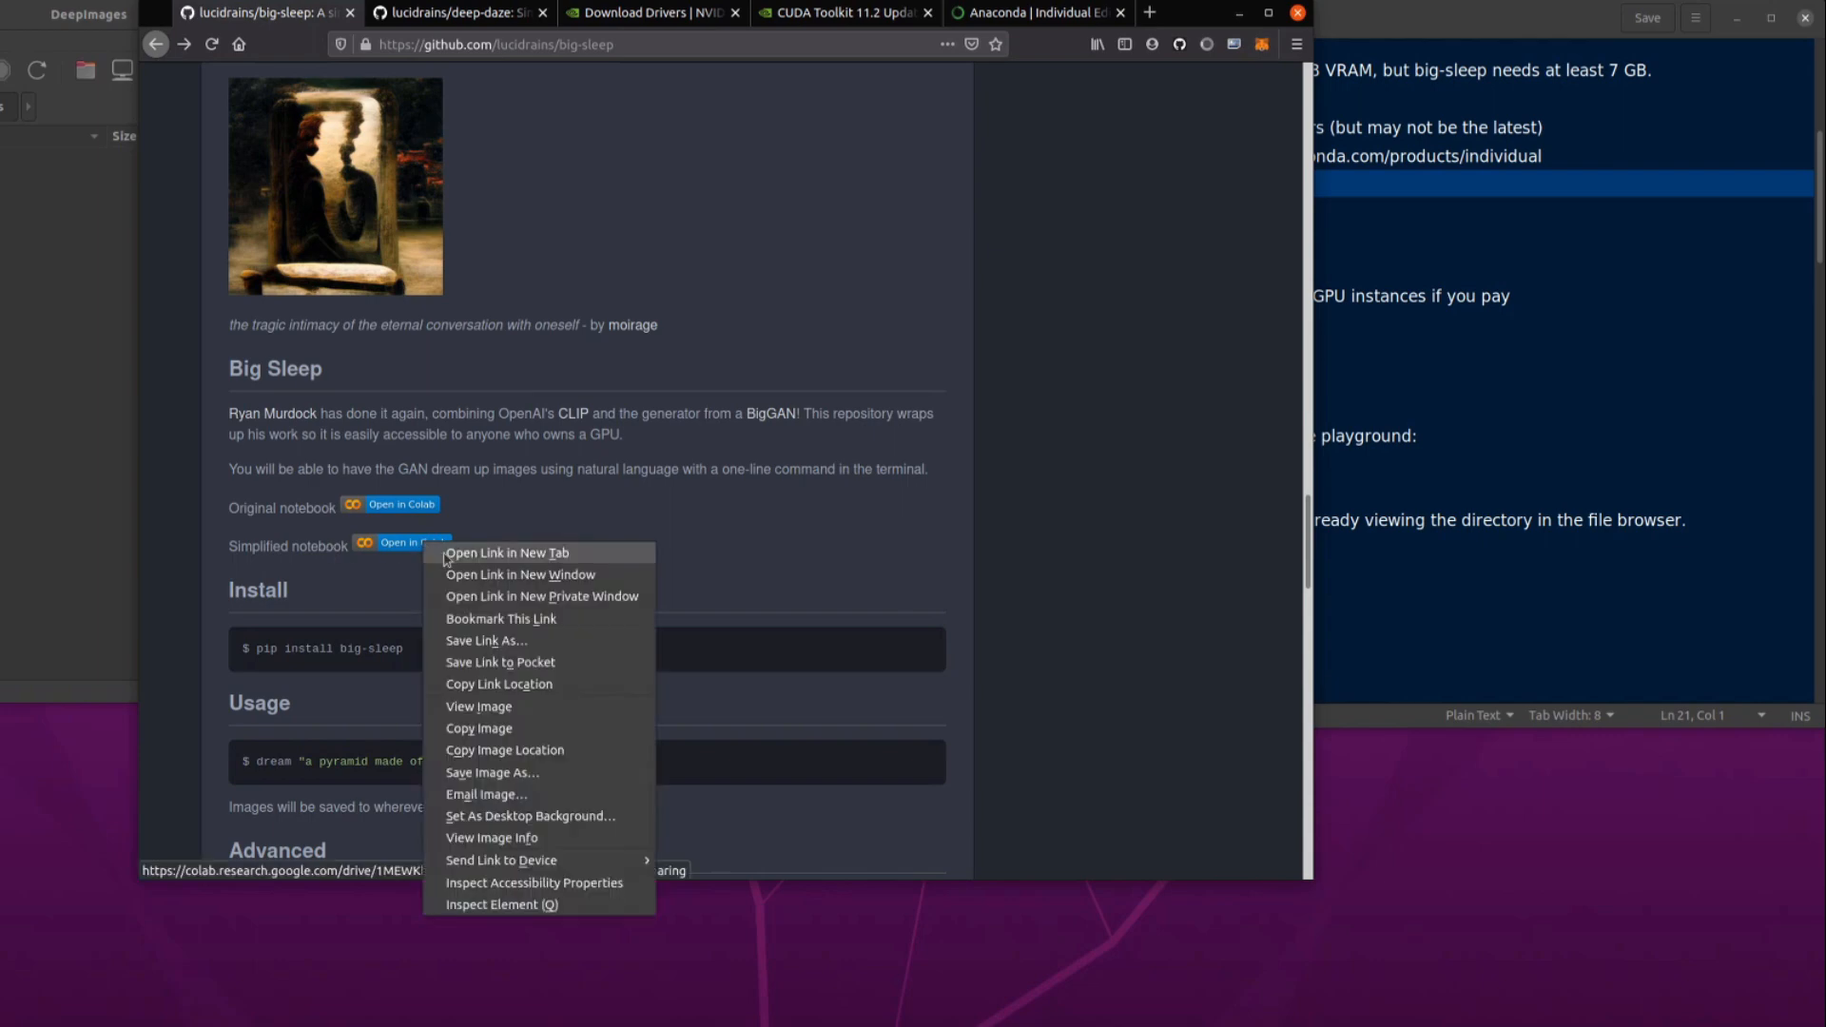
left_click(506, 553)
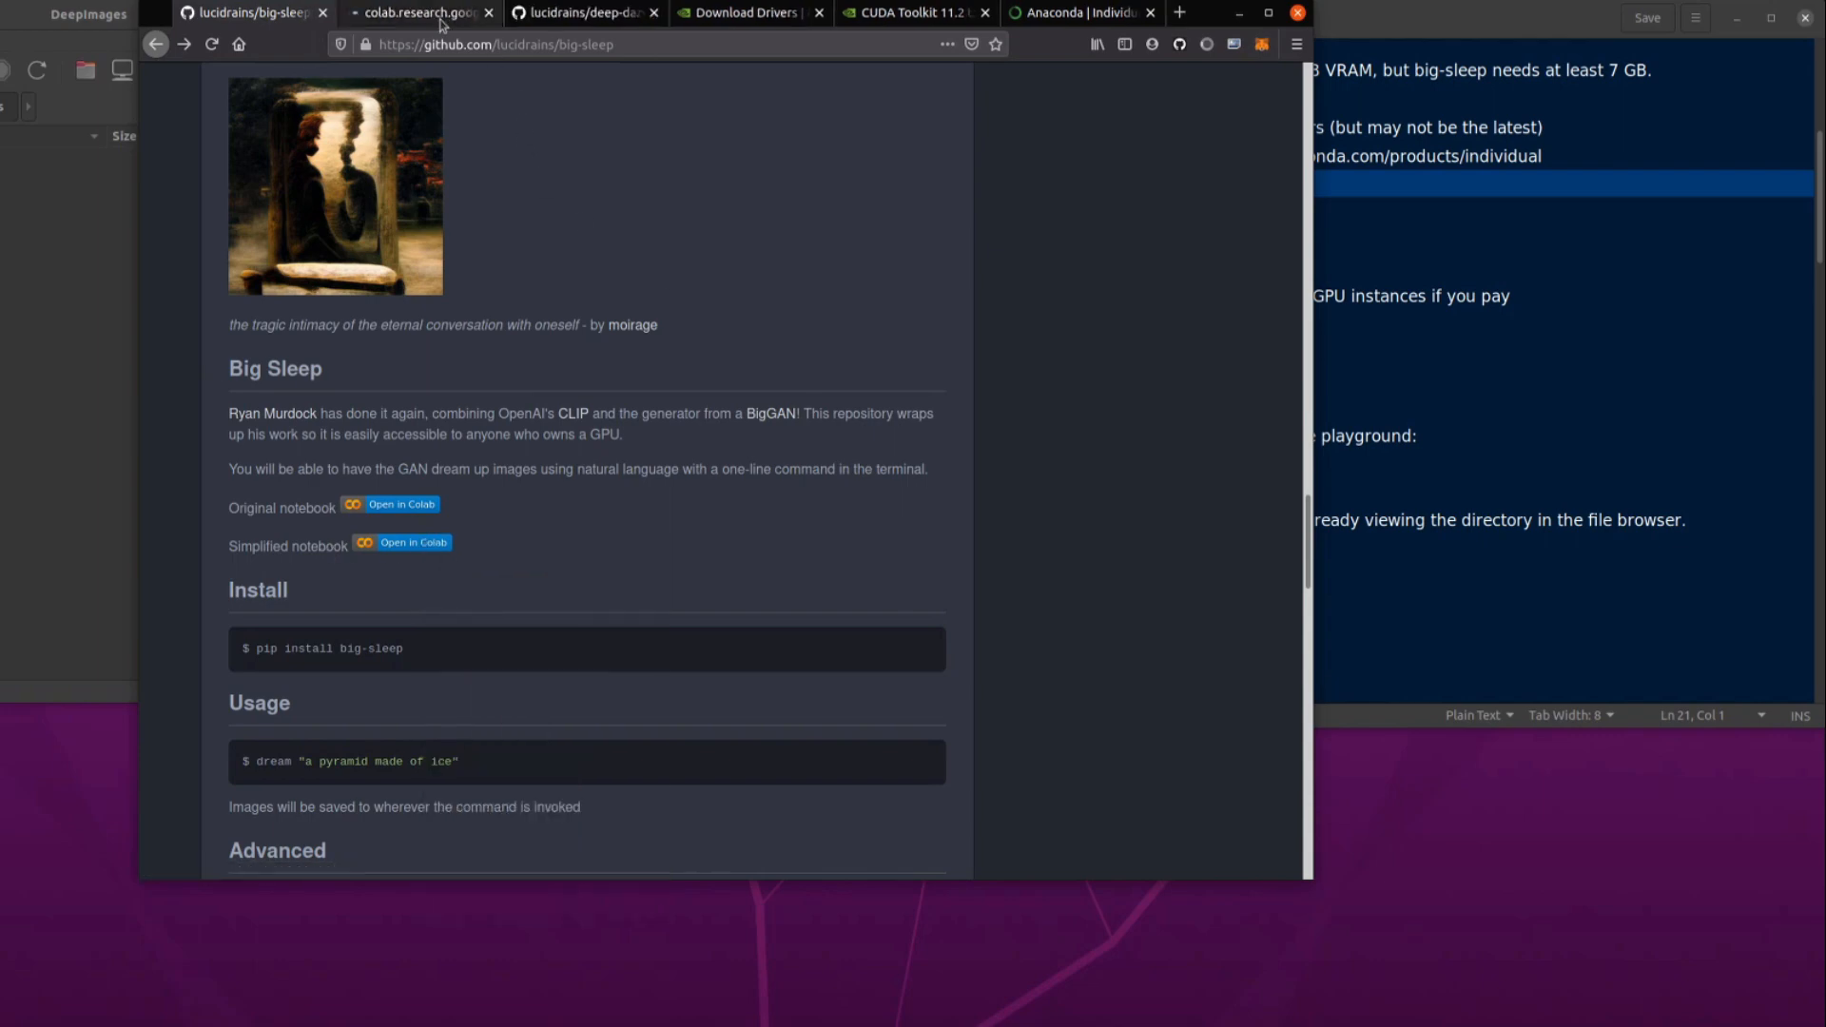
Connect the Big Sleep Colab notebook to a runtime, show its Files listing, return to notes
left_click(418, 13)
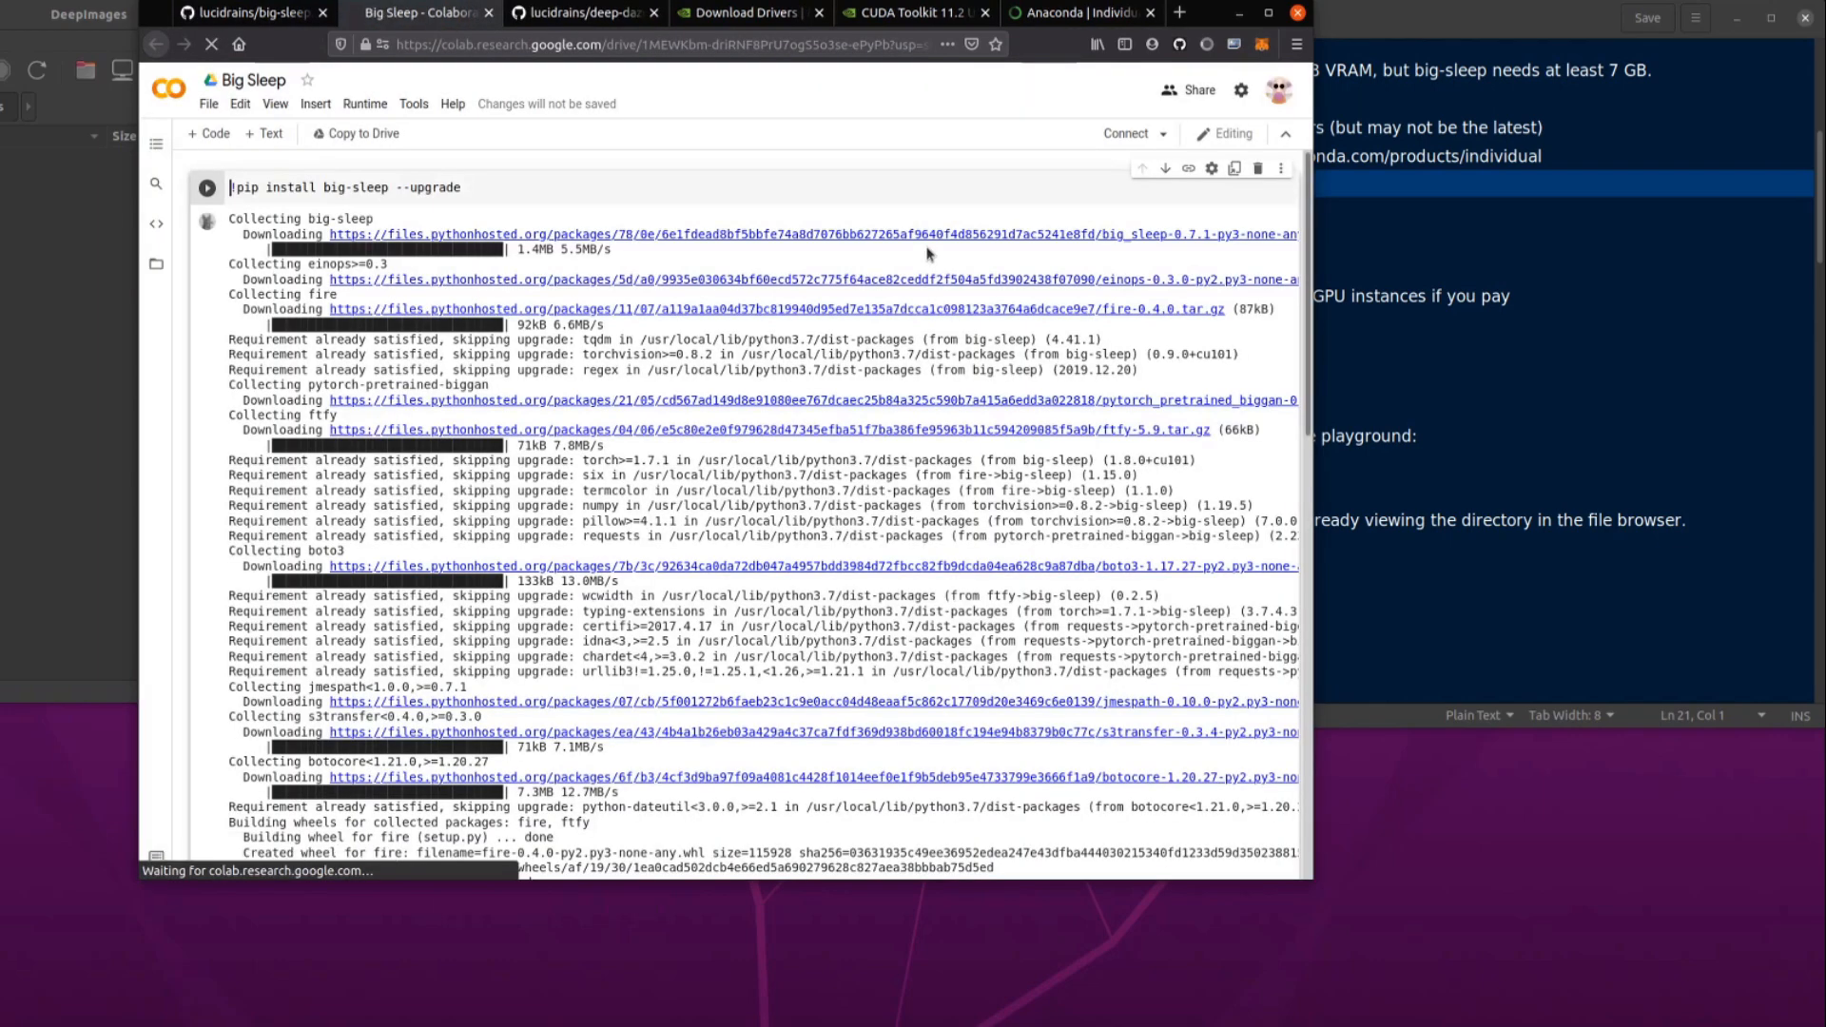
left_click(207, 188)
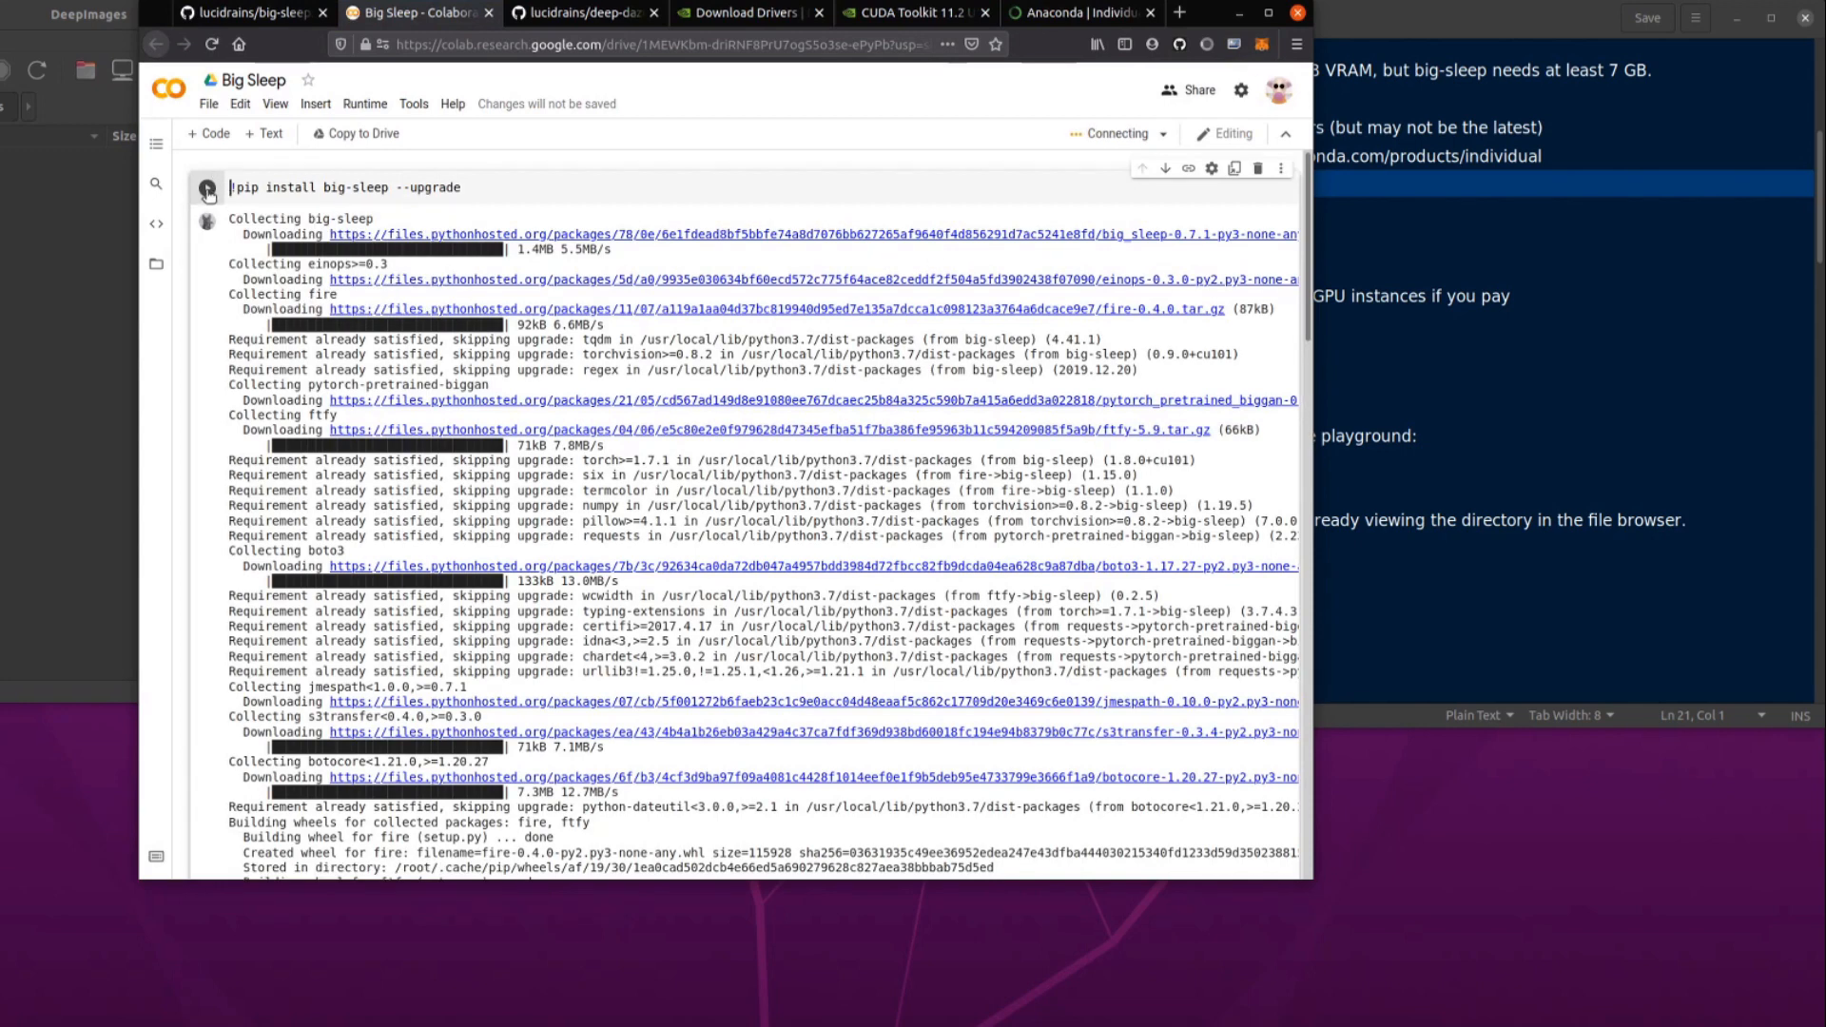
left_click(208, 188)
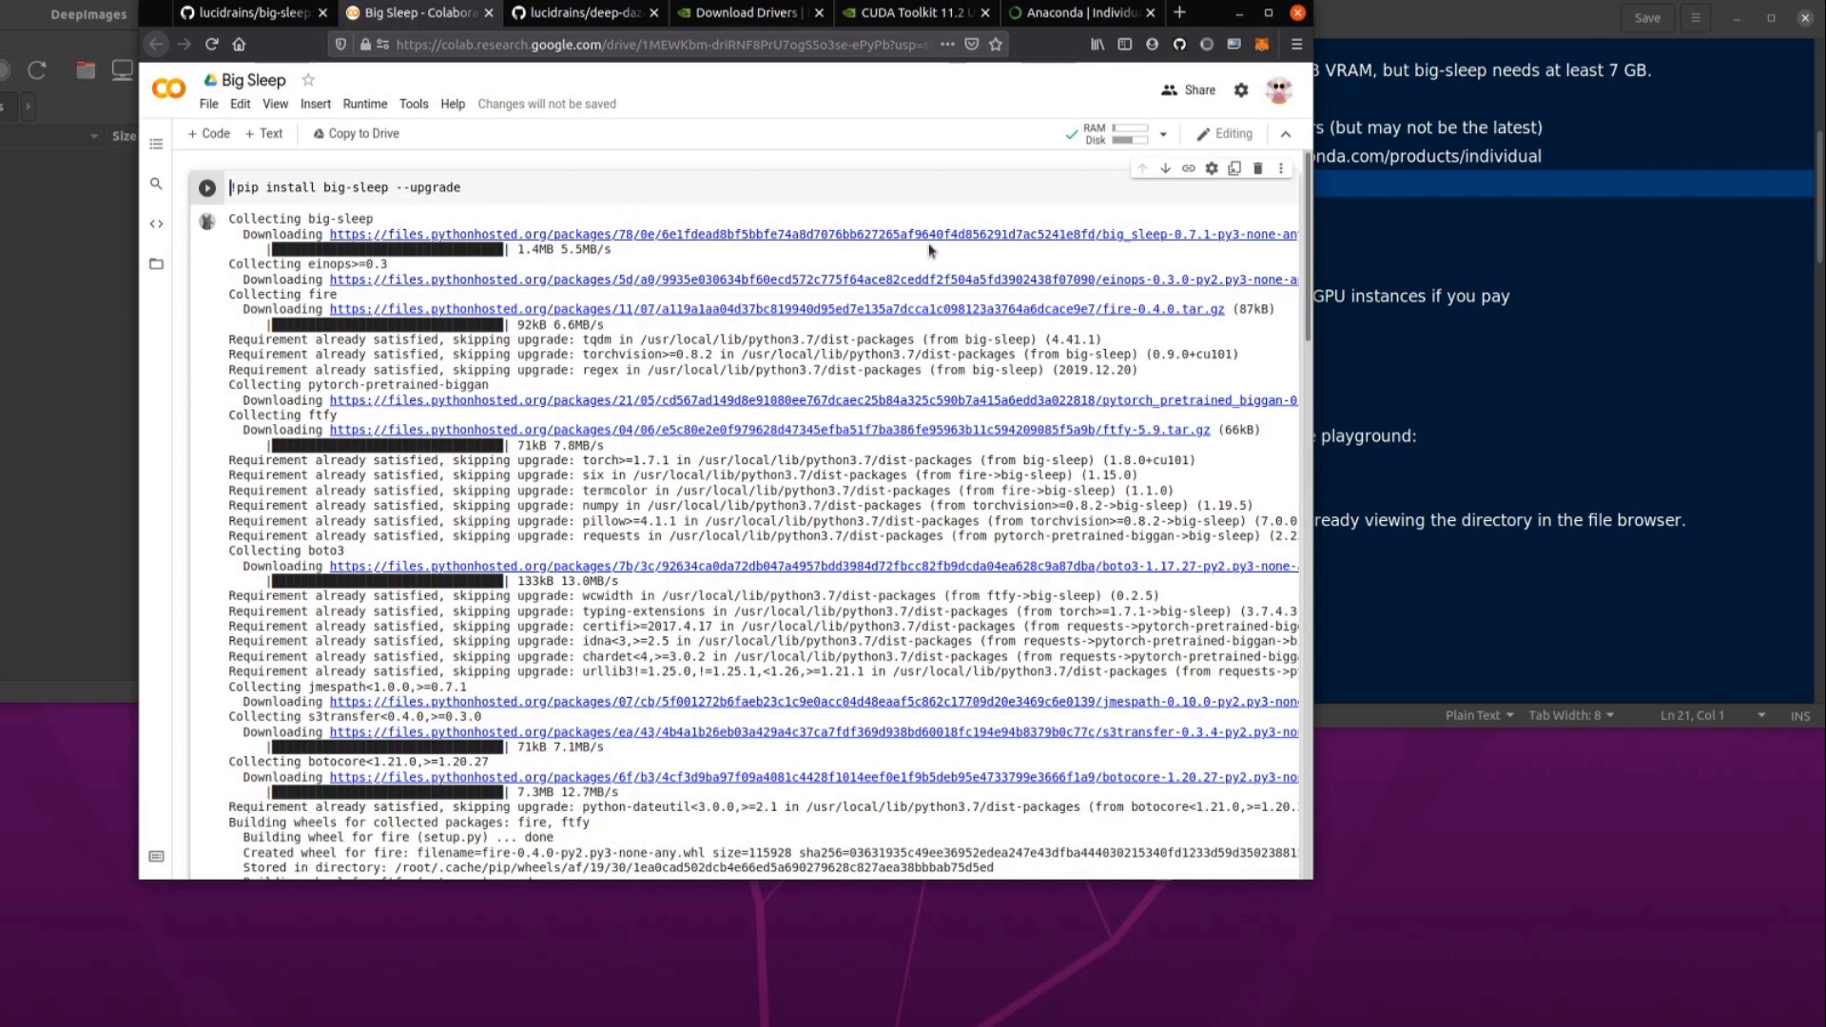
mouse_move(752, 761)
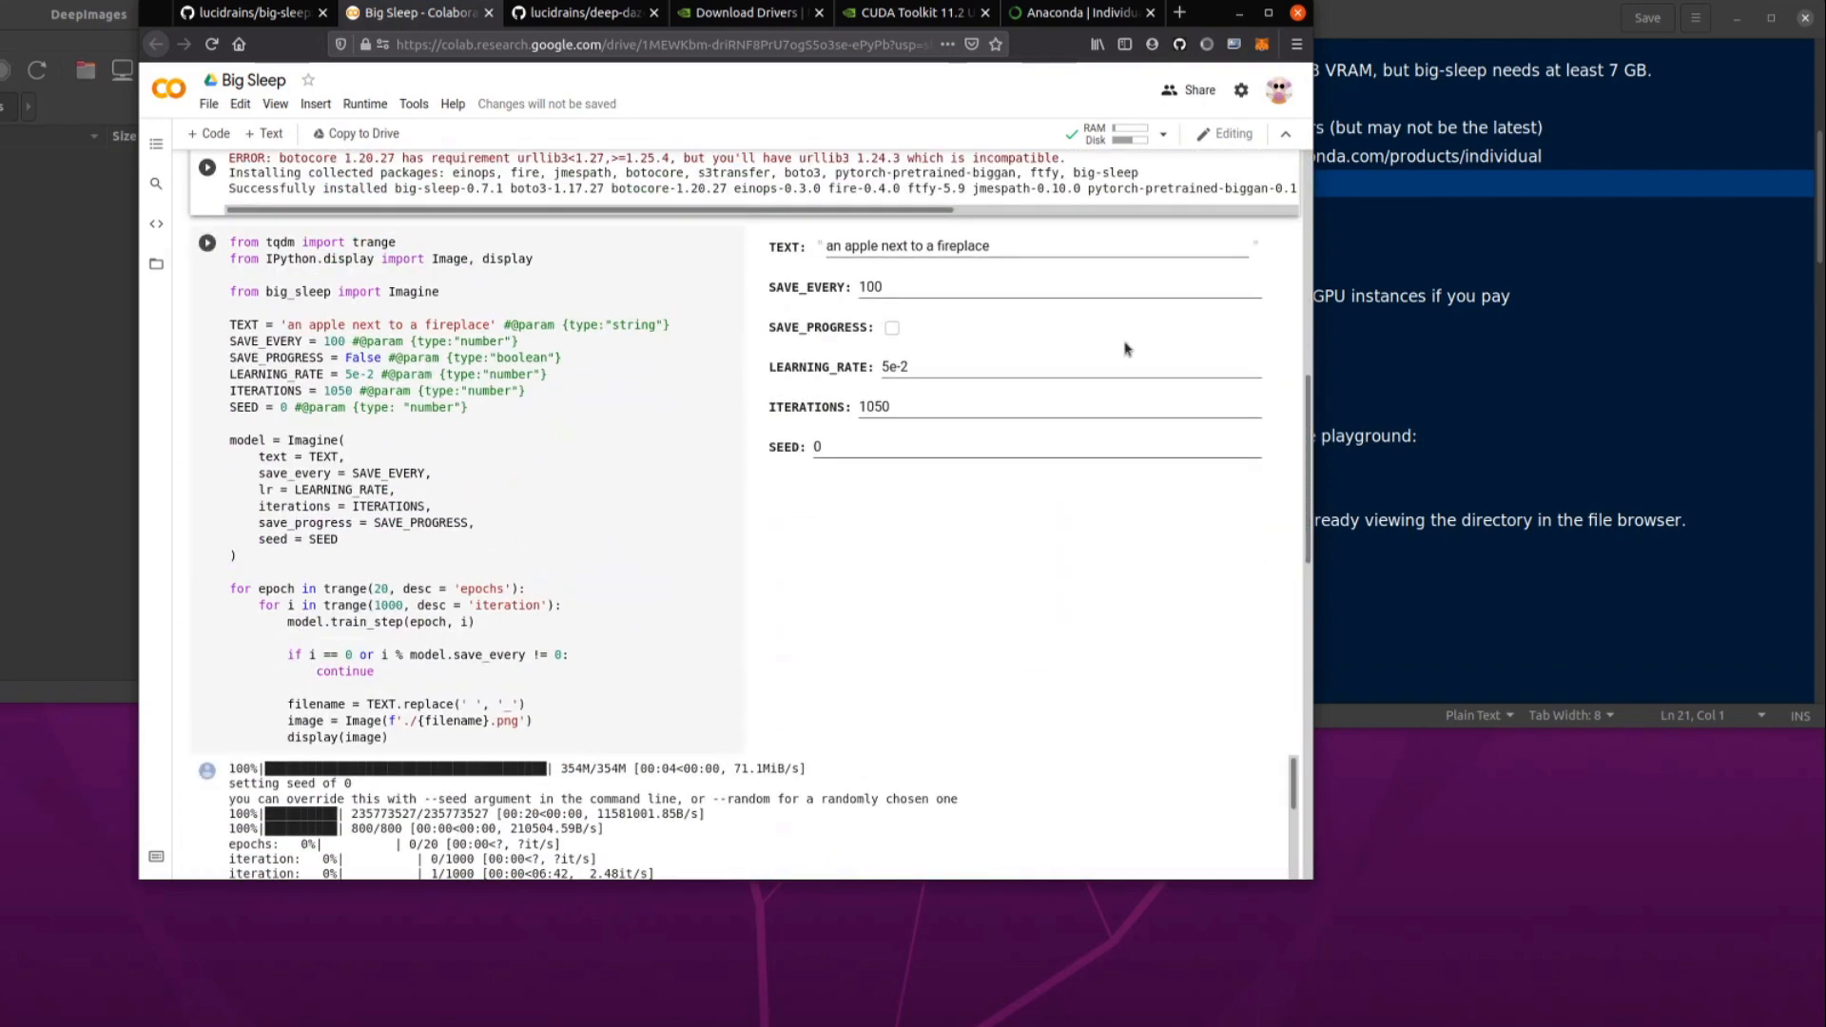
mouse_move(850, 314)
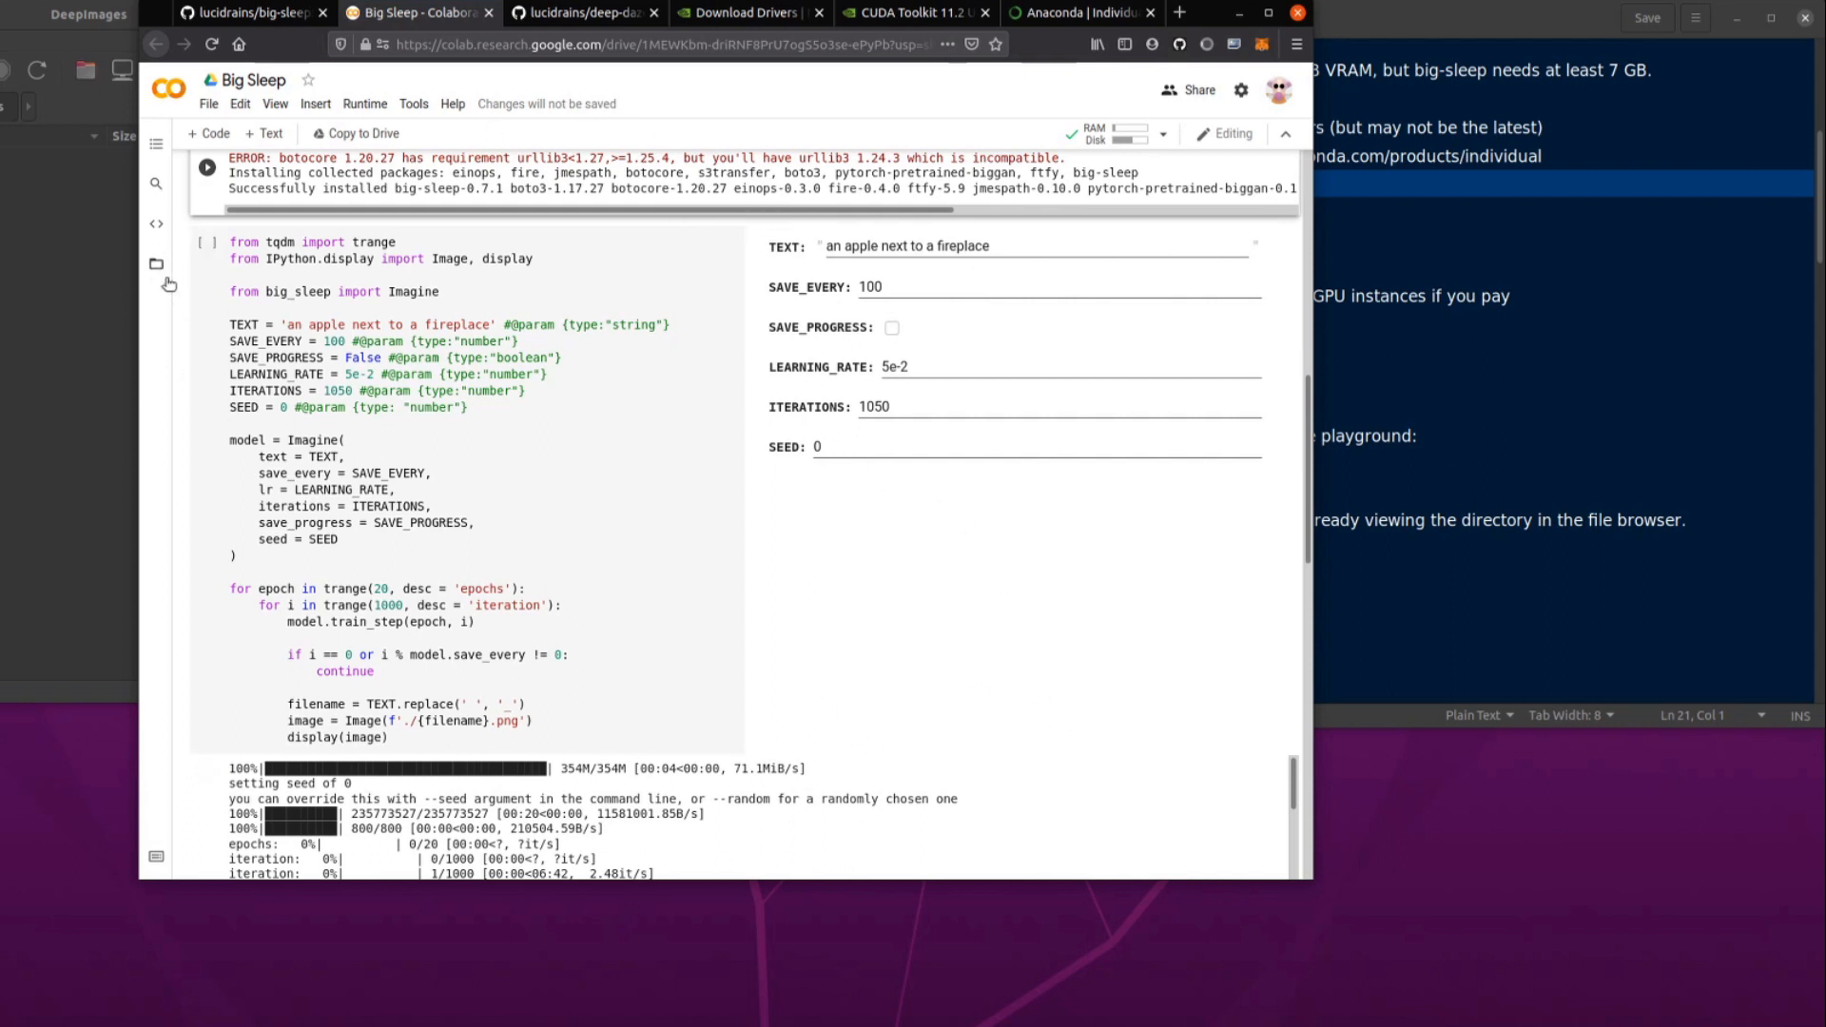
left_click(154, 263)
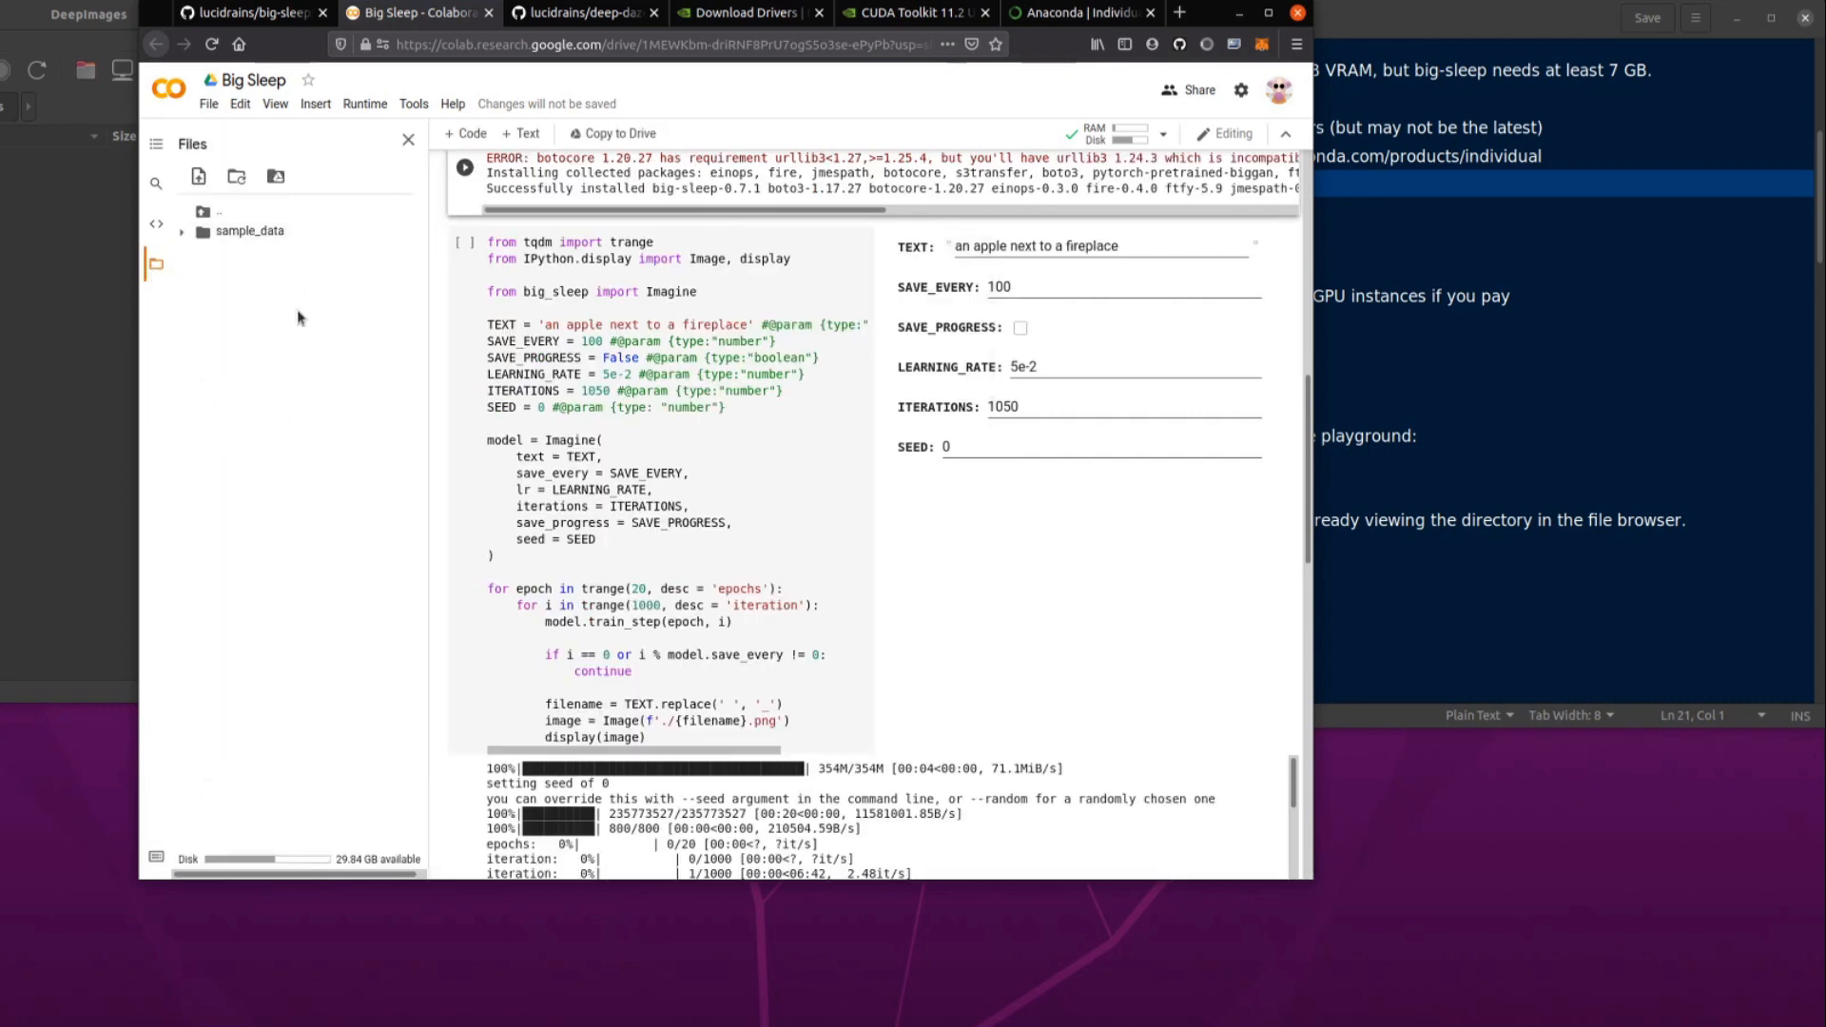
mouse_move(376, 287)
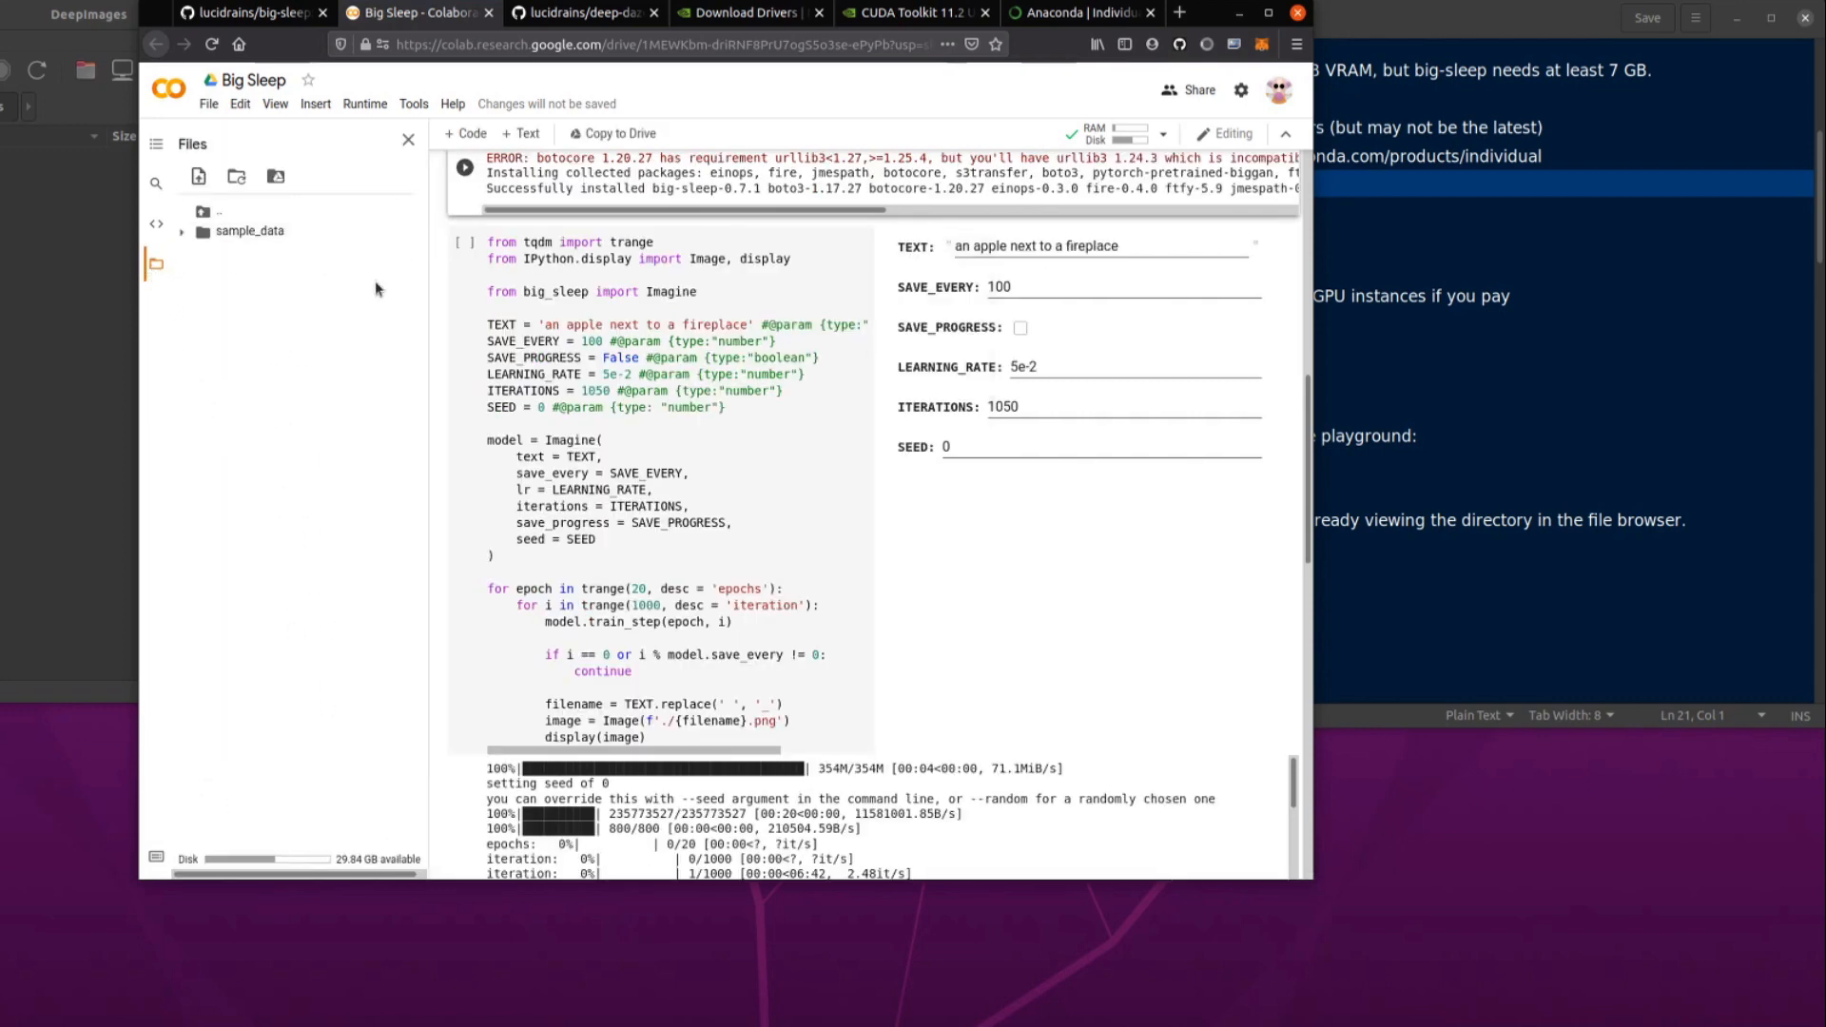
left_click(252, 14)
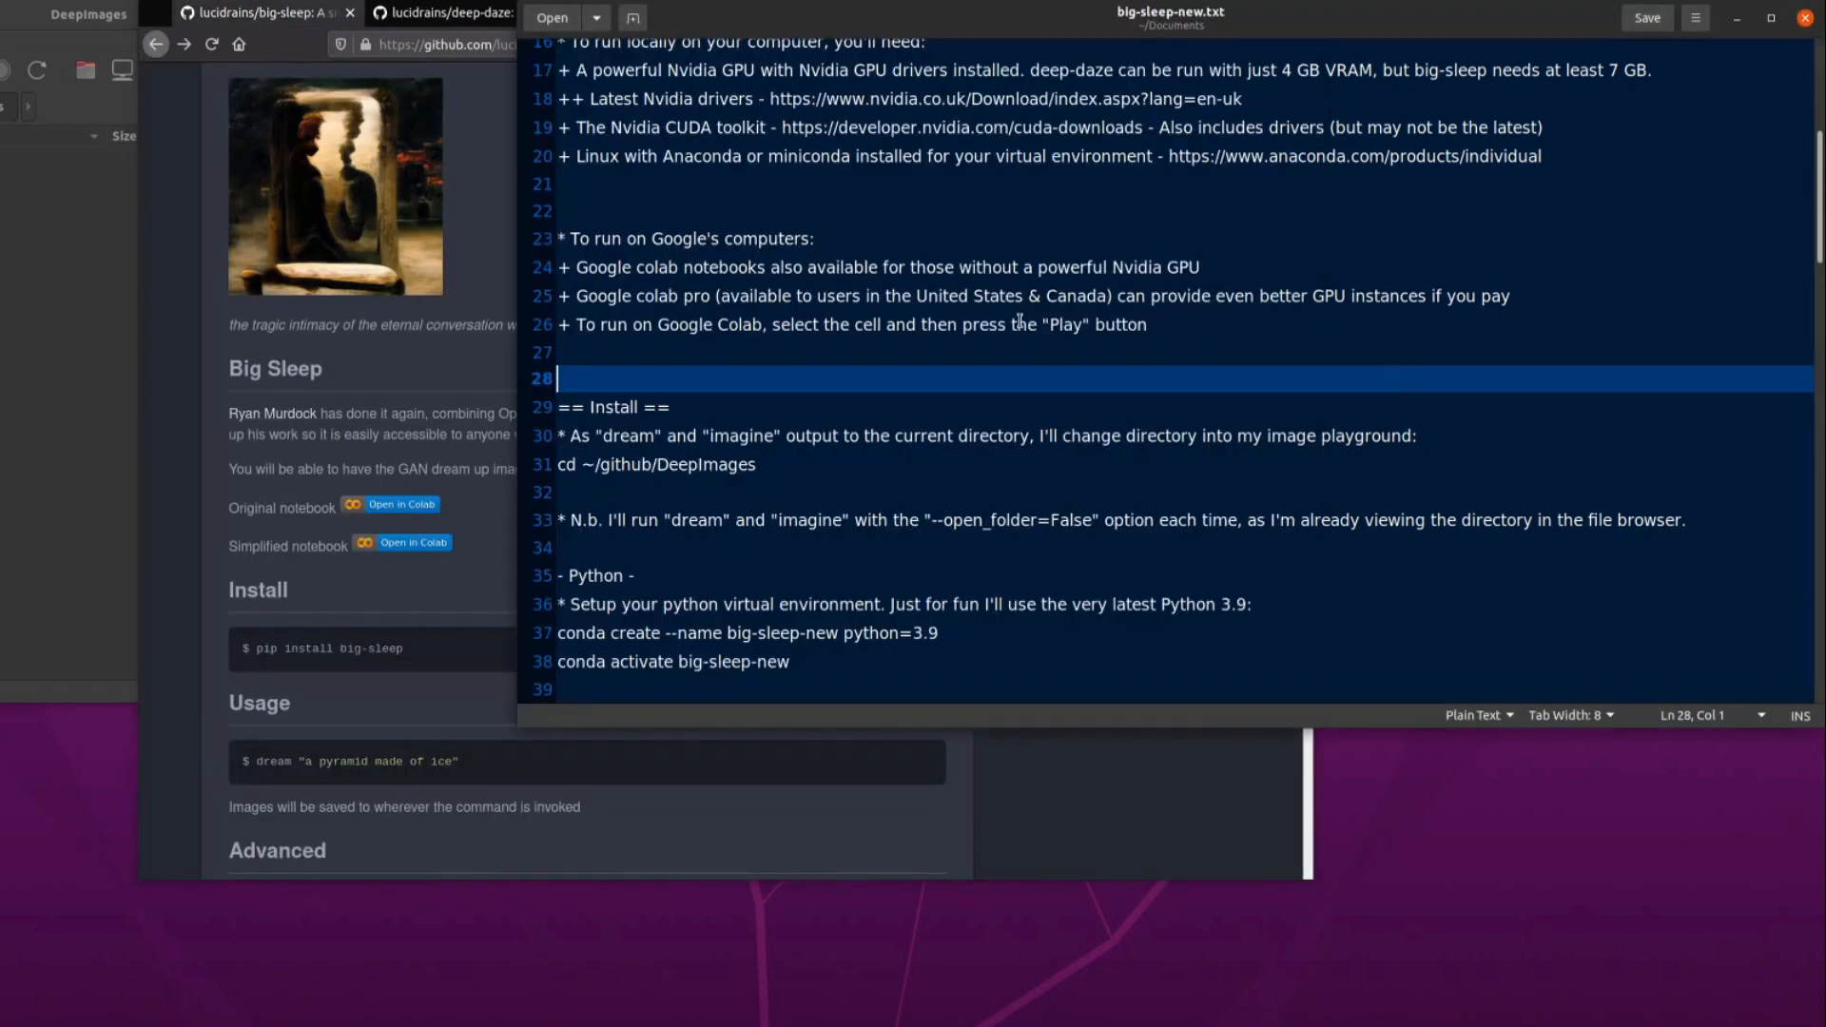
Launch a new terminal and run cd ~/github/DeepImages from the notes
scroll("down", 3)
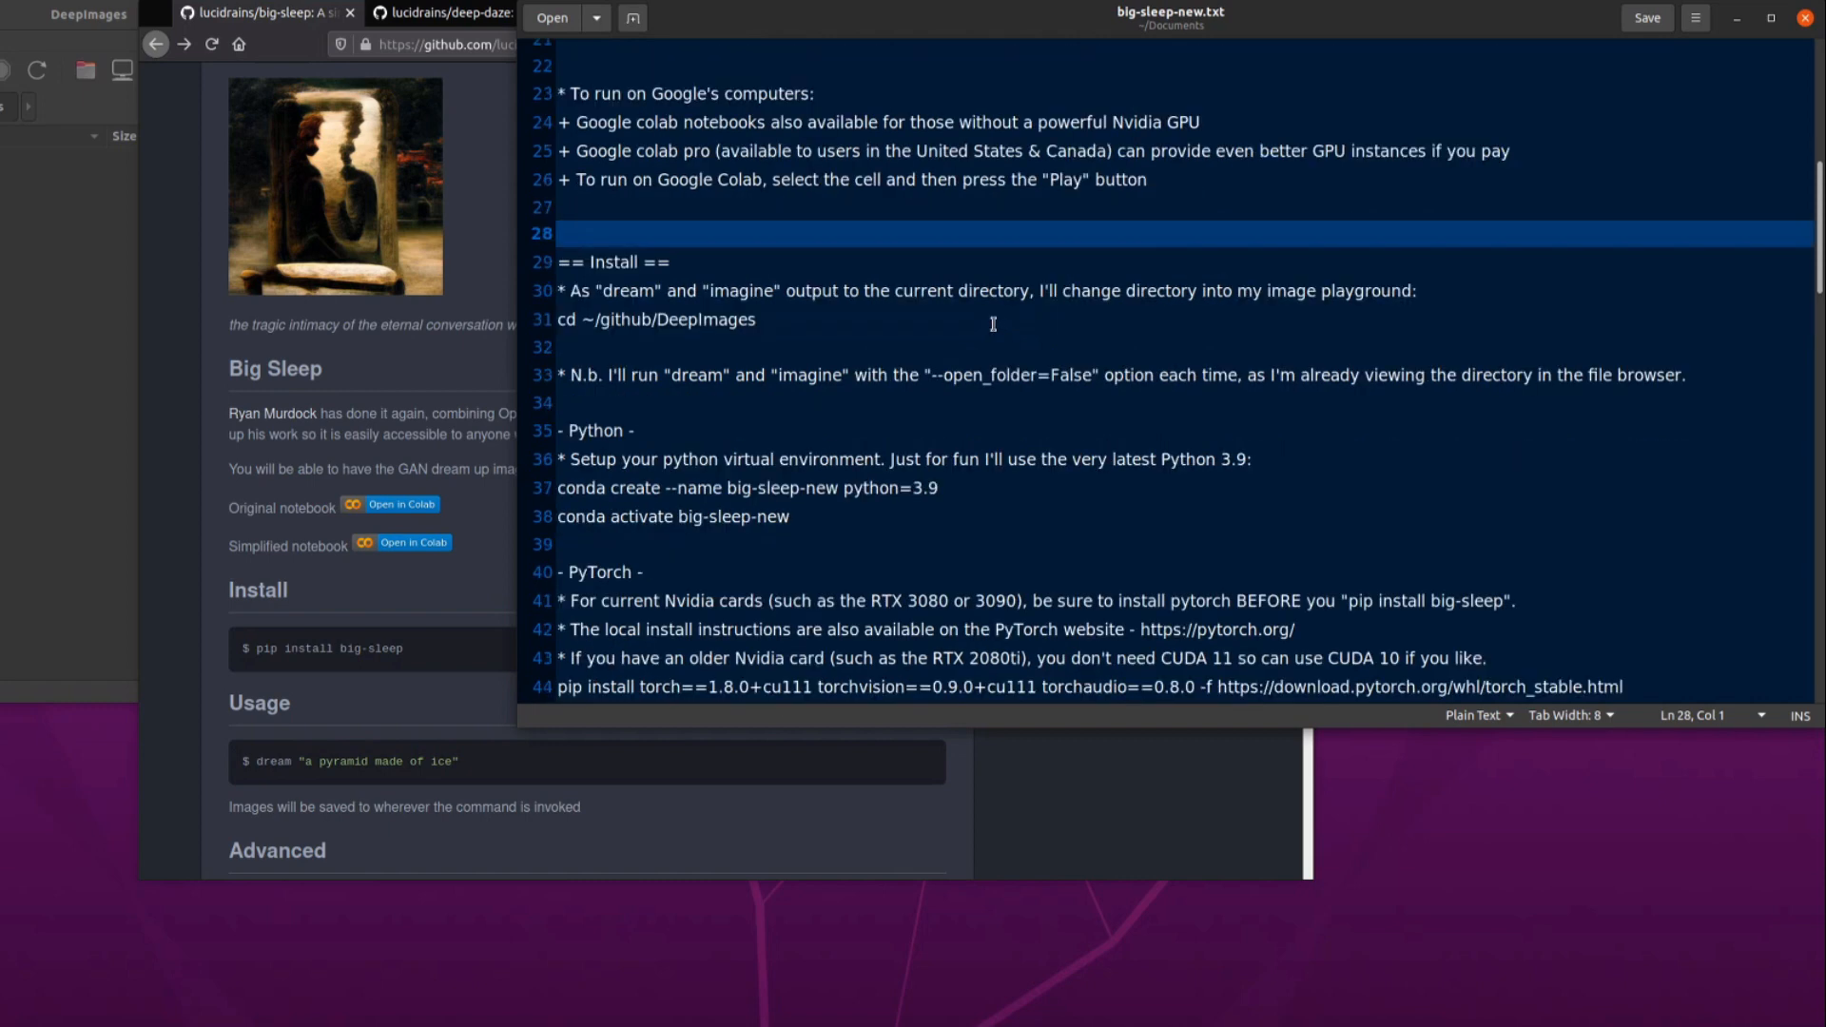
left_click(668, 320)
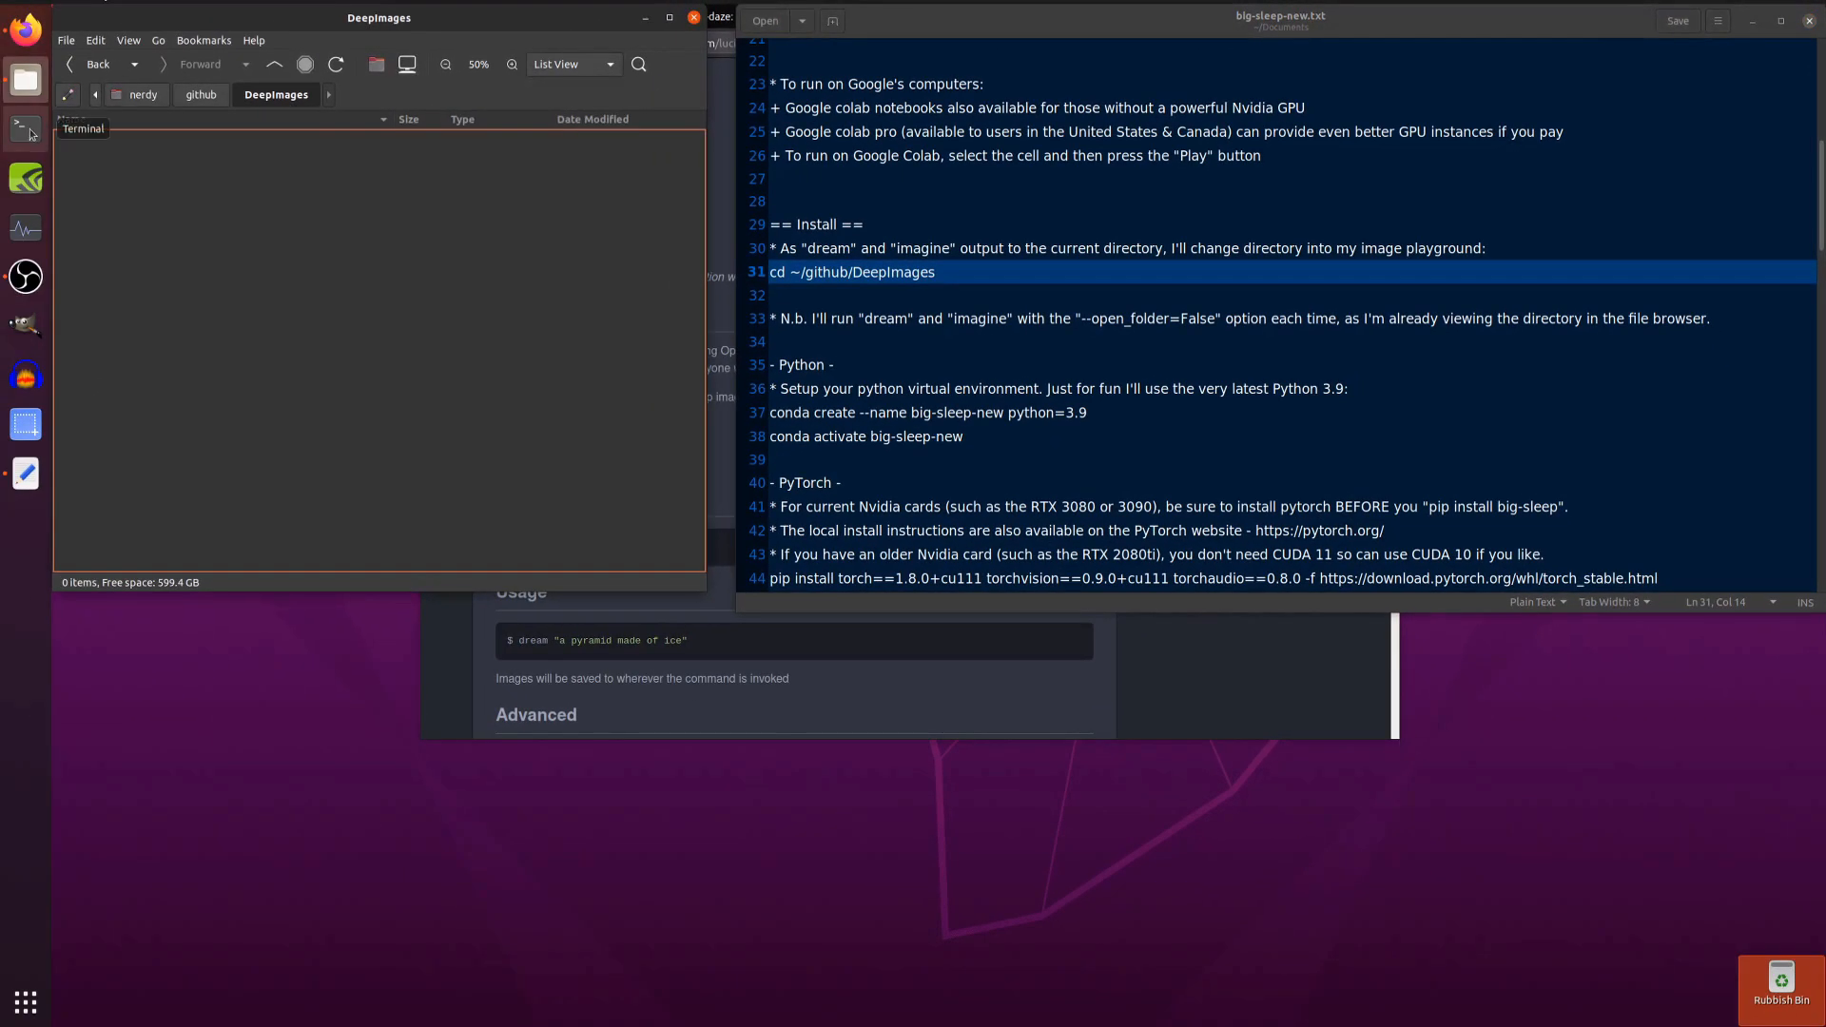
left_click(25, 127)
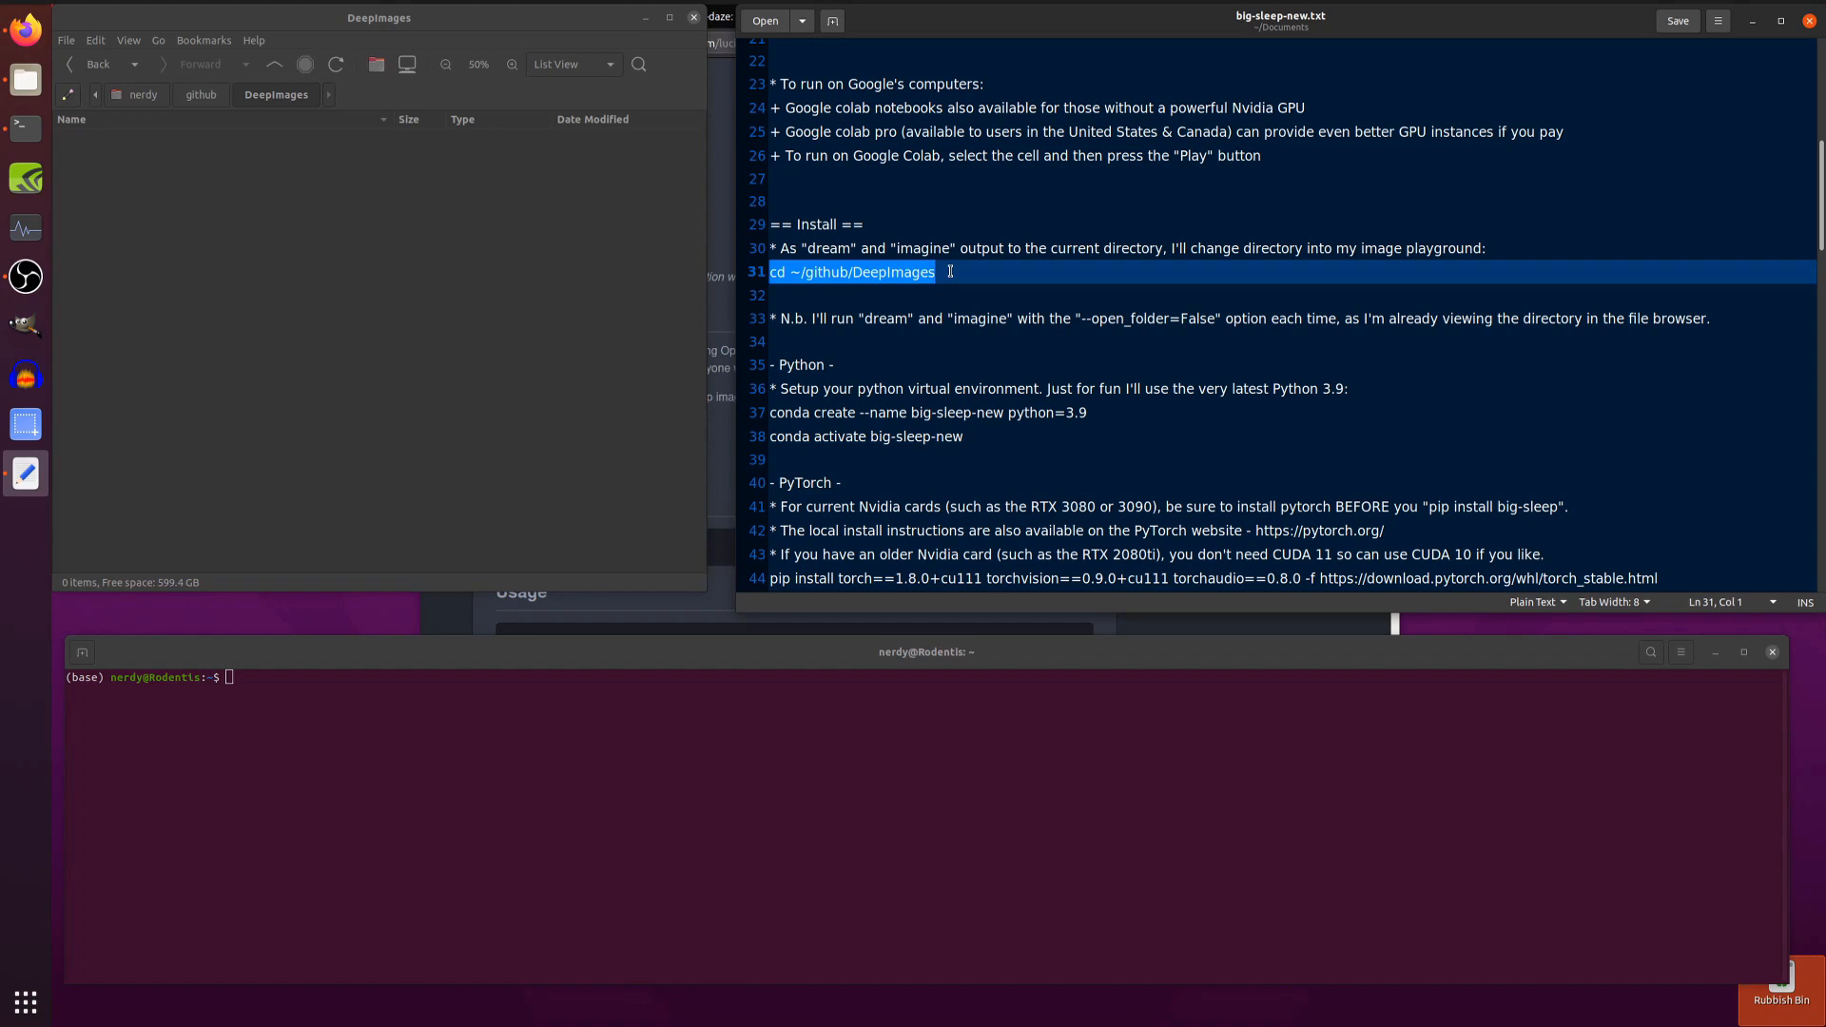
key("Return")
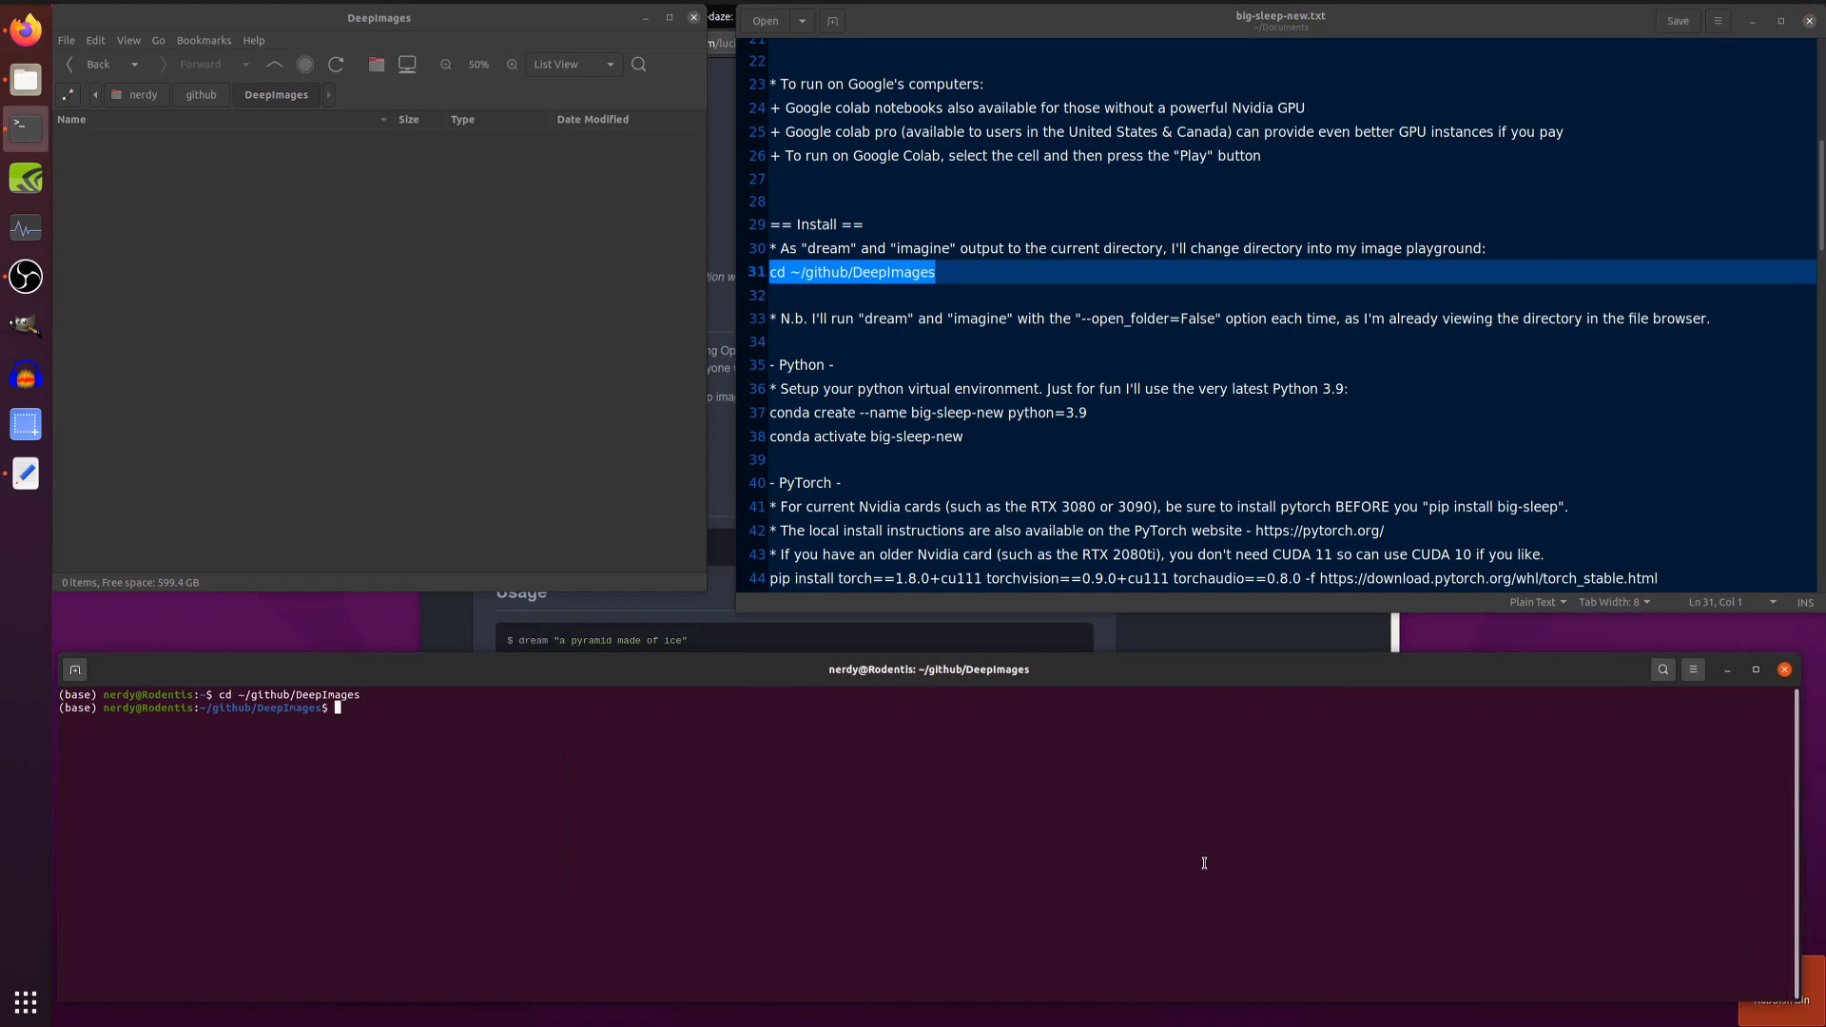
mouse_move(982, 350)
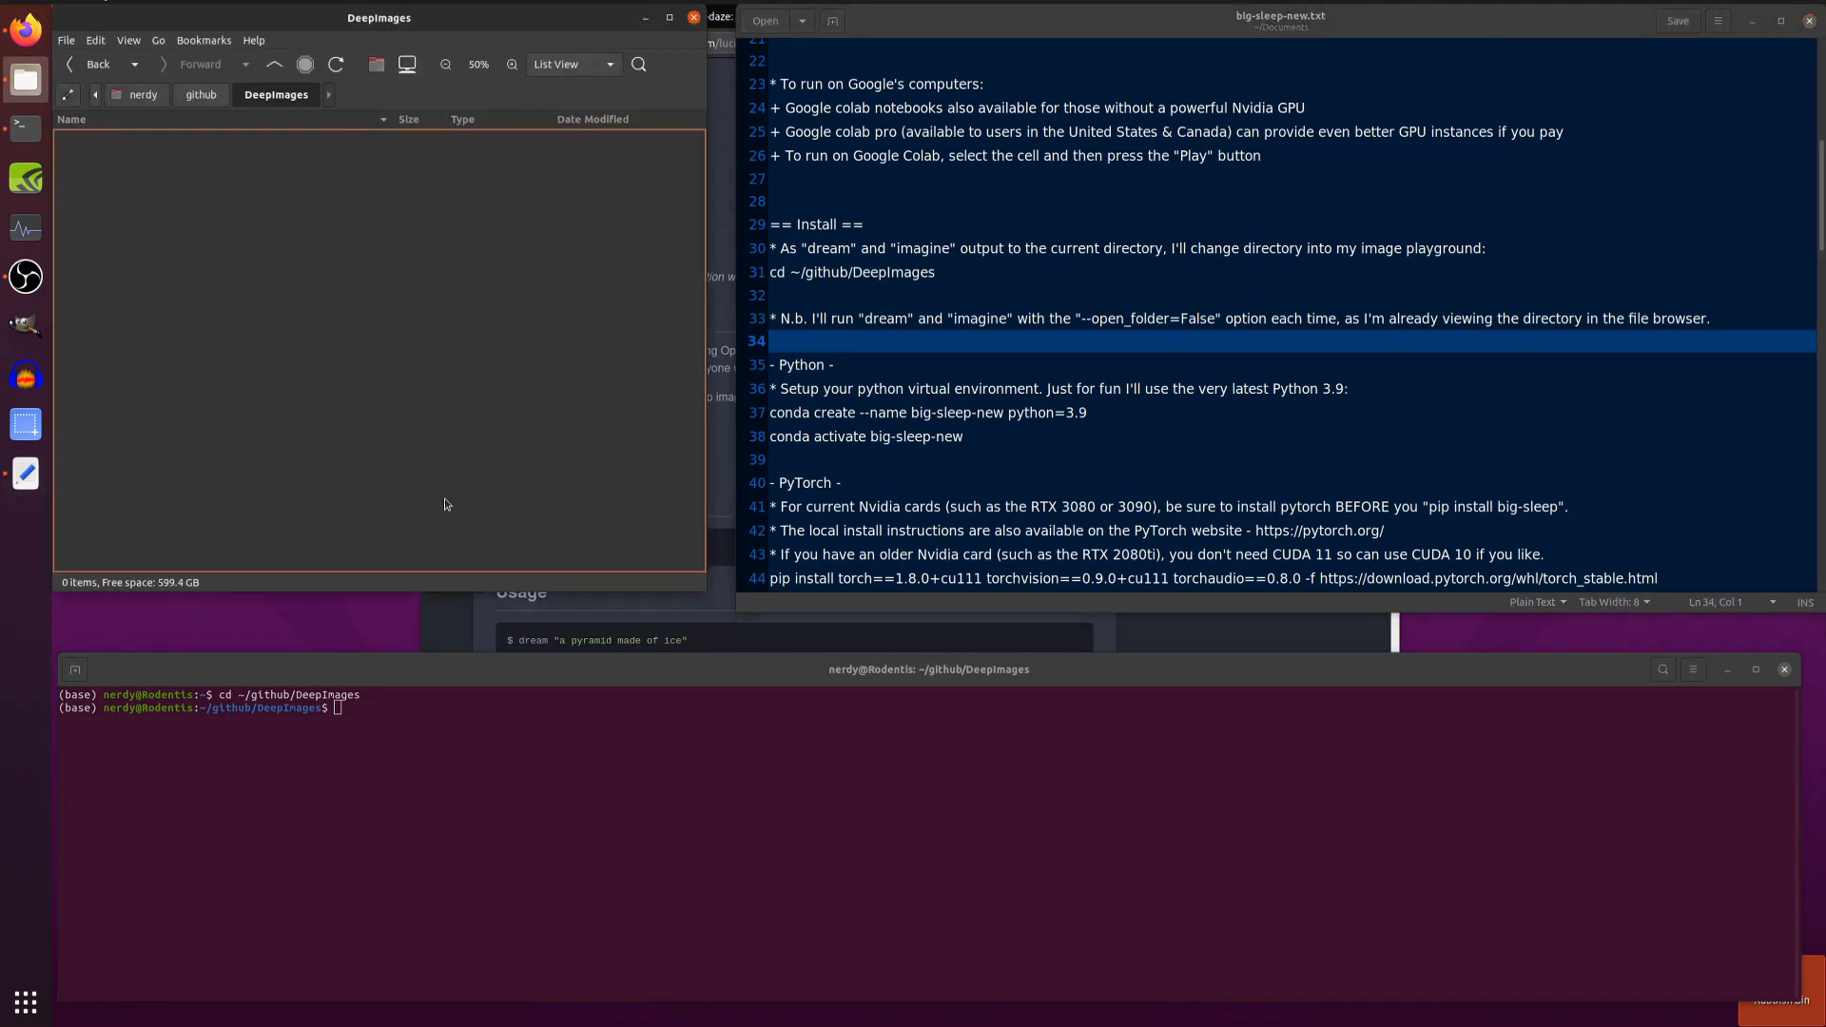
mouse_move(1016, 314)
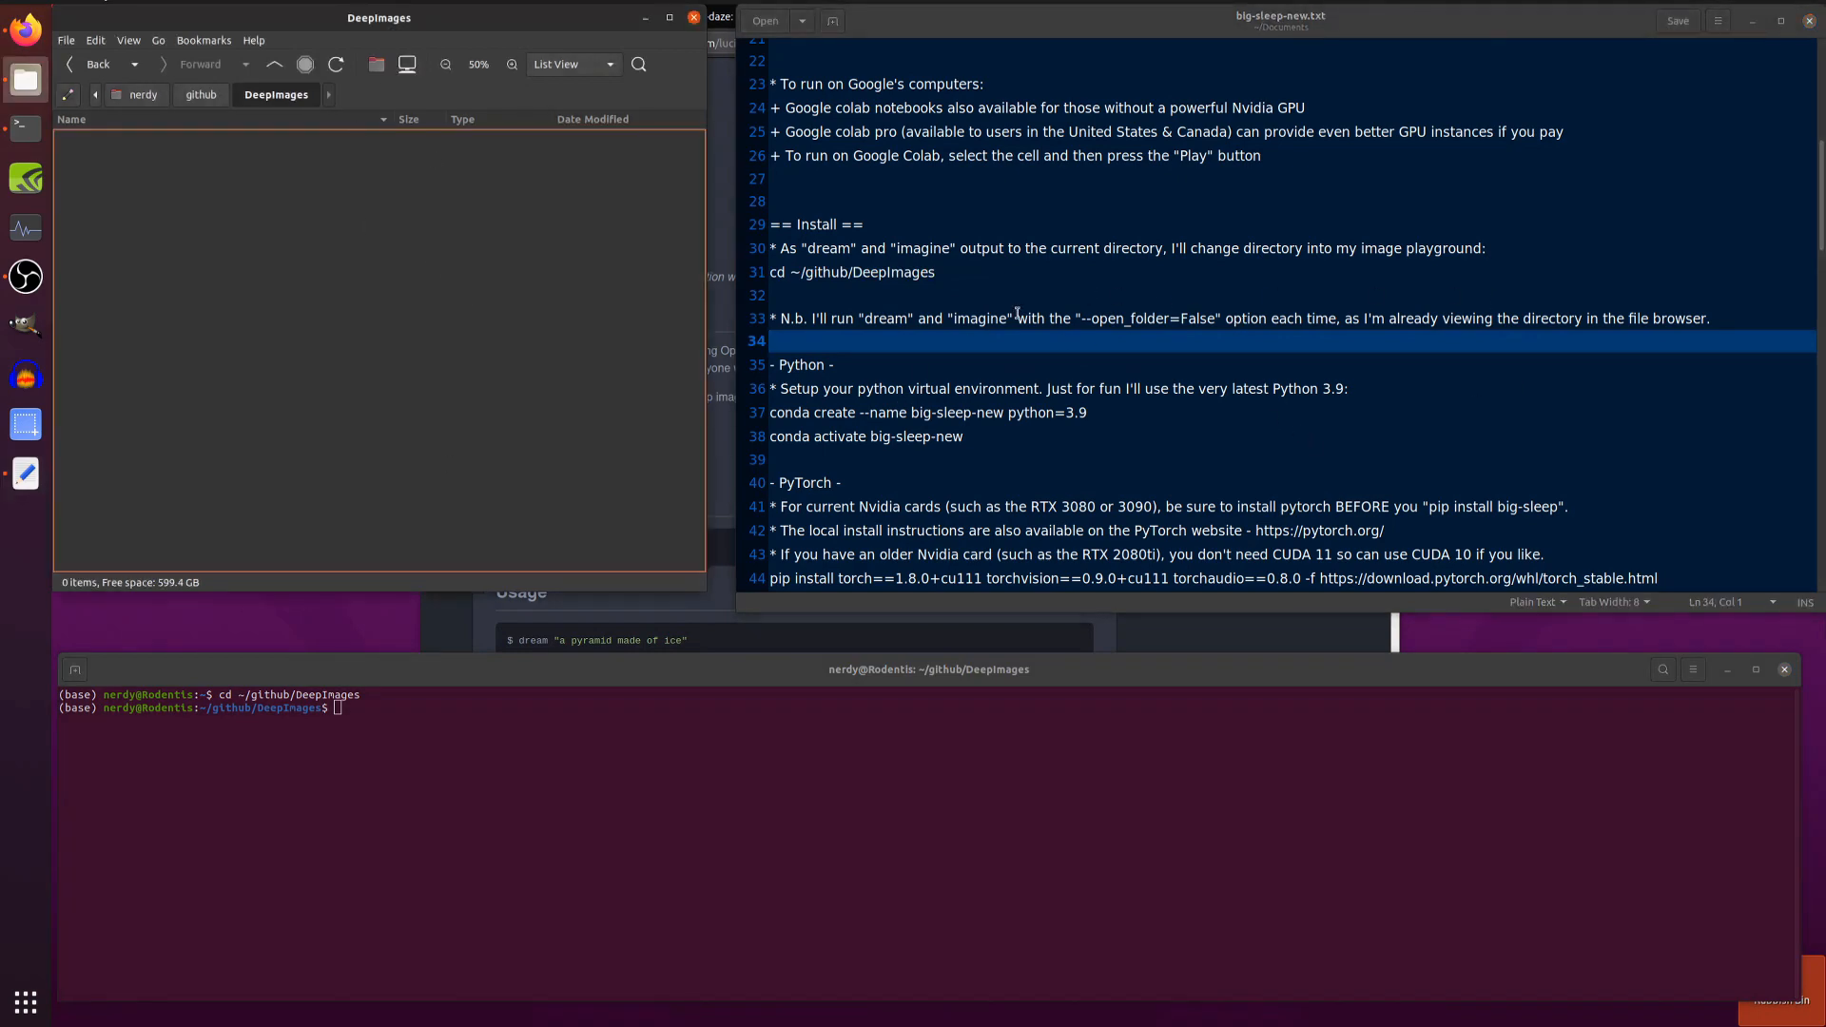
Run conda create --name big-sleep-new python=3.9 and answer y to proceed
scroll("down", 3)
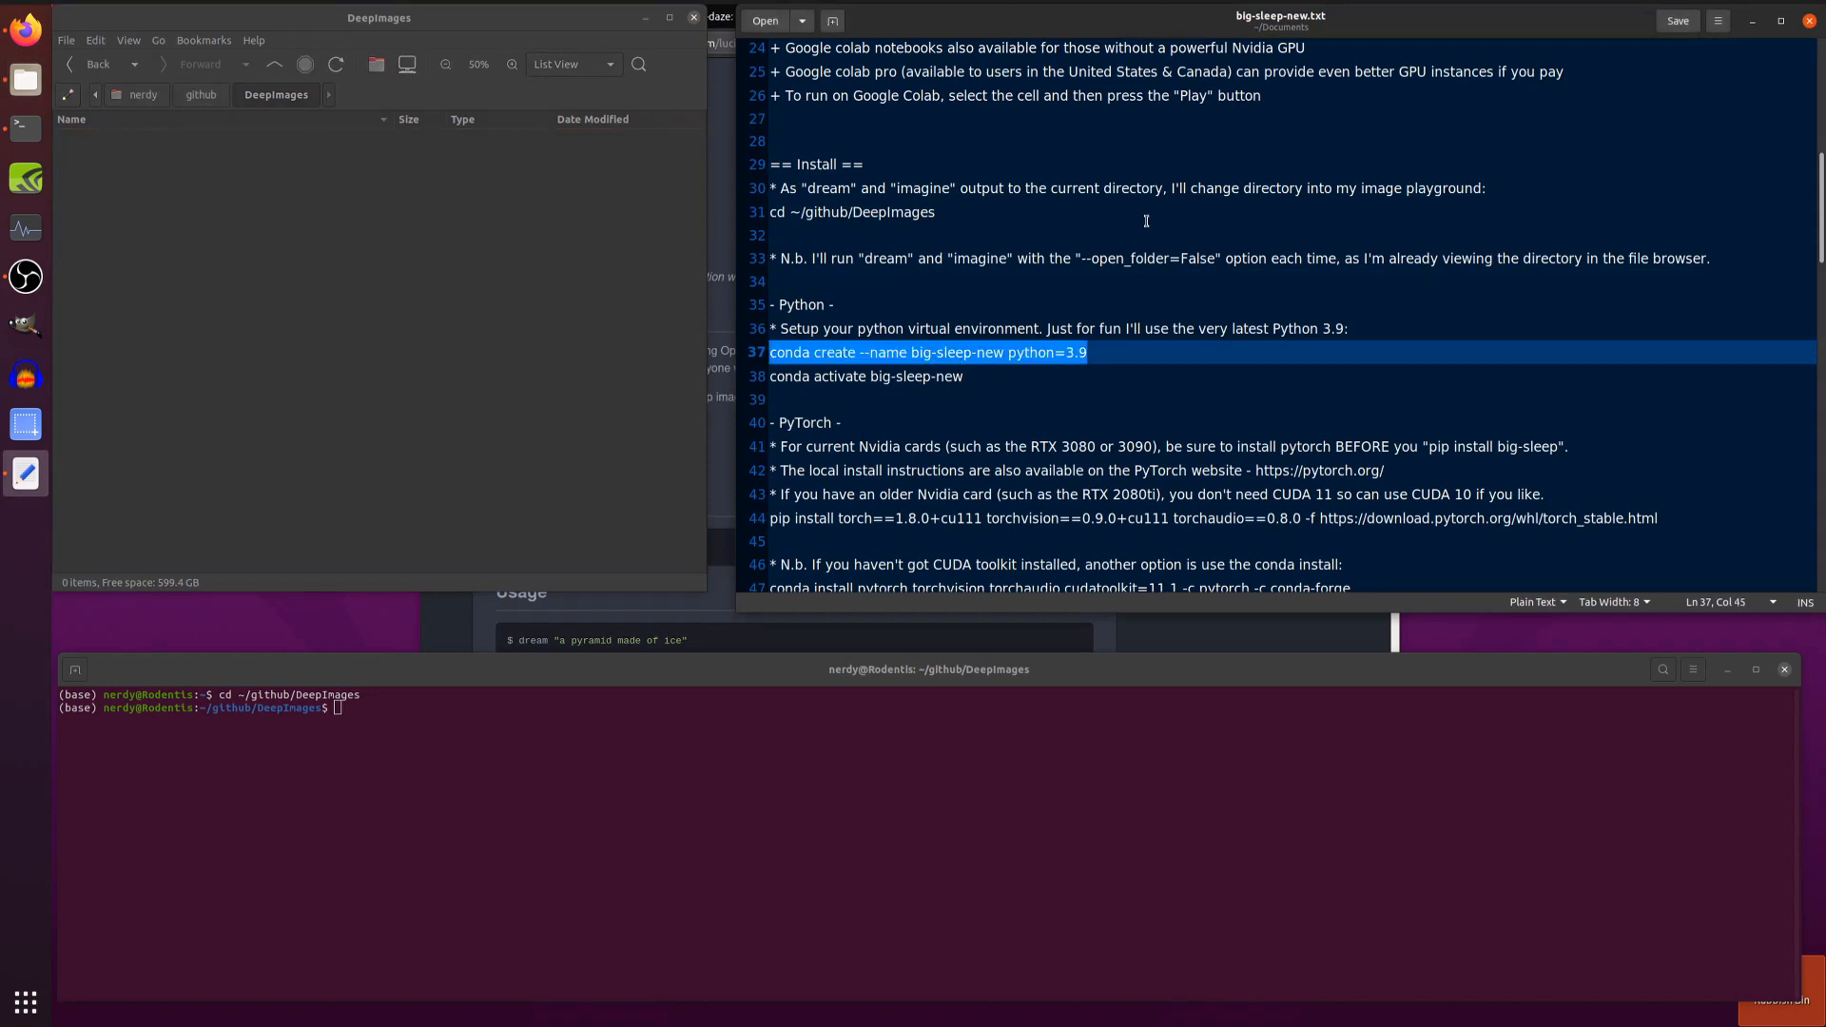
mouse_move(913, 399)
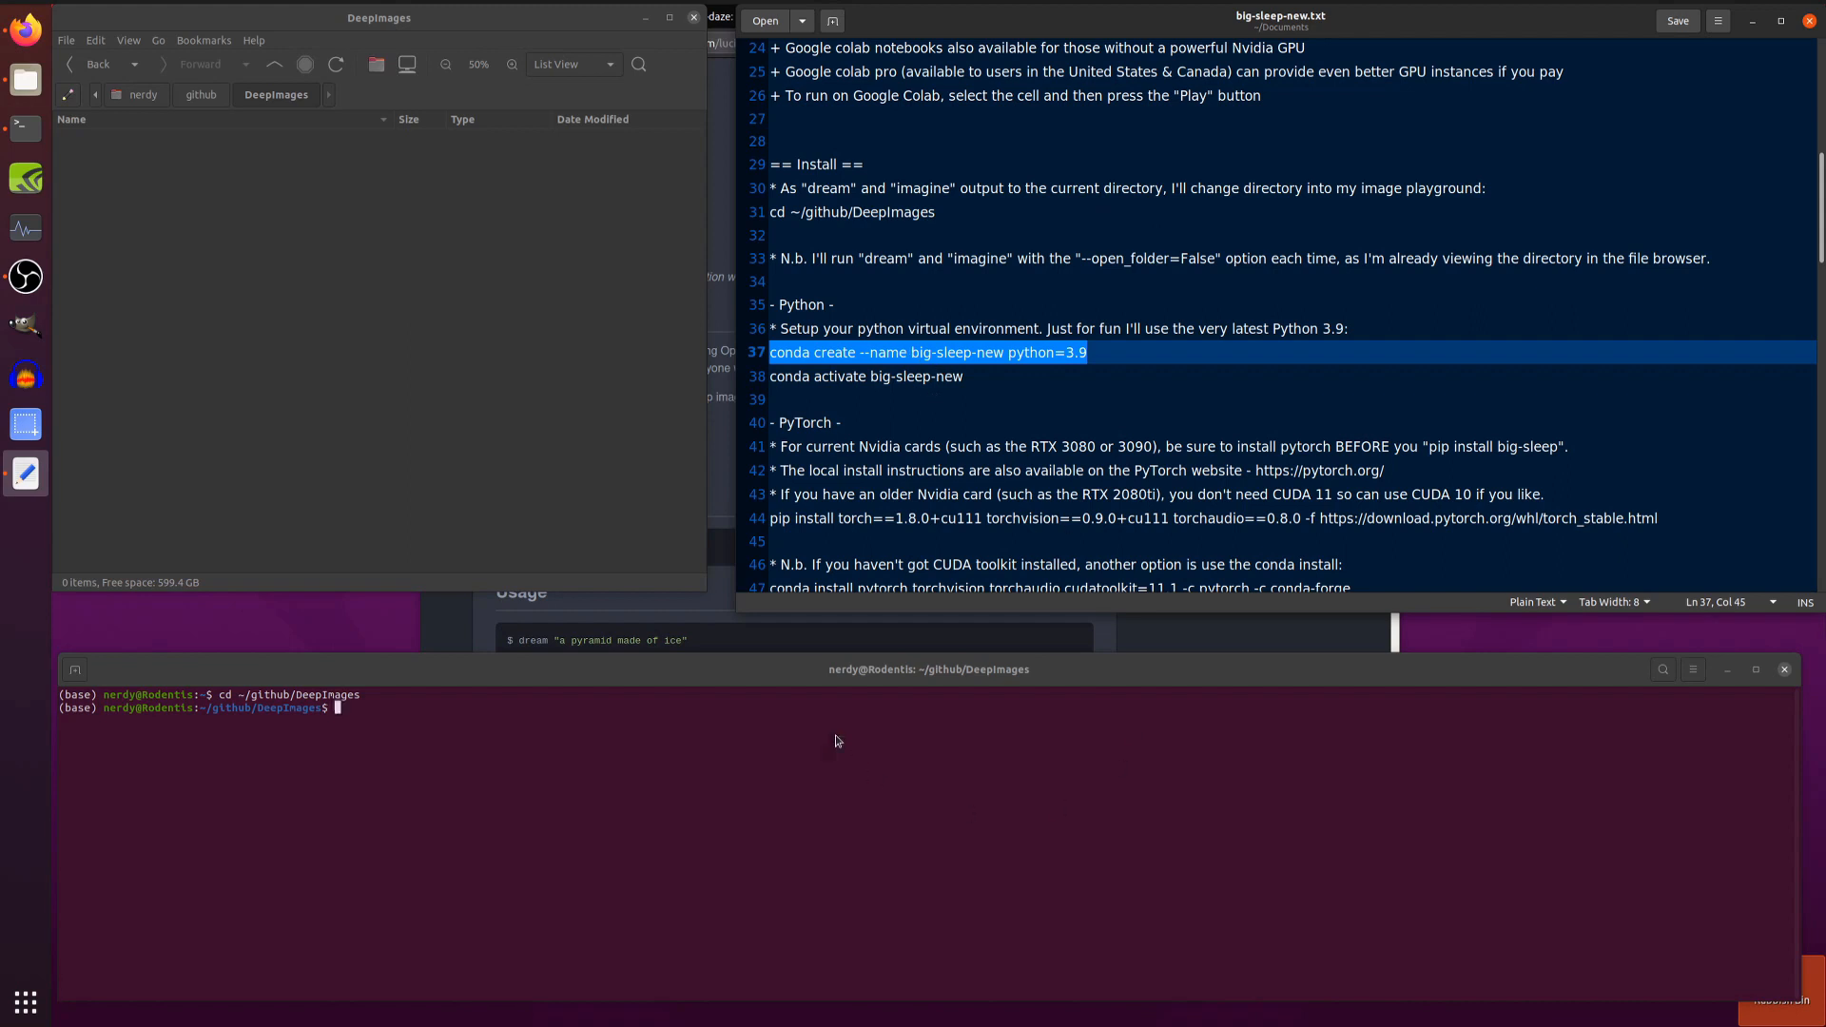
key("Return")
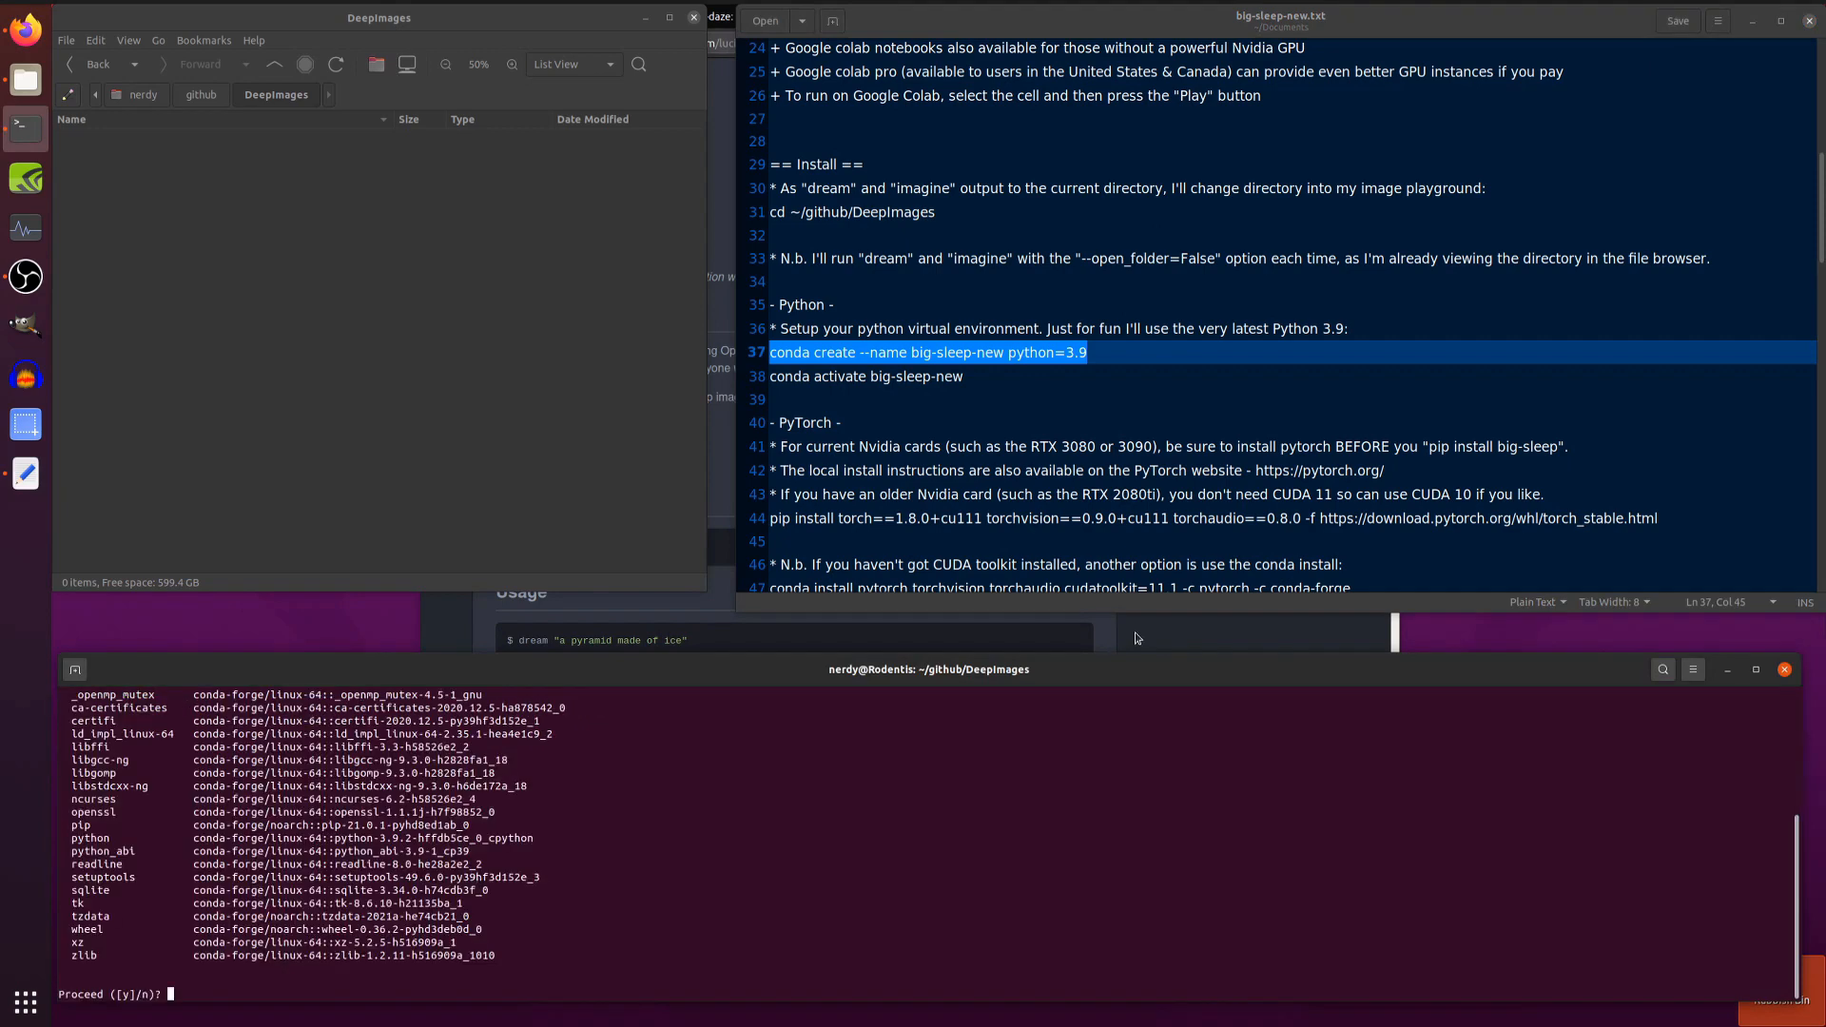
type("y")
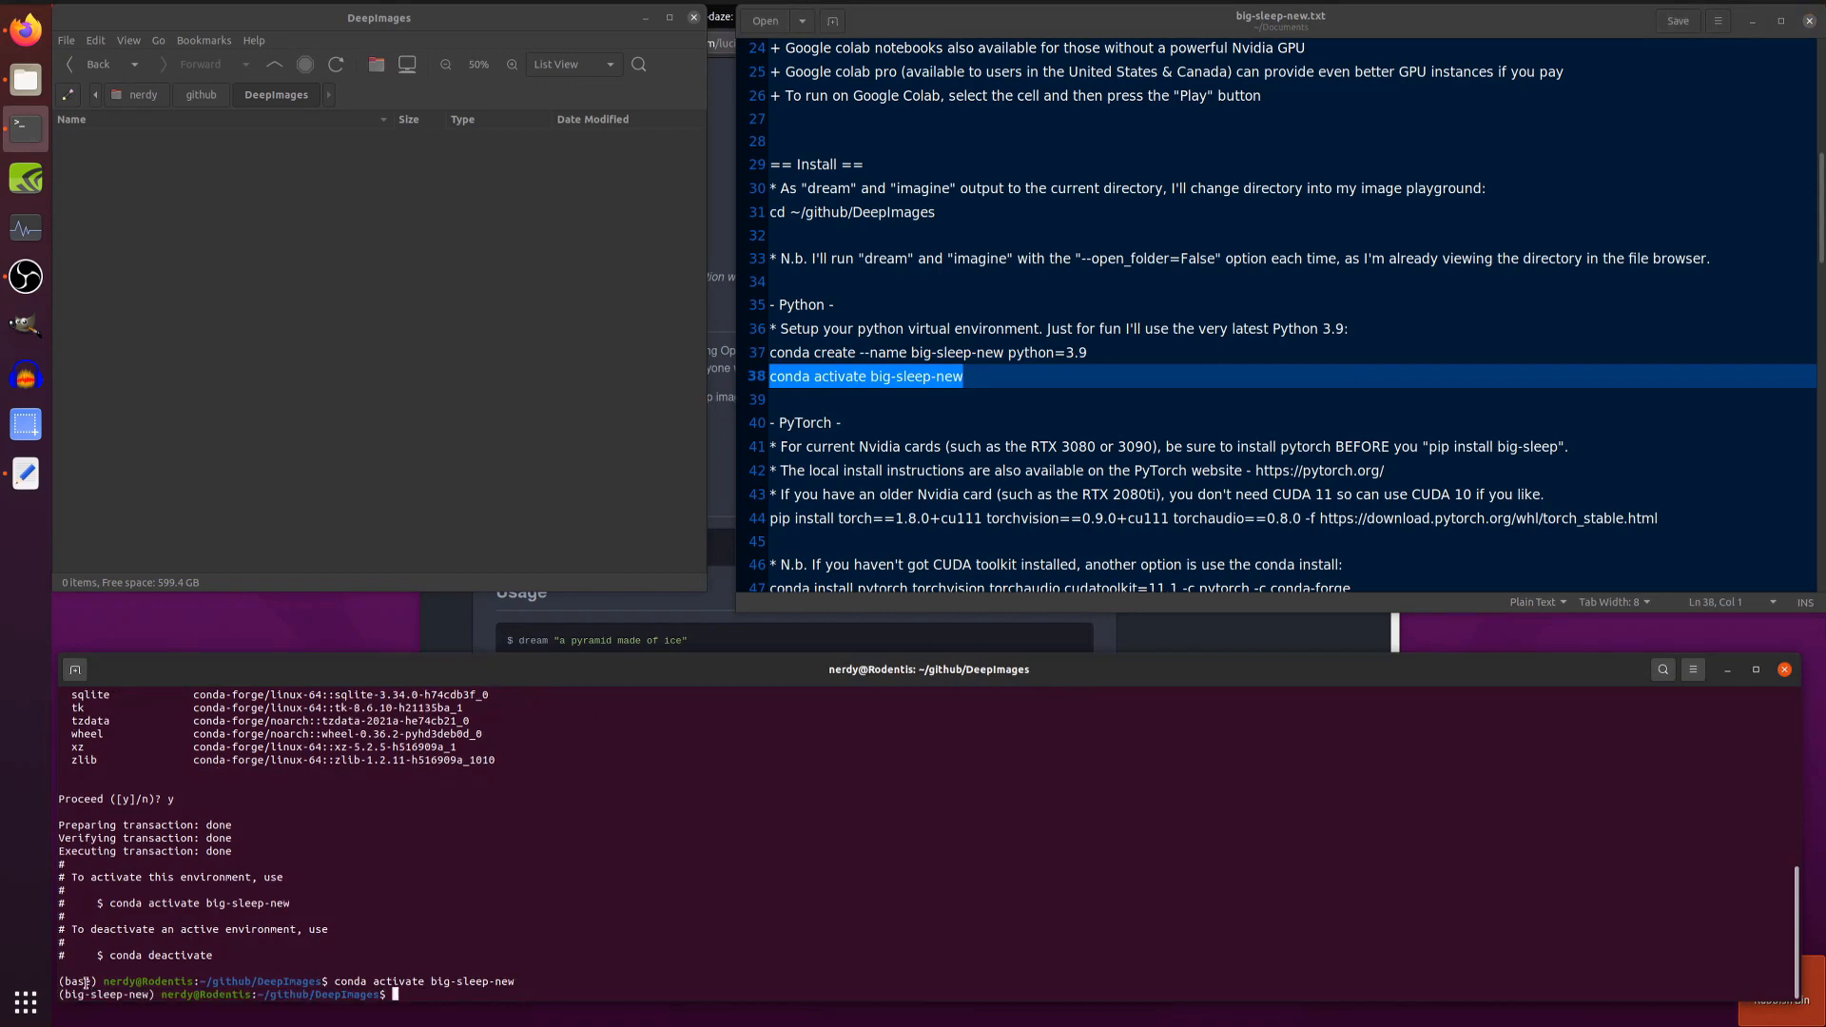
mouse_move(864, 717)
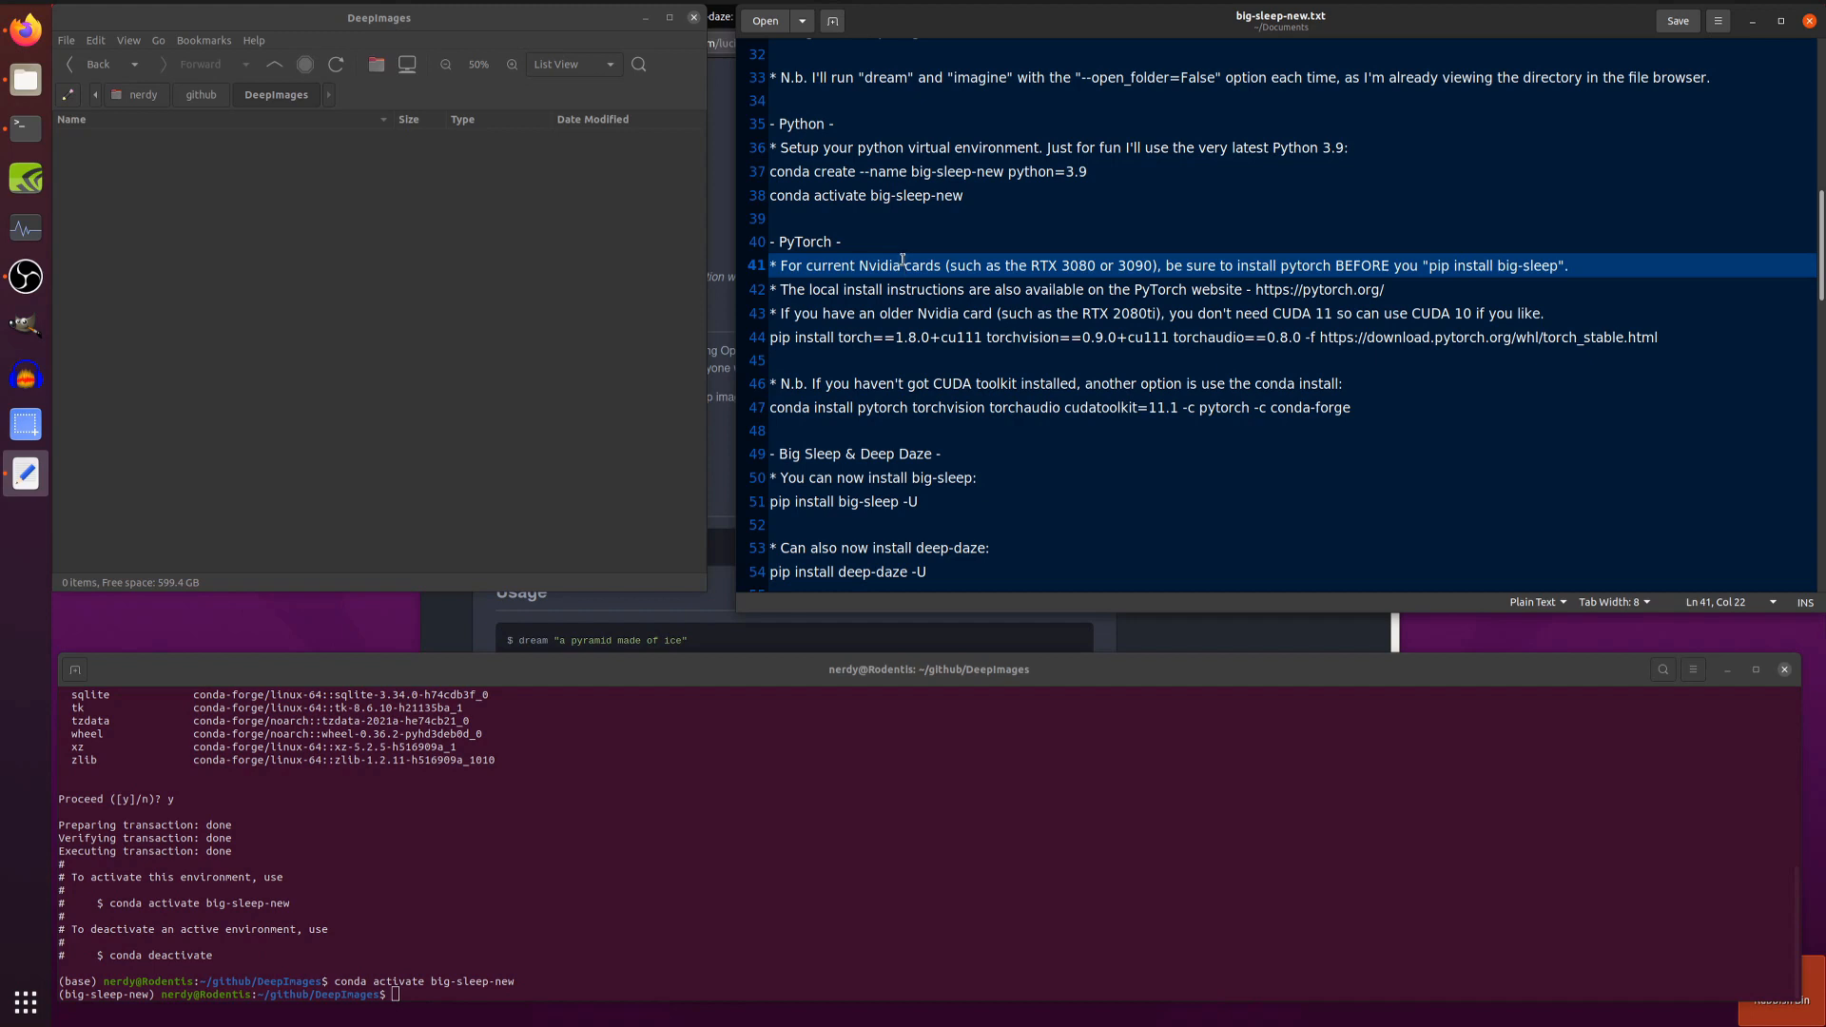
mouse_move(1097, 198)
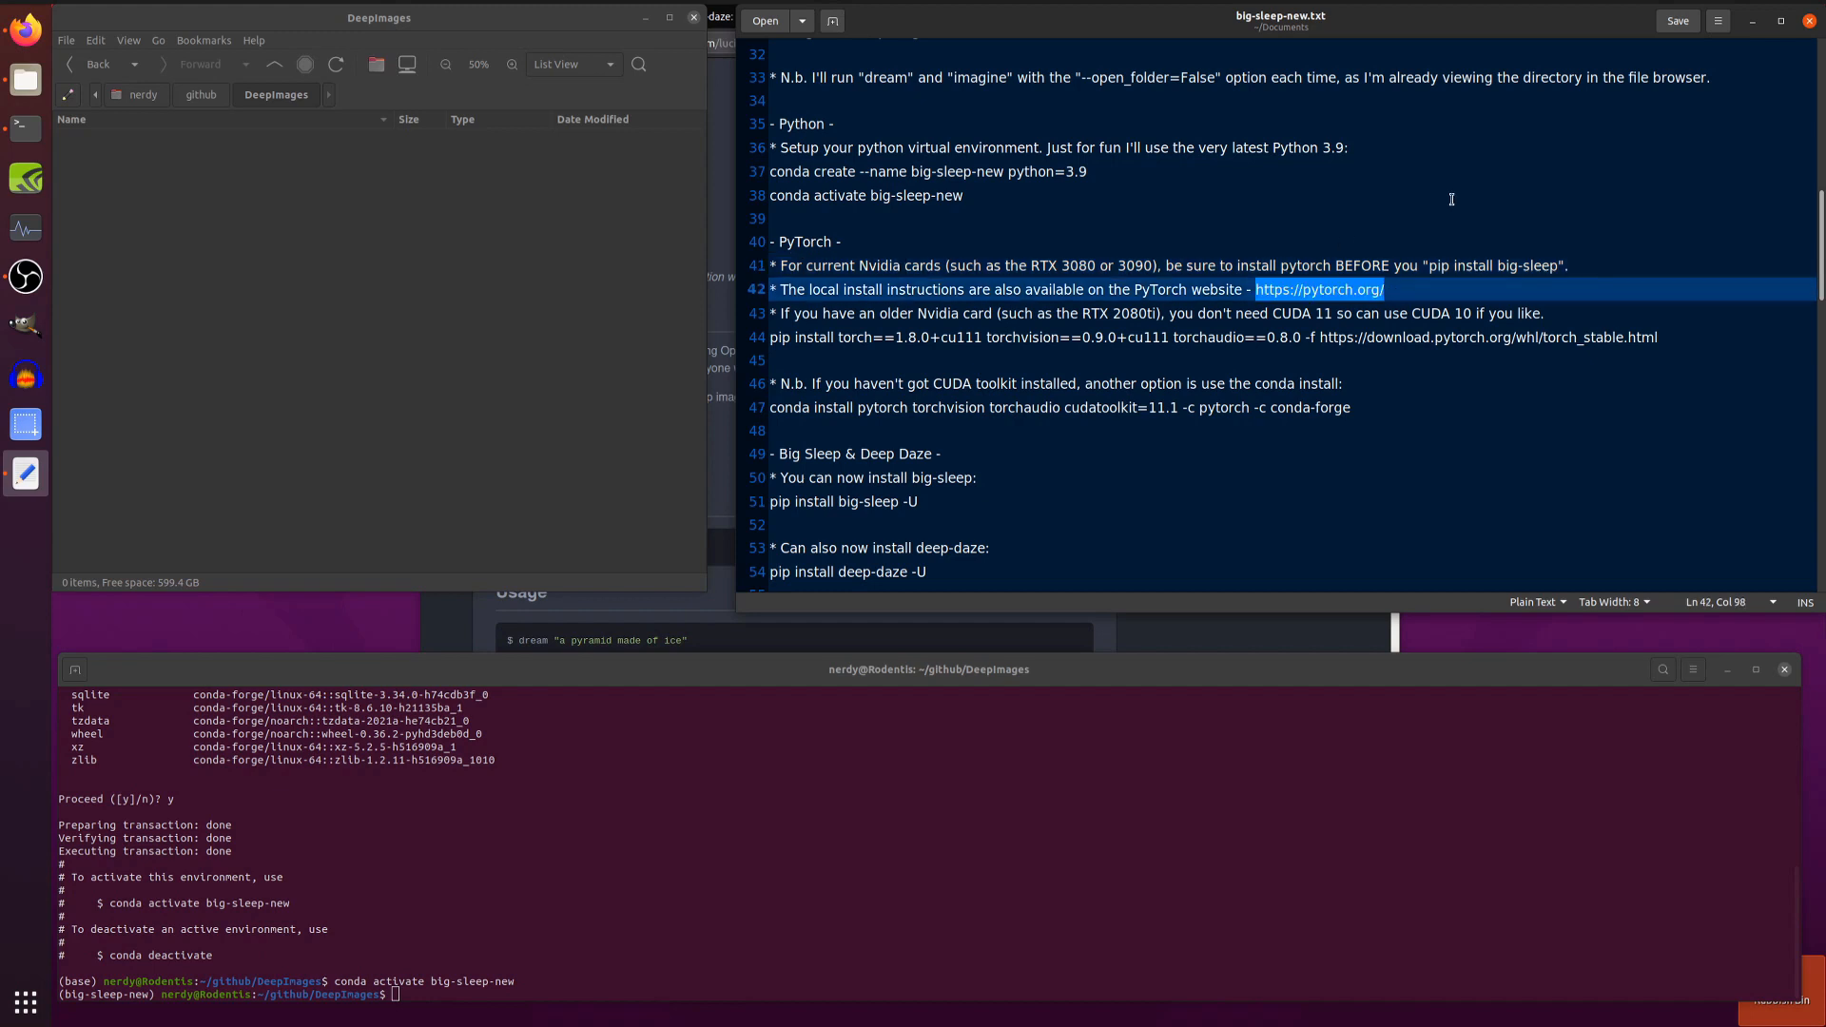
mouse_move(1164, 645)
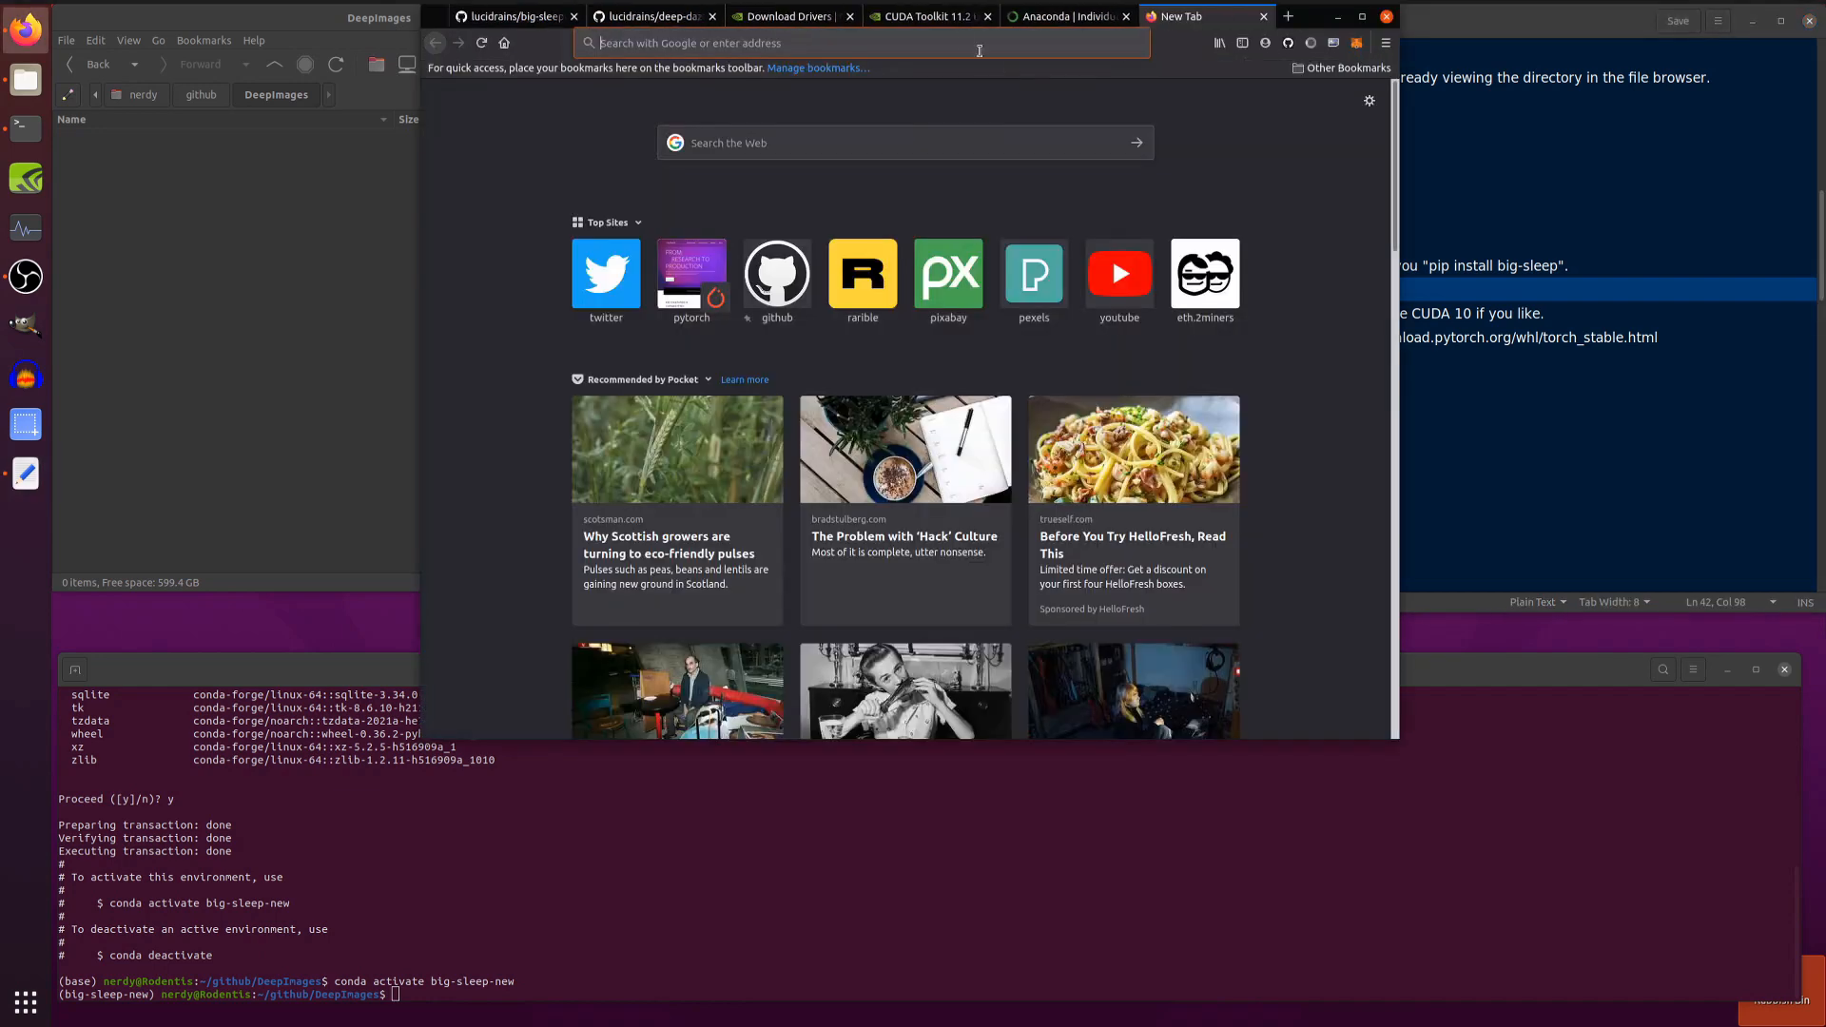
Pick Linux/Pip/CUDA 11.1 on PyTorch Start Locally and run the pip install command in the terminal
left_click(691, 274)
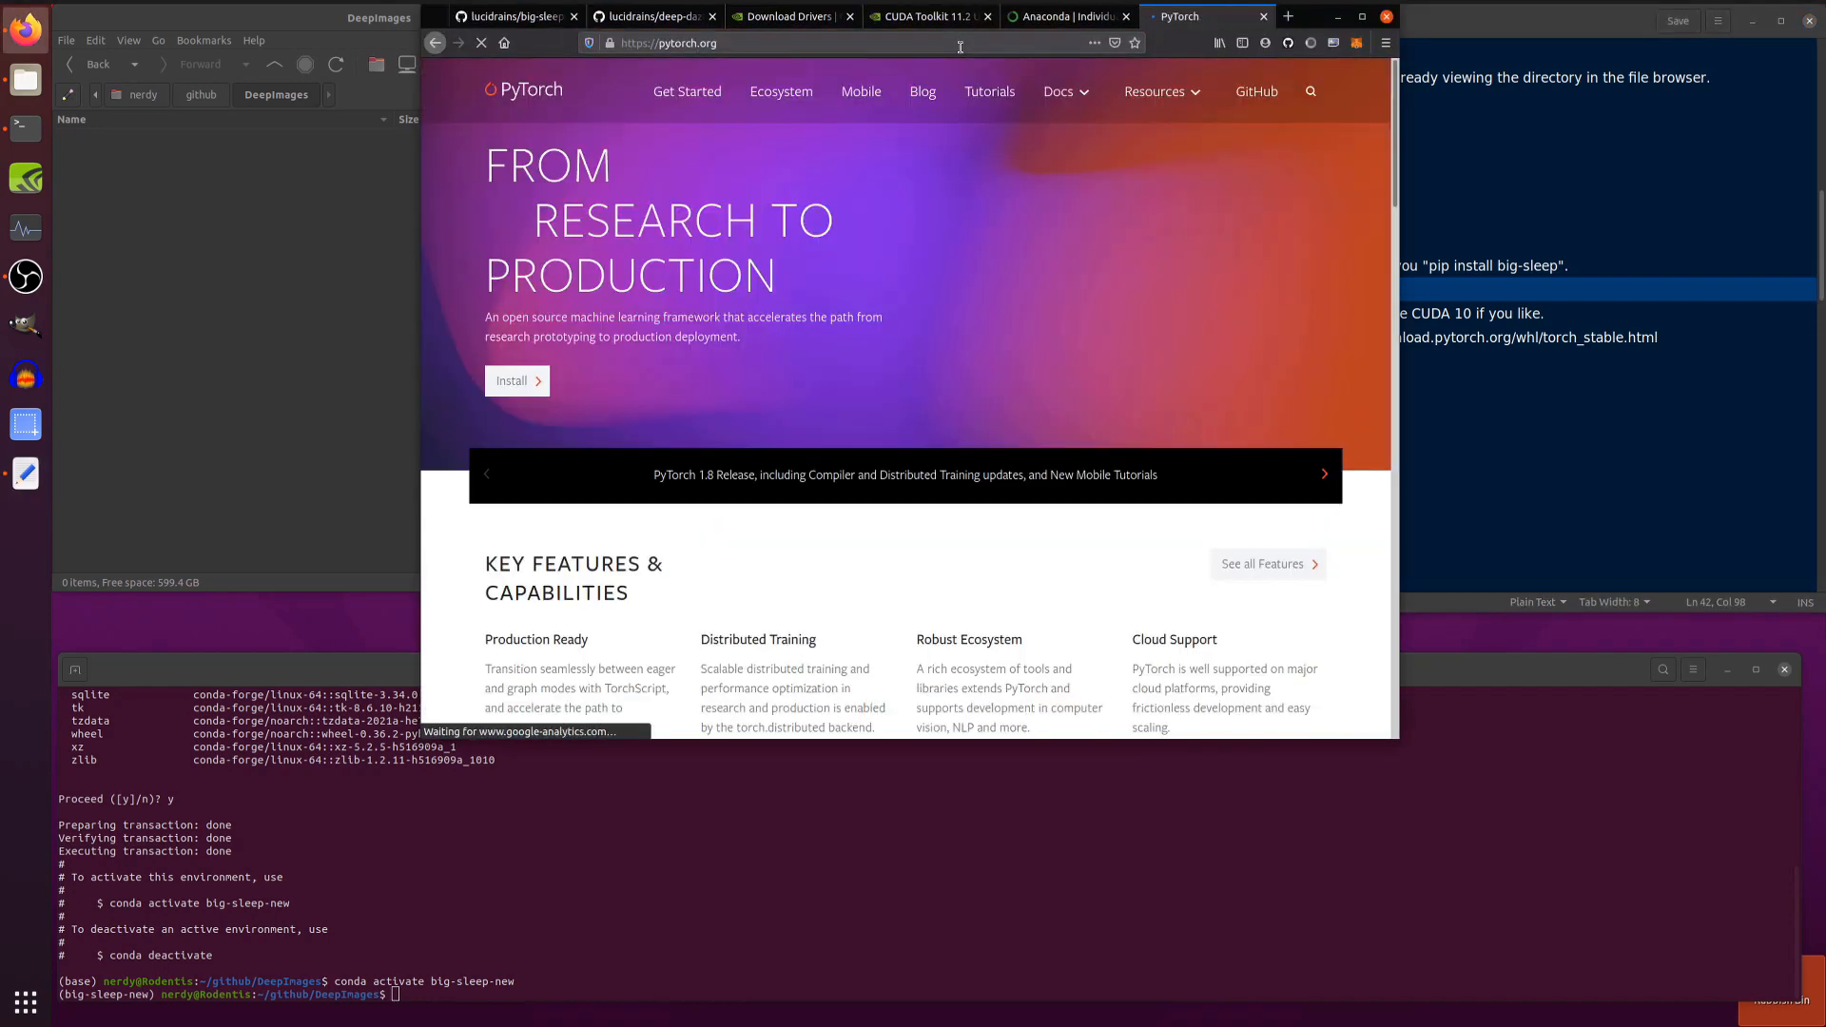
left_click(687, 91)
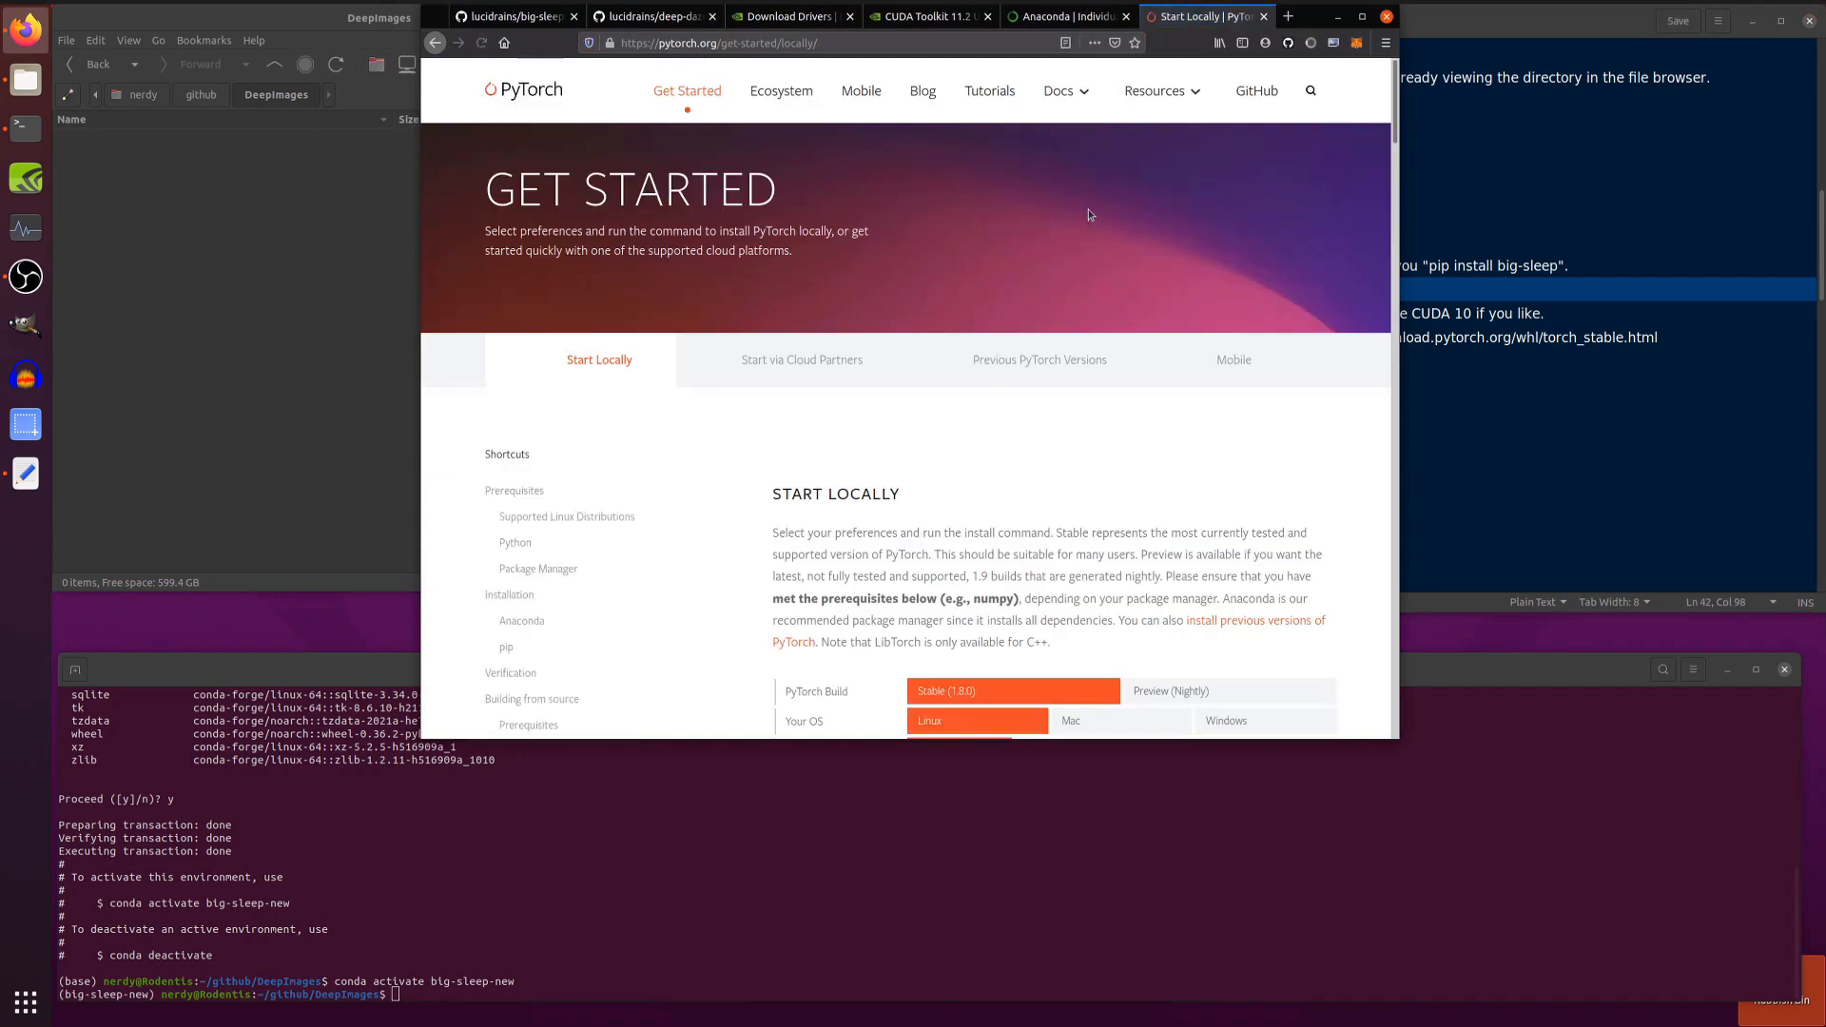
mouse_move(1290, 415)
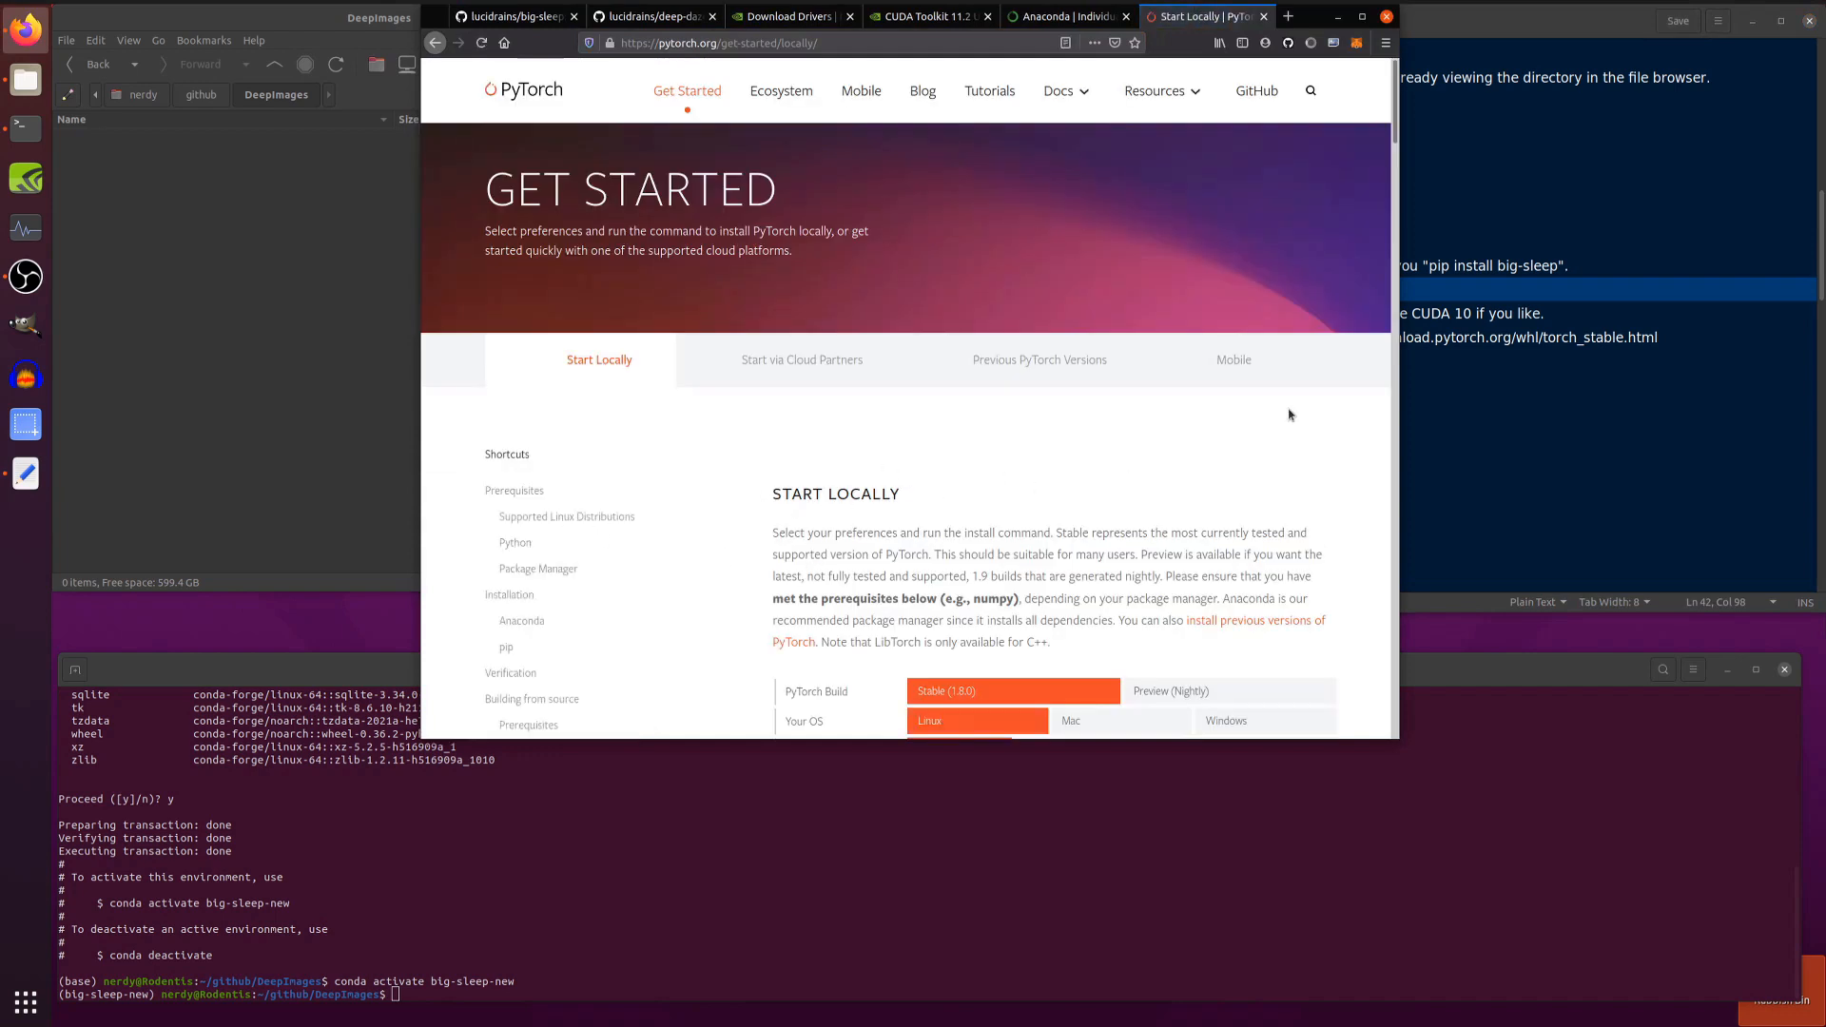
scroll("down", 3)
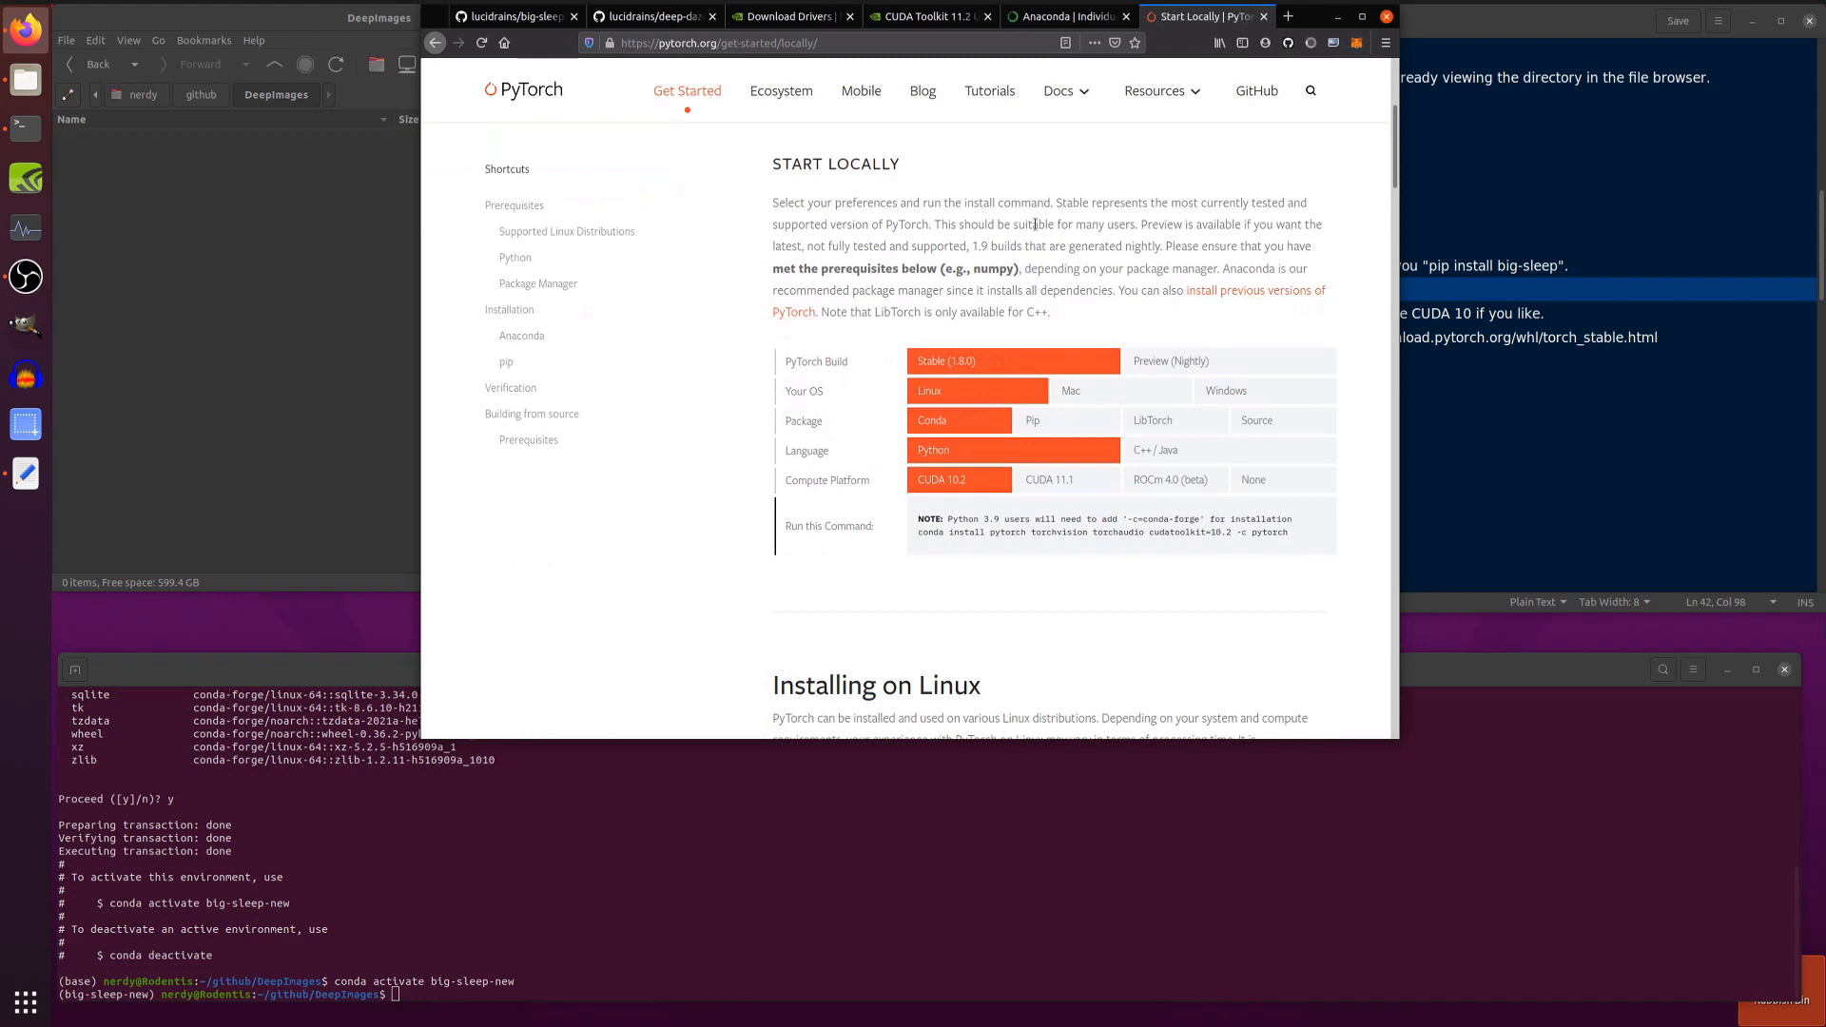
left_click(1031, 421)
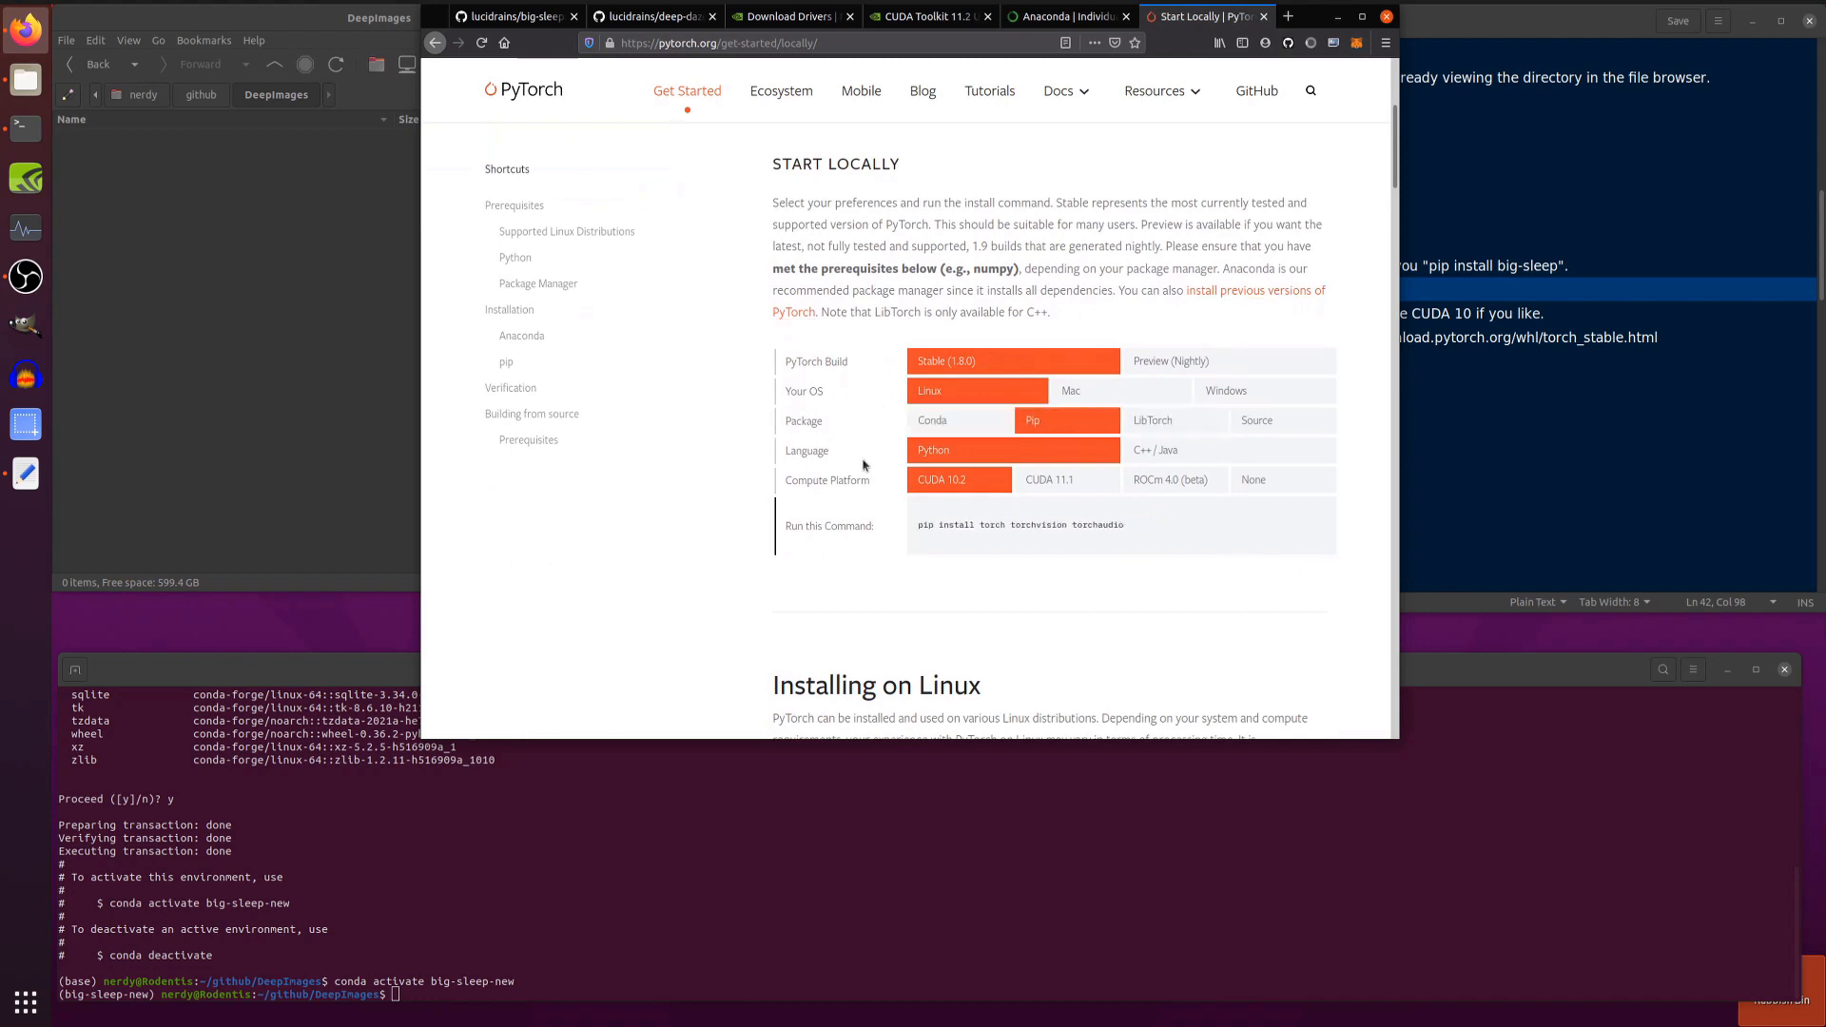
left_click(1046, 479)
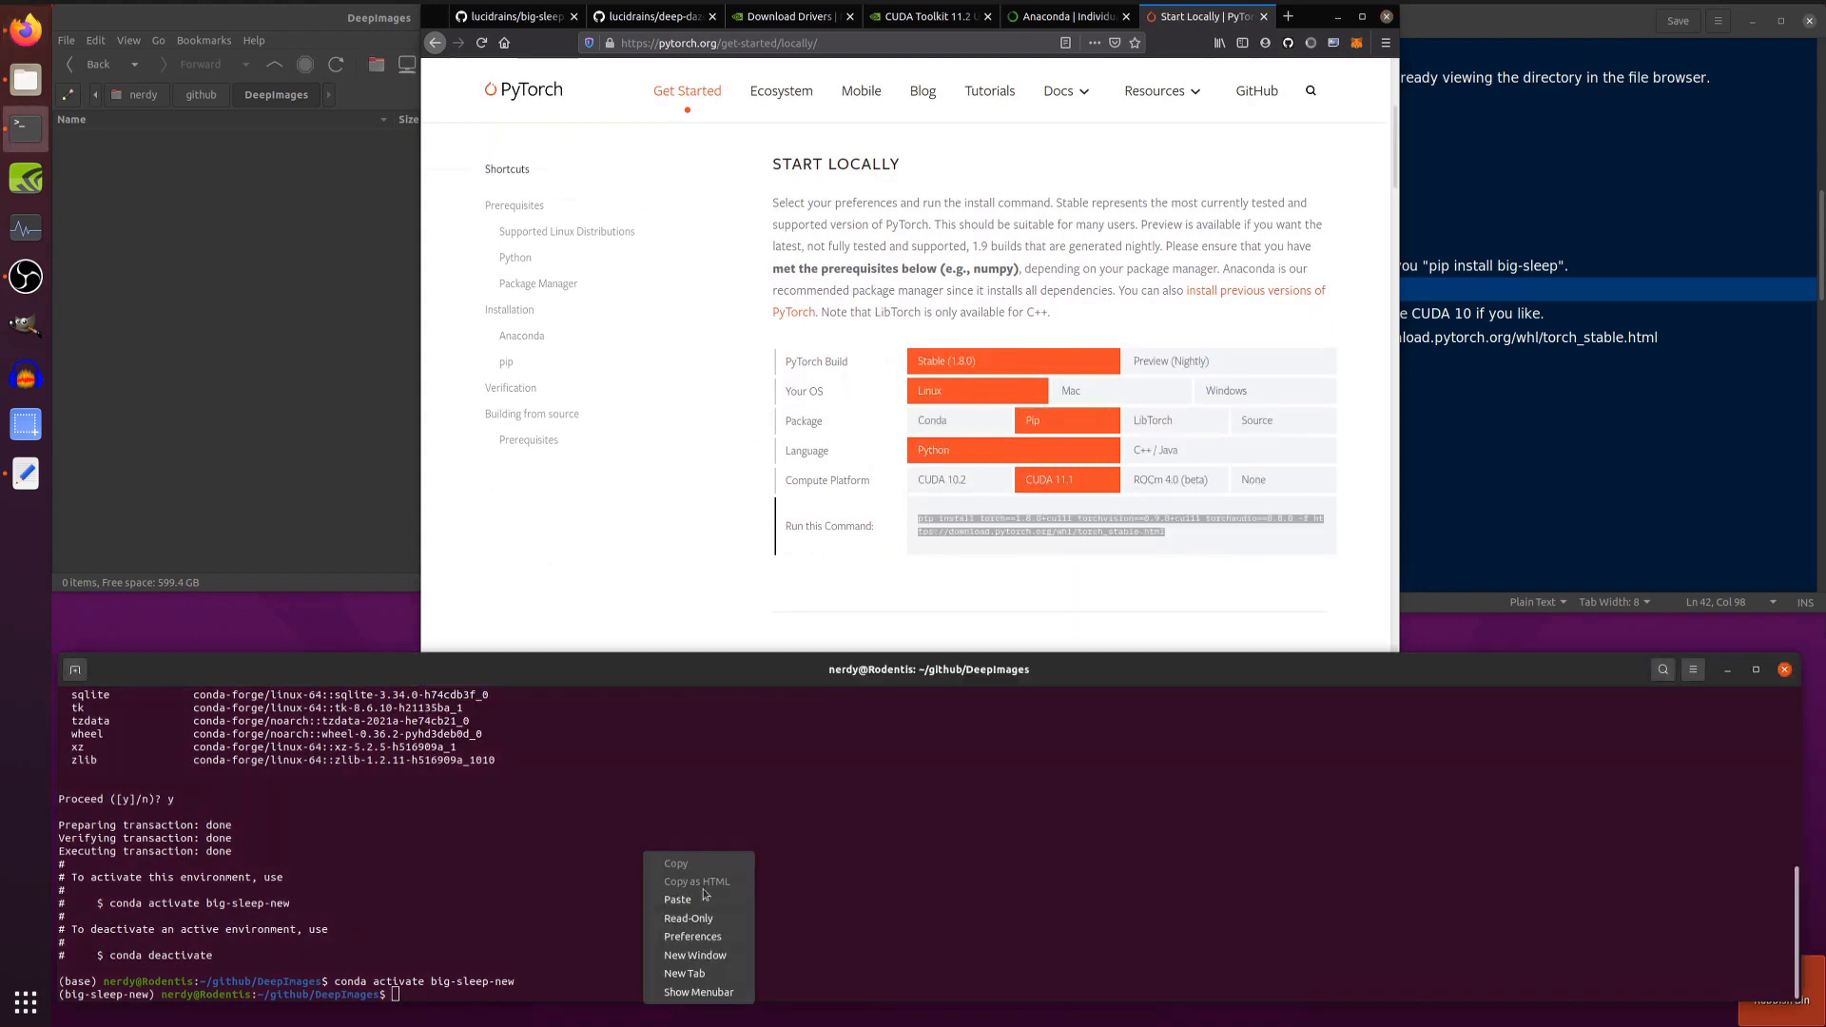
left_click(678, 900)
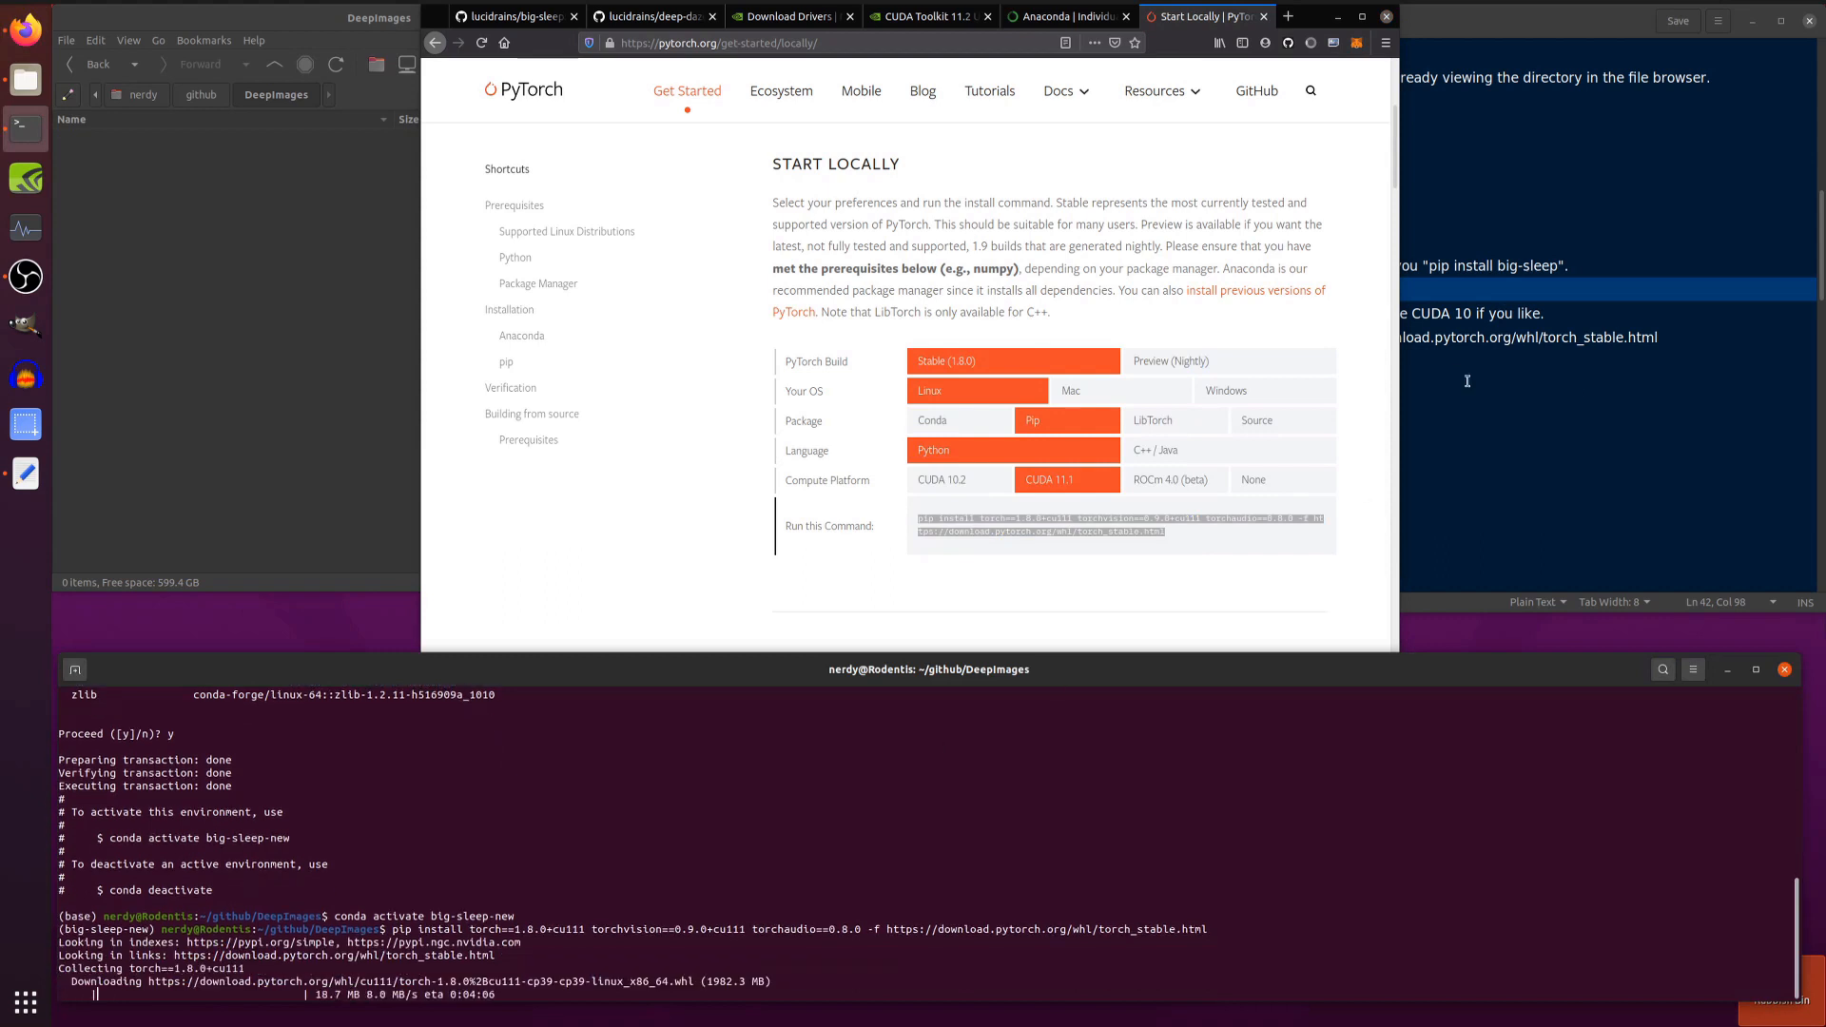
Switch the PyTorch selector to Conda and select the cudatoolkit version in its command
left_click(957, 420)
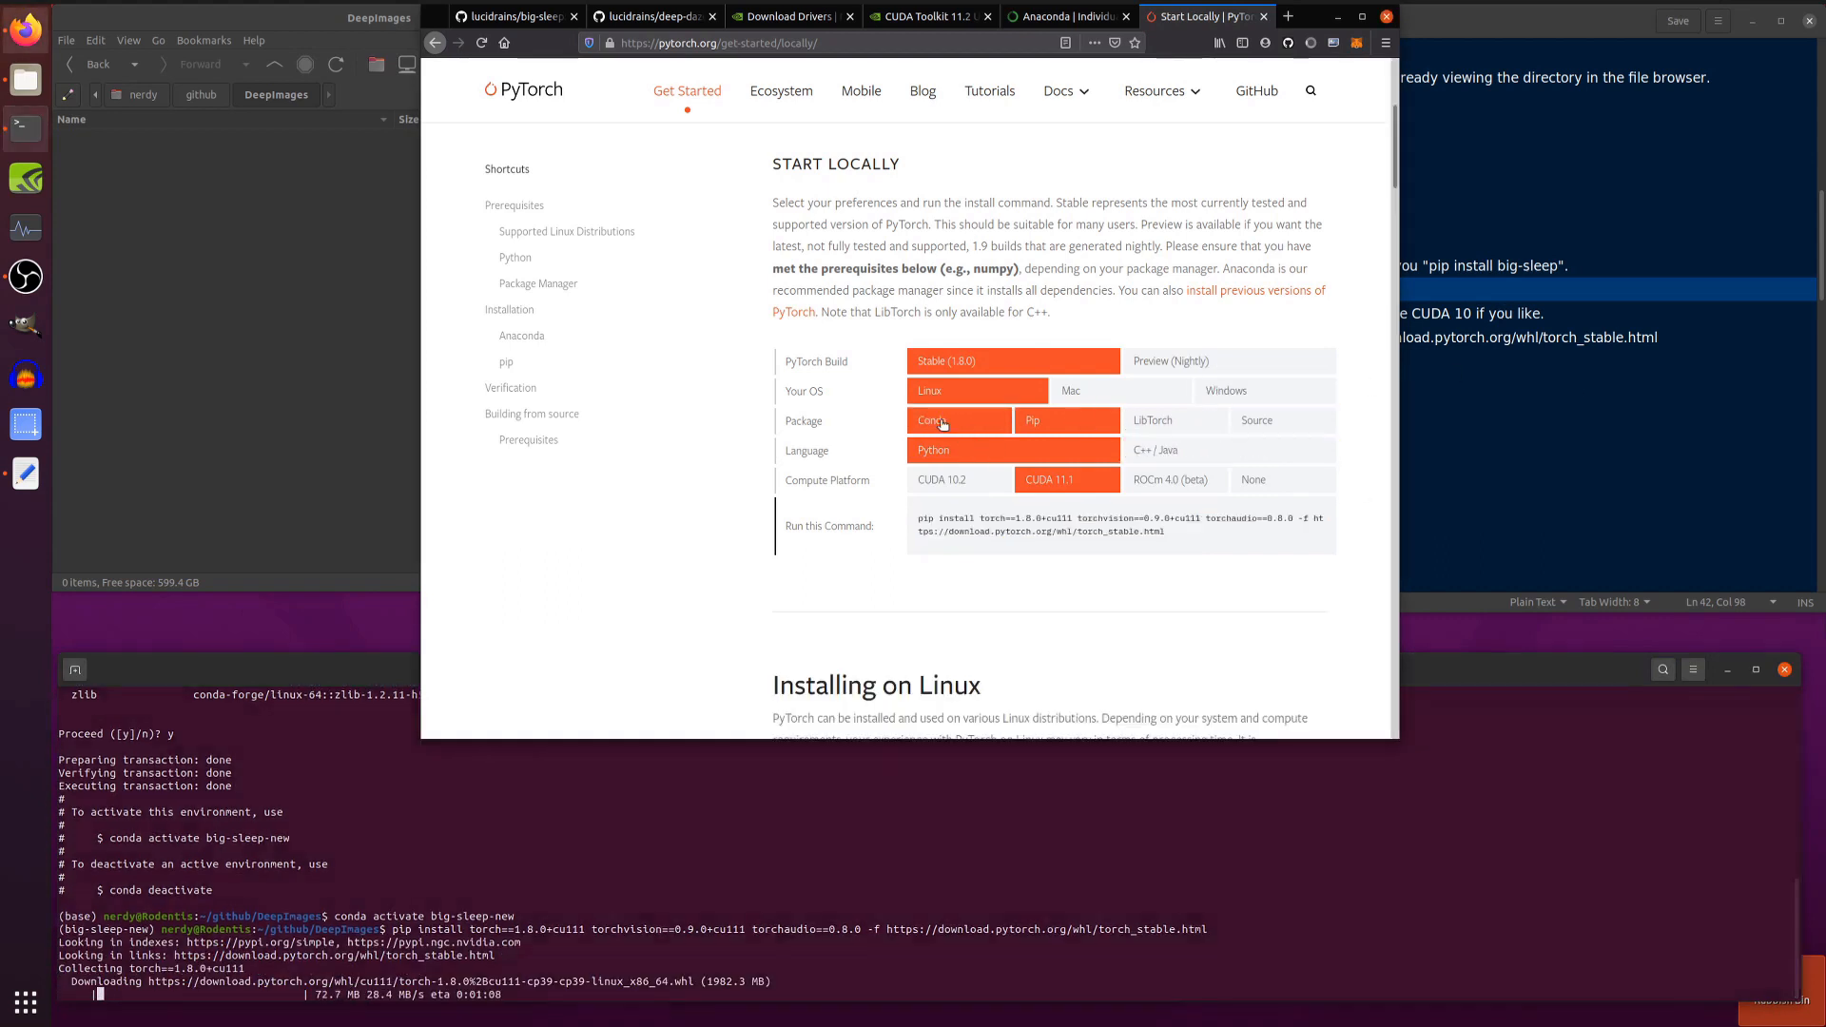
left_click(957, 420)
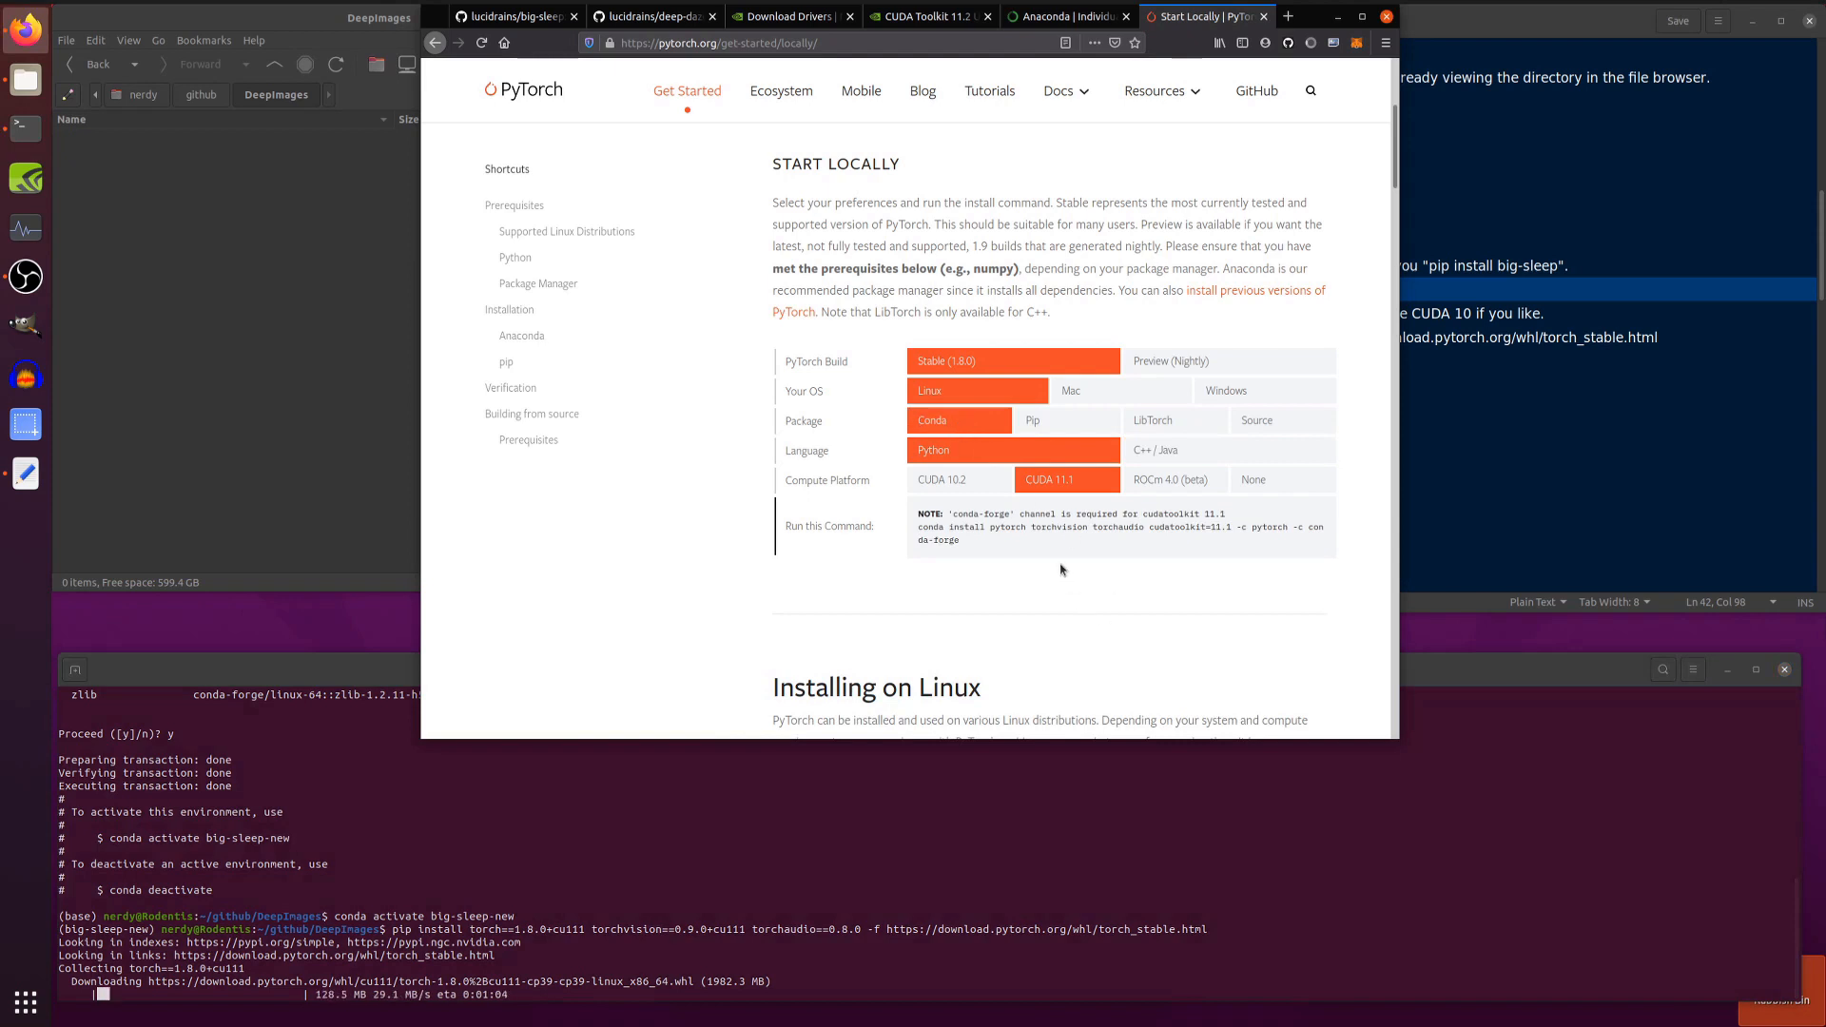
double_click(1187, 527)
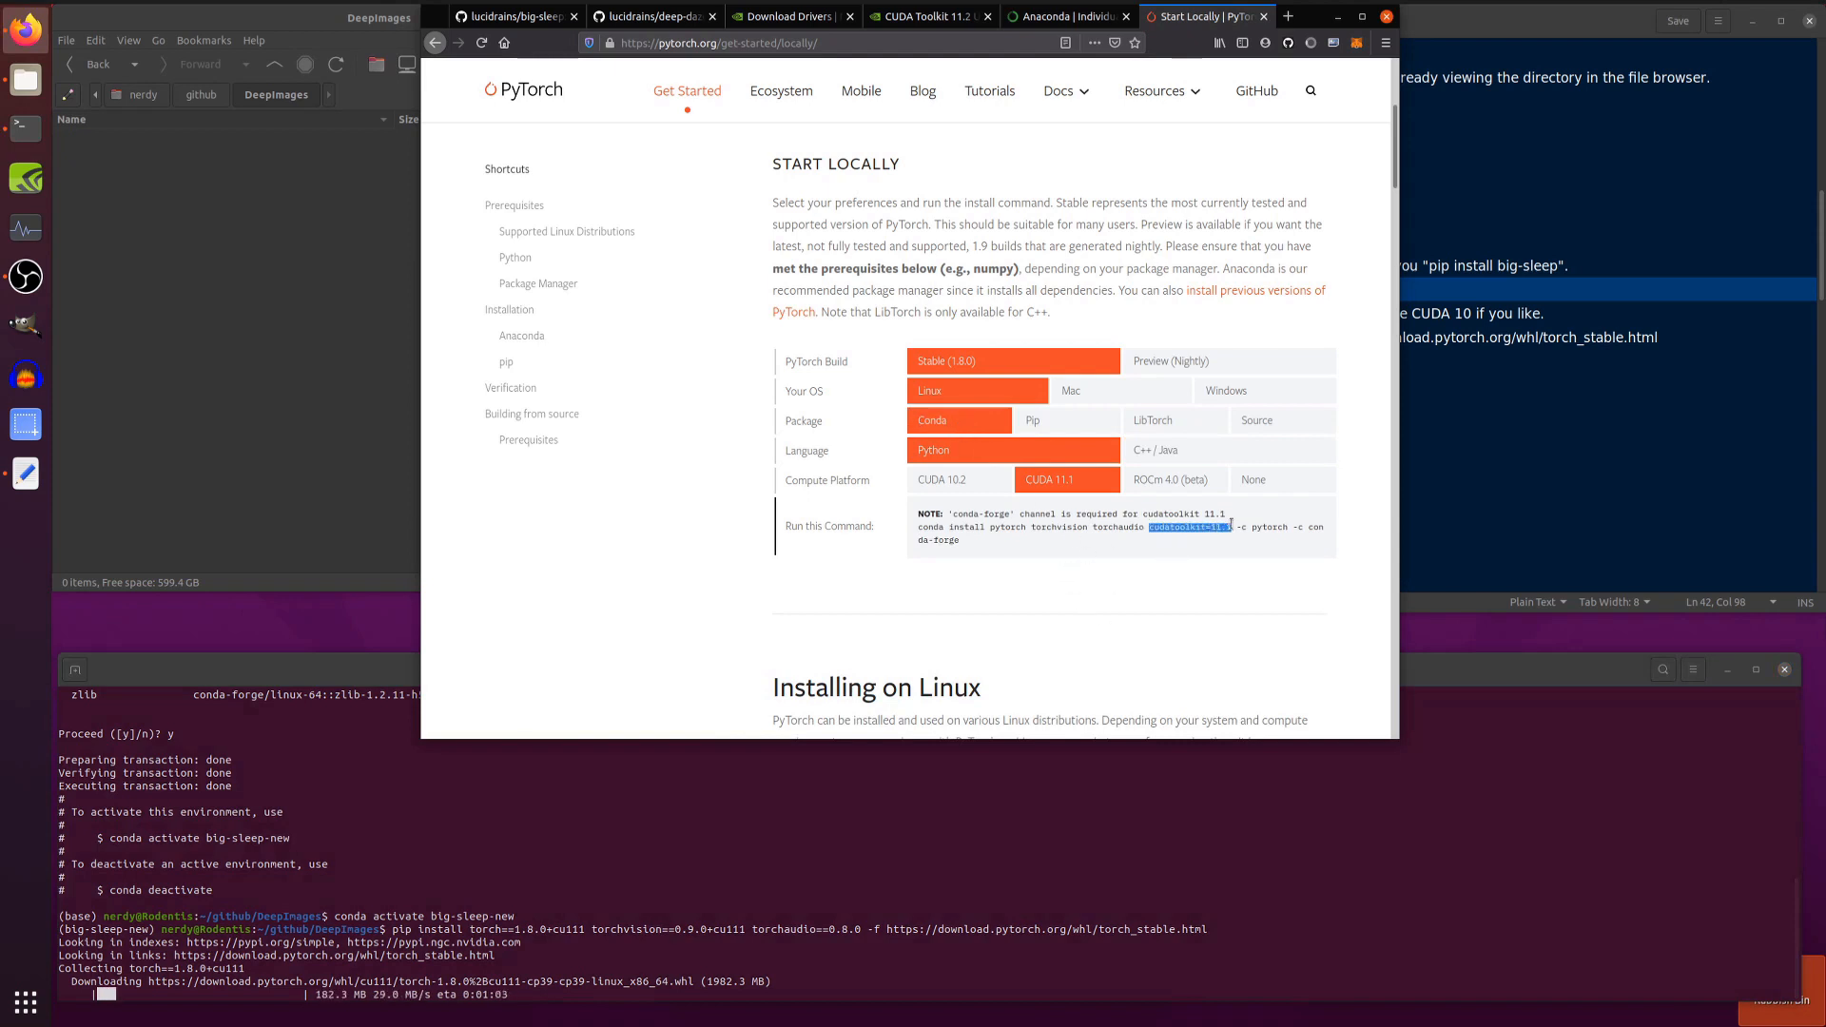
mouse_move(1242, 584)
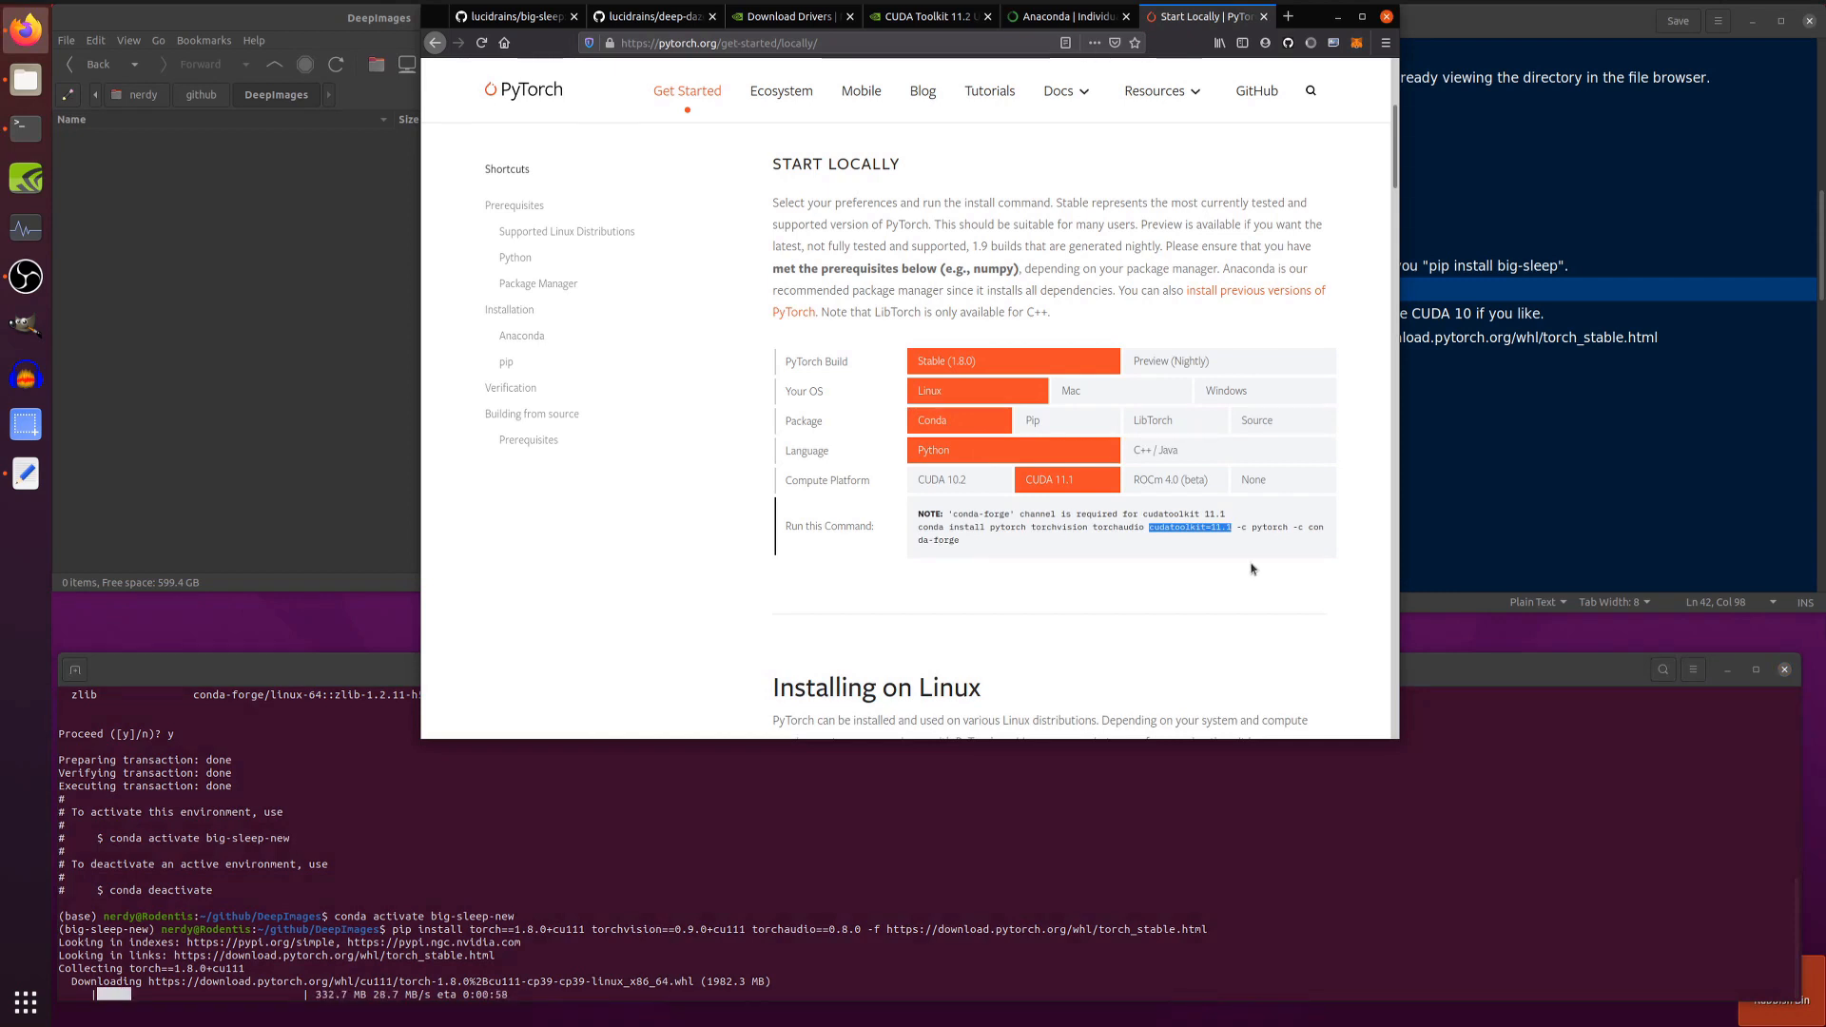
Check the CUDA Toolkit download page while torch 1.8.0+cu111 finishes installing, then return to the big-sleep repo
left_click(927, 17)
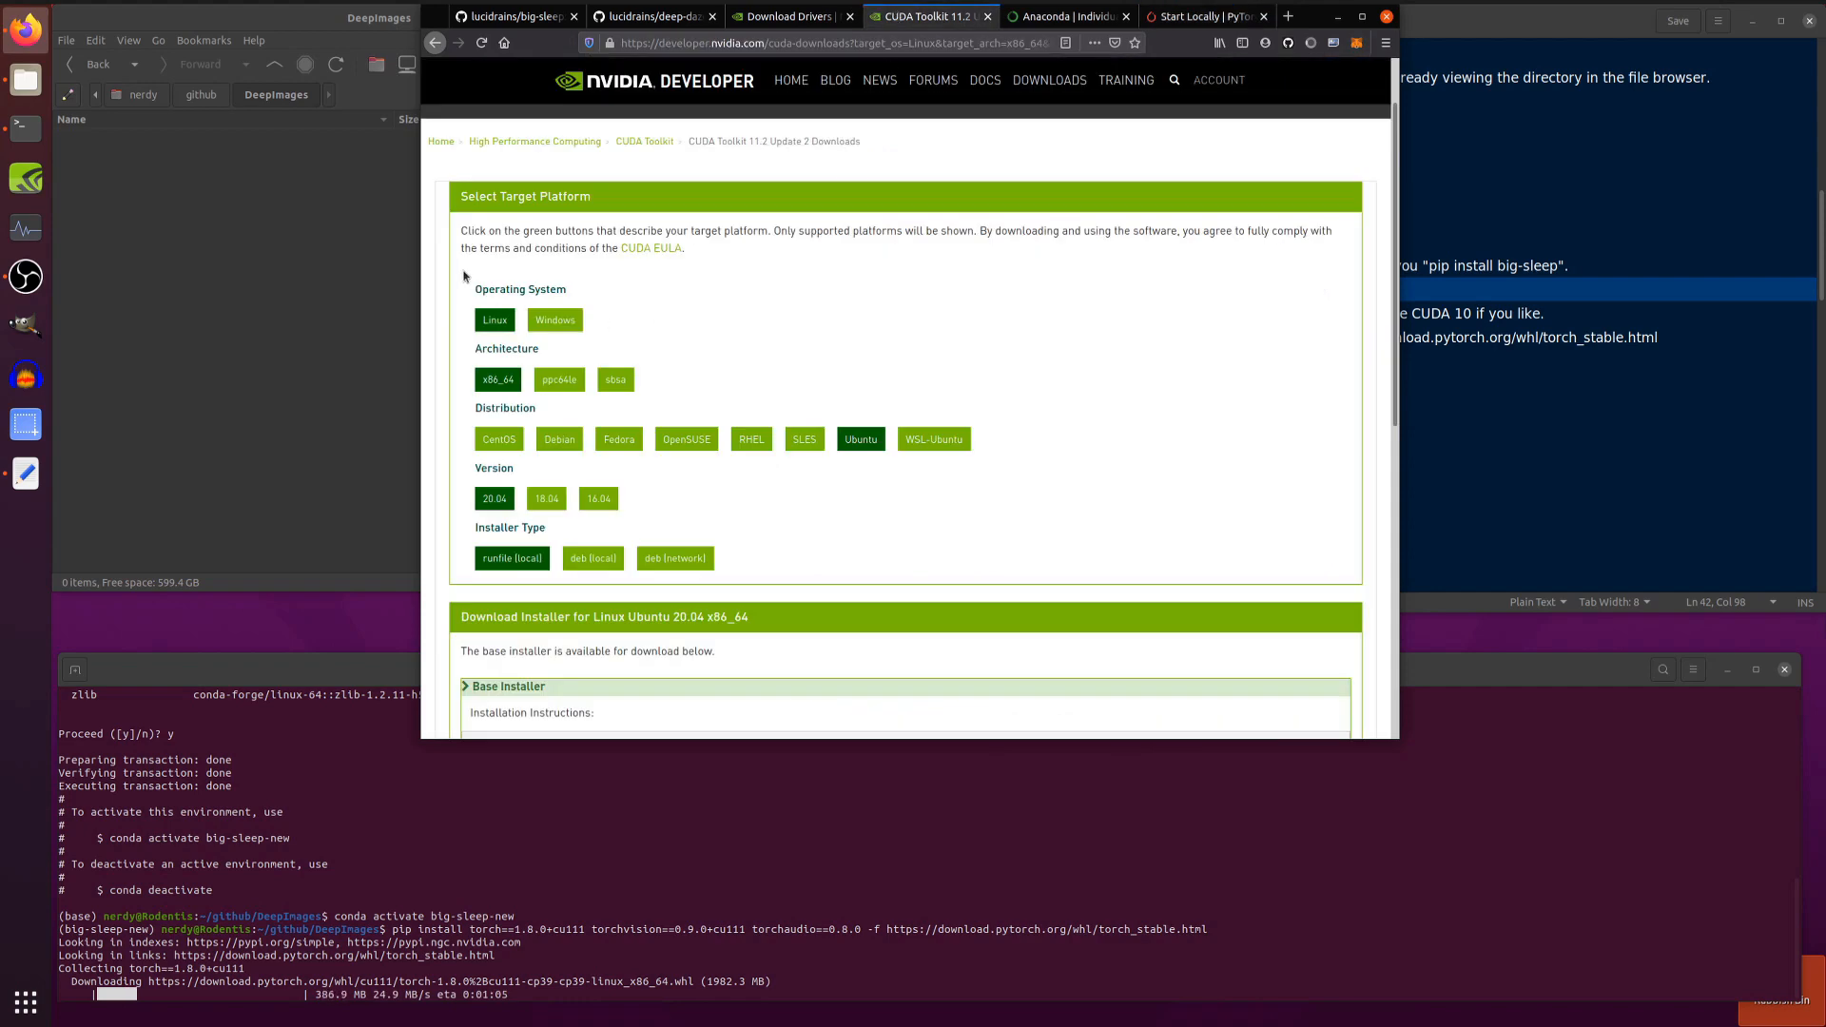
left_click(1201, 17)
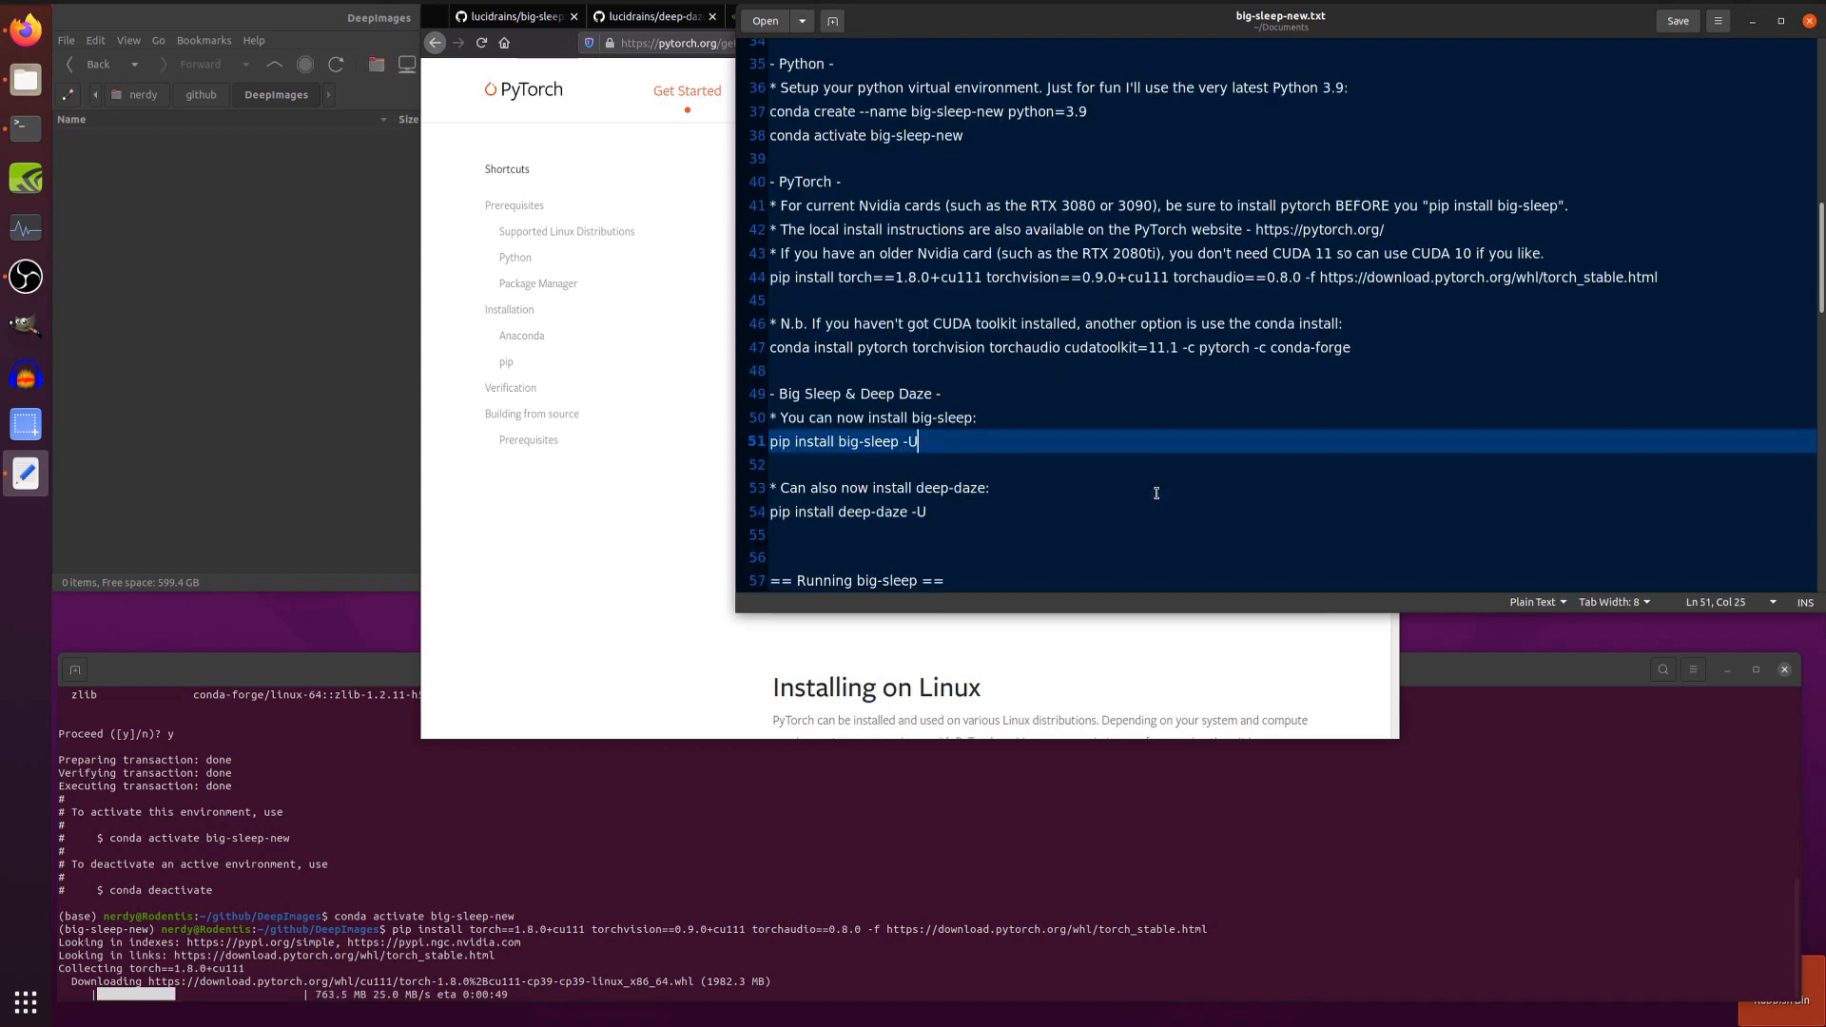
scroll("down", 3)
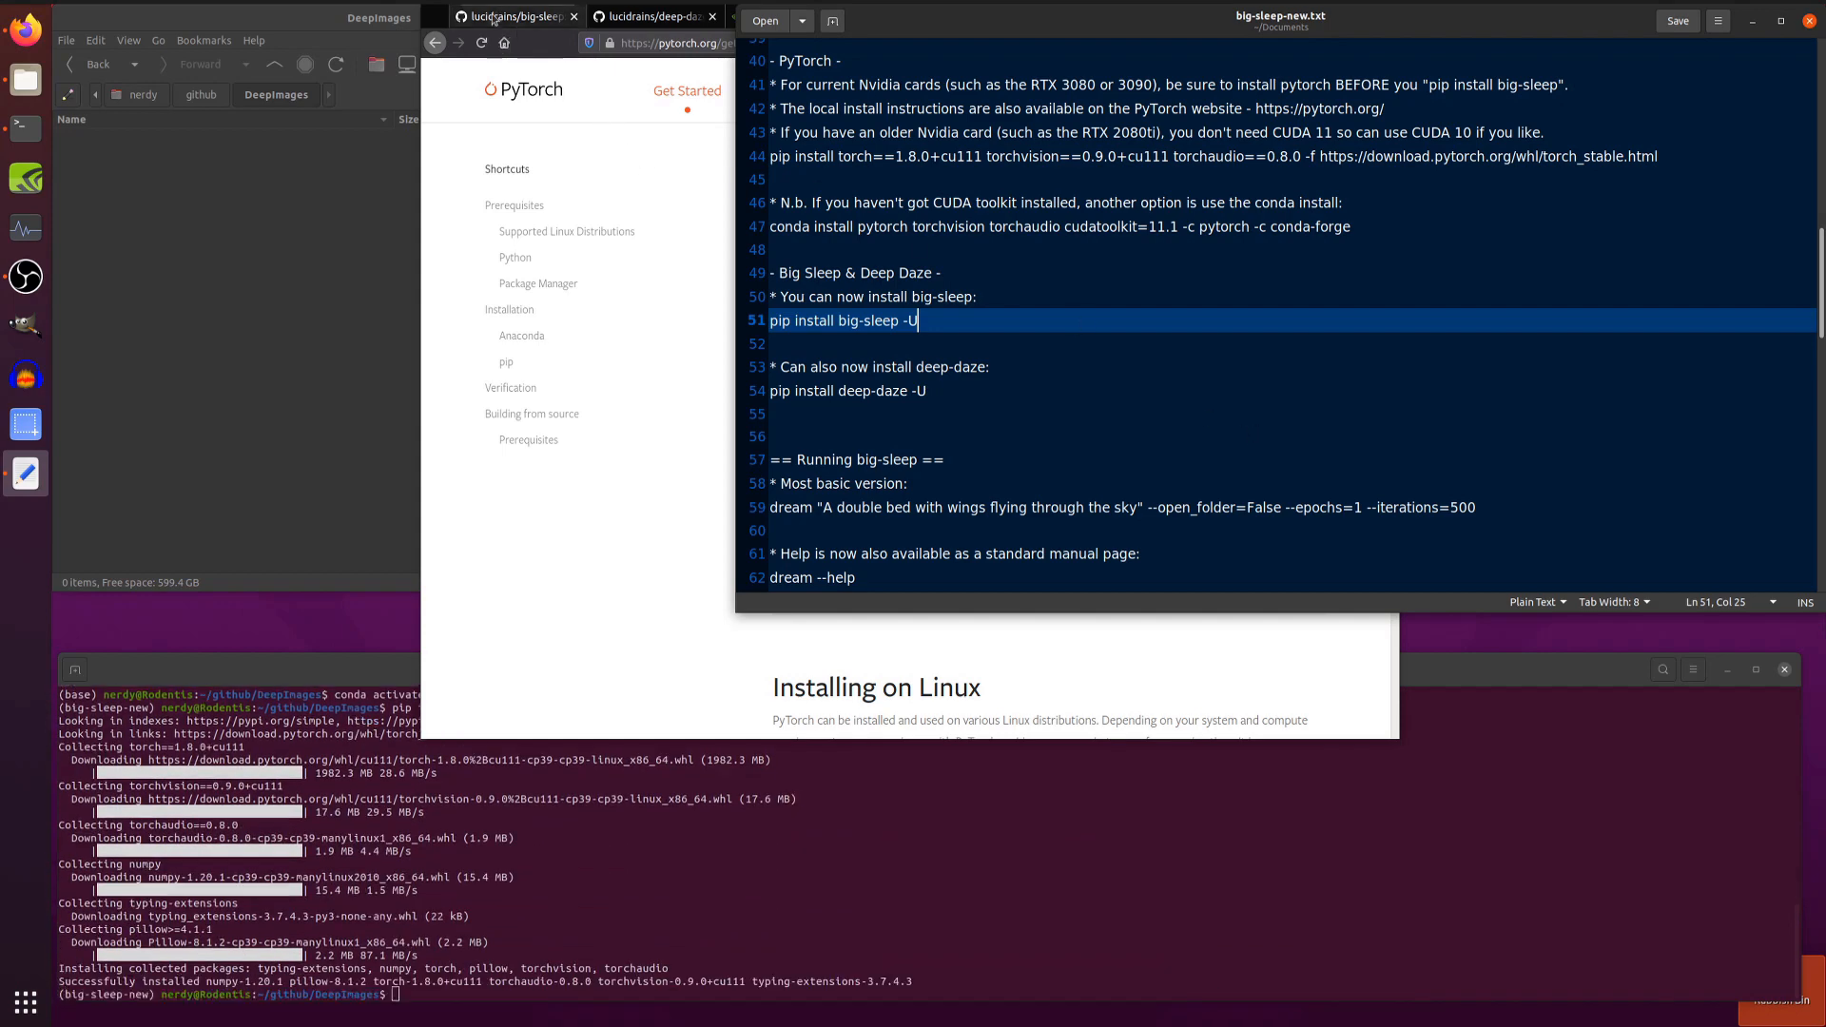
left_click(511, 17)
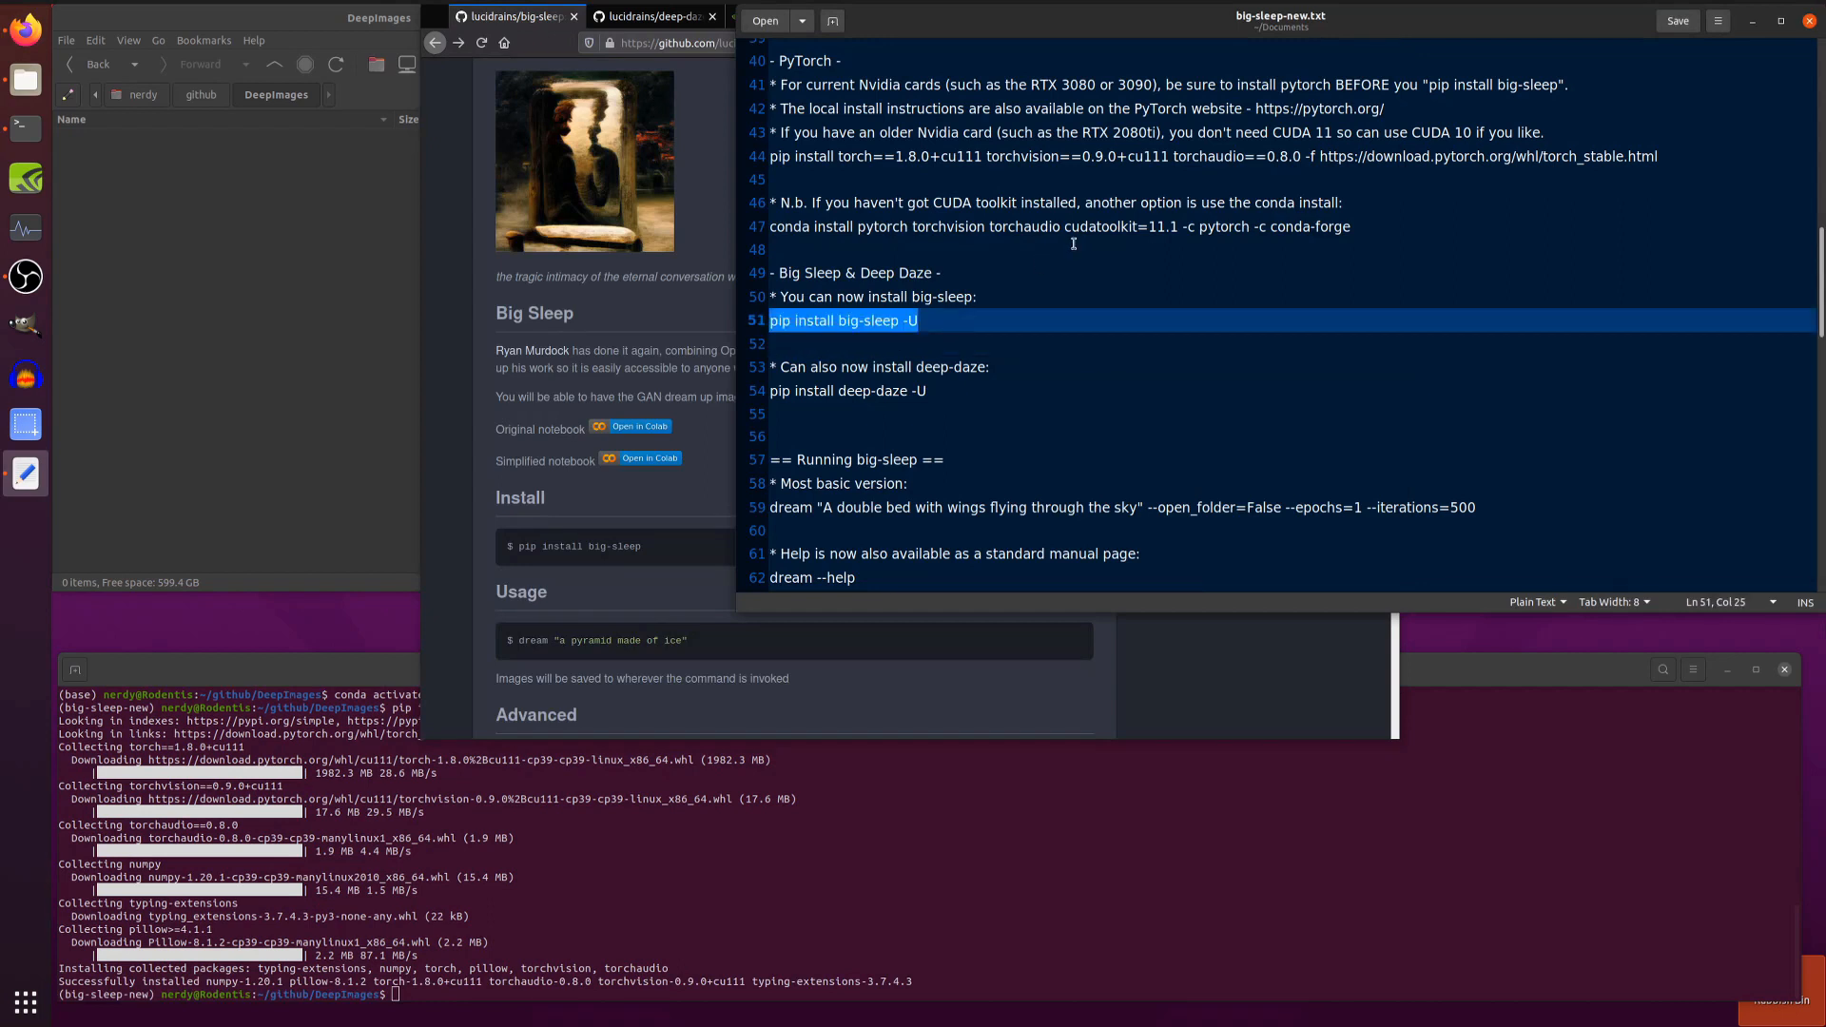
mouse_move(967, 284)
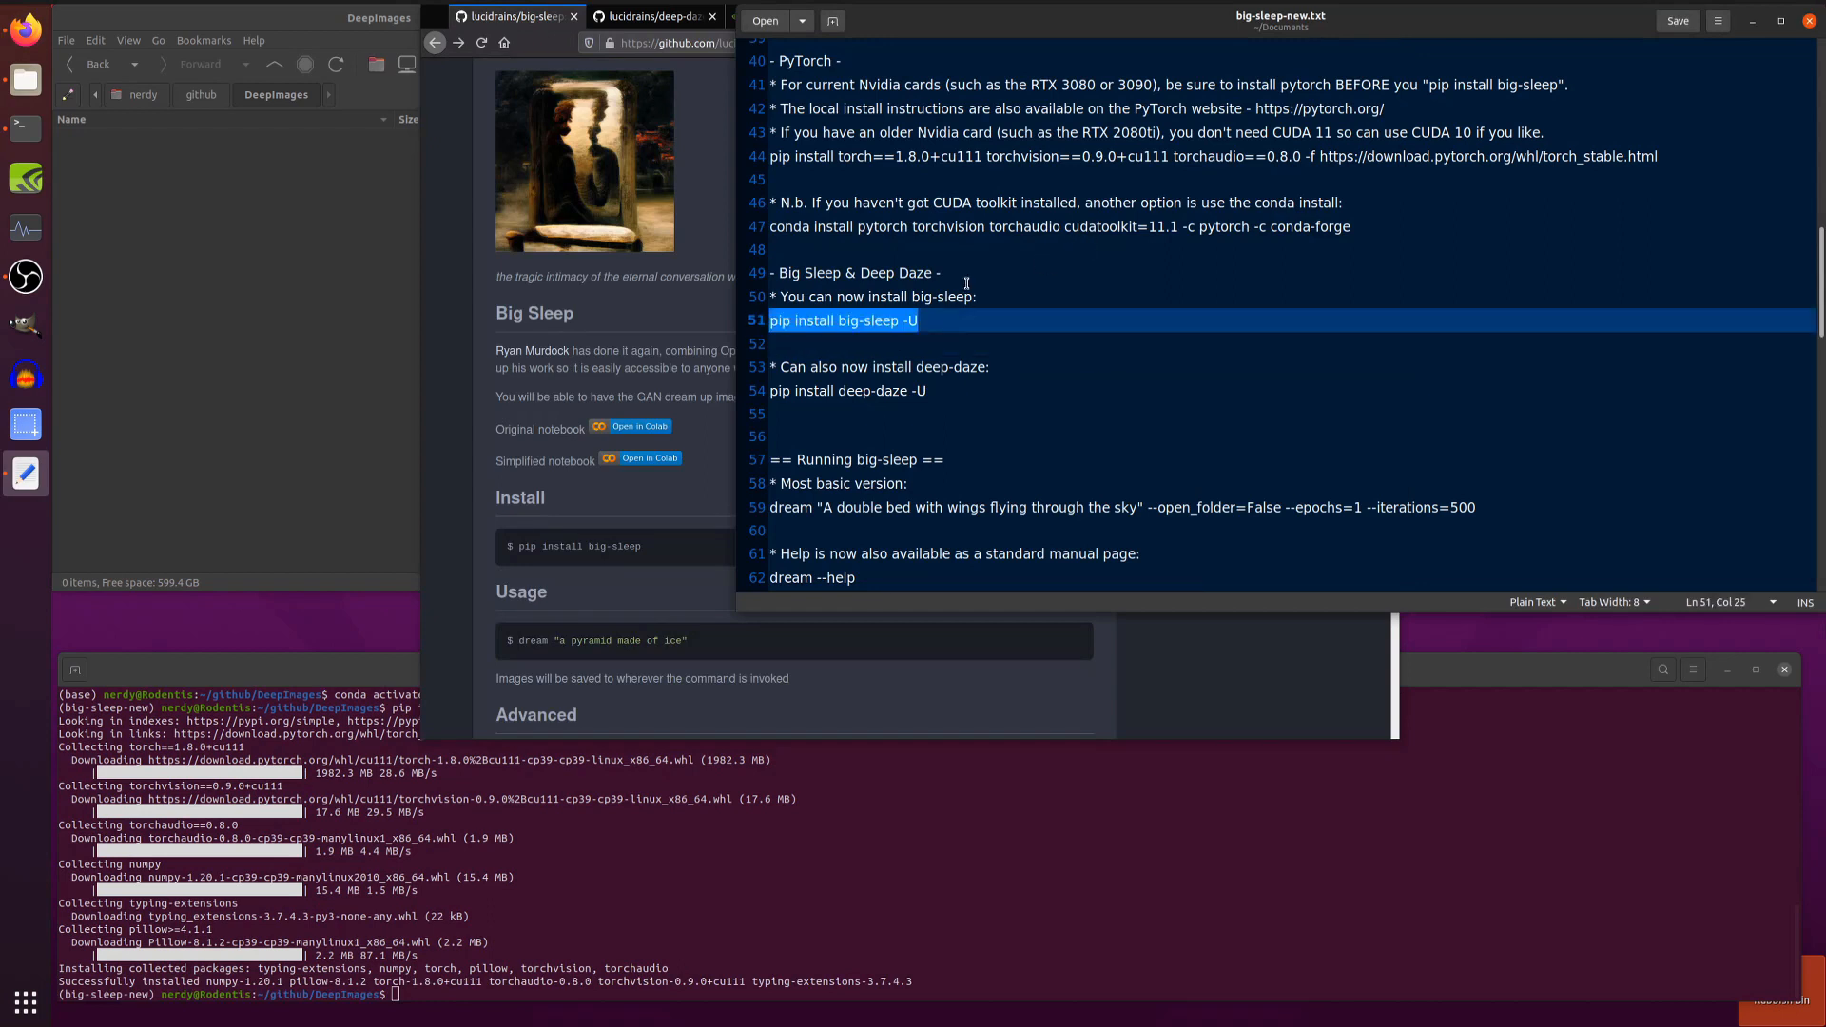
Install big-sleep and then deep-daze with pip, both reporting a successful install
right_click(921, 910)
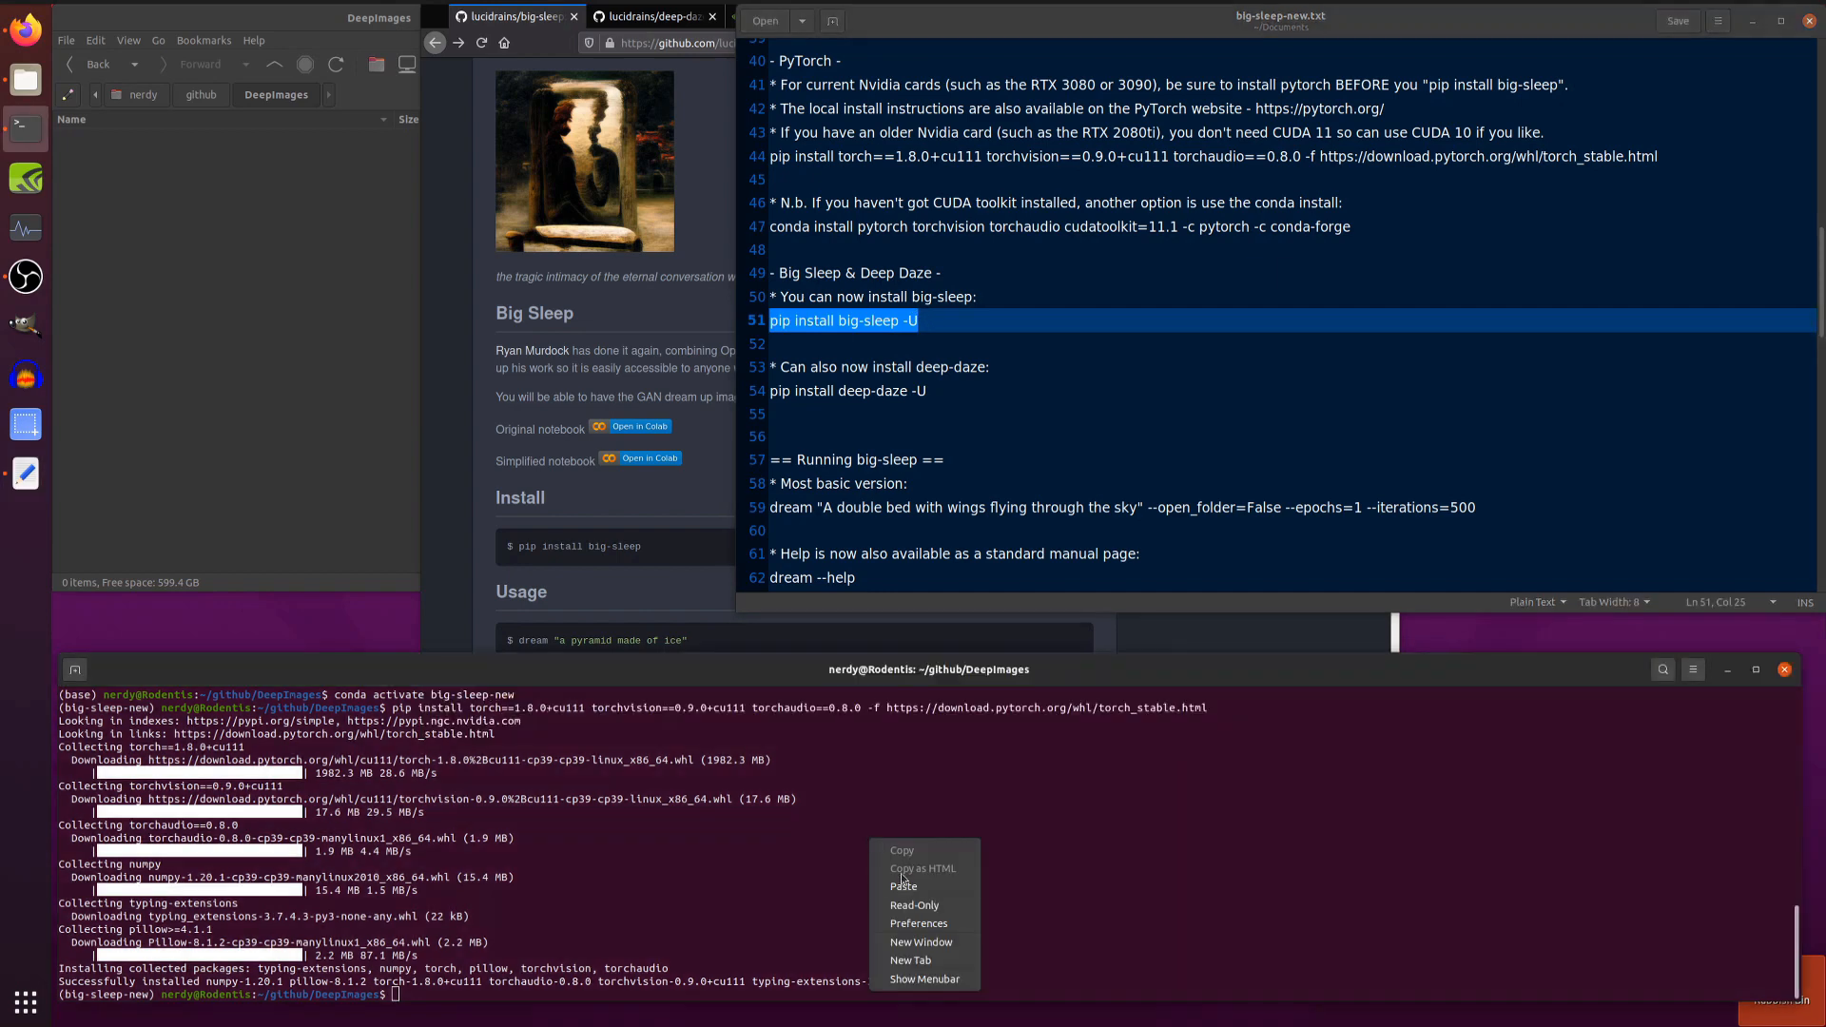
left_click(902, 887)
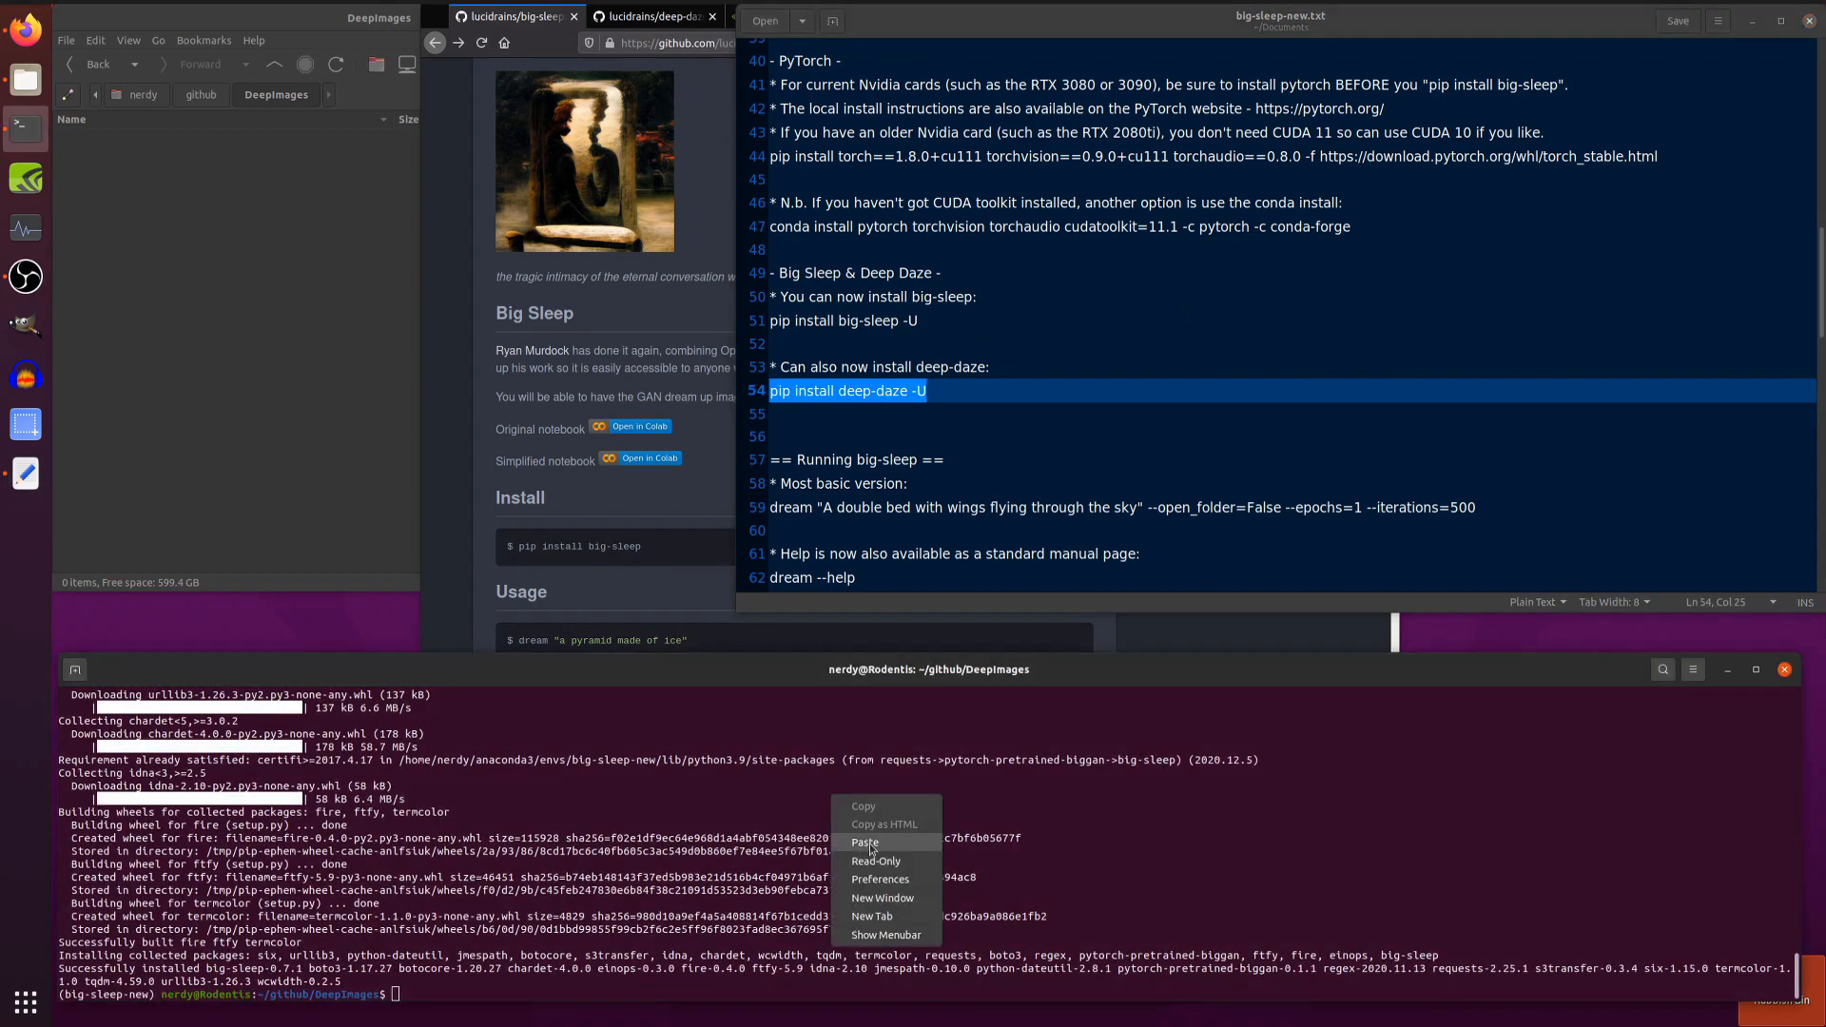
left_click(864, 842)
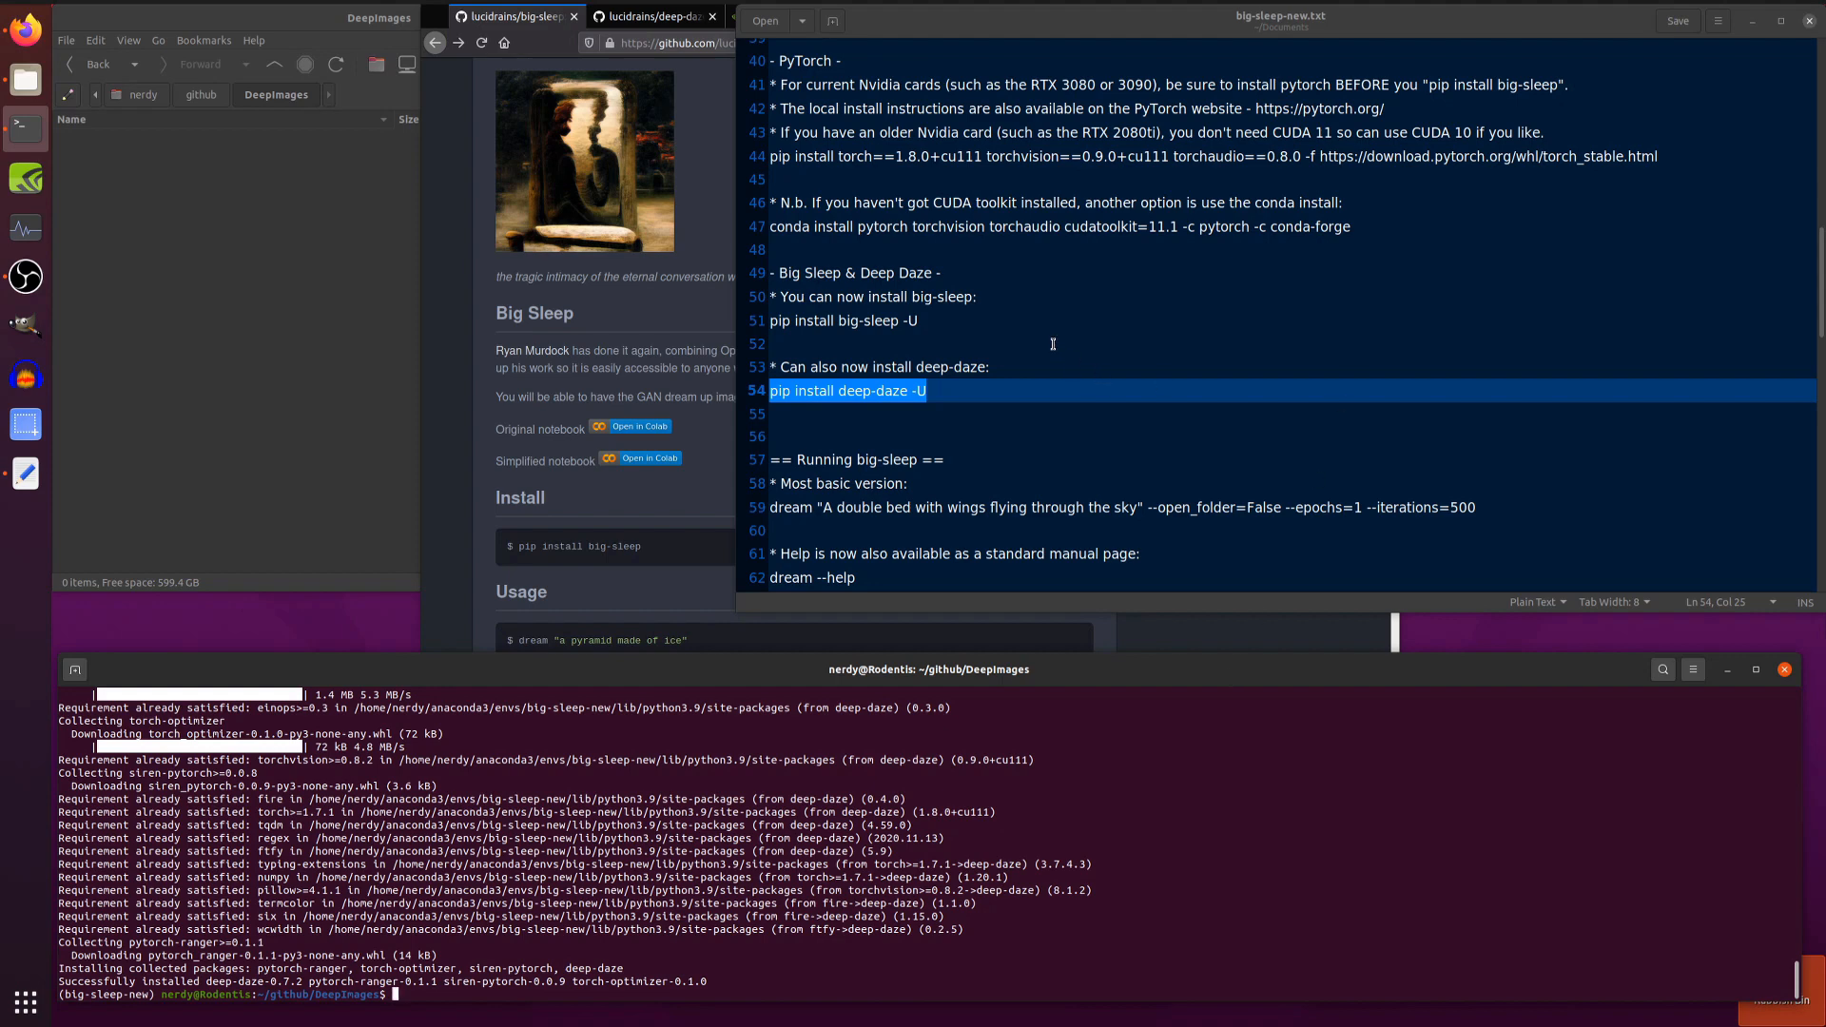
Run the double-bed-with-wings dream for 500 iterations and view the resulting PNG
left_click(932, 387)
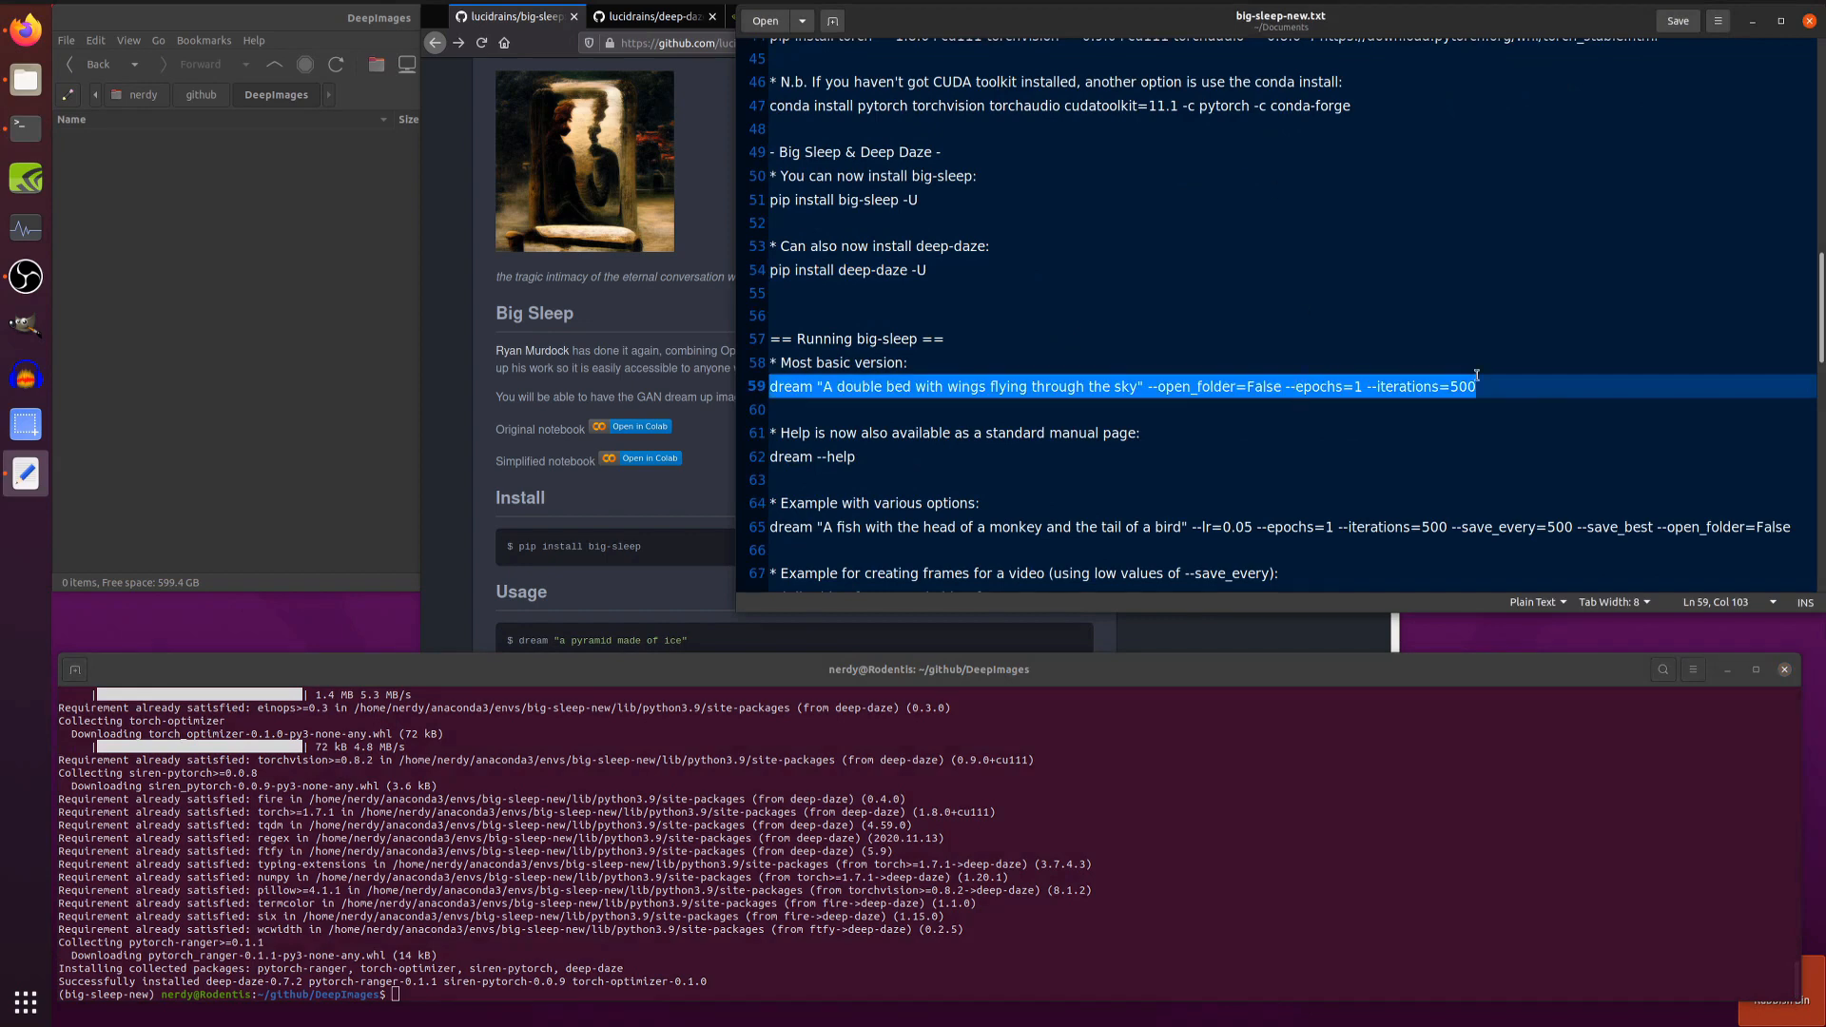
mouse_move(1435, 411)
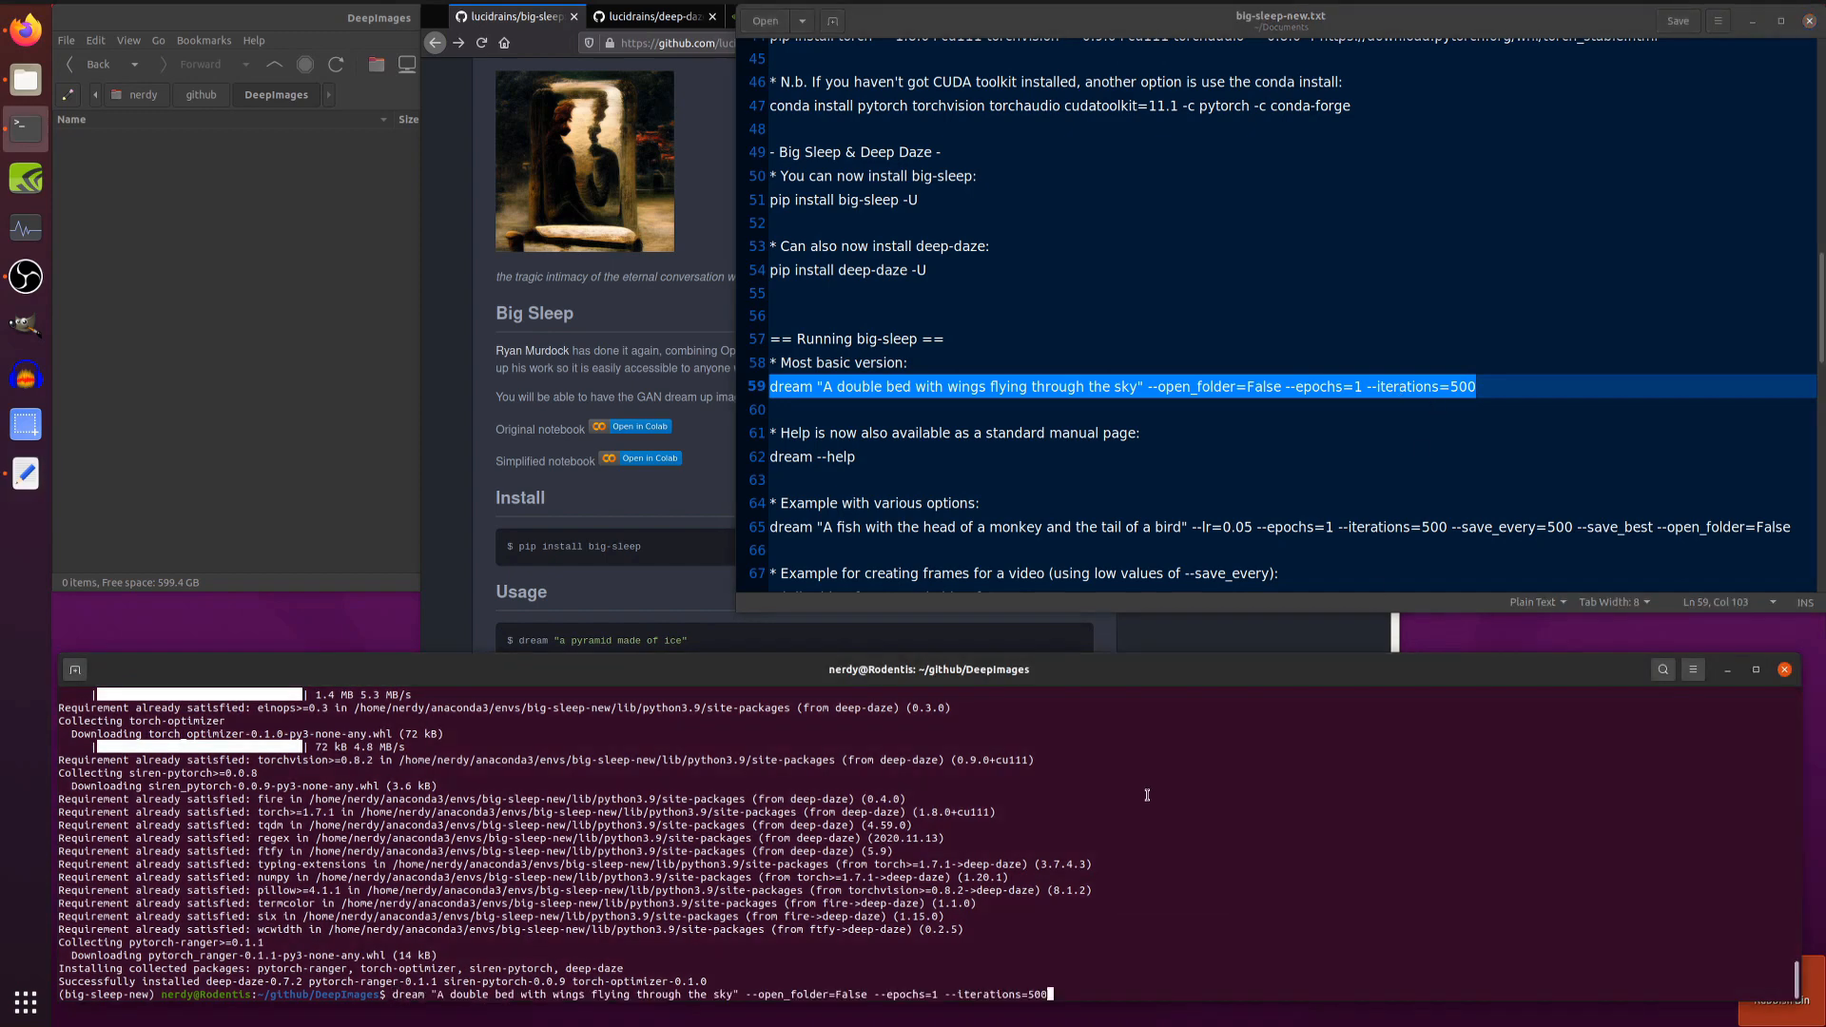
mouse_move(1341, 723)
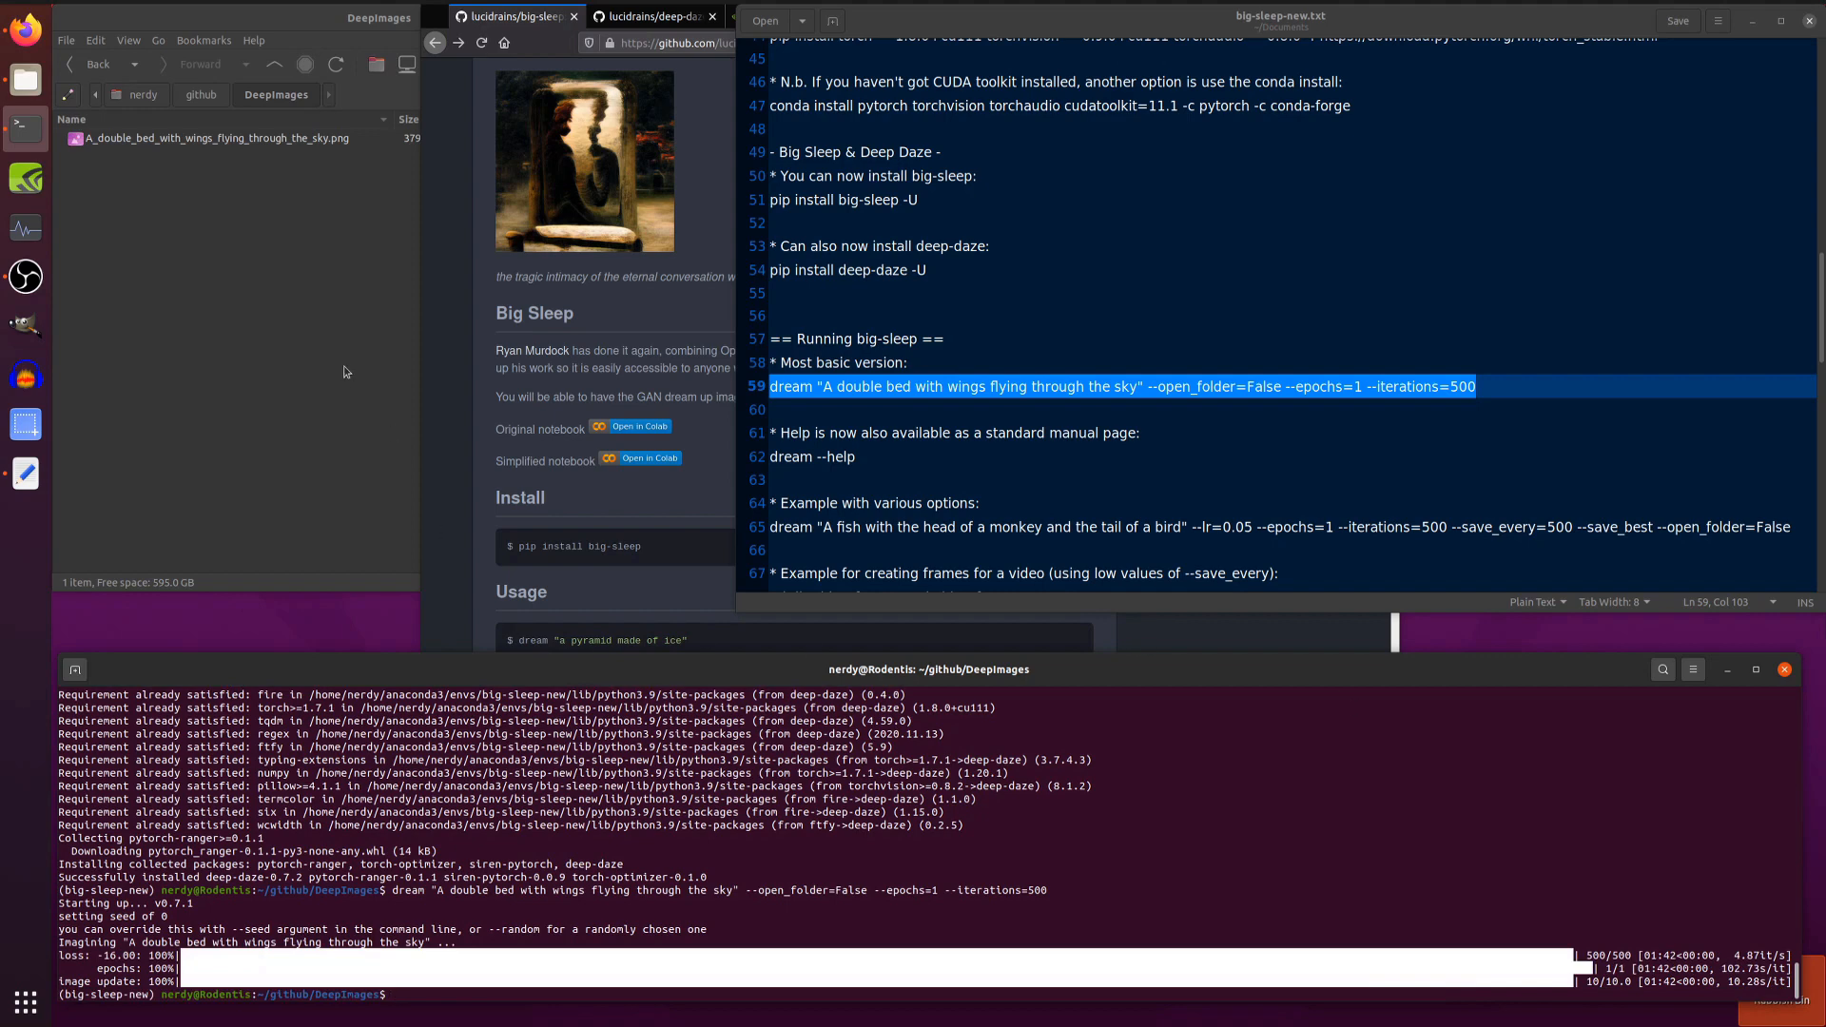
double_click(215, 137)
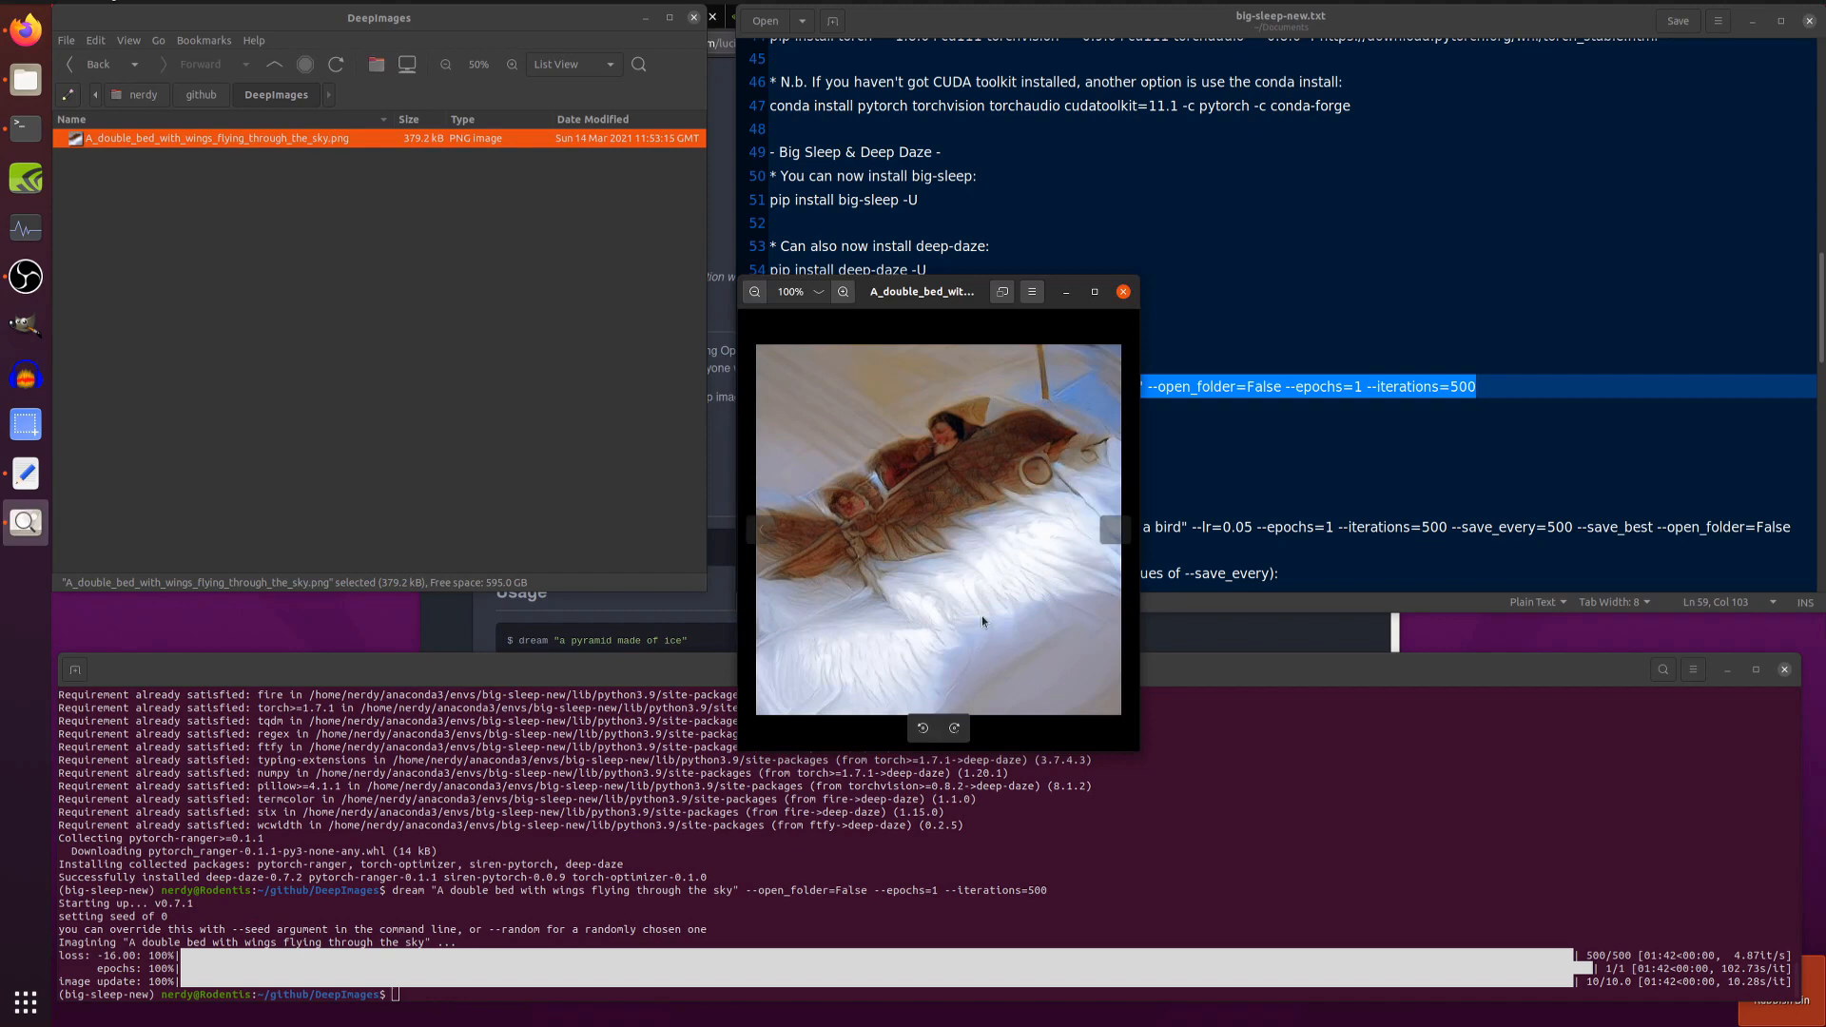
mouse_move(1170, 337)
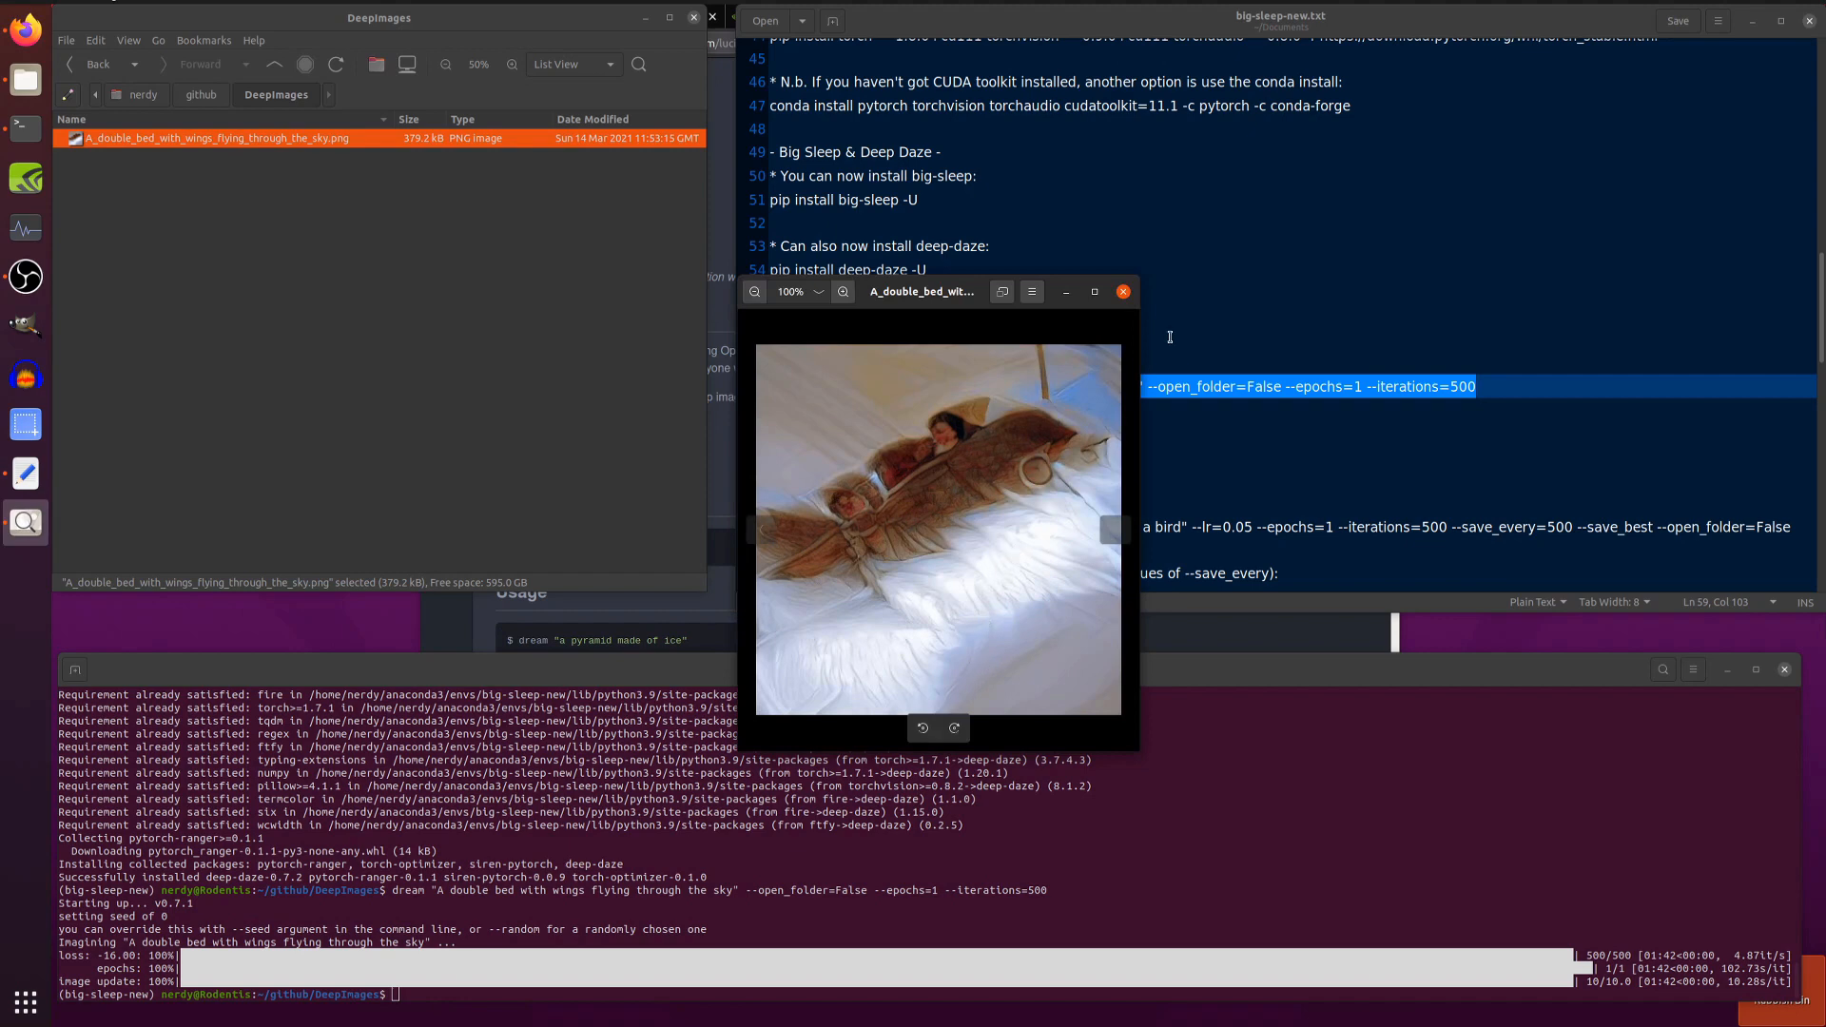
left_click(1122, 291)
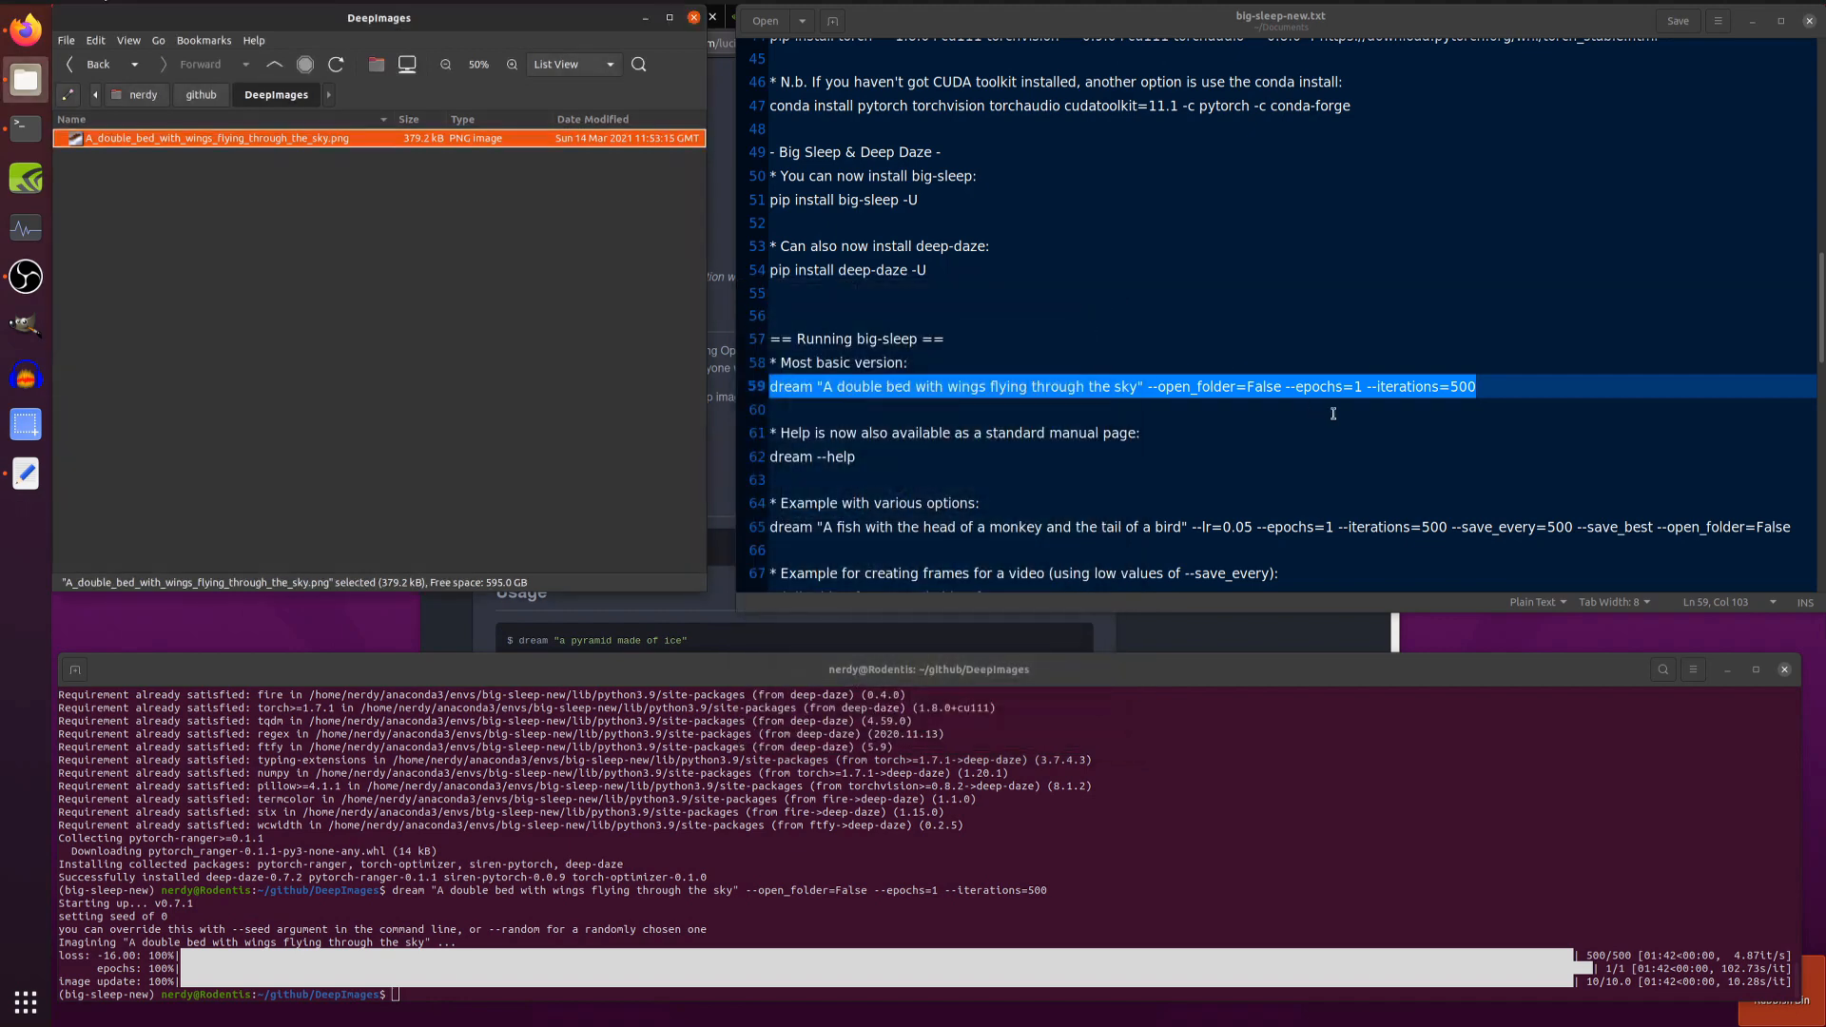
mouse_move(1491, 401)
type("dream --help")
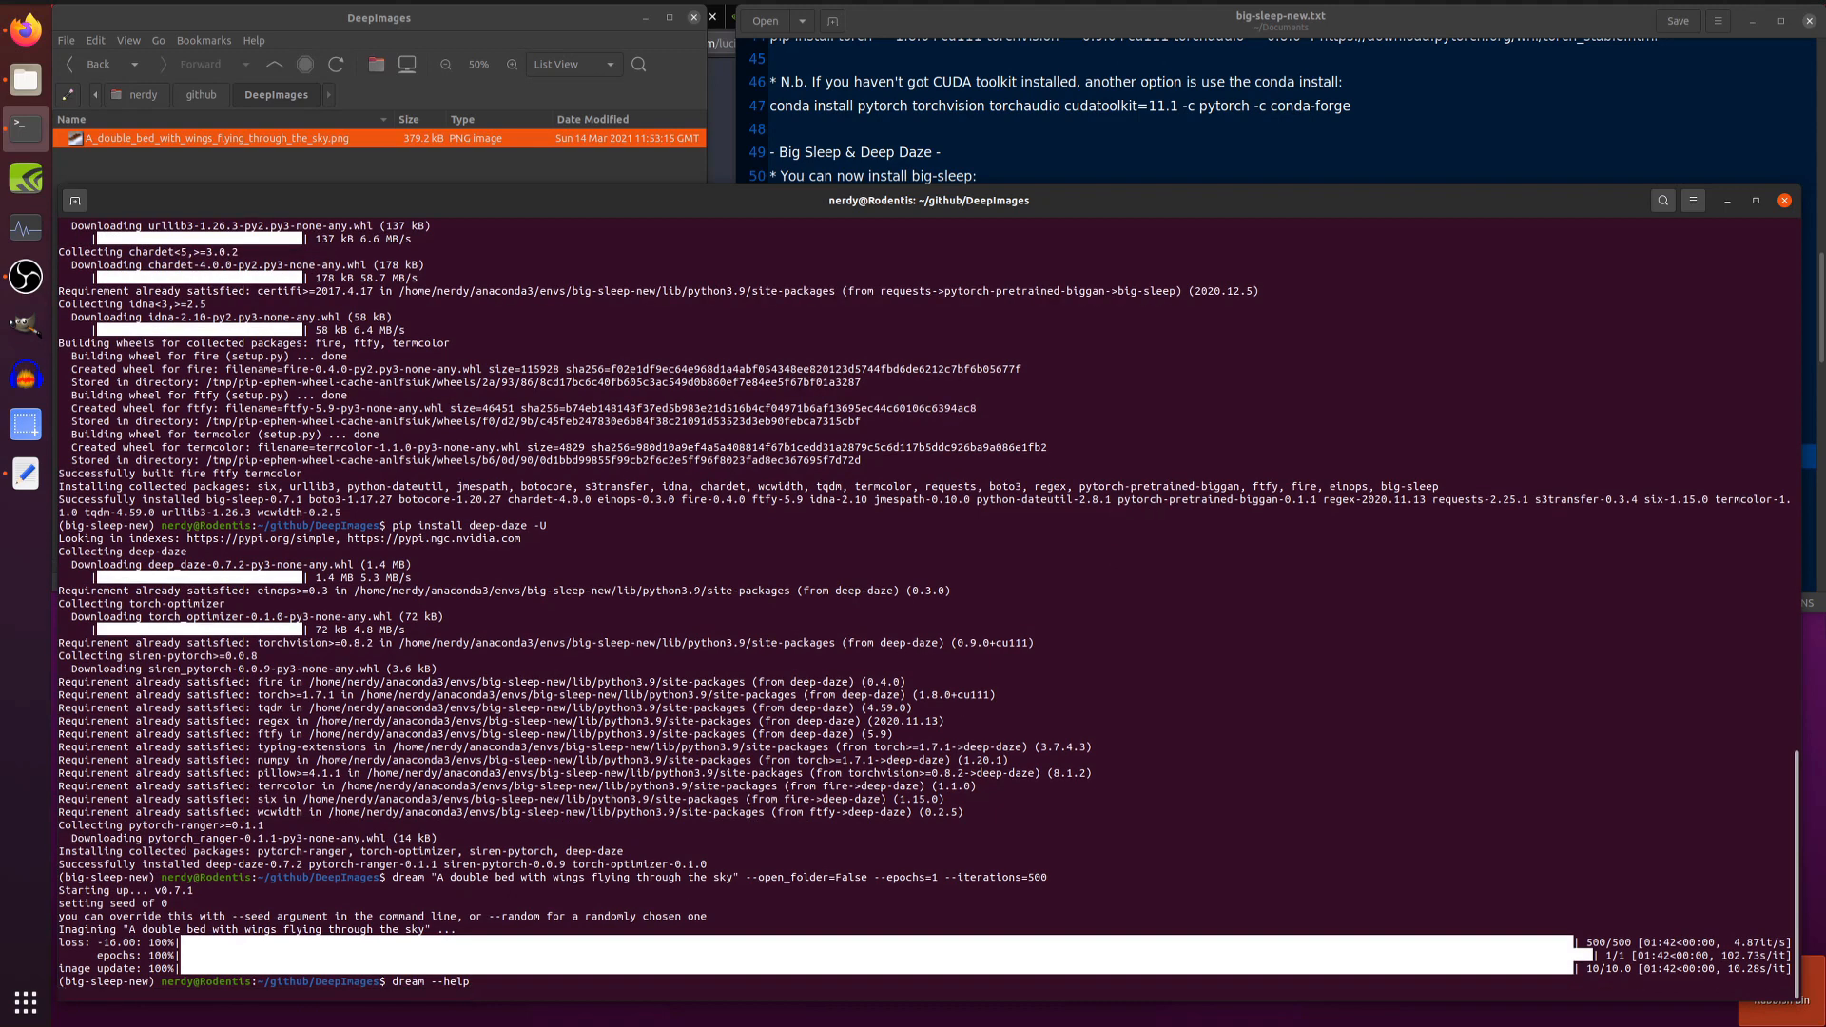
Show the dream --help page listing flags such as lr, image_size and iterations
key("Return")
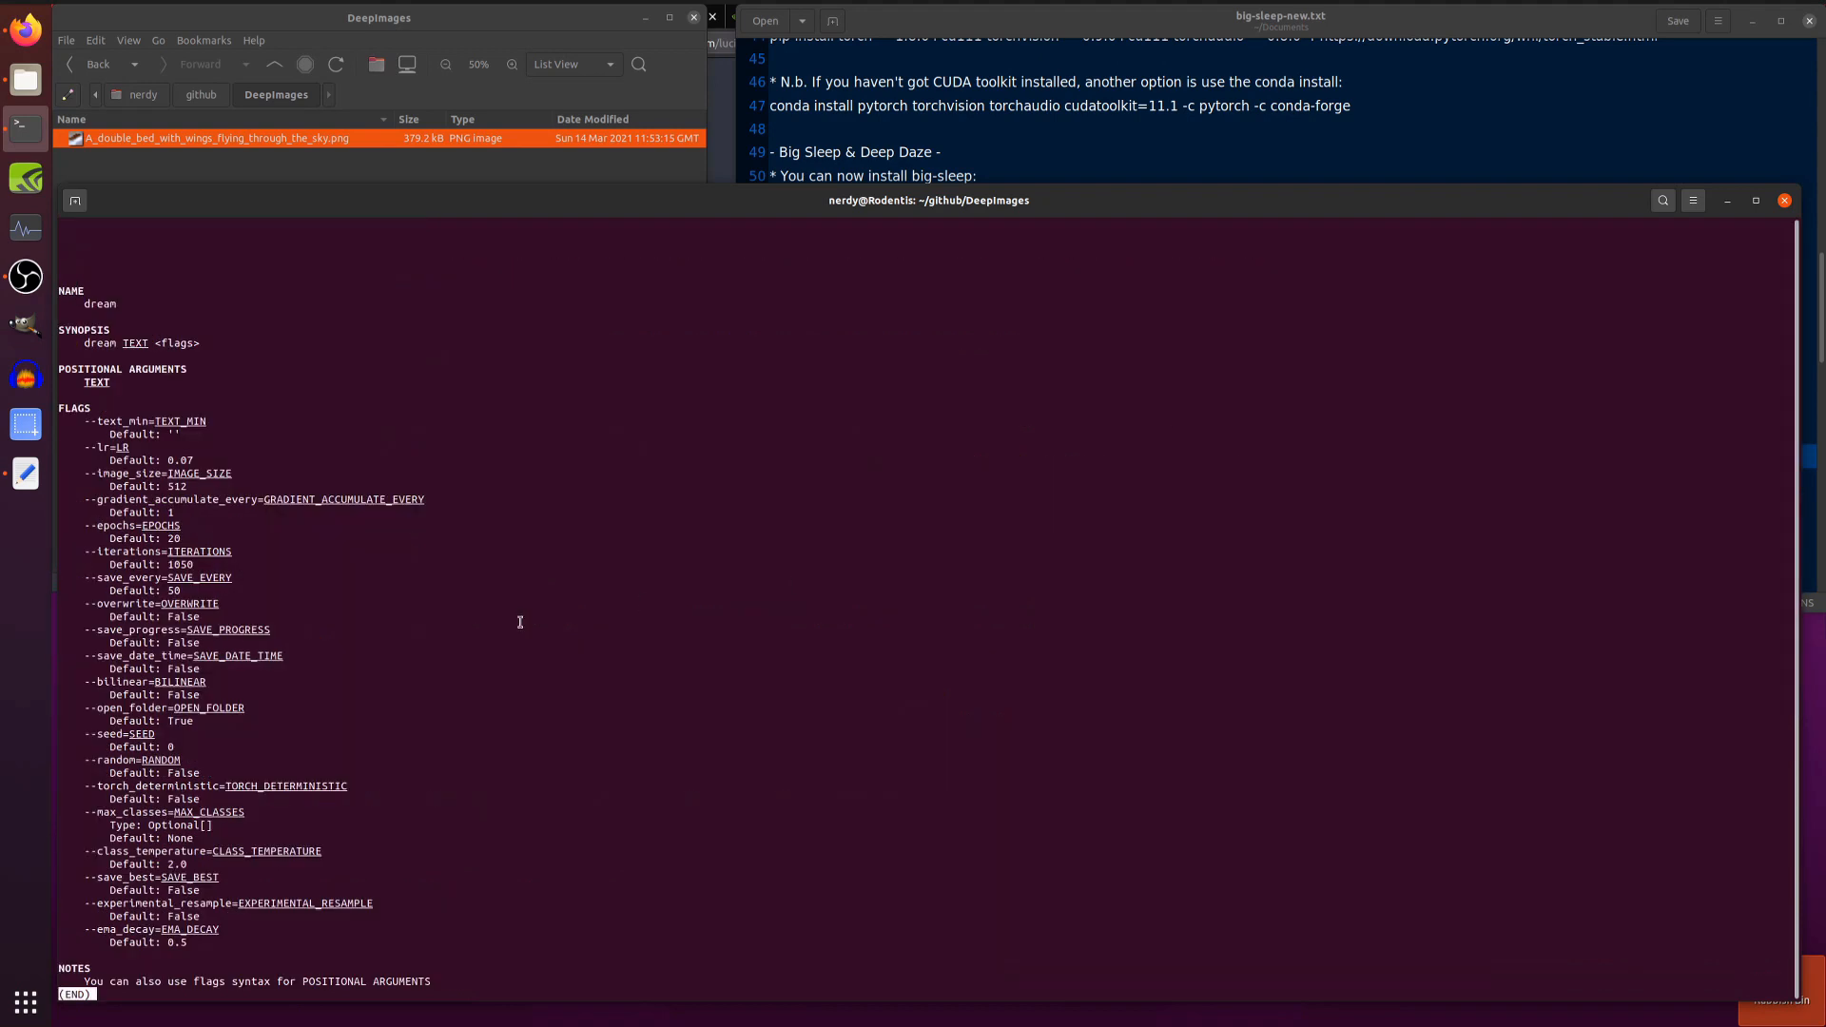
mouse_move(70, 422)
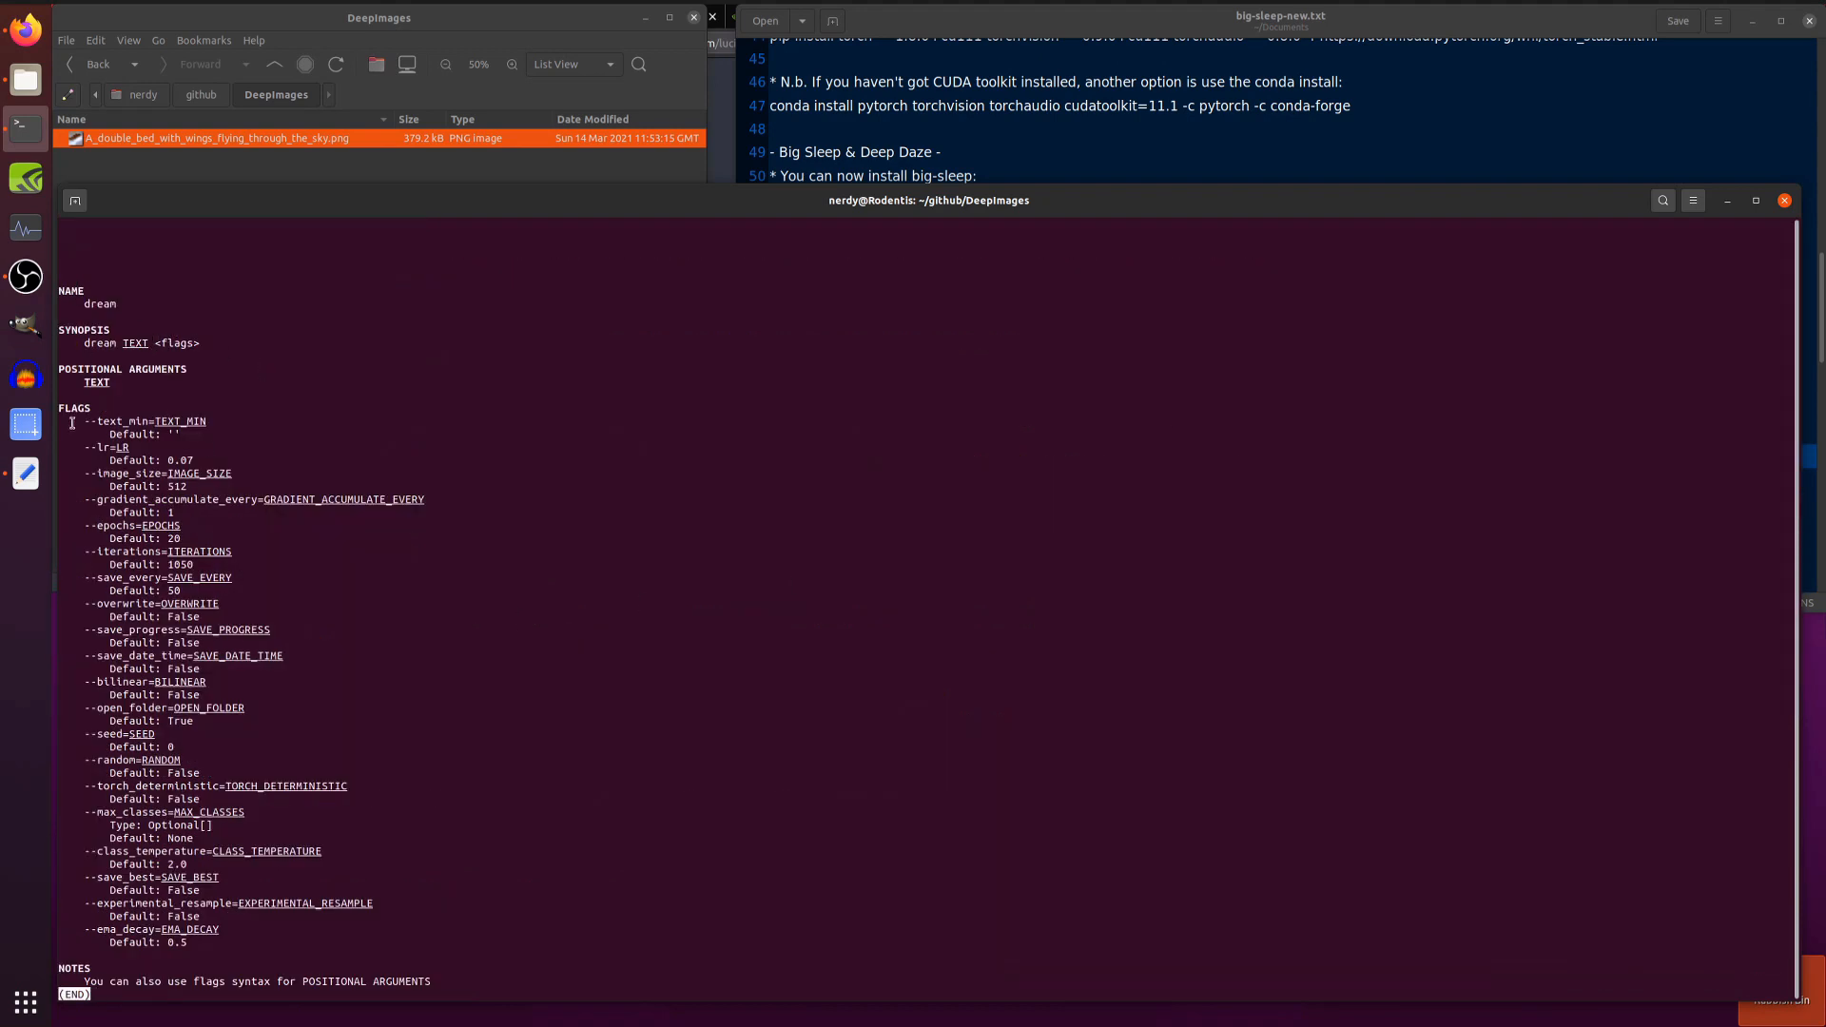
mouse_move(209, 420)
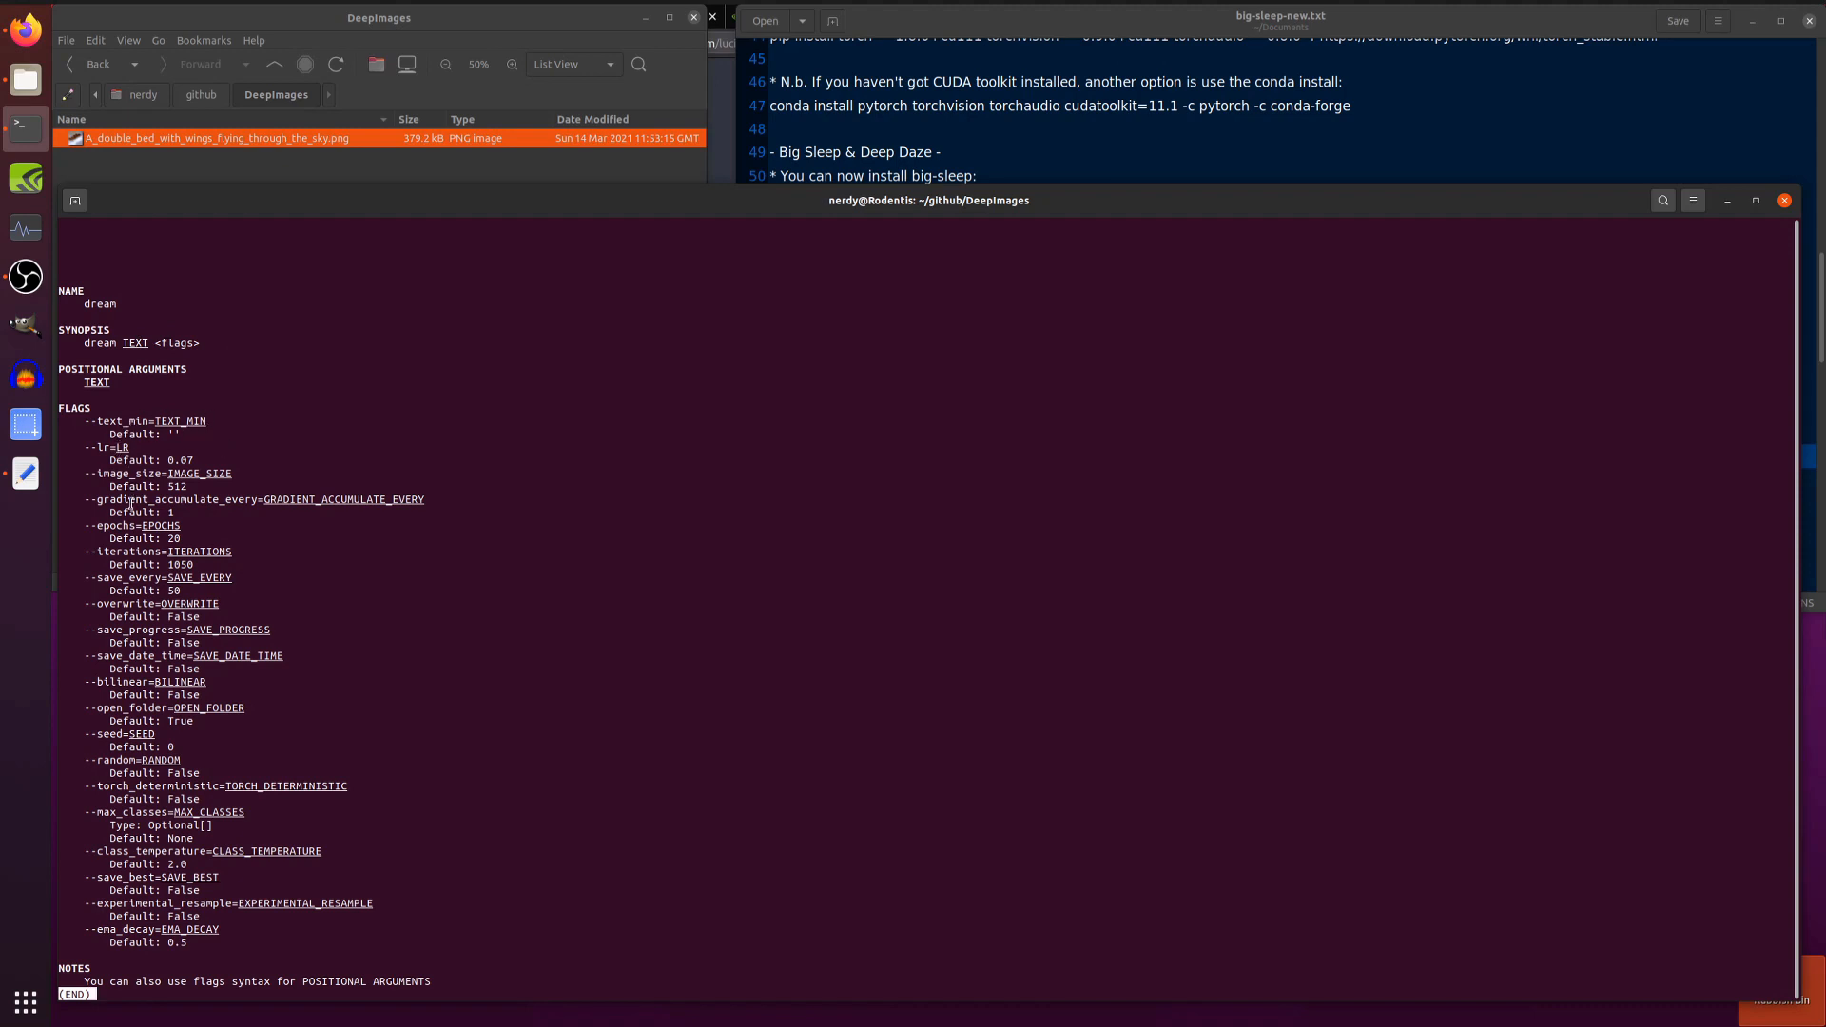
mouse_move(641, 635)
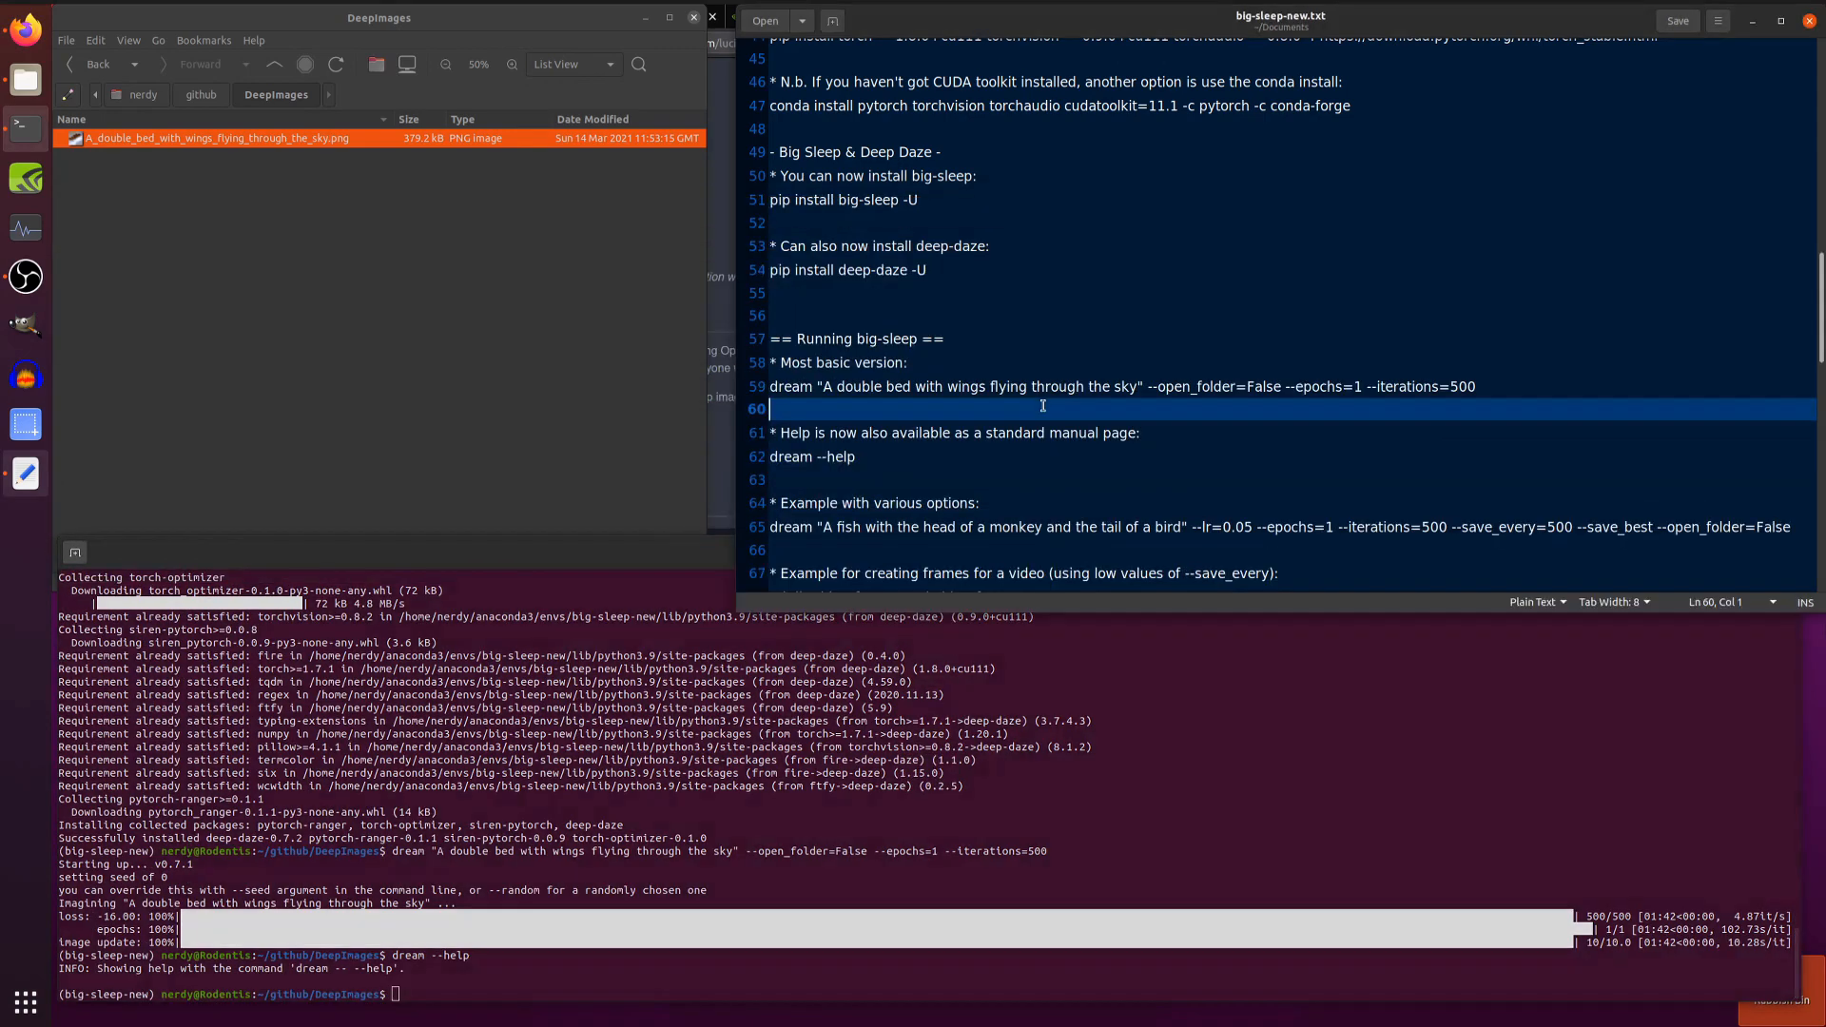
Run the fish-with-monkey-head dream at lr 0.05 with save_best and preview the best PNG
scroll("down", 3)
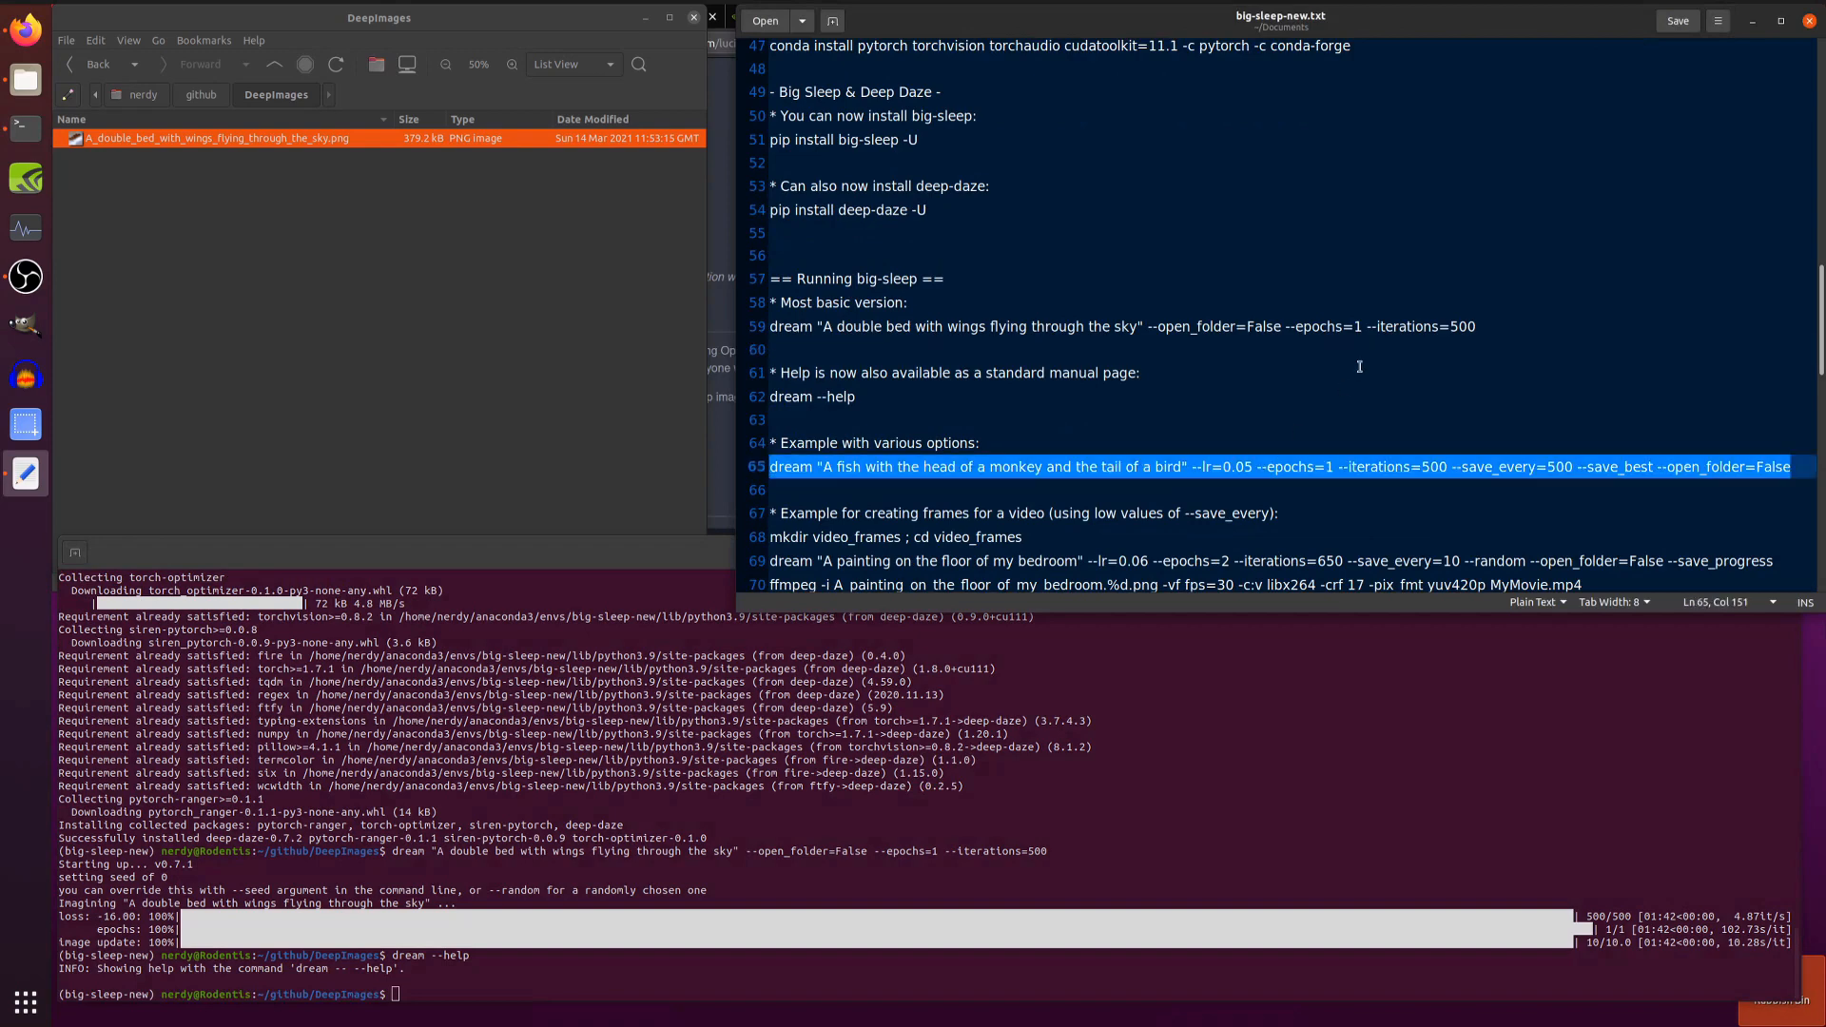
mouse_move(1132, 723)
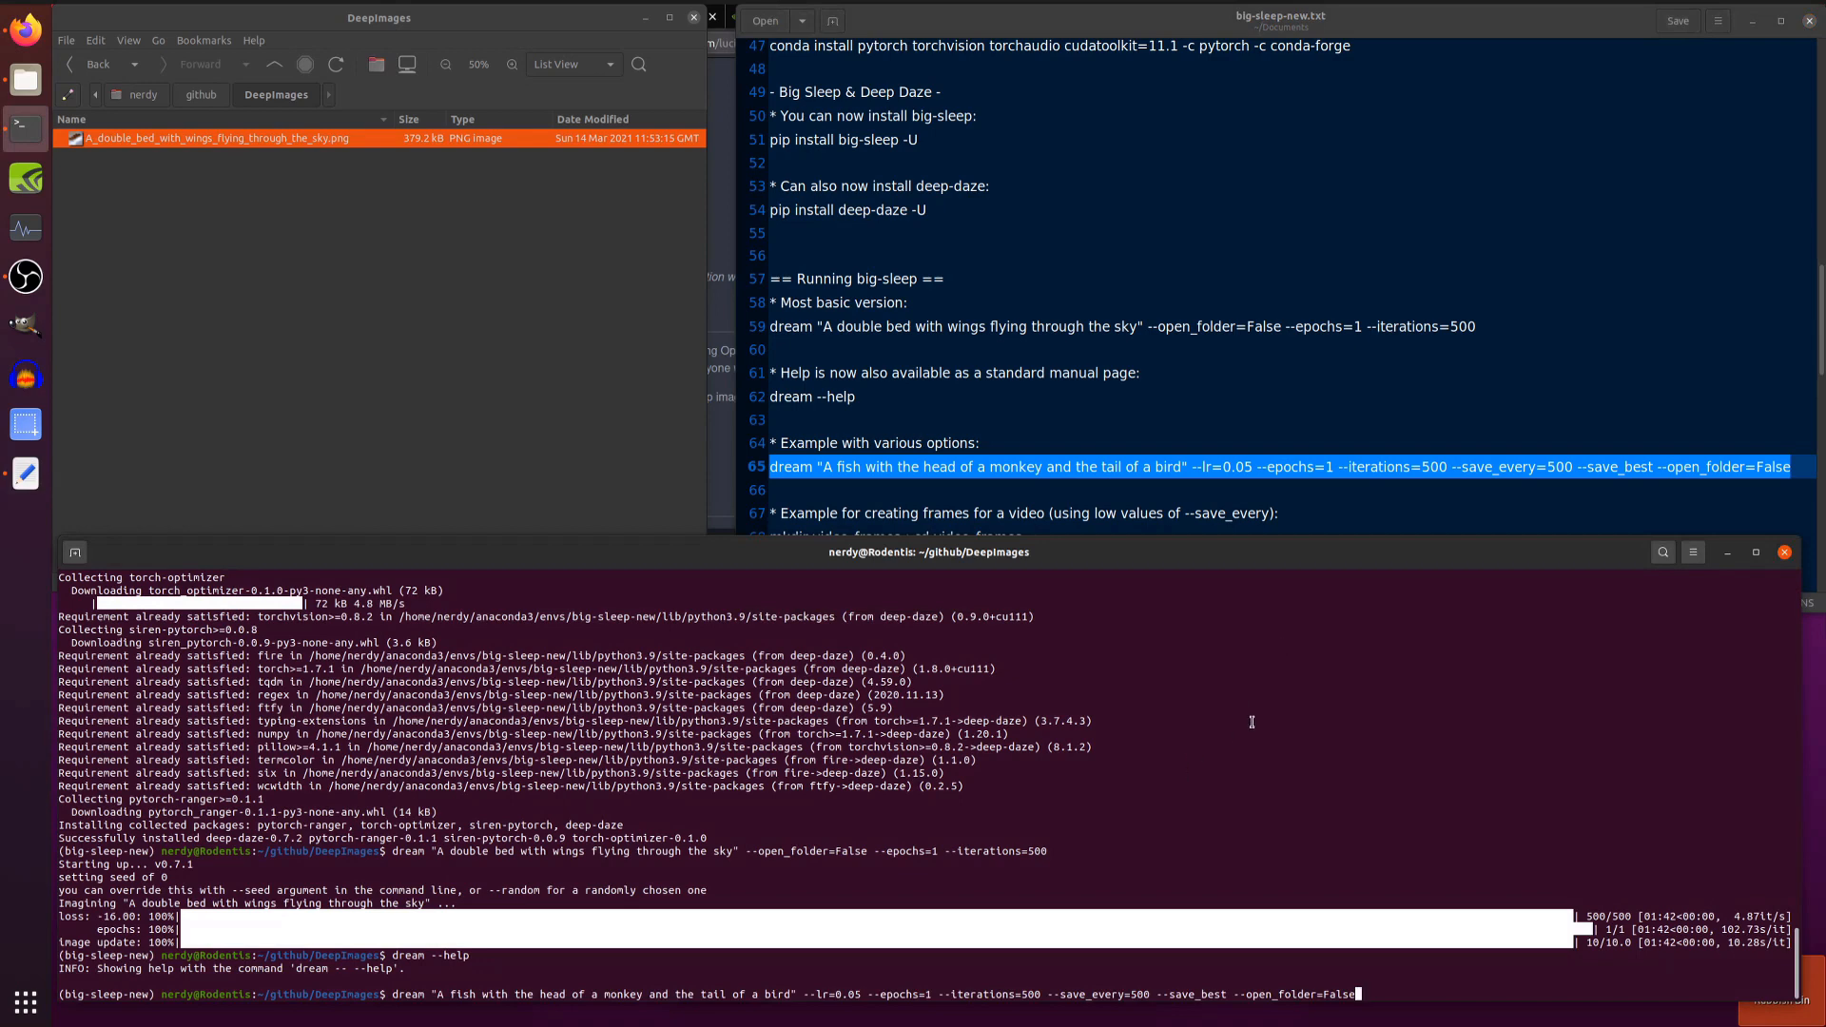
mouse_move(894, 995)
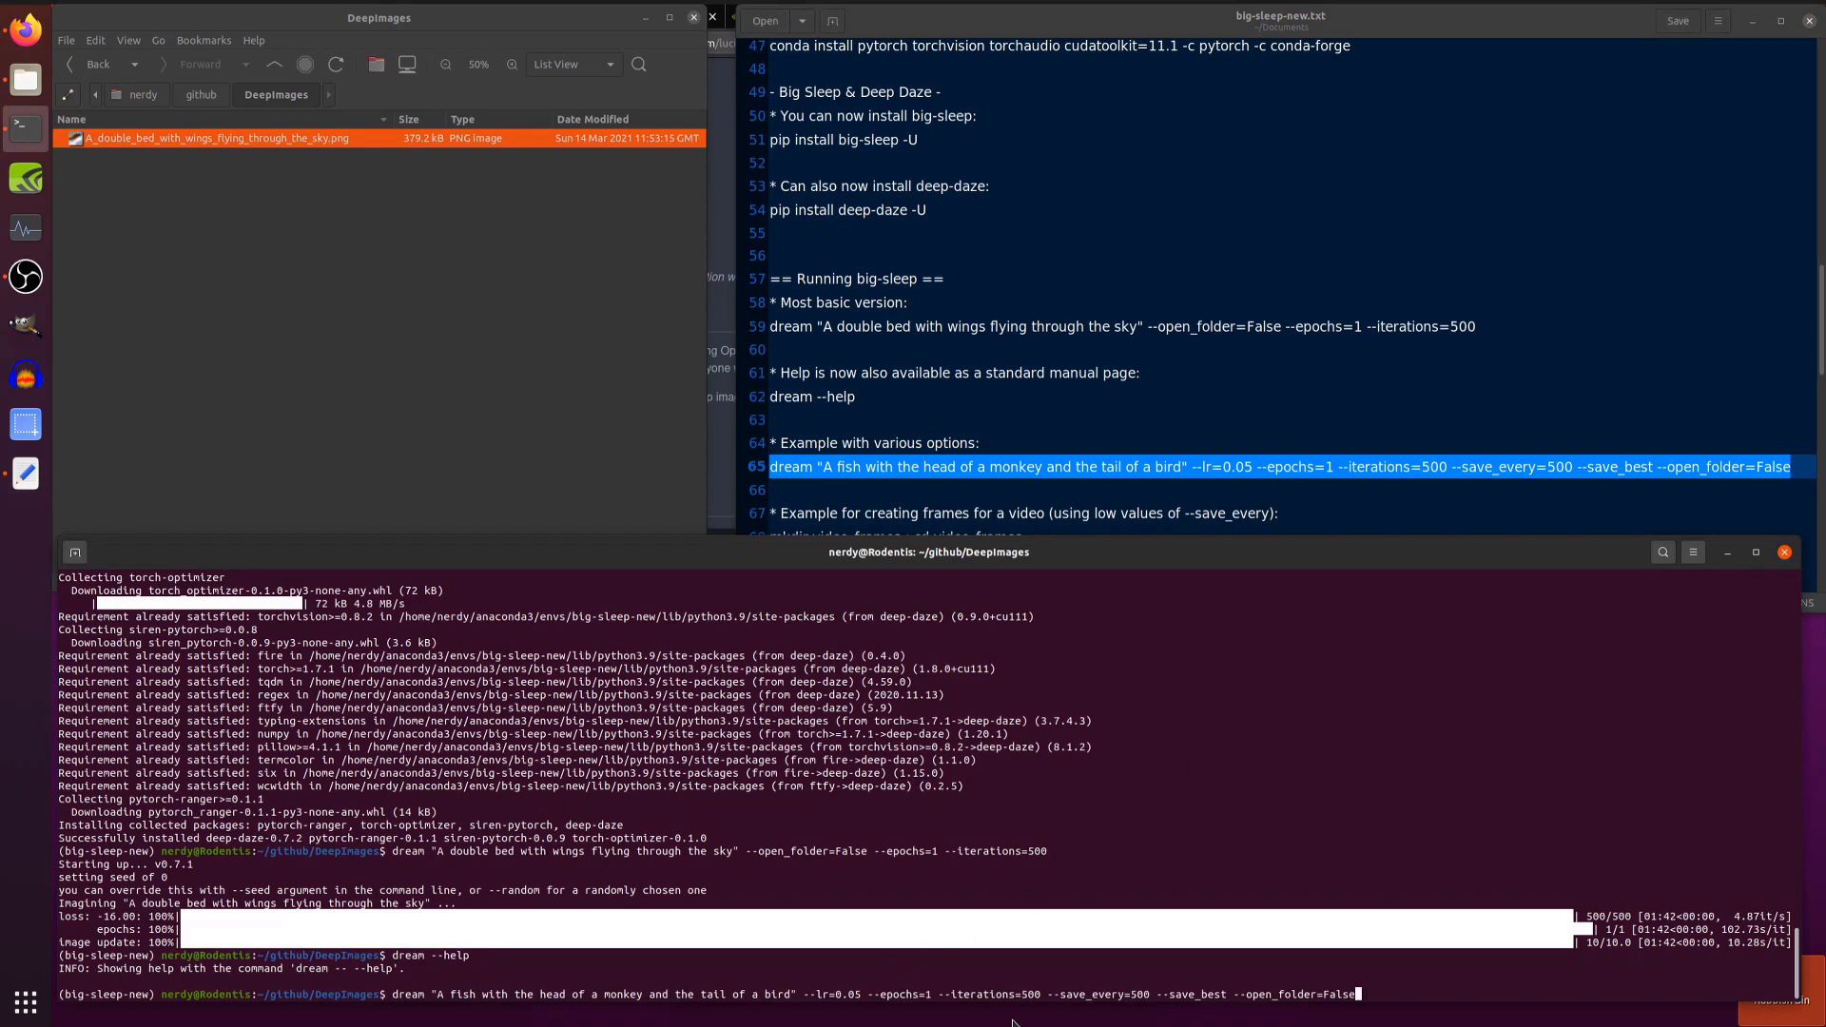
mouse_move(1343, 710)
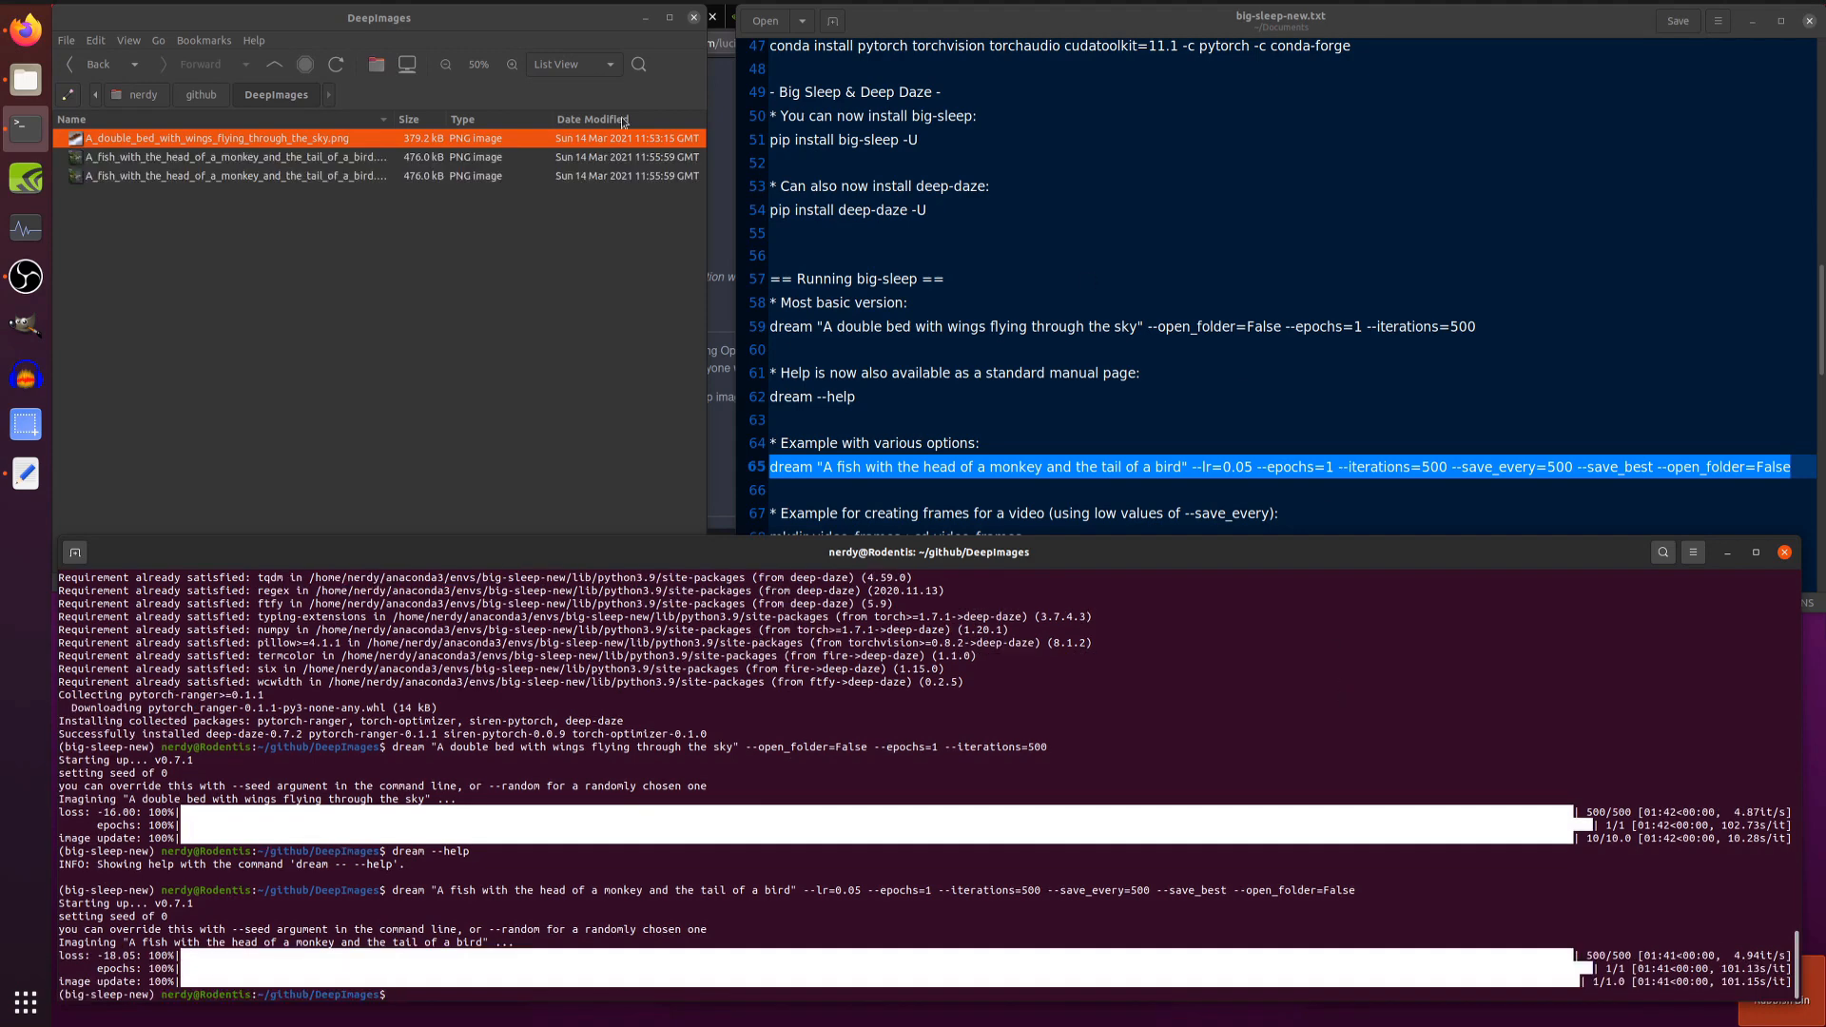
double_click(232, 158)
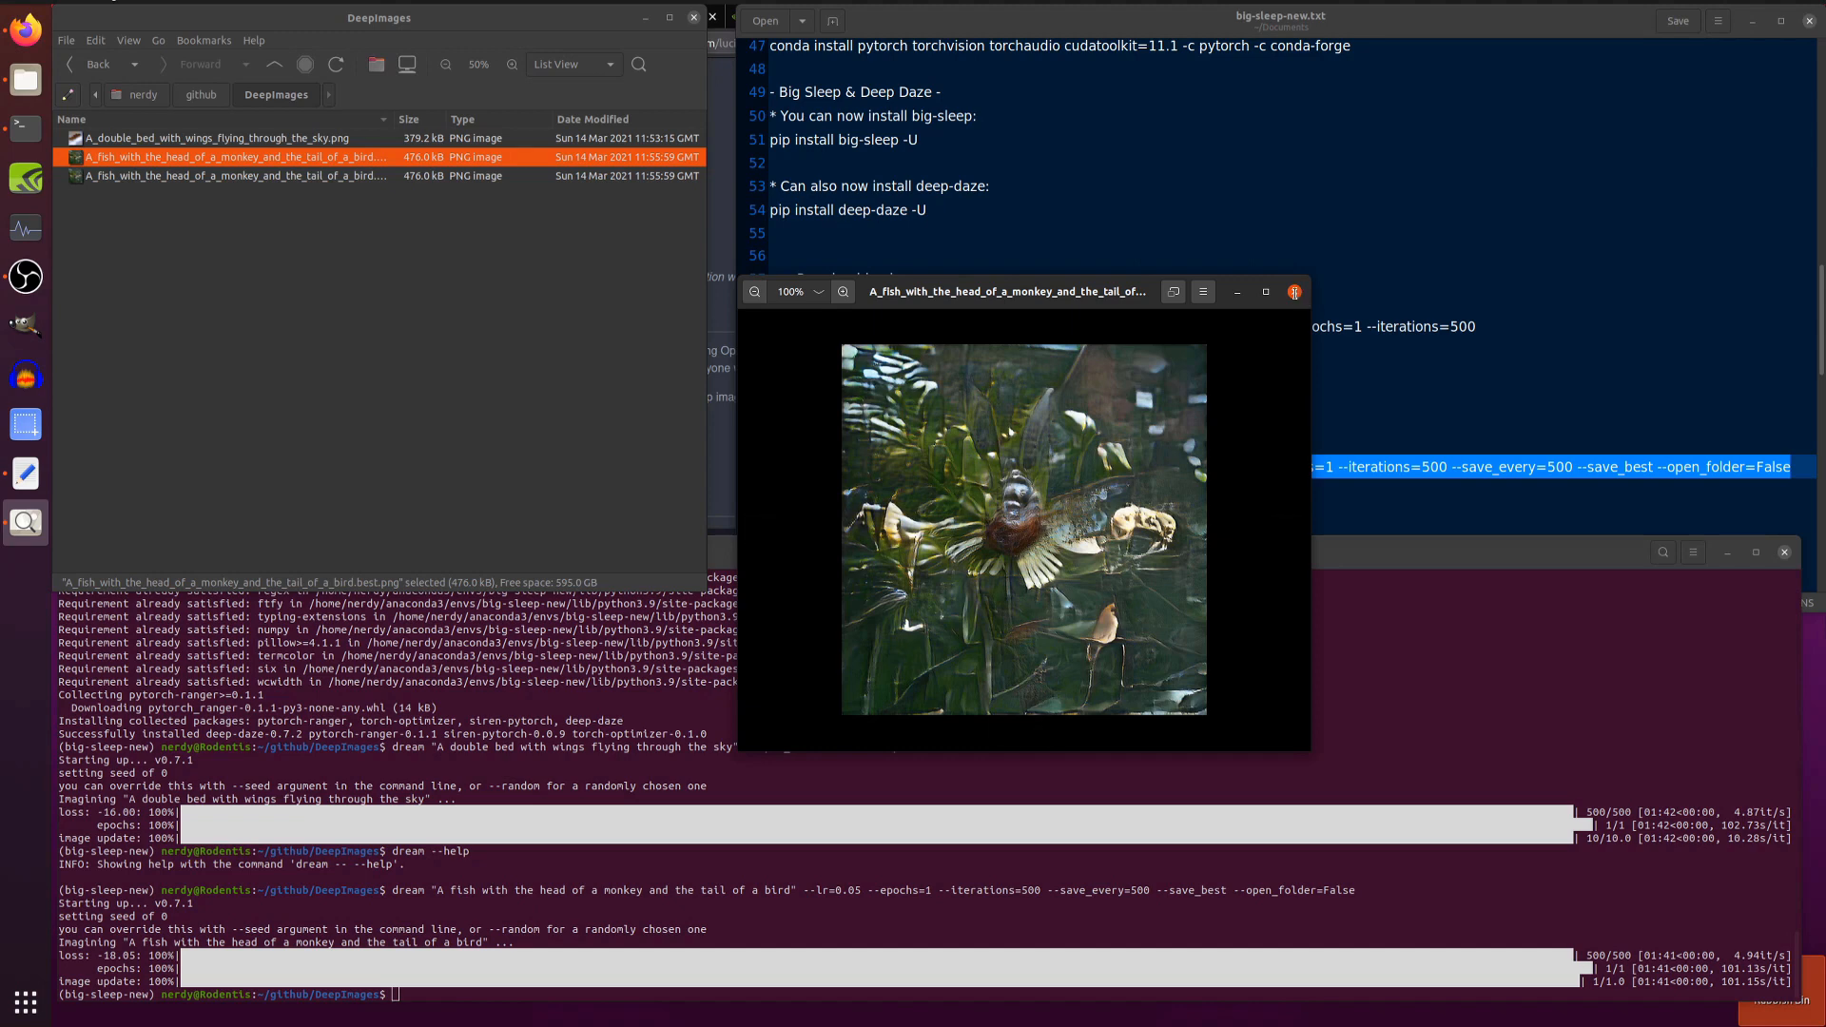
left_click(1293, 292)
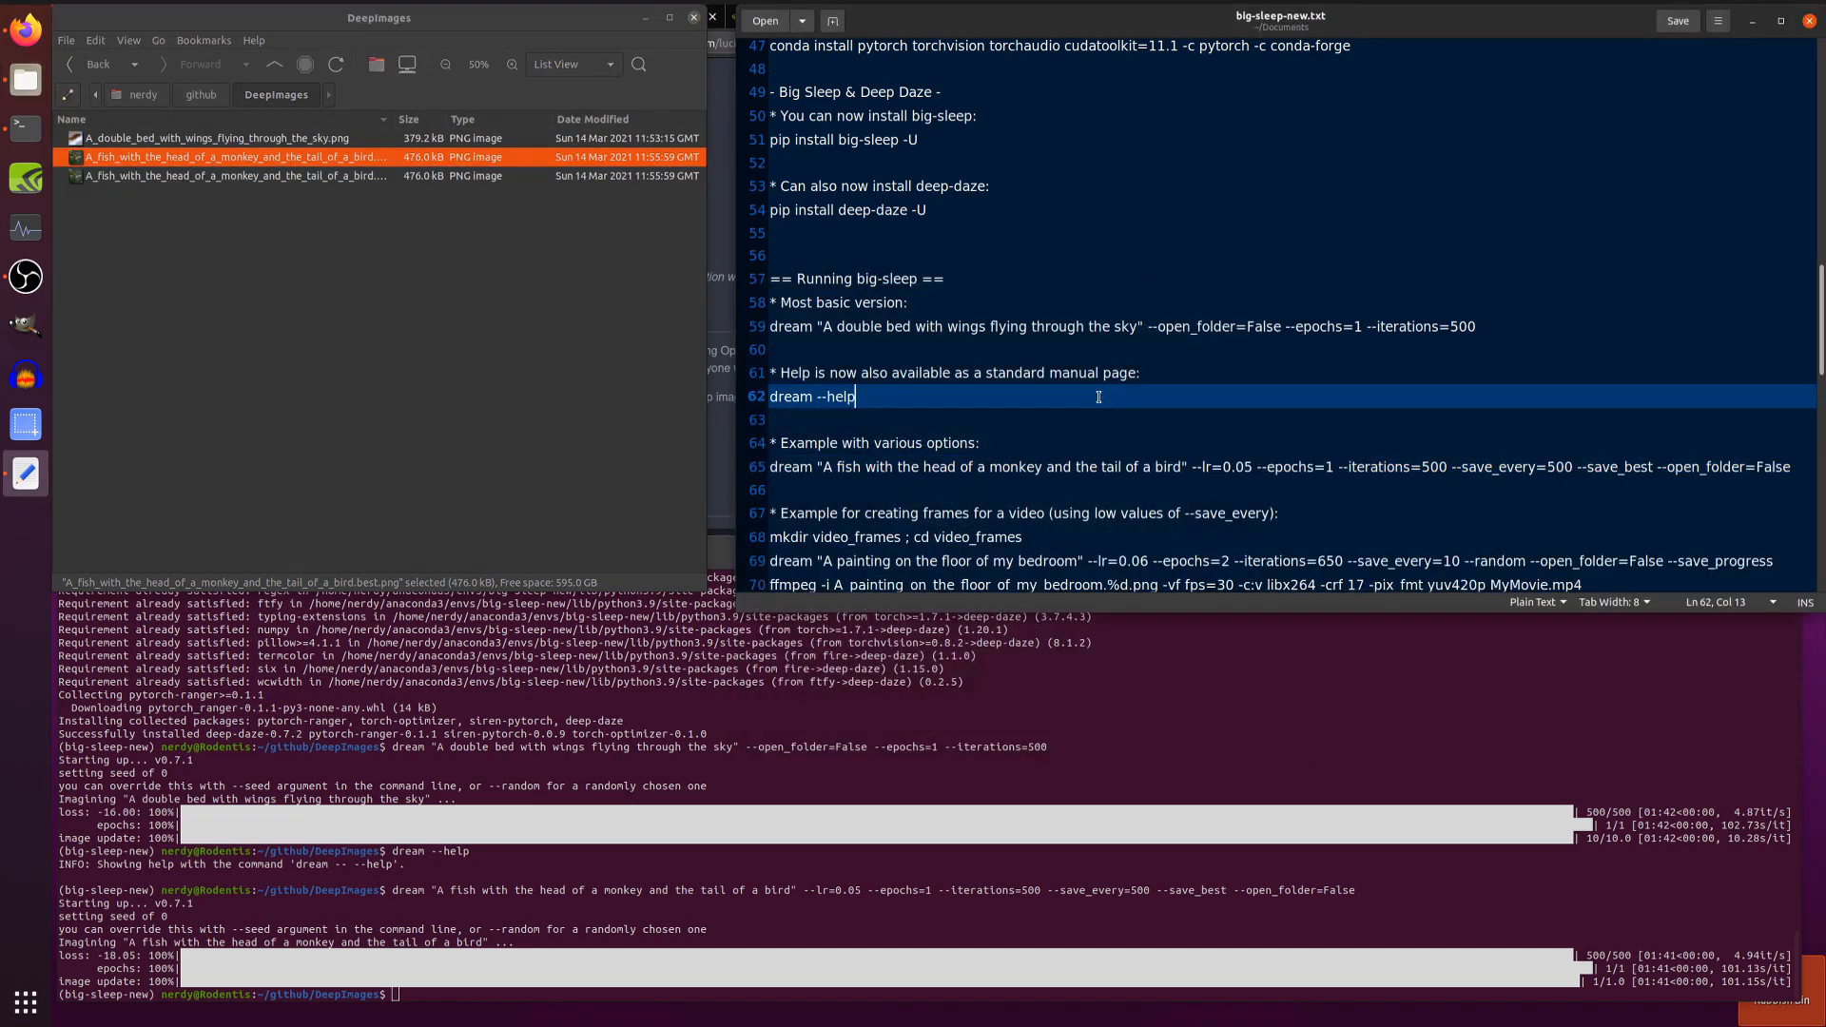
Read the notes on VRAM usage per image size down to the text minimisation example
scroll("down", 3)
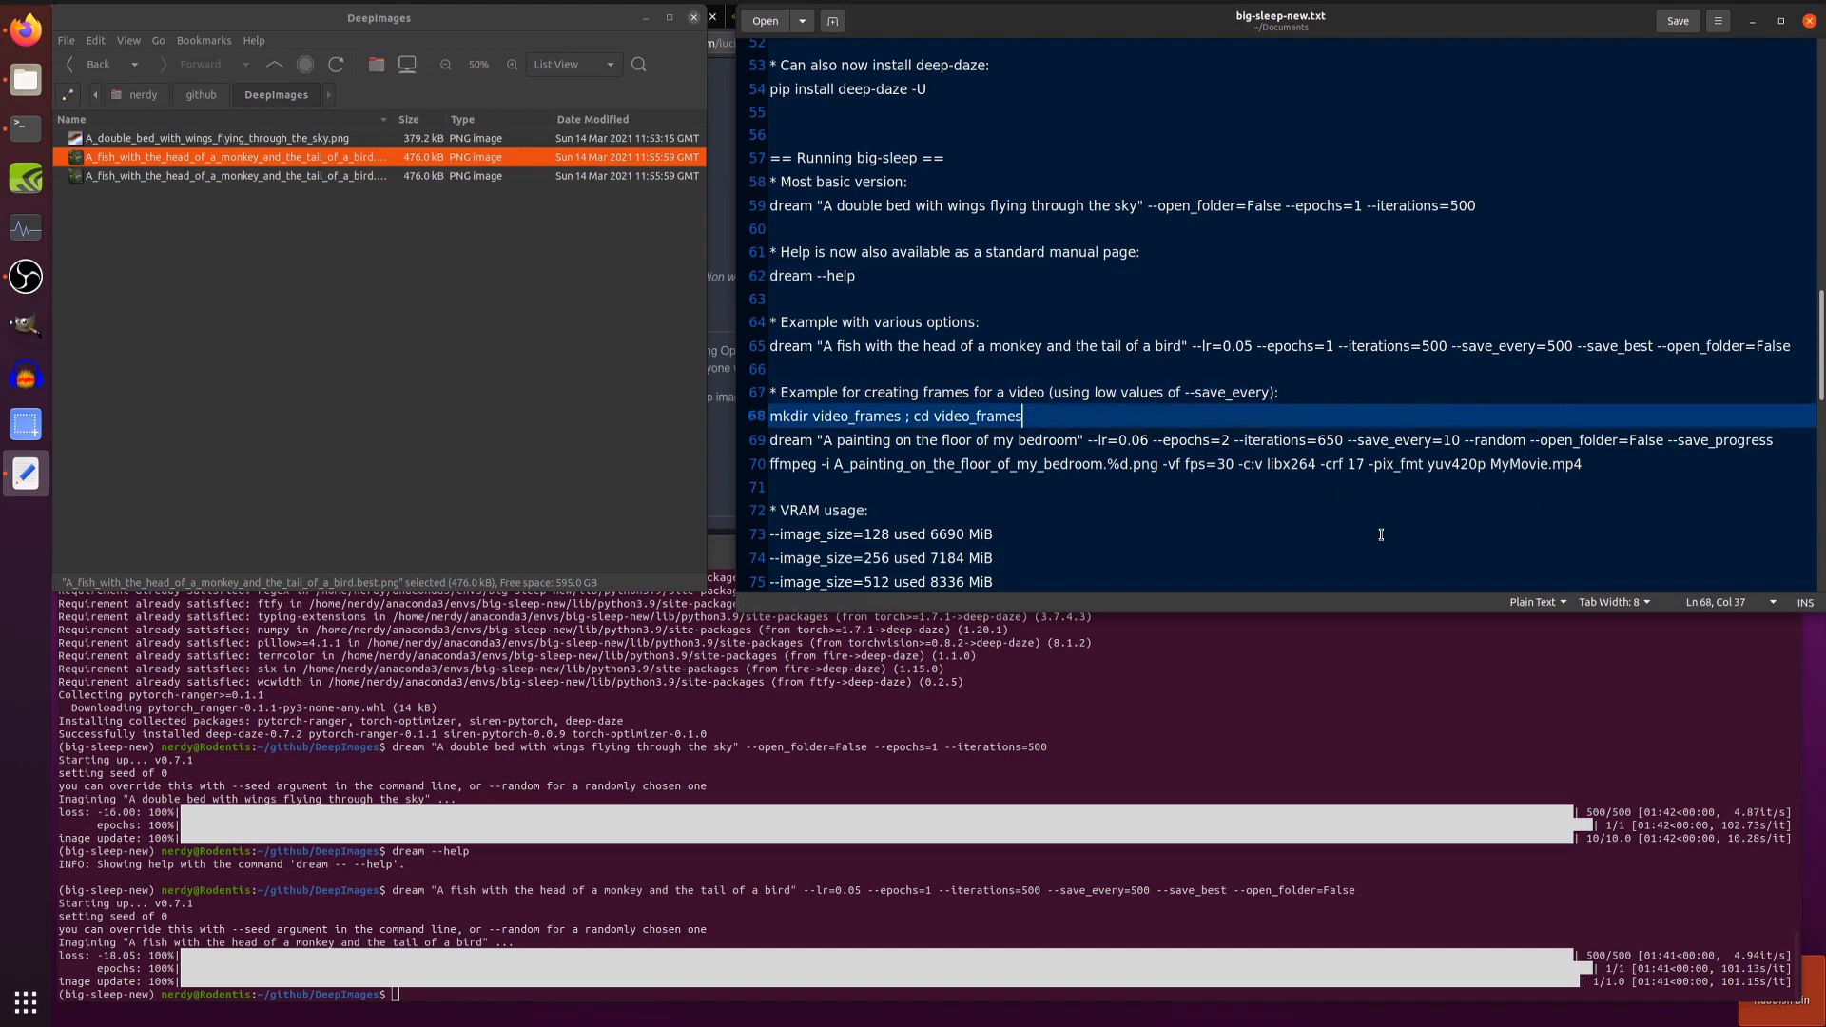
mouse_move(877, 470)
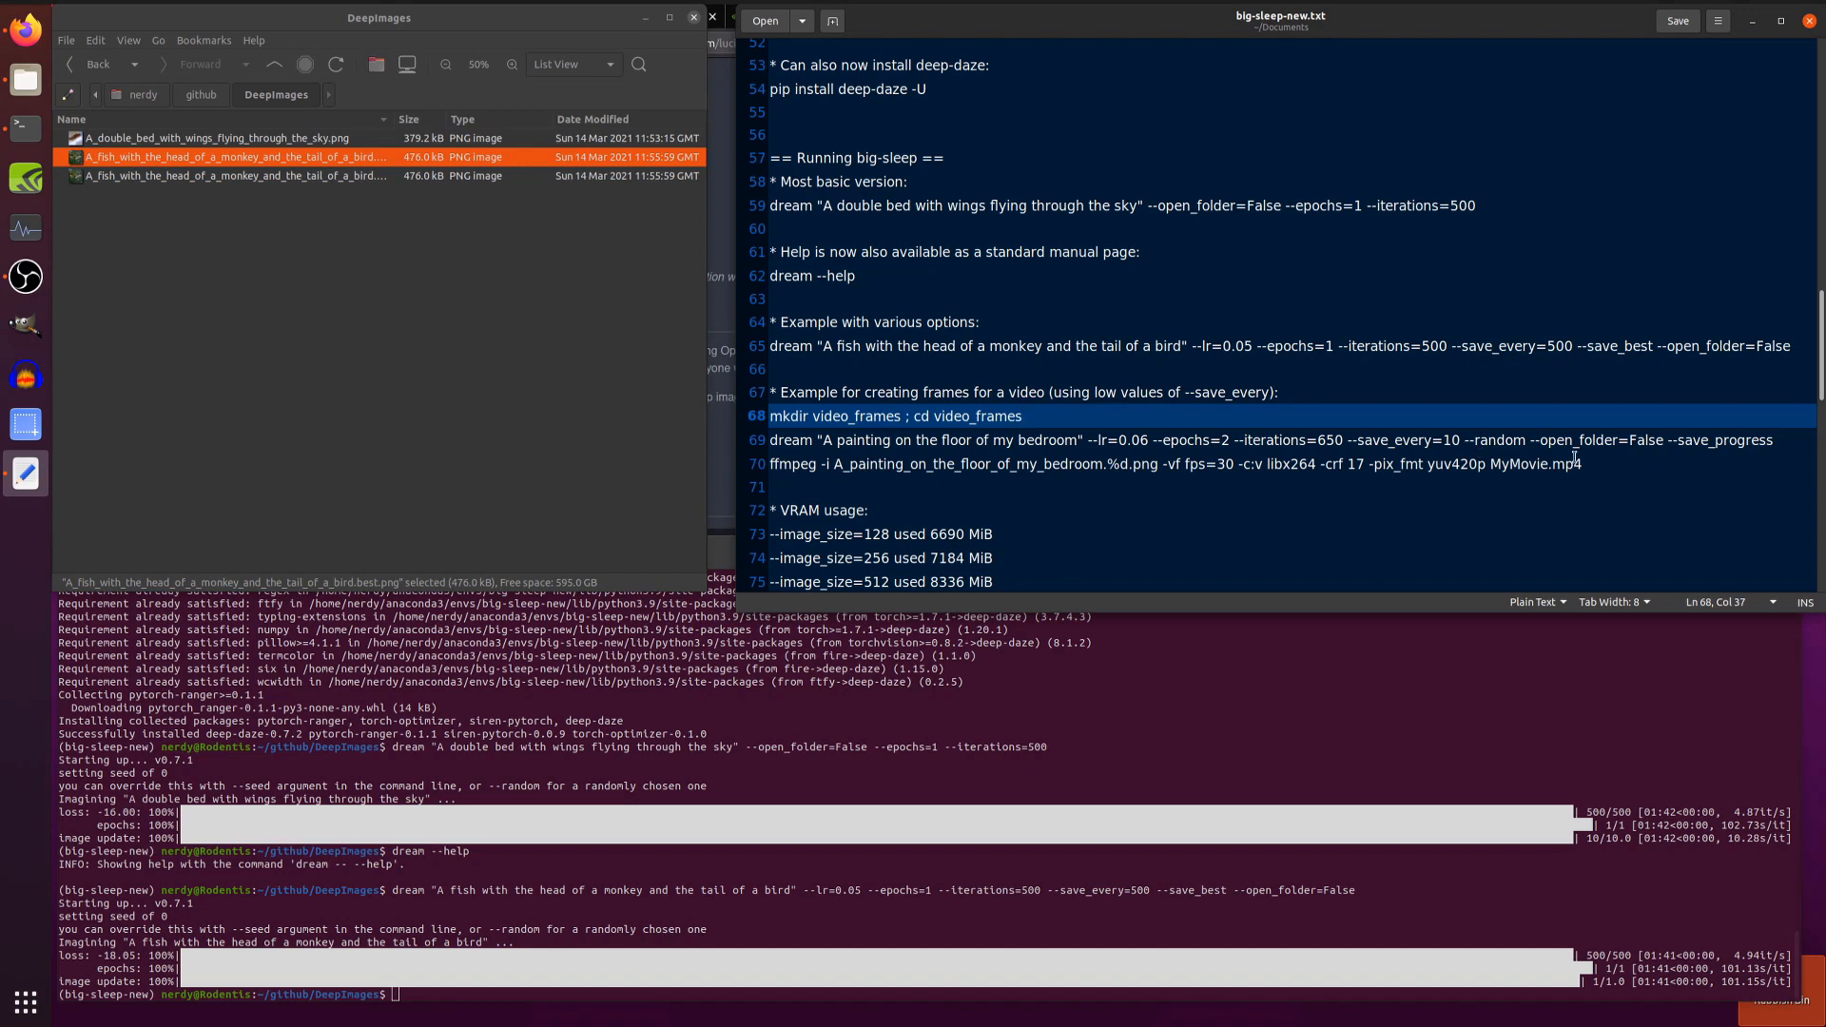
scroll("down", 3)
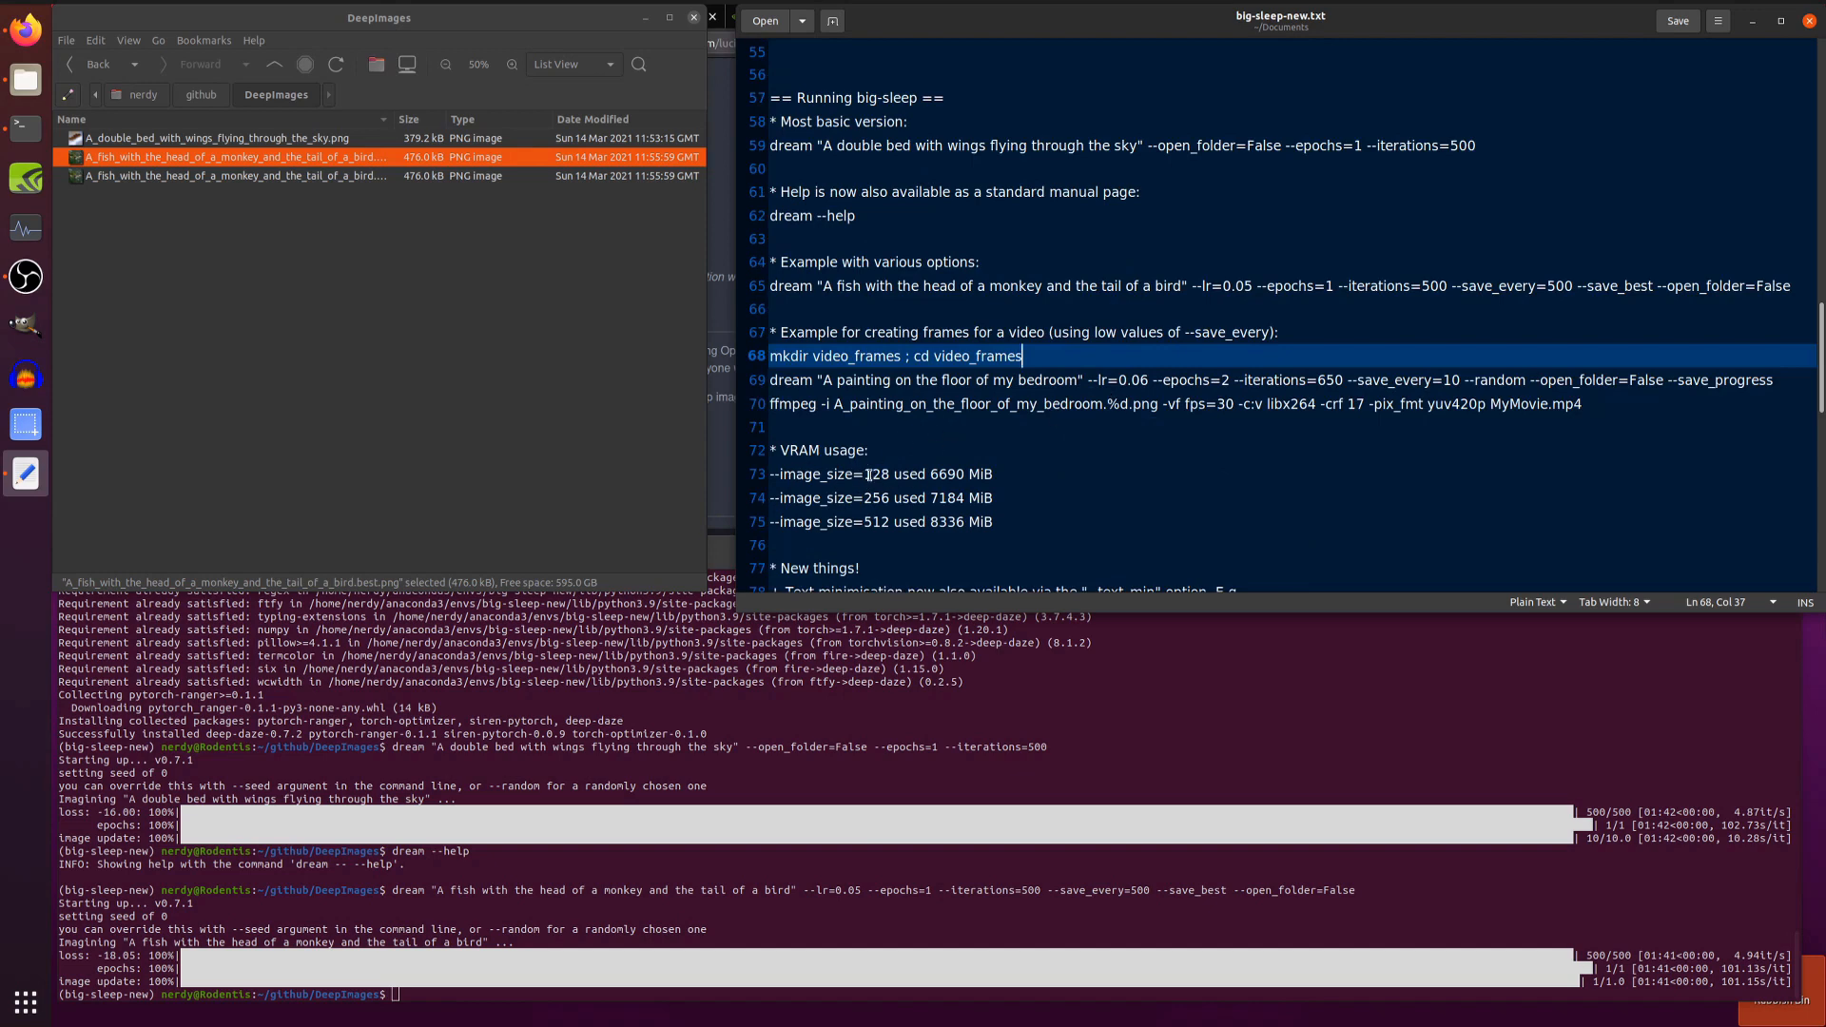
left_click(936, 474)
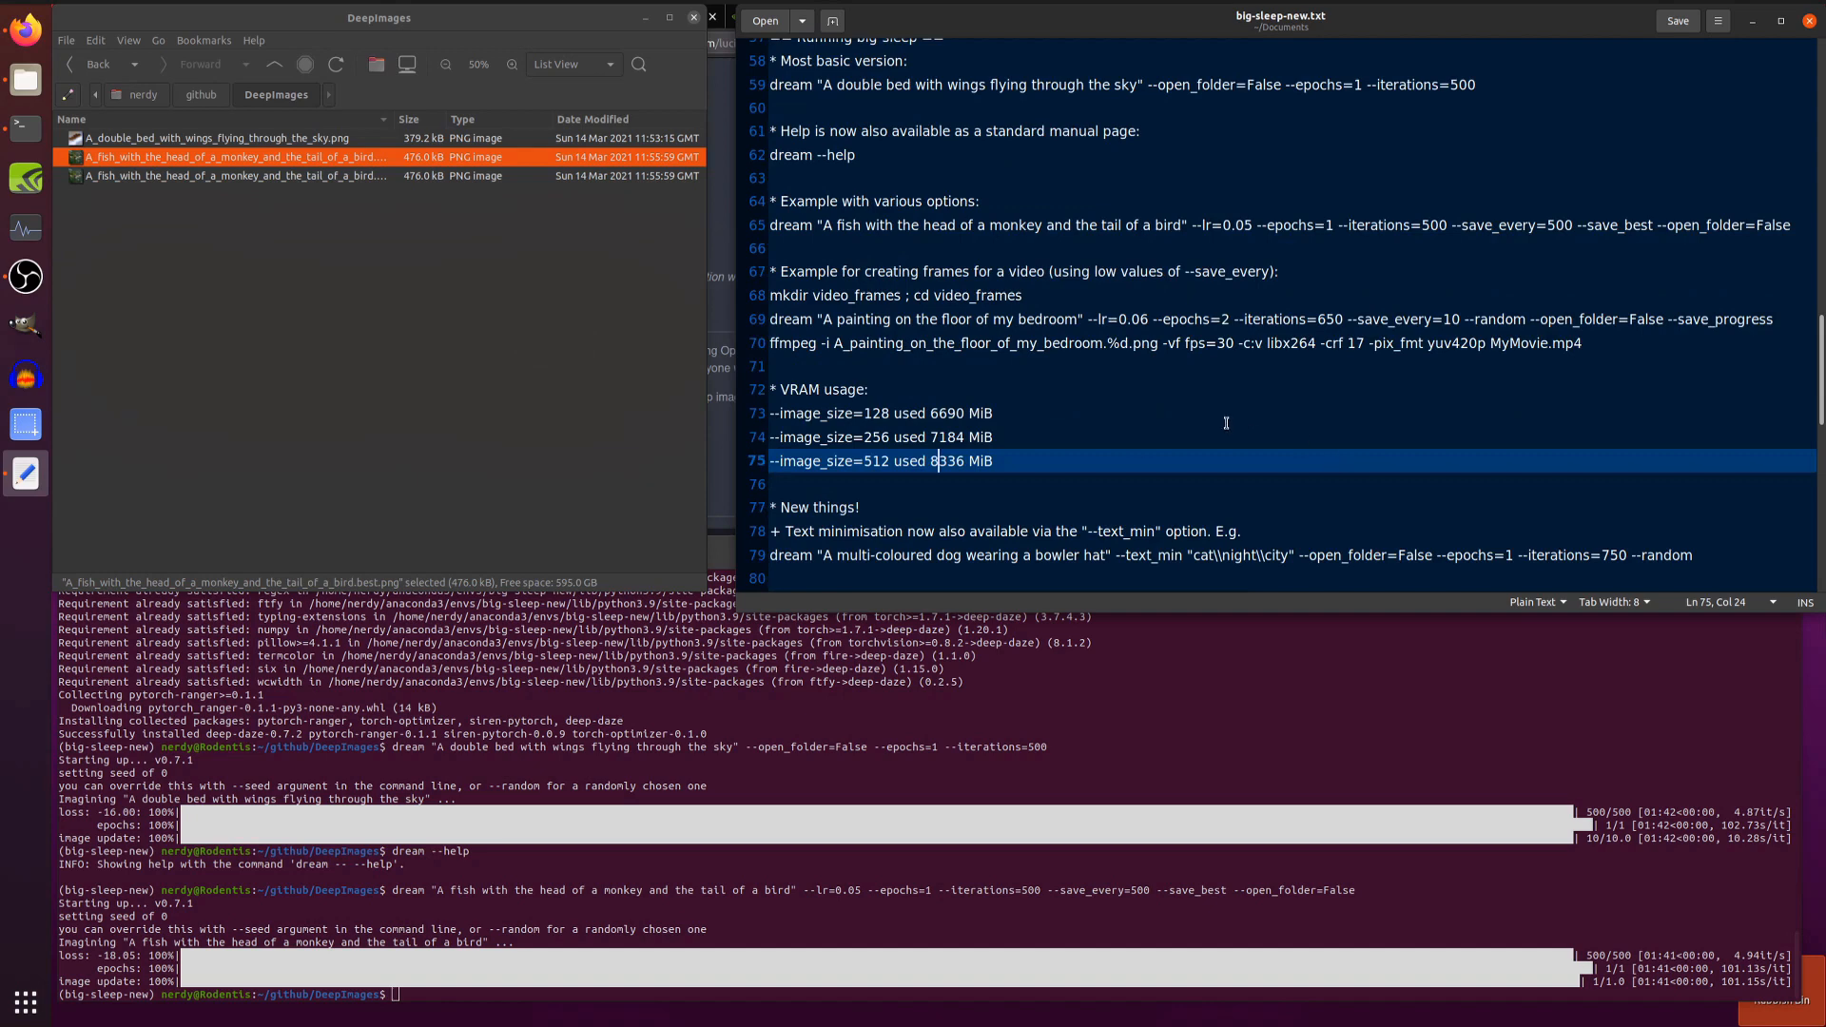
mouse_move(982, 369)
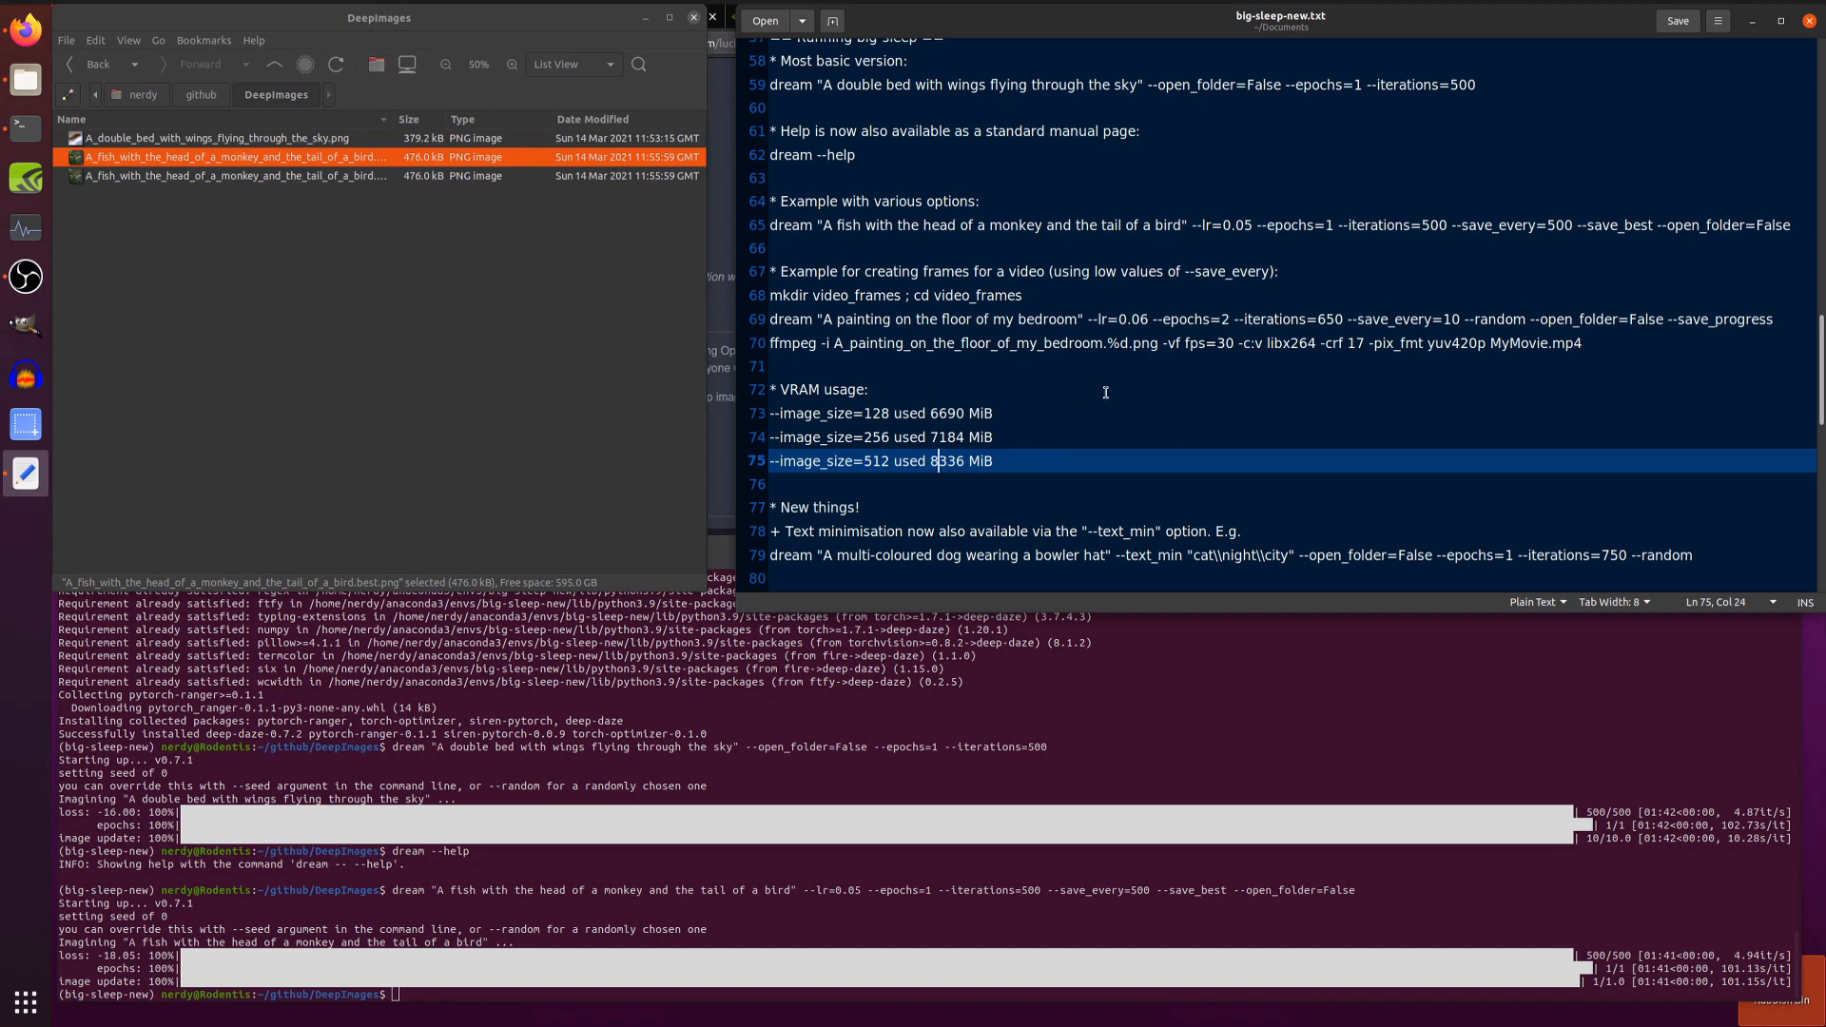
scroll("down", 3)
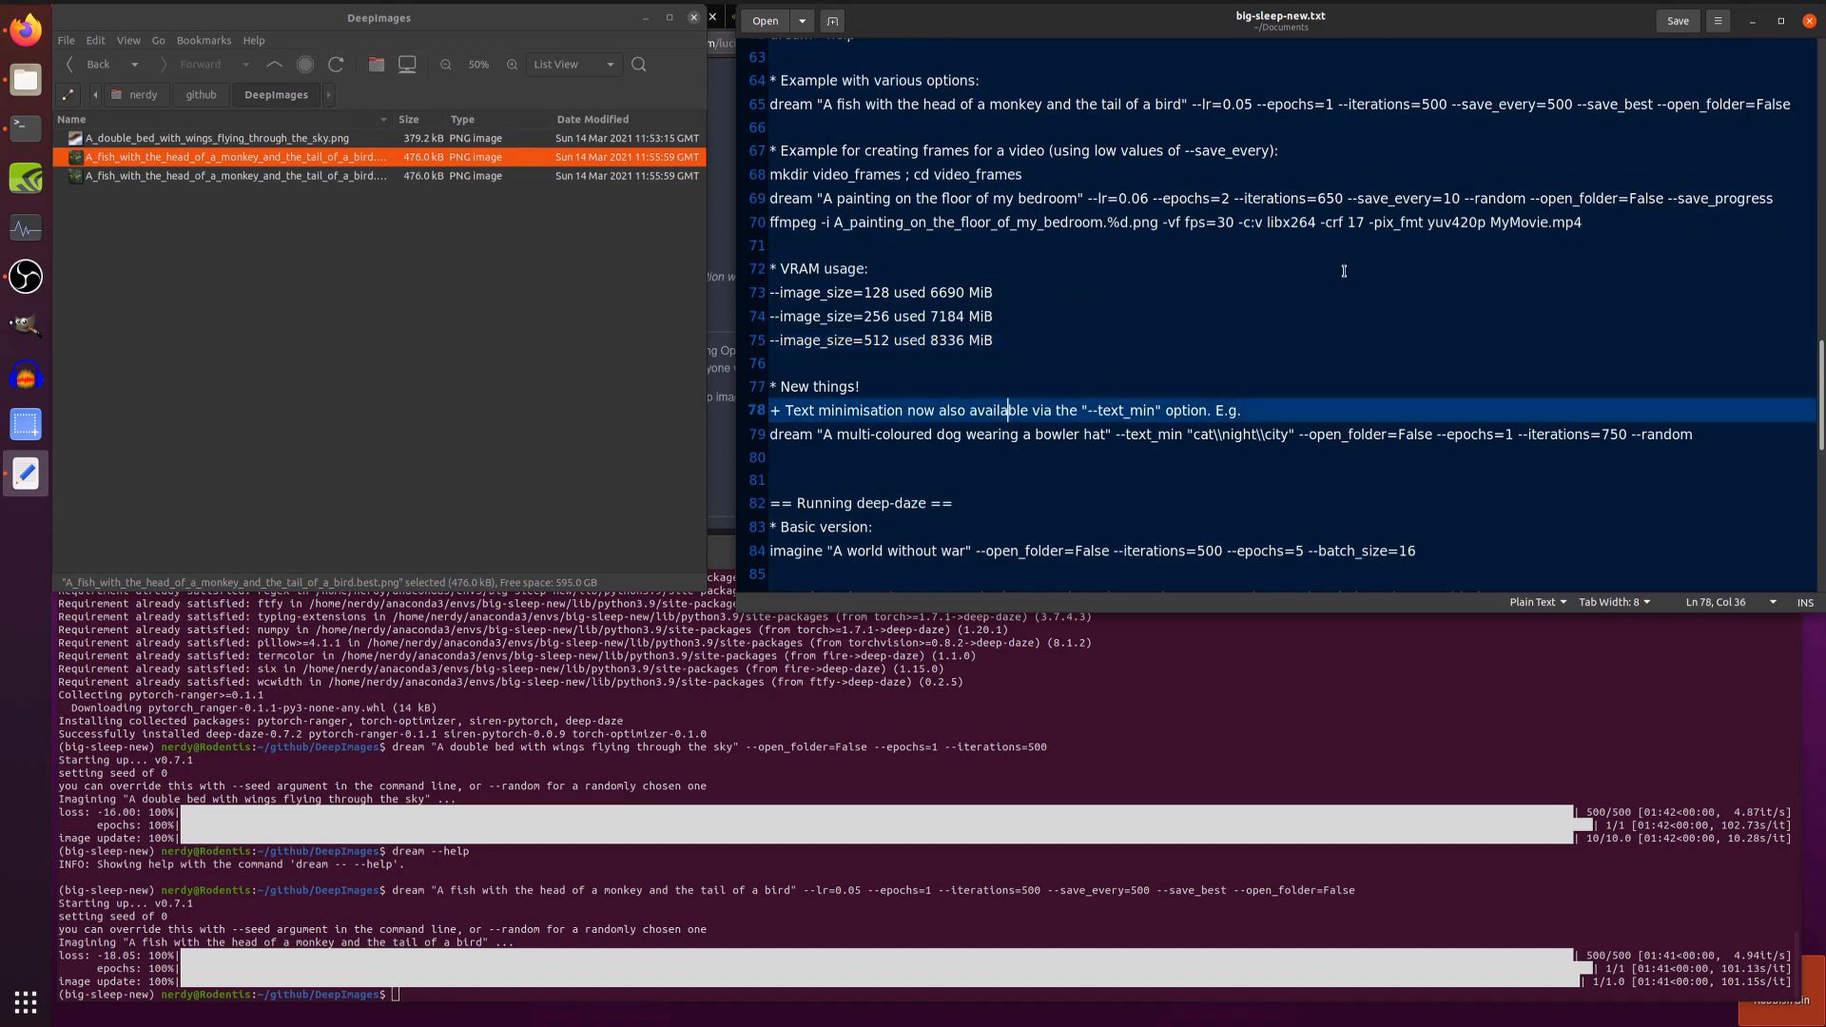
mouse_move(1176, 418)
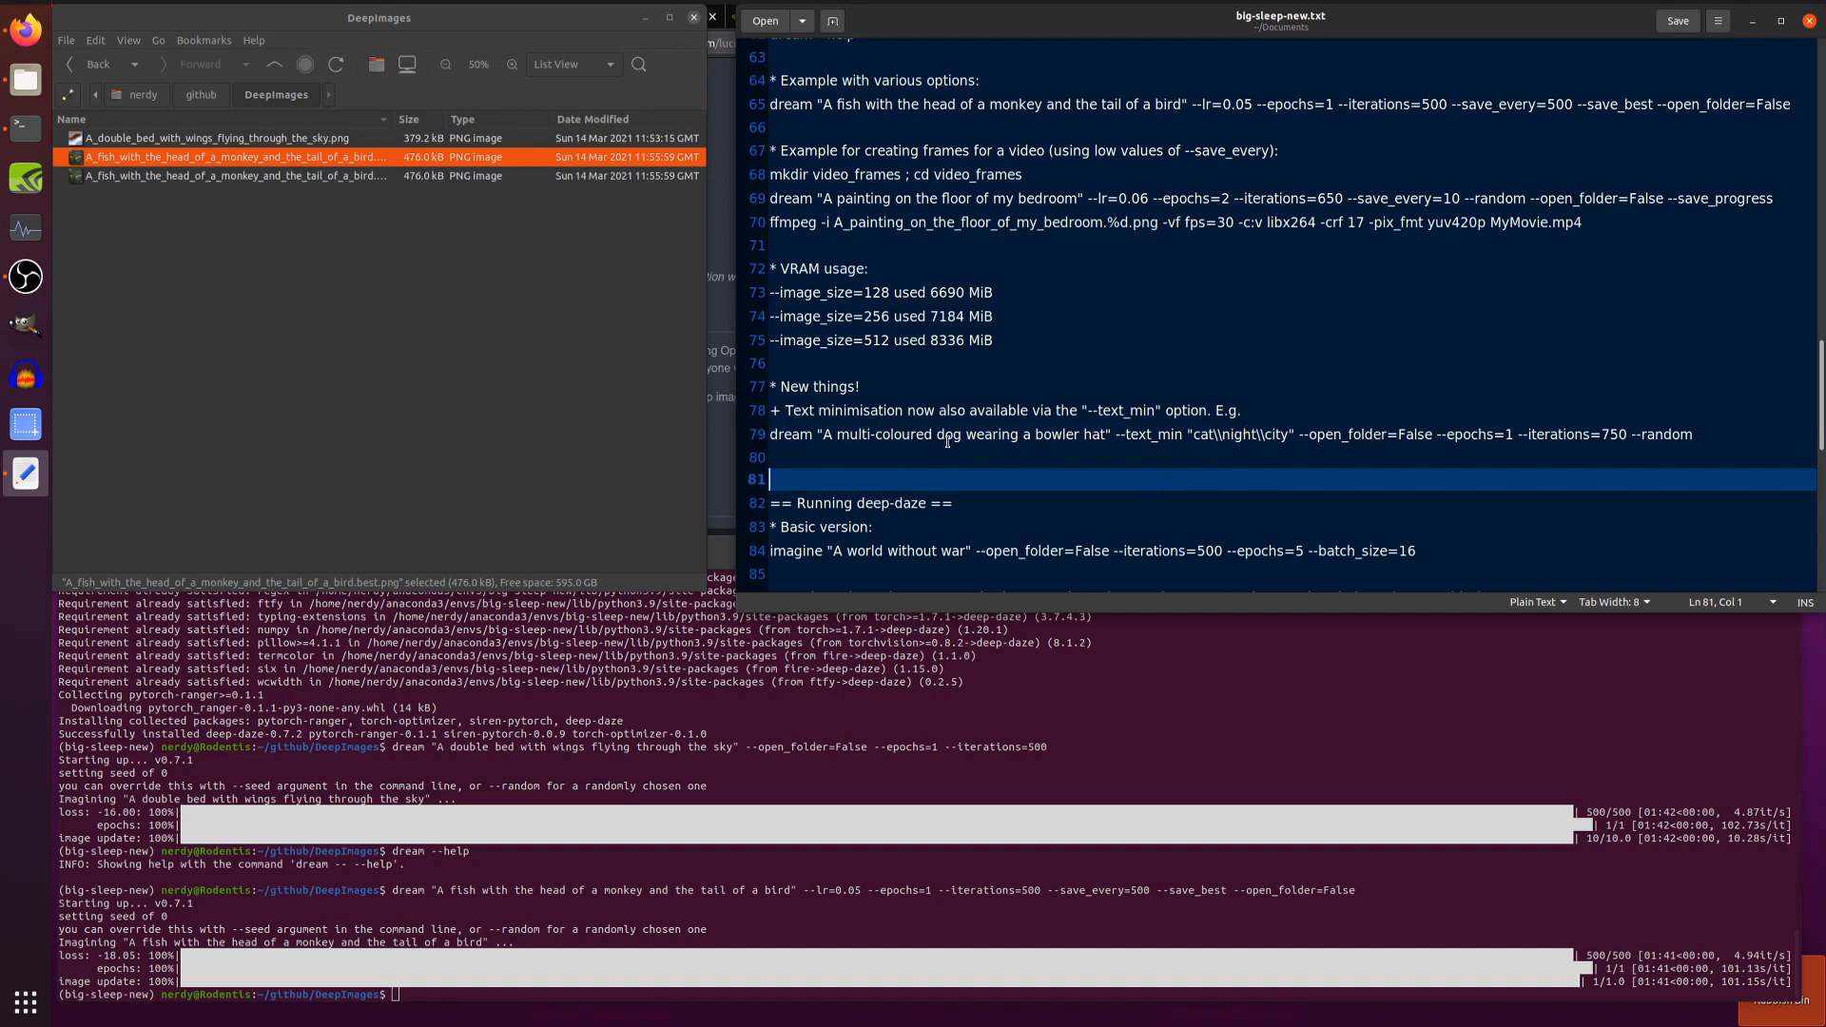
mouse_move(1326, 493)
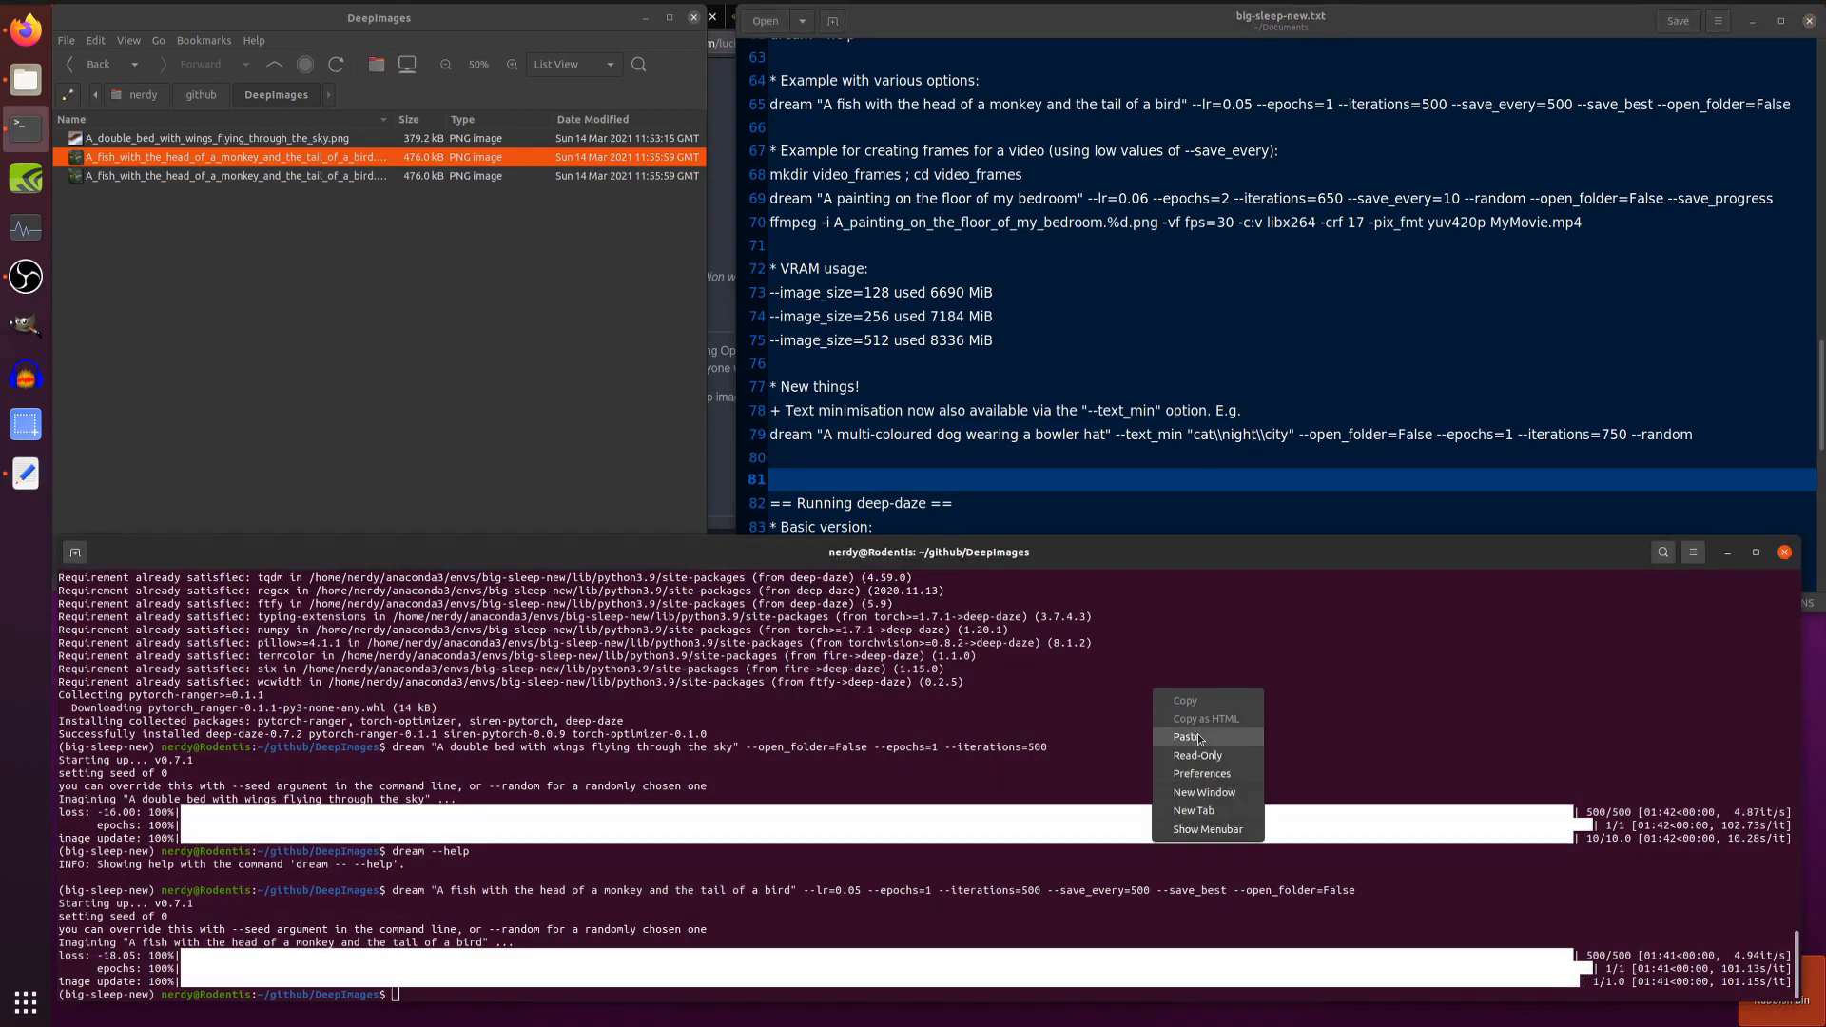
Run the multi-coloured dog dream with cat, night and city minimised and view the PNG
left_click(1187, 736)
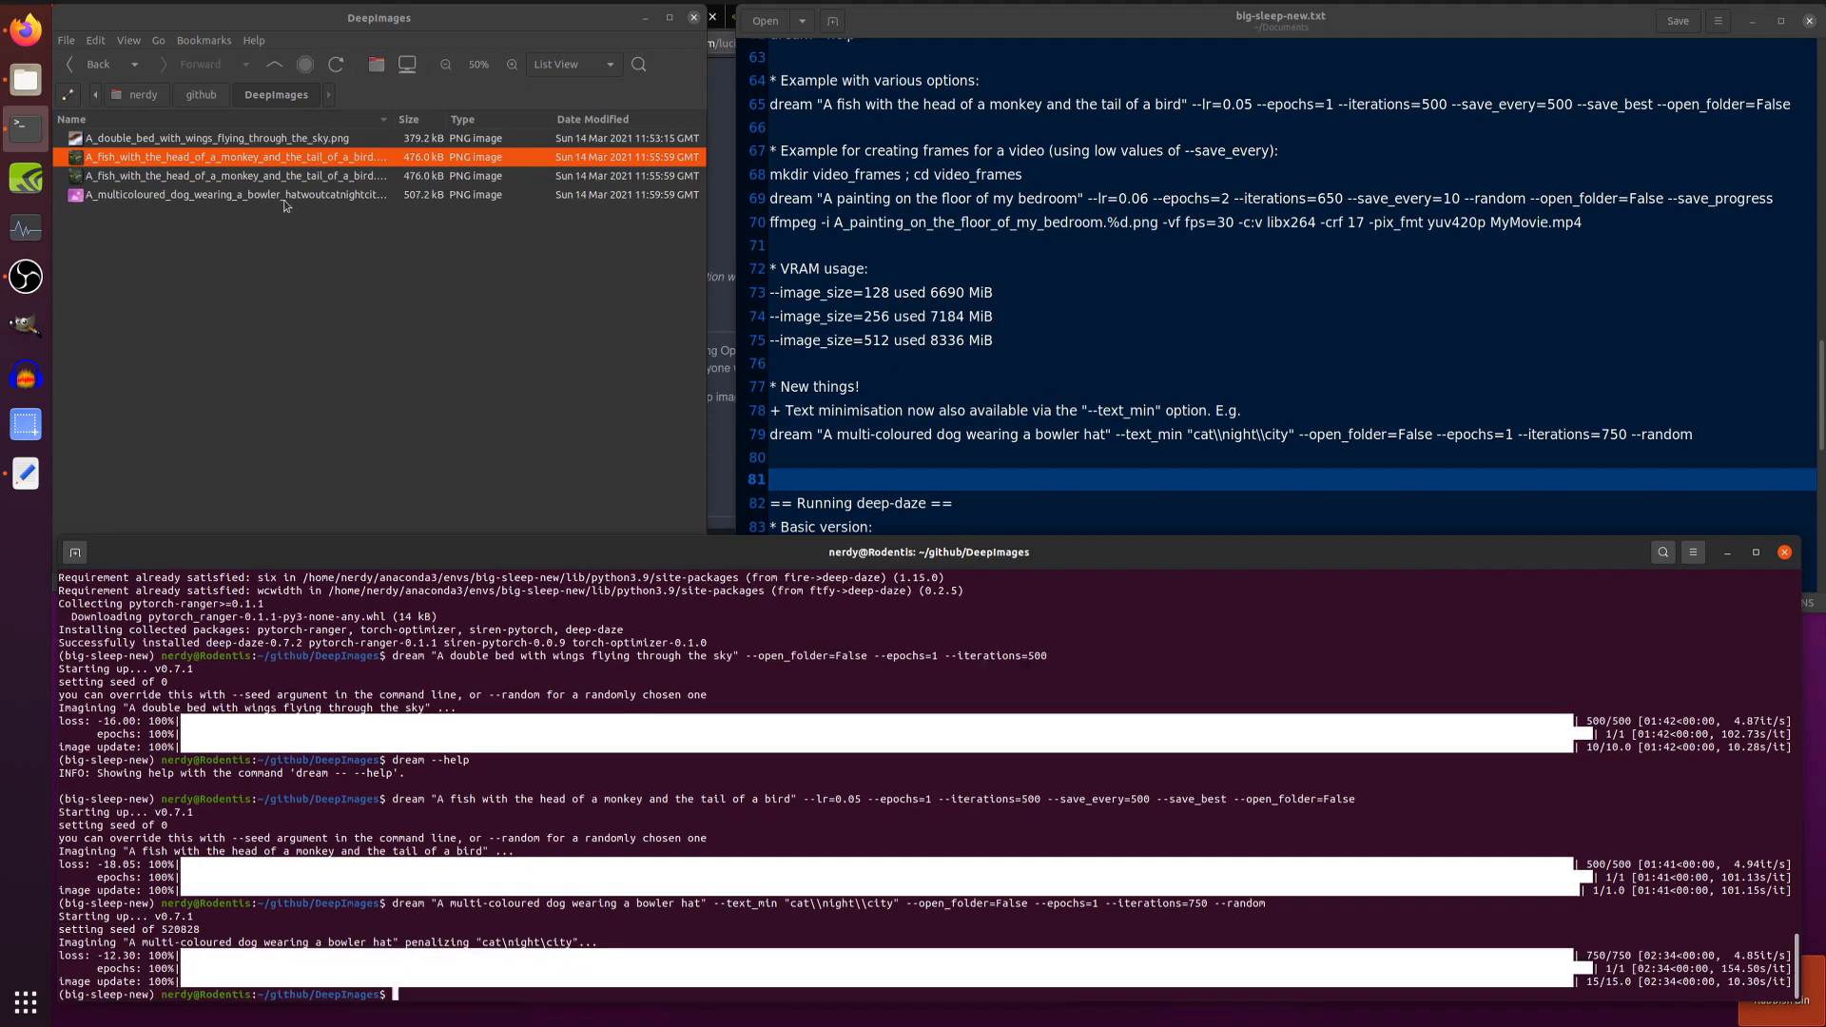
double_click(231, 194)
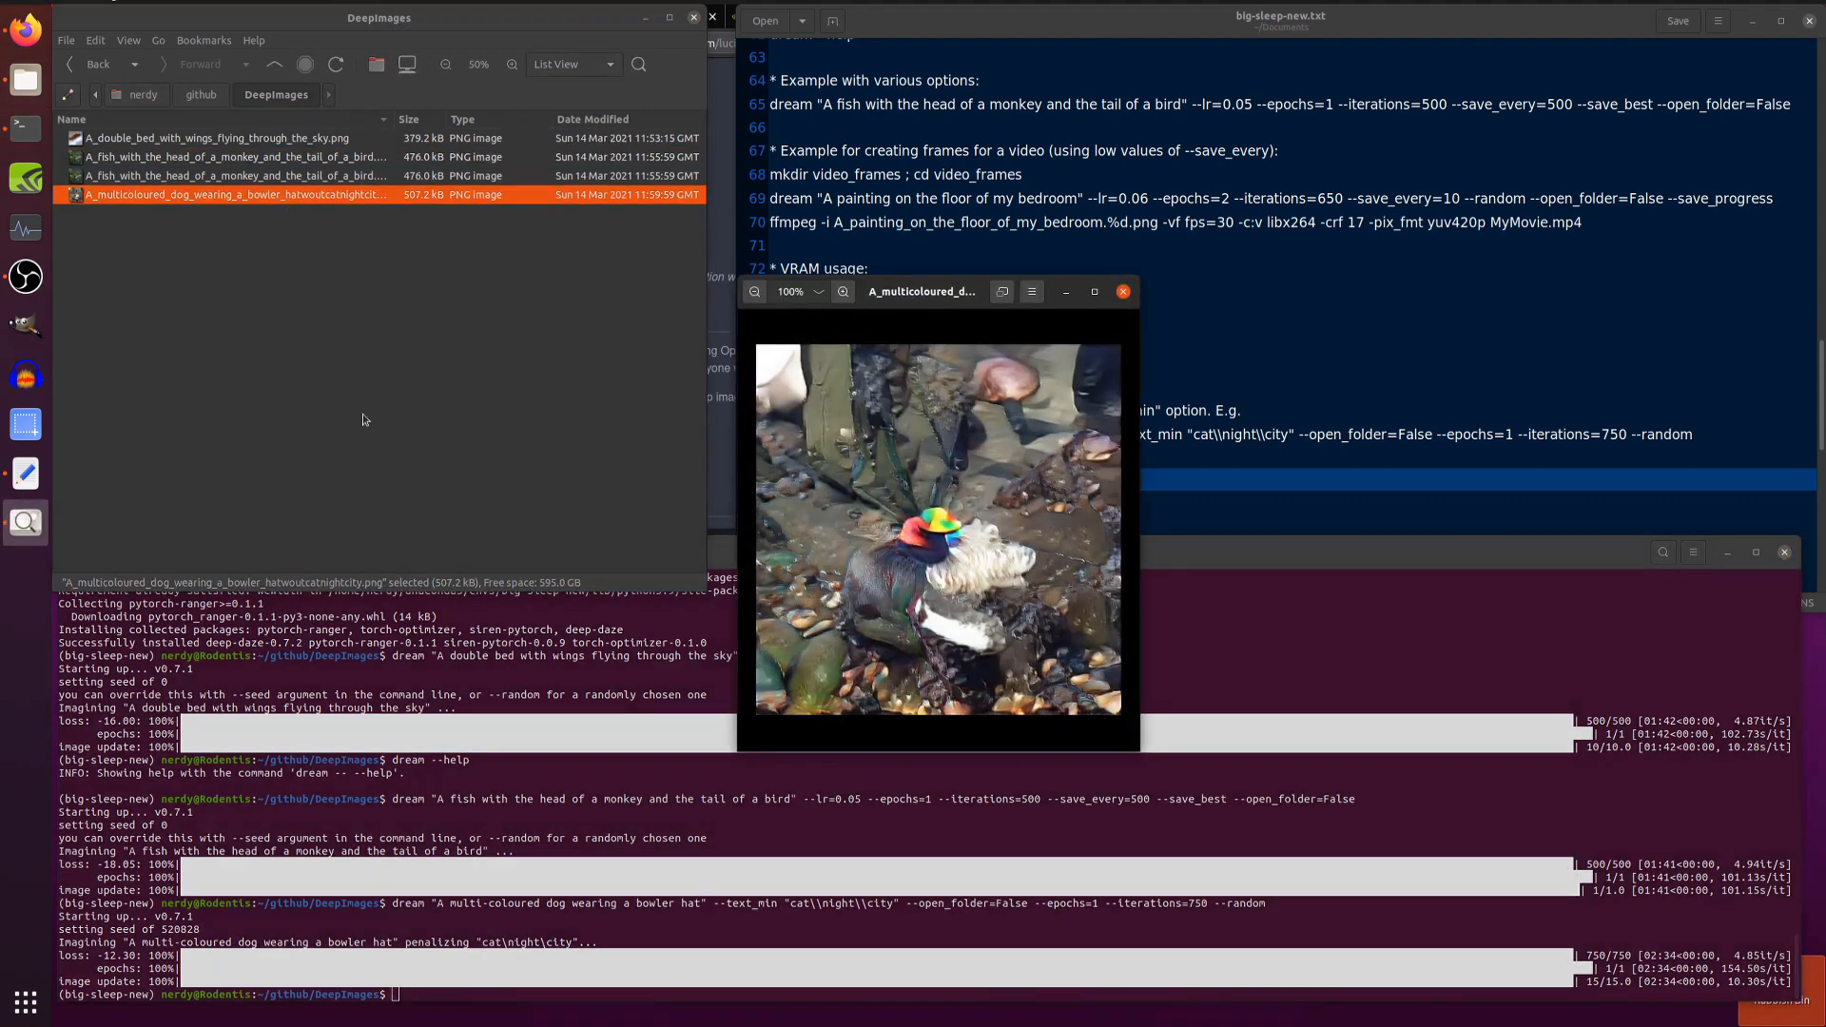
mouse_move(1097, 512)
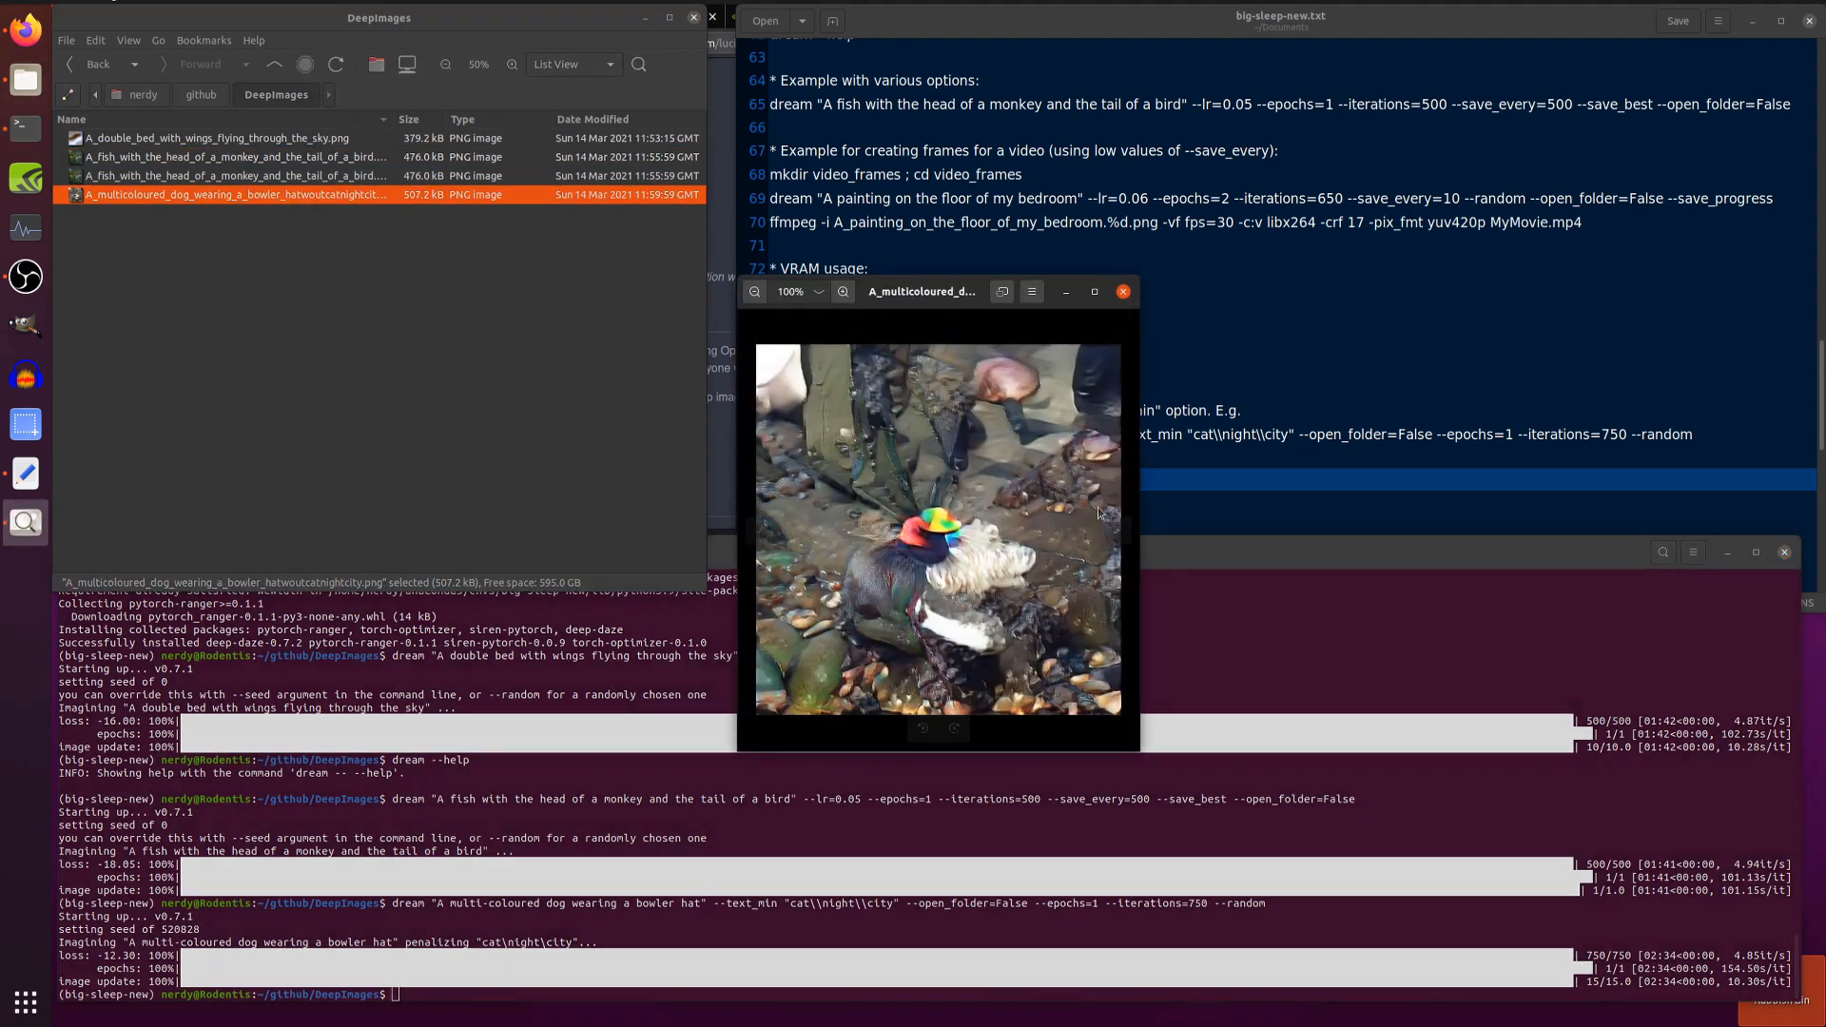
mouse_move(1103, 339)
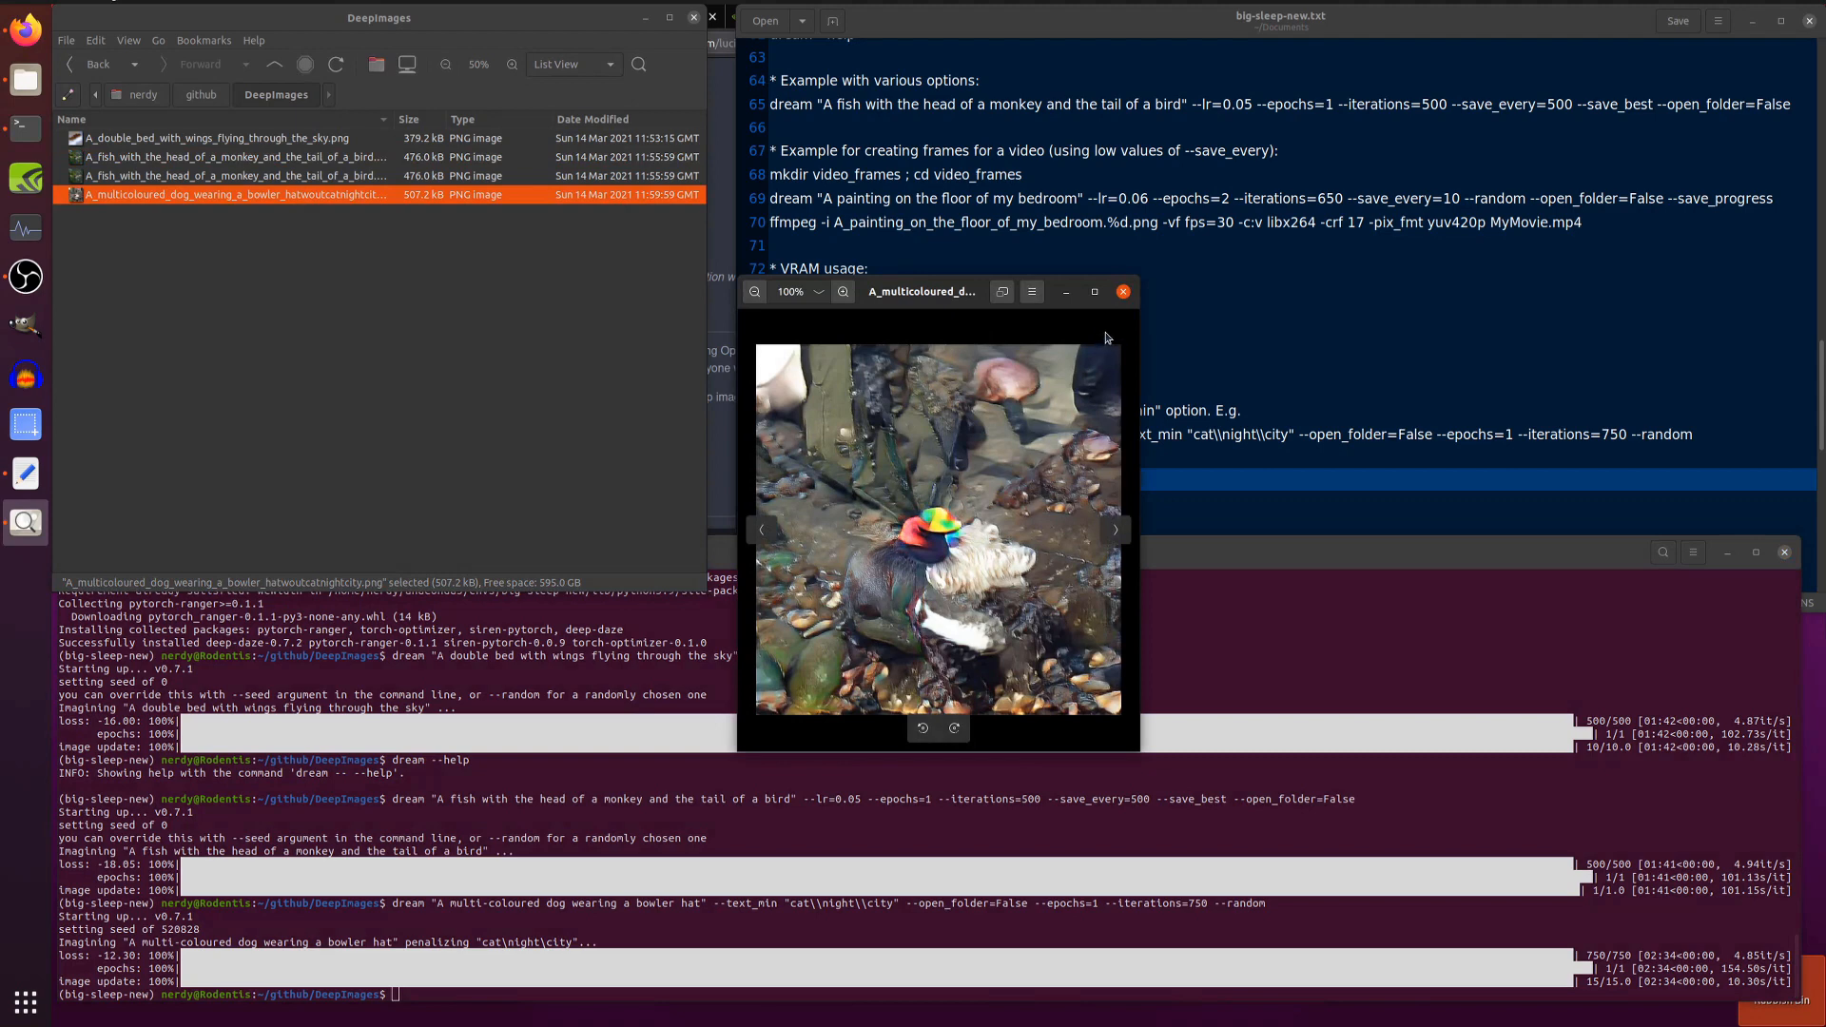
left_click(1123, 291)
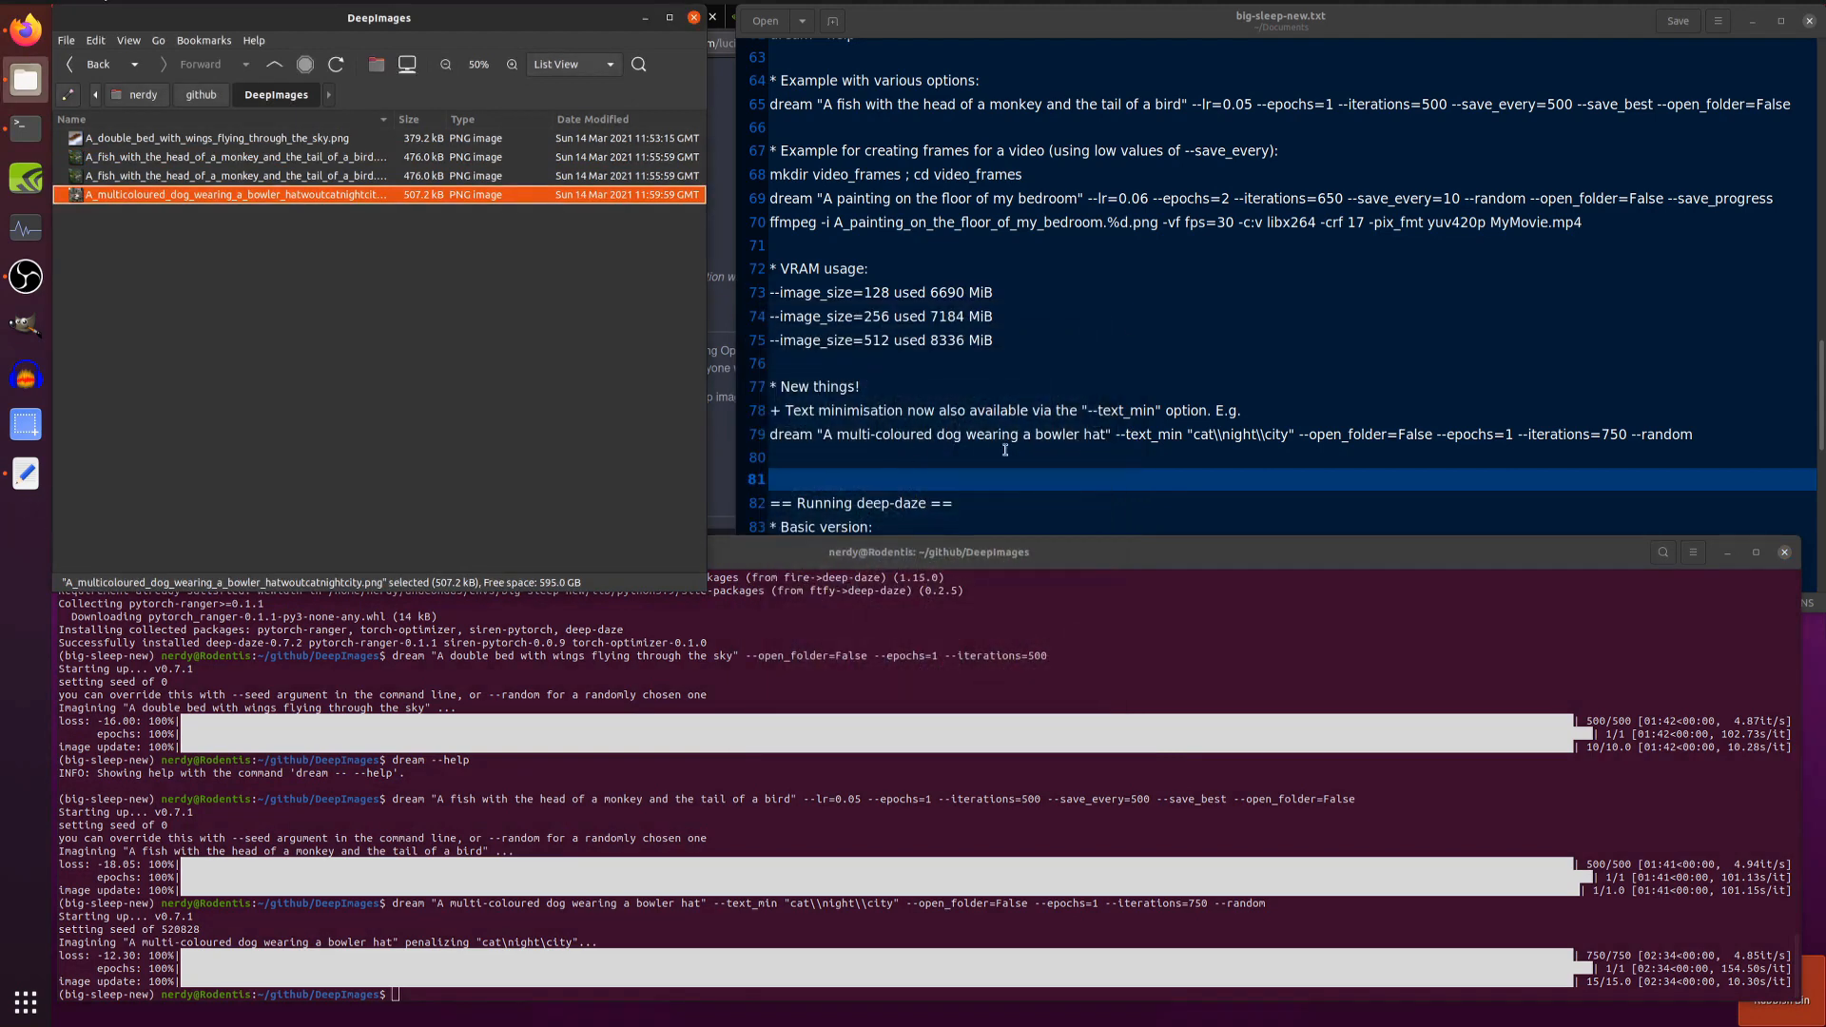
Run the deep-daze imagine "A world without war" example in the terminal
scroll("down", 3)
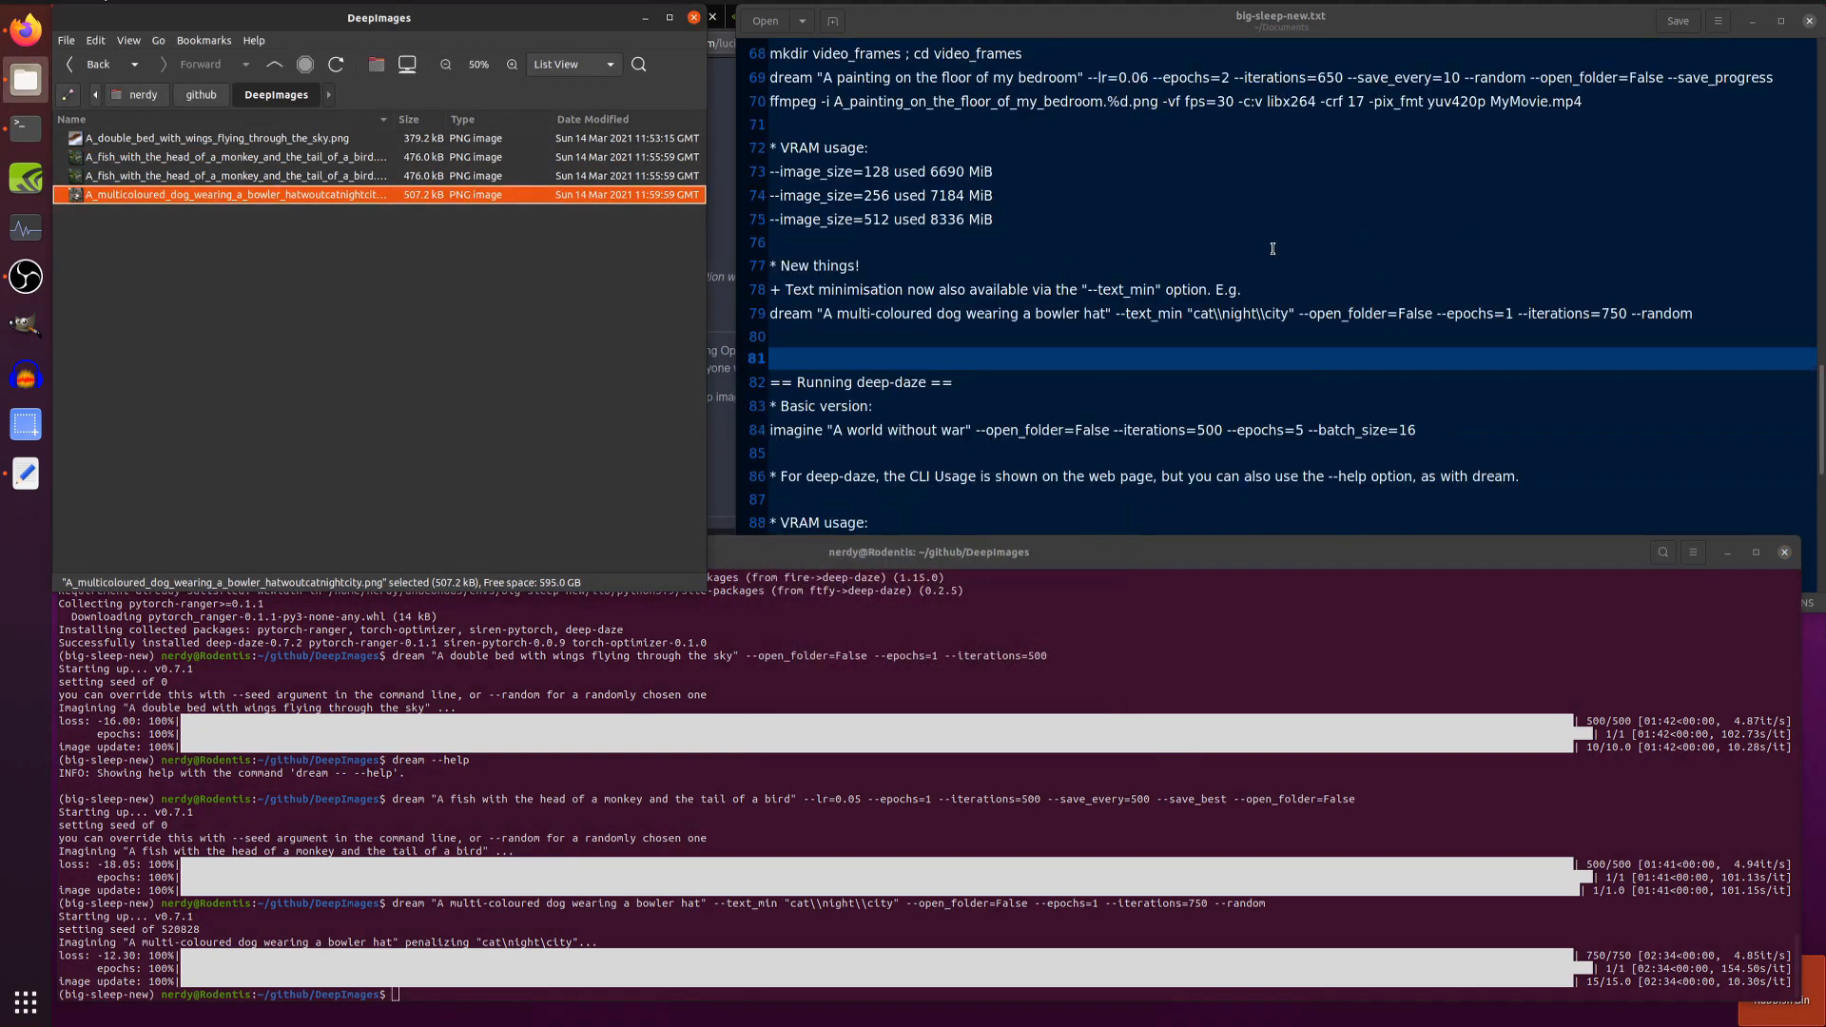
scroll("down", 3)
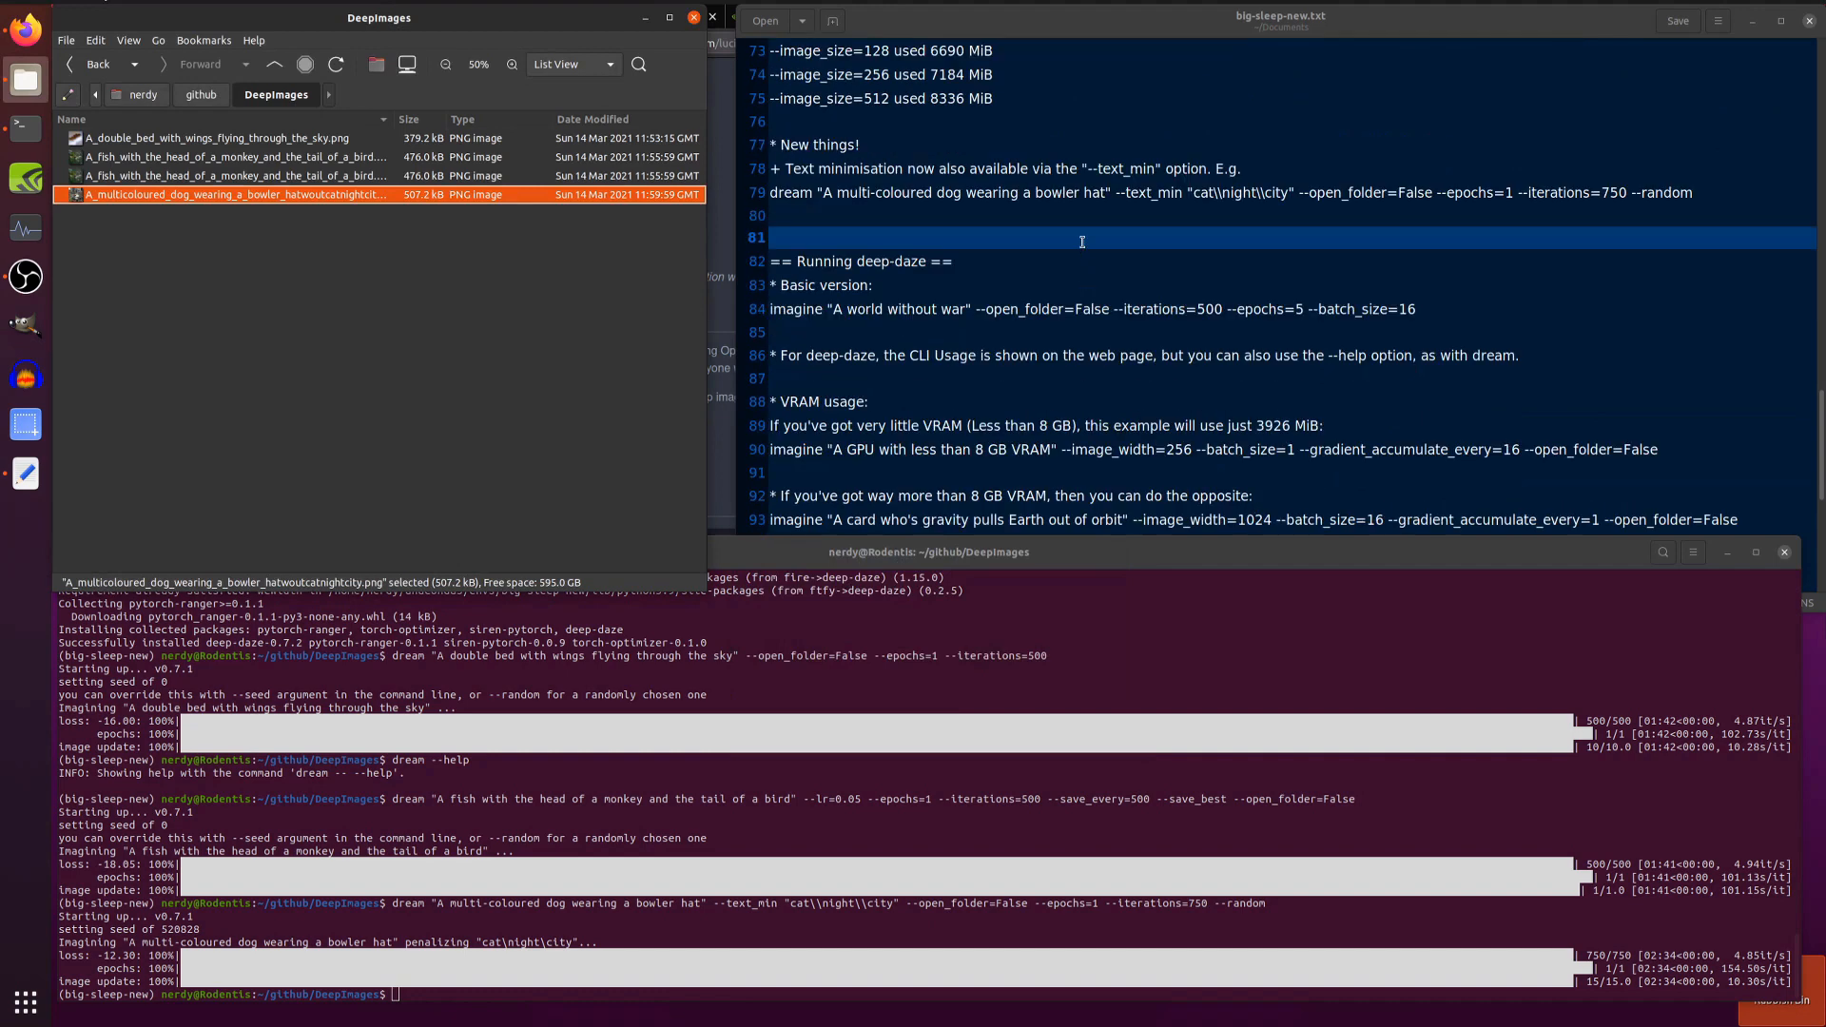
scroll("down", 3)
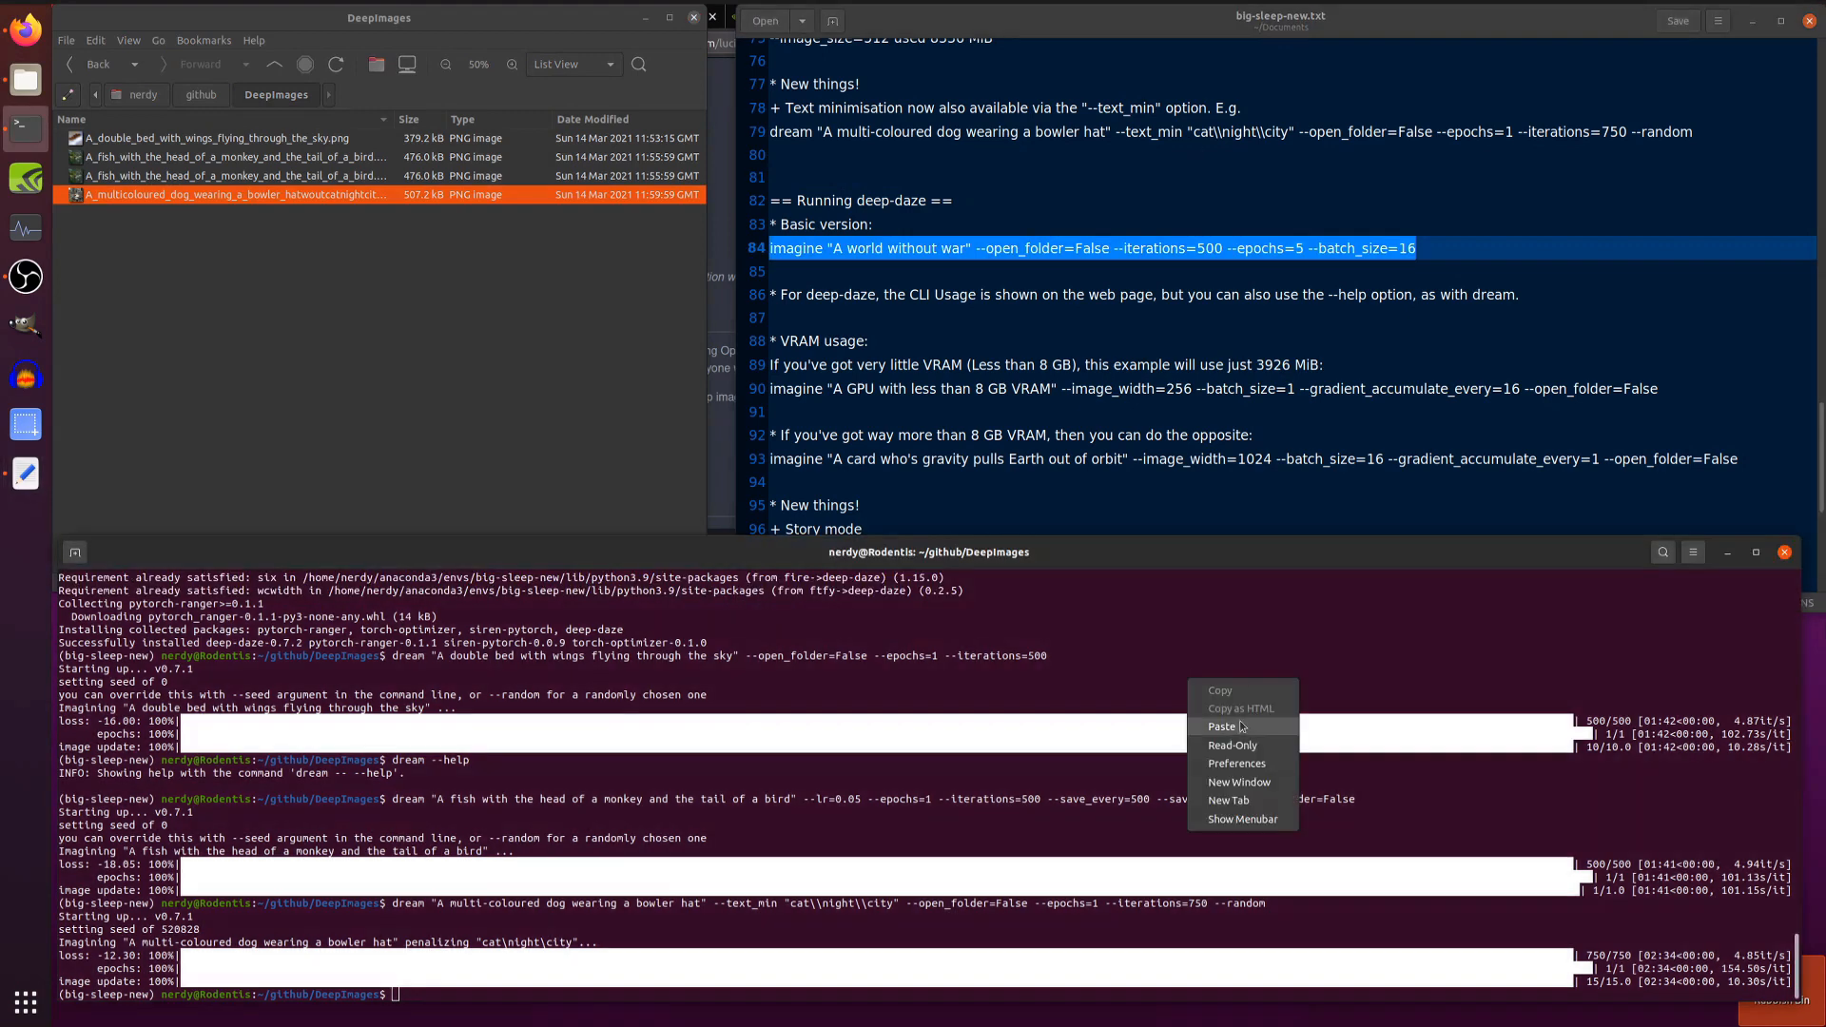
left_click(1222, 724)
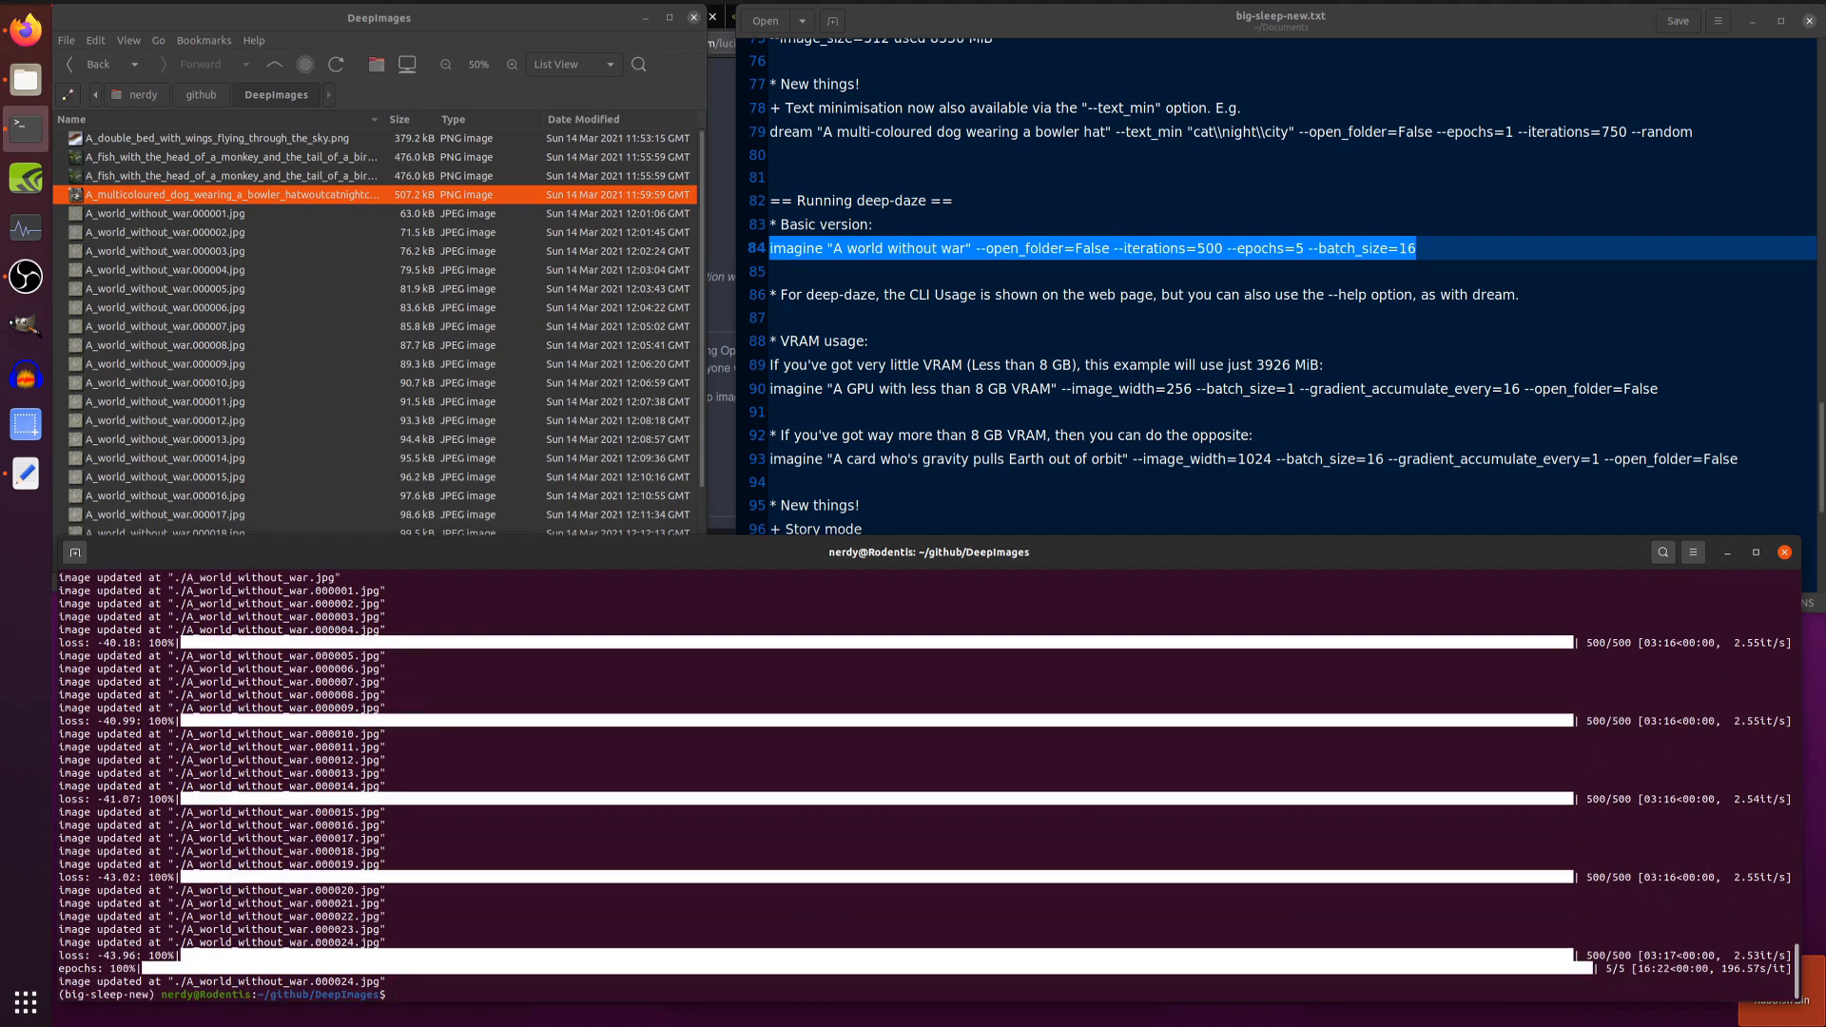
View the final A_world_without_war.jpg among the generated images and close it
scroll("down", 3)
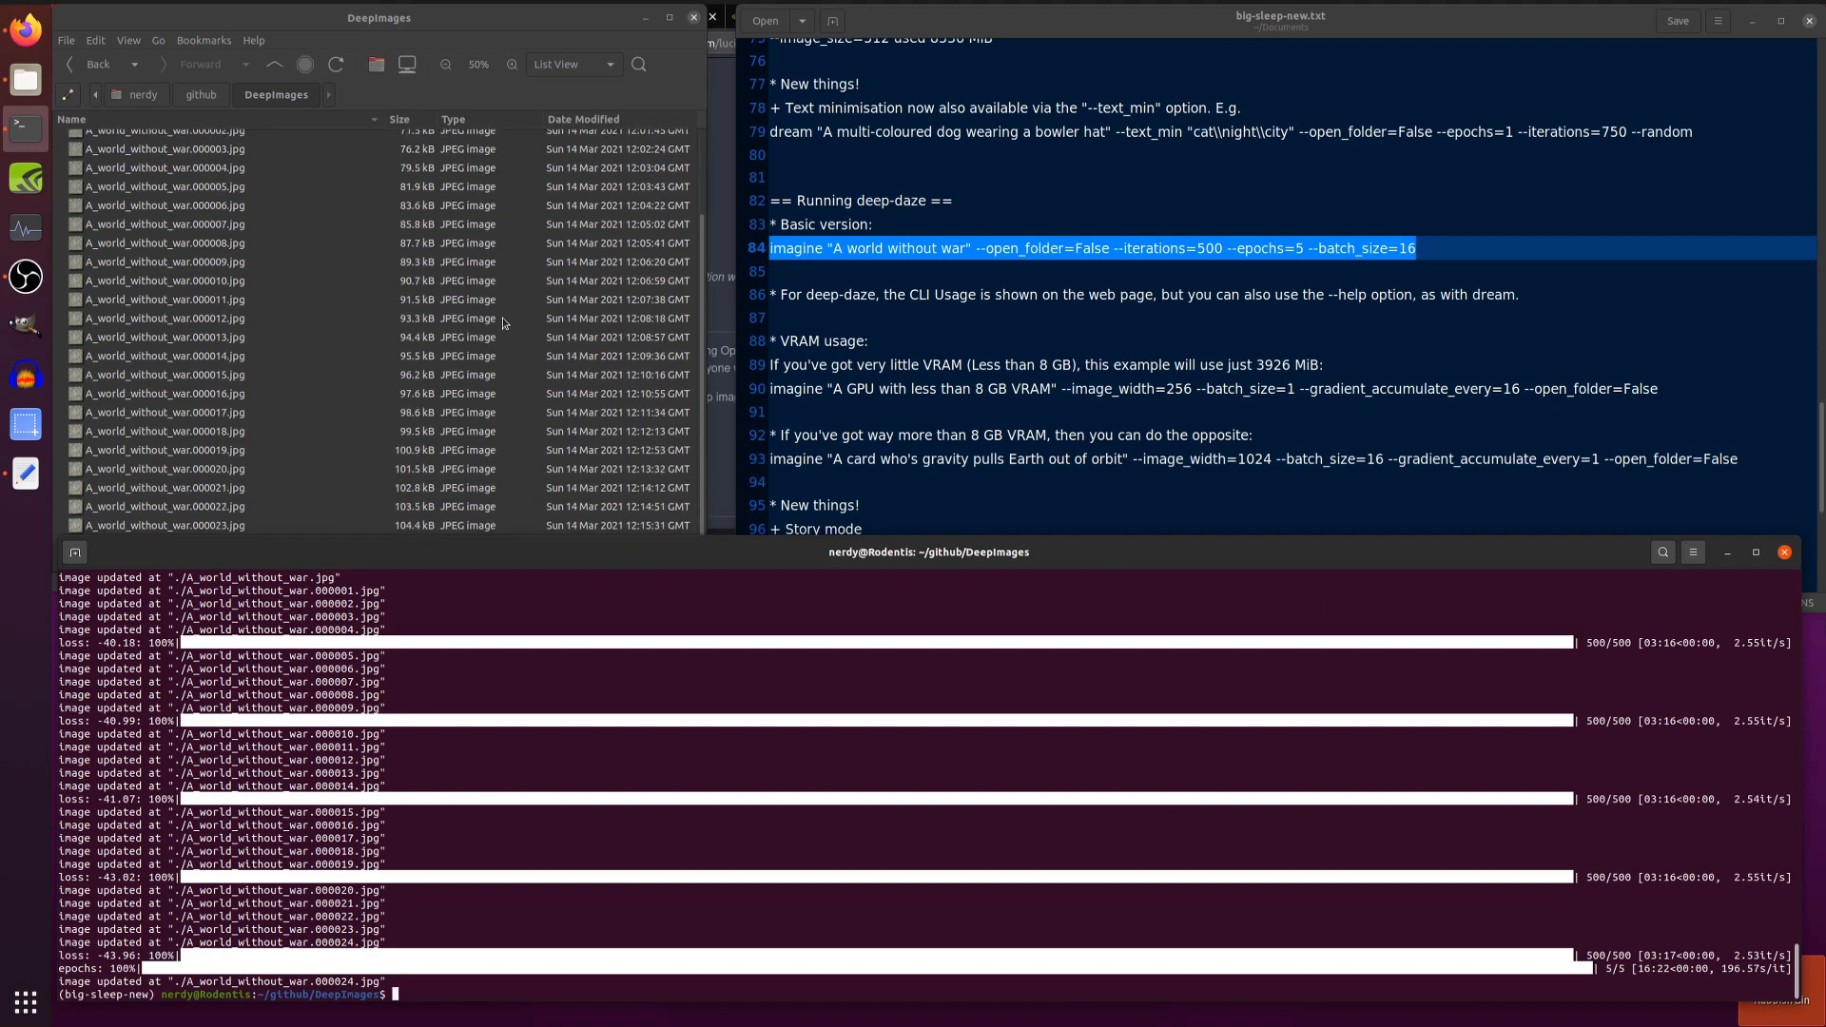
left_click(163, 430)
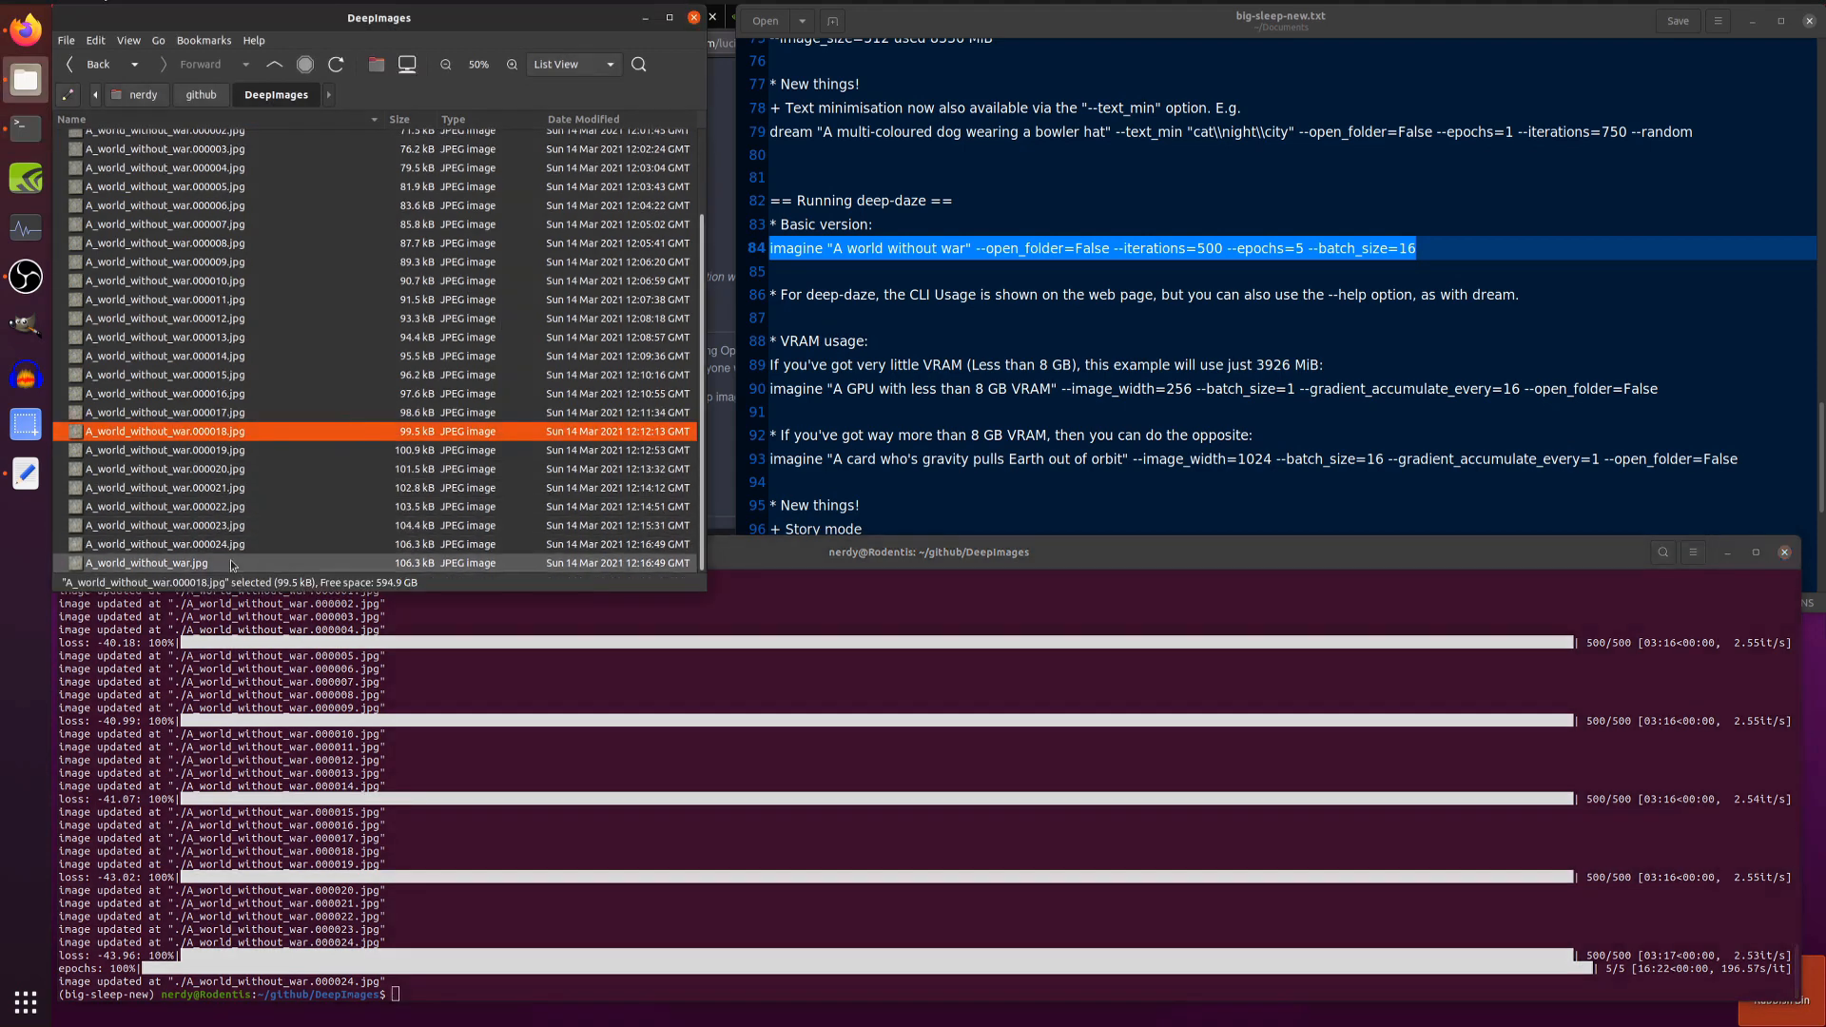
double_click(147, 564)
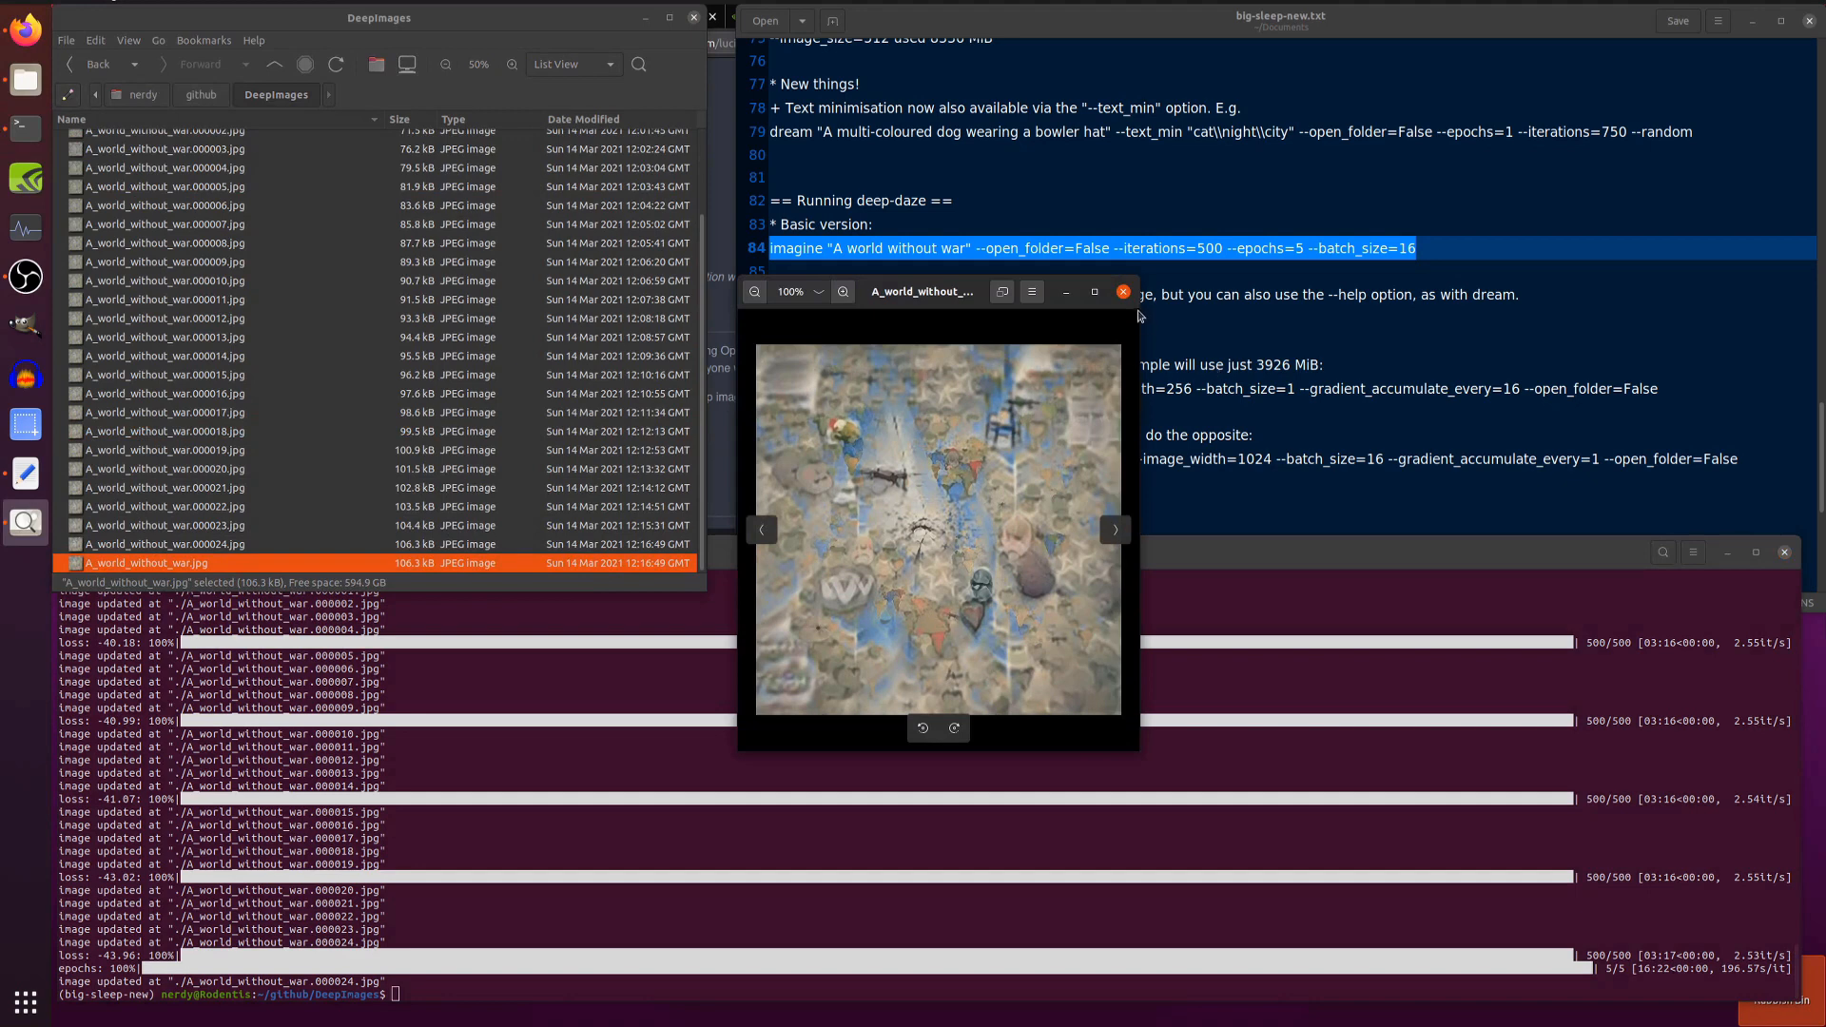
left_click(1123, 289)
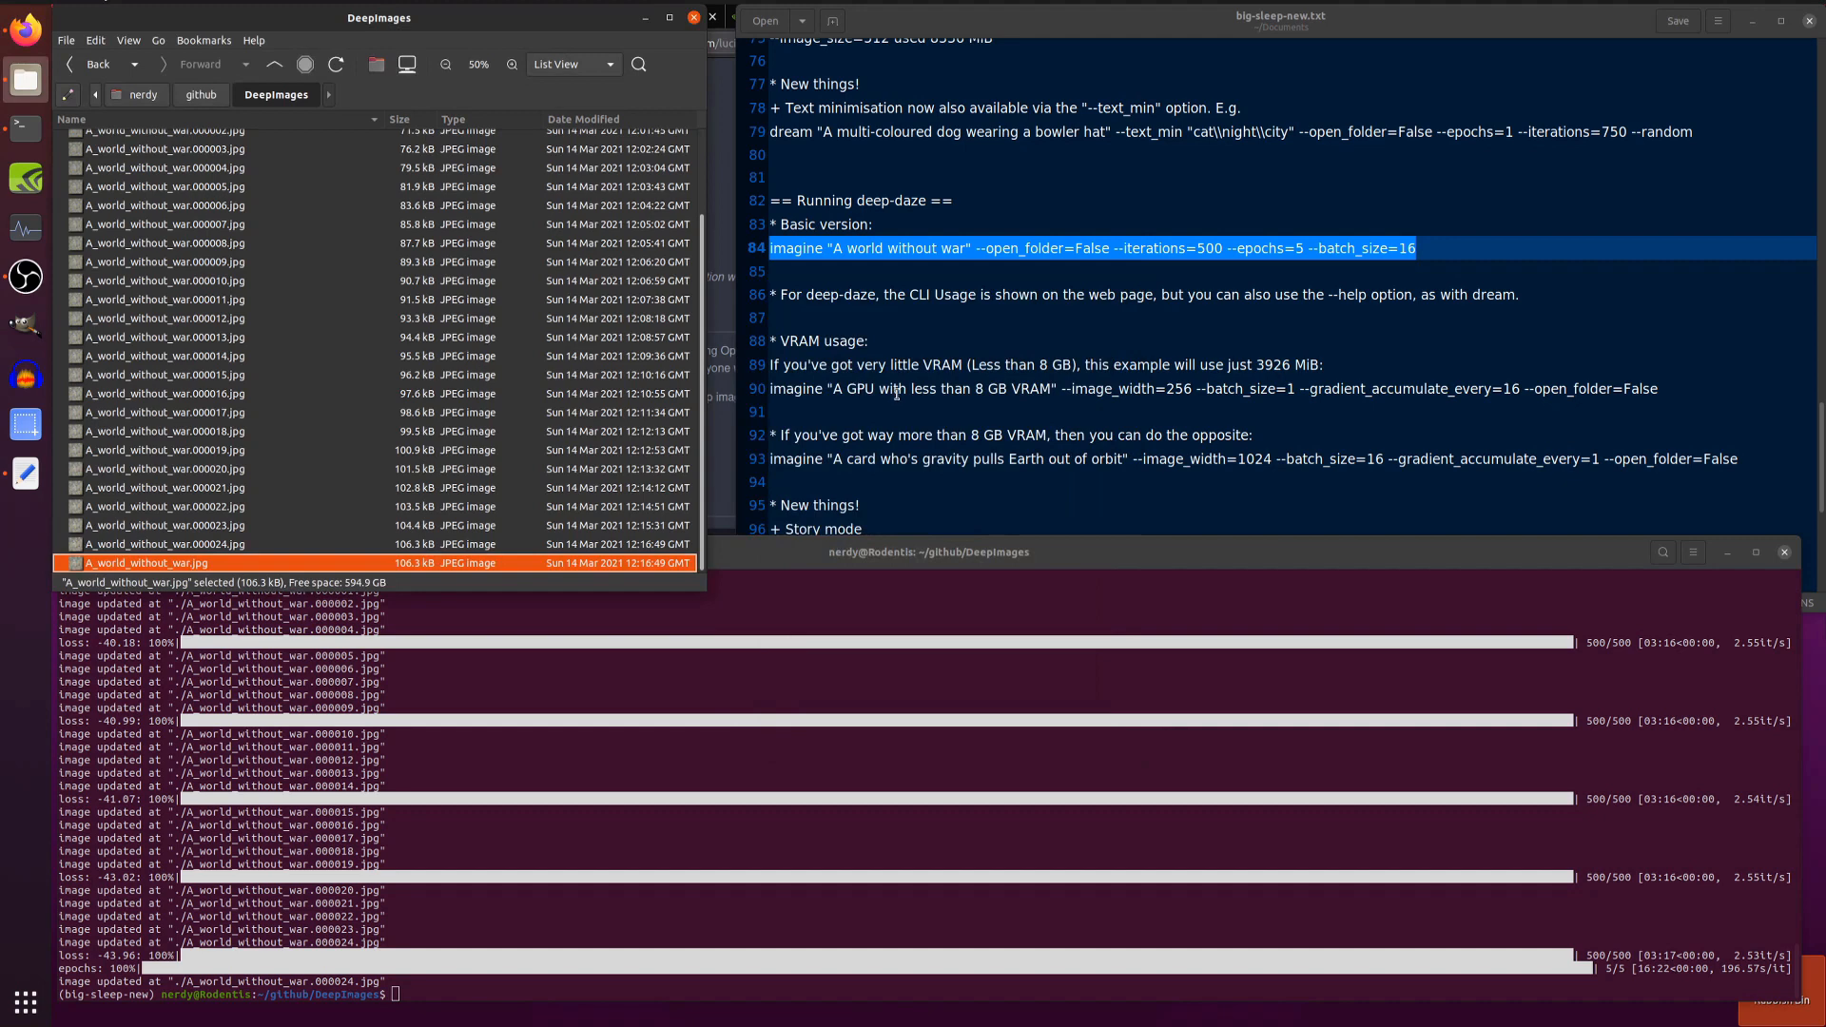
mouse_move(1161, 389)
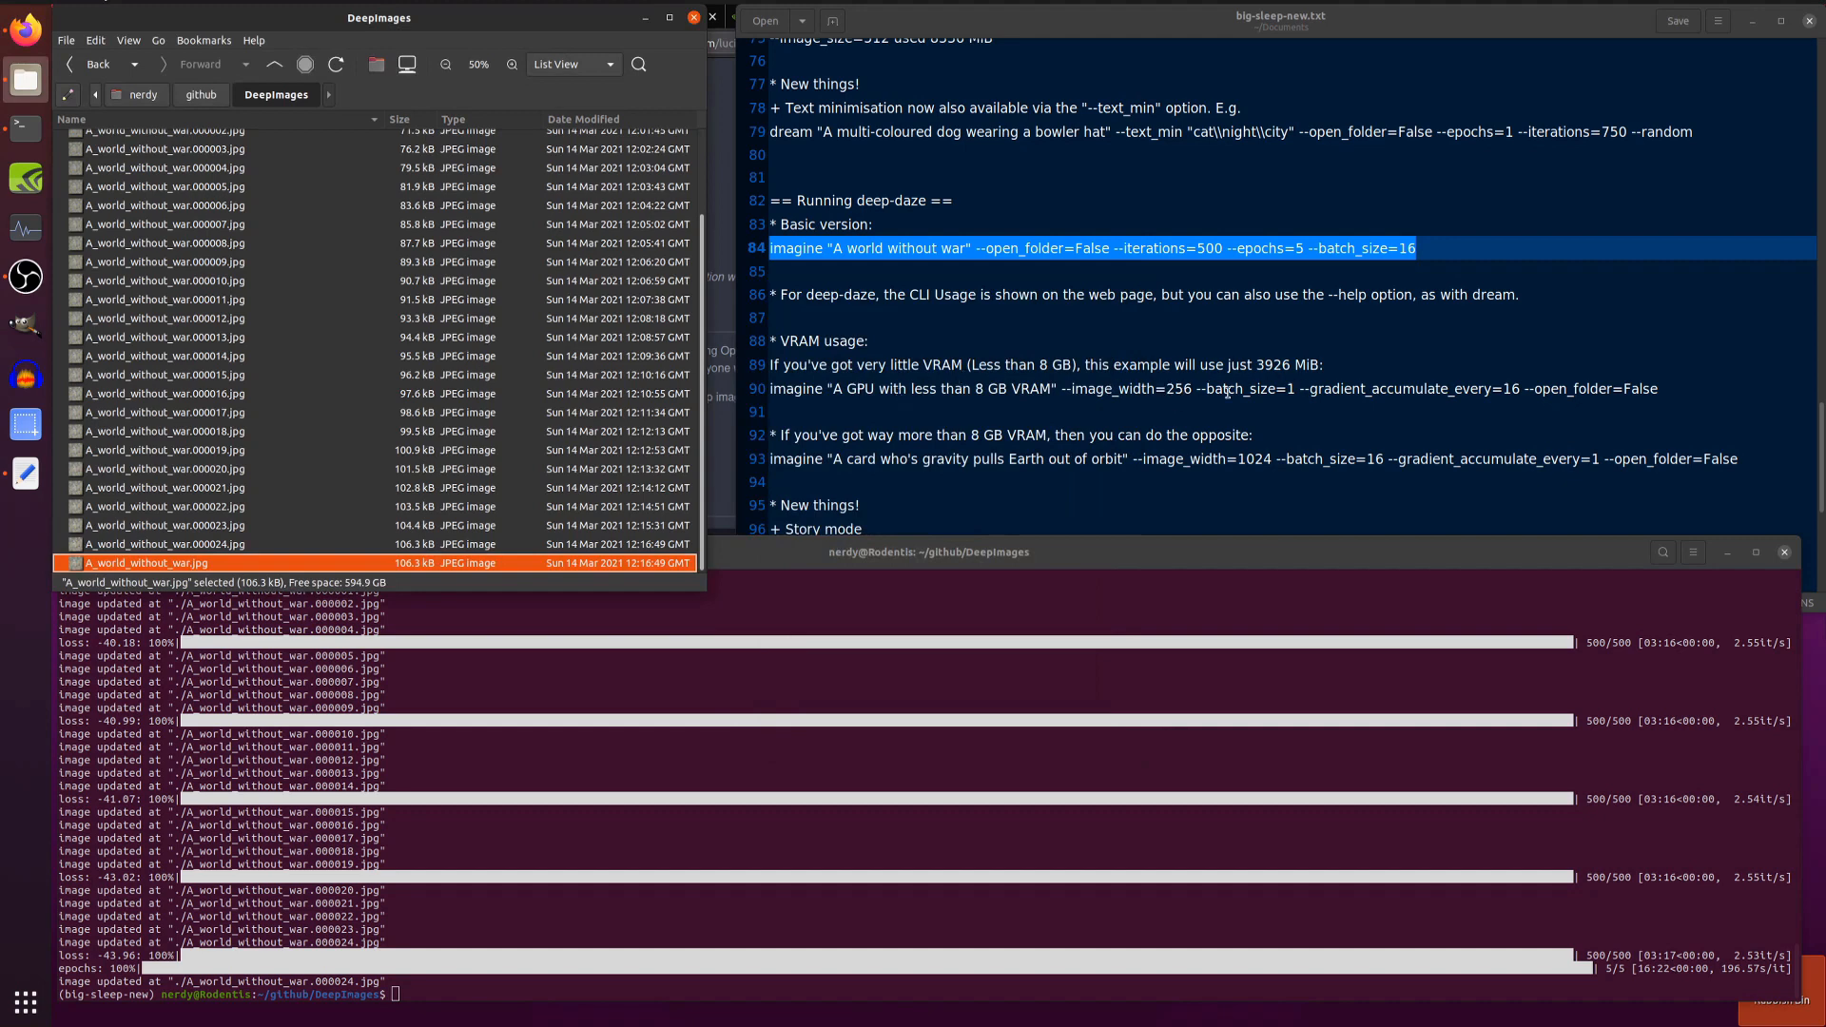
mouse_move(1452, 409)
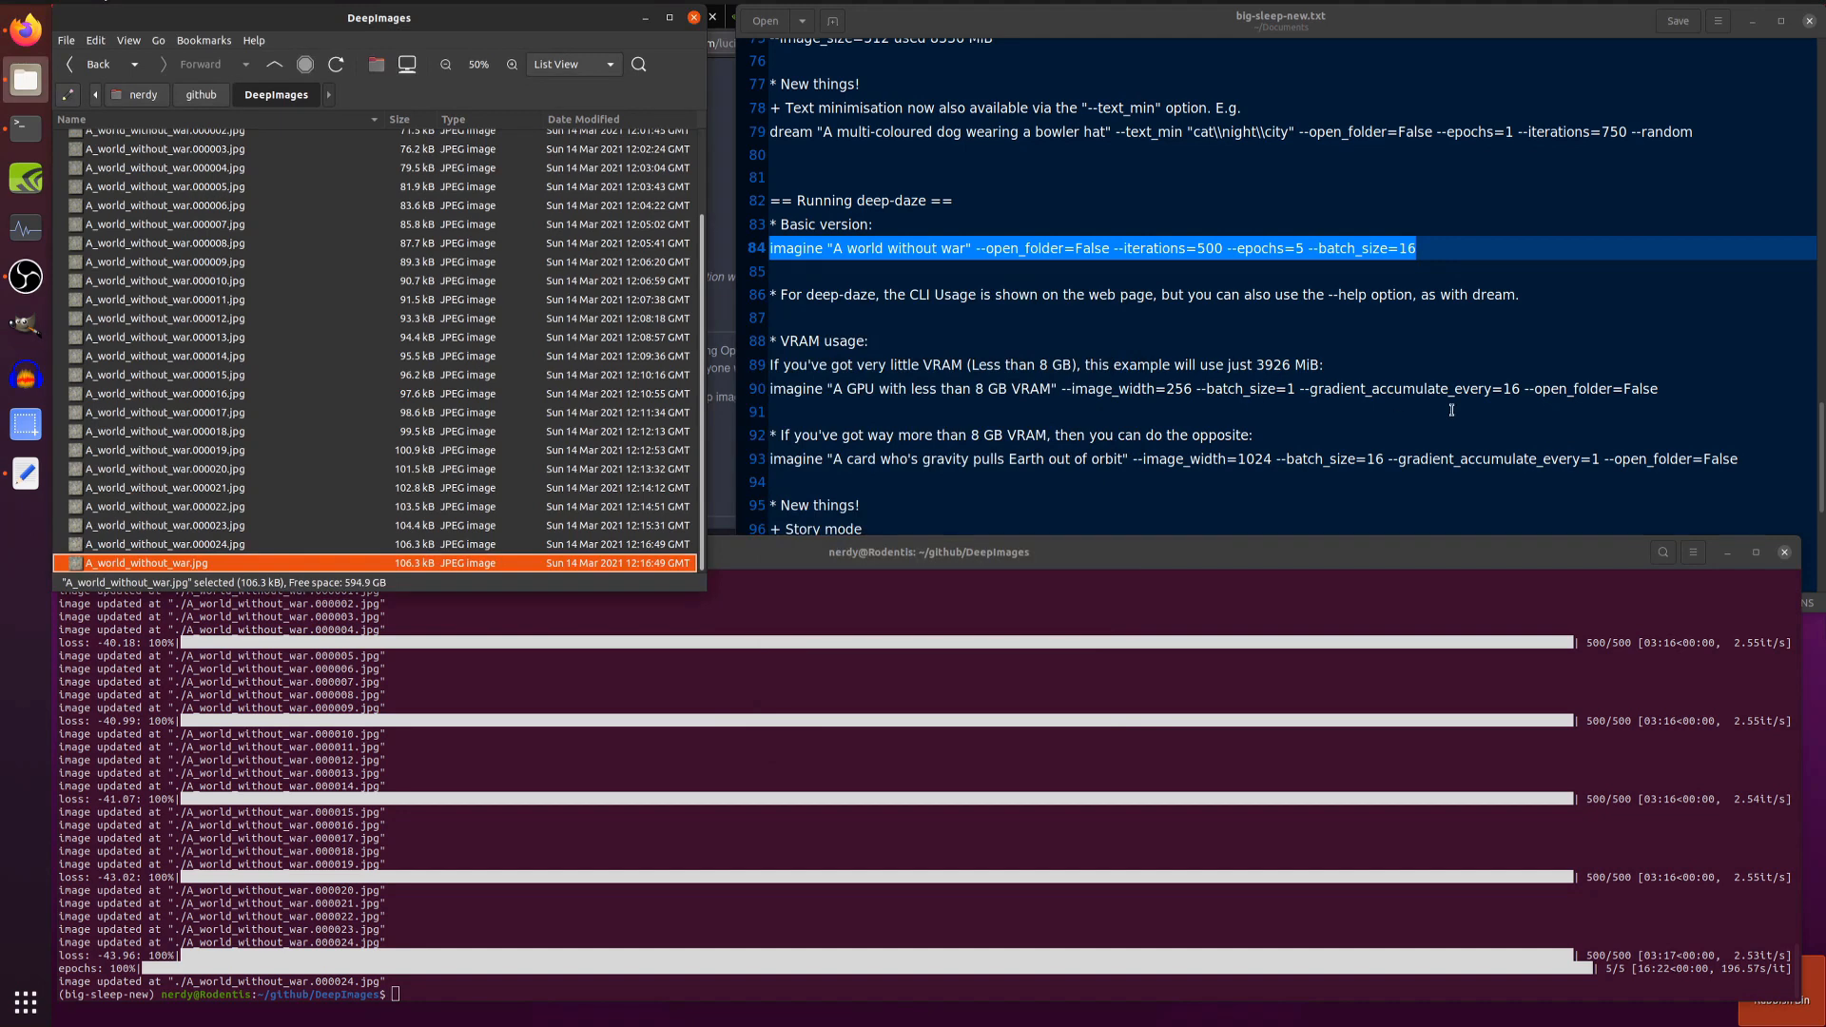
Start the low-VRAM 'A GPU with less than 8 GB VRAM' imagine example in the terminal
left_click(1392, 388)
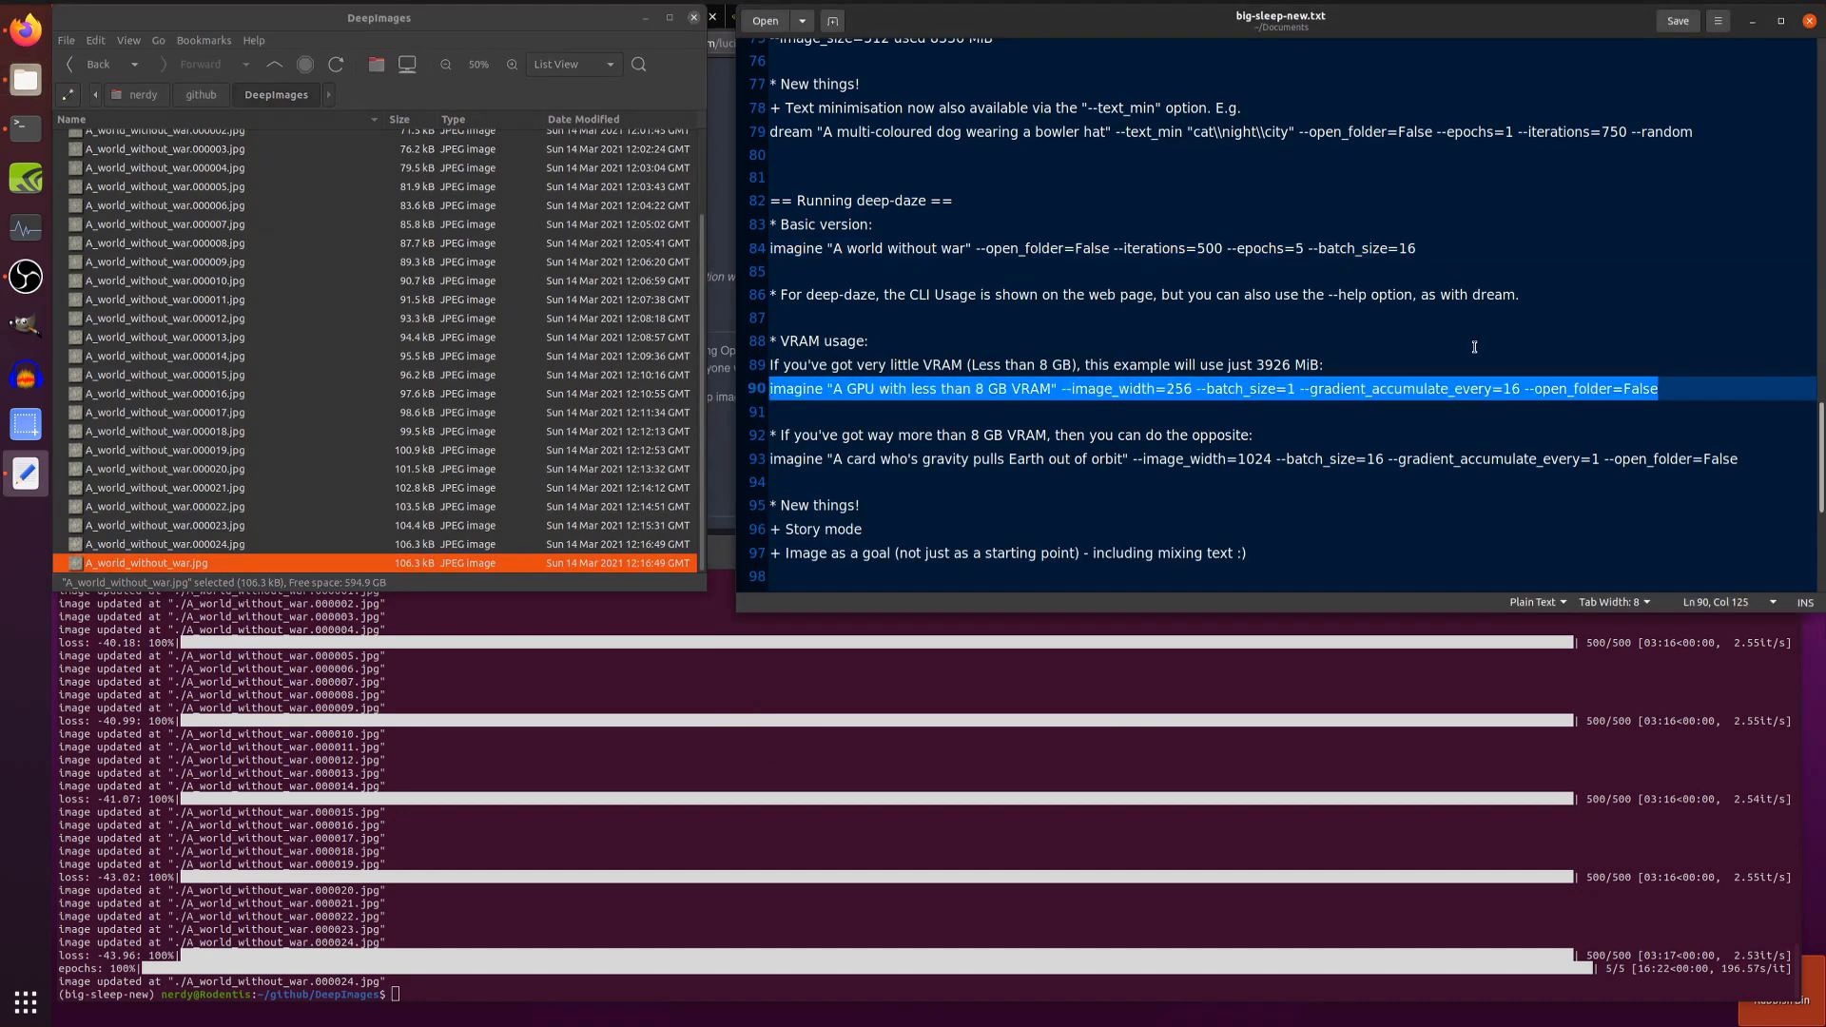
right_click(909, 773)
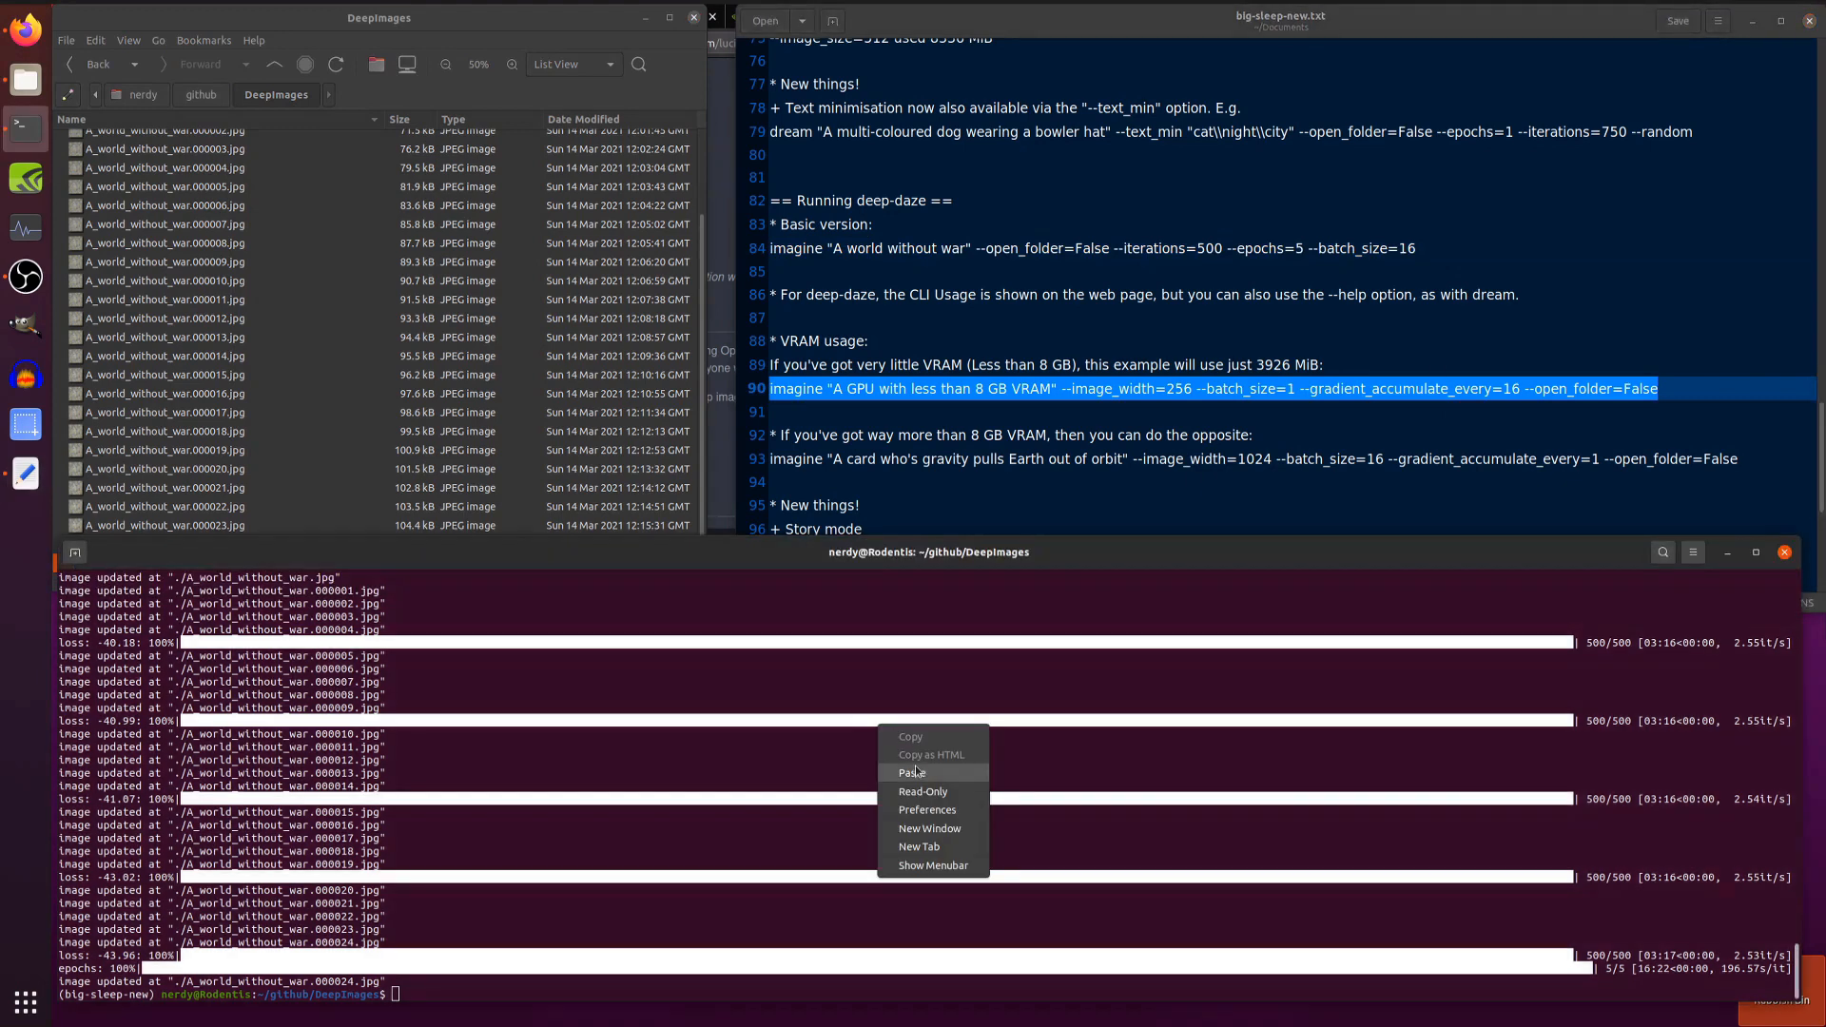
left_click(911, 773)
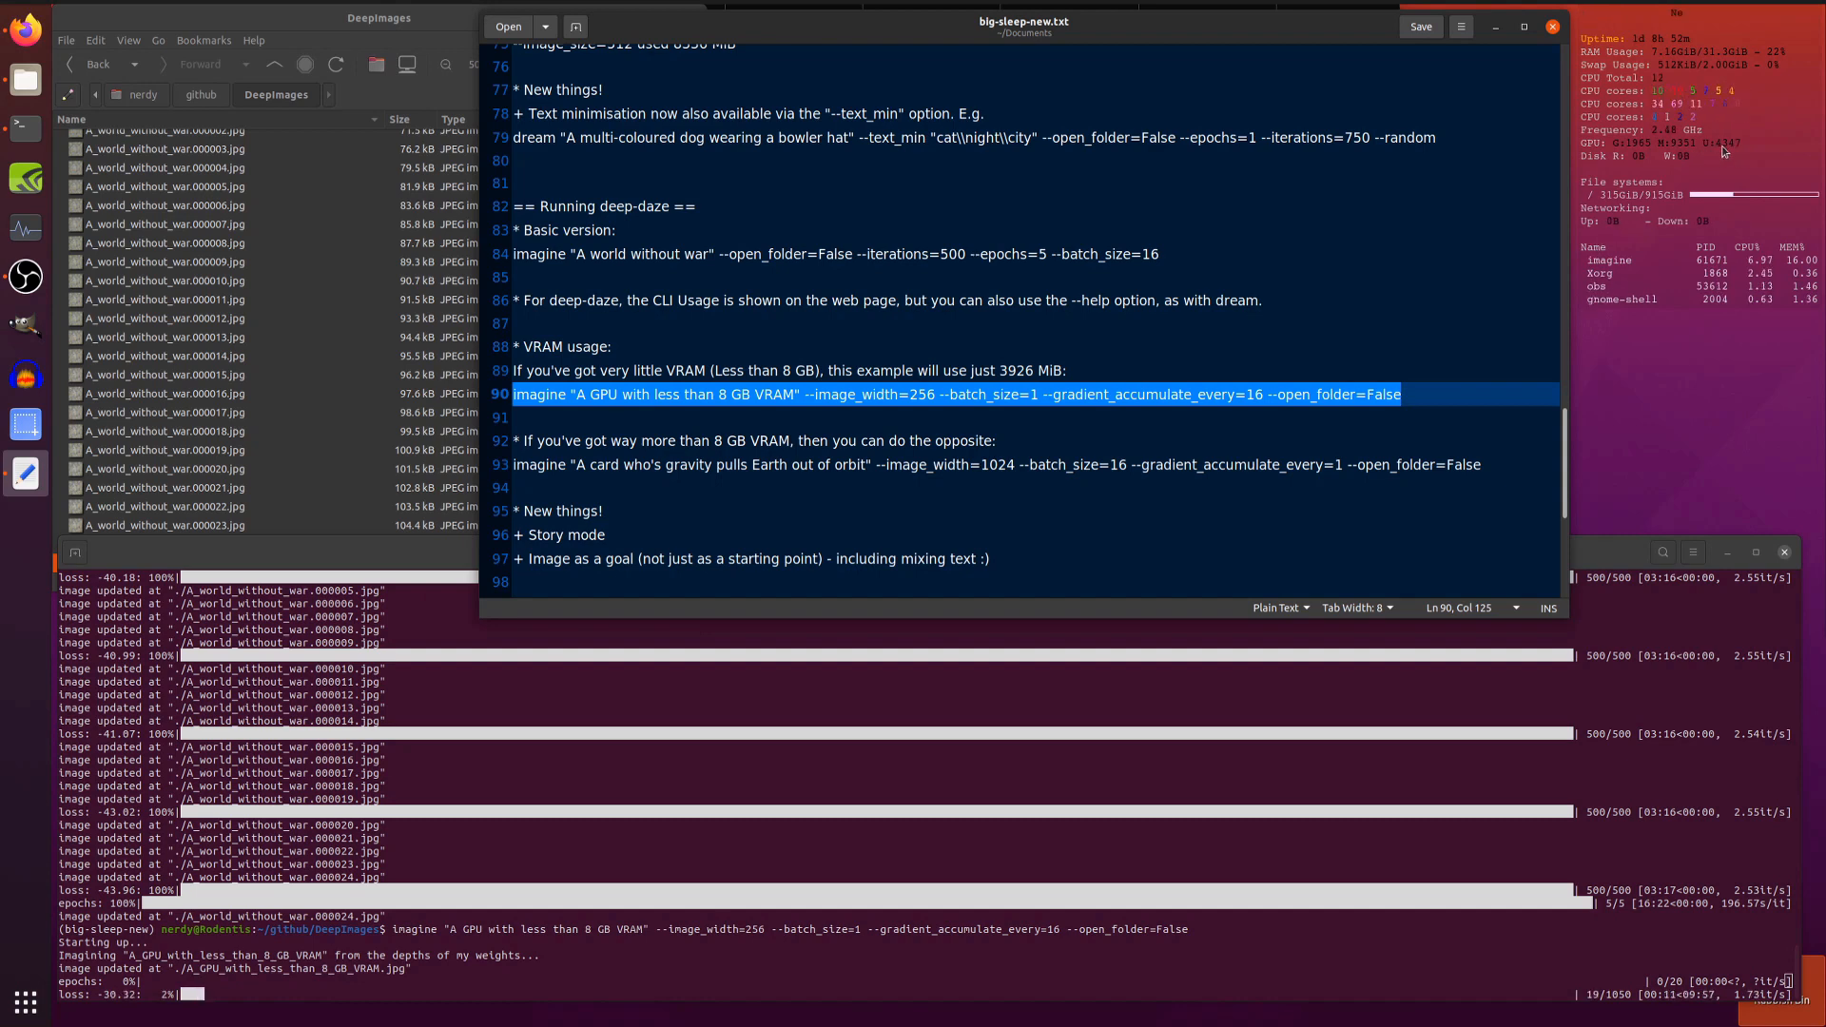
mouse_move(672, 489)
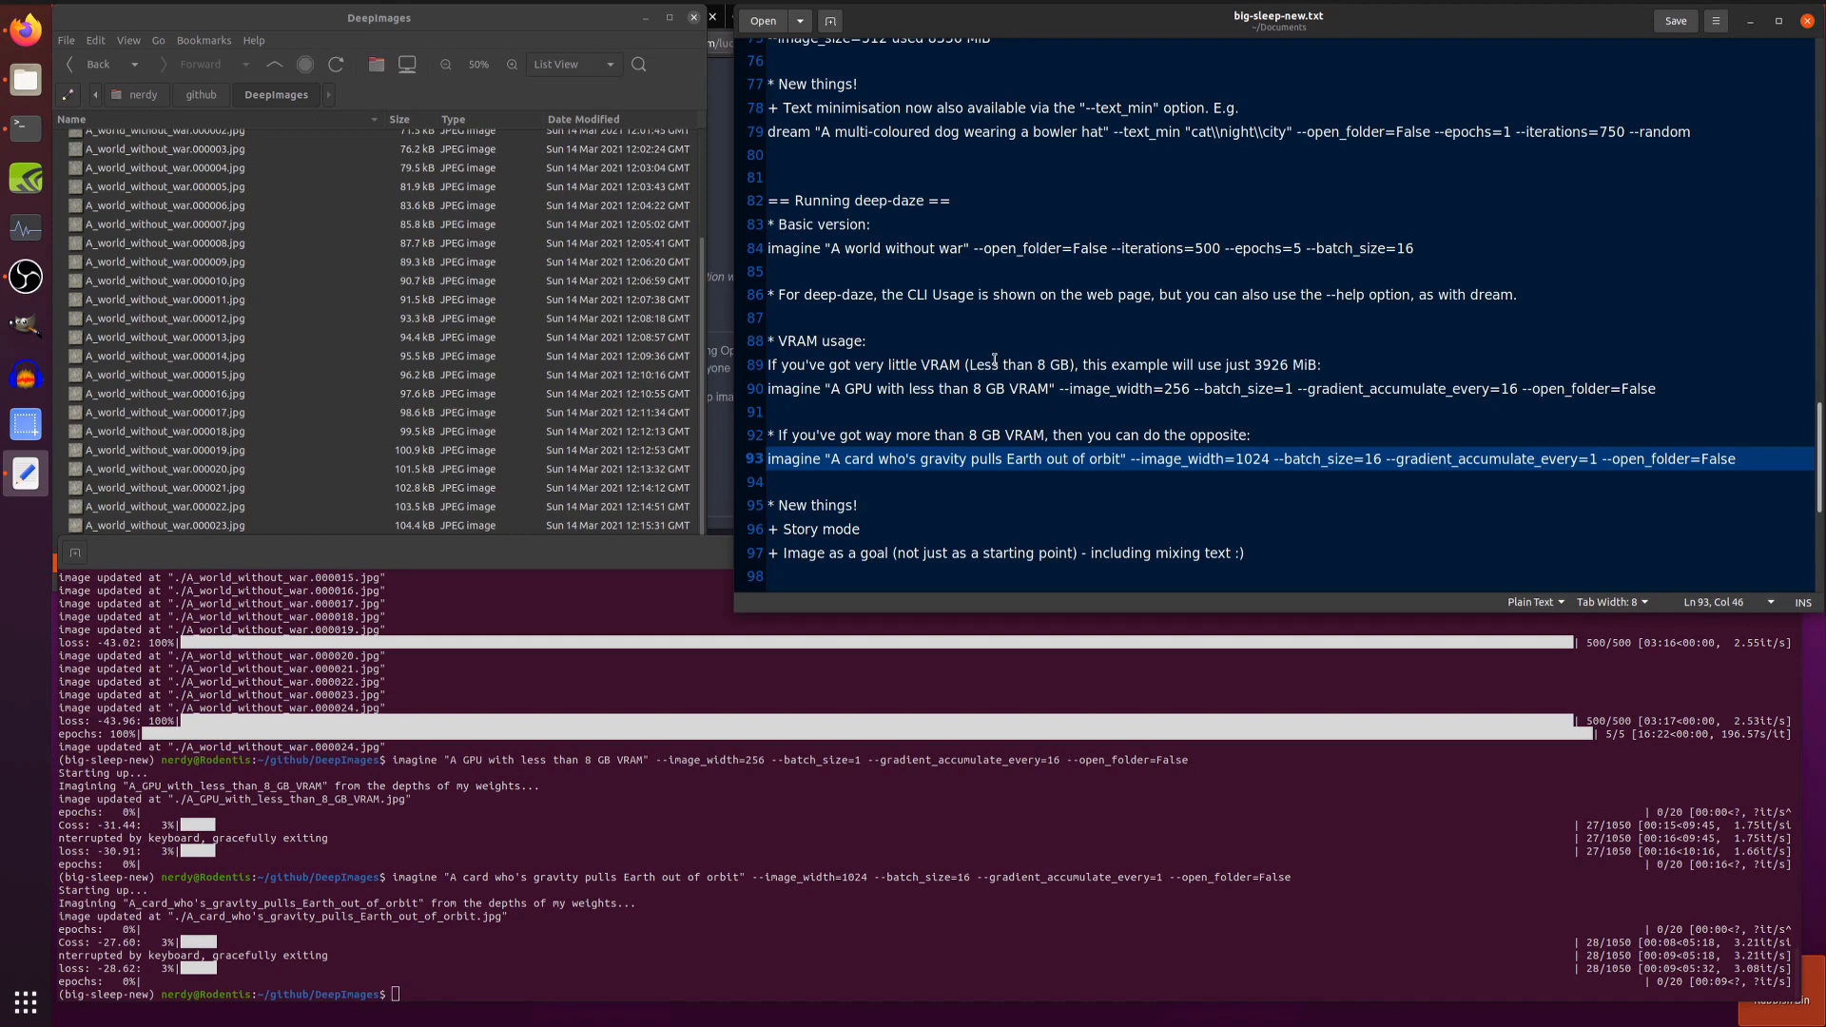
Run mkdir -p Stories/New_story ; cd Stories/New_story and open the Stories folder in the file browser
scroll("down", 3)
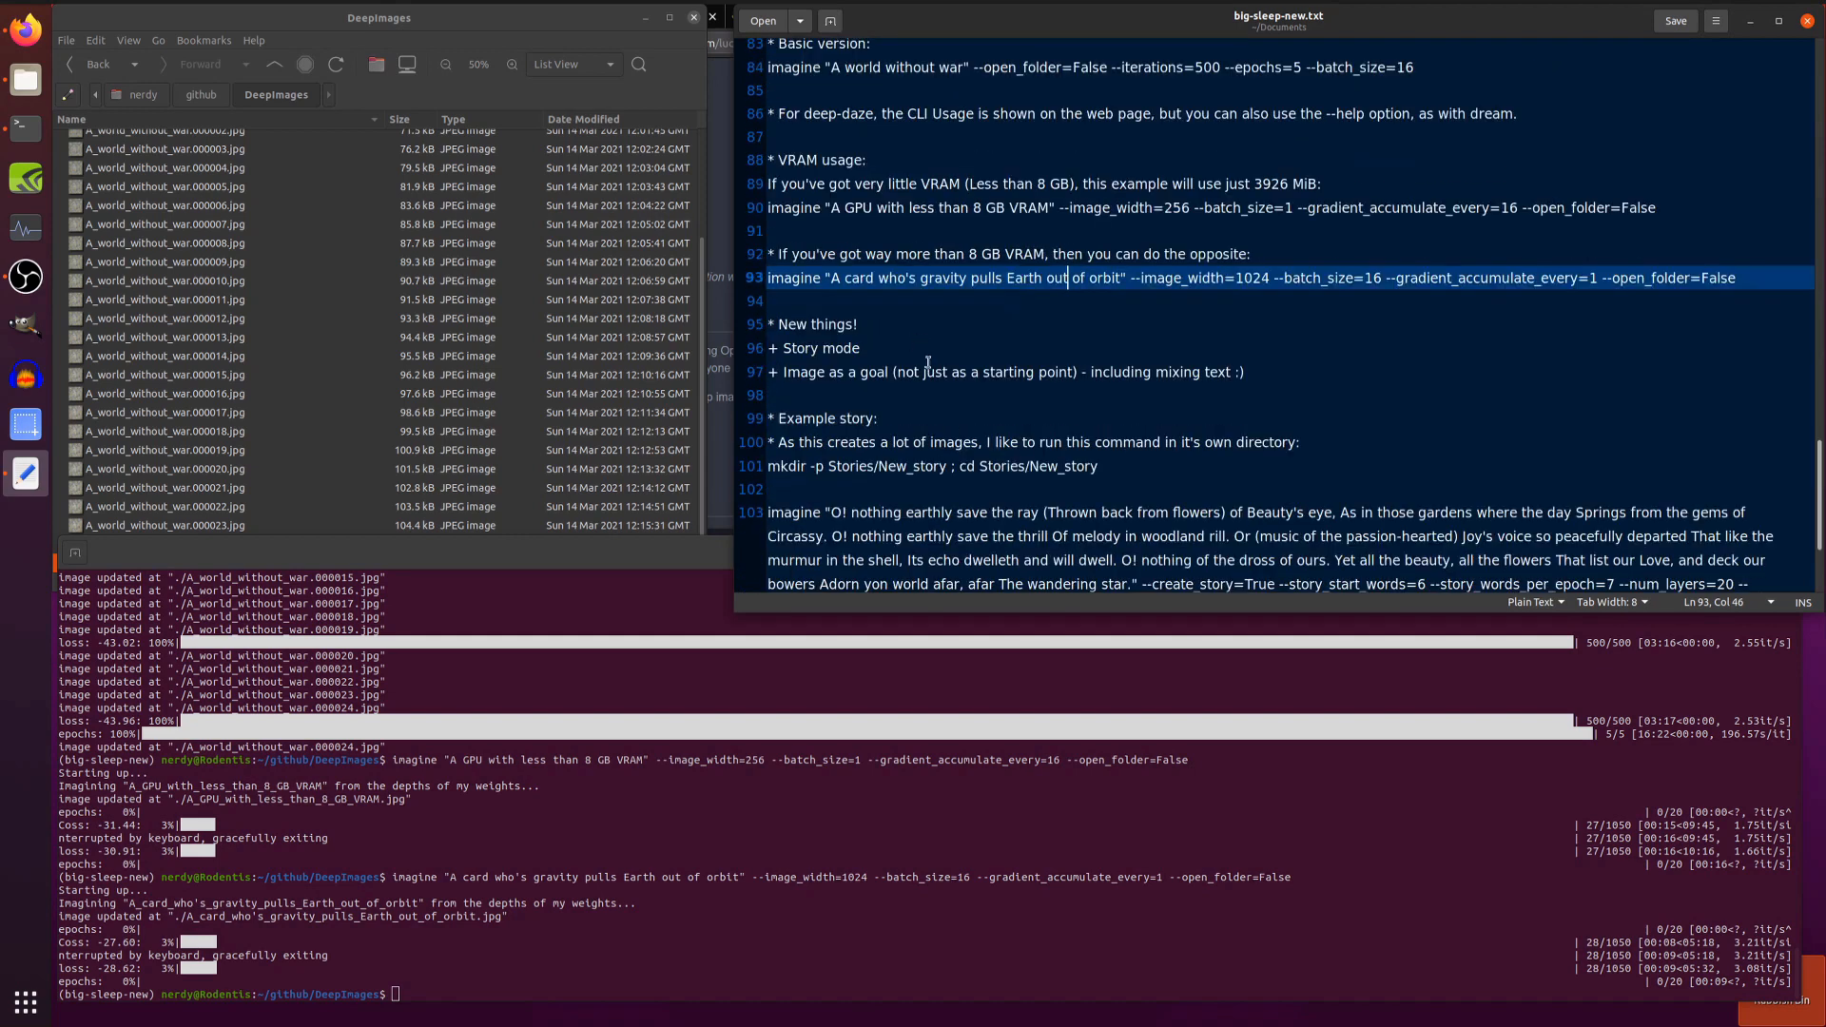
mouse_move(875, 344)
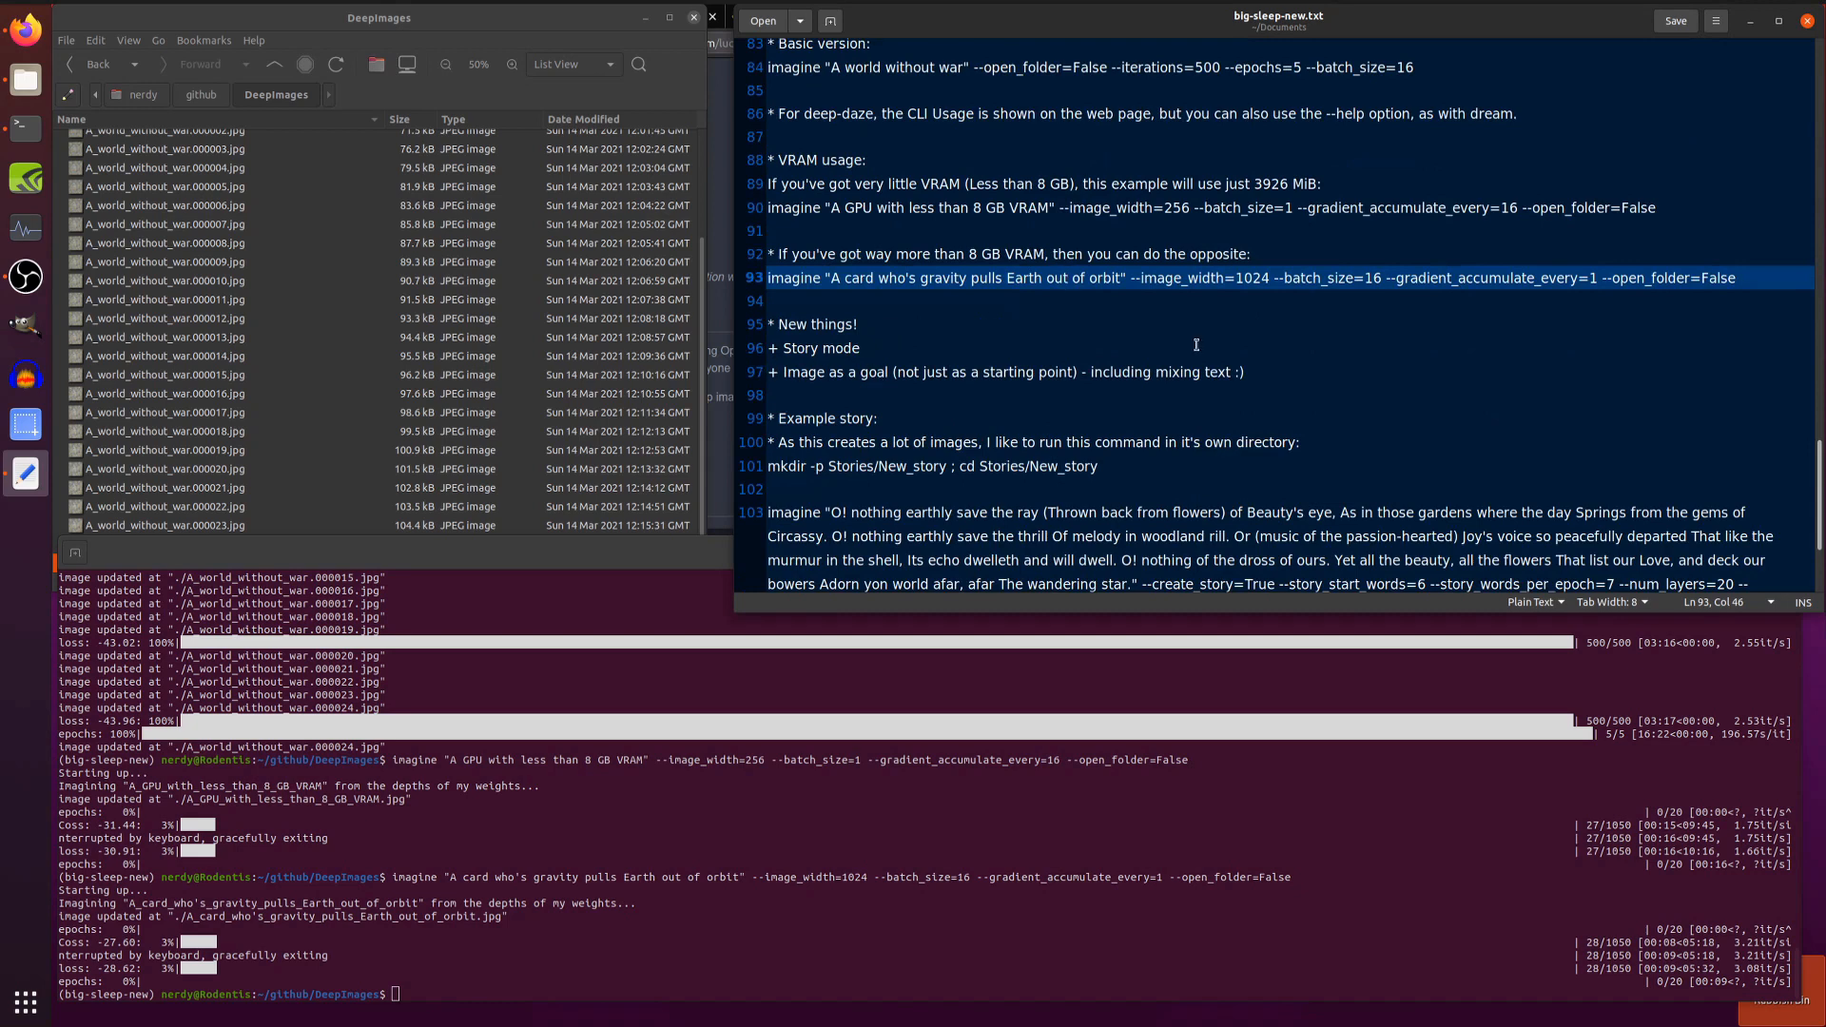
scroll("down", 3)
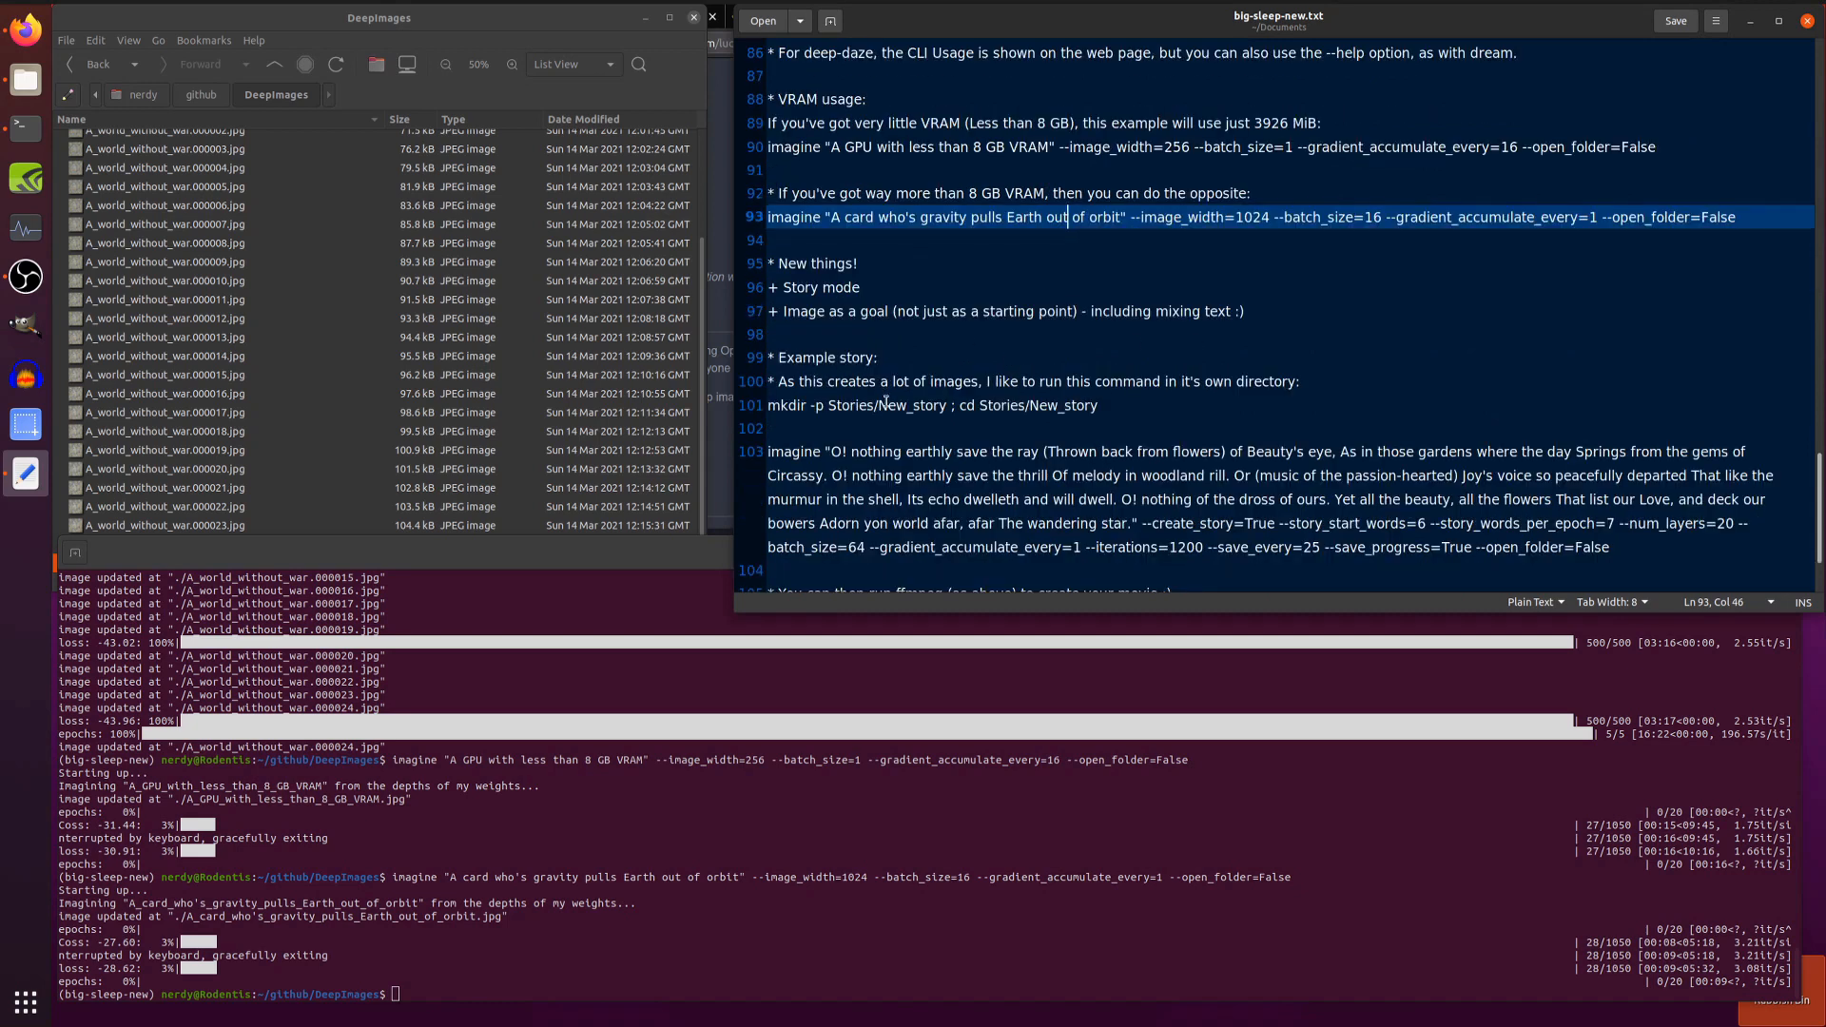
left_click(884, 404)
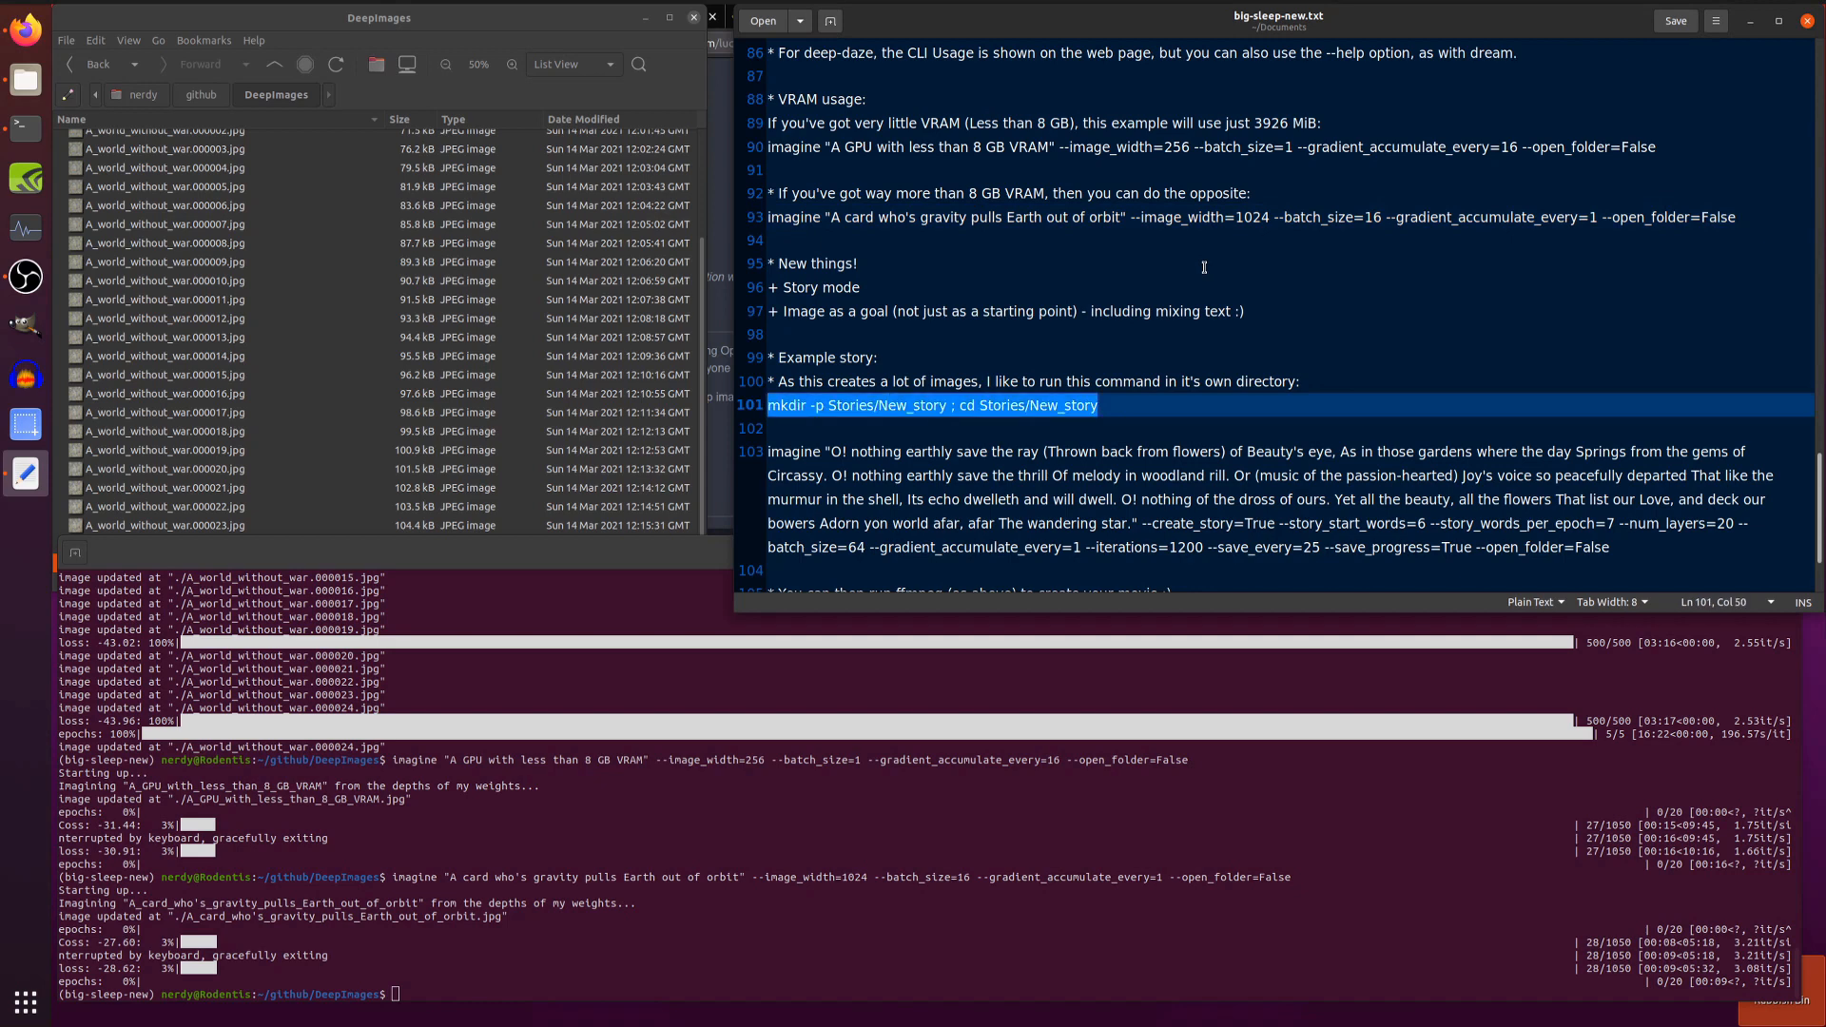
right_click(909, 896)
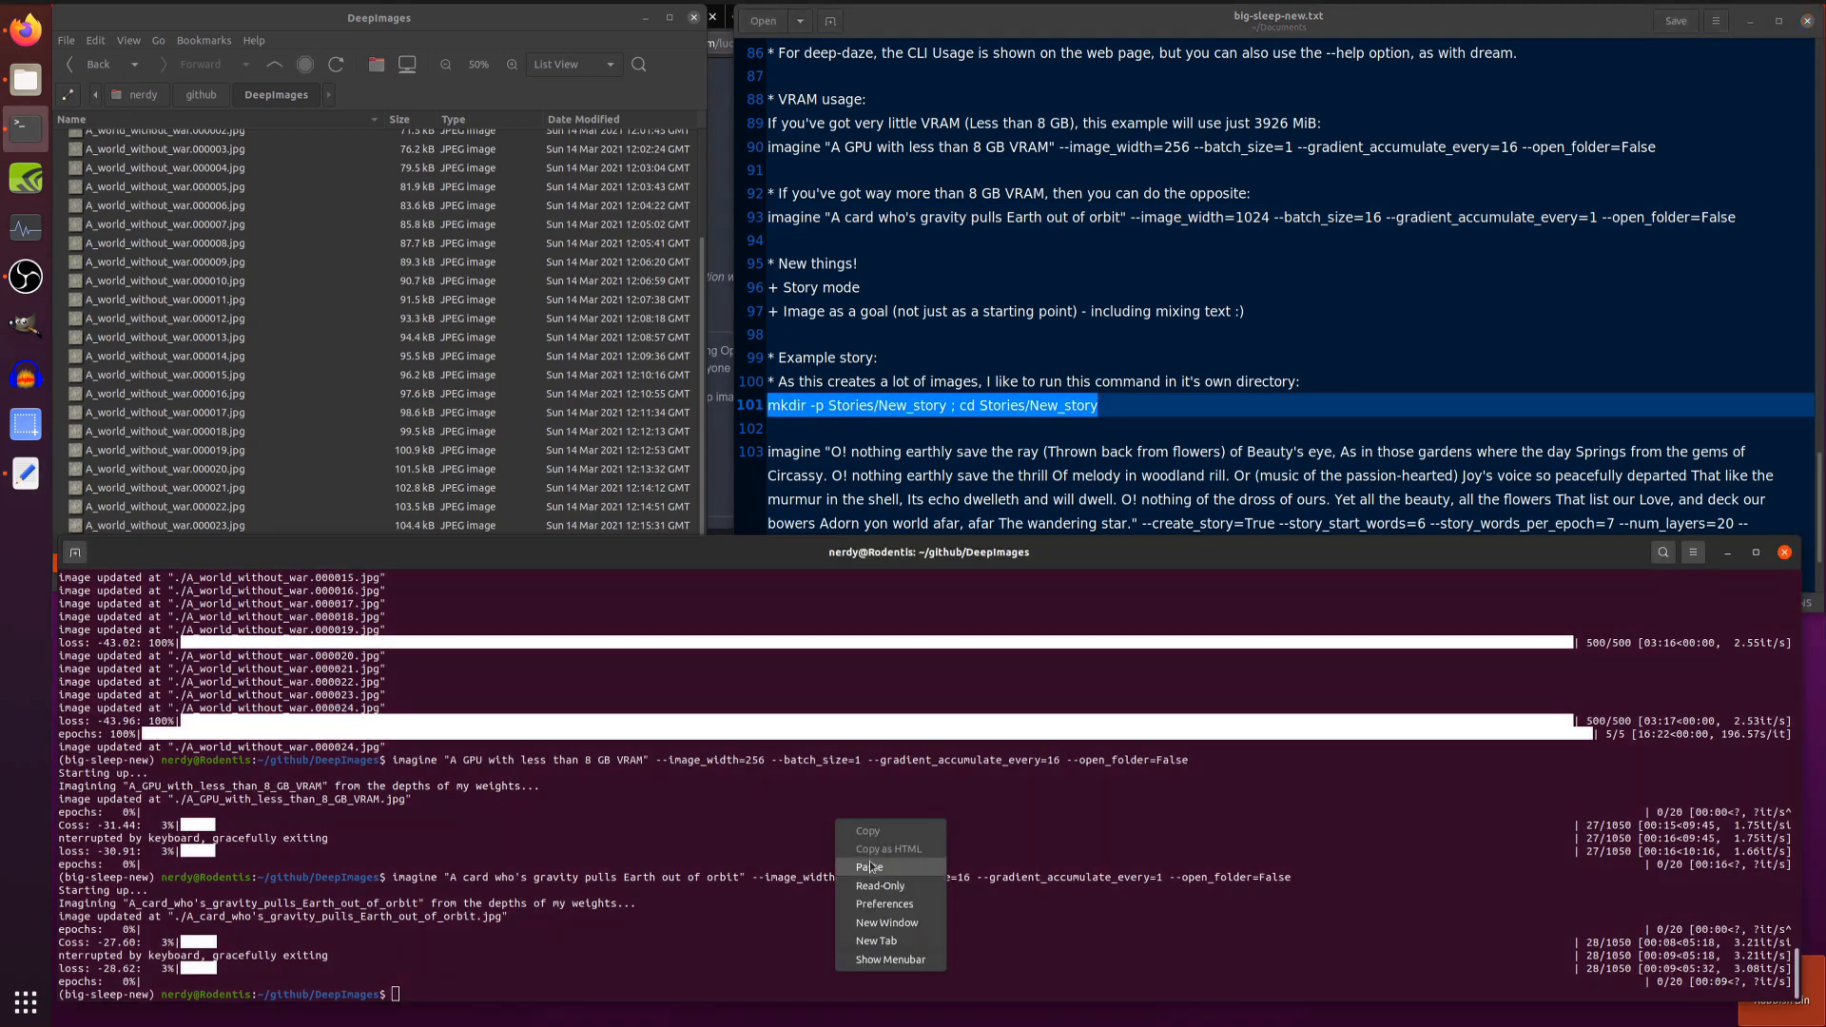
left_click(869, 867)
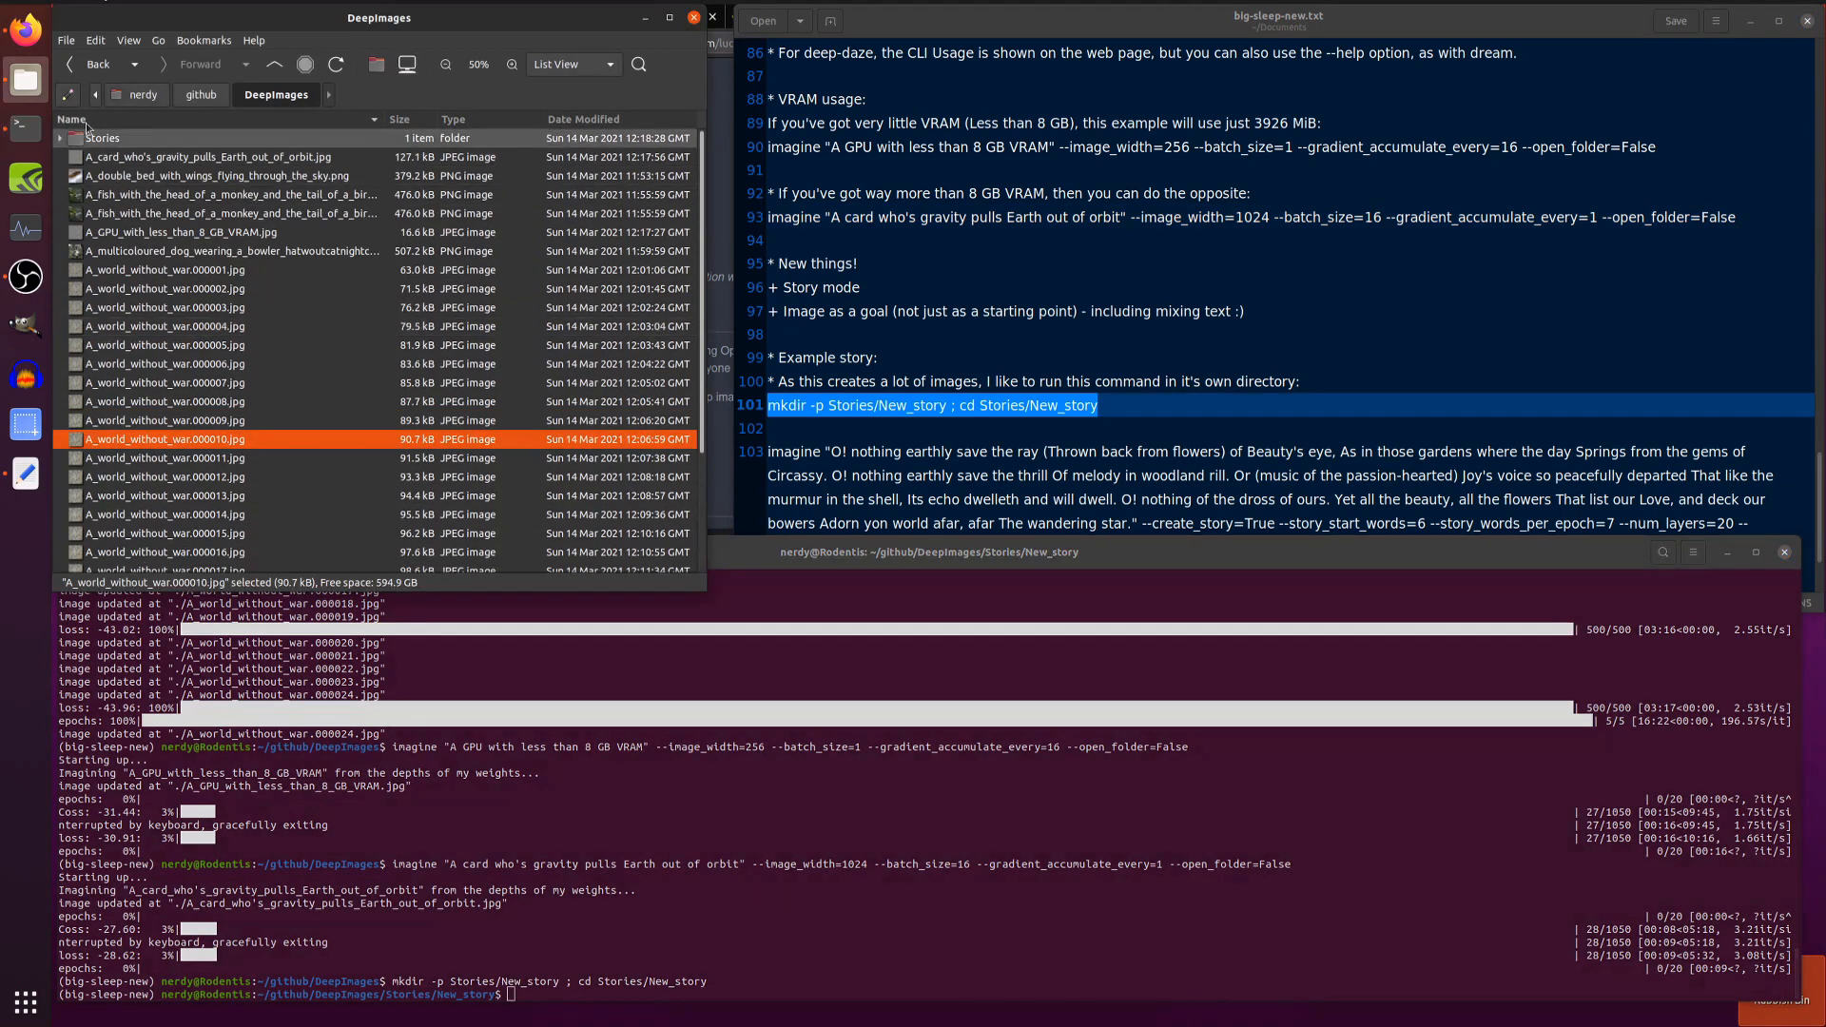
double_click(103, 137)
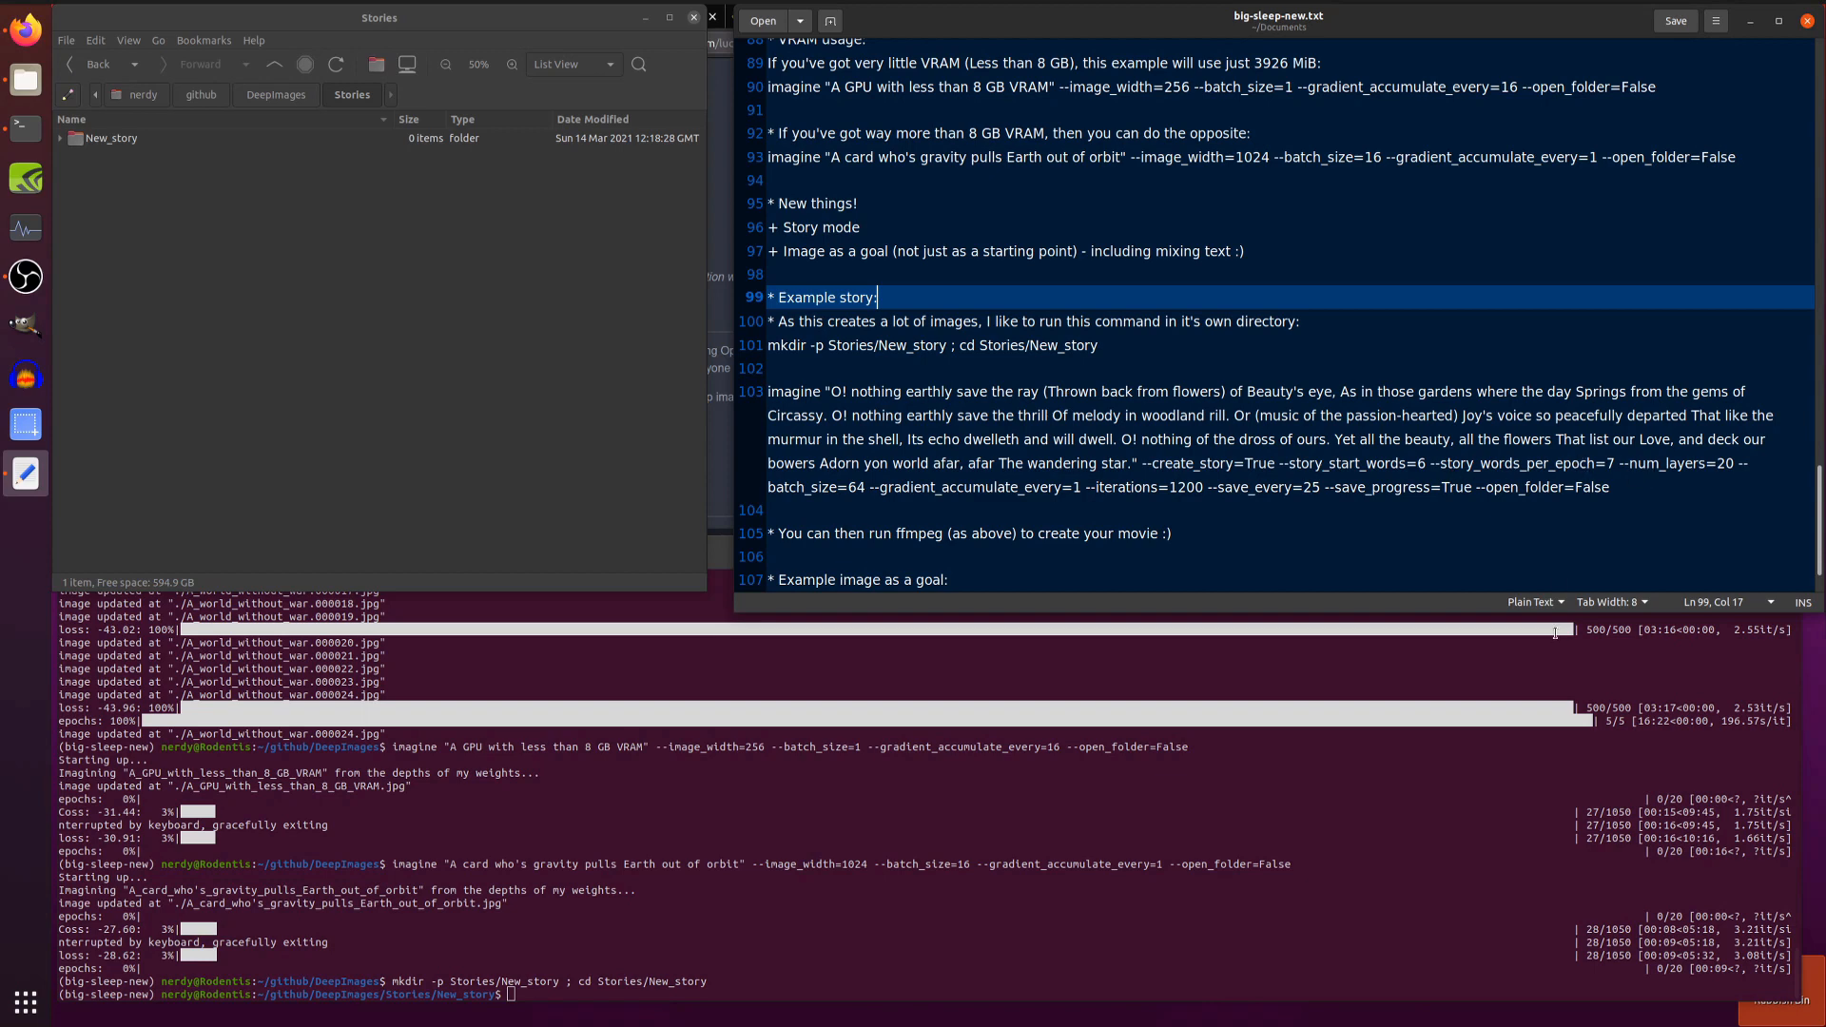
mouse_move(797, 500)
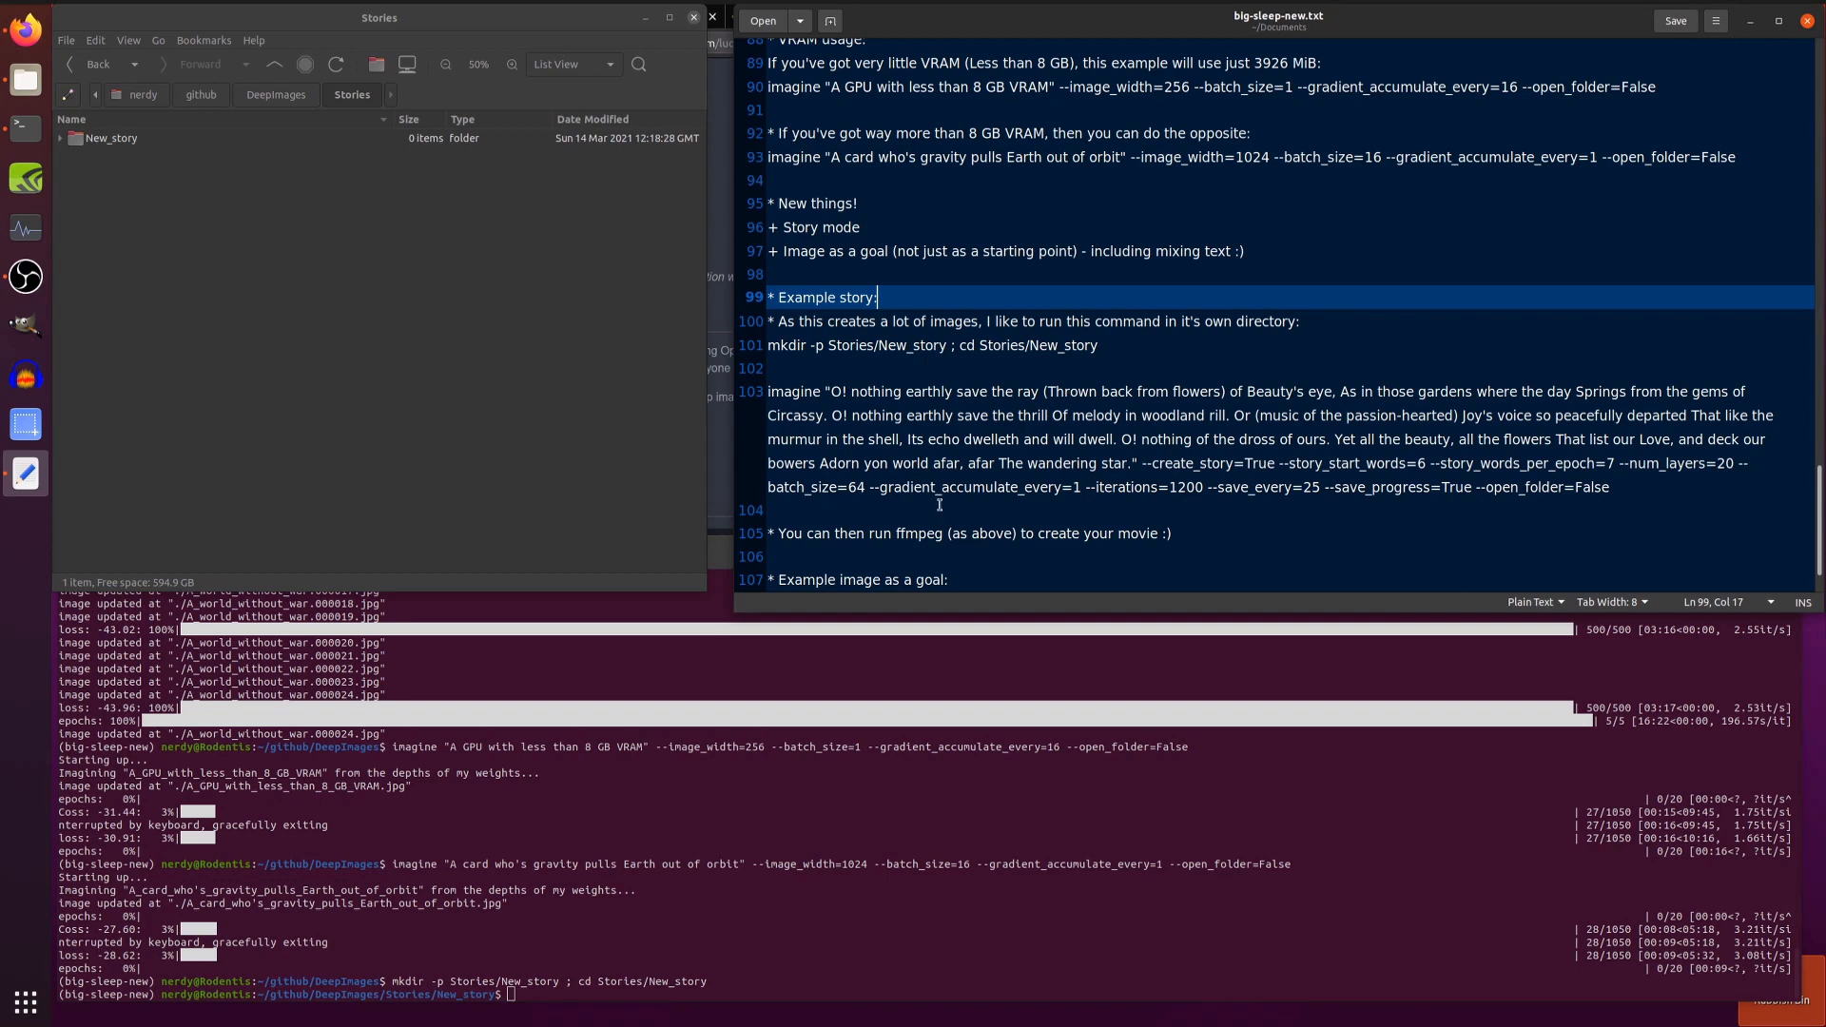
mouse_move(1223, 506)
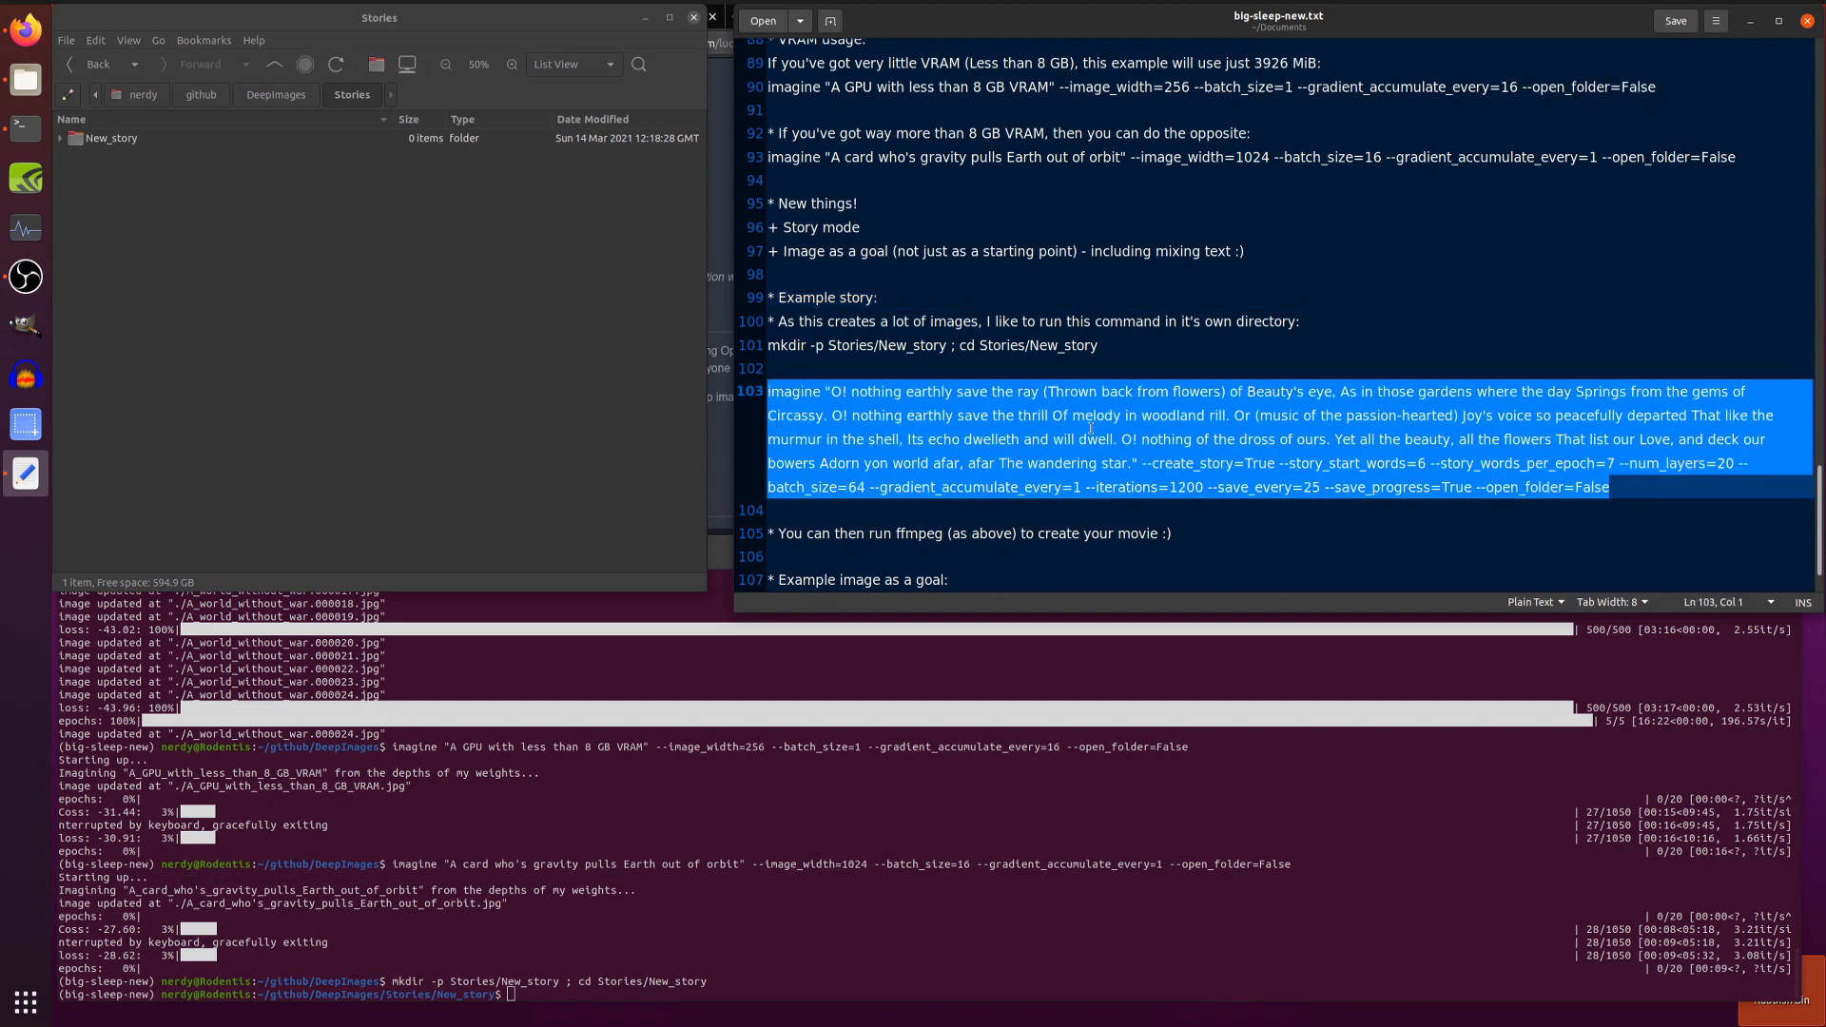
Paste and run the imagine --create_story command to 1200/1200, then preview the first New_story frame
right_click(930, 816)
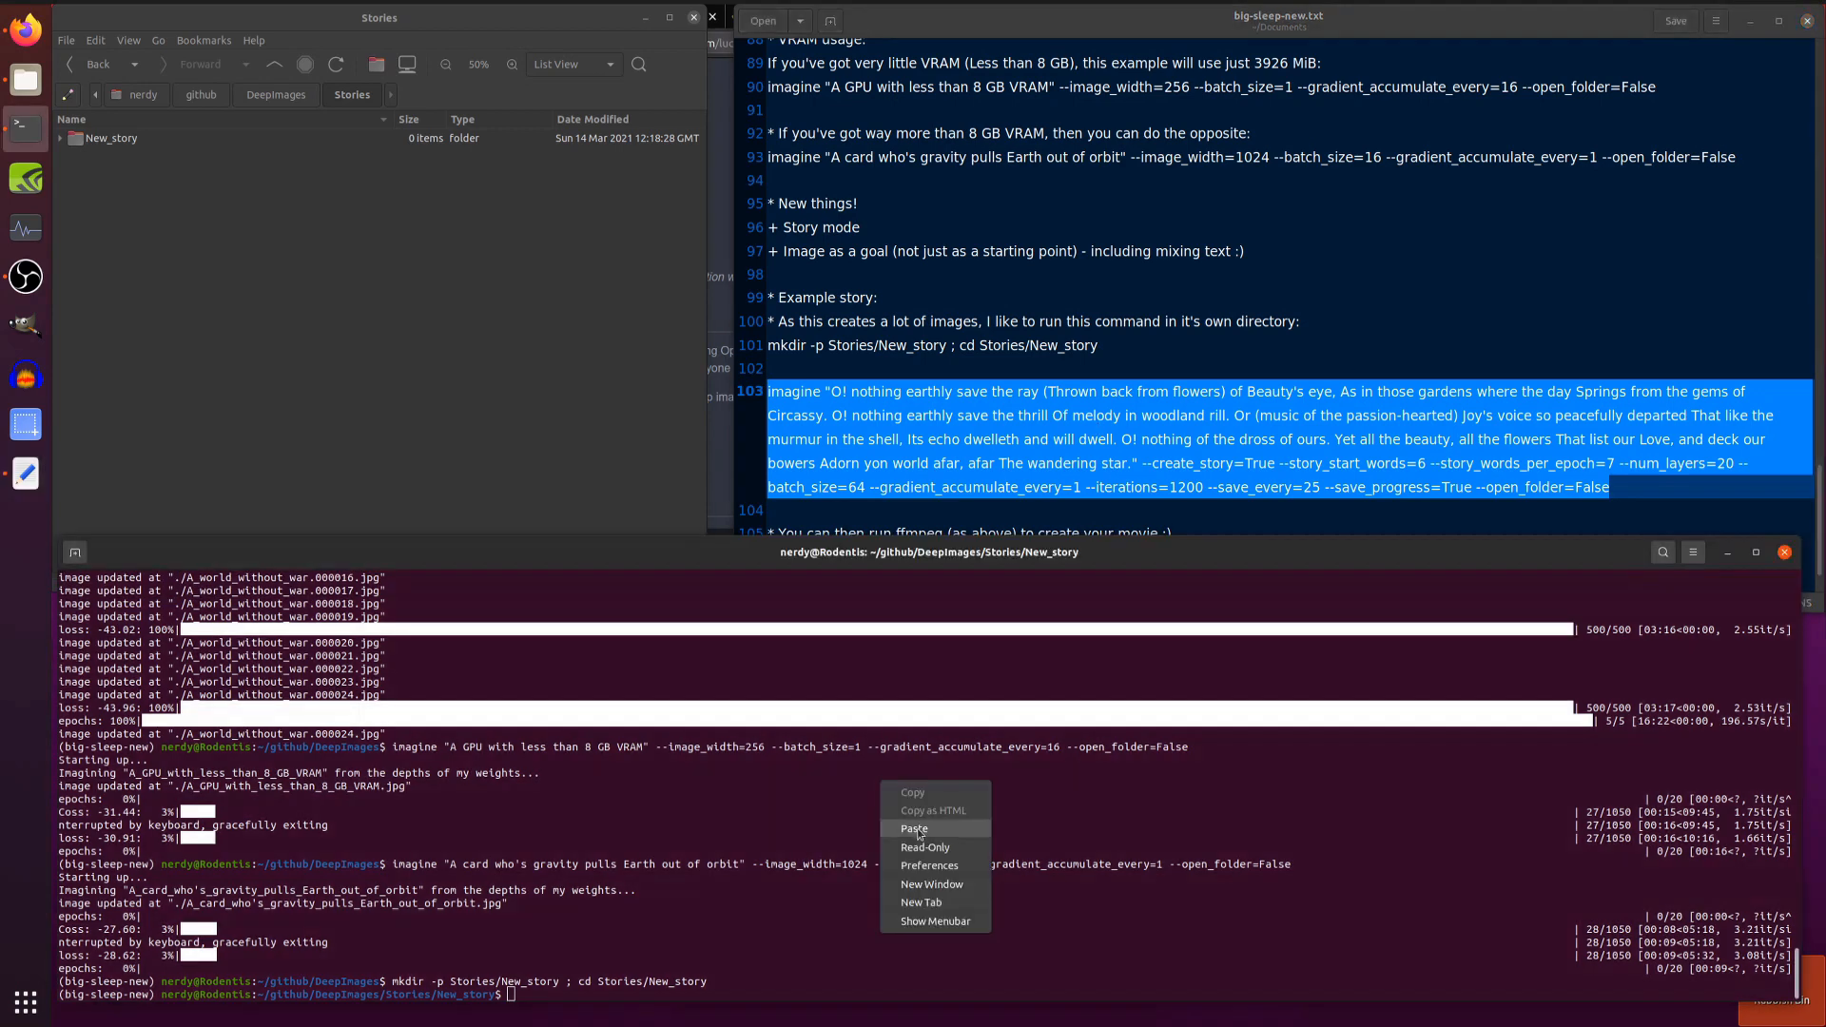
left_click(913, 829)
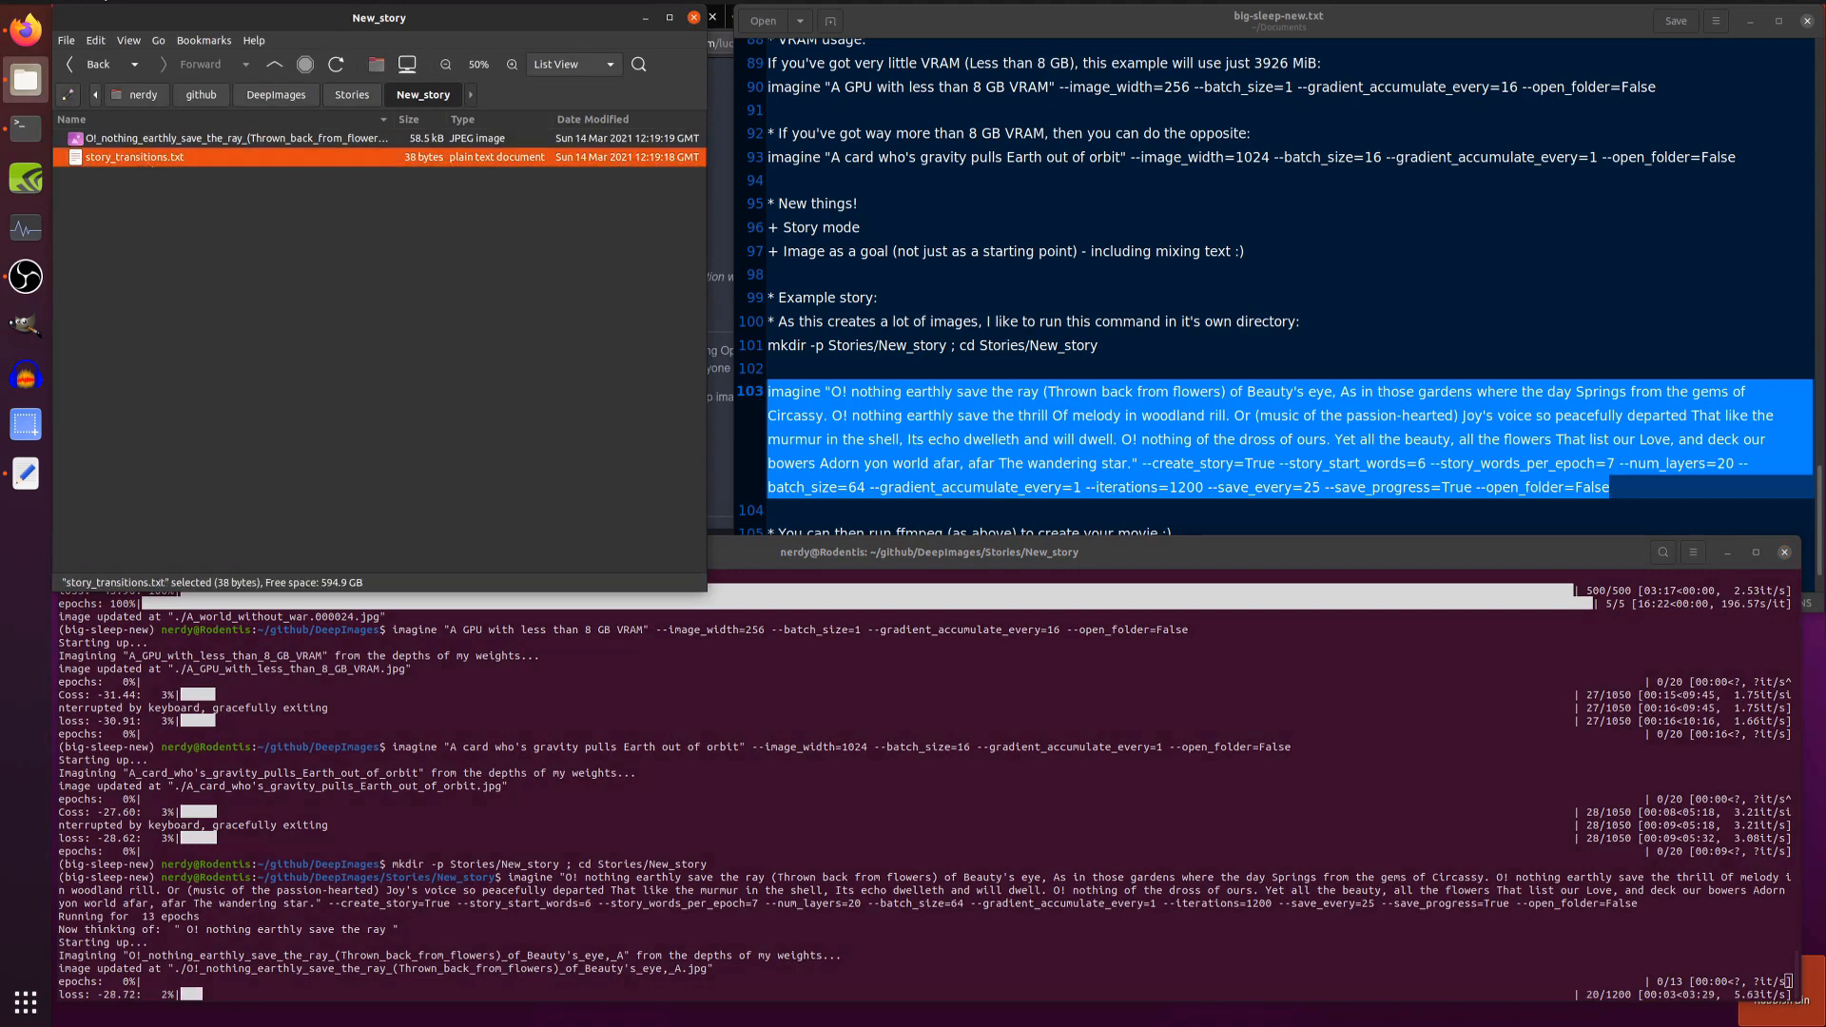
double_click(134, 175)
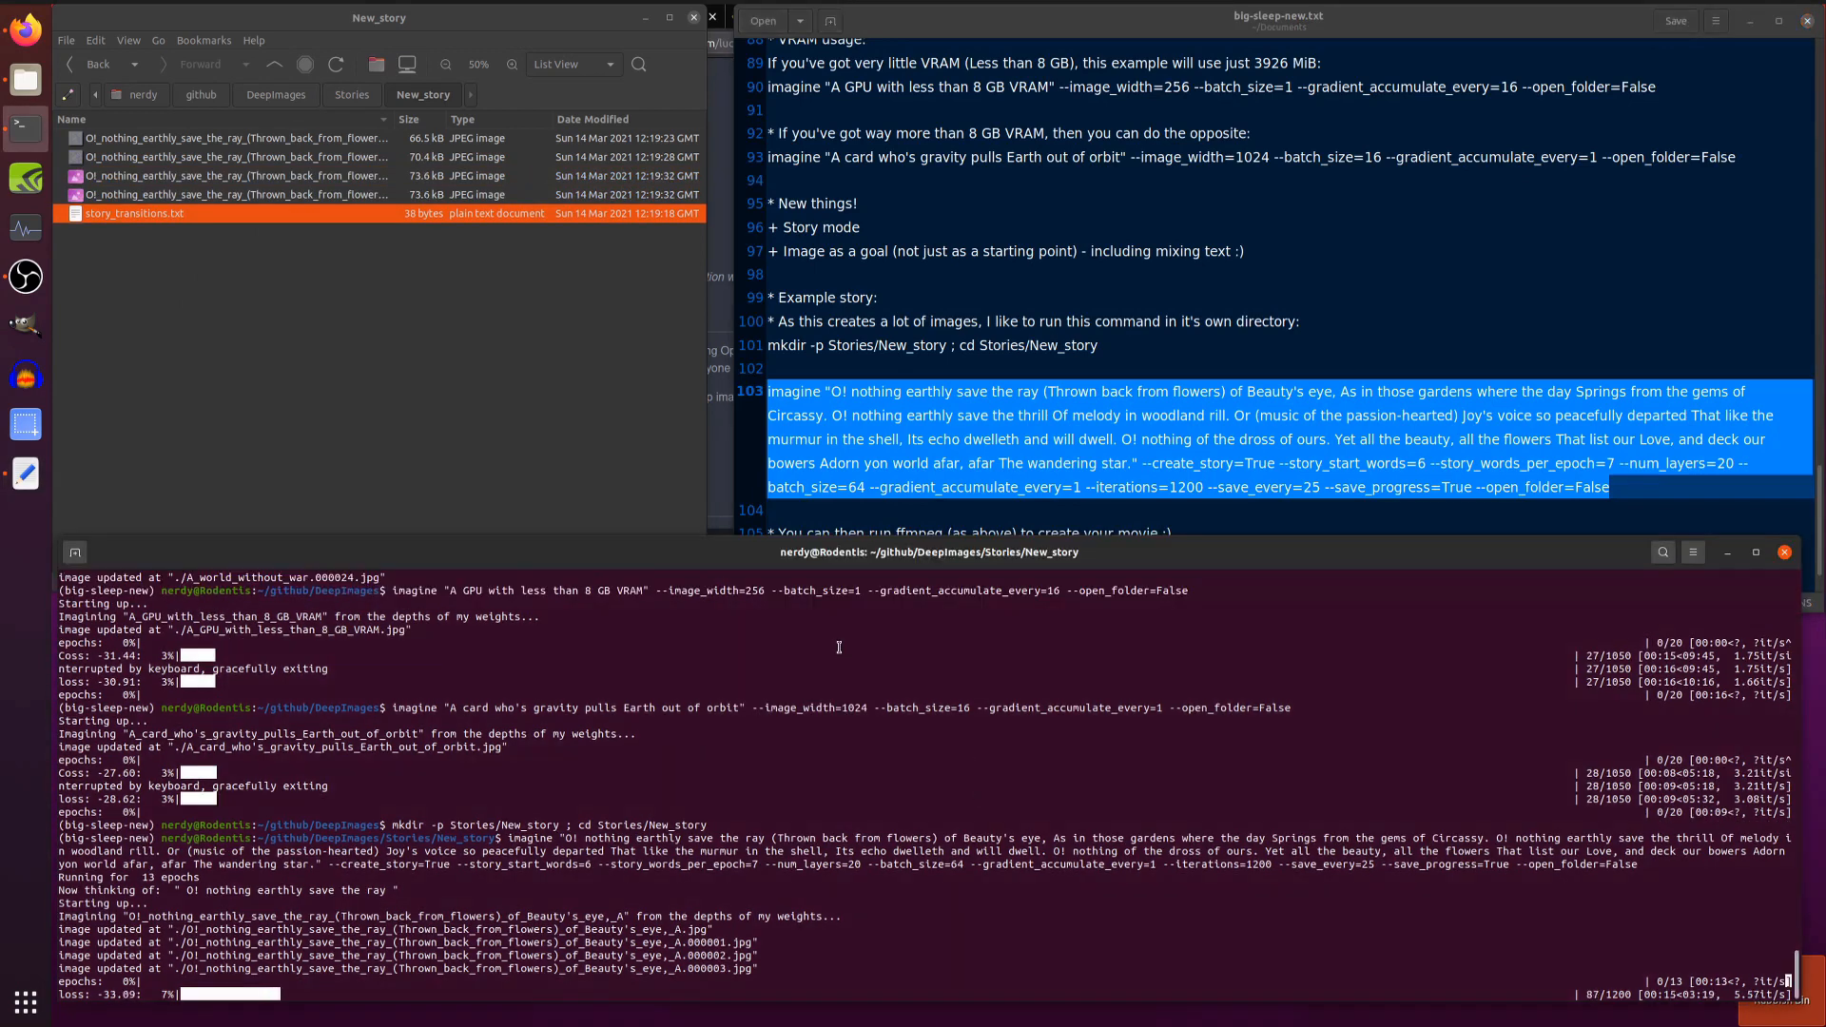
mouse_move(1073, 763)
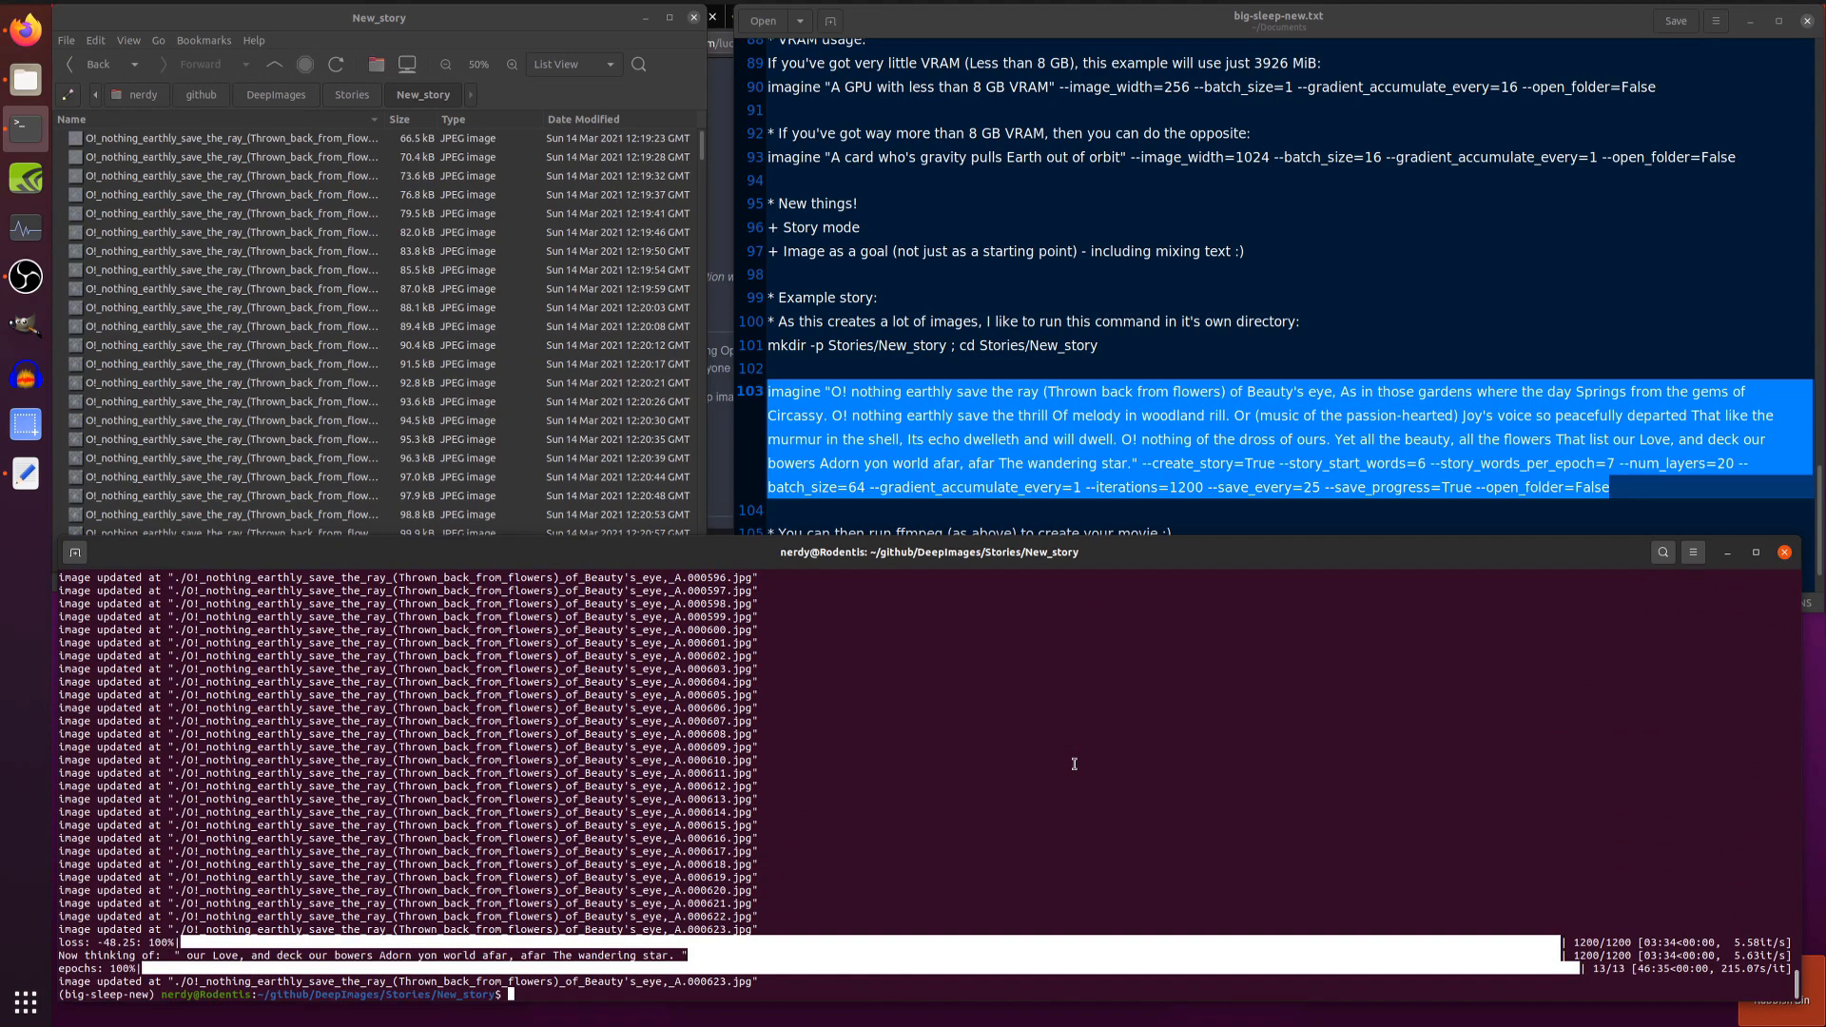
mouse_move(646, 308)
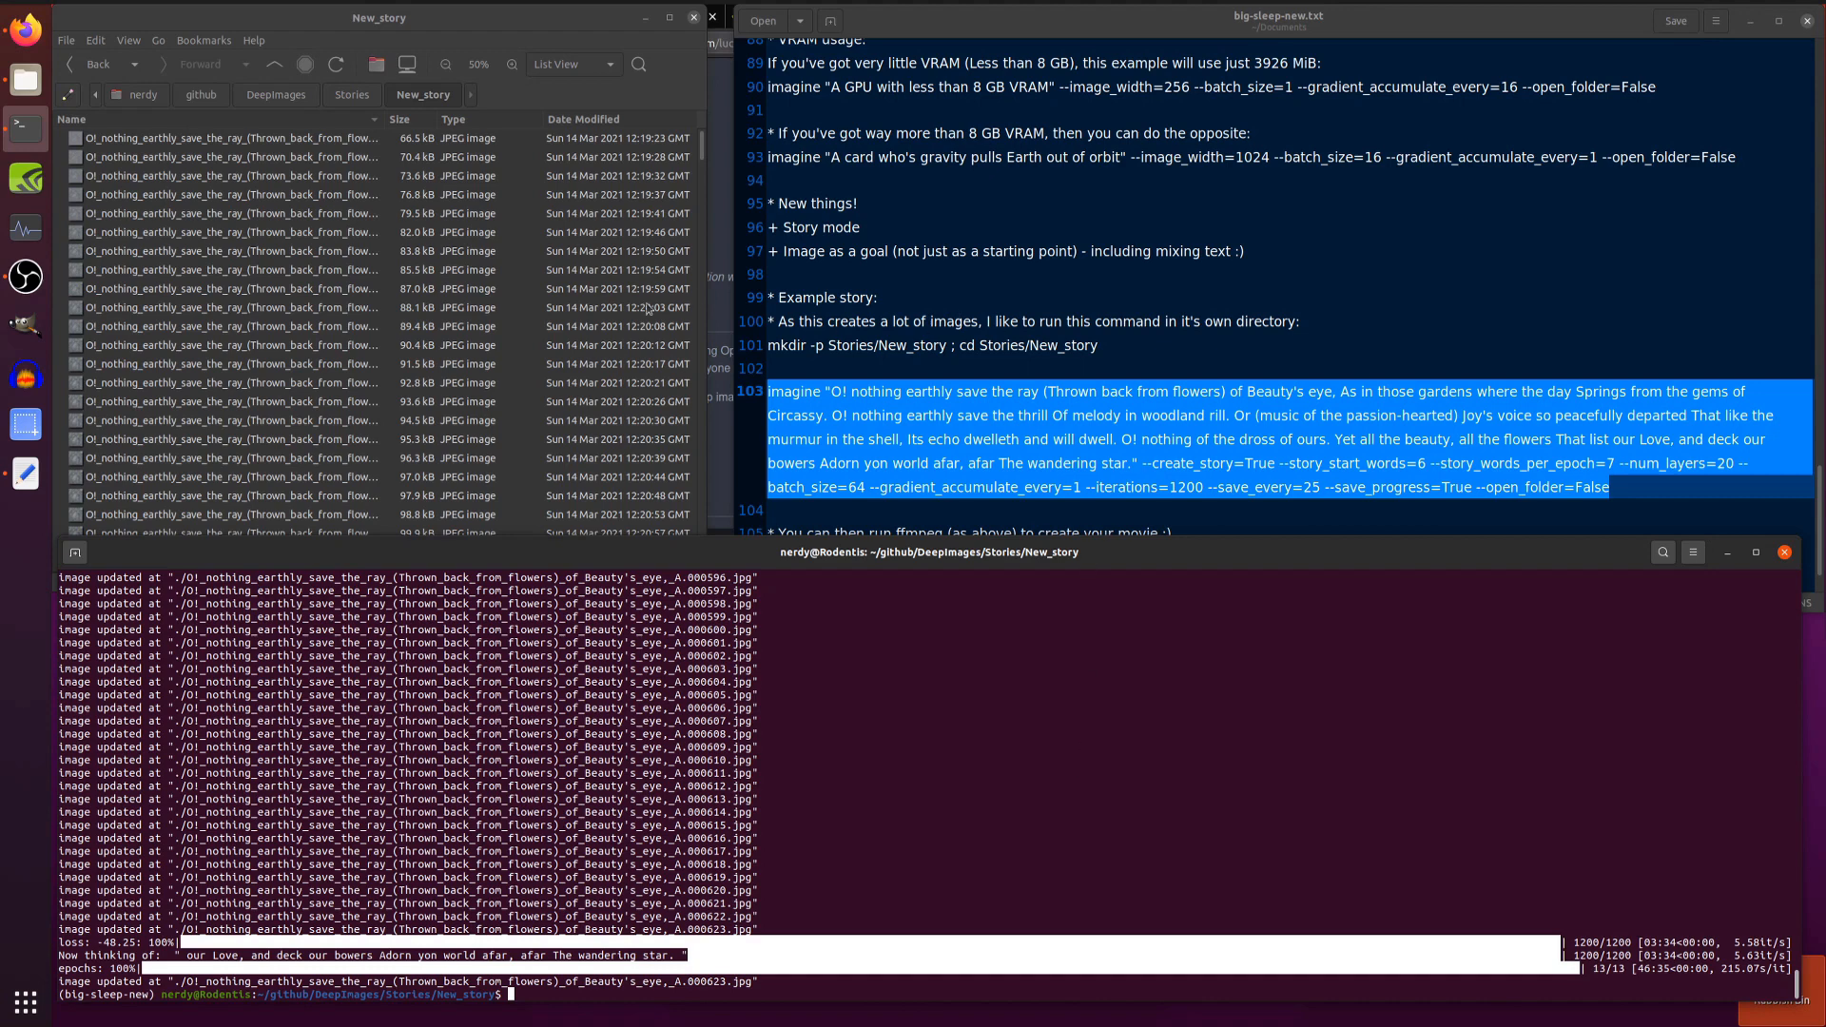
mouse_move(211, 141)
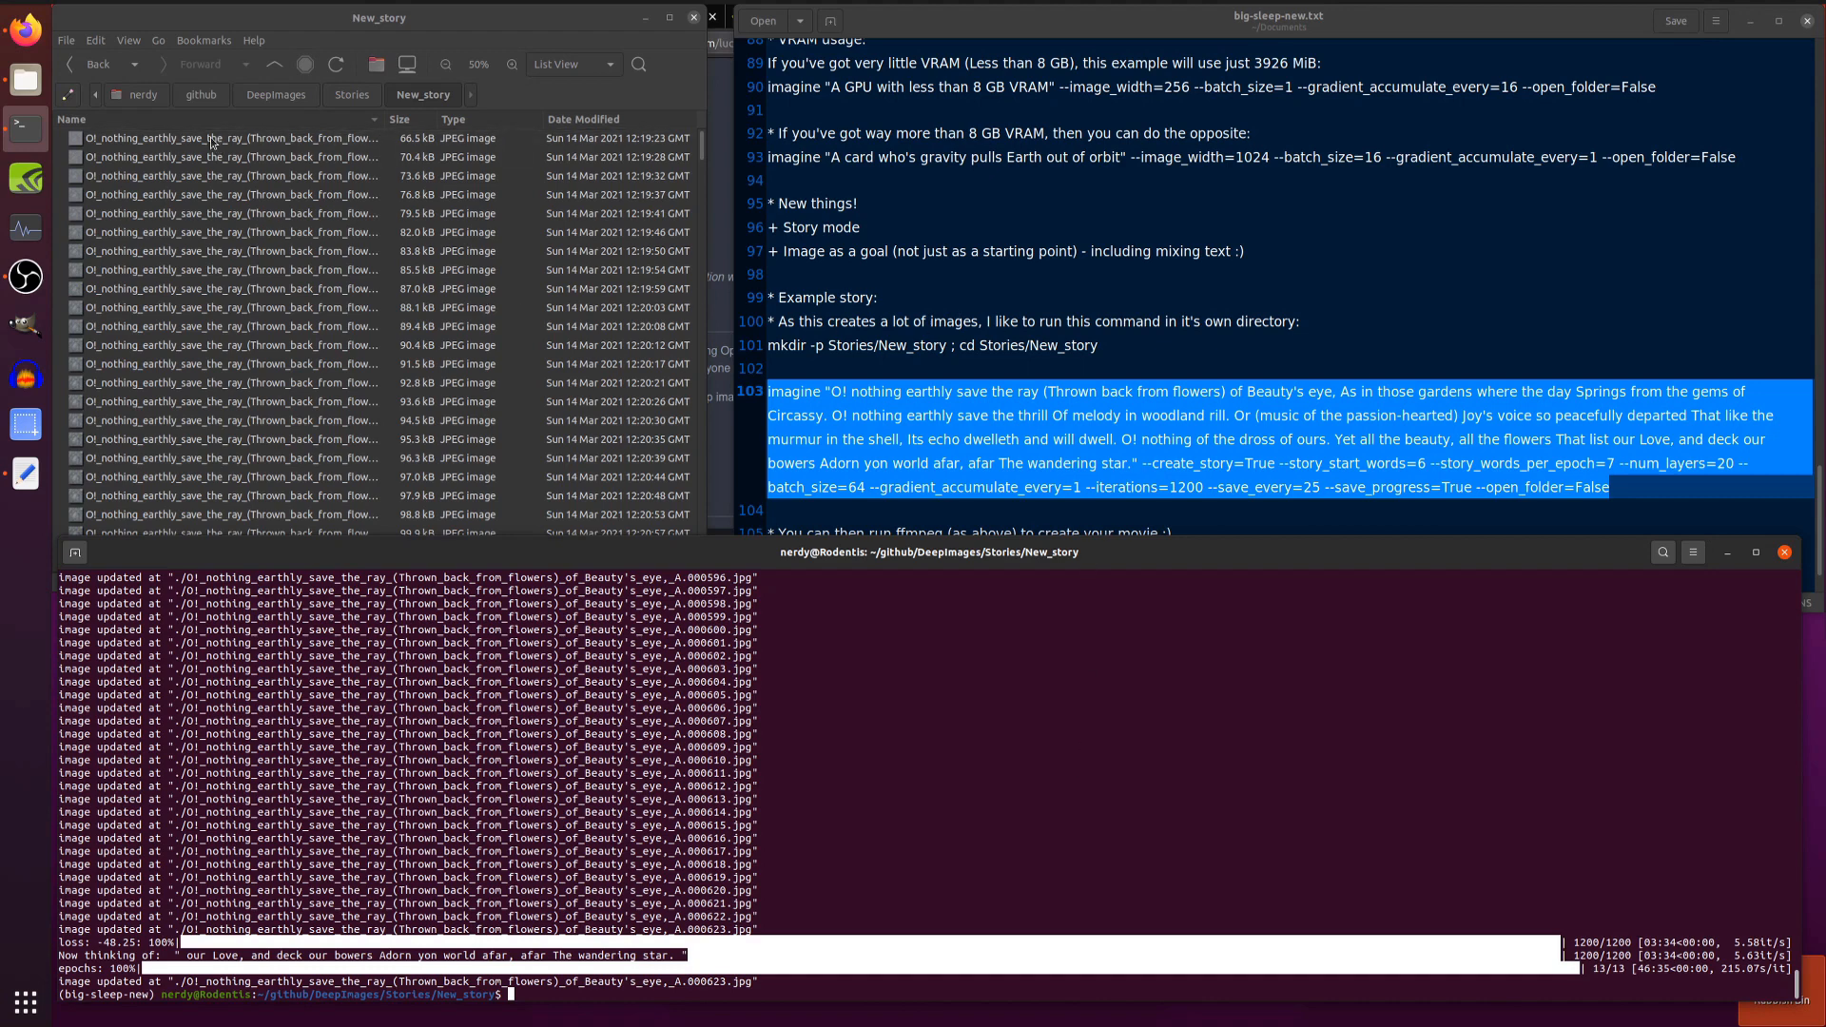
double_click(230, 137)
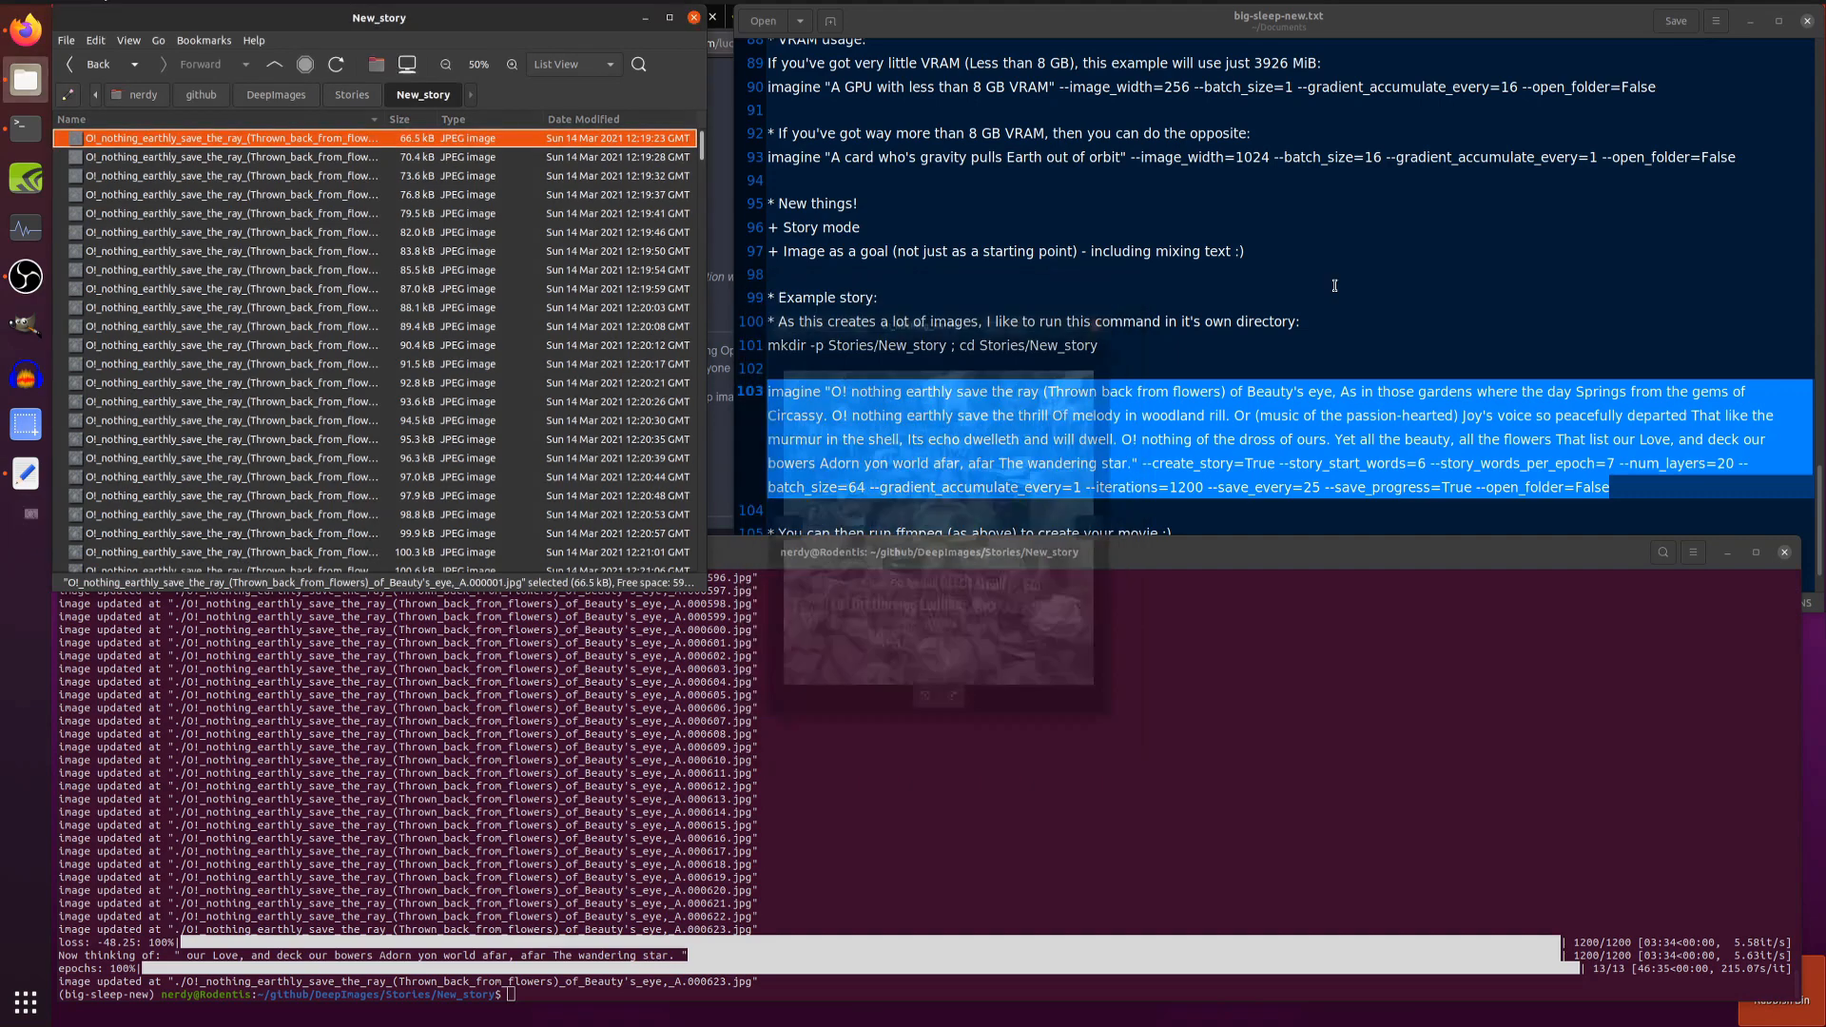
Run the imagine --img Capucine.jpg flowers command from the main DeepImages folder and interrupt it after a few saves
scroll("down", 3)
type("cd ../..")
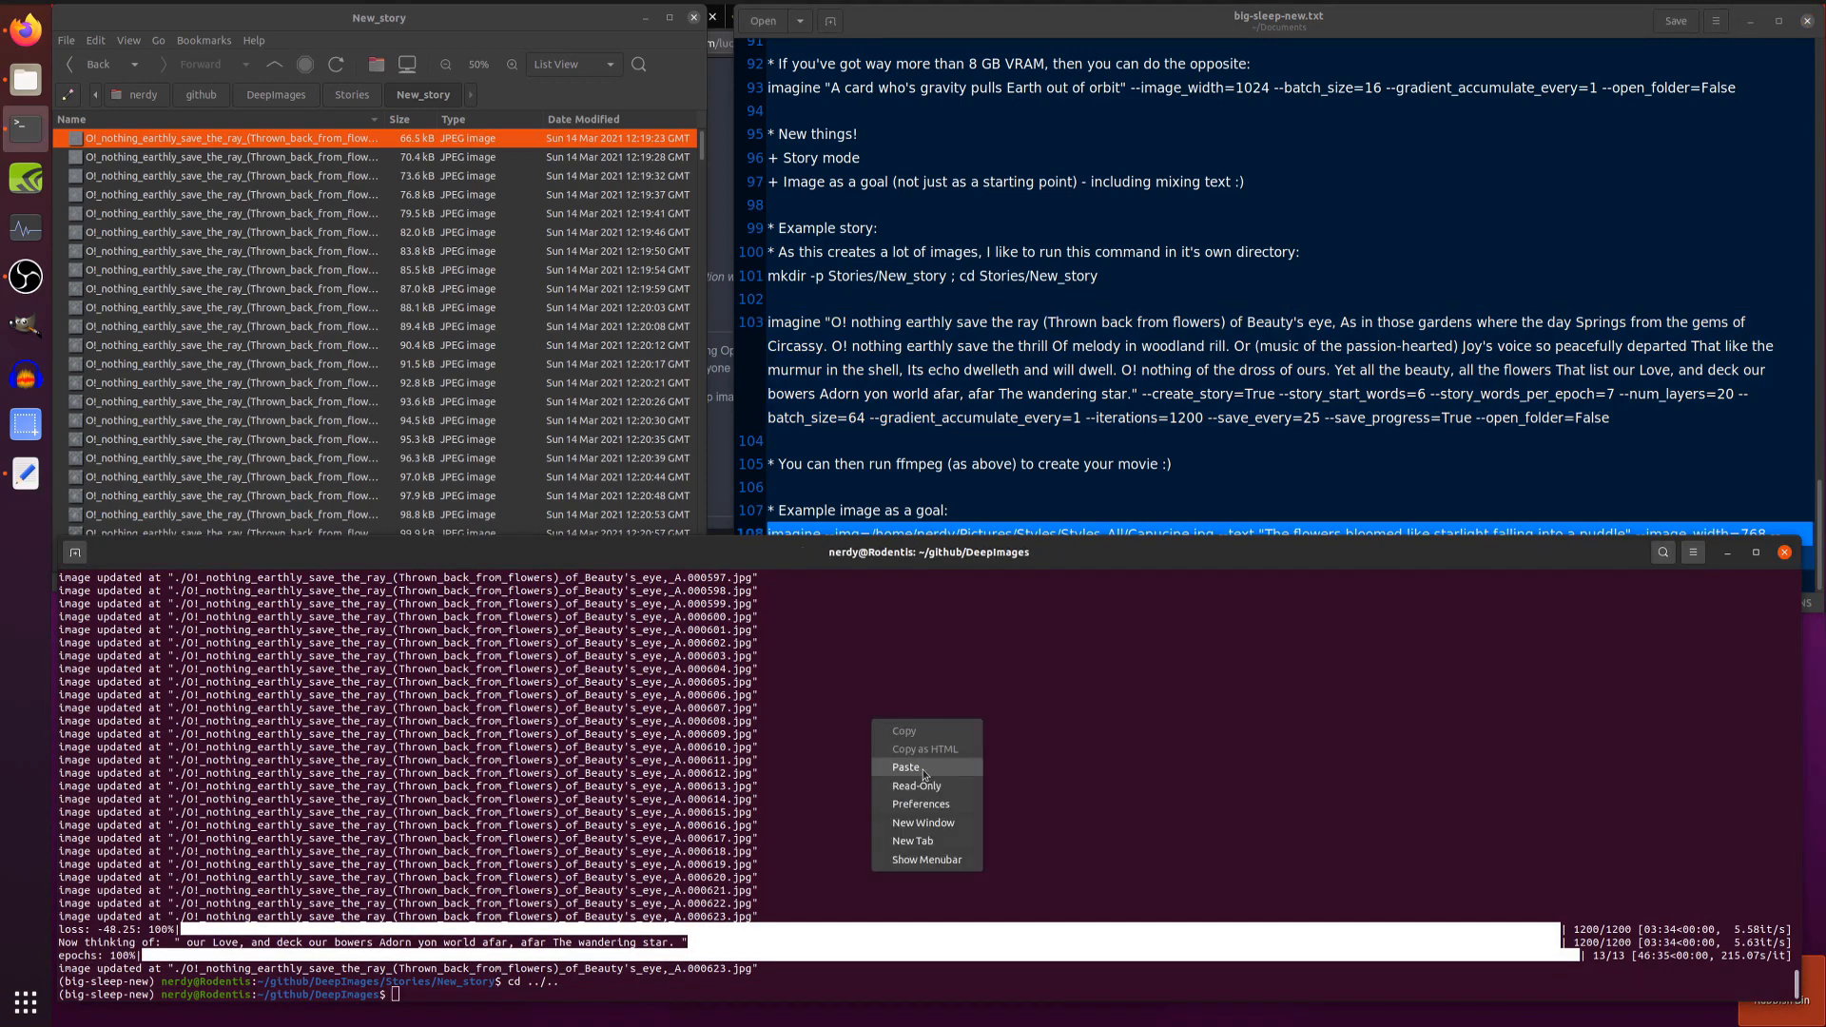
left_click(906, 766)
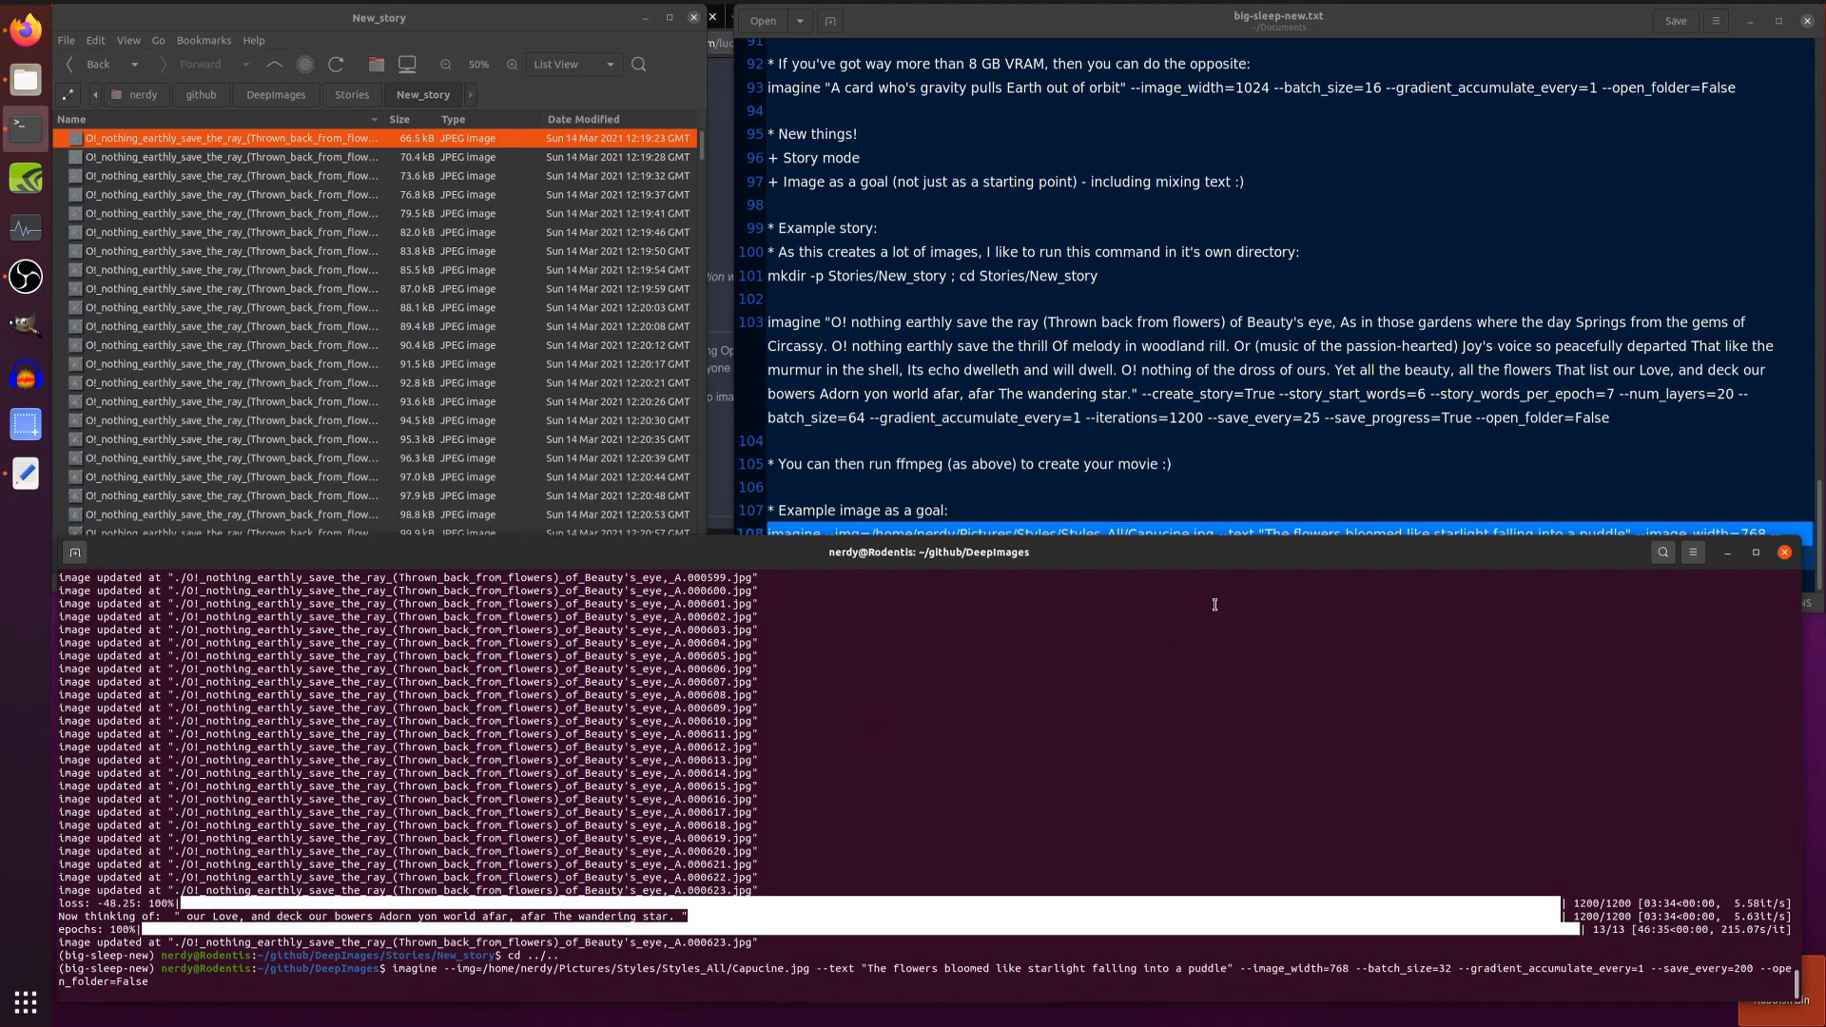
left_click(276, 95)
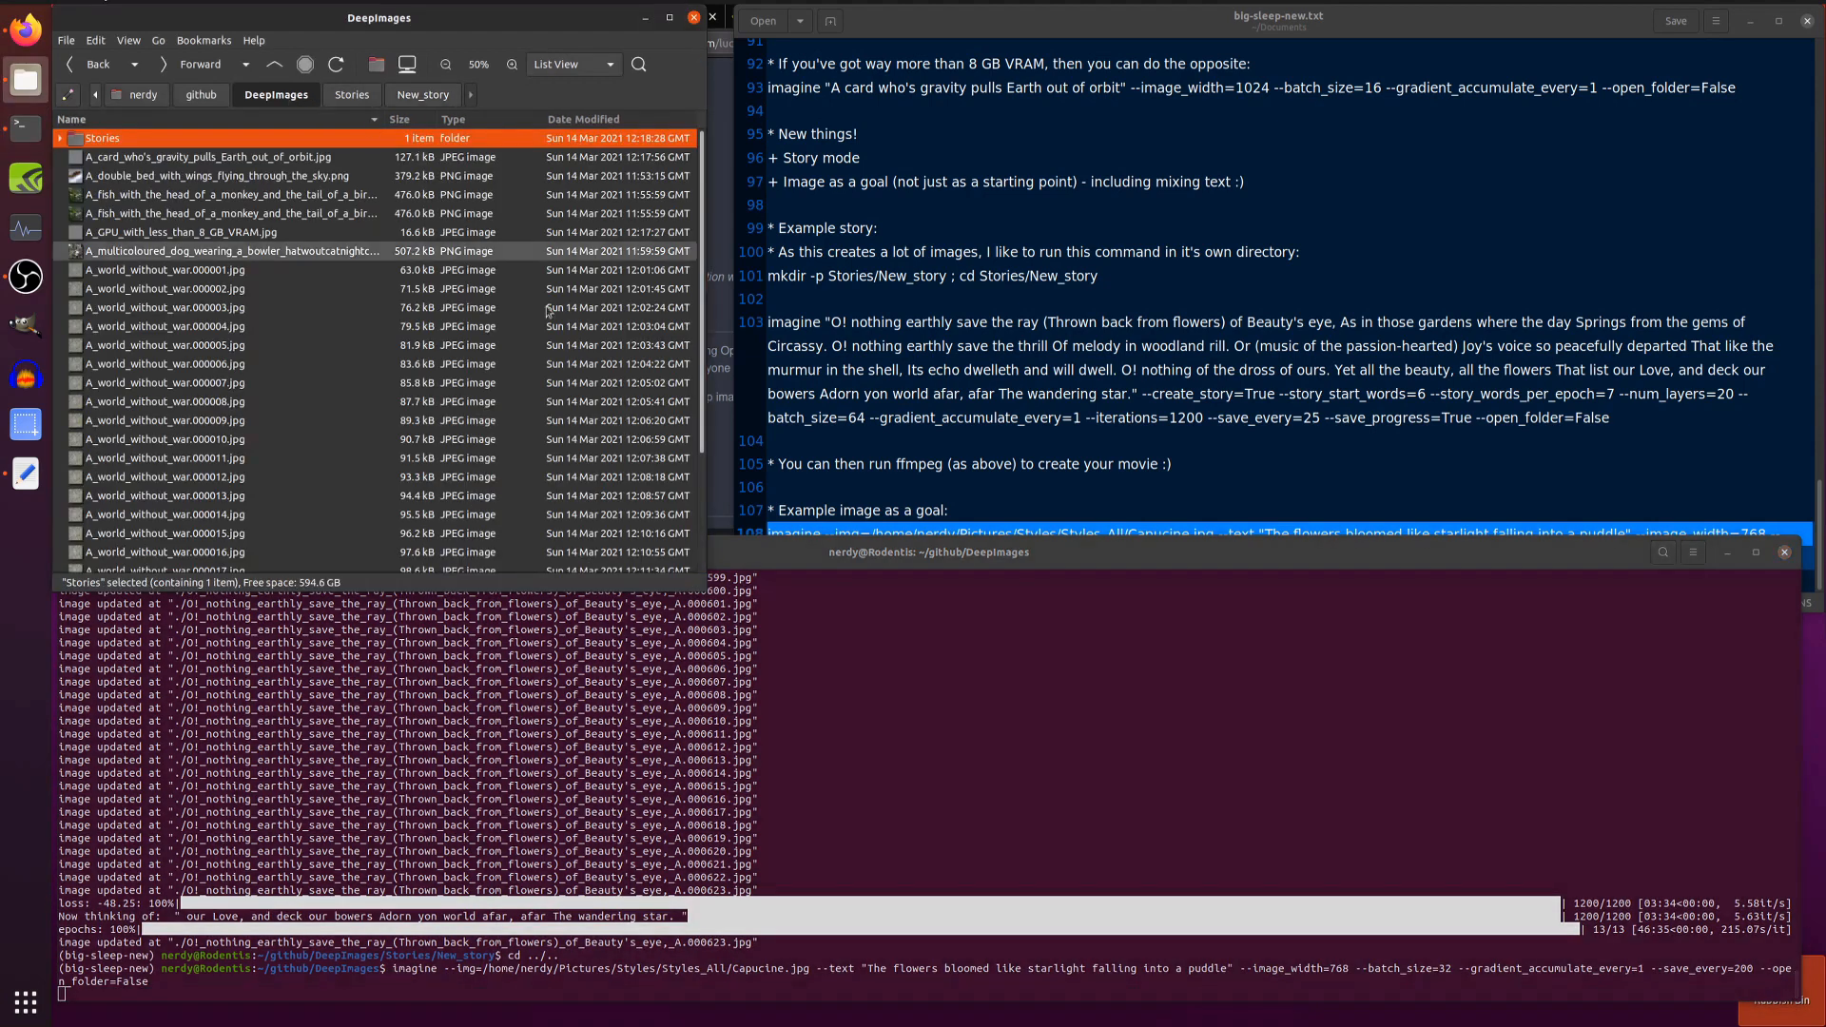
left_click(584, 118)
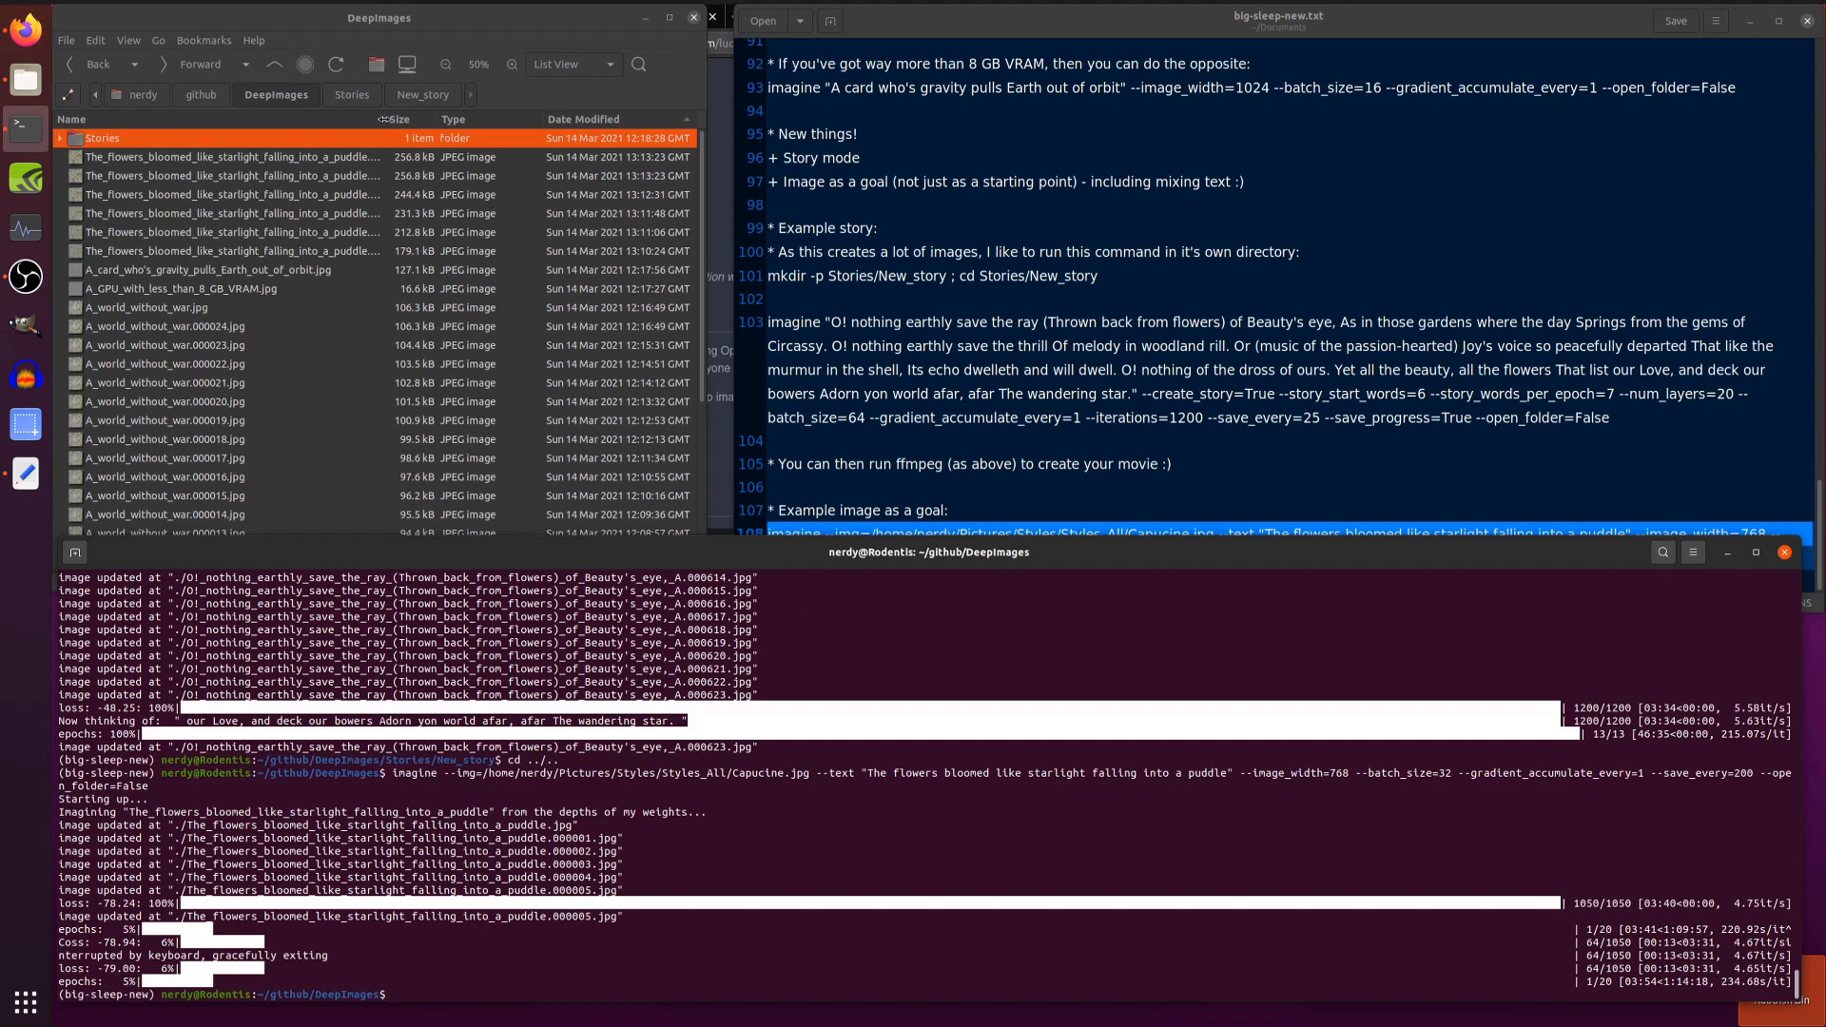
View the generated flowers-bloomed image and browse the file manager to Pictures
double_click(230, 156)
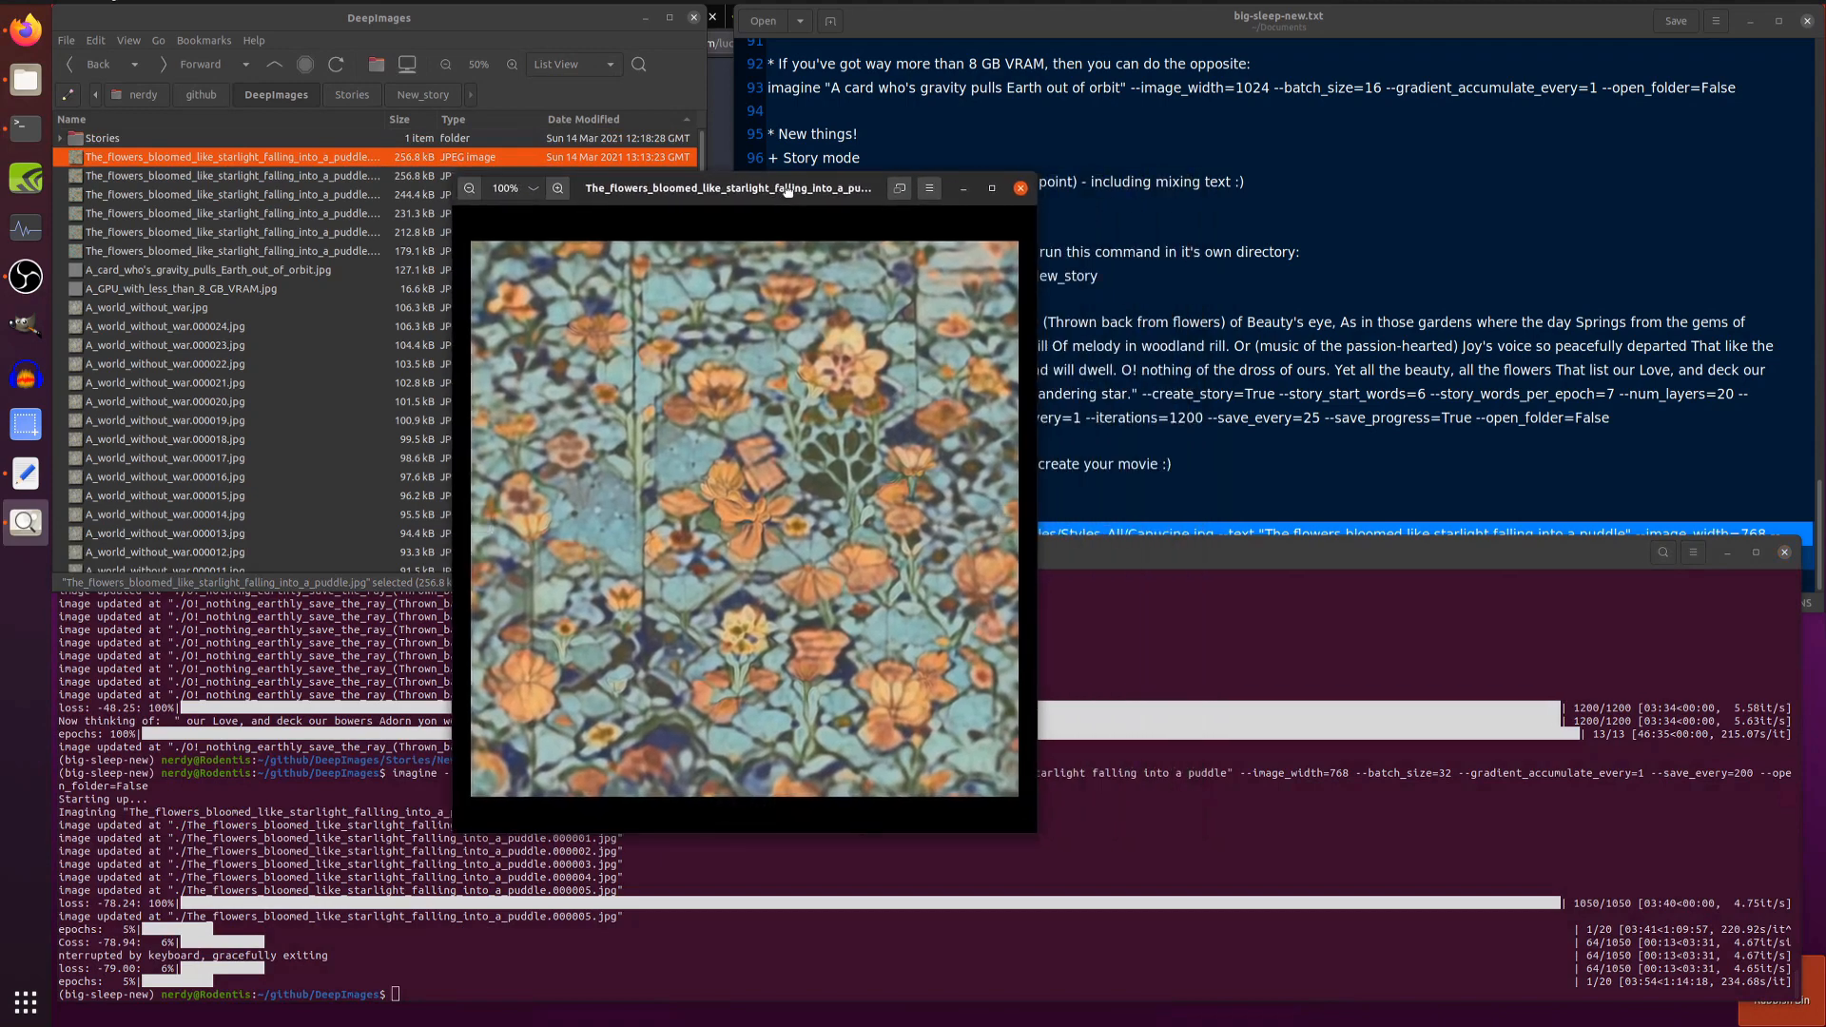
left_click(95, 40)
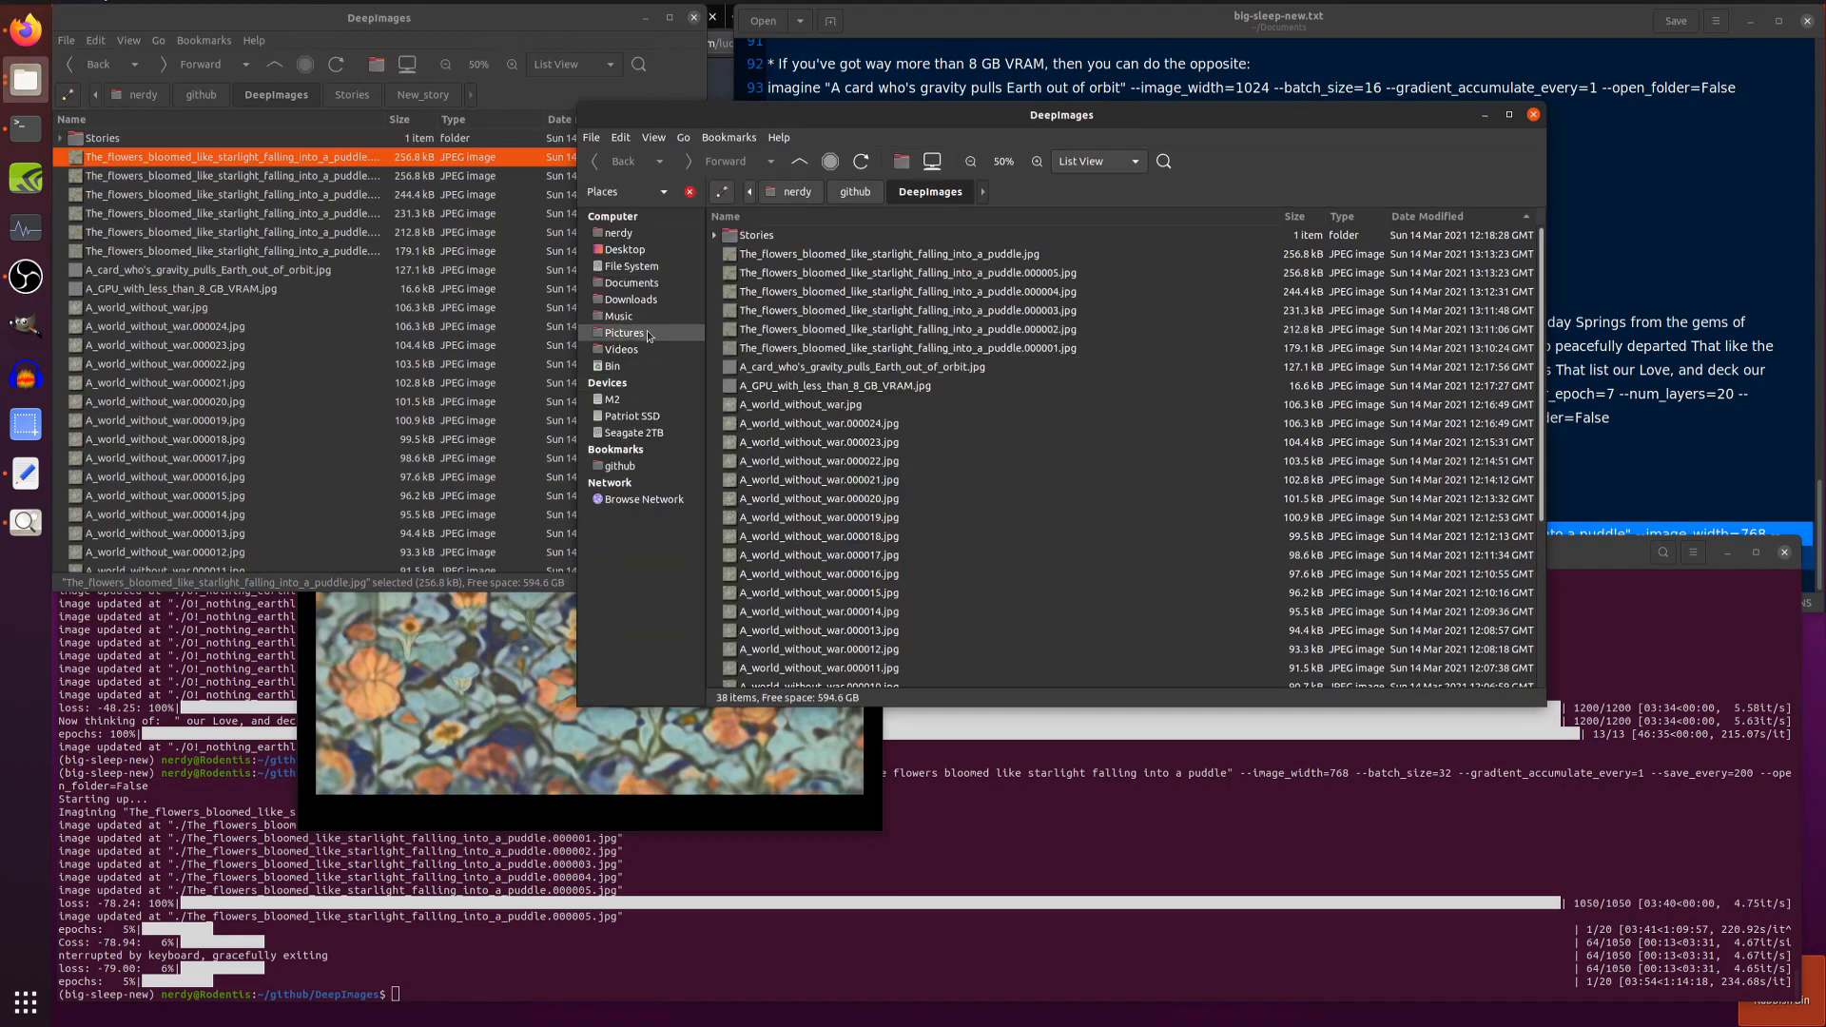
left_click(626, 333)
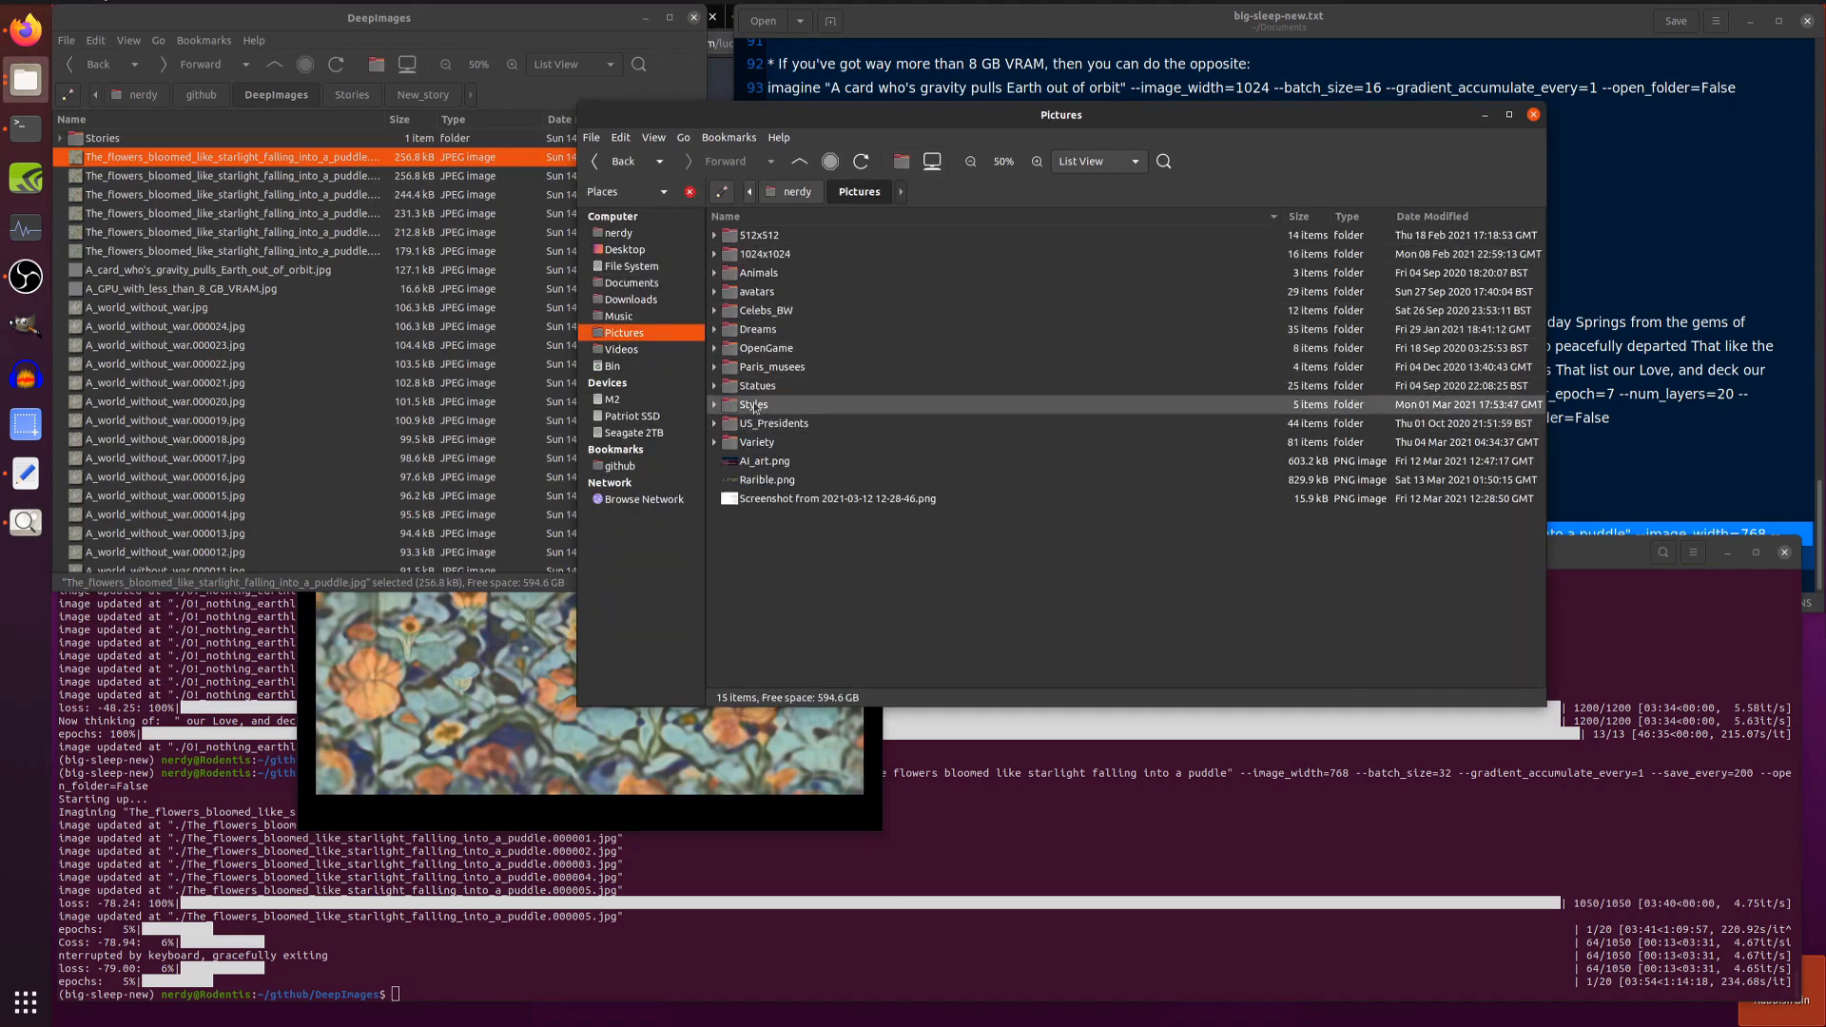
Show the original Capucine.jpg from Styles beside it, then close the original
double_click(754, 403)
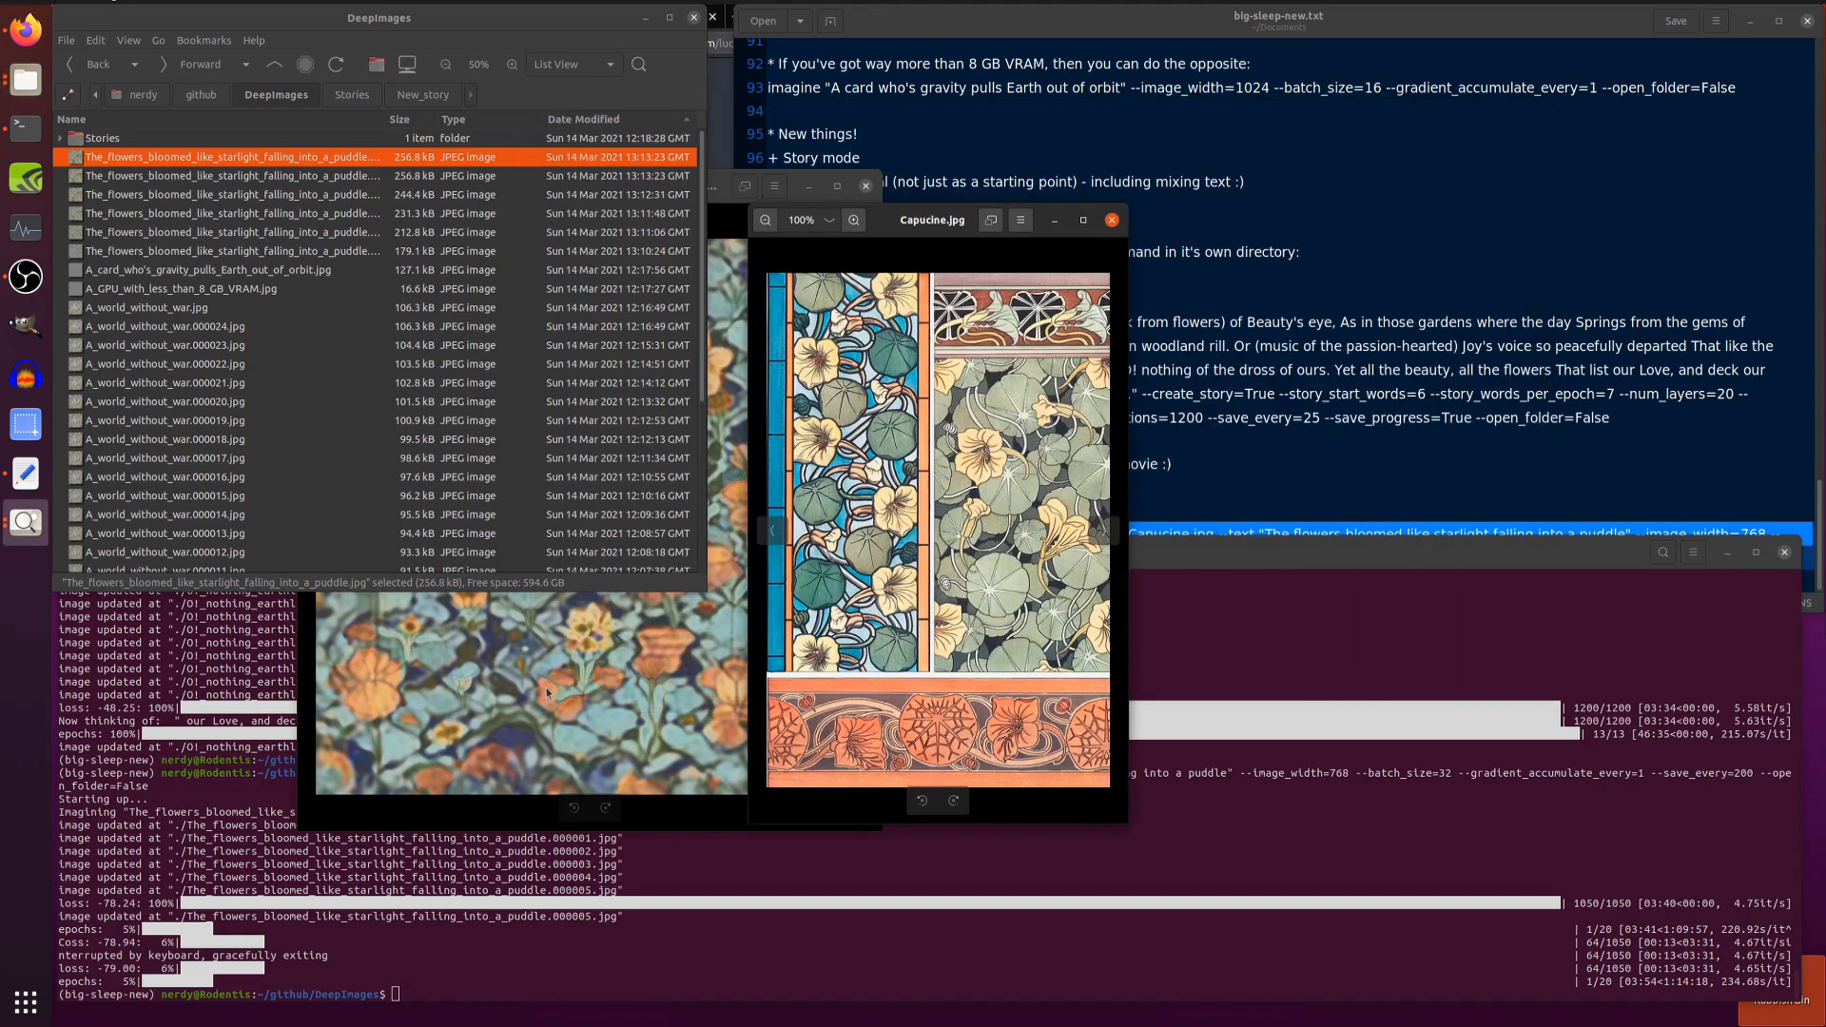
double_click(230, 158)
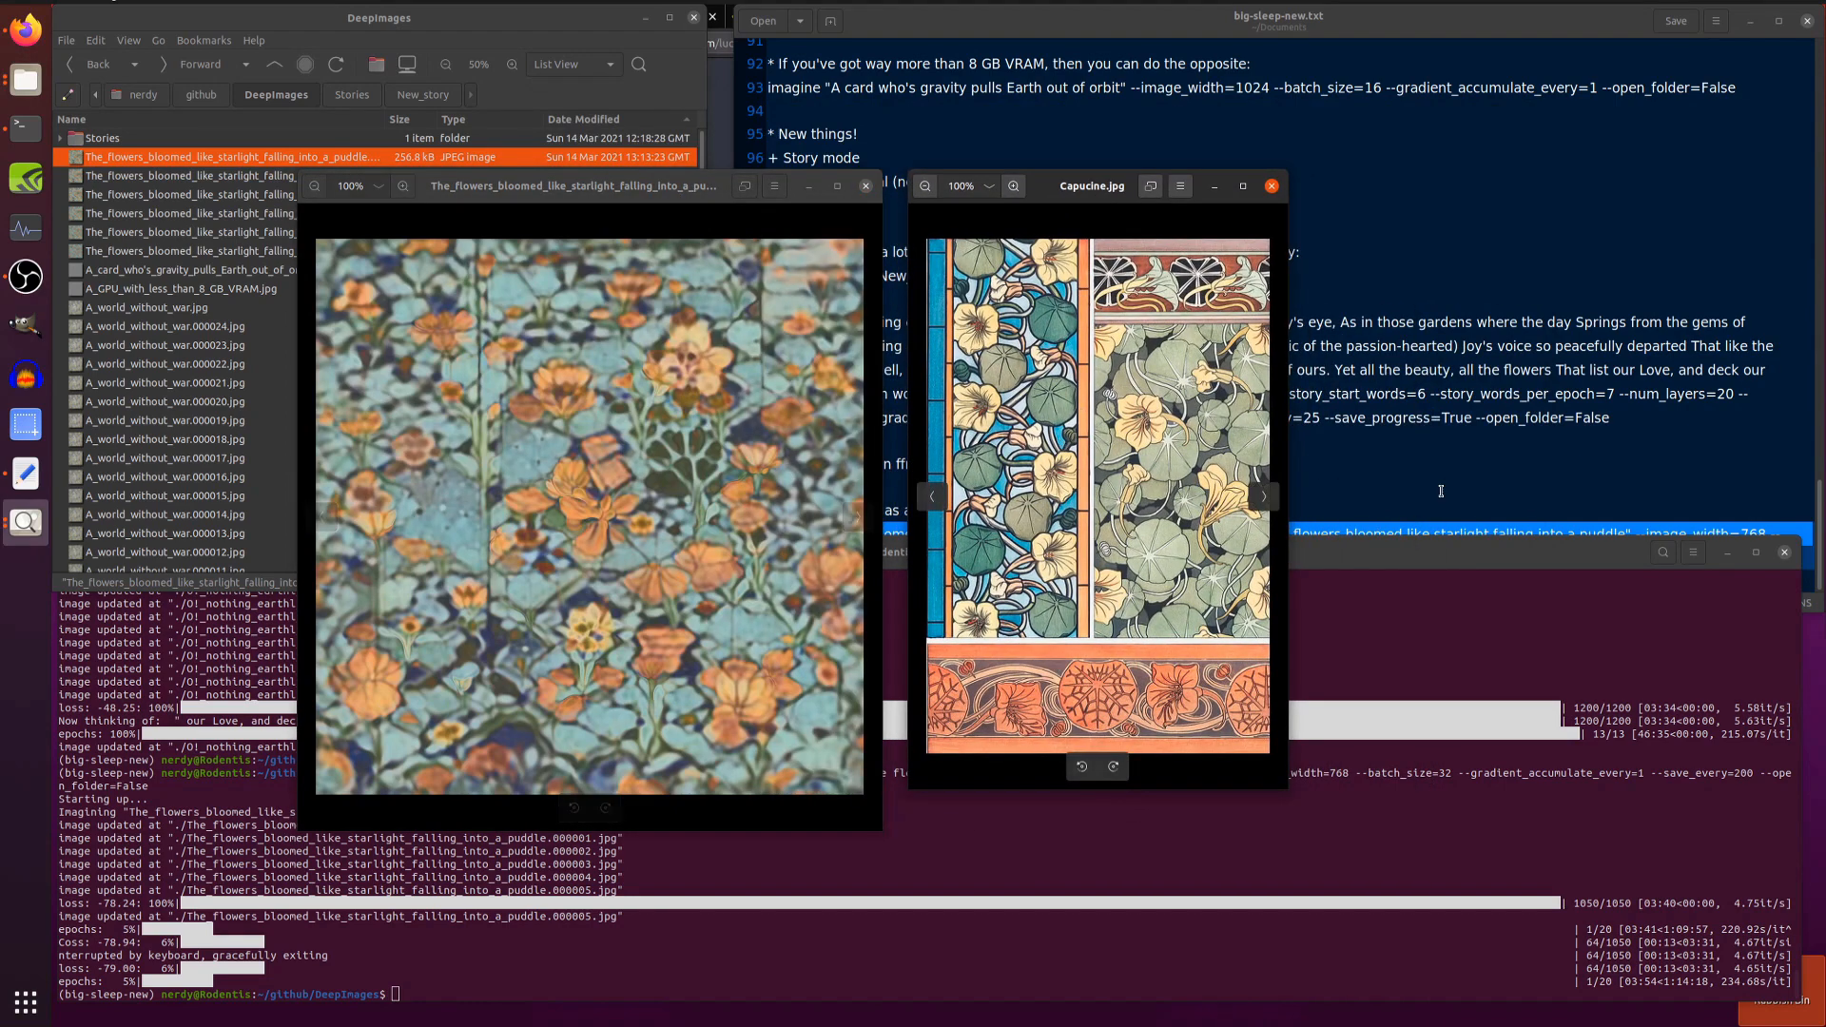
left_click(1271, 185)
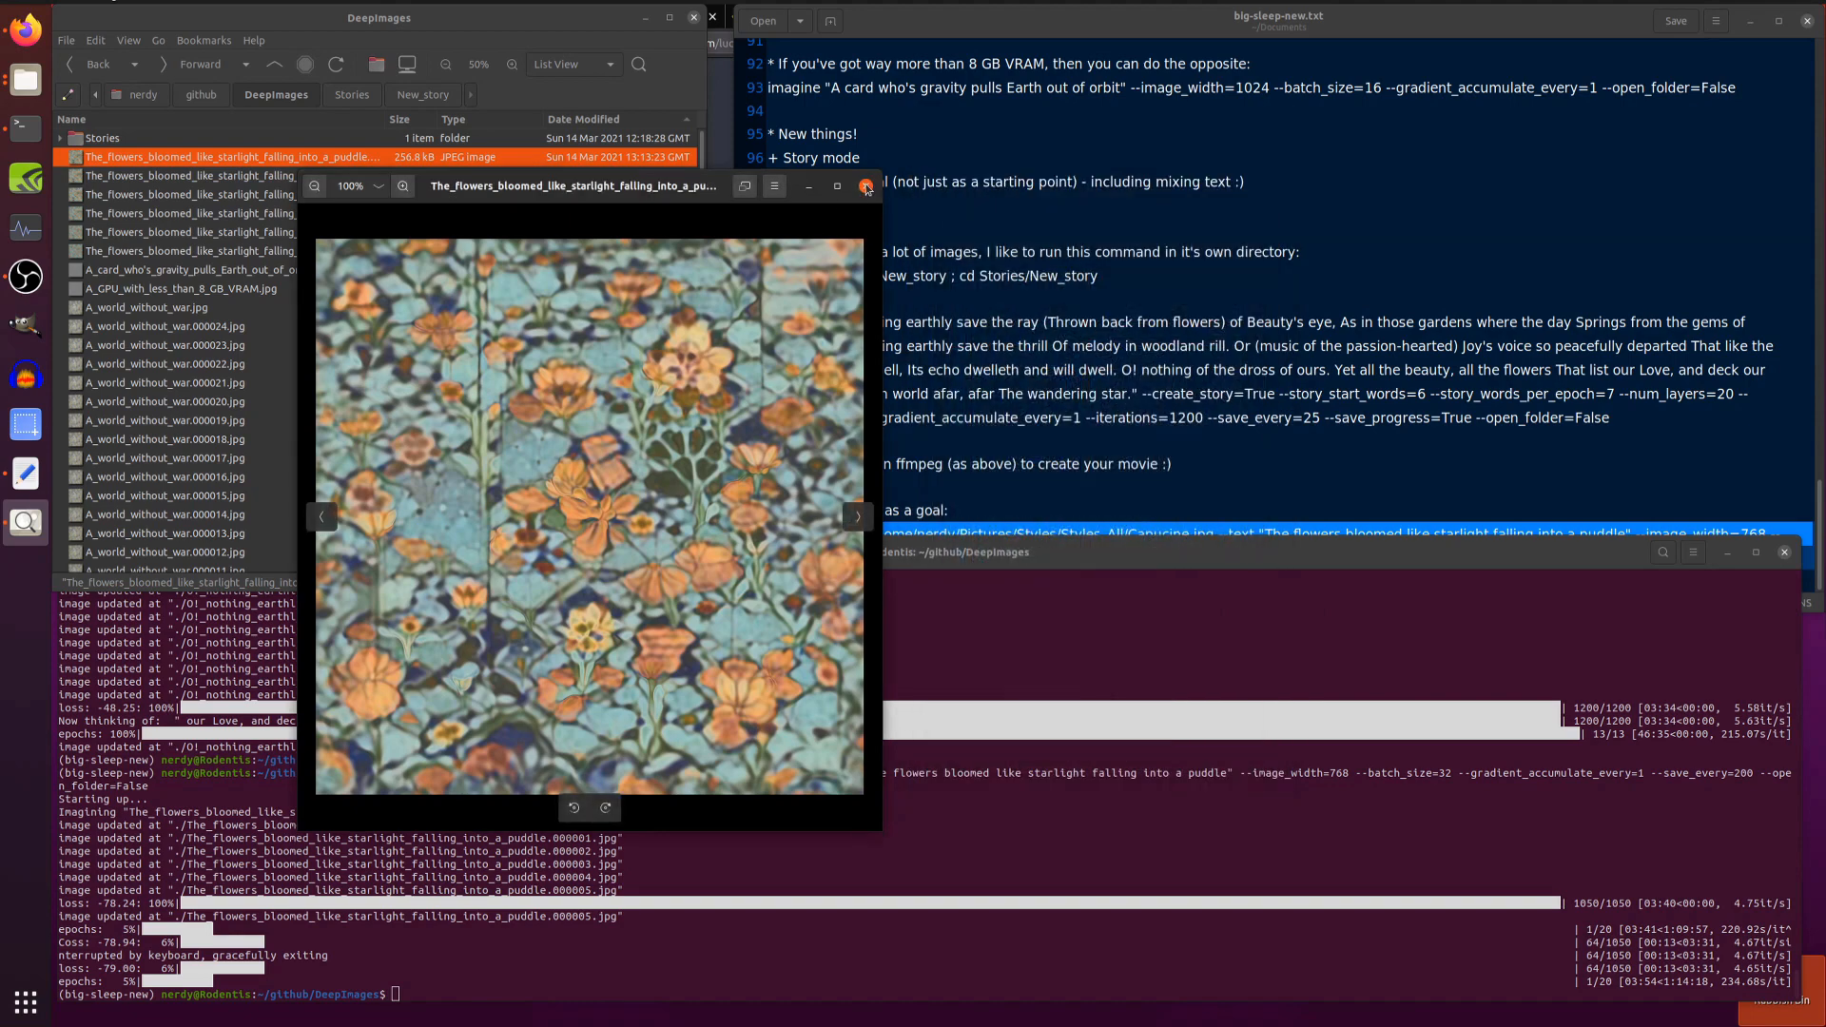
Close the flowers image and scroll the big-sleep repository page and the gedit notes back to the top
left_click(867, 186)
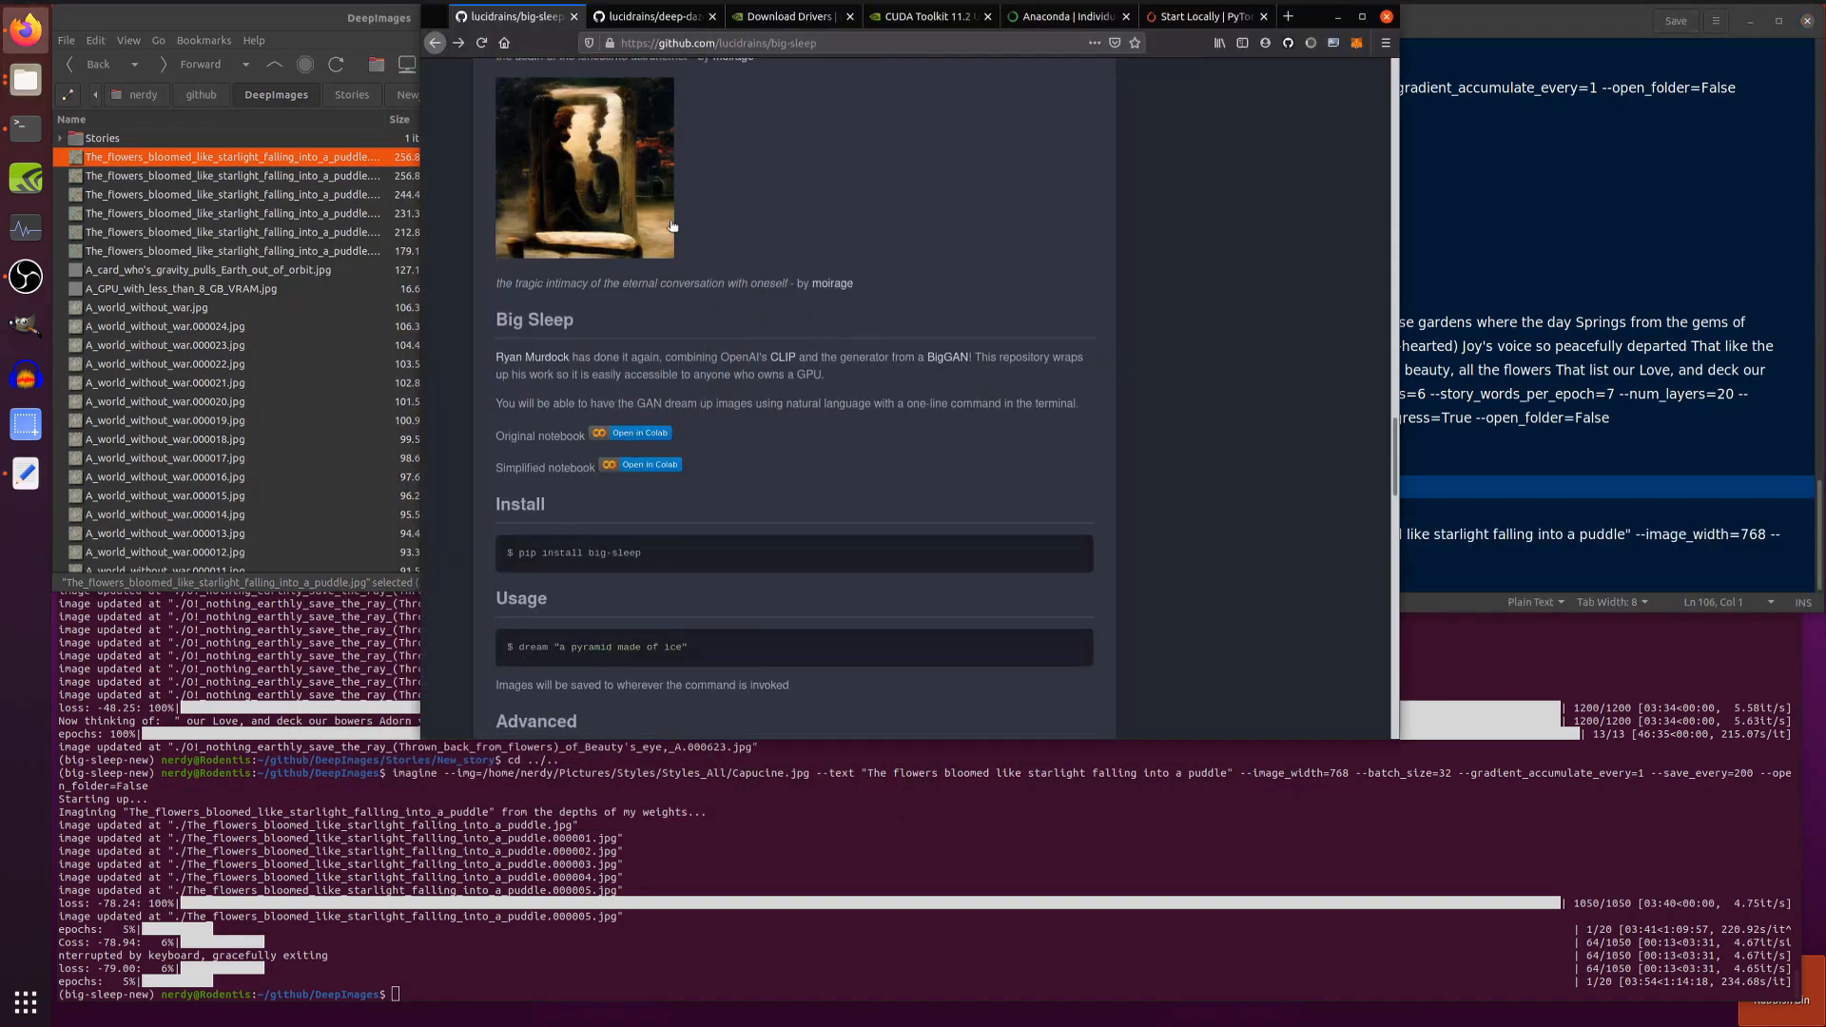
scroll("up", 3)
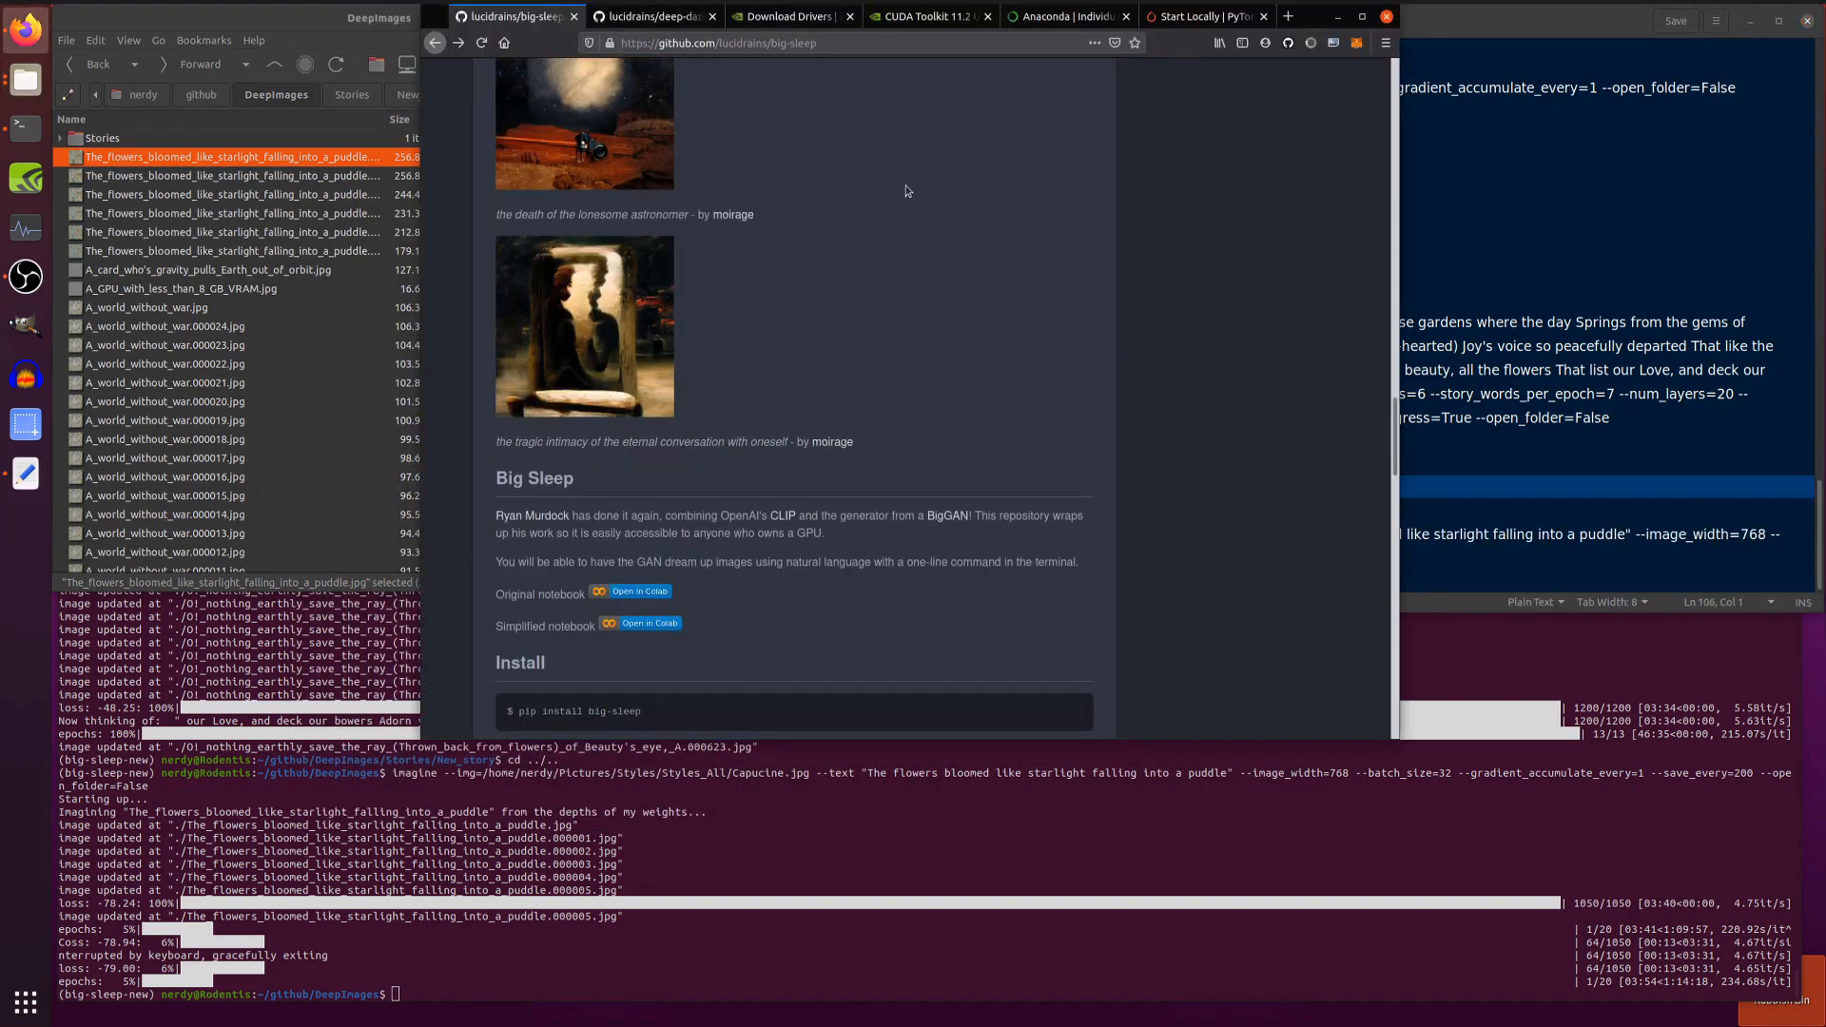
scroll("up", 3)
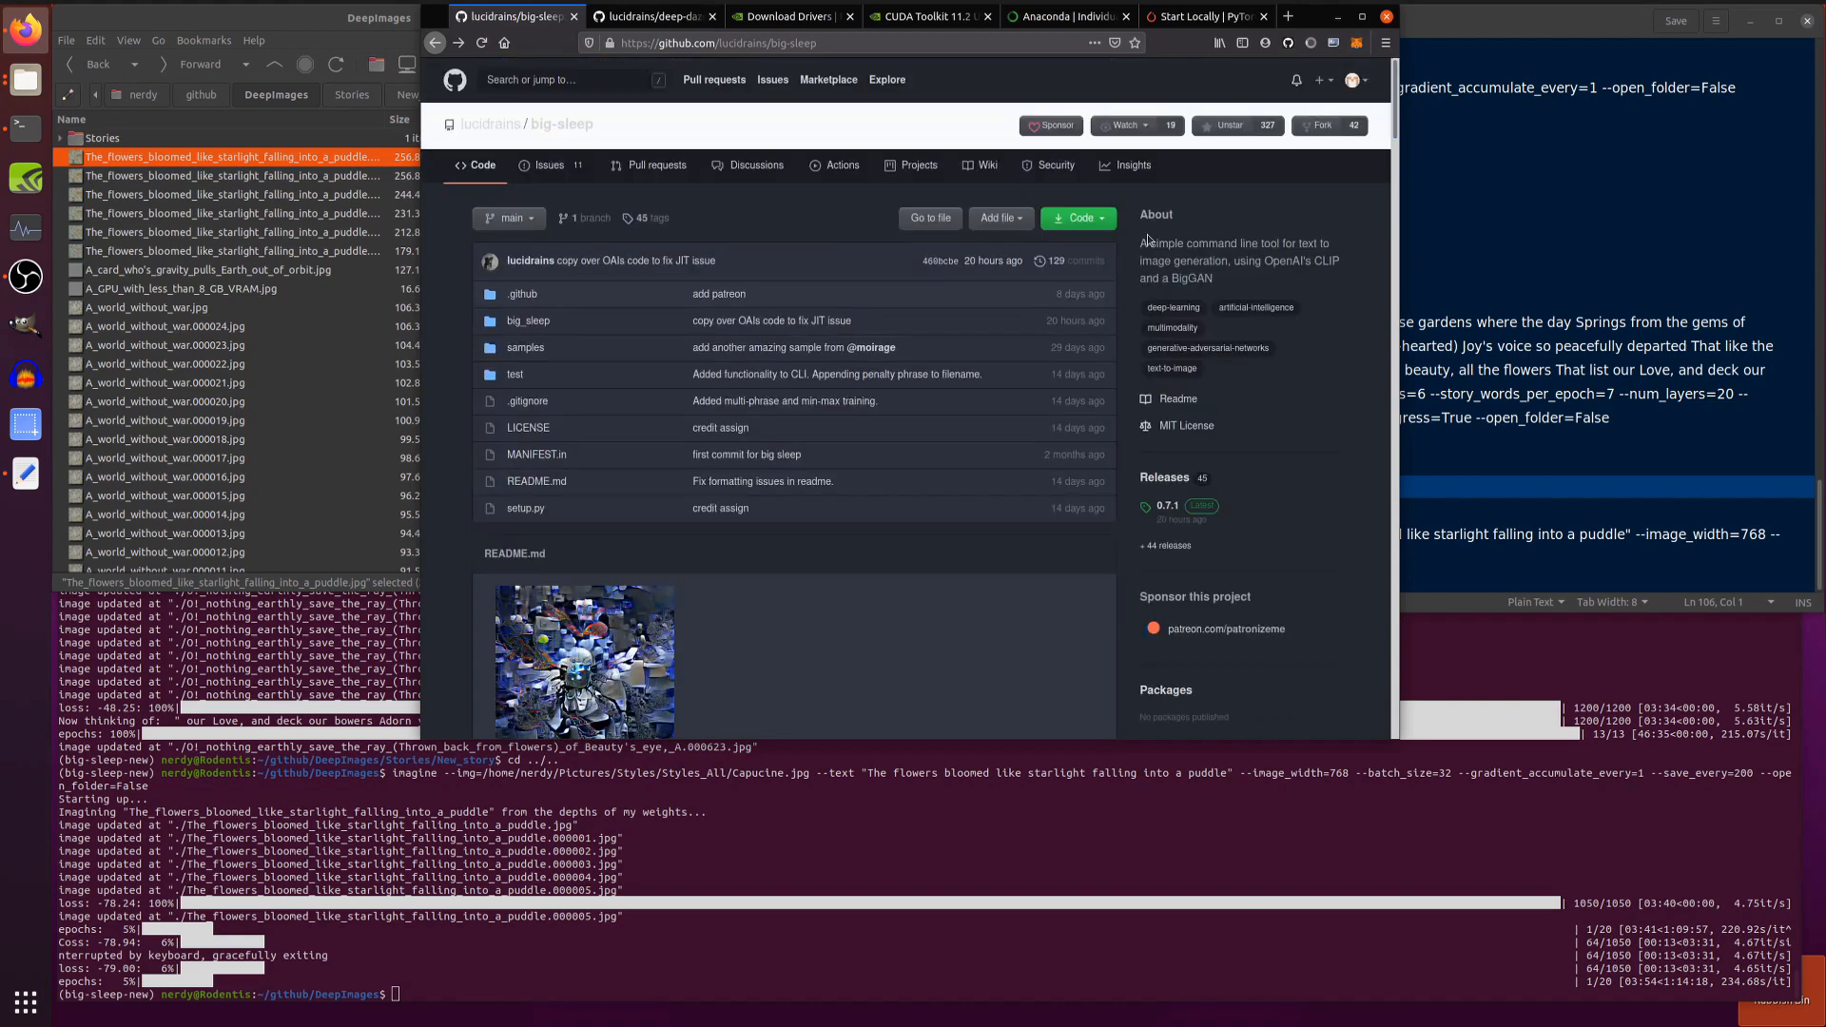
mouse_move(459, 313)
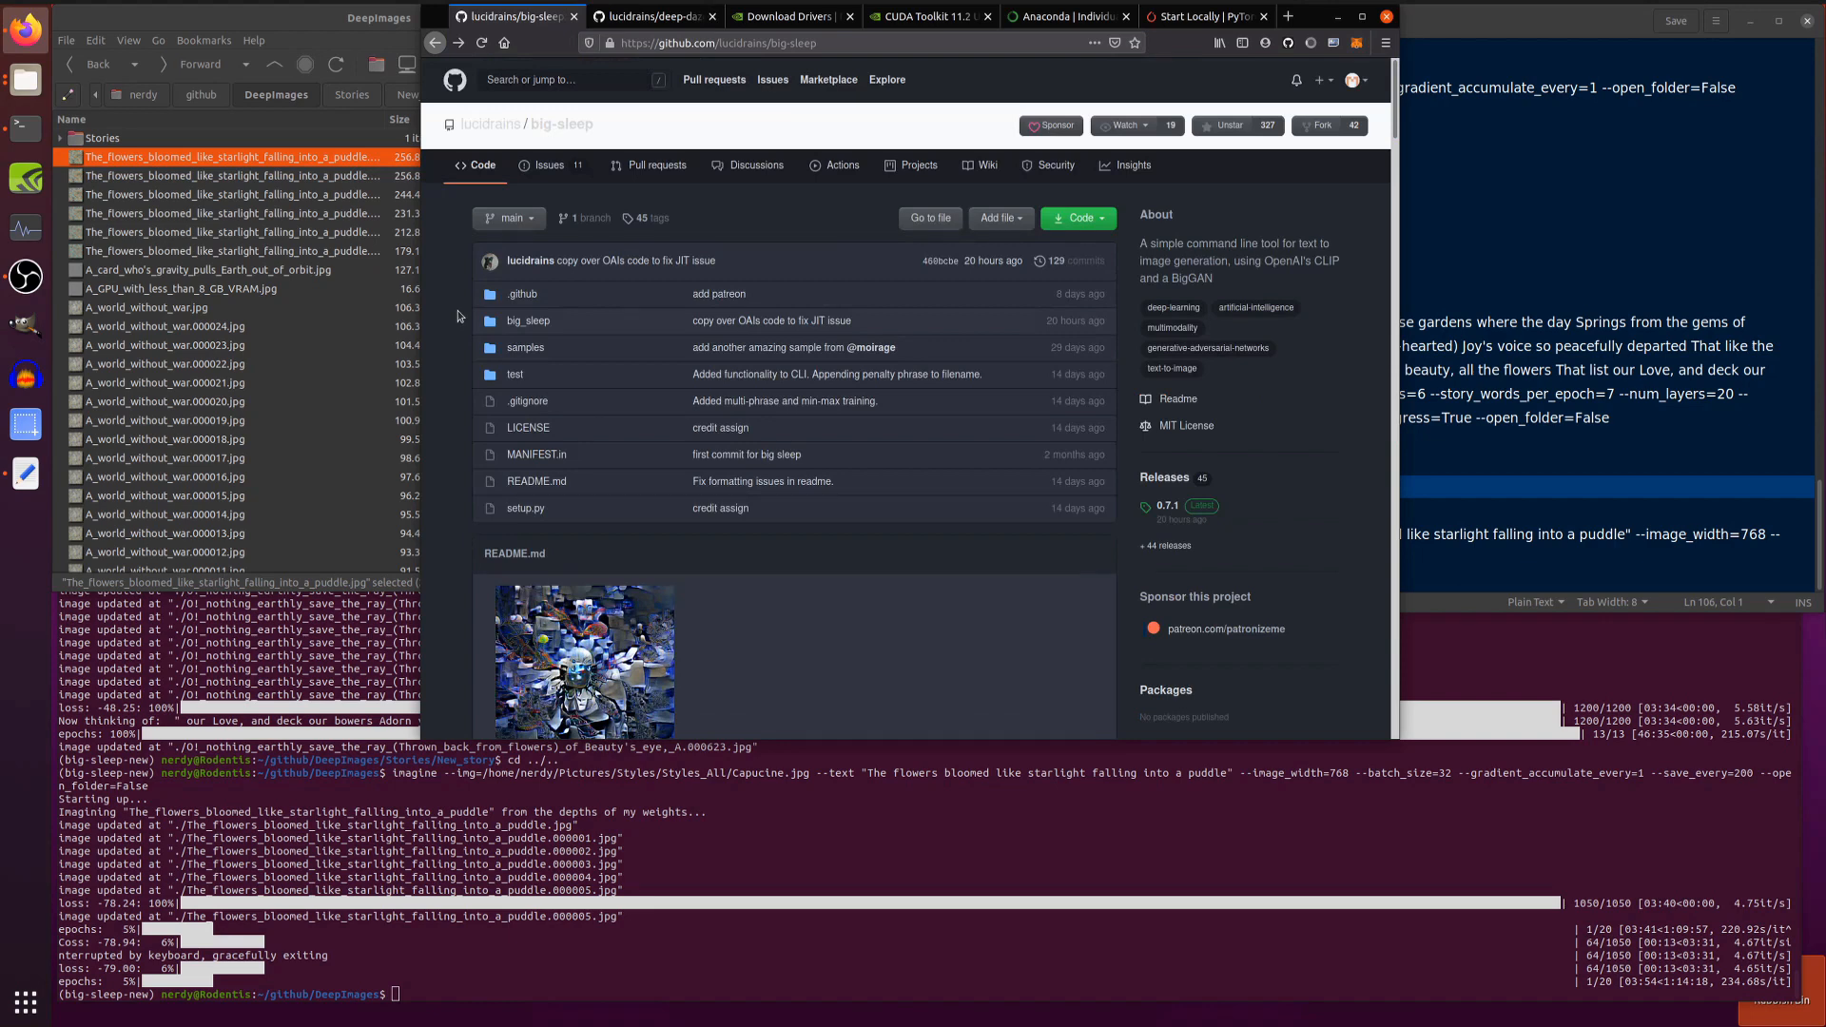
mouse_move(650, 323)
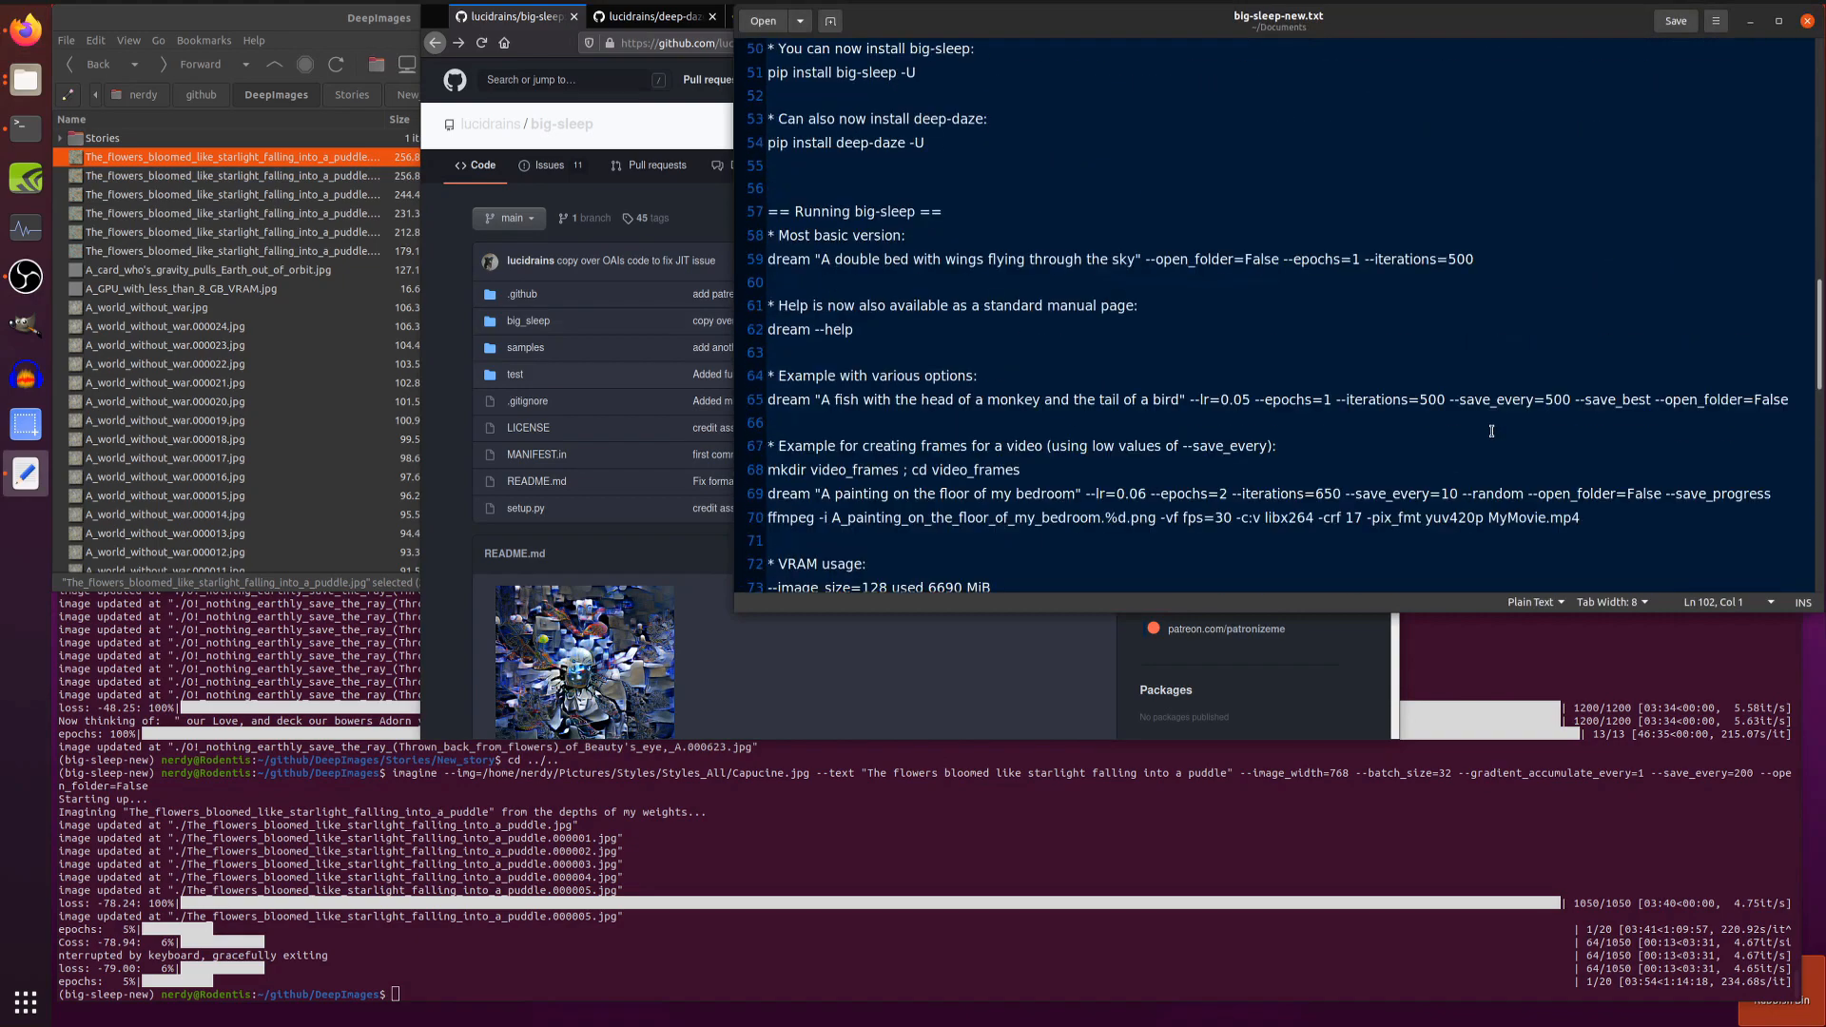
scroll("up", 3)
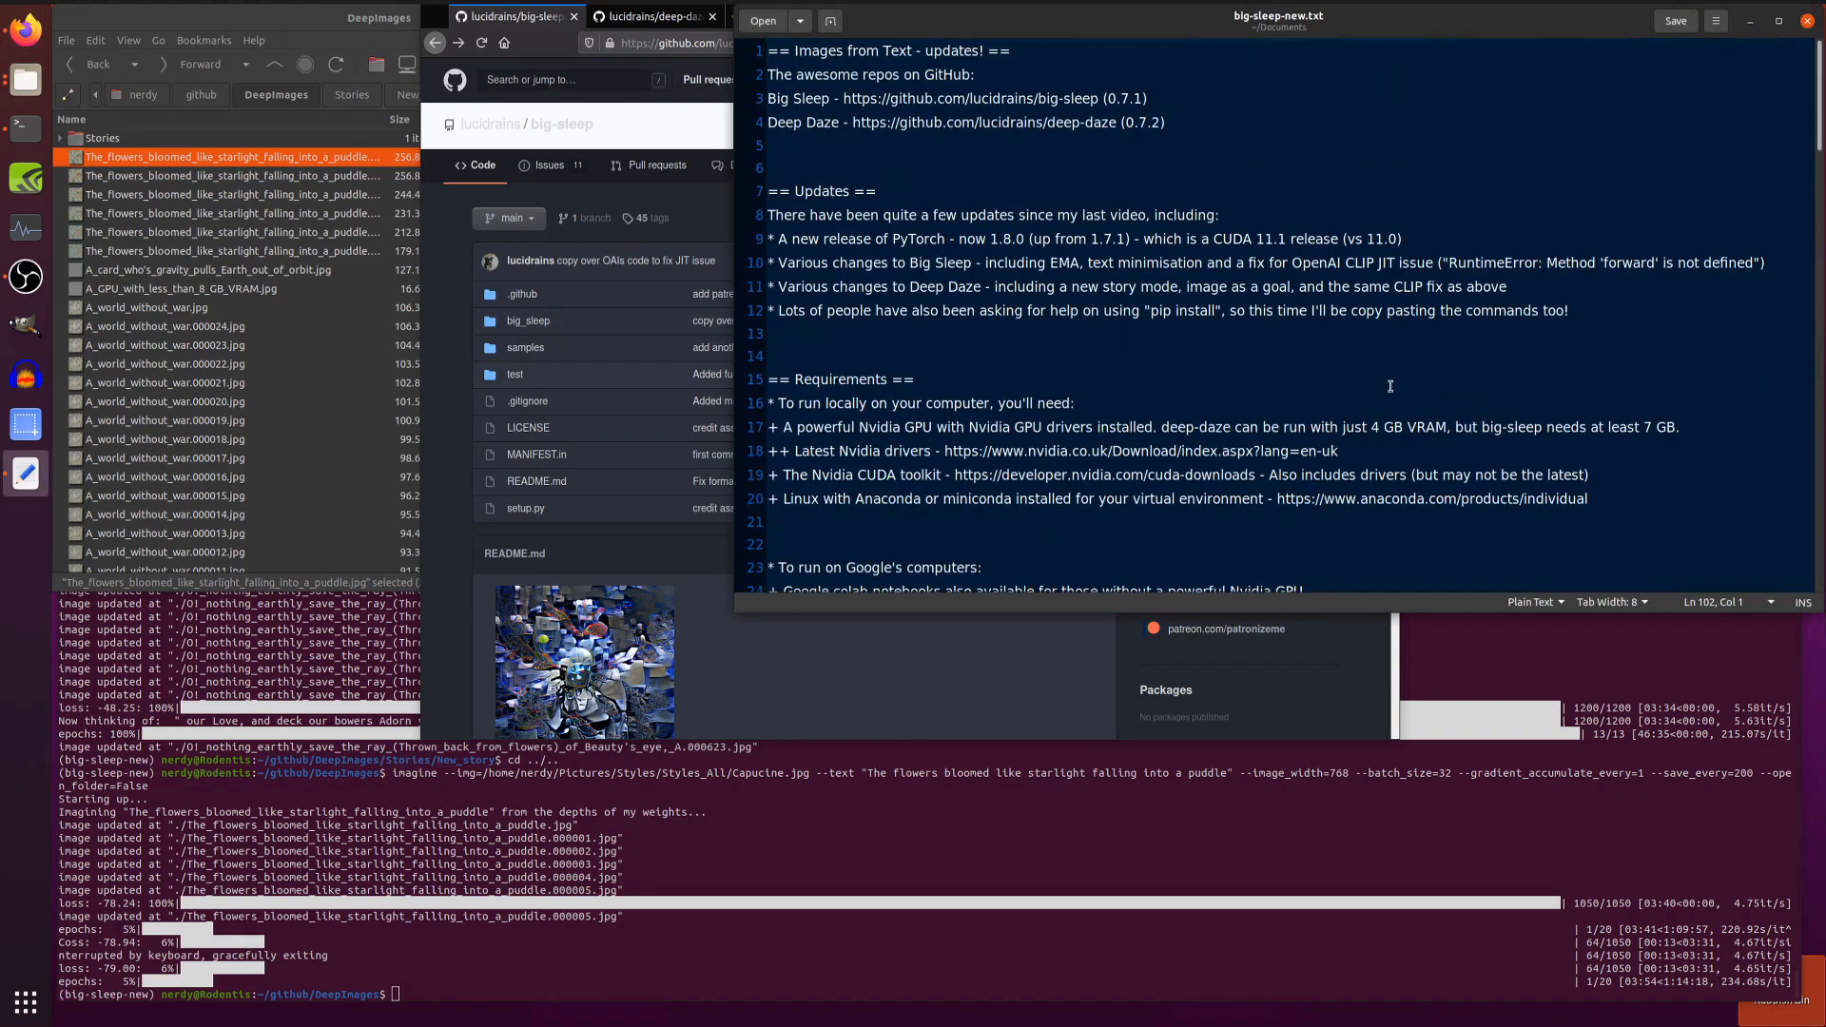